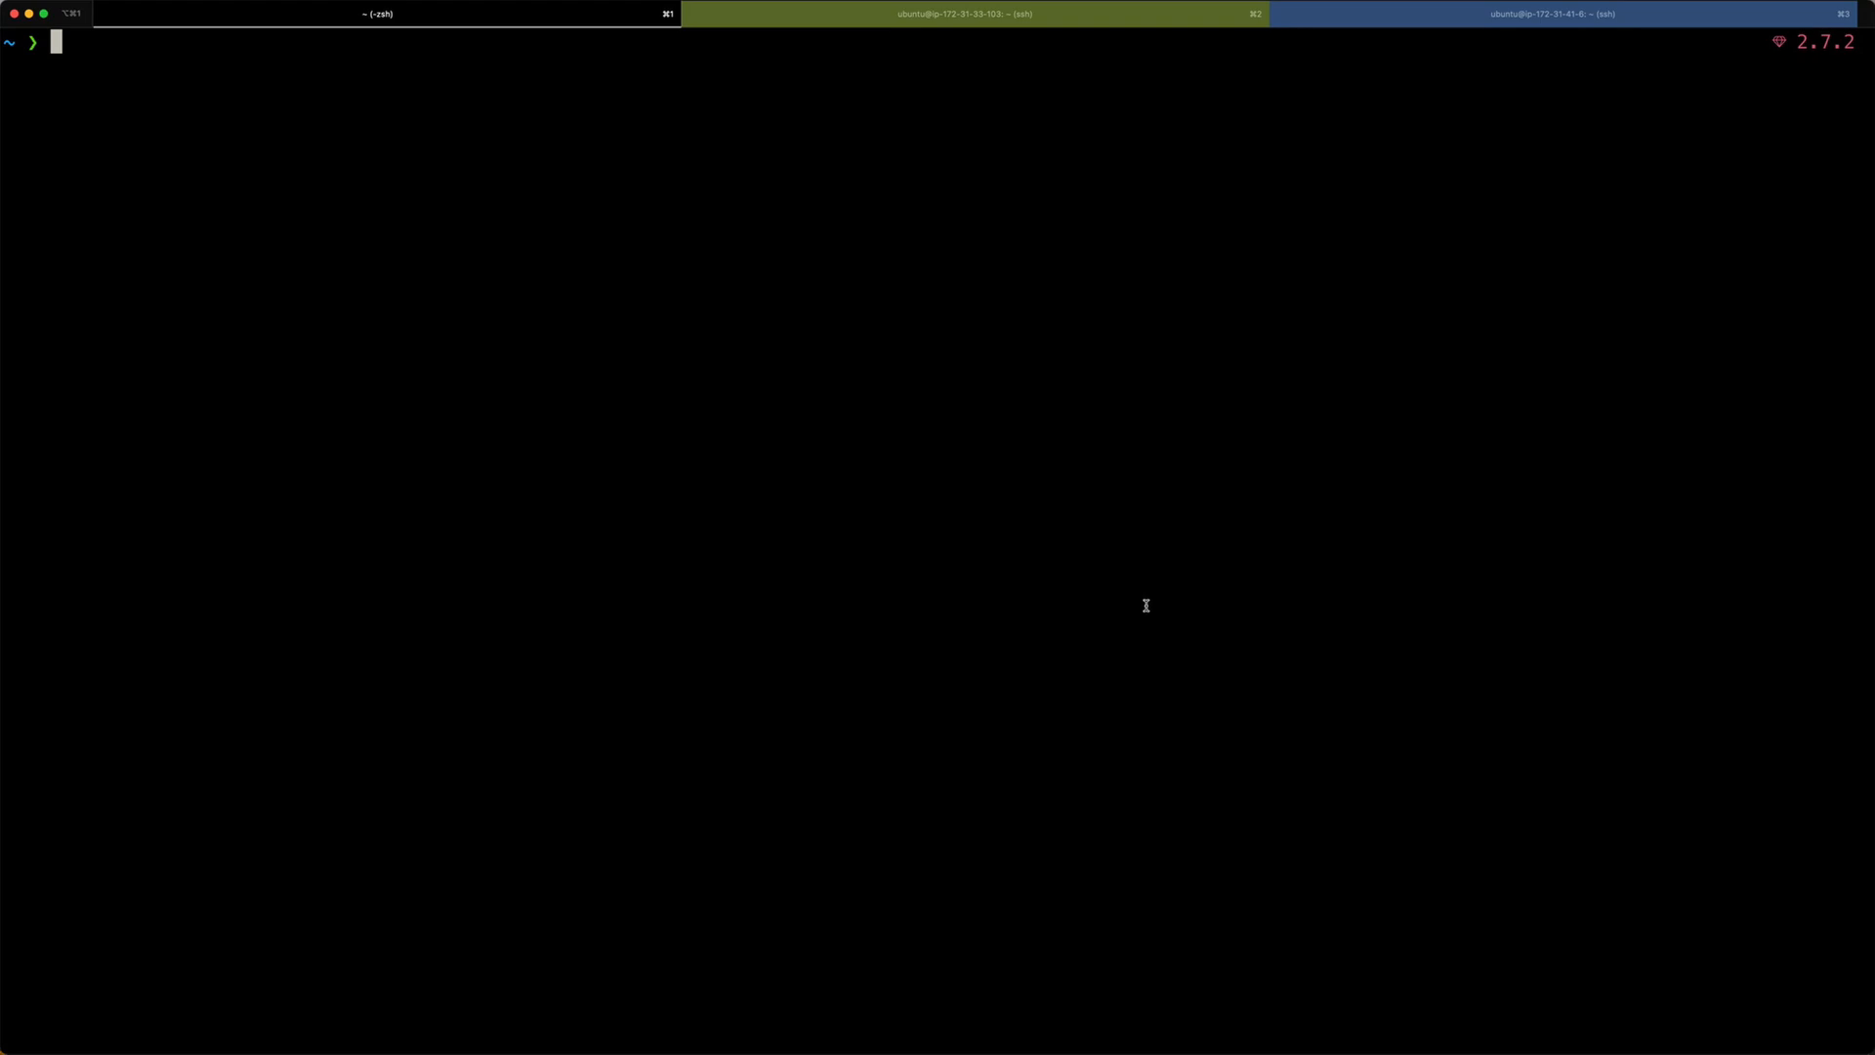
mouse_move(58, 80)
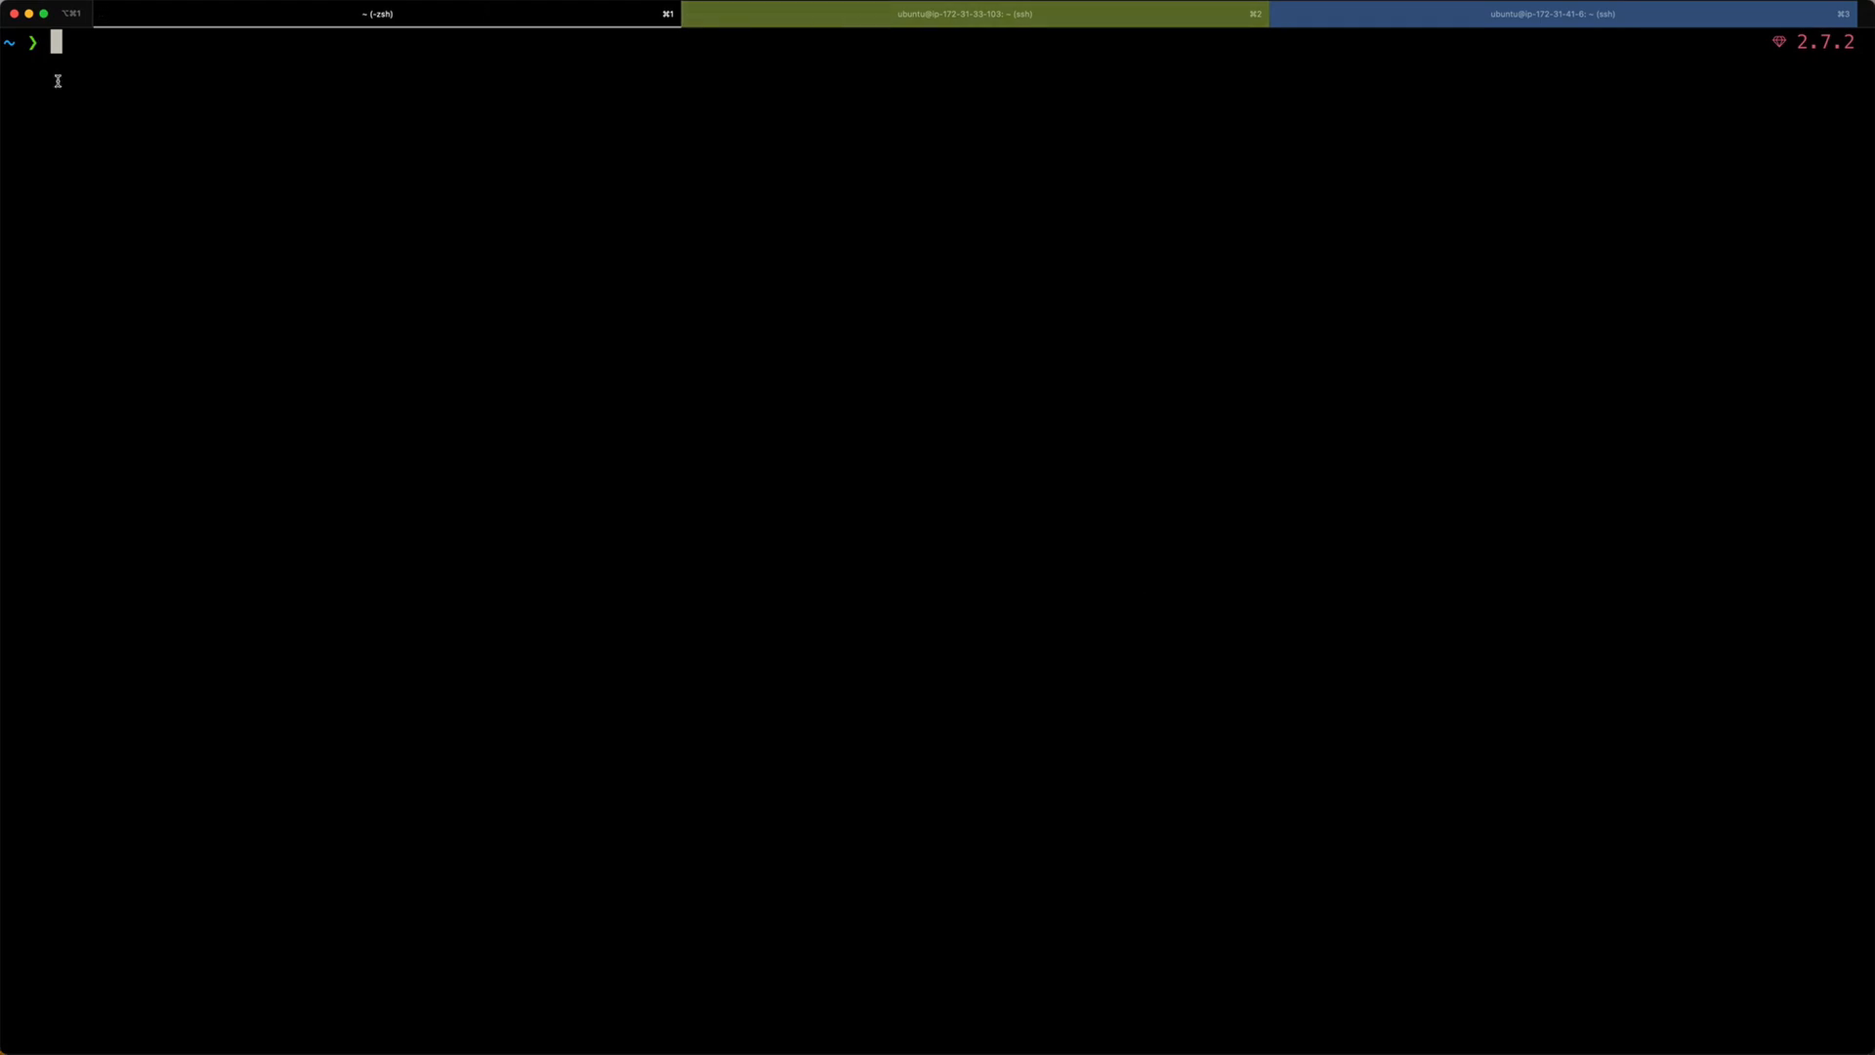
mouse_move(94, 63)
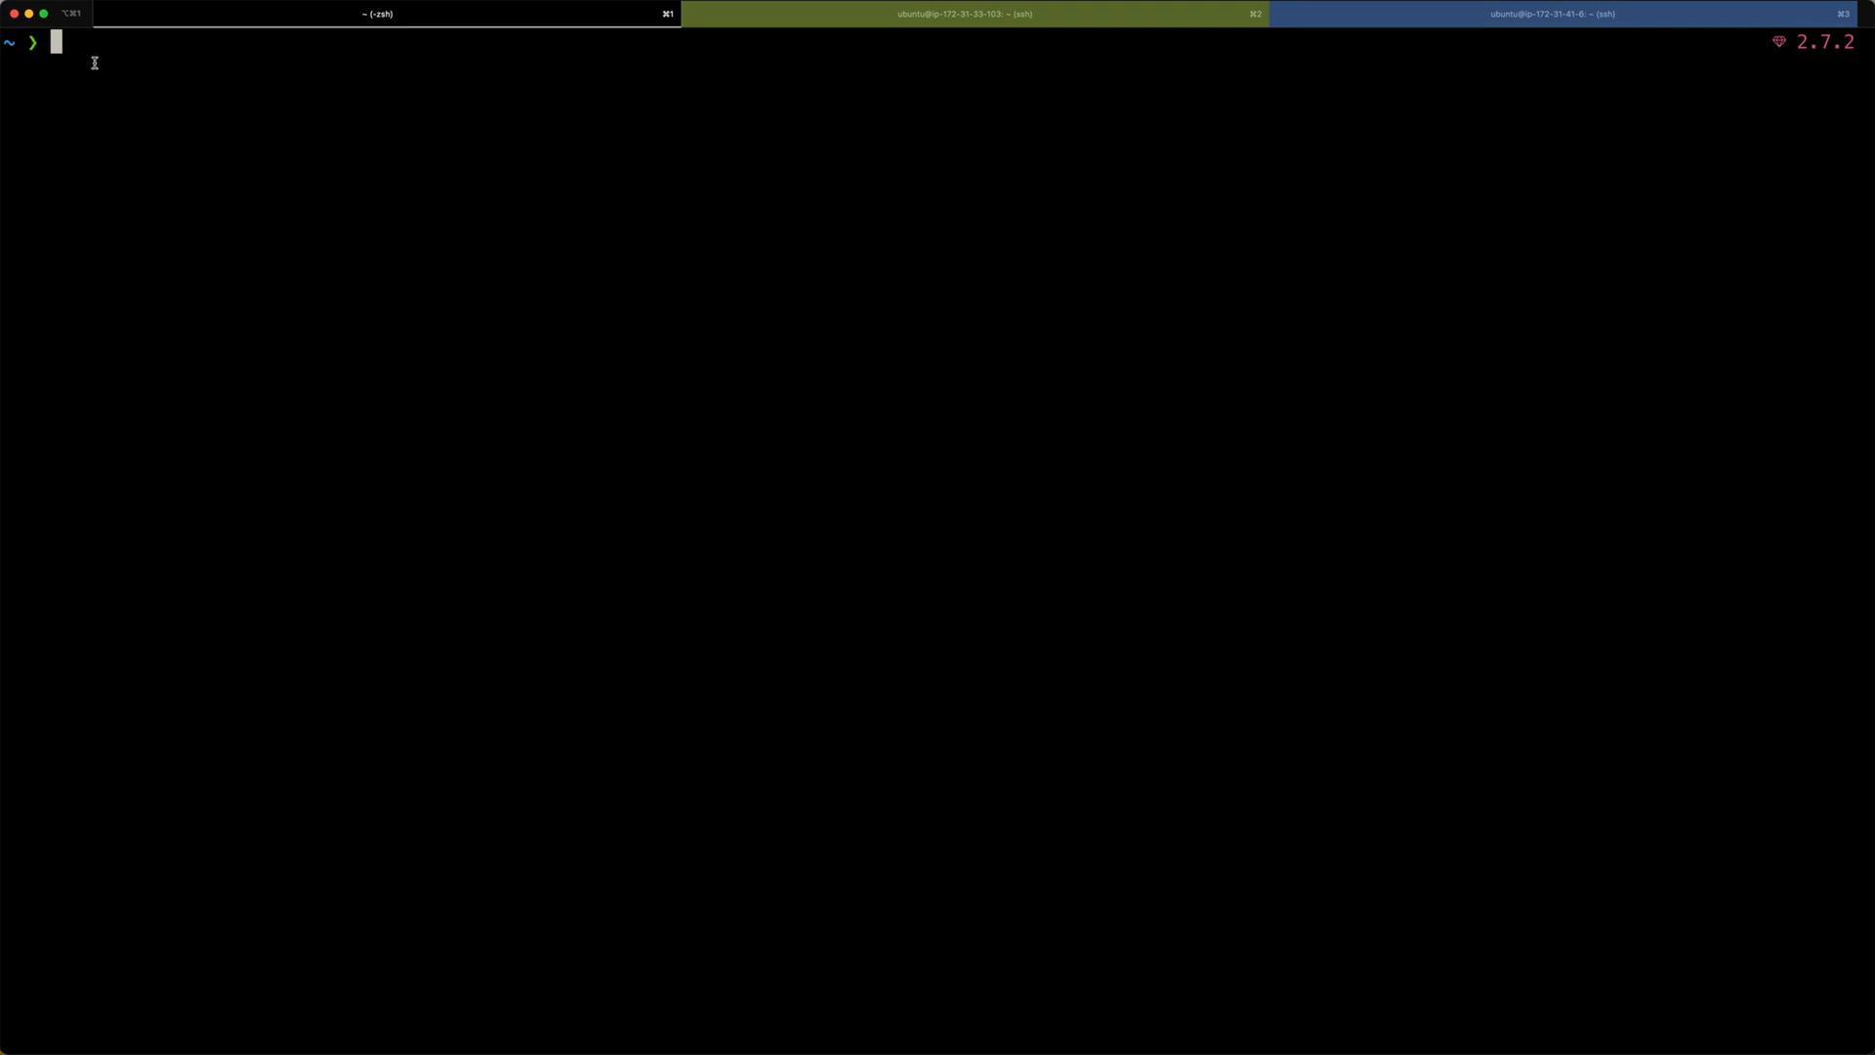
mouse_move(931, 113)
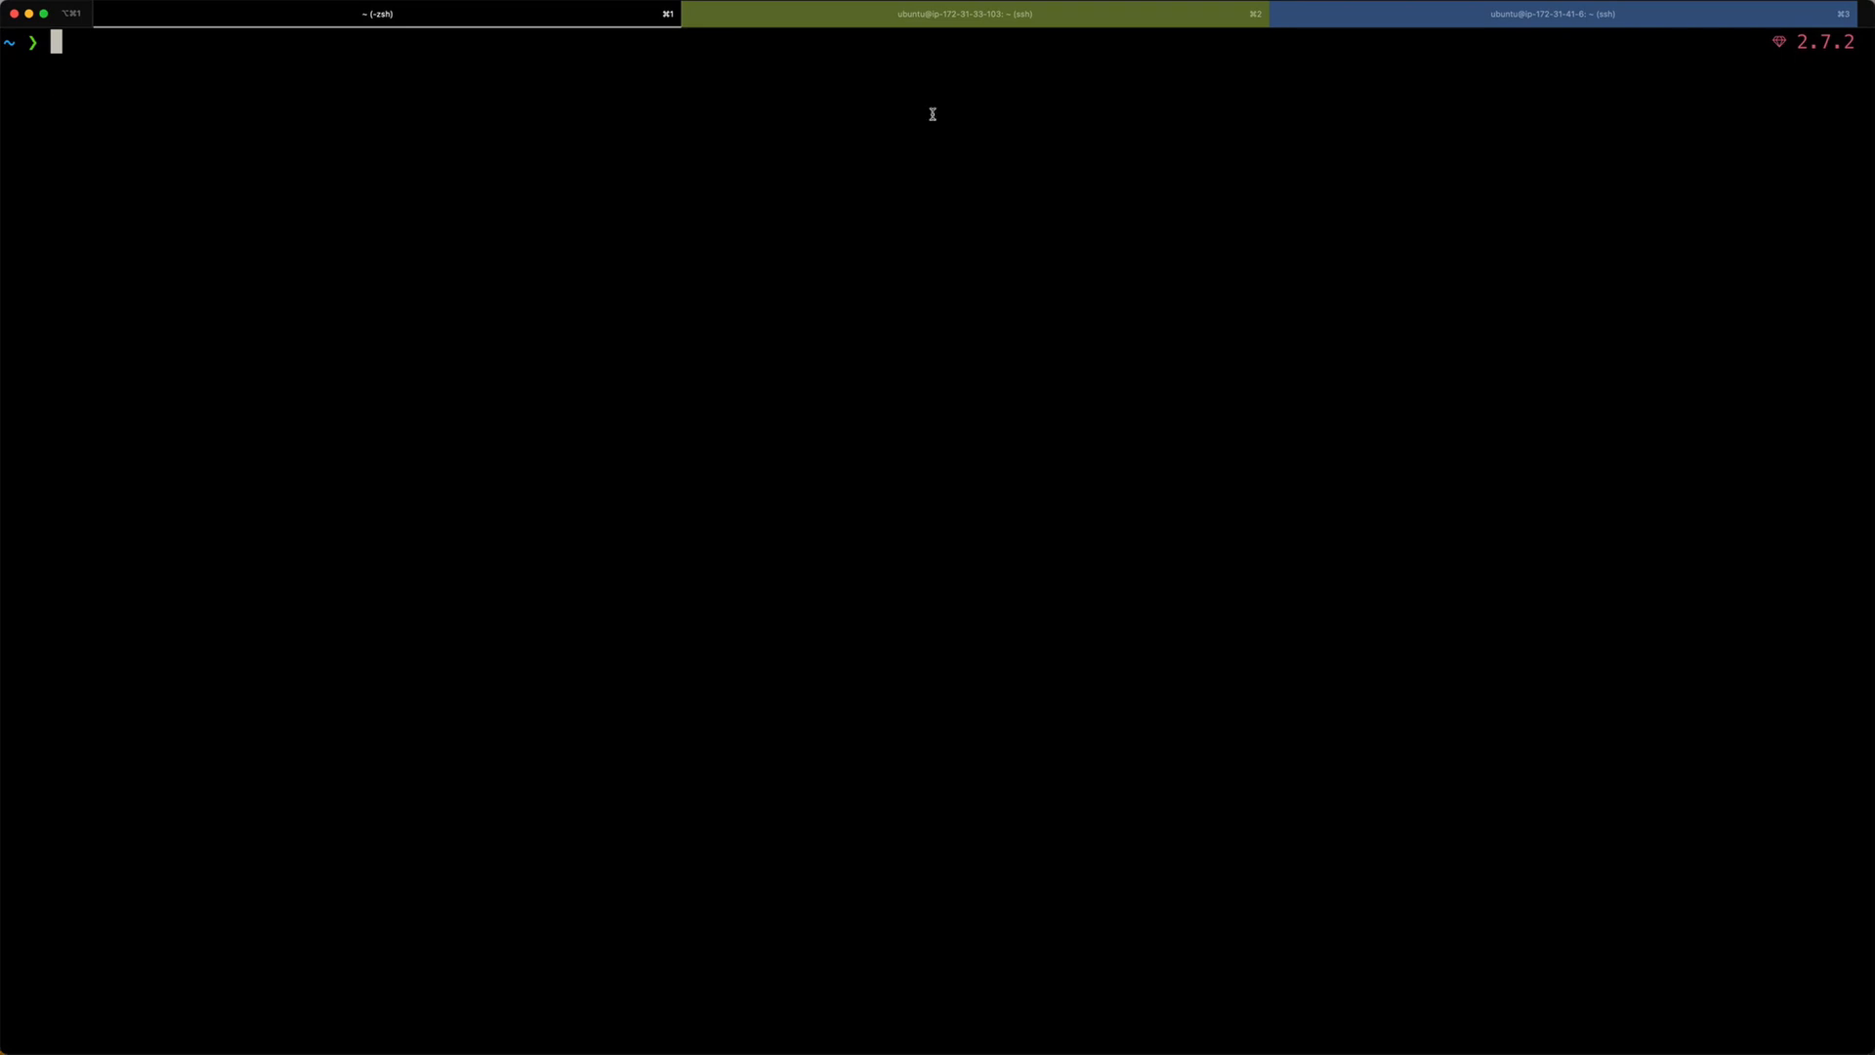
left_click(963, 12)
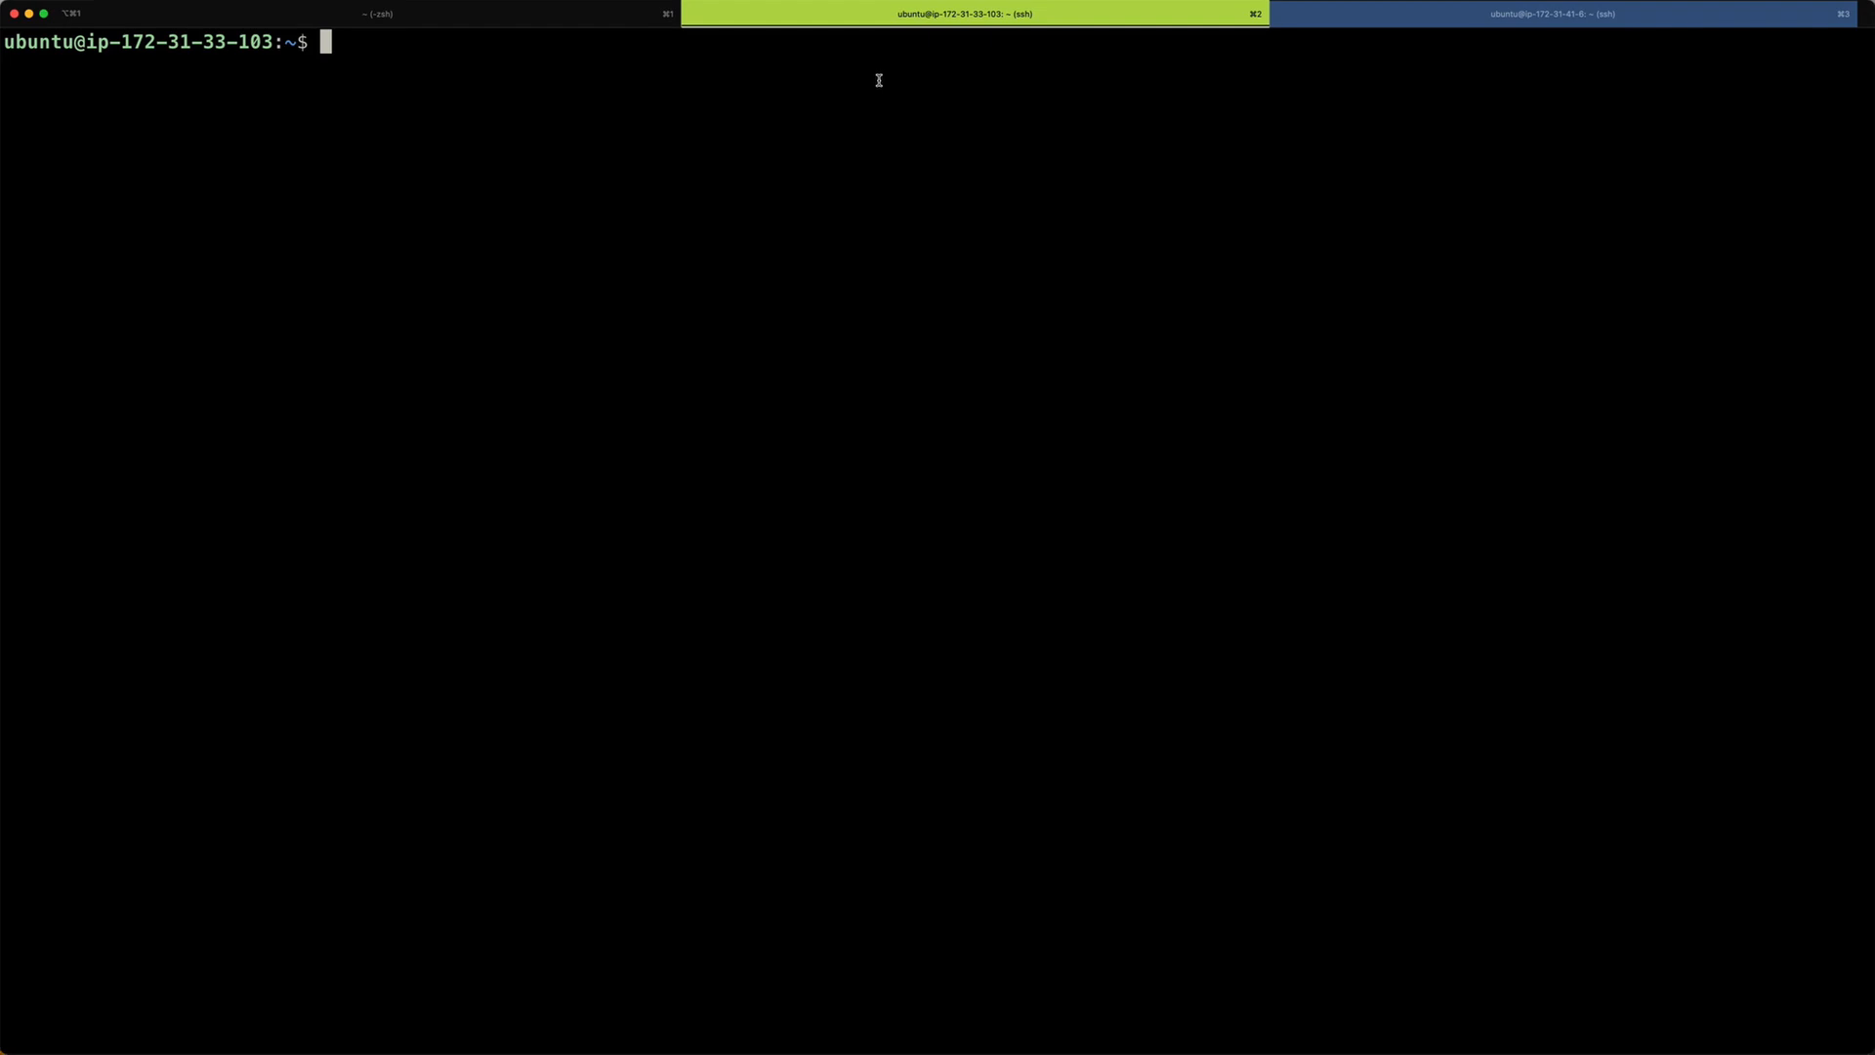
mouse_move(372, 94)
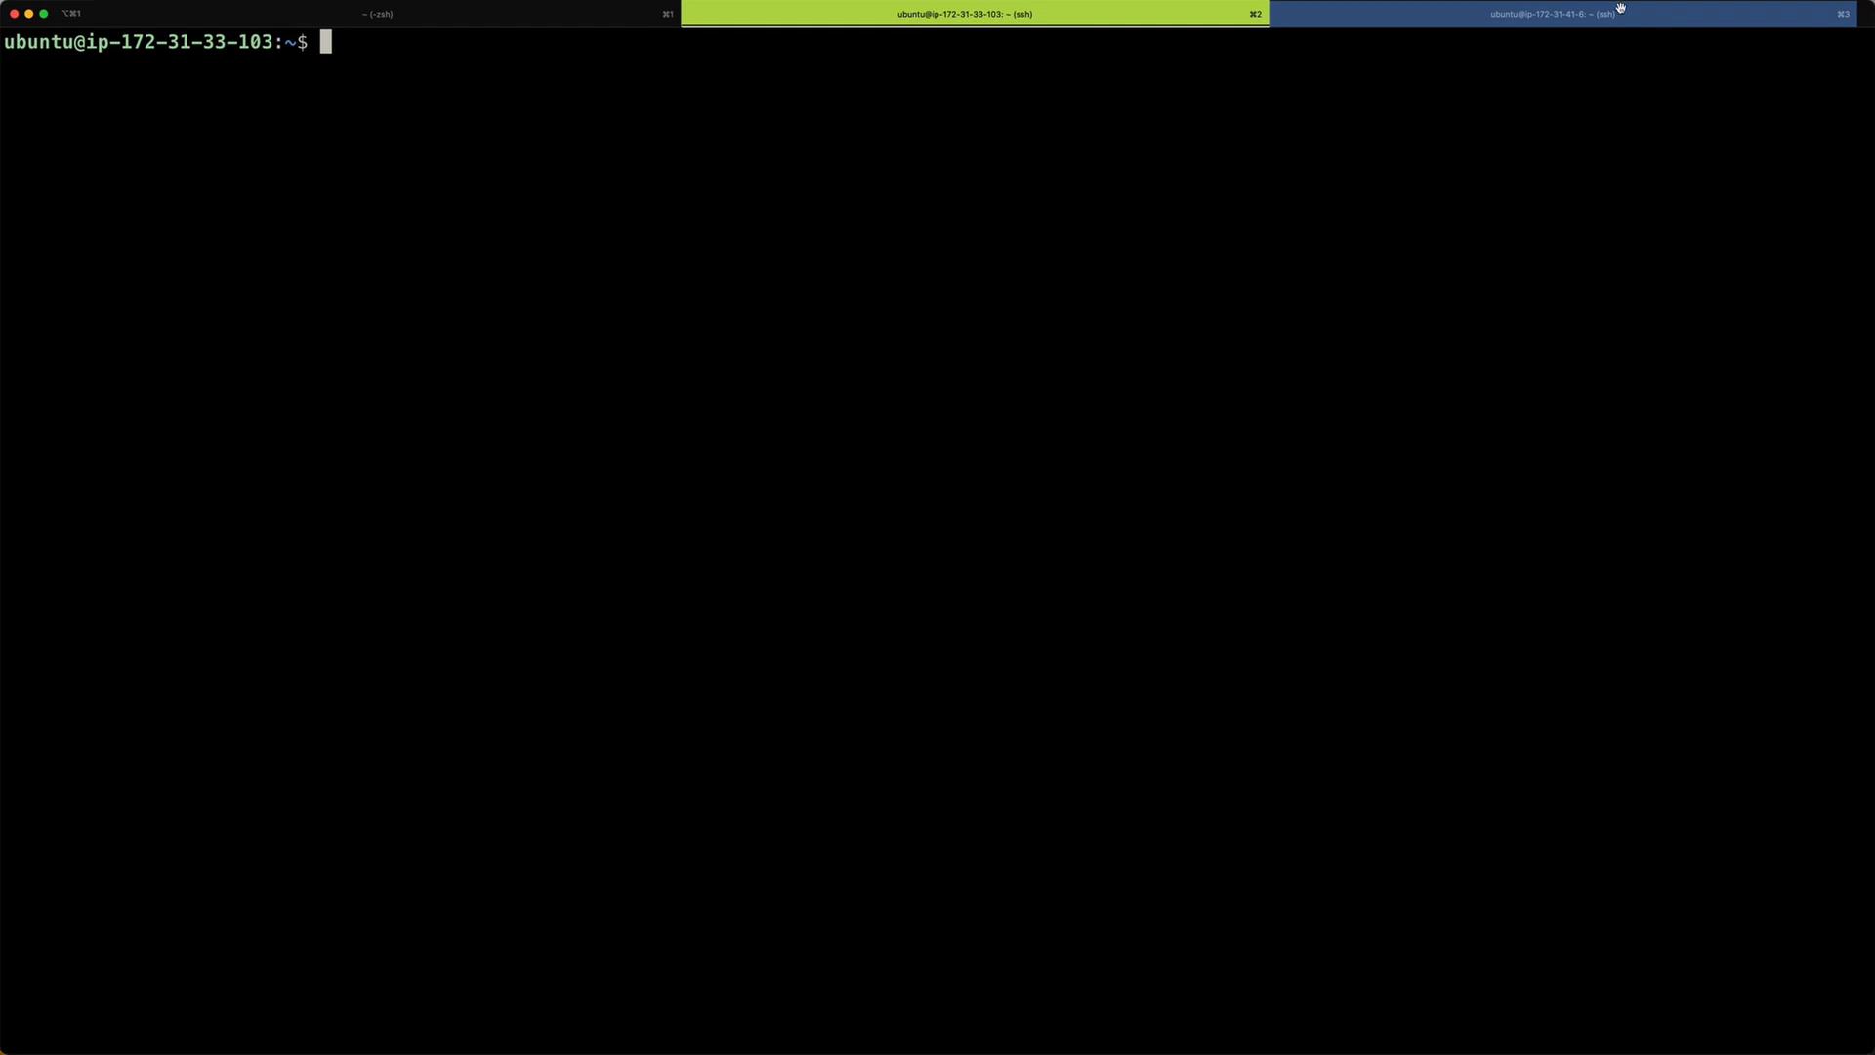
left_click(1555, 13)
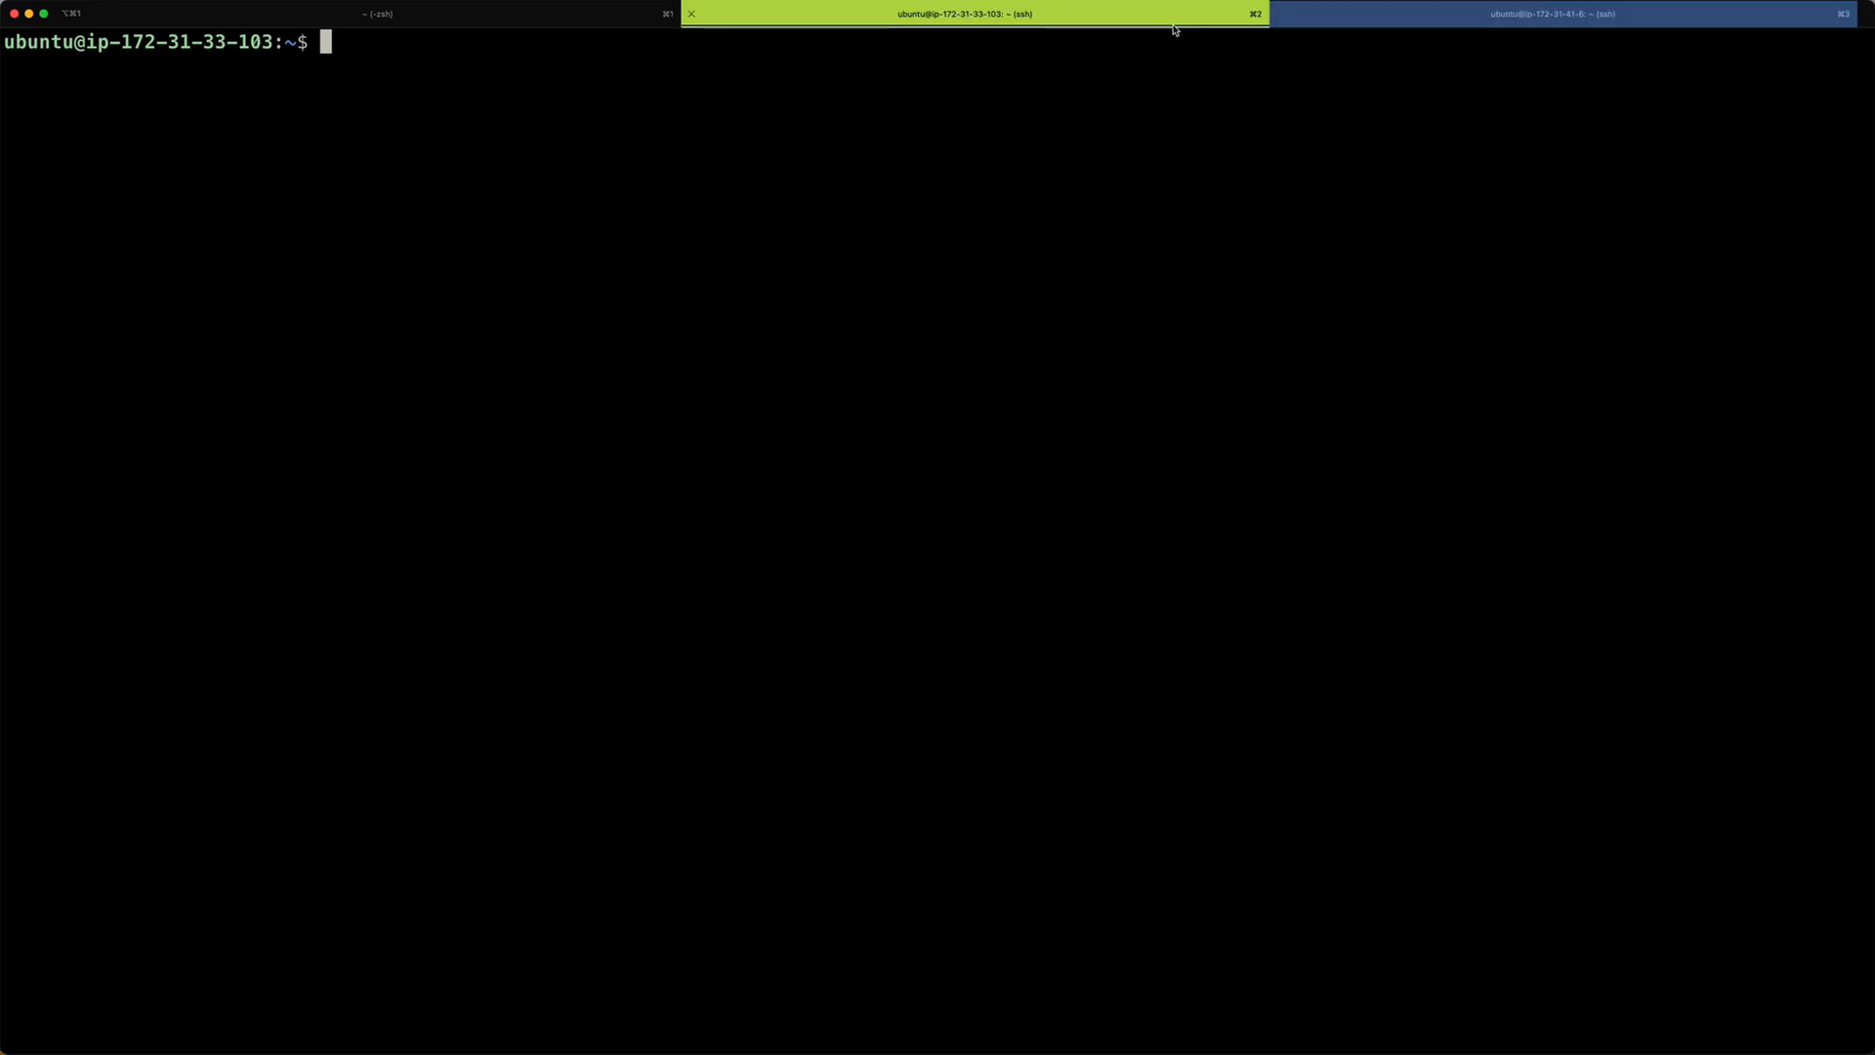
left_click(1555, 13)
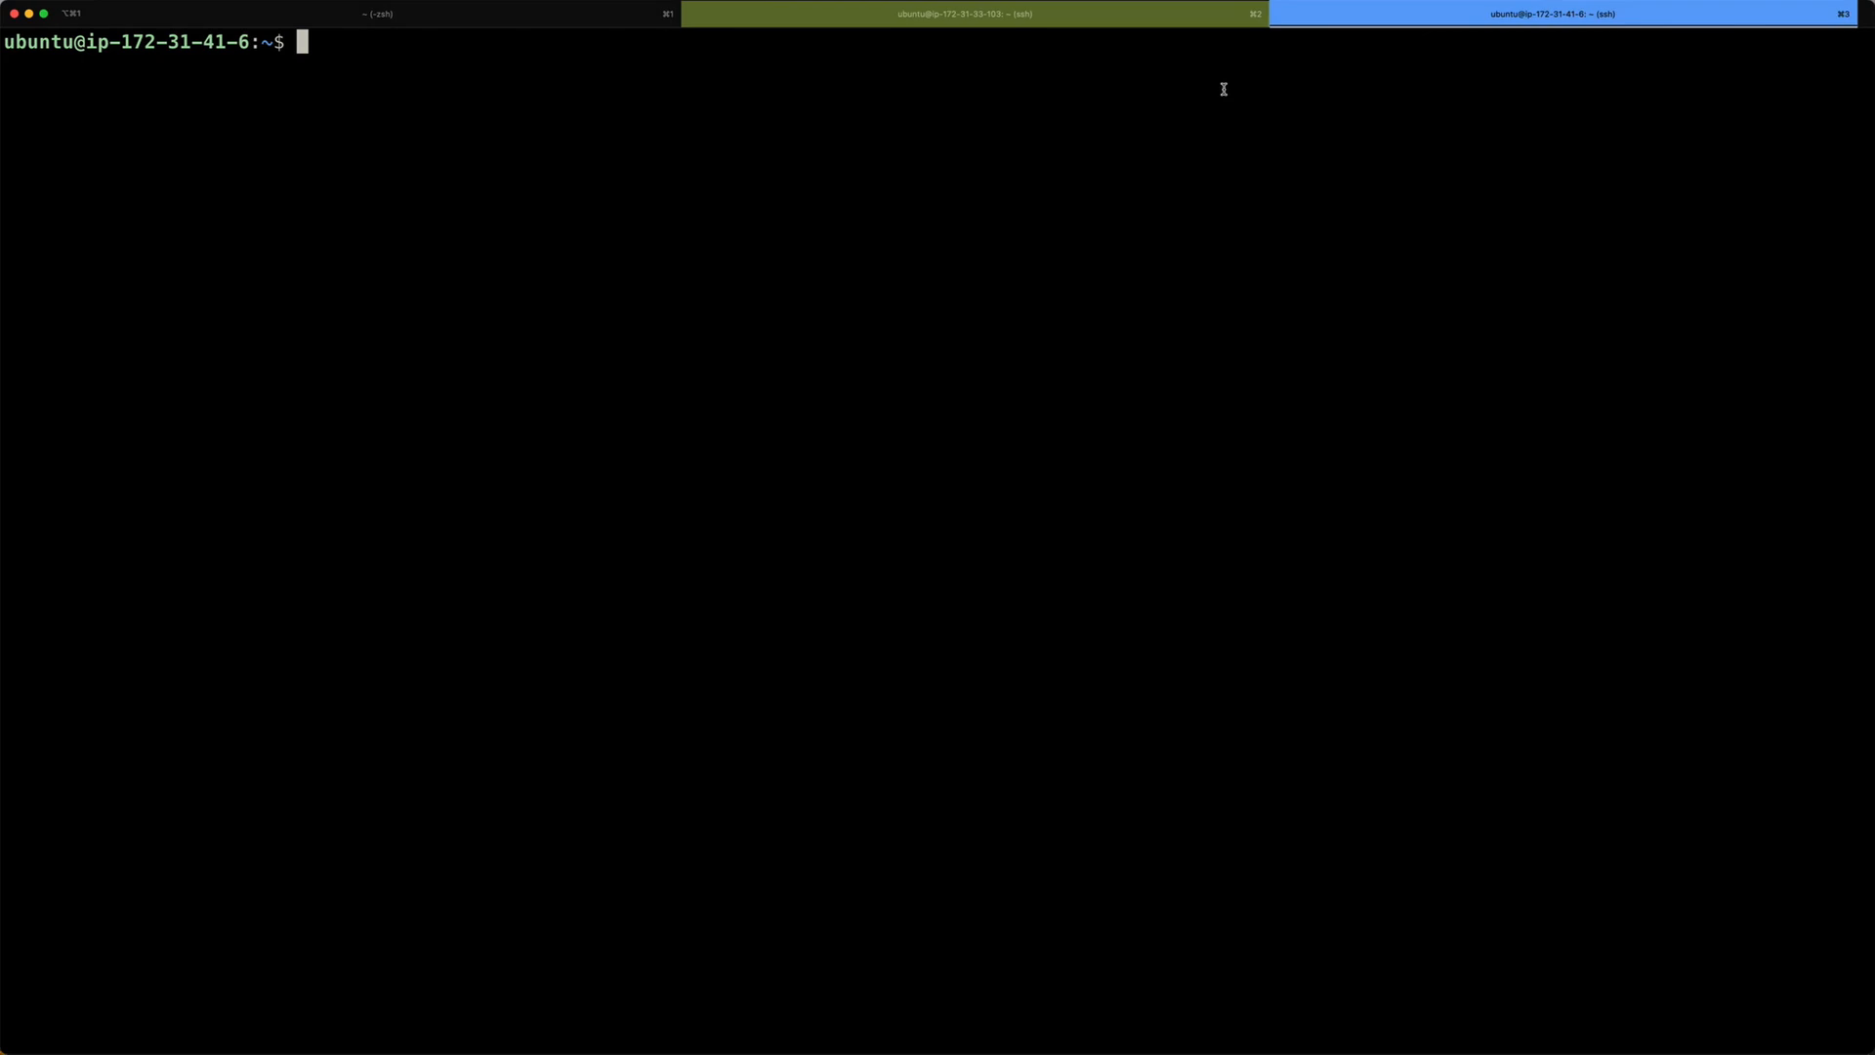
left_click(972, 12)
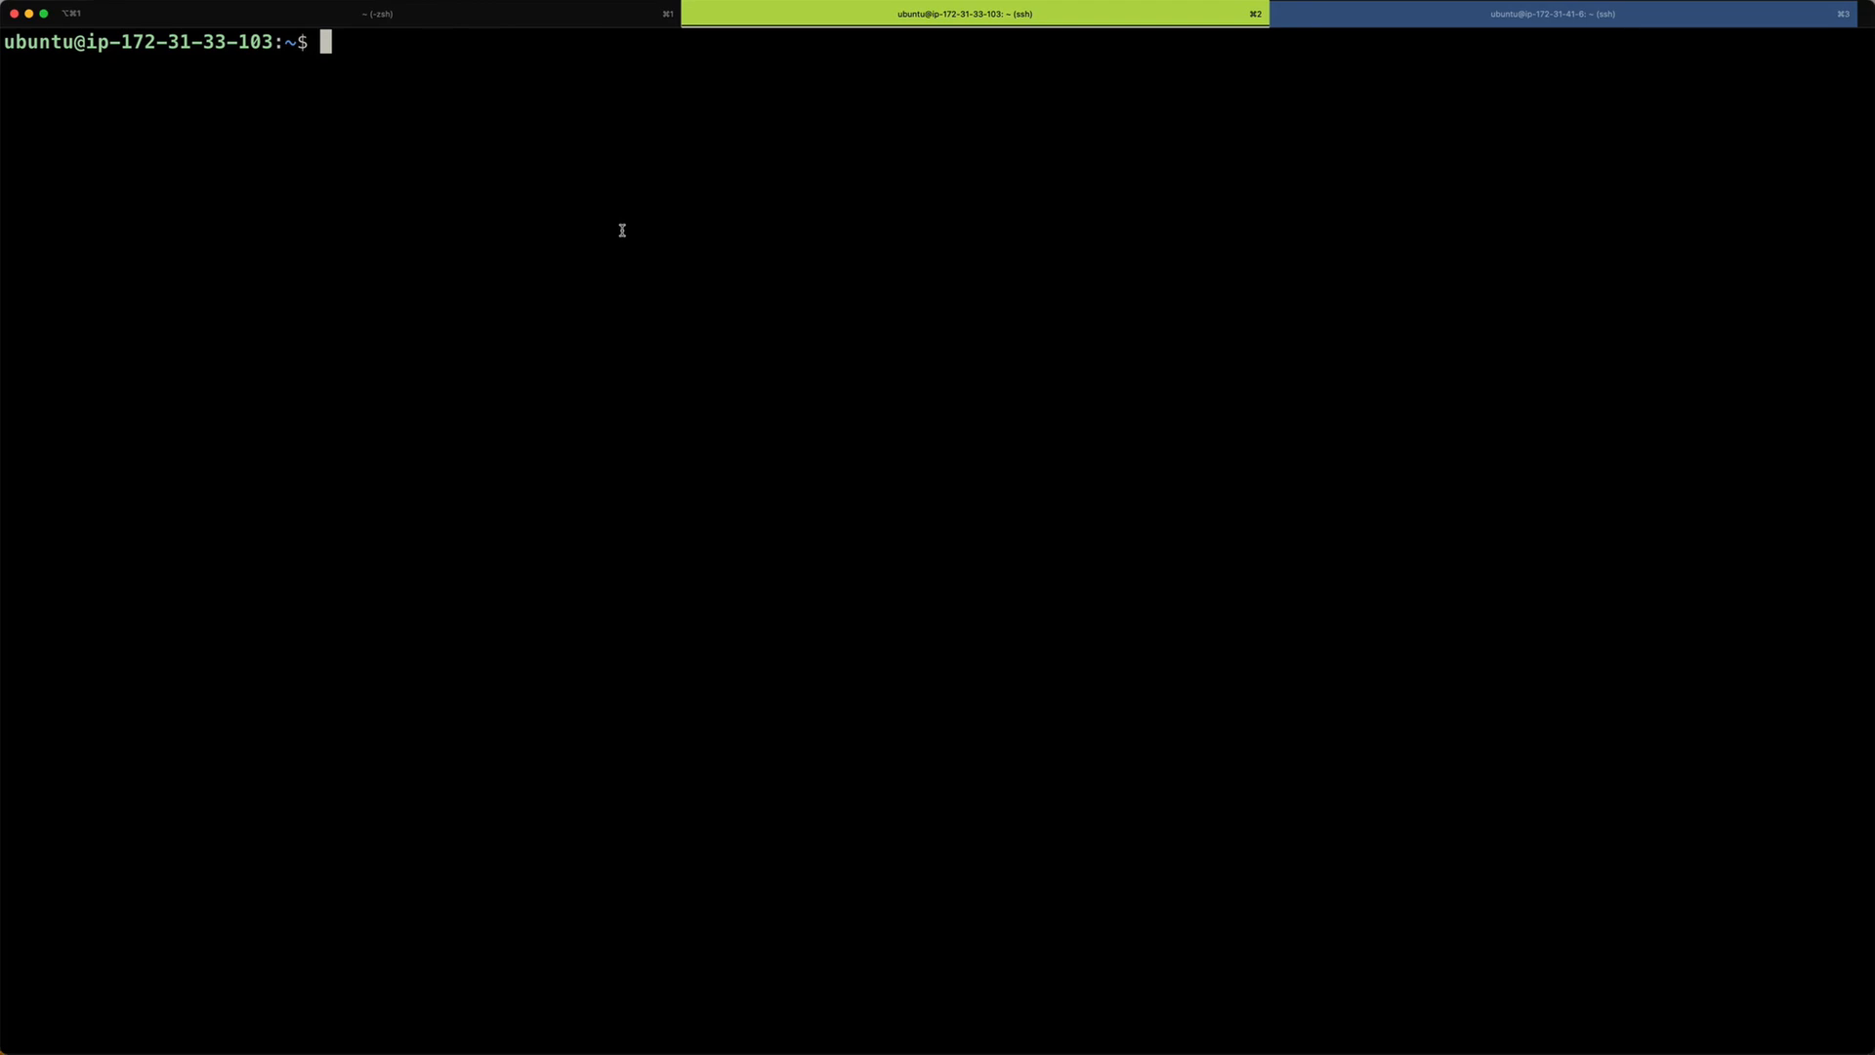
mouse_move(311, 223)
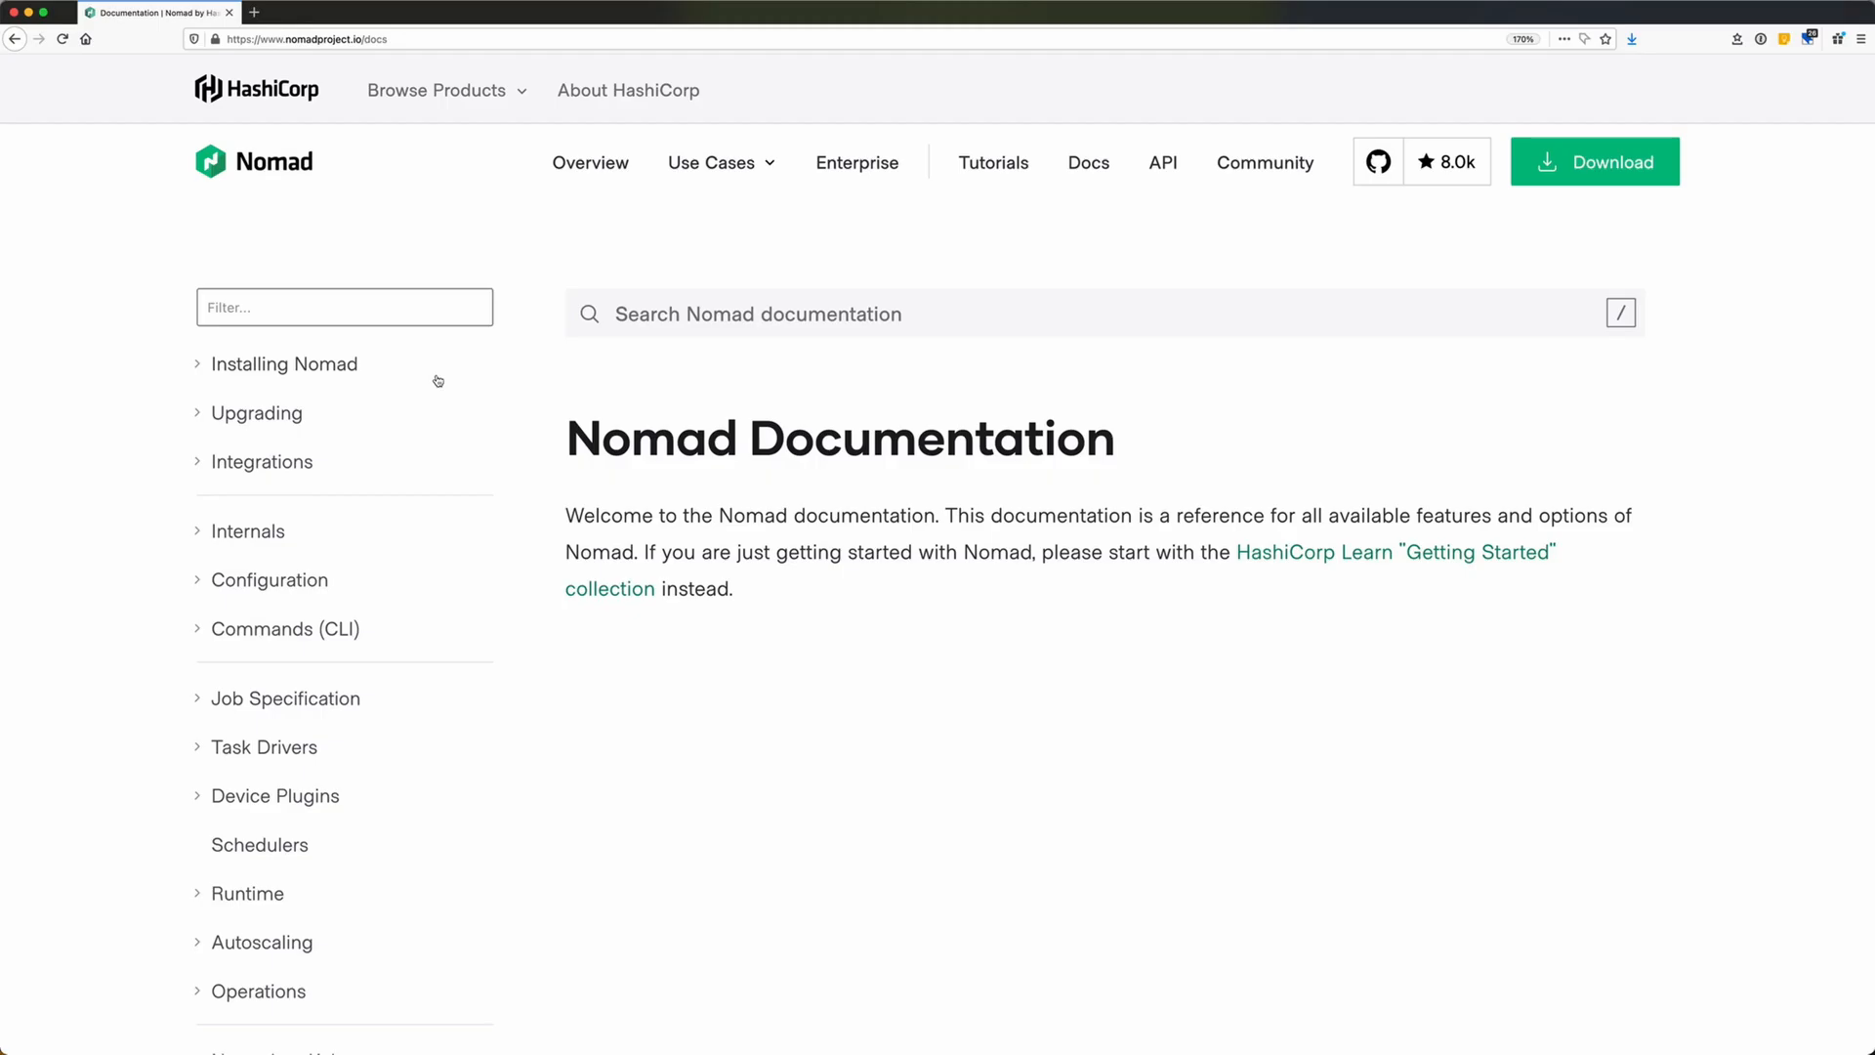
Expand Installing Nomad in the docs sidebar and view its Overview page.
left_click(285, 363)
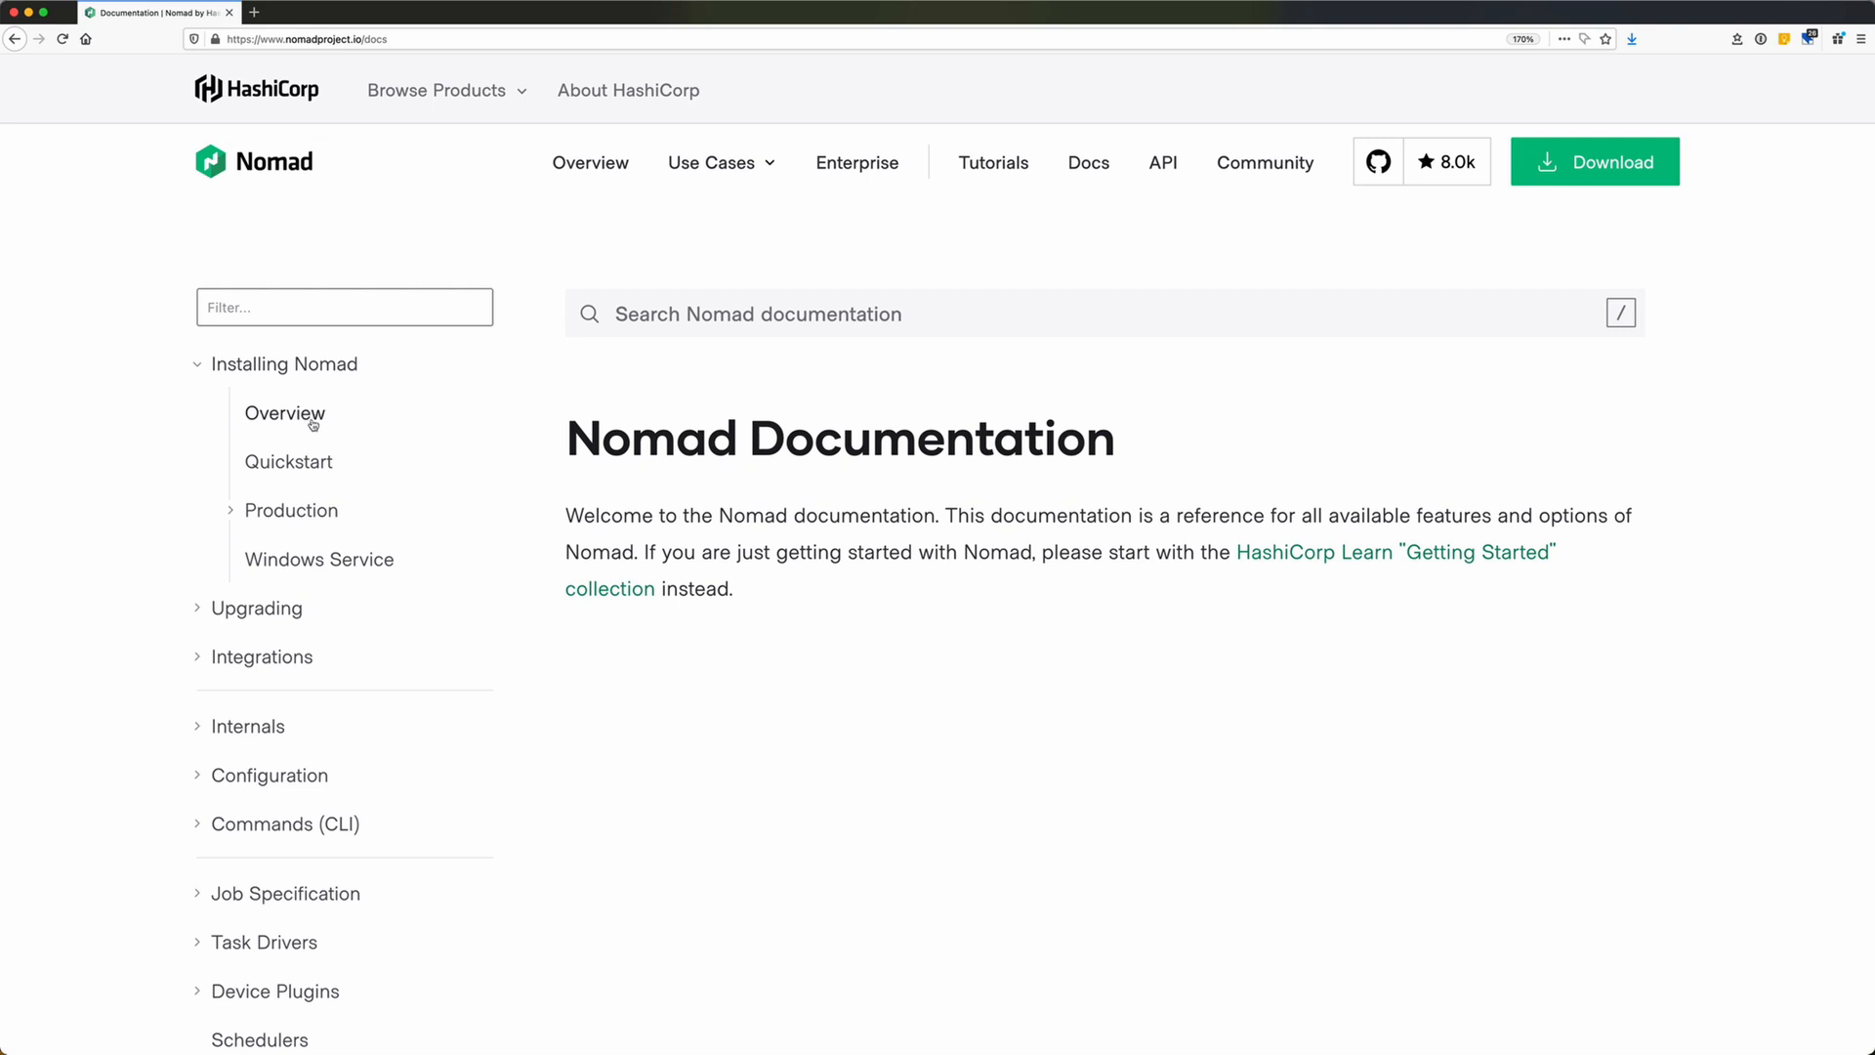
left_click(283, 413)
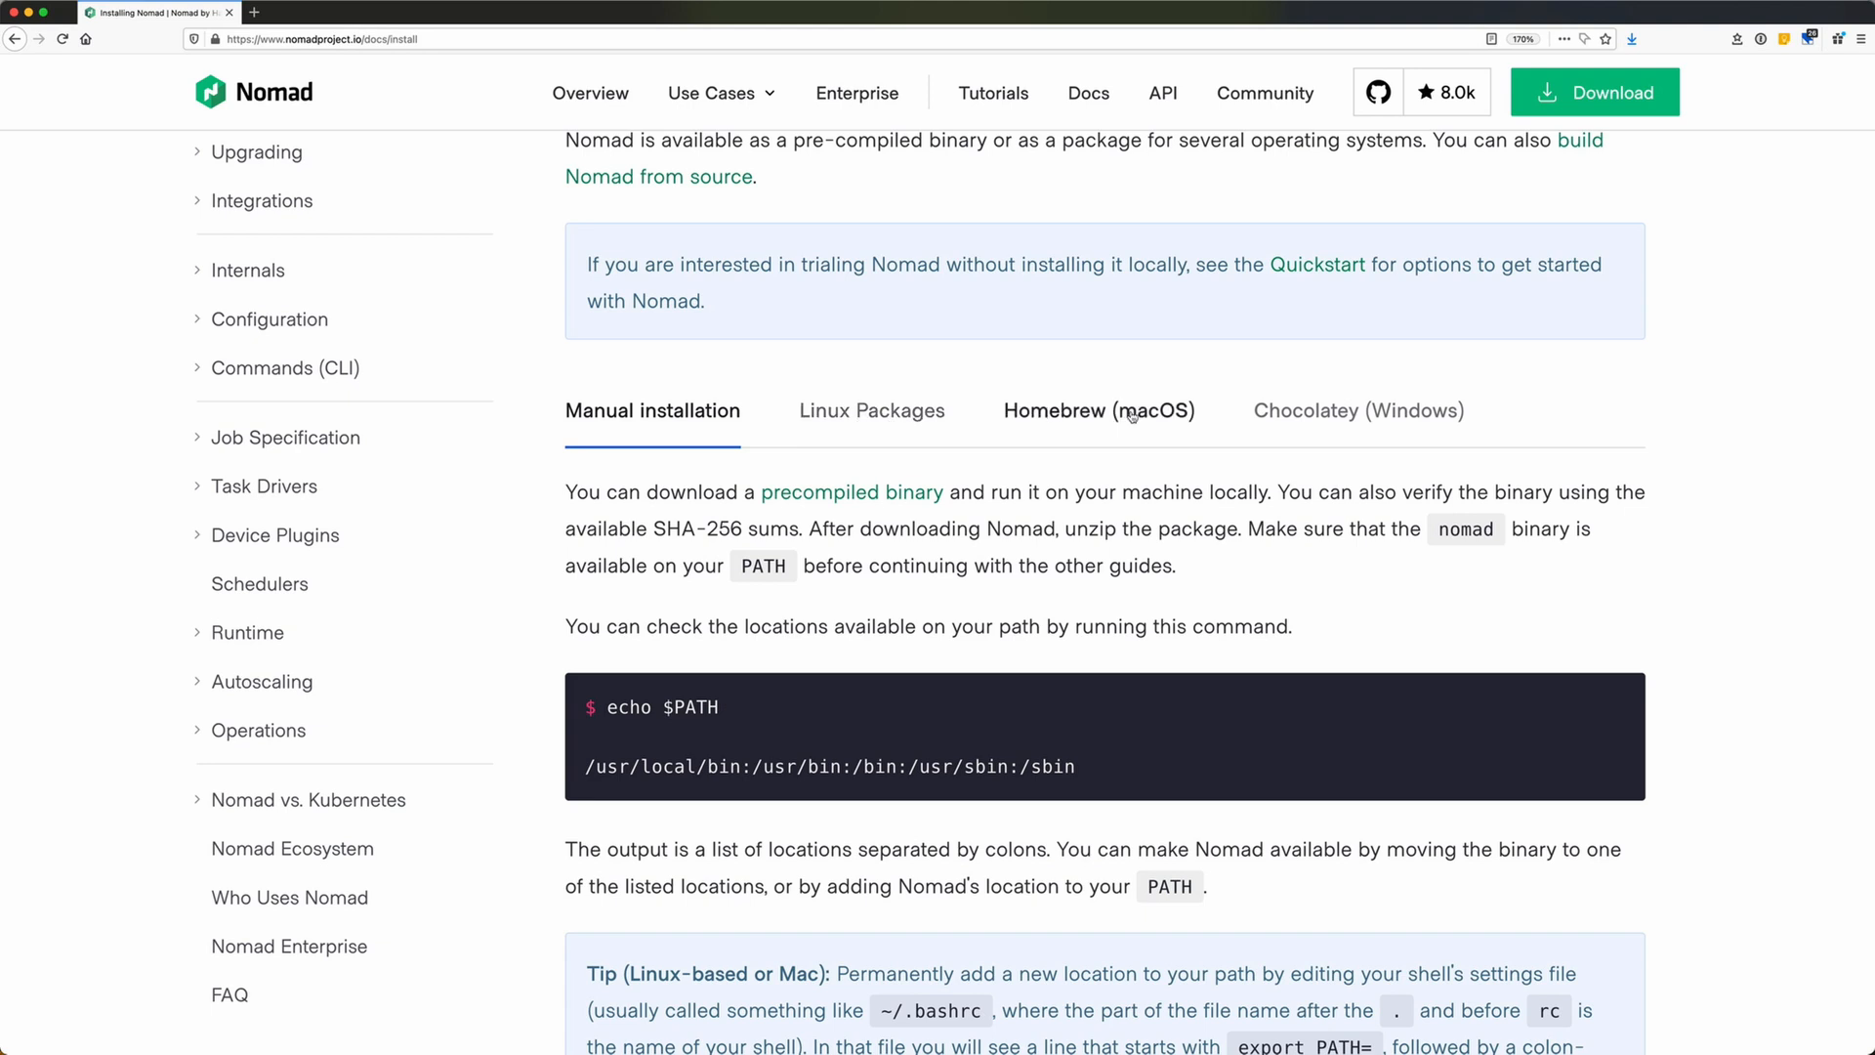
mouse_move(1098, 412)
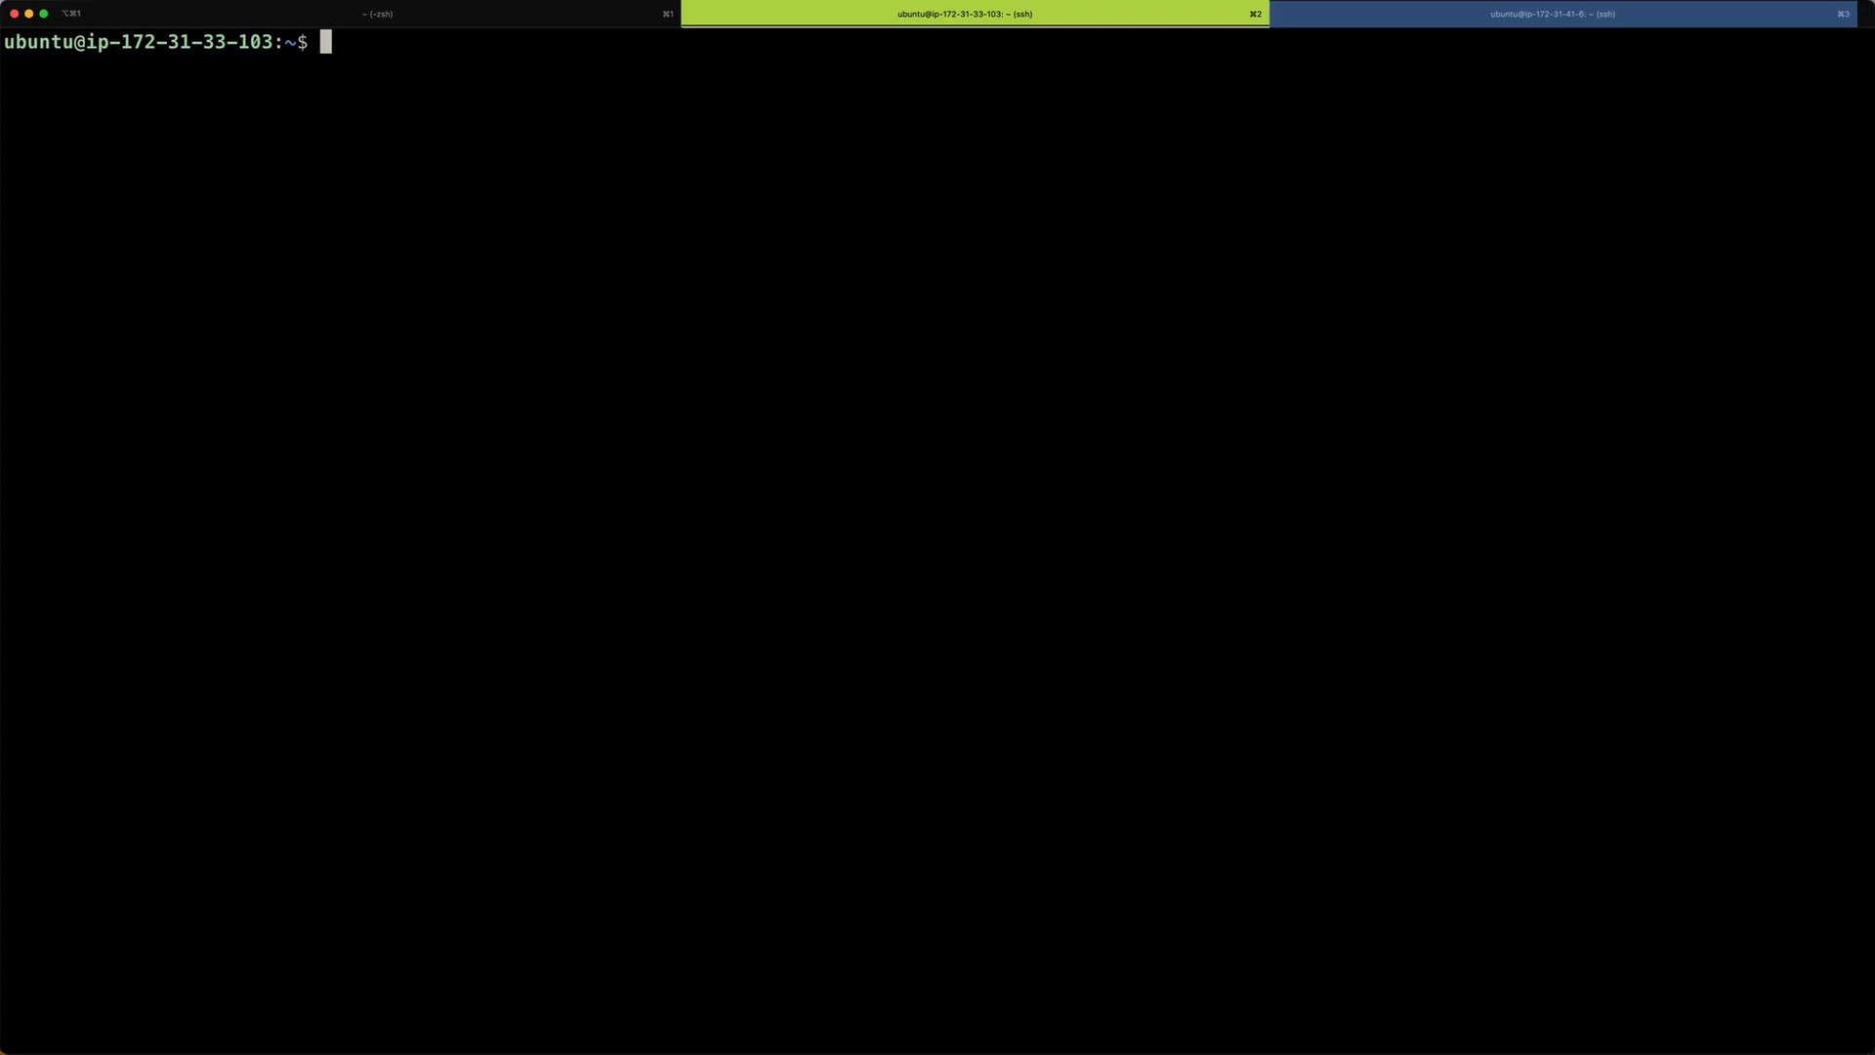
Add the HashiCorp apt repo, install Nomad, and confirm nomad -version reports 1.0.3.
type("curl -fsSL https://apt.releases.hashicorp.com/gpg | sudo apt-key add -")
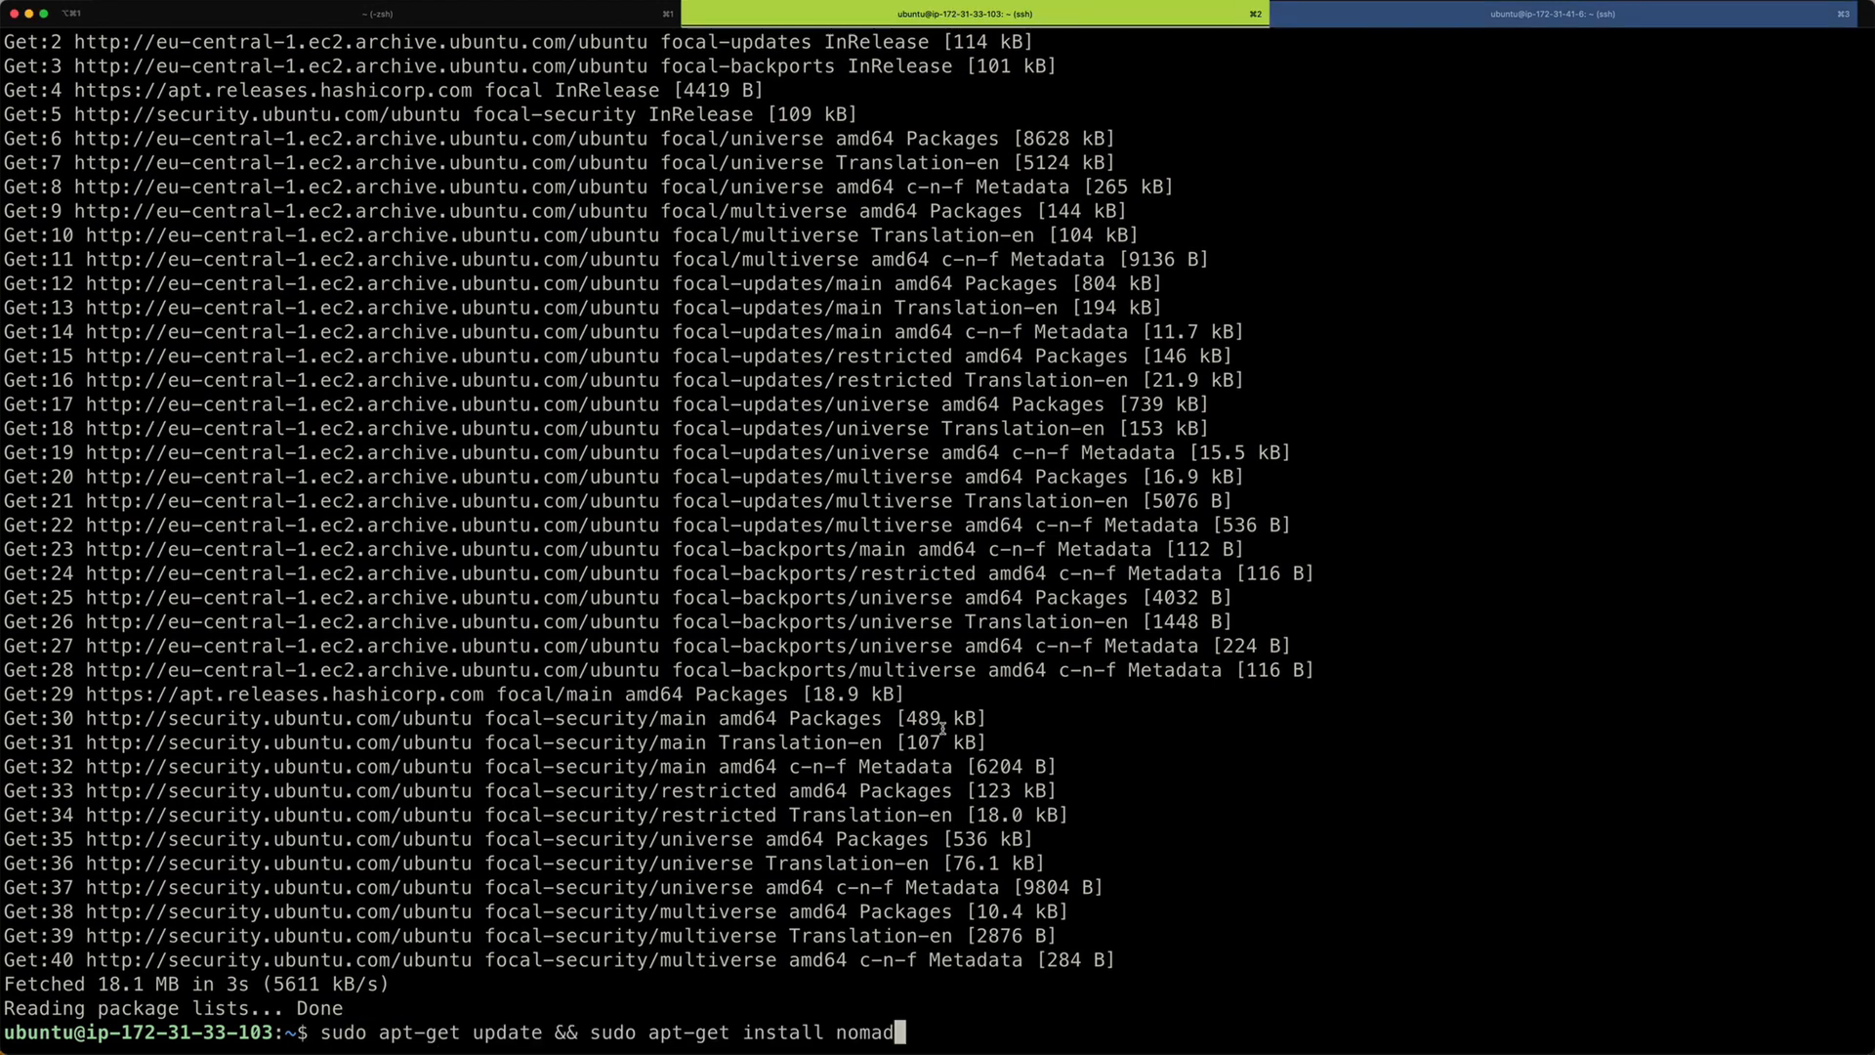
key("Return")
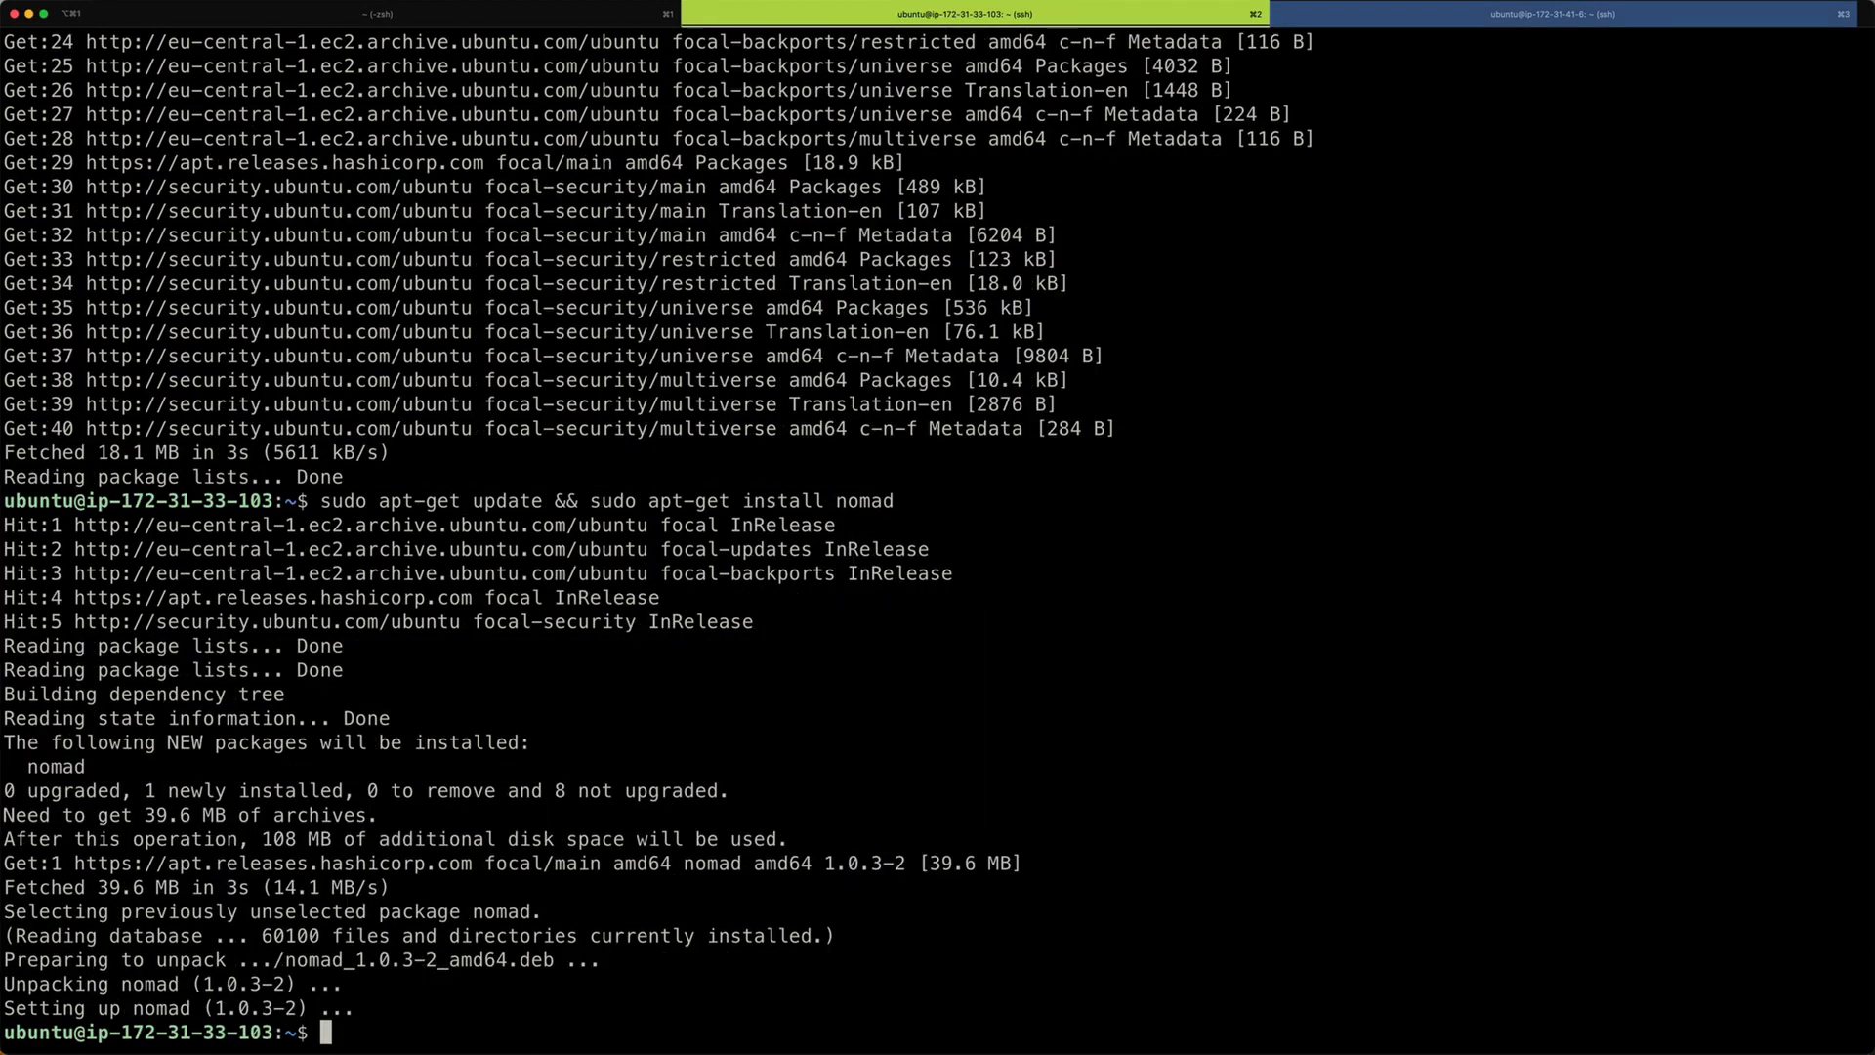
type("nomad")
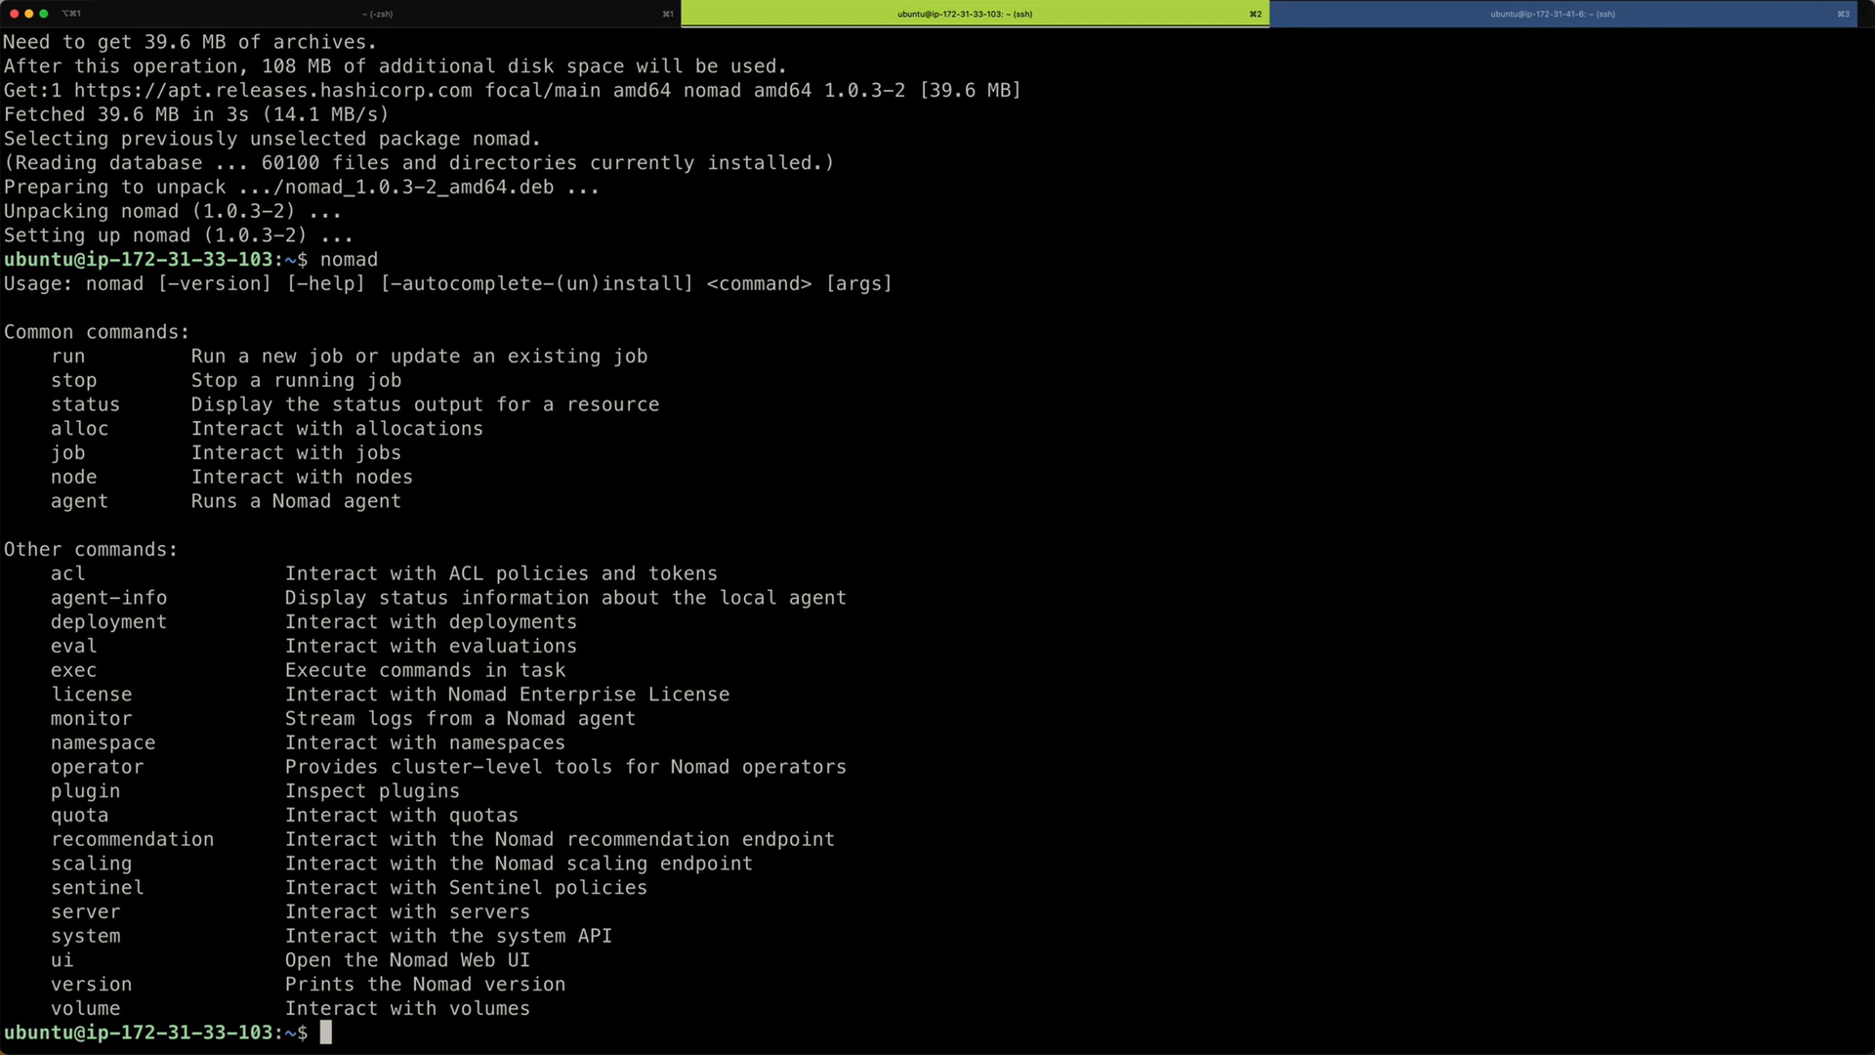
type("nomad -version")
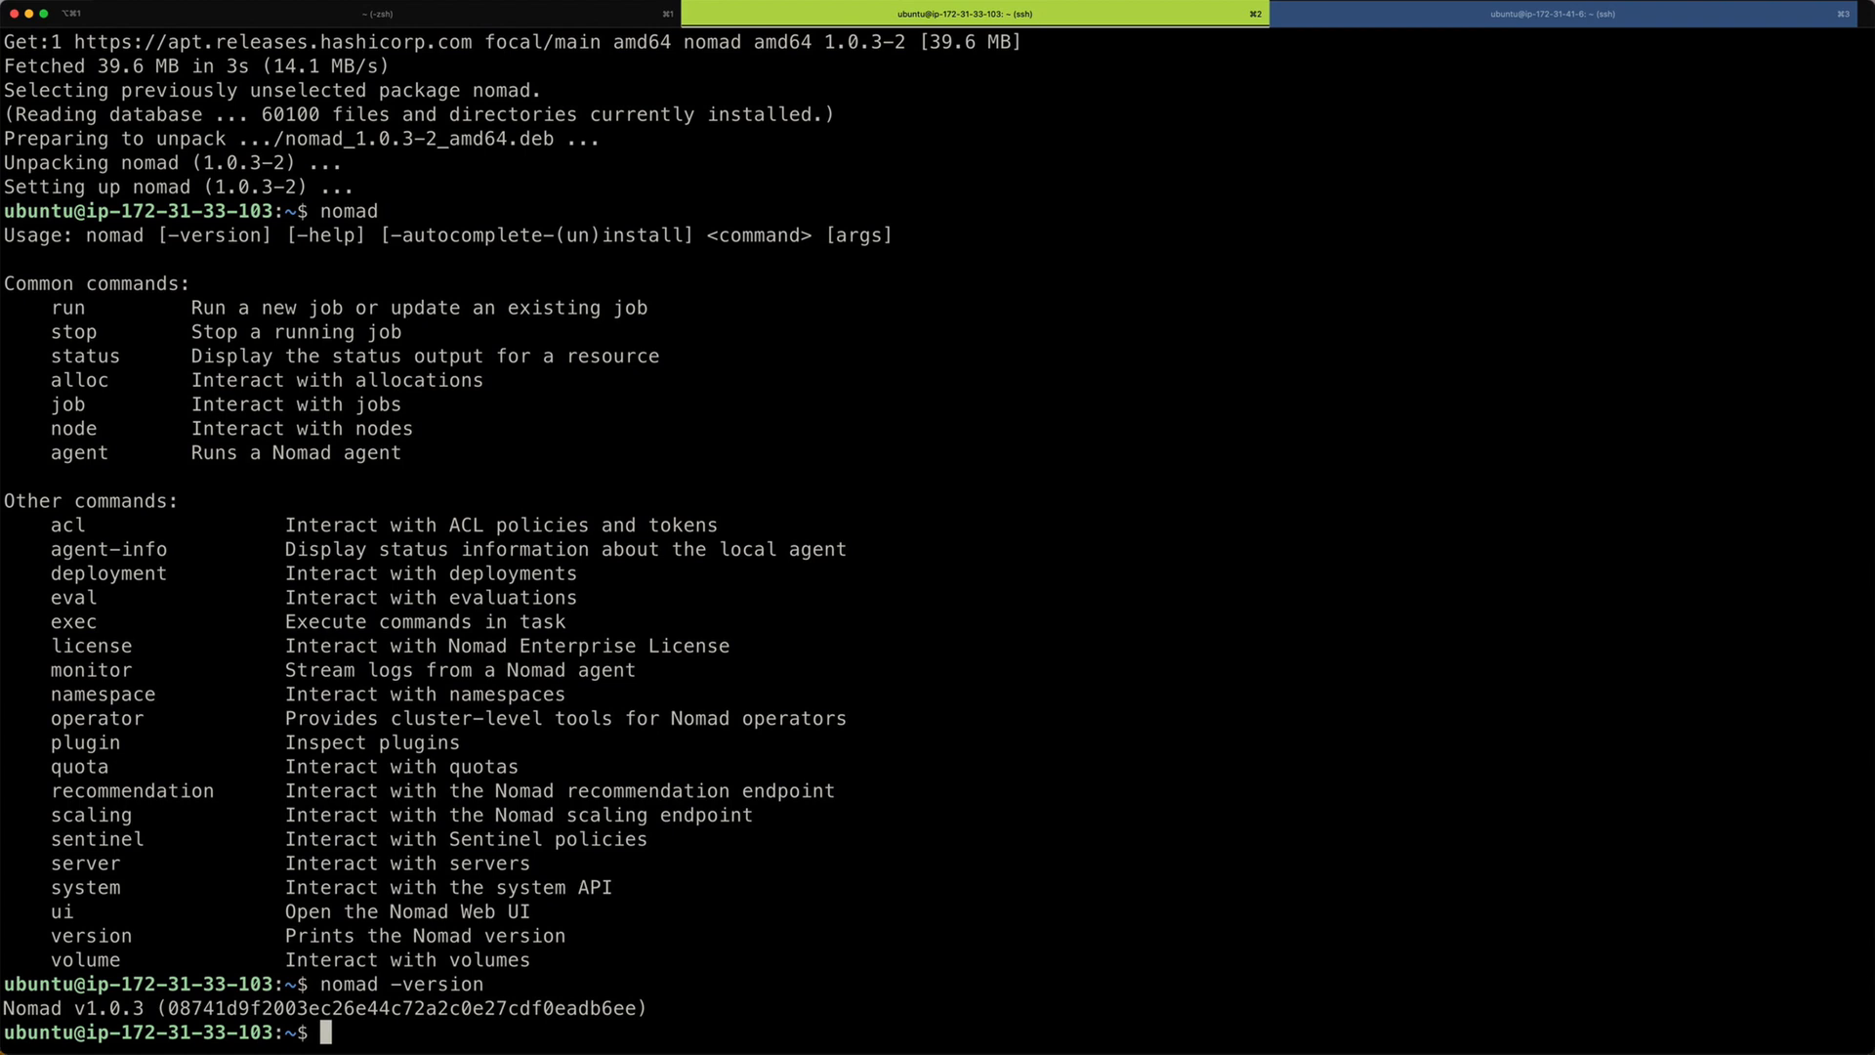
type("vi server")
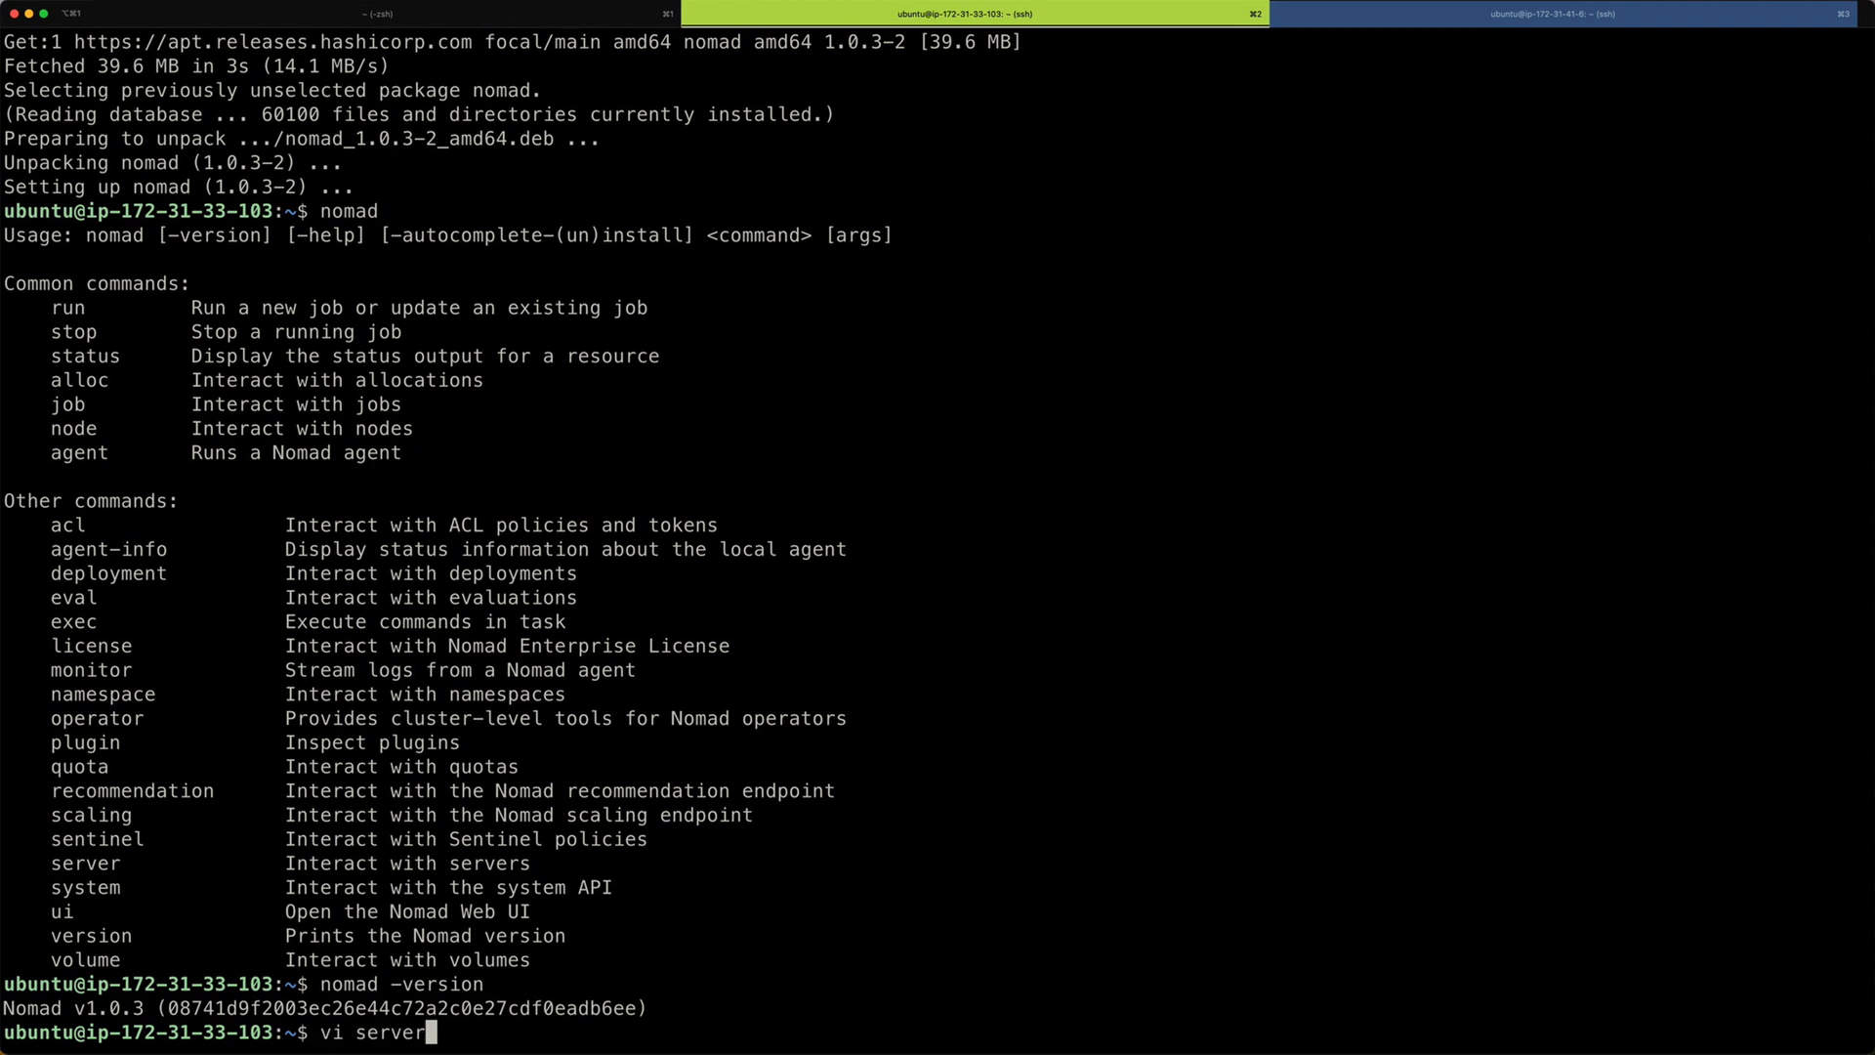
Write server.hcl with DEBUG log_level, /tmp/server data_dir, and server enabled with bootstrap_expect 1.
type(".hcl")
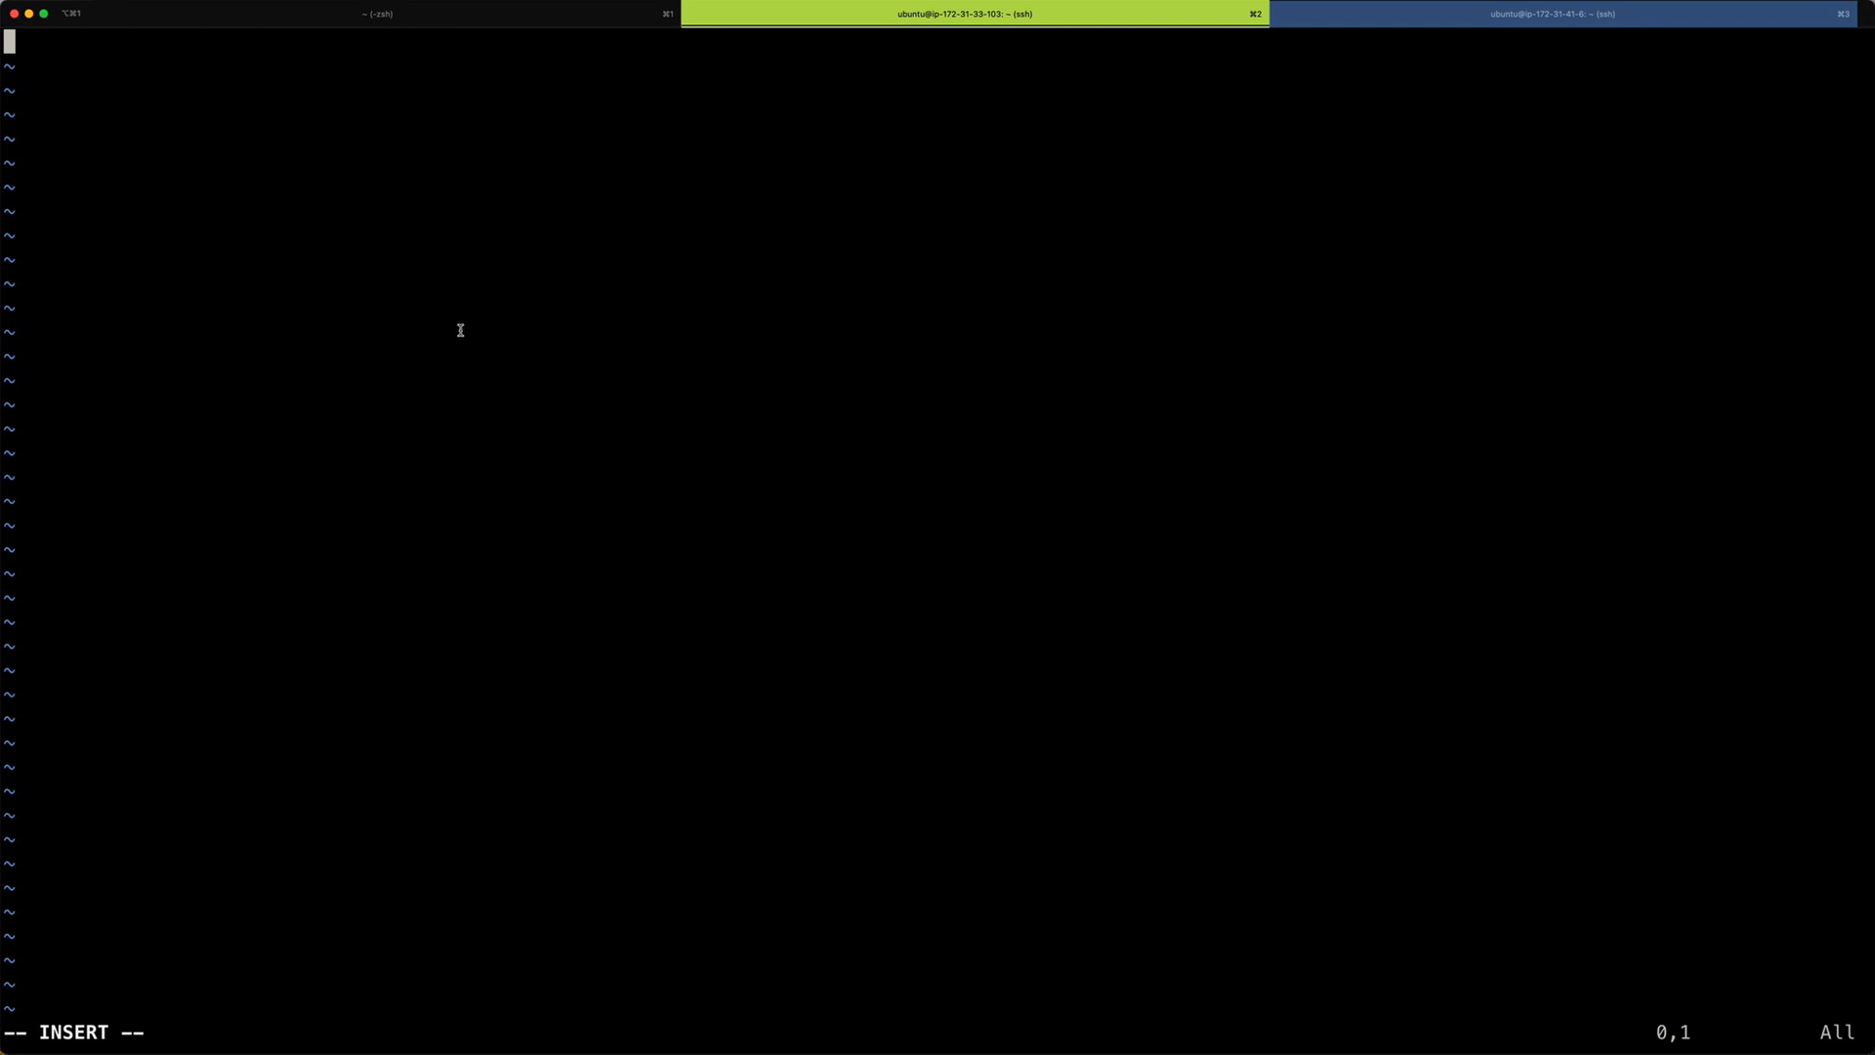
mouse_move(460, 335)
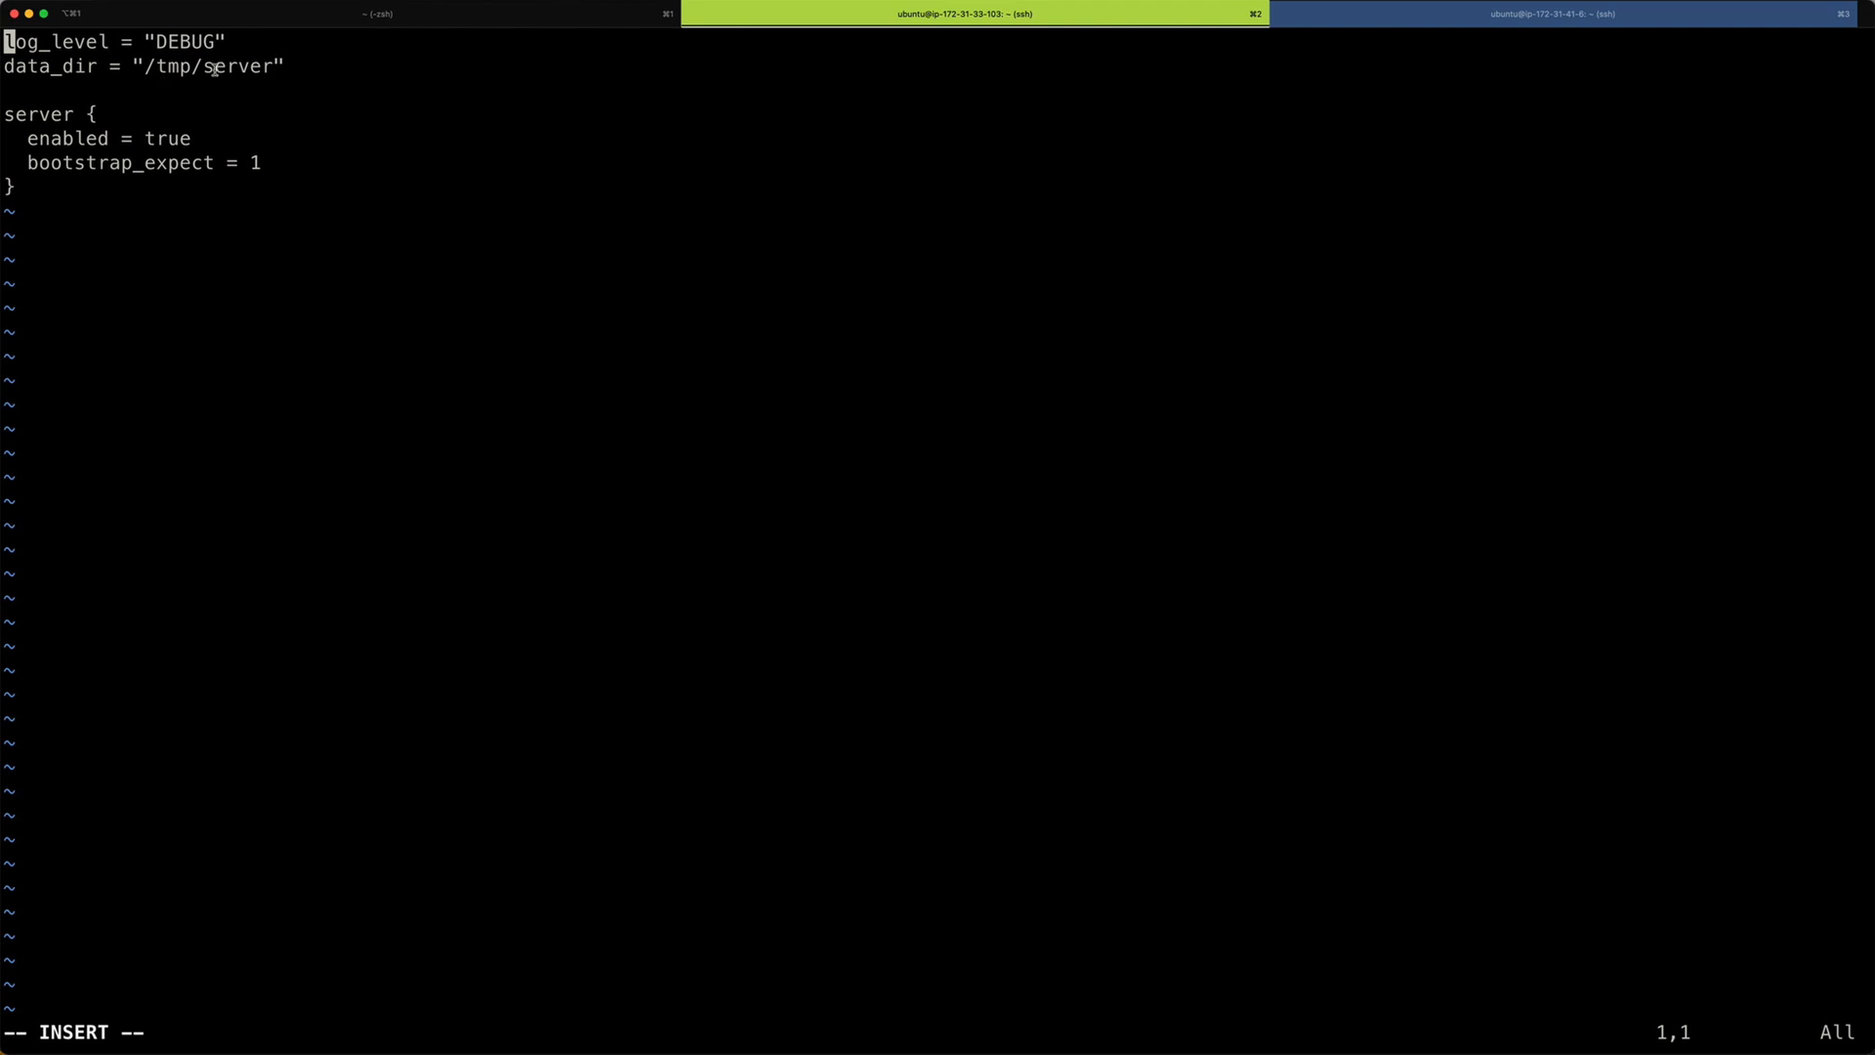
mouse_move(92, 246)
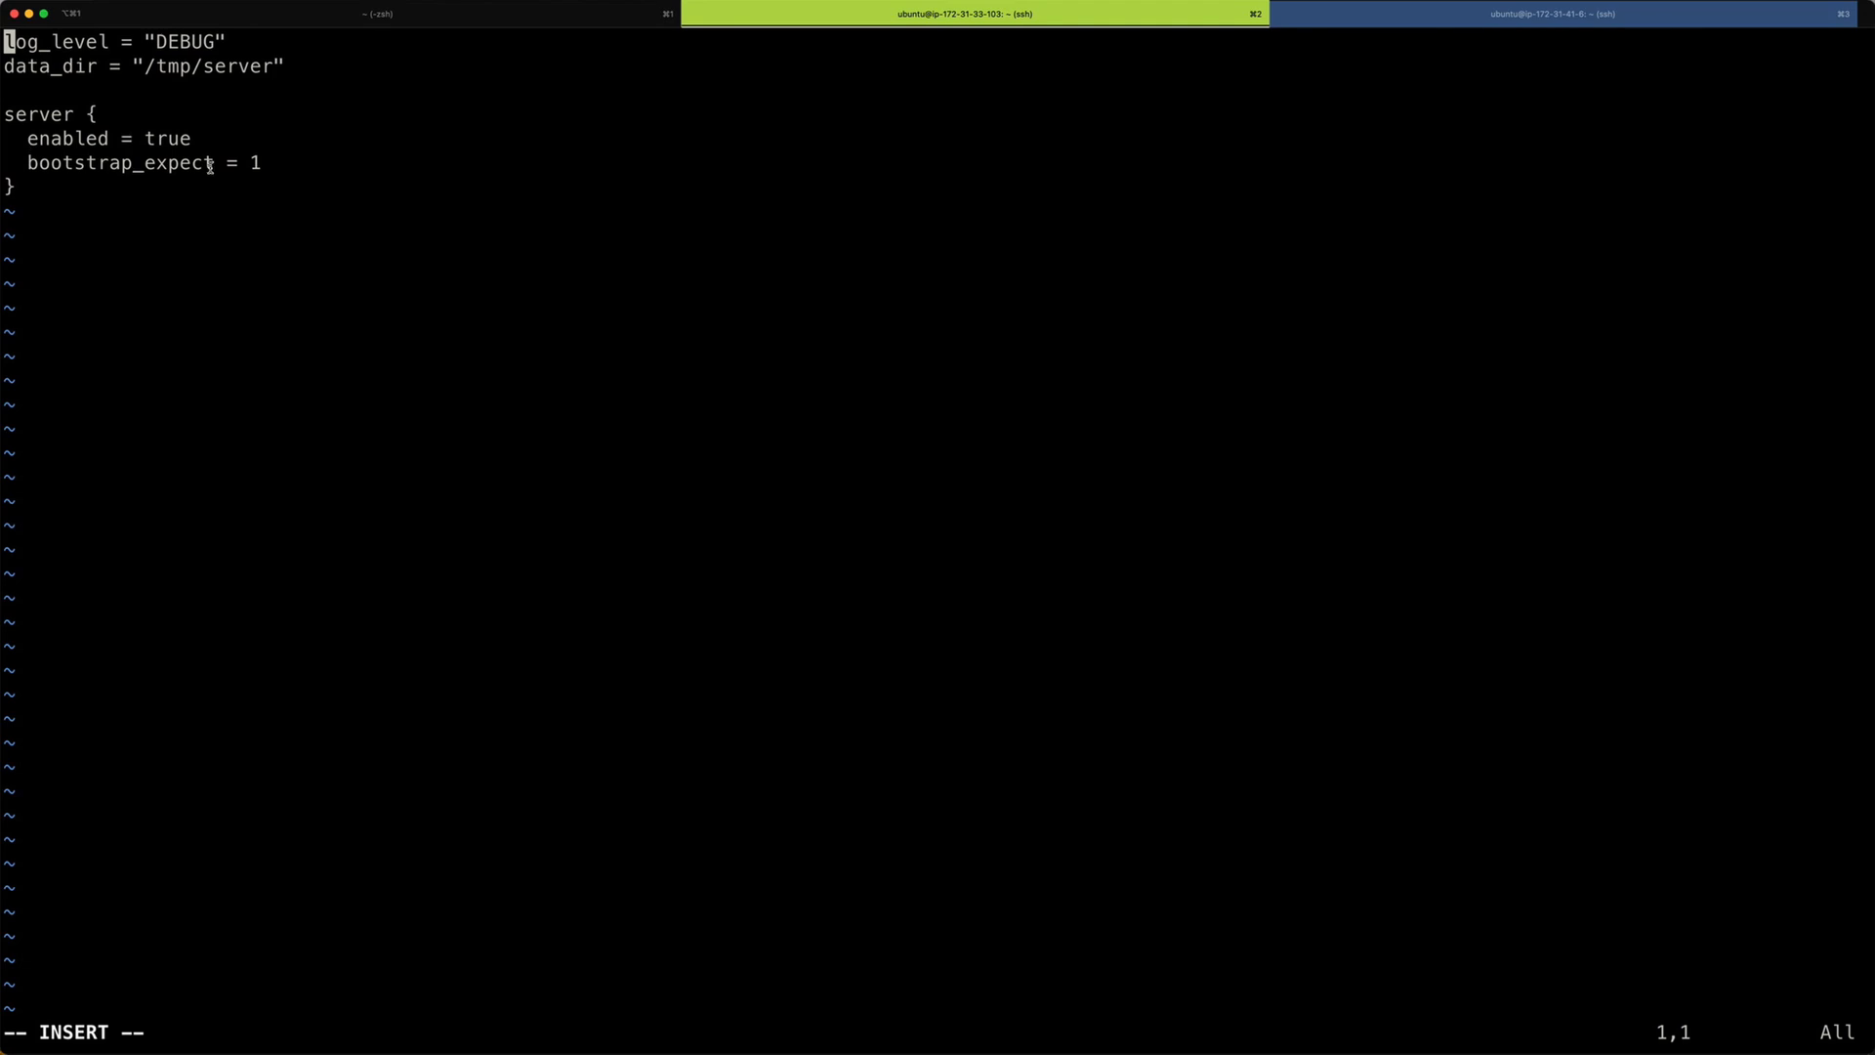
mouse_move(246, 197)
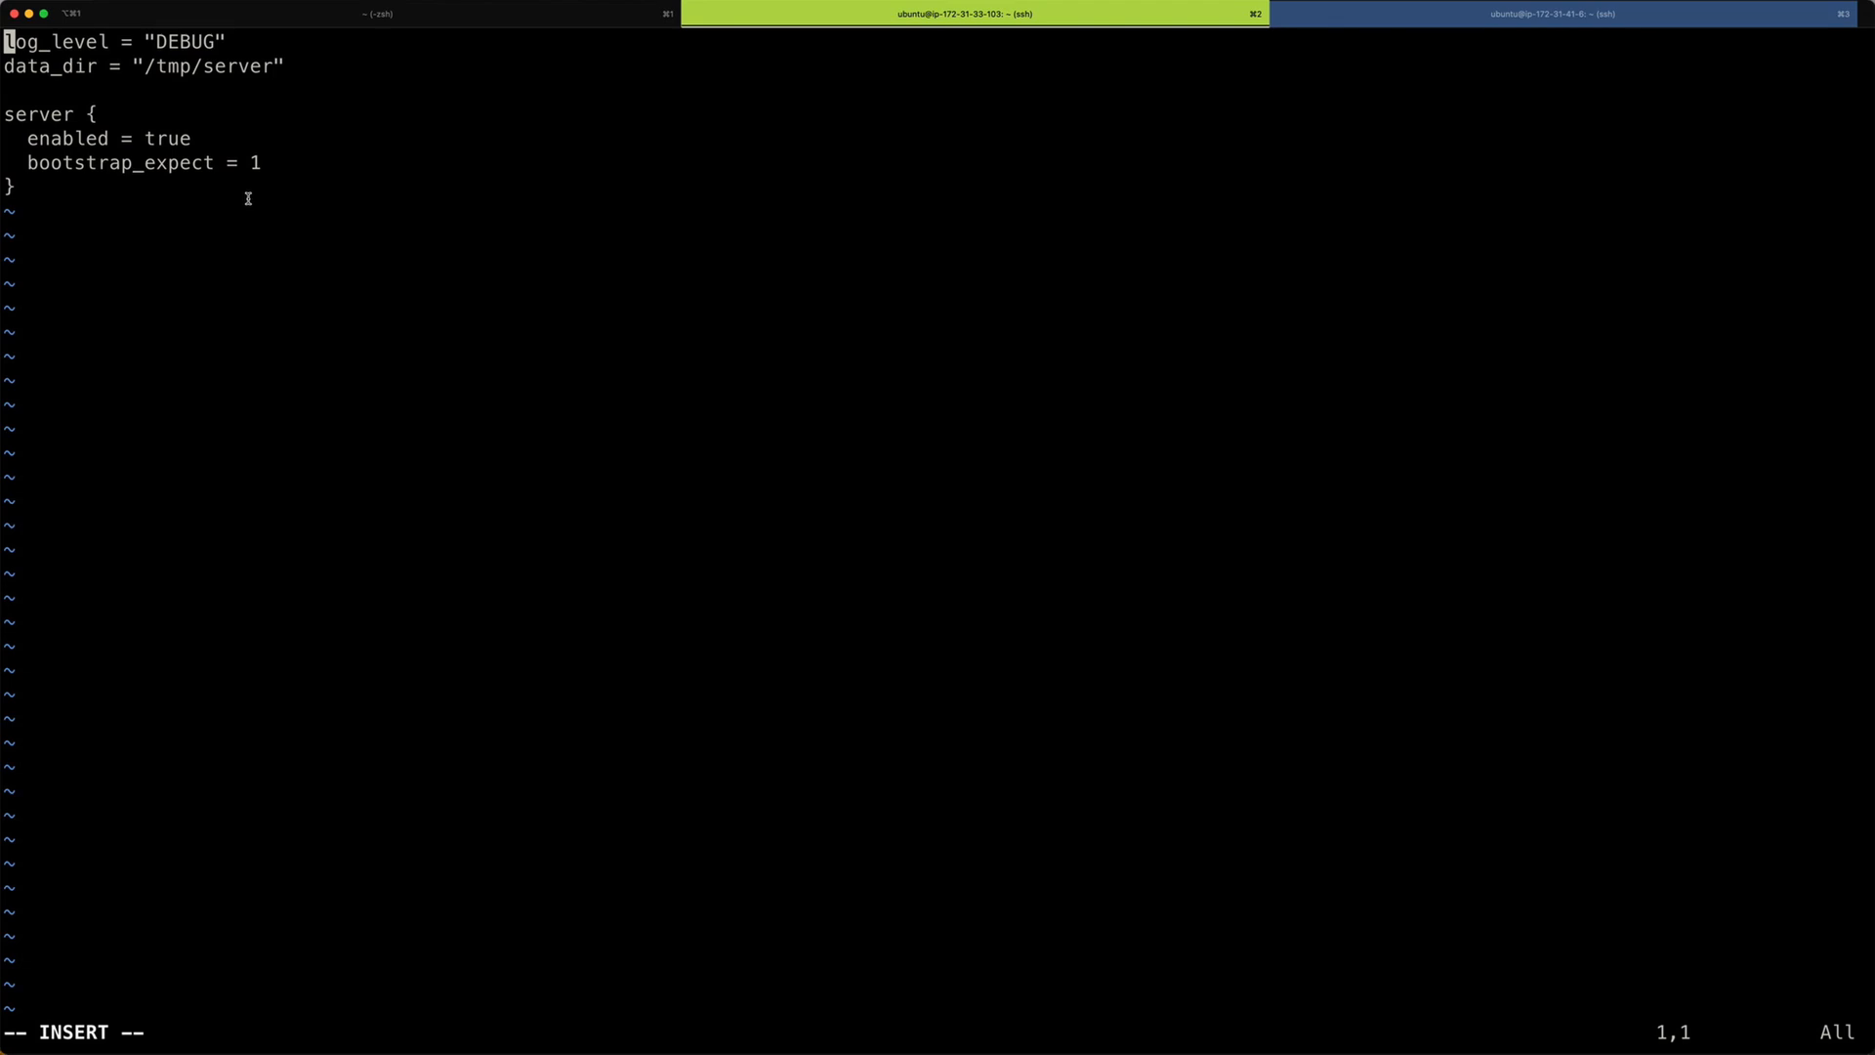
mouse_move(249, 203)
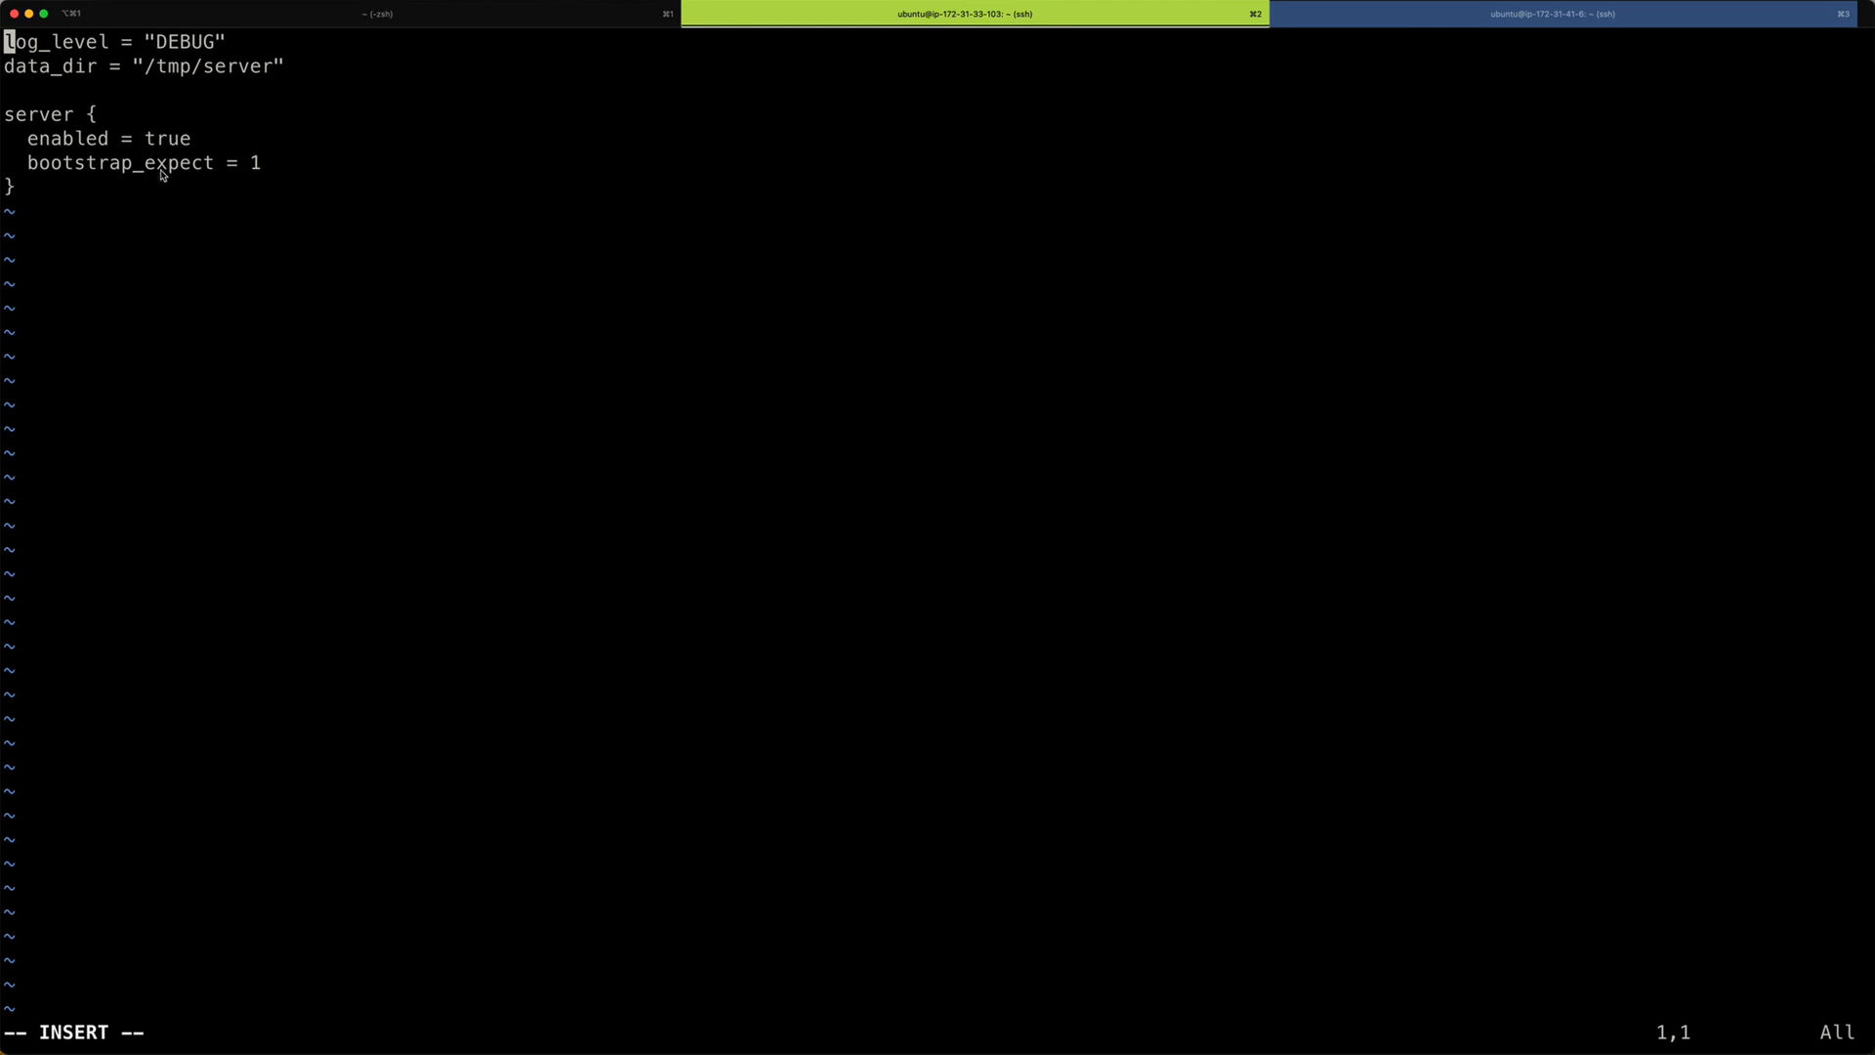
mouse_move(255, 175)
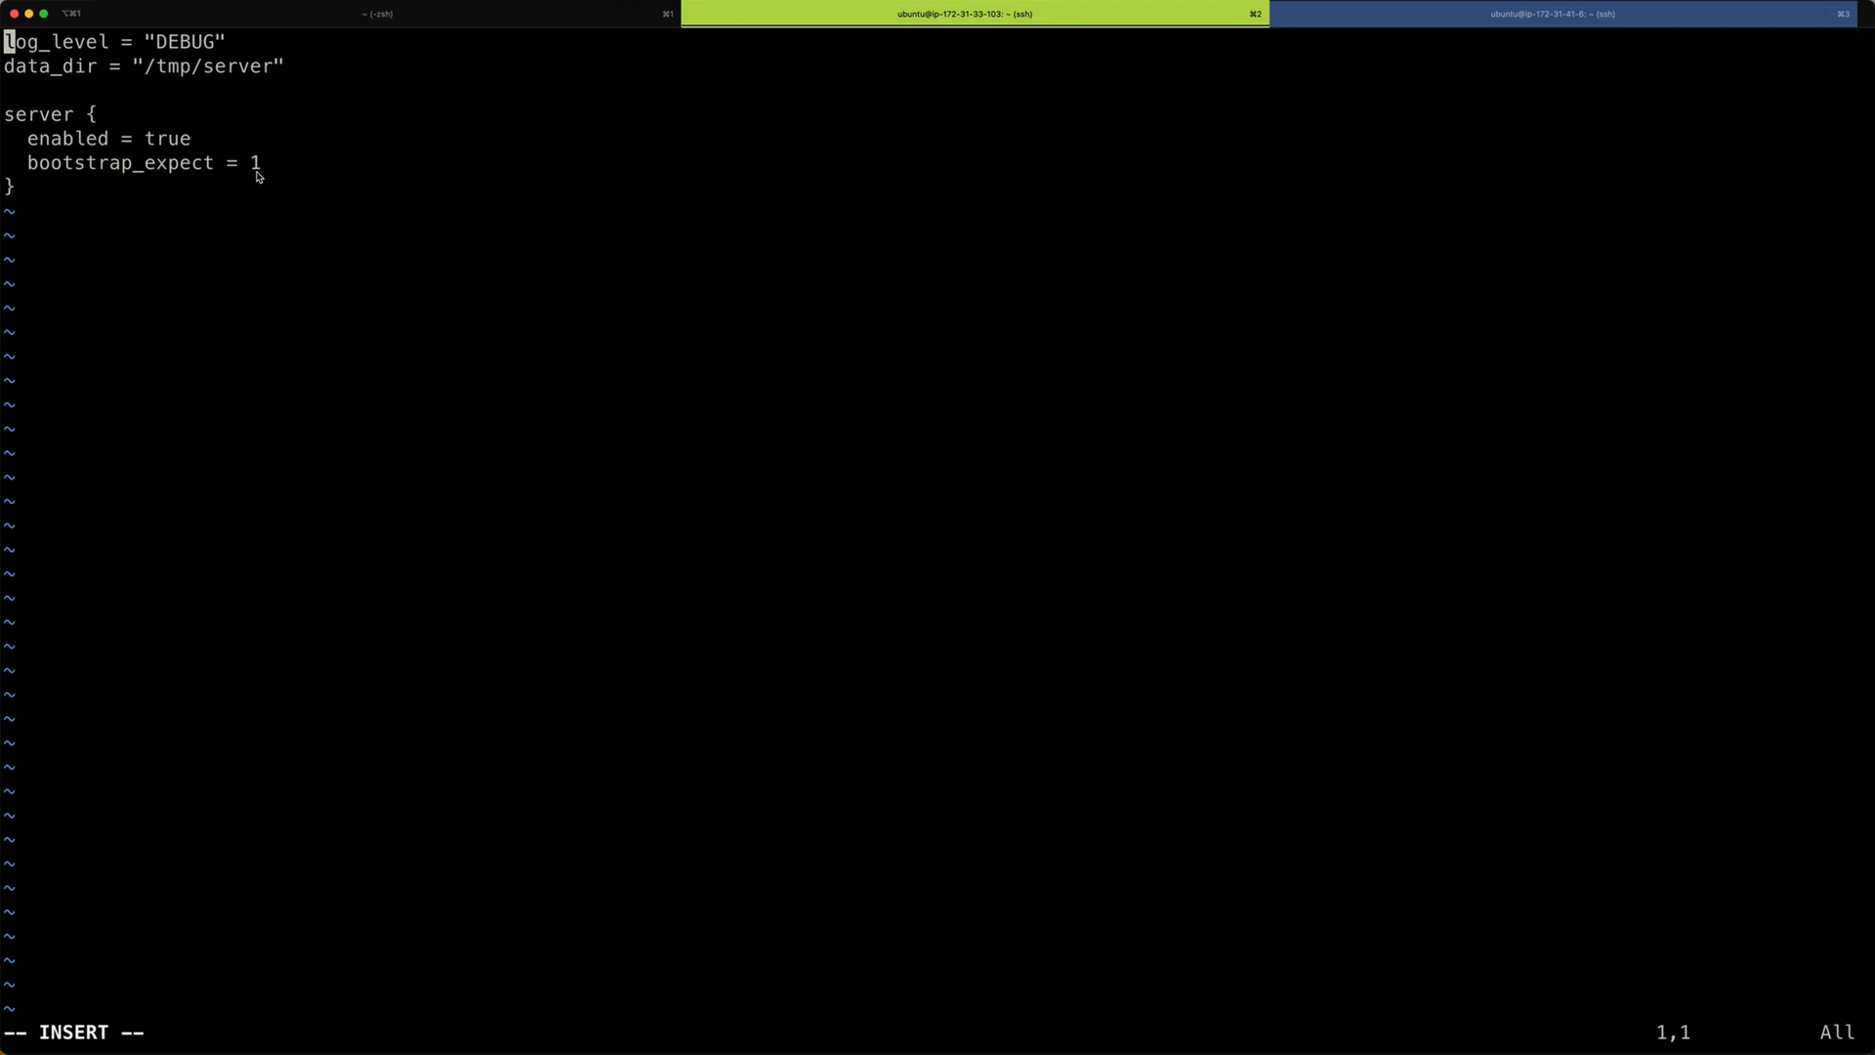
key("Escape")
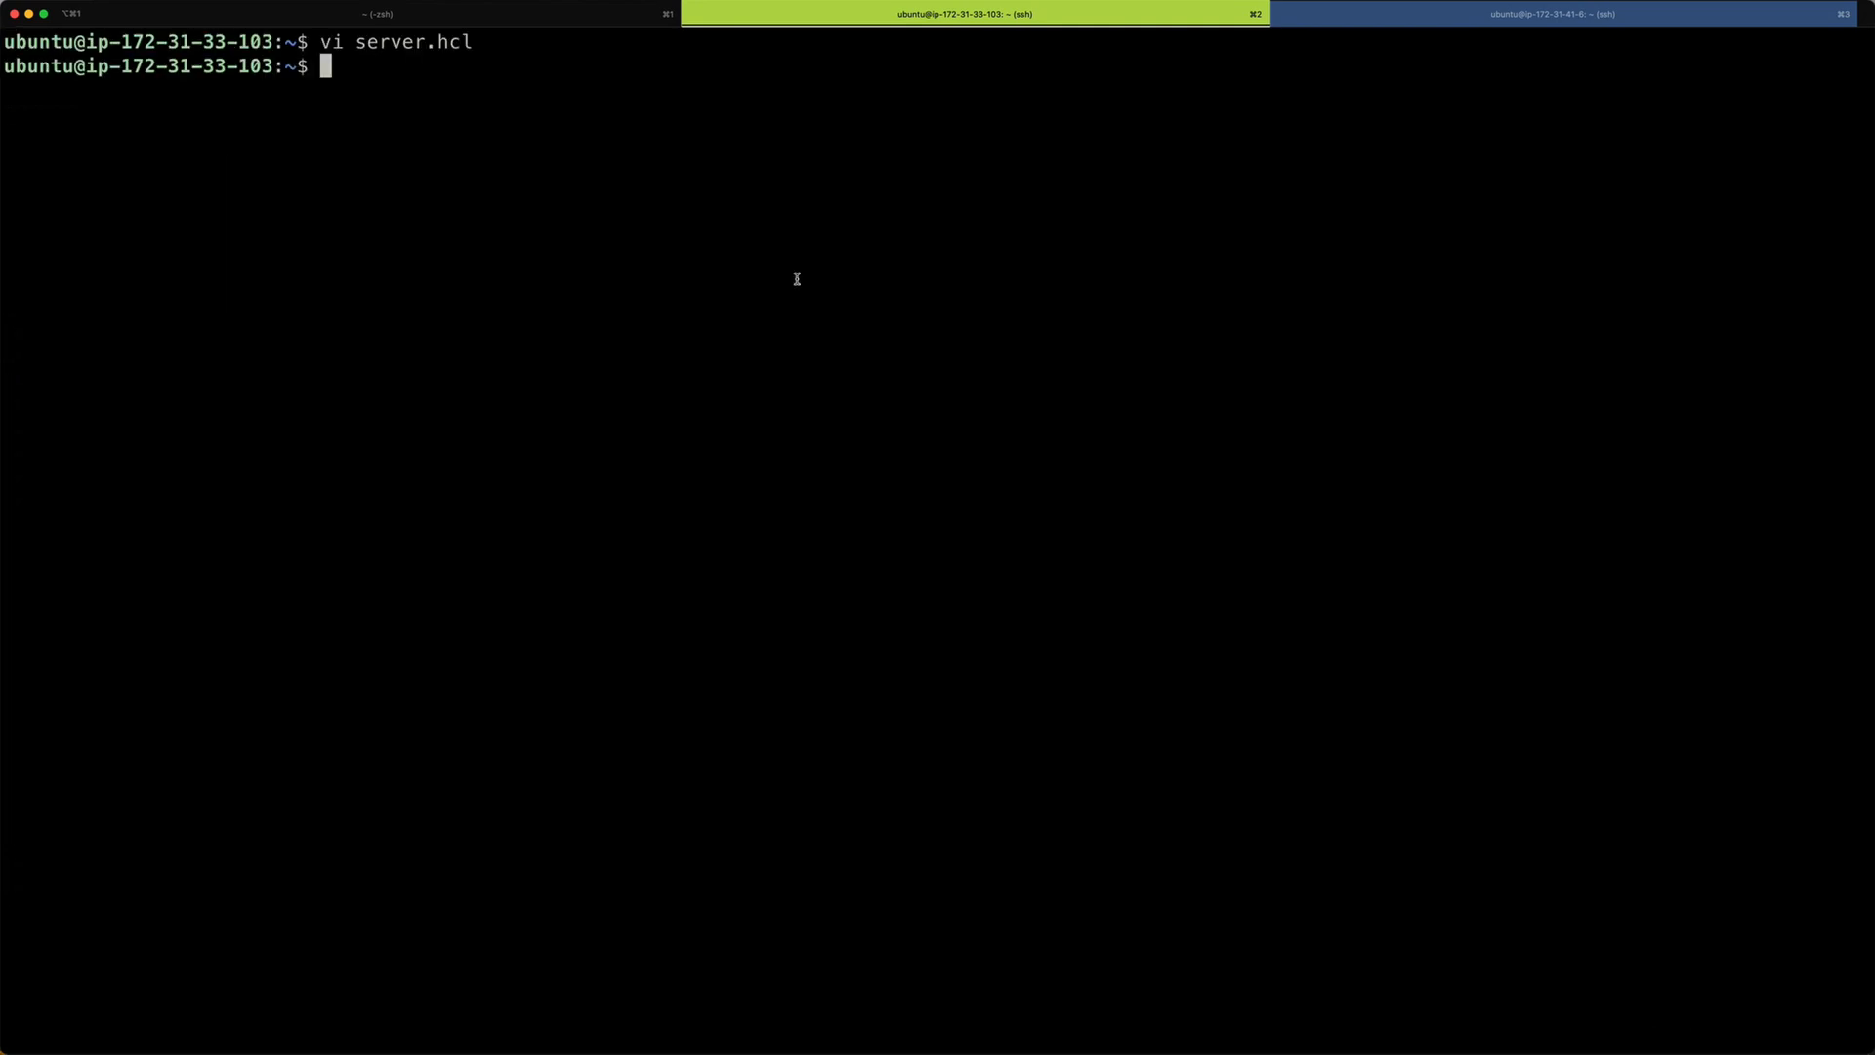
Run nomad agent -config server.hcl on the server host.
type("nomad agent -config server.hcl")
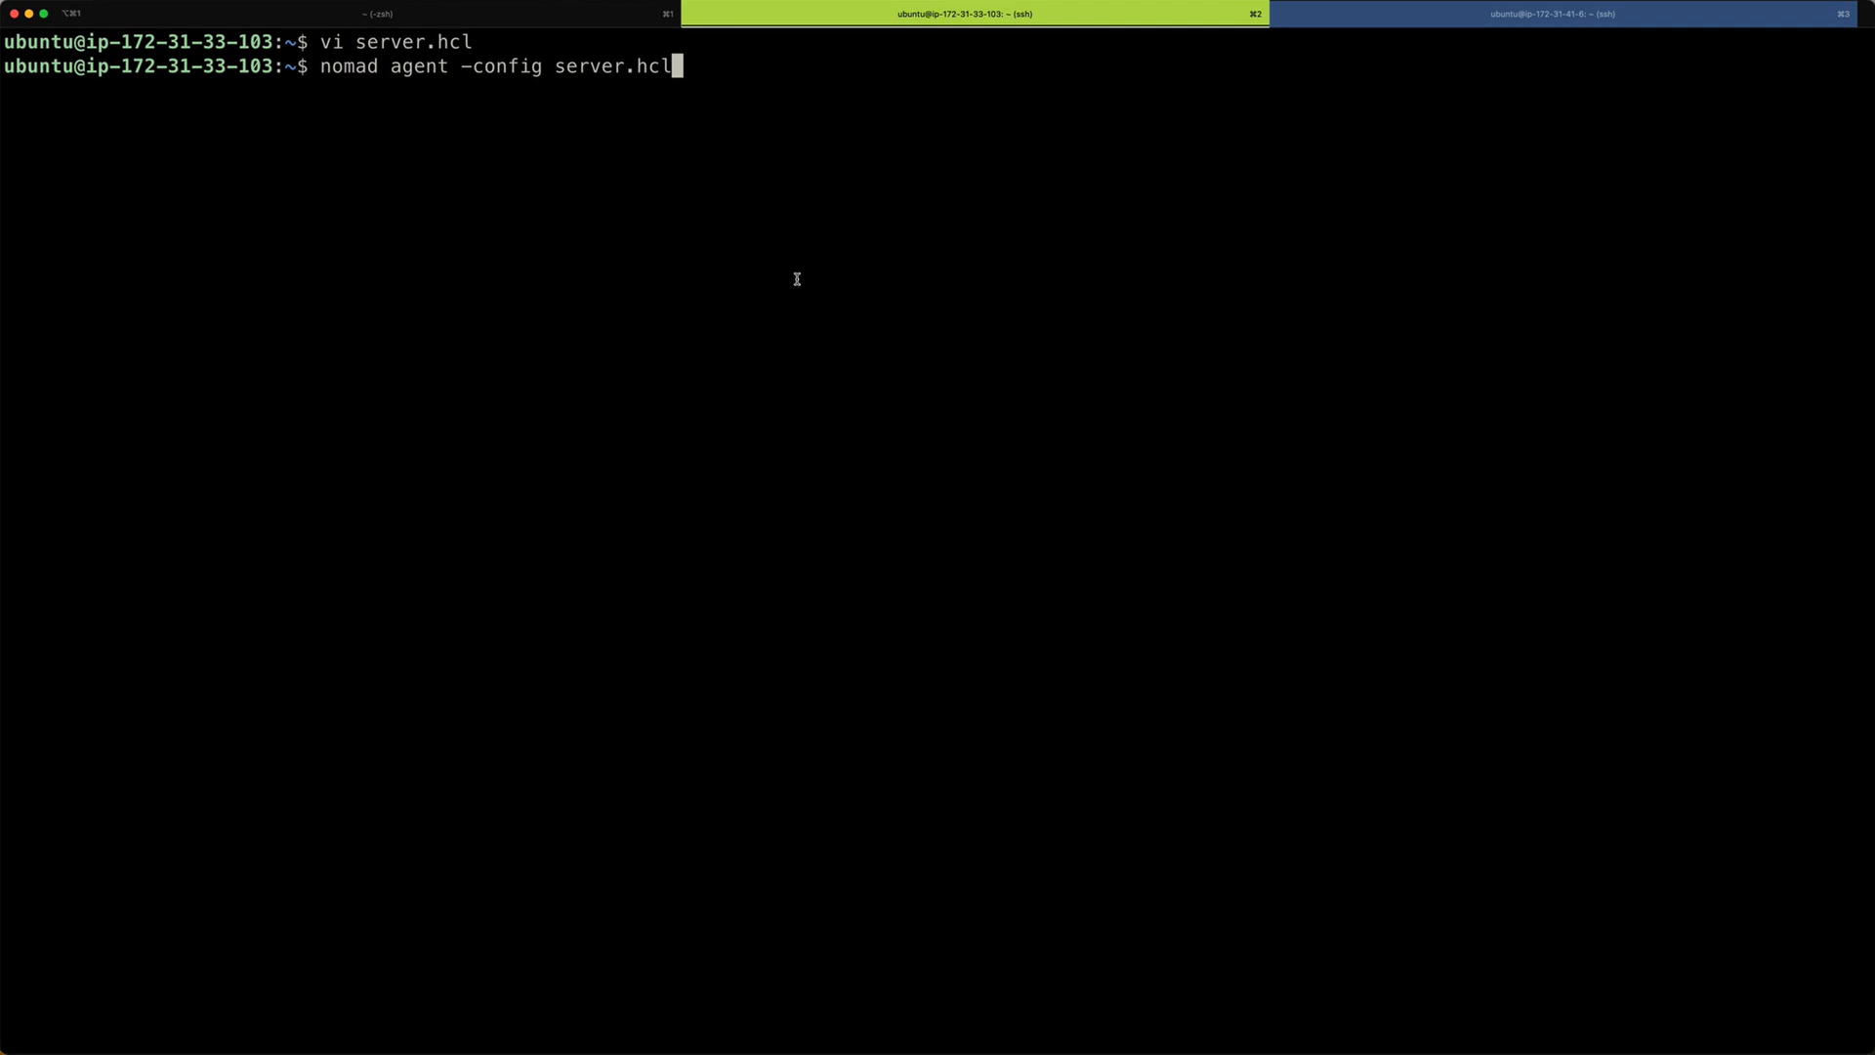
mouse_move(737, 64)
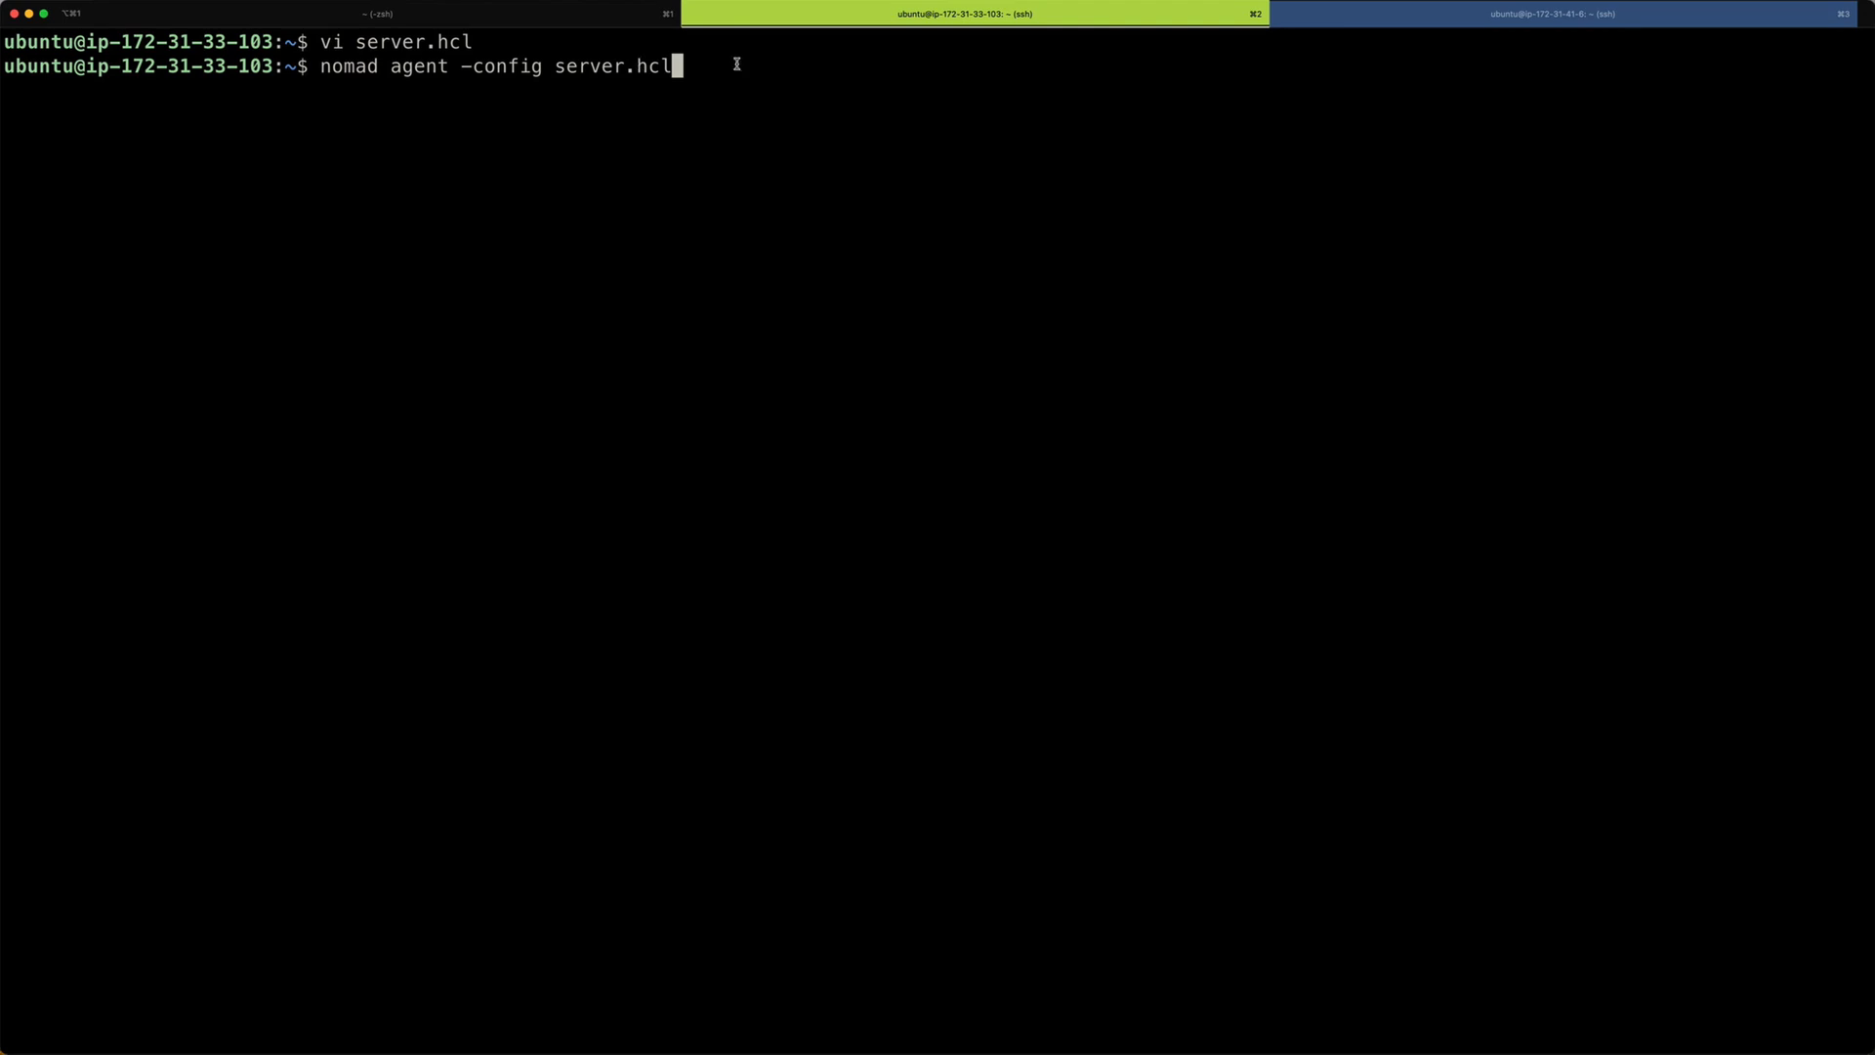
key("enter")
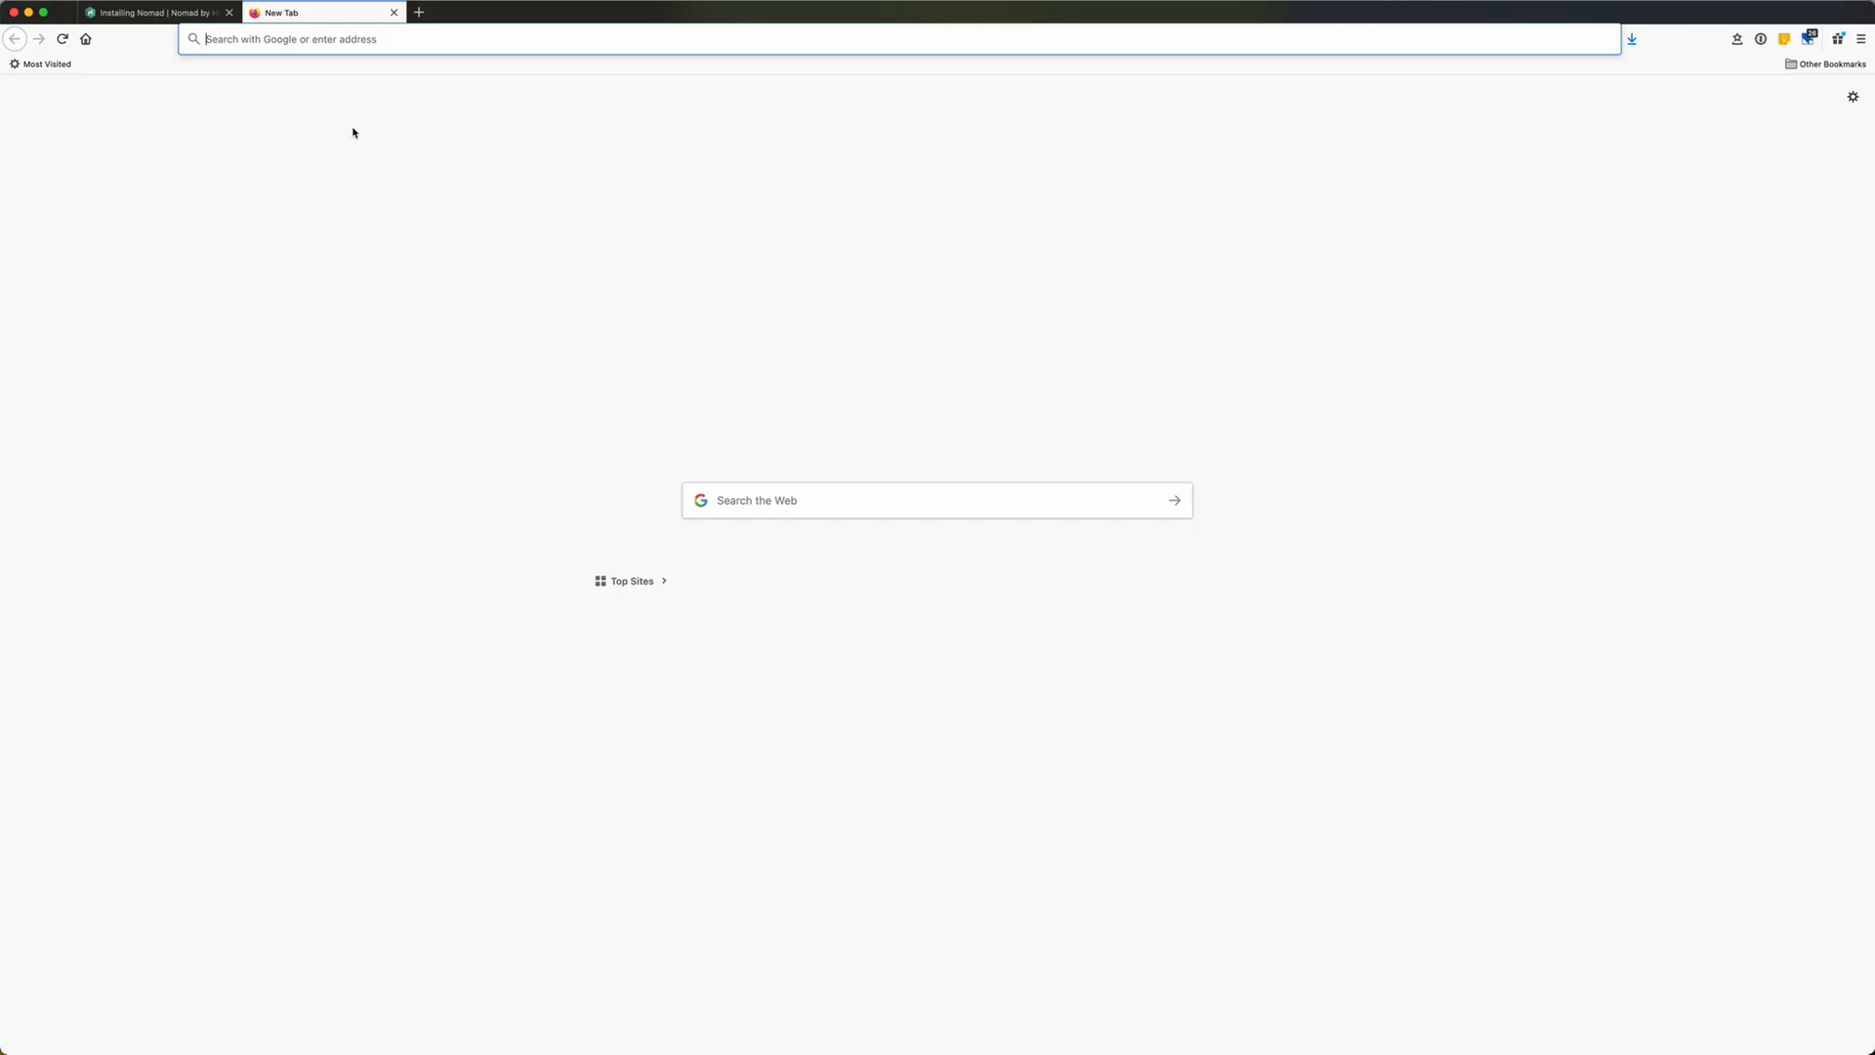
Enter the EC2 host's Nomad UI address on port 4646 at /ui/jobs.
type("http://ec2-18-198-48-11.eu-central-1.compute.amazonaws.com:4646/ui/jobs")
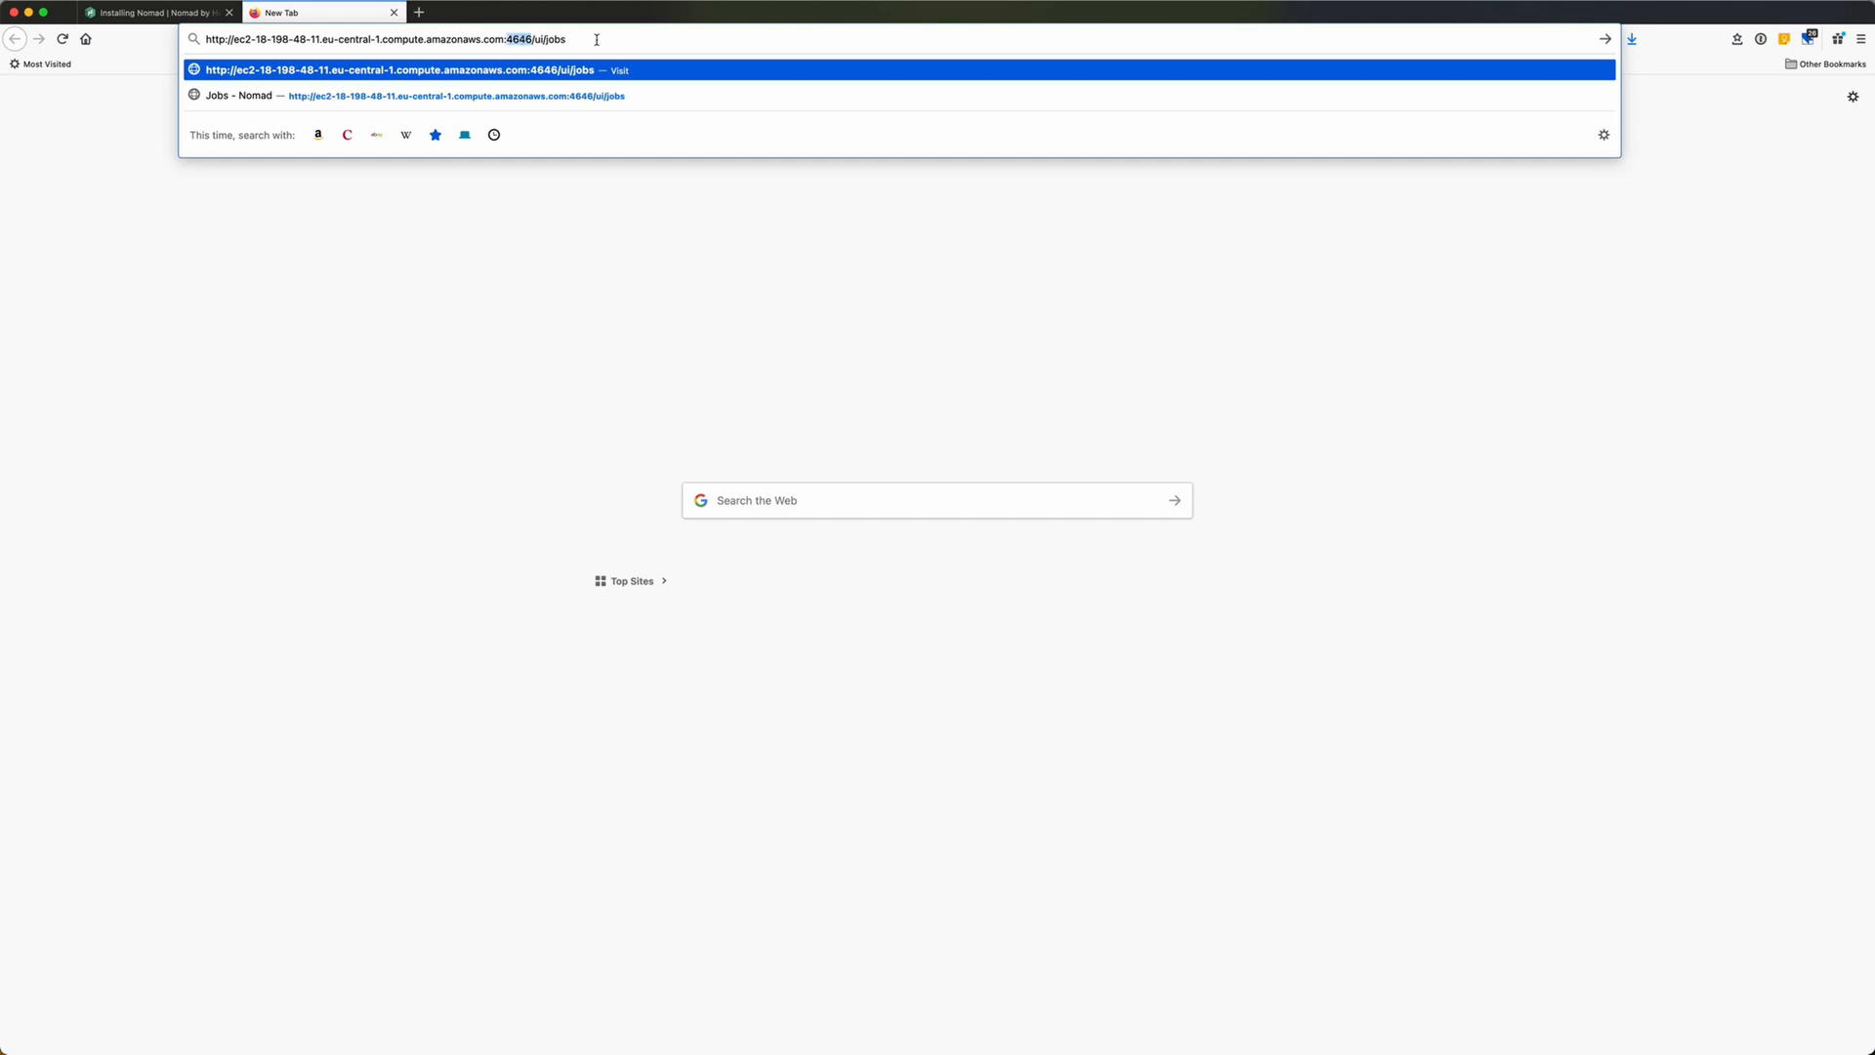
mouse_move(570, 40)
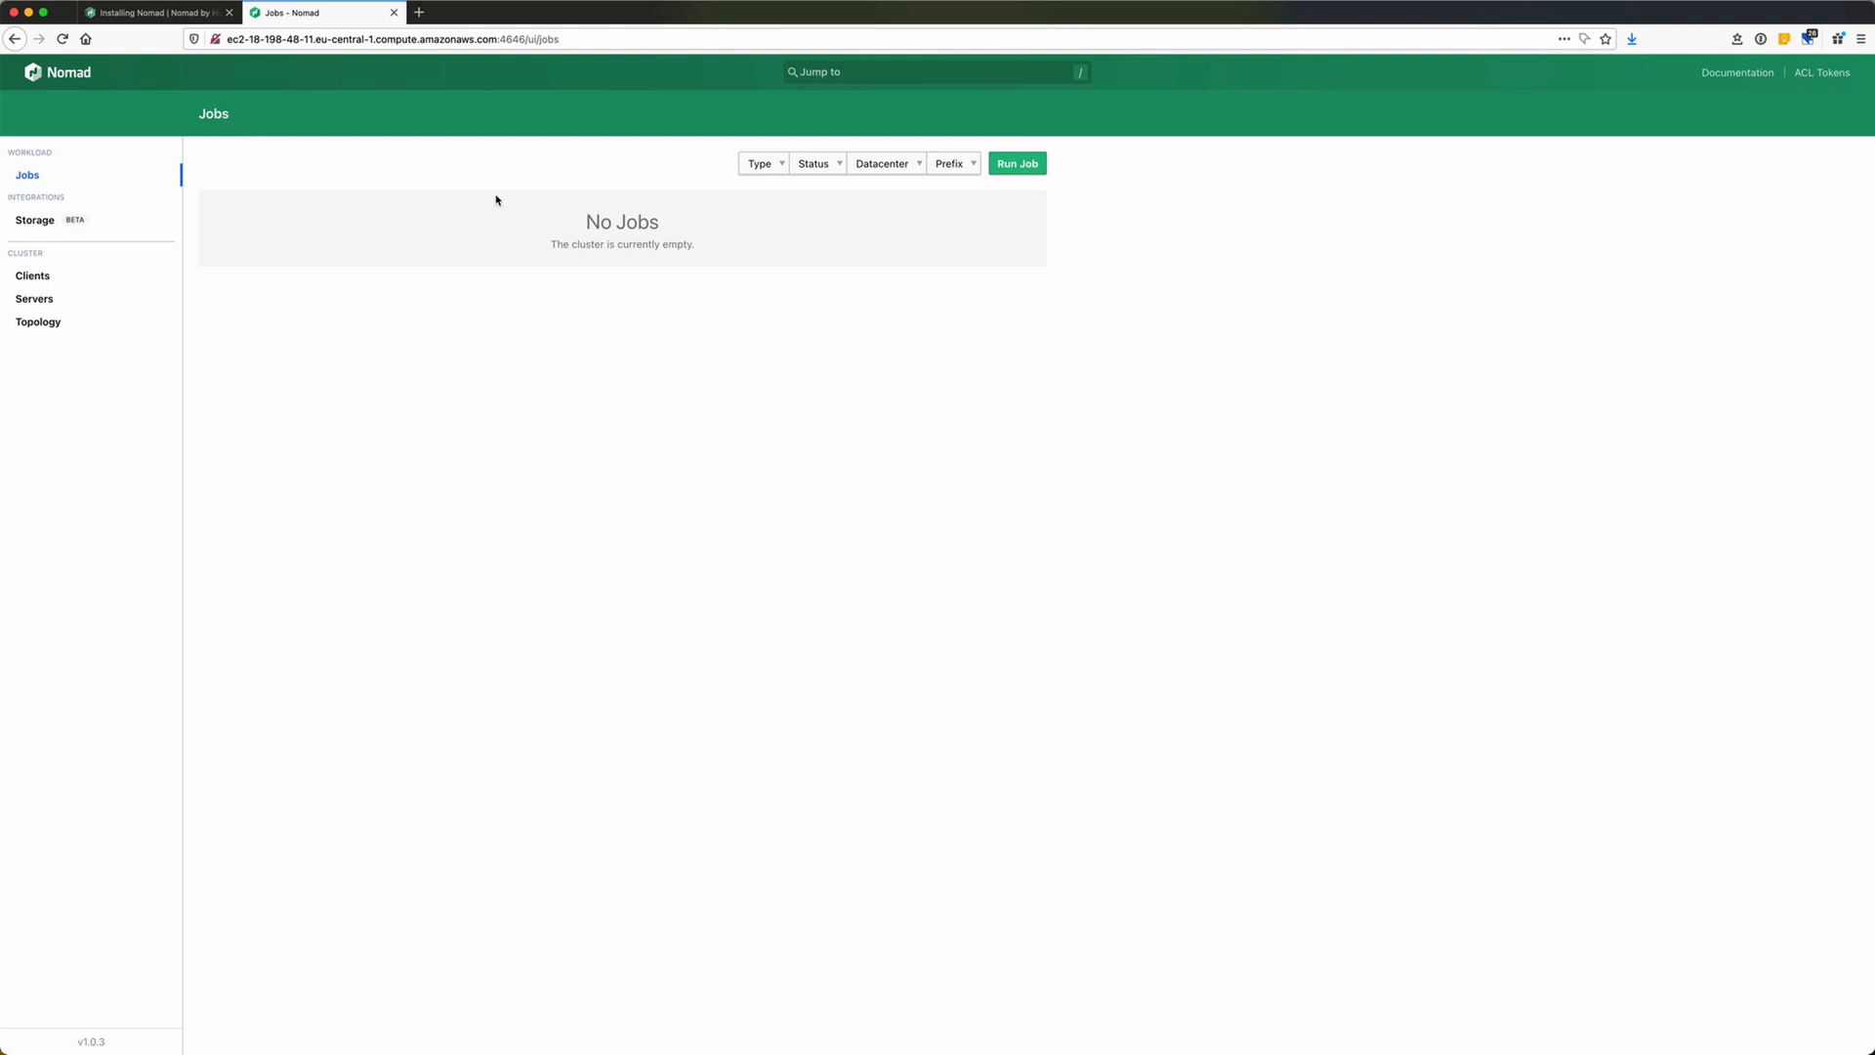
mouse_move(86, 213)
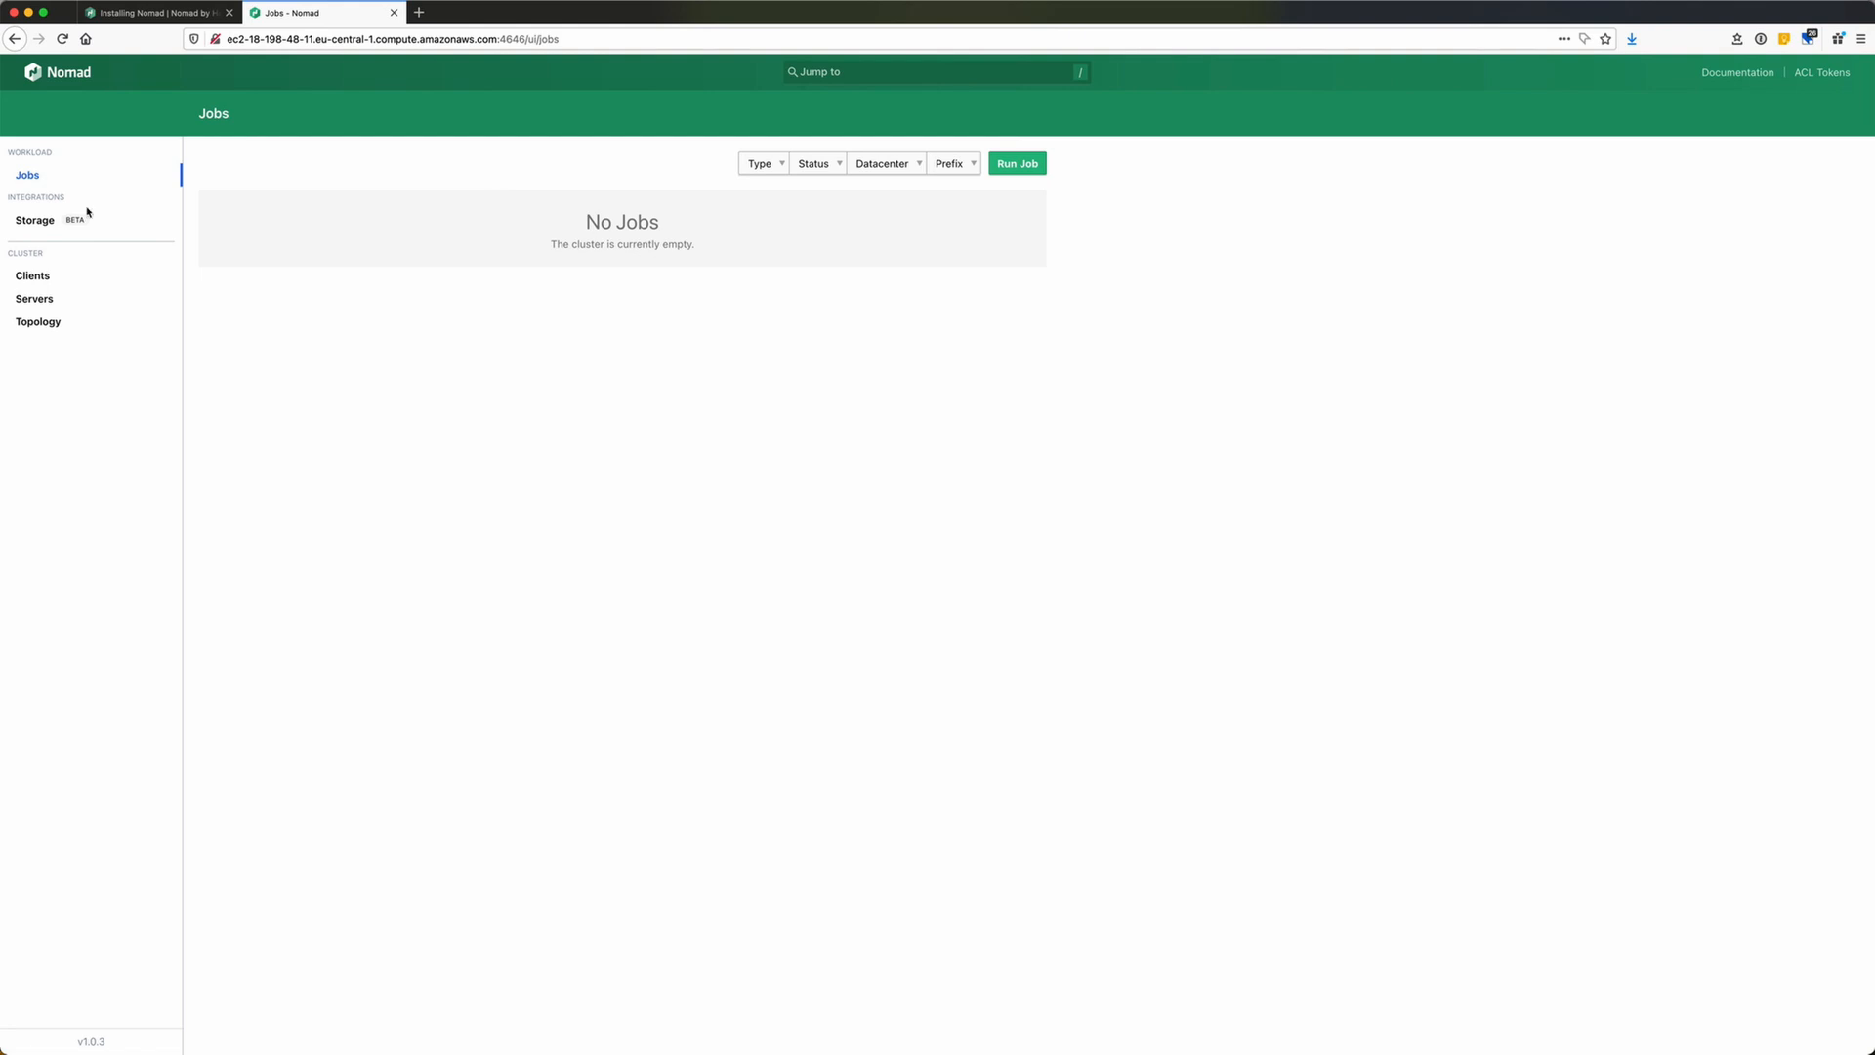
Go from Clients to Servers, where ip-172-31-33-103.global is listed as alive leader.
left_click(36, 220)
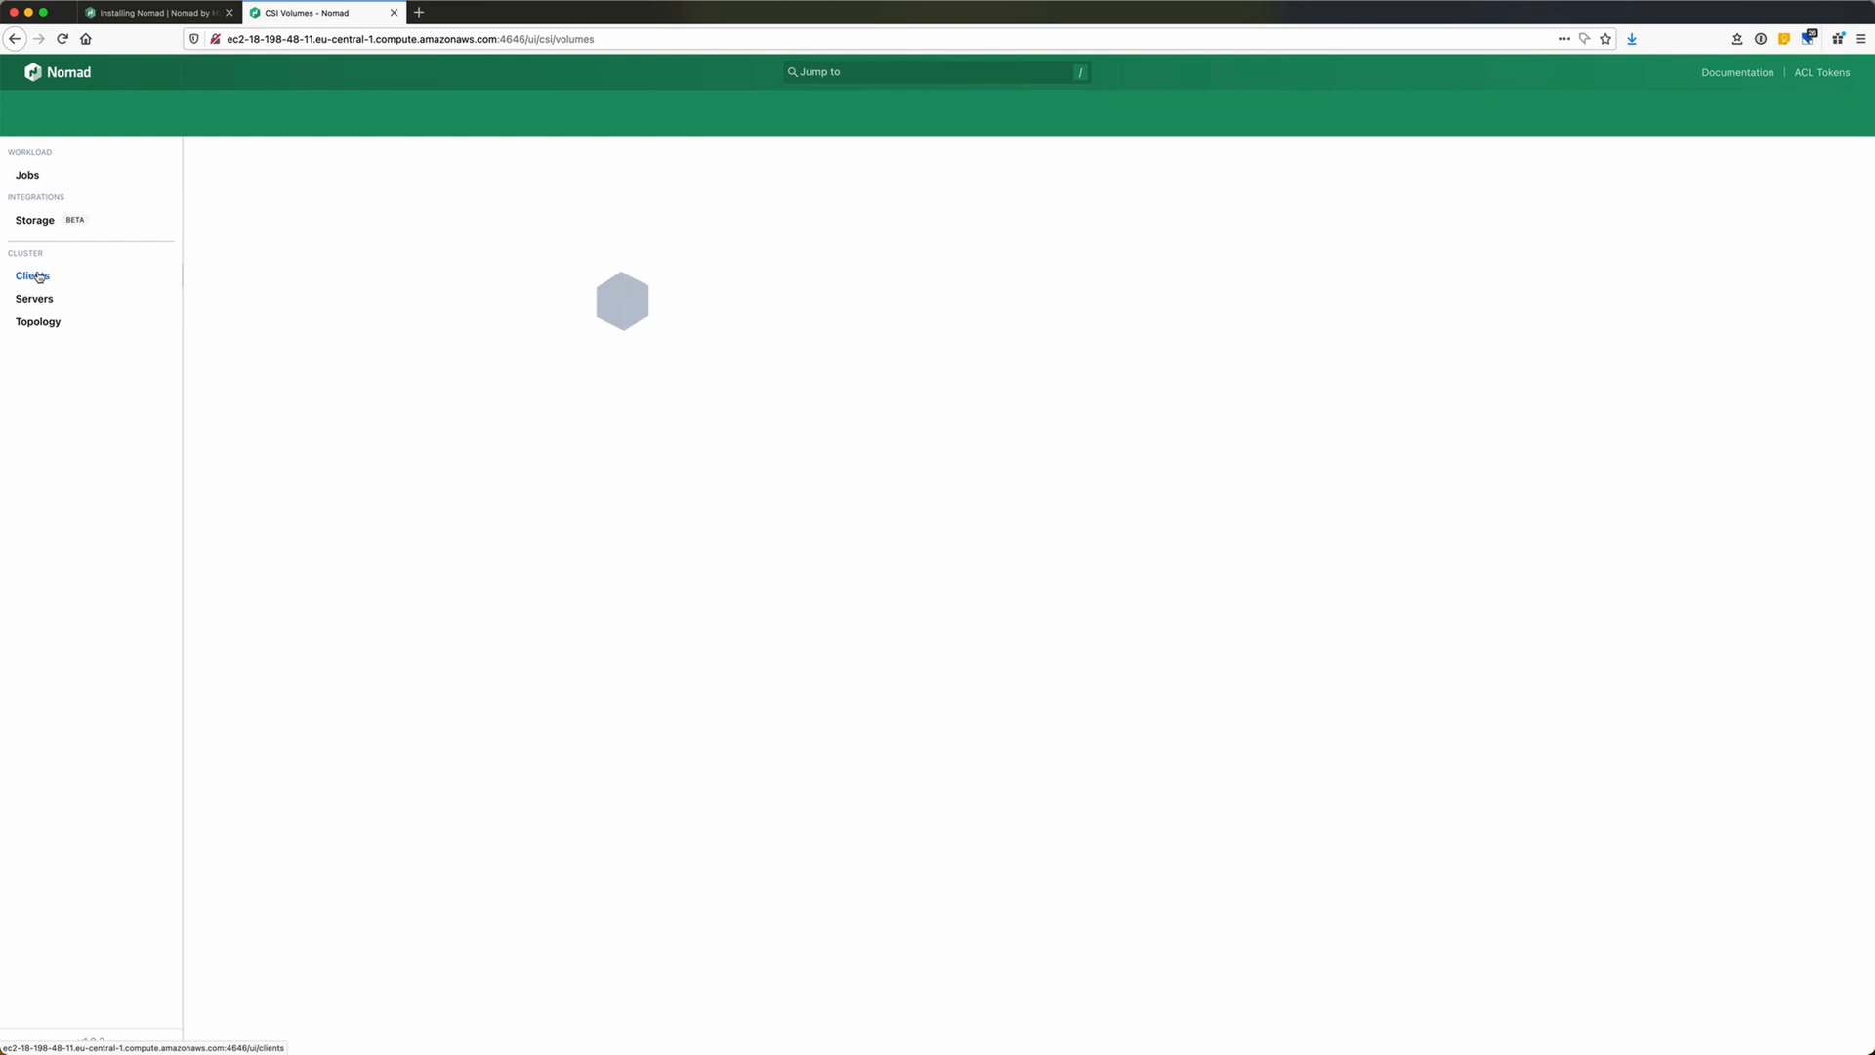
left_click(33, 299)
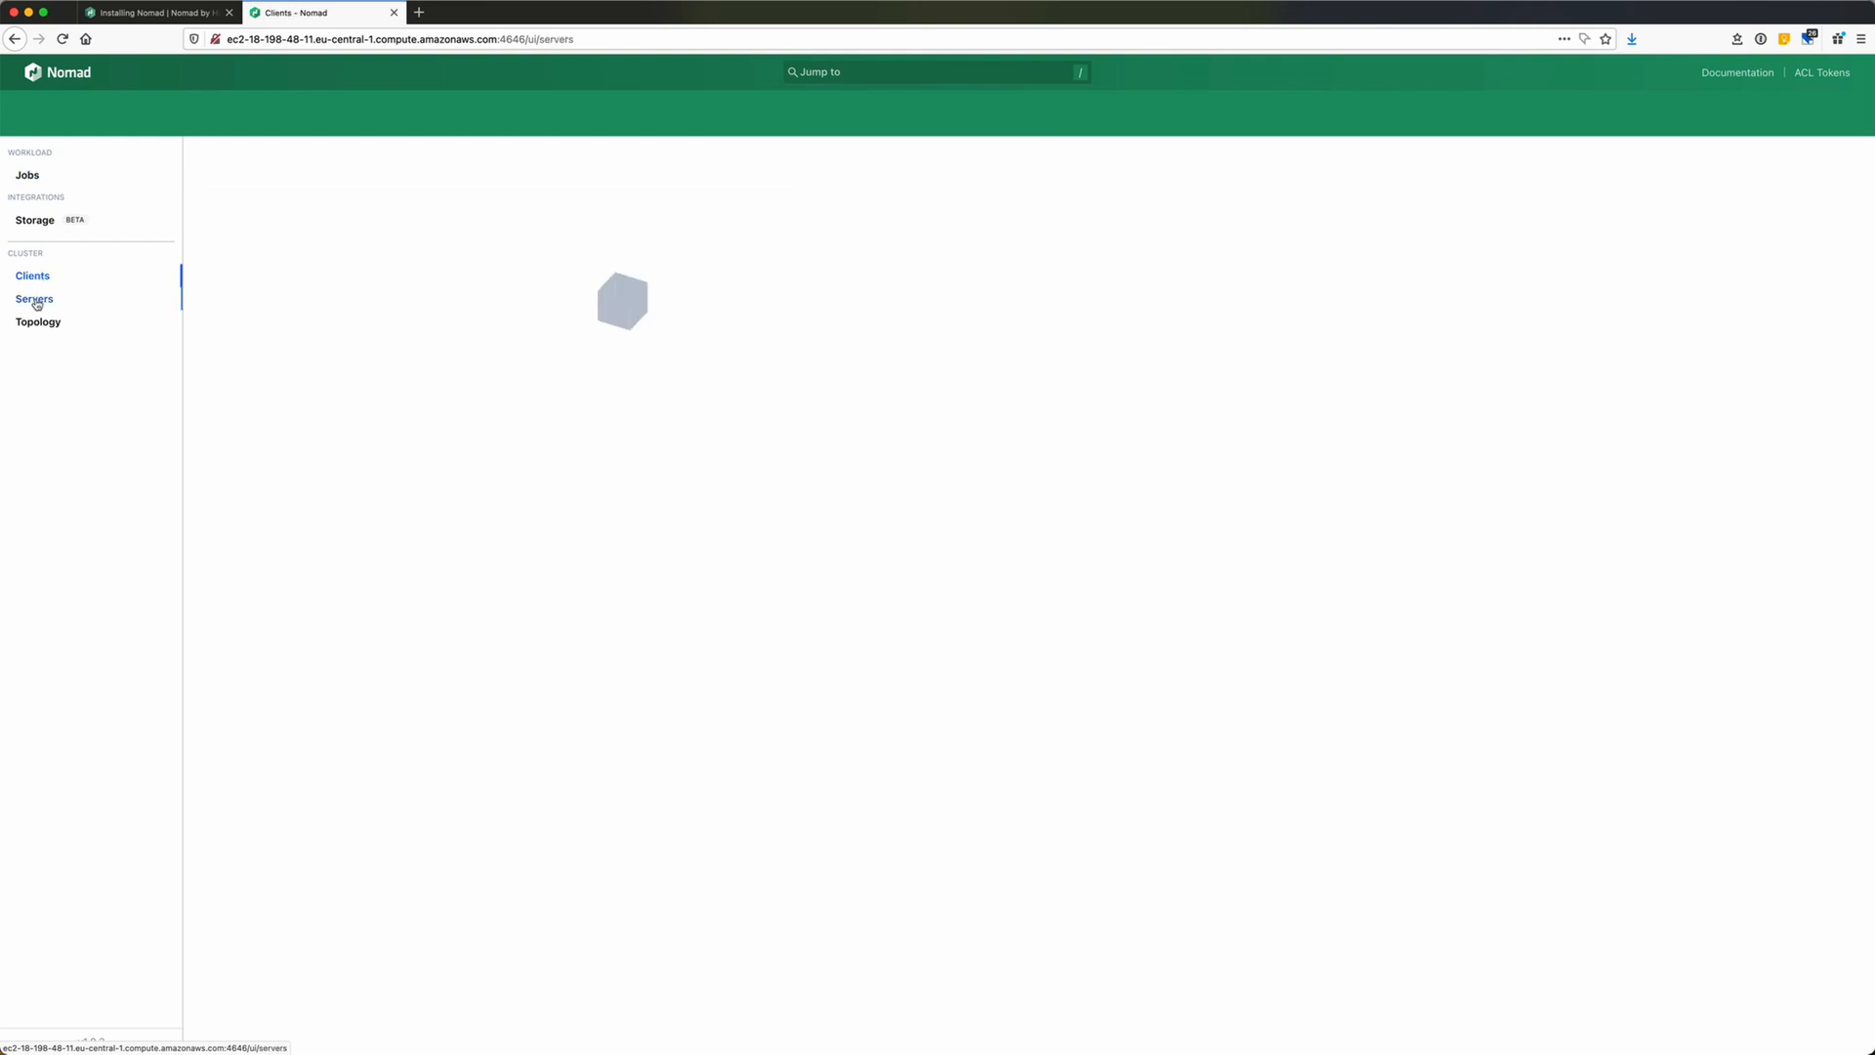
left_click(33, 299)
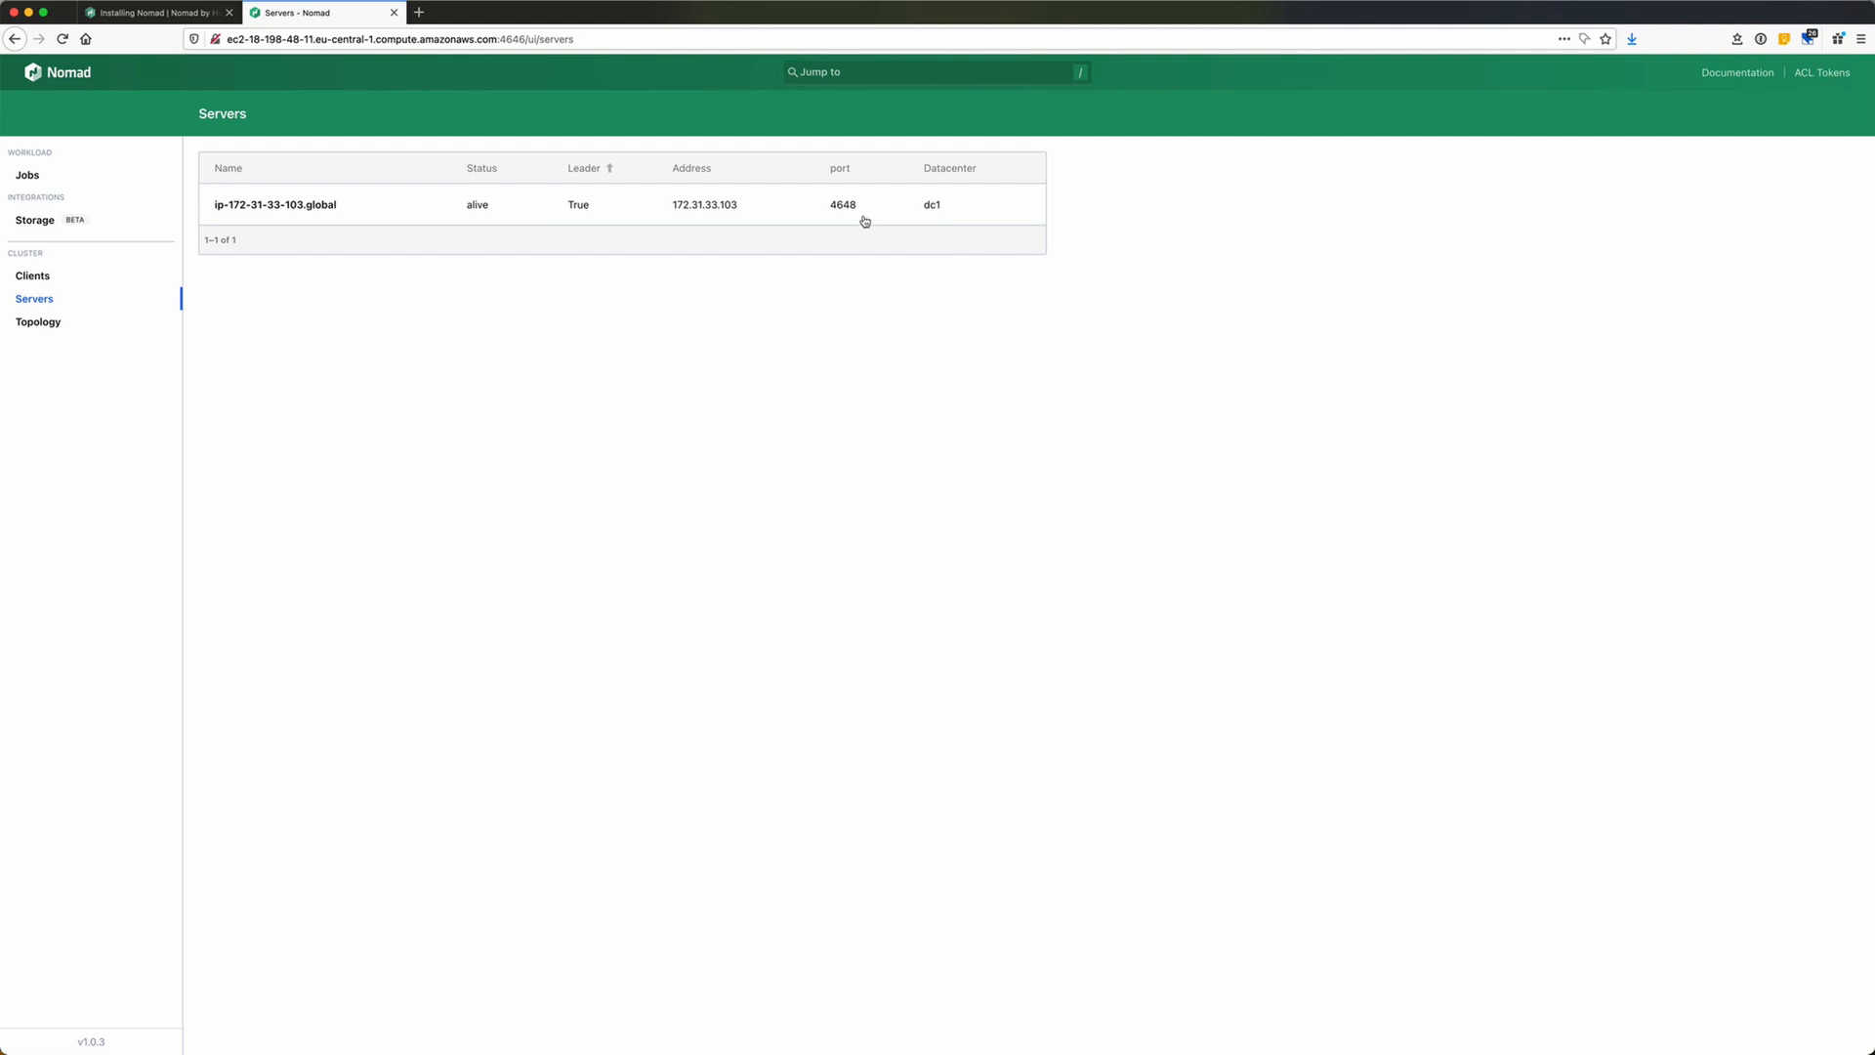
mouse_move(925, 217)
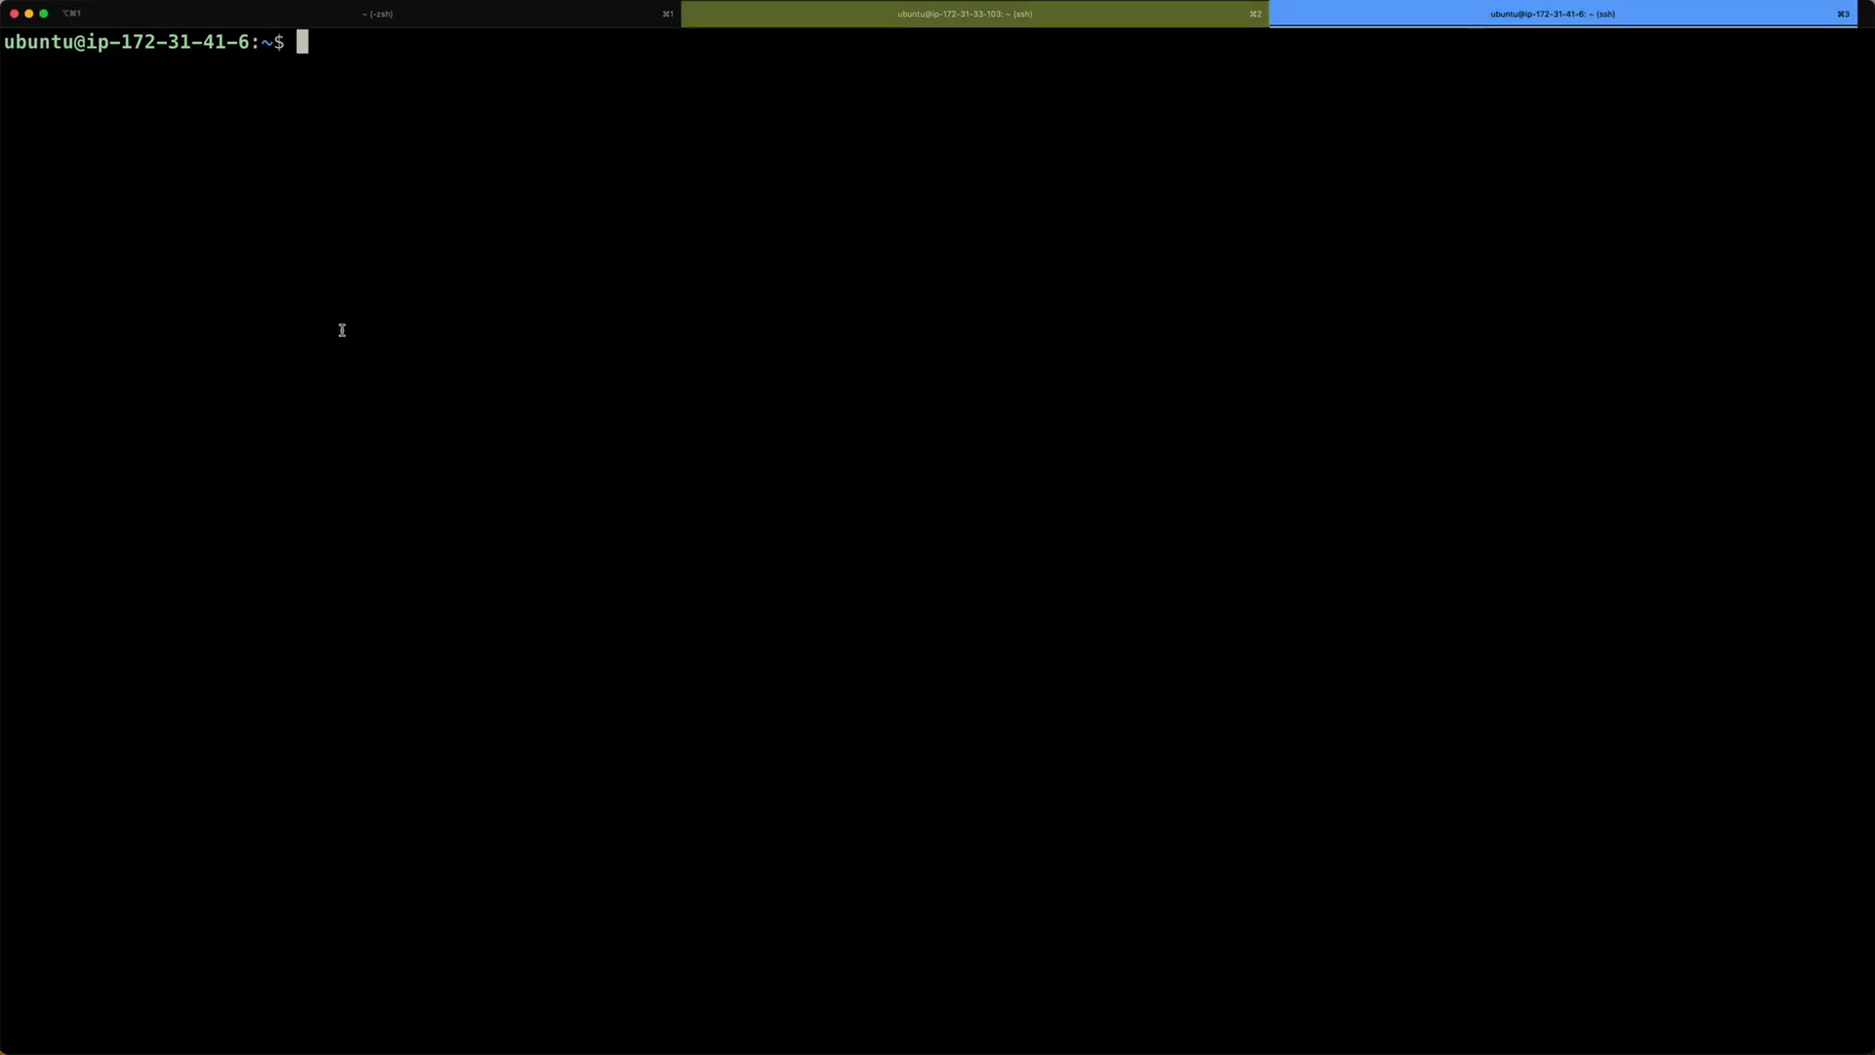
Download get-docker.sh and run it with sudo to install Docker.
key("Return")
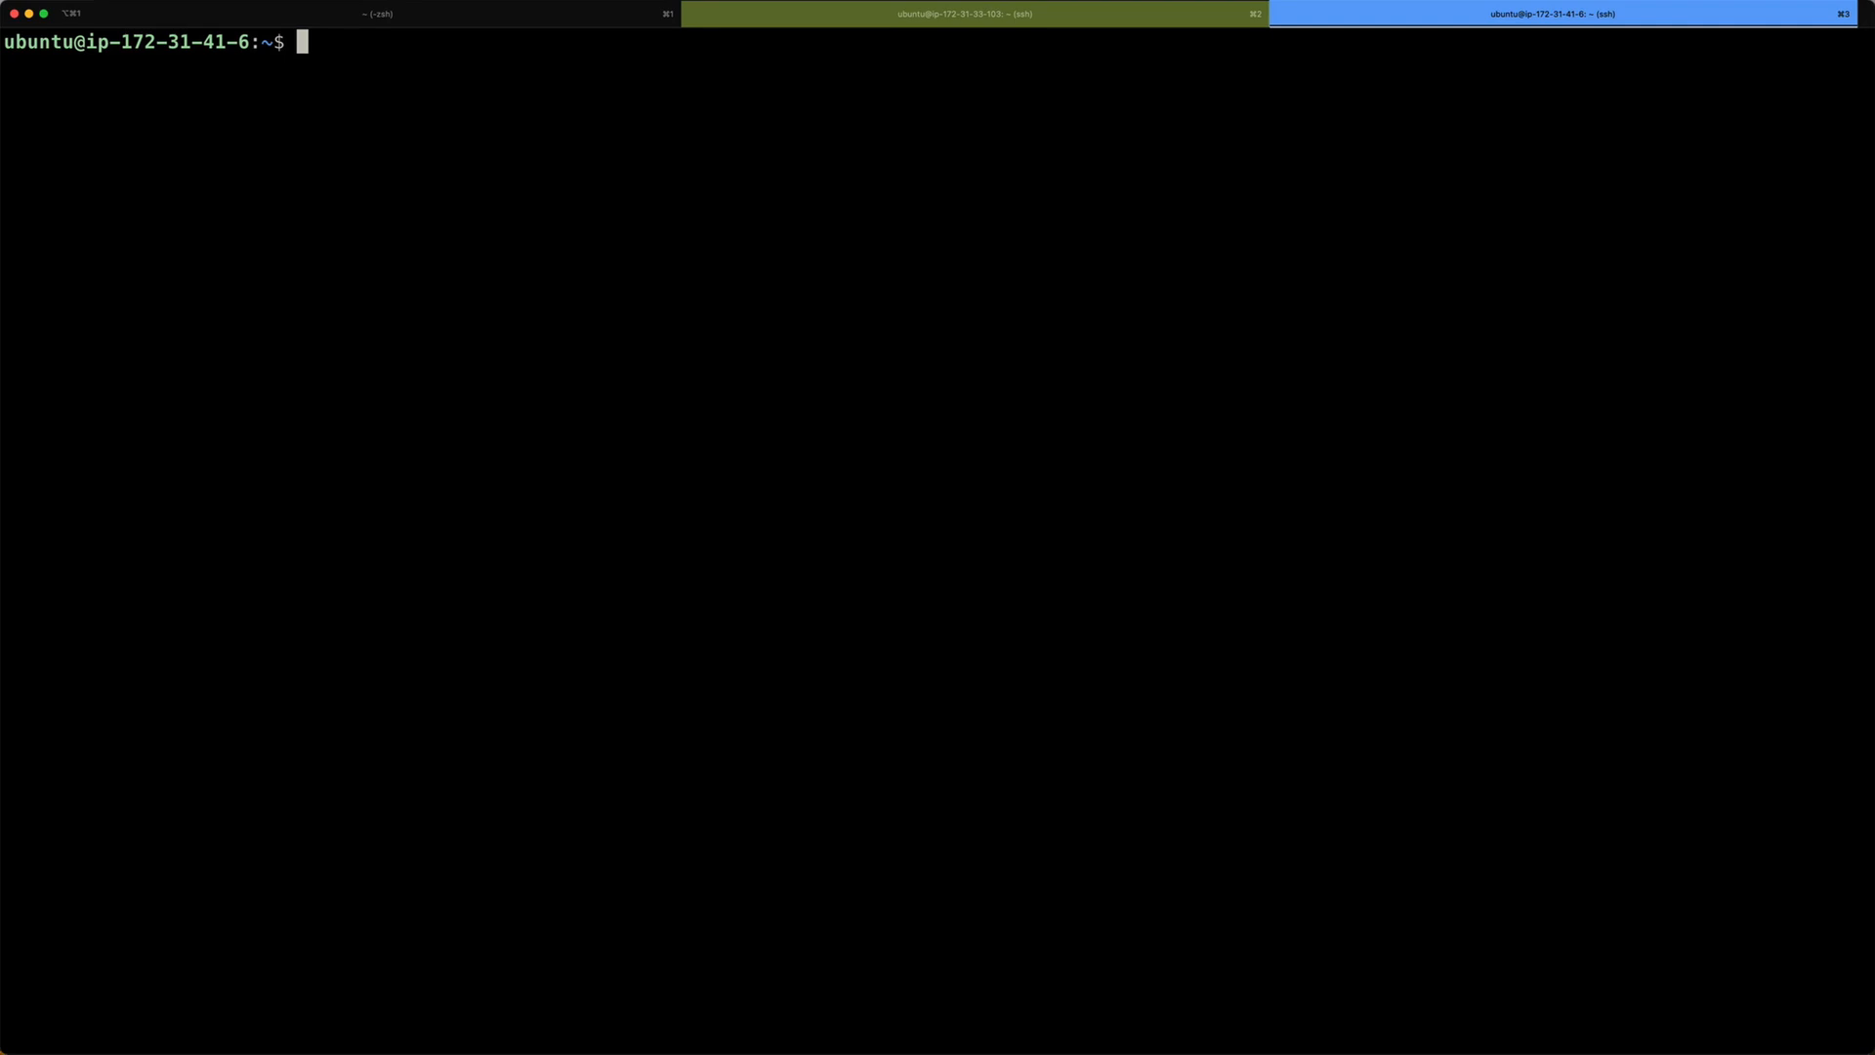
type("curl -fsSL https://get.docker.com -o get-docker.sh")
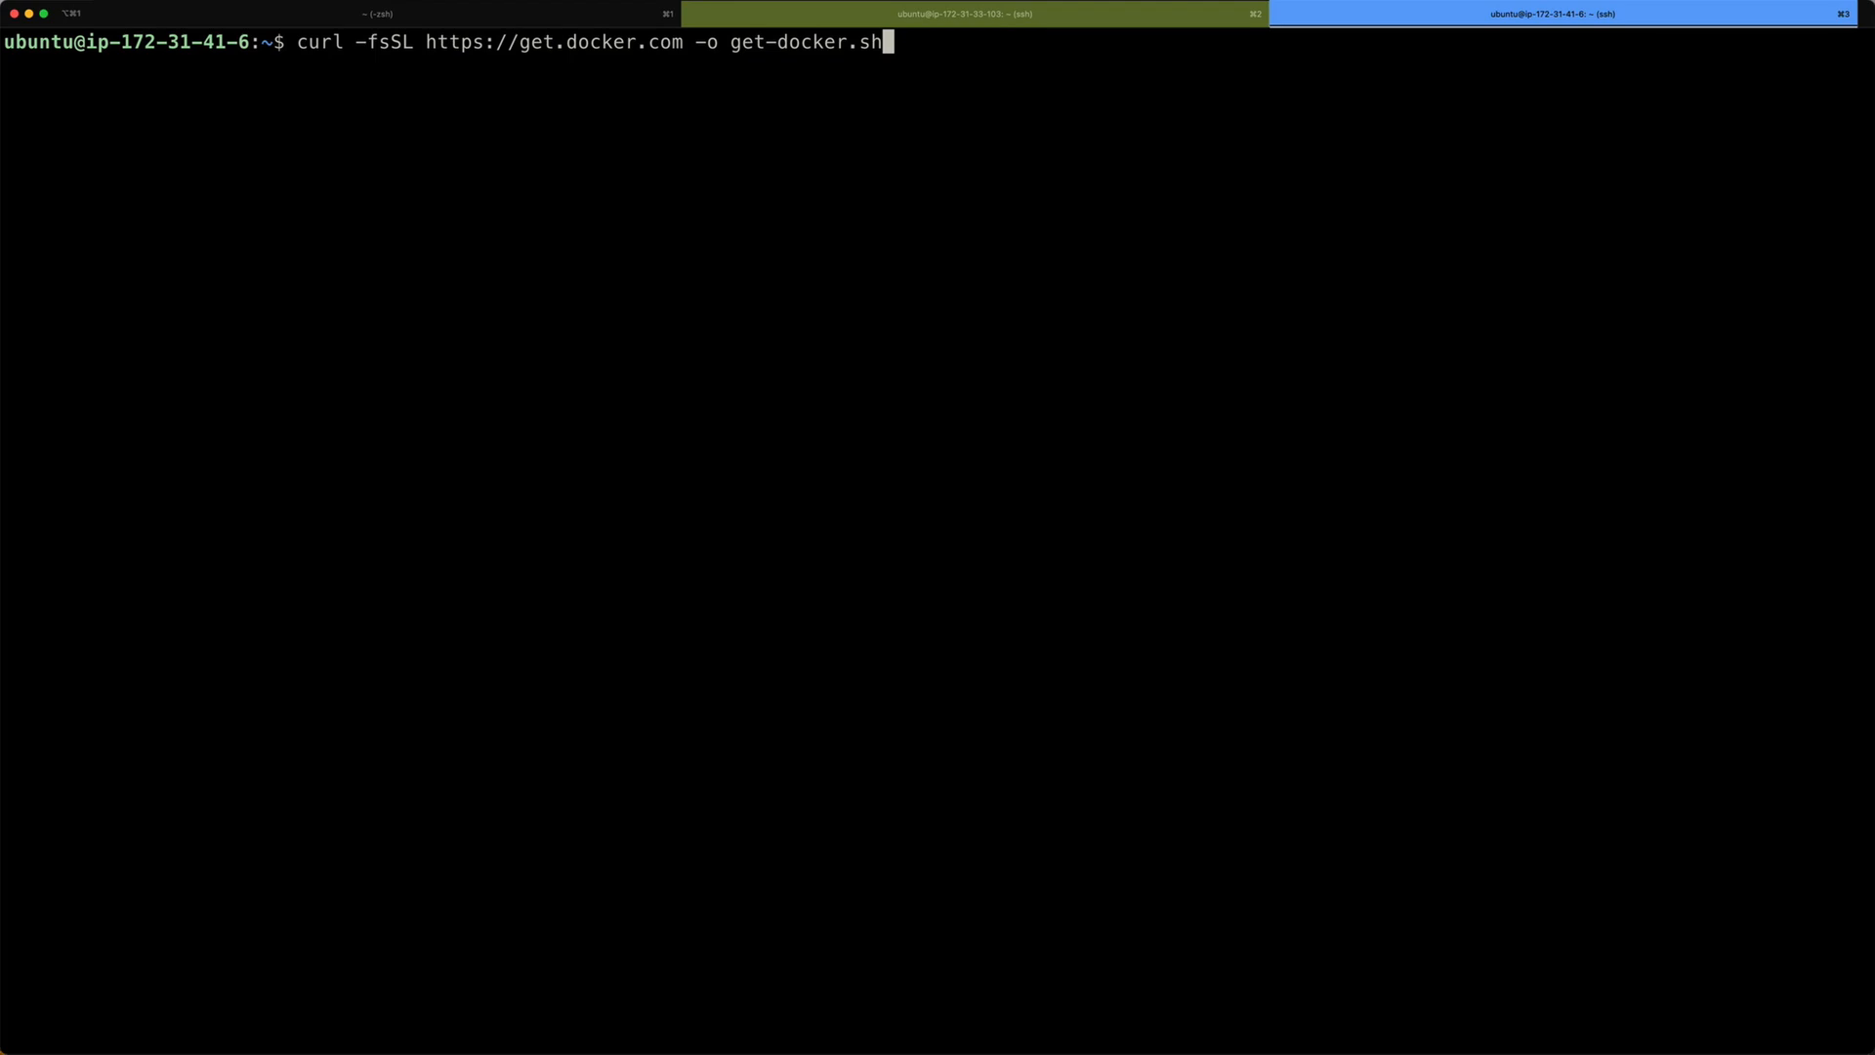
type("sudo sh get-docker.sh")
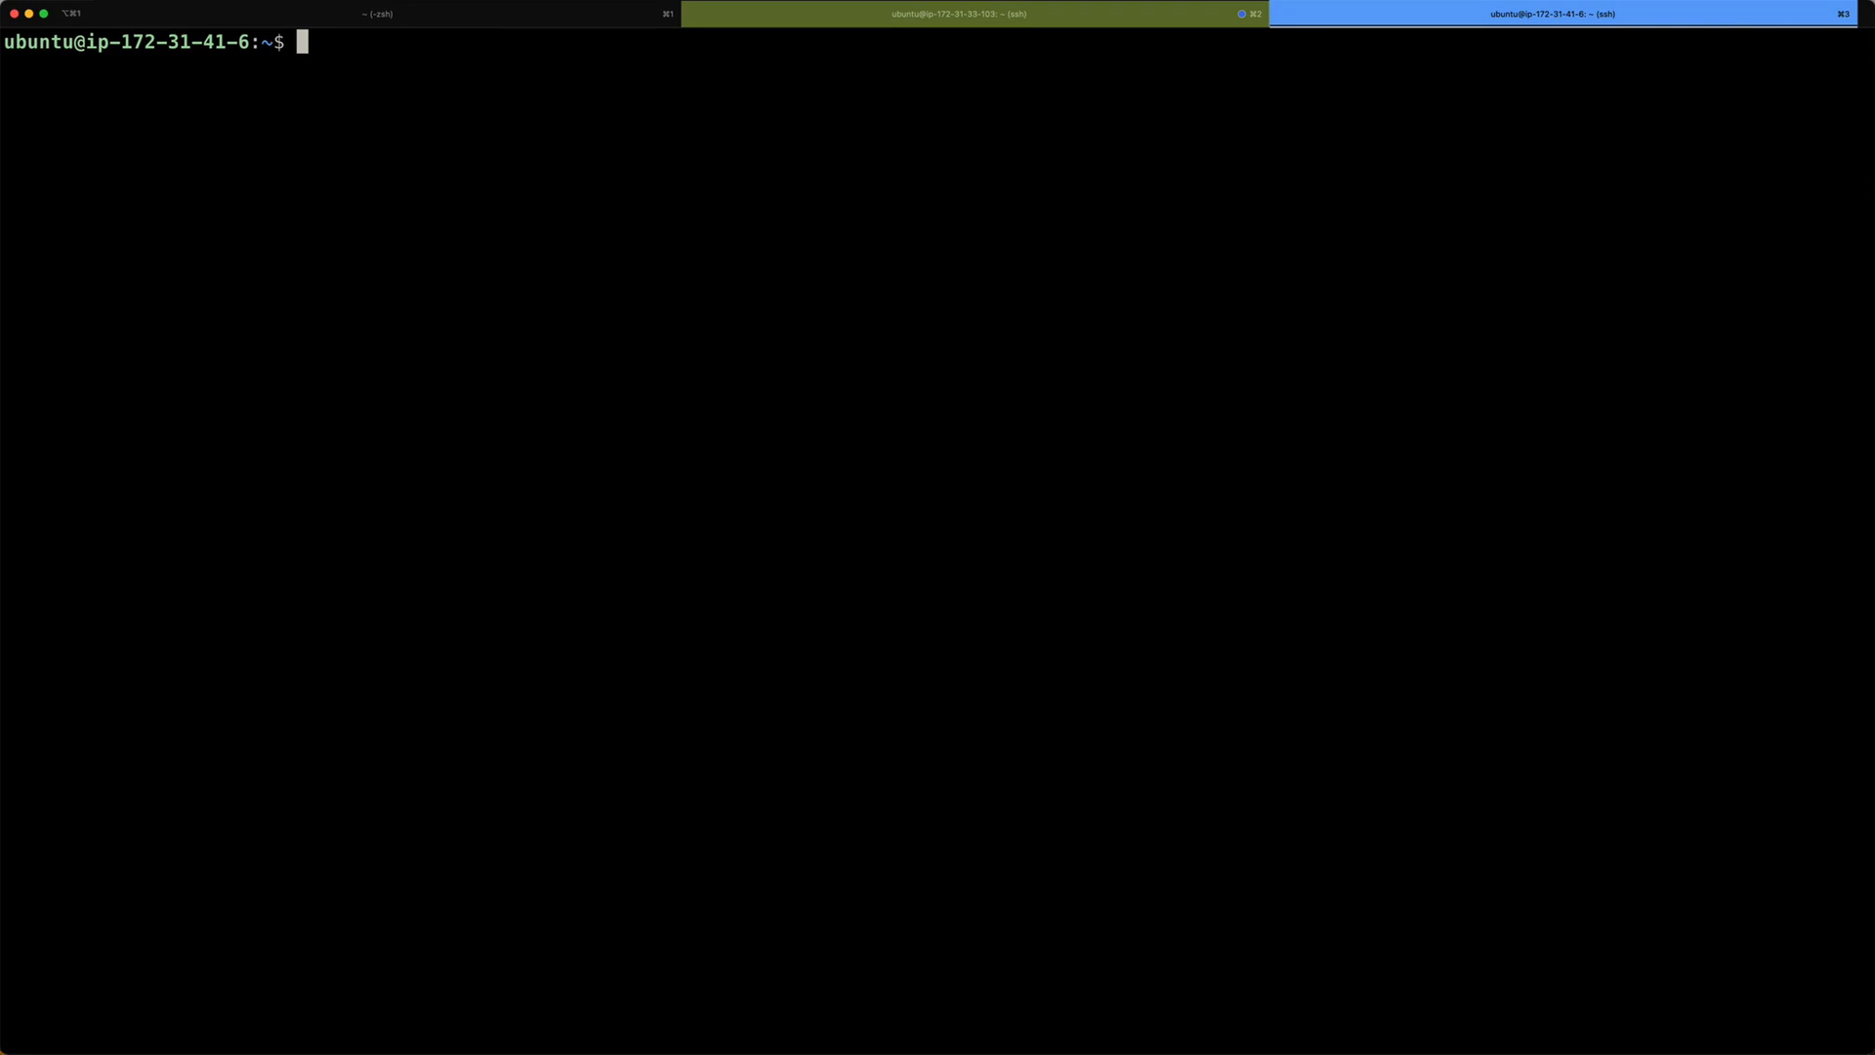
Edit client.hcl, replacing the placeholder with ec2-18-198-48-11.eu-central-1.compute.amazonaws.com, and save.
type("vi cl")
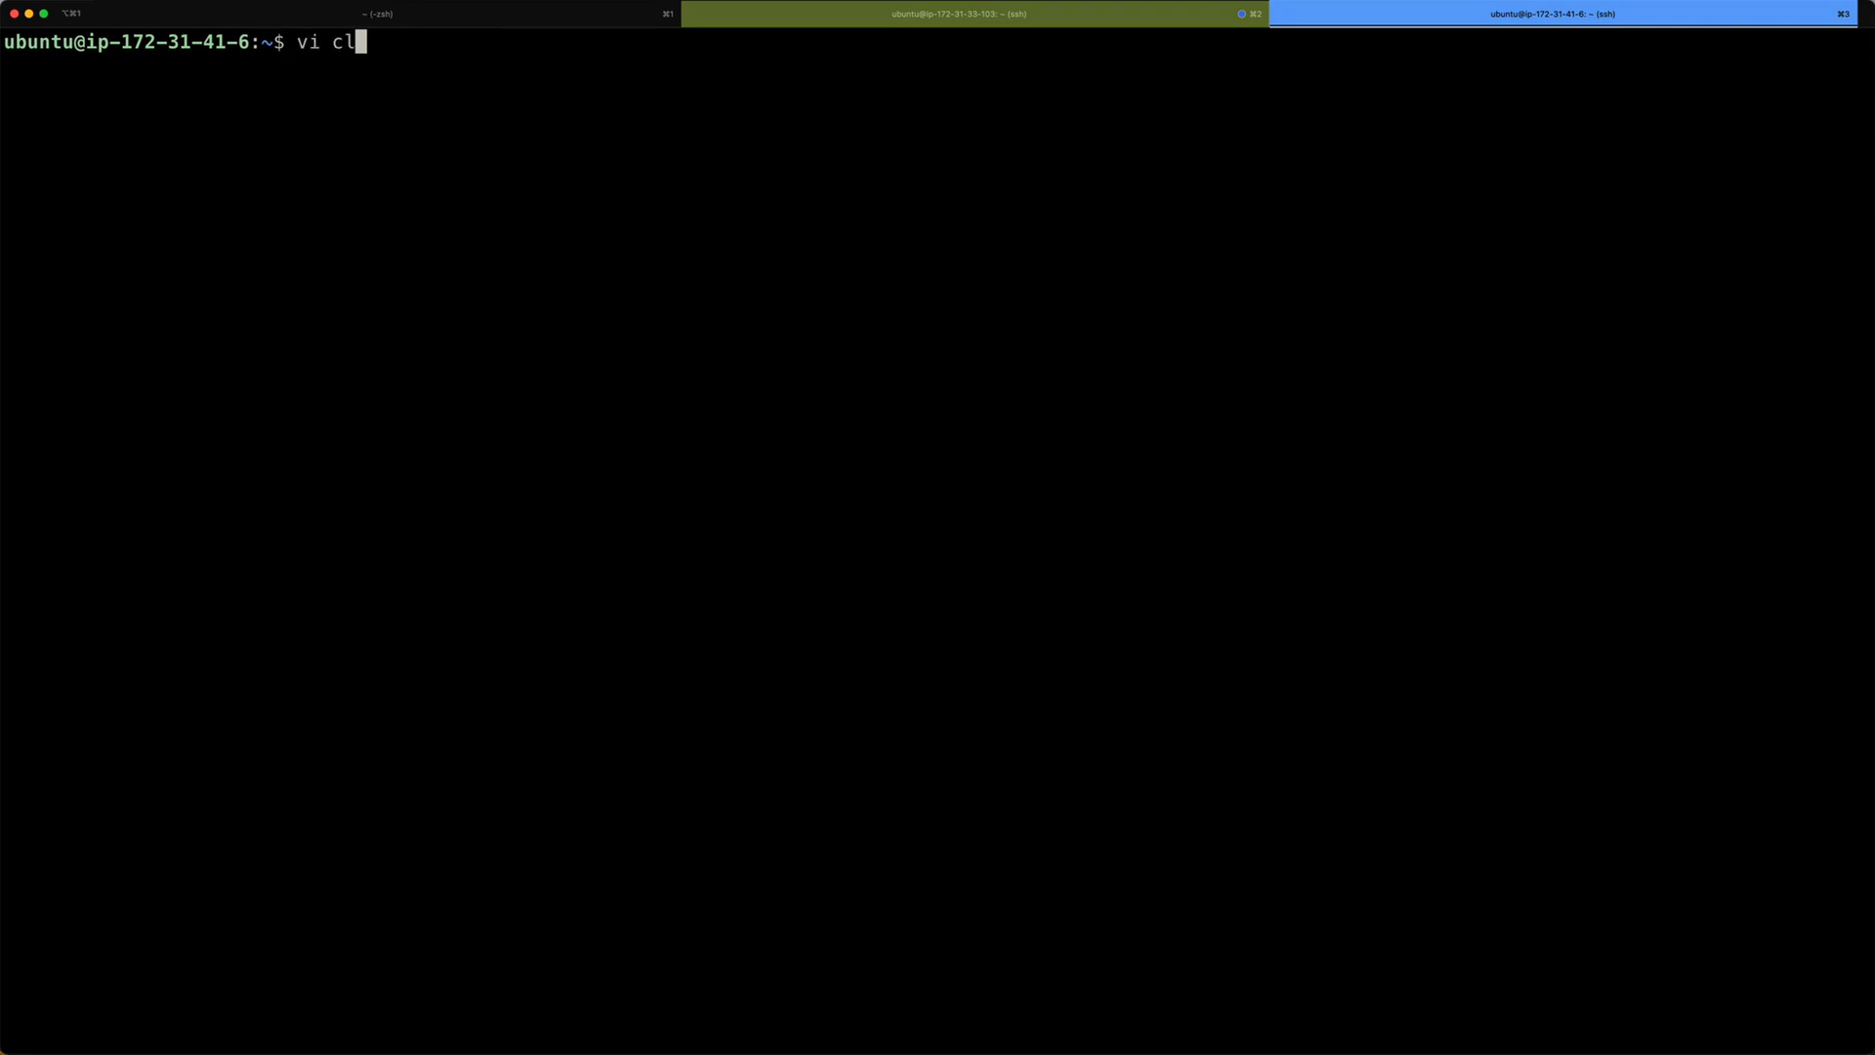
type("ient.hcl")
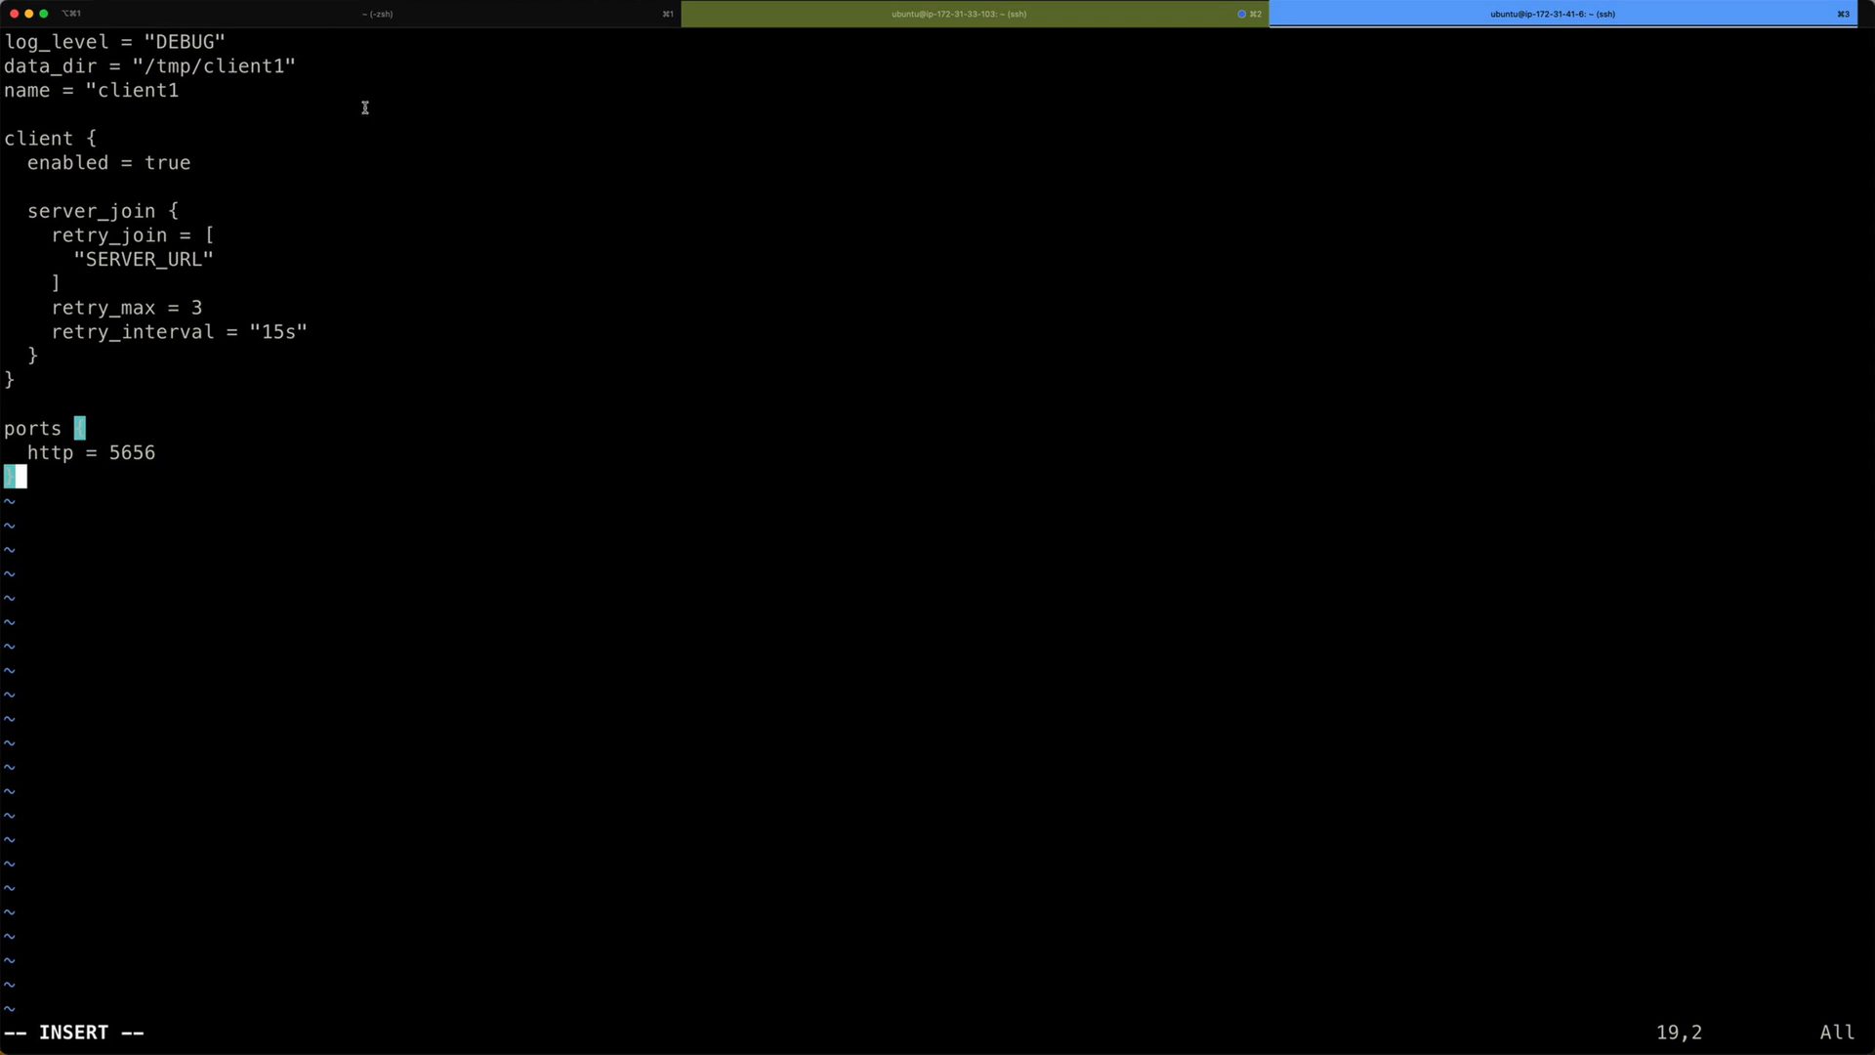
mouse_move(225, 64)
type("\"")
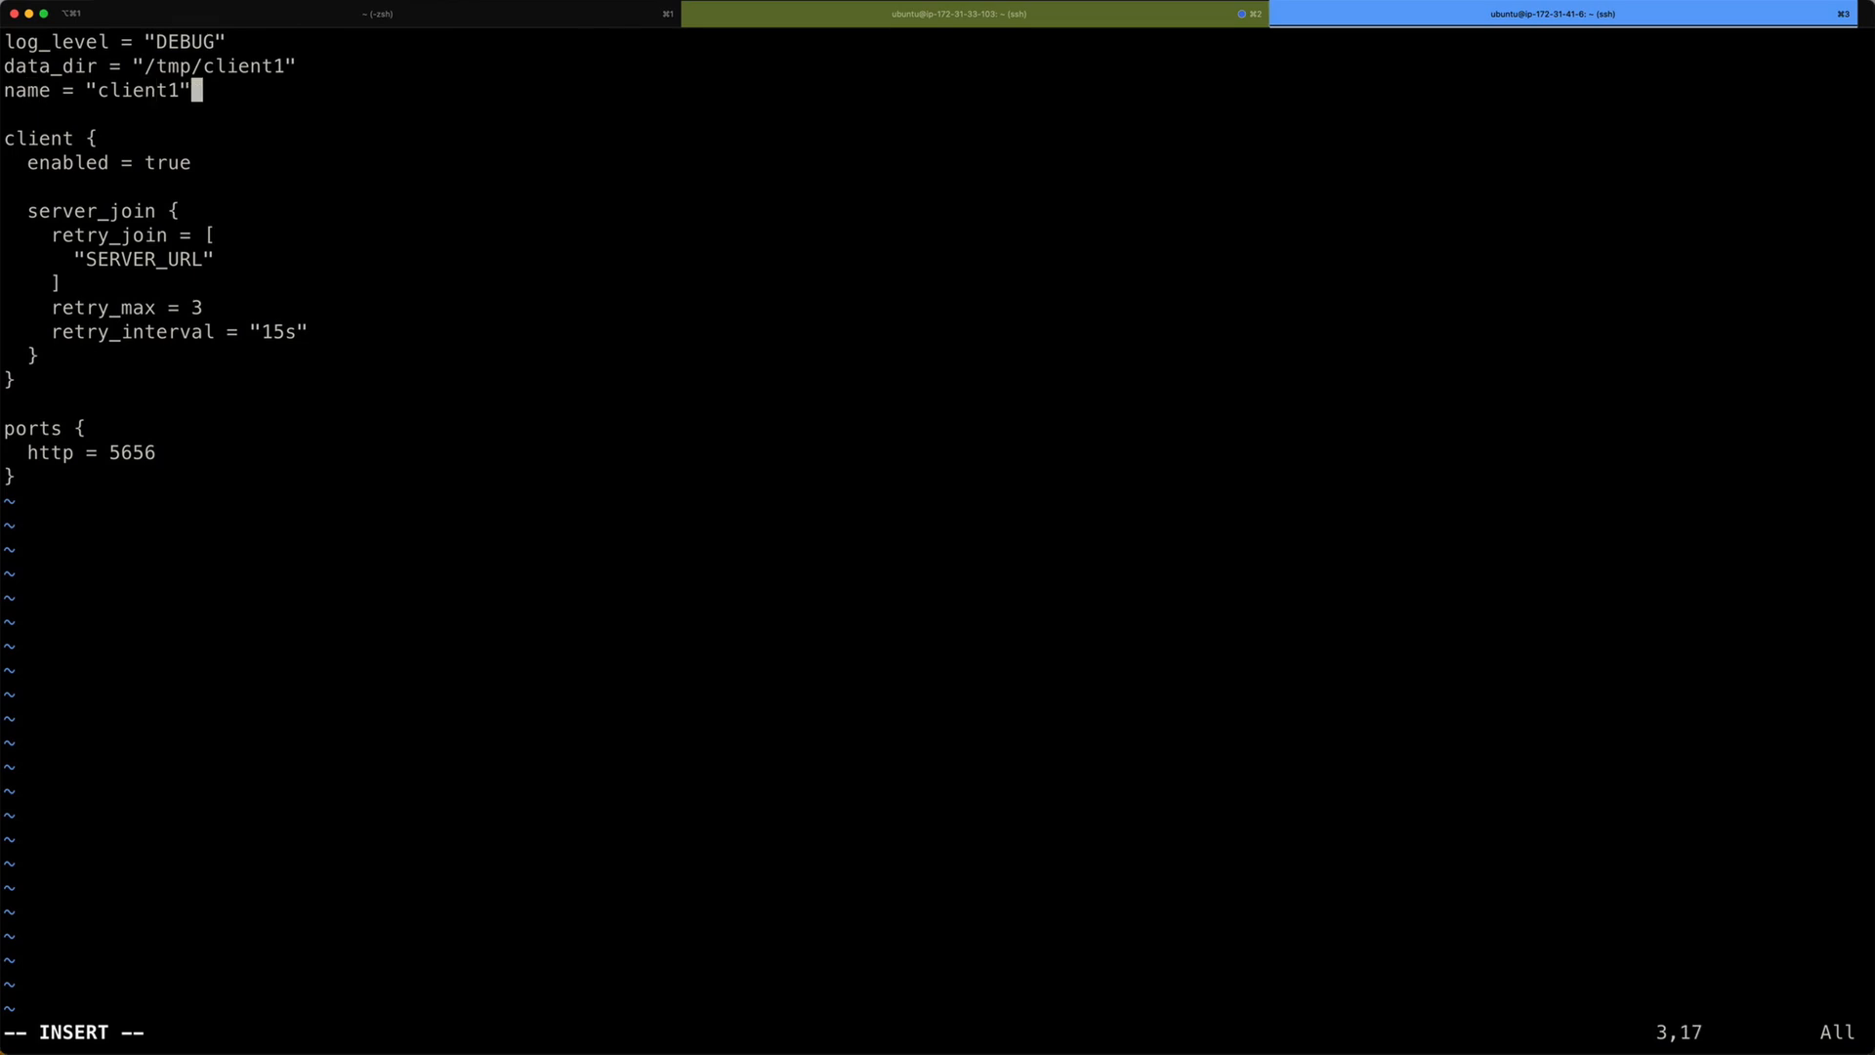
key("Down")
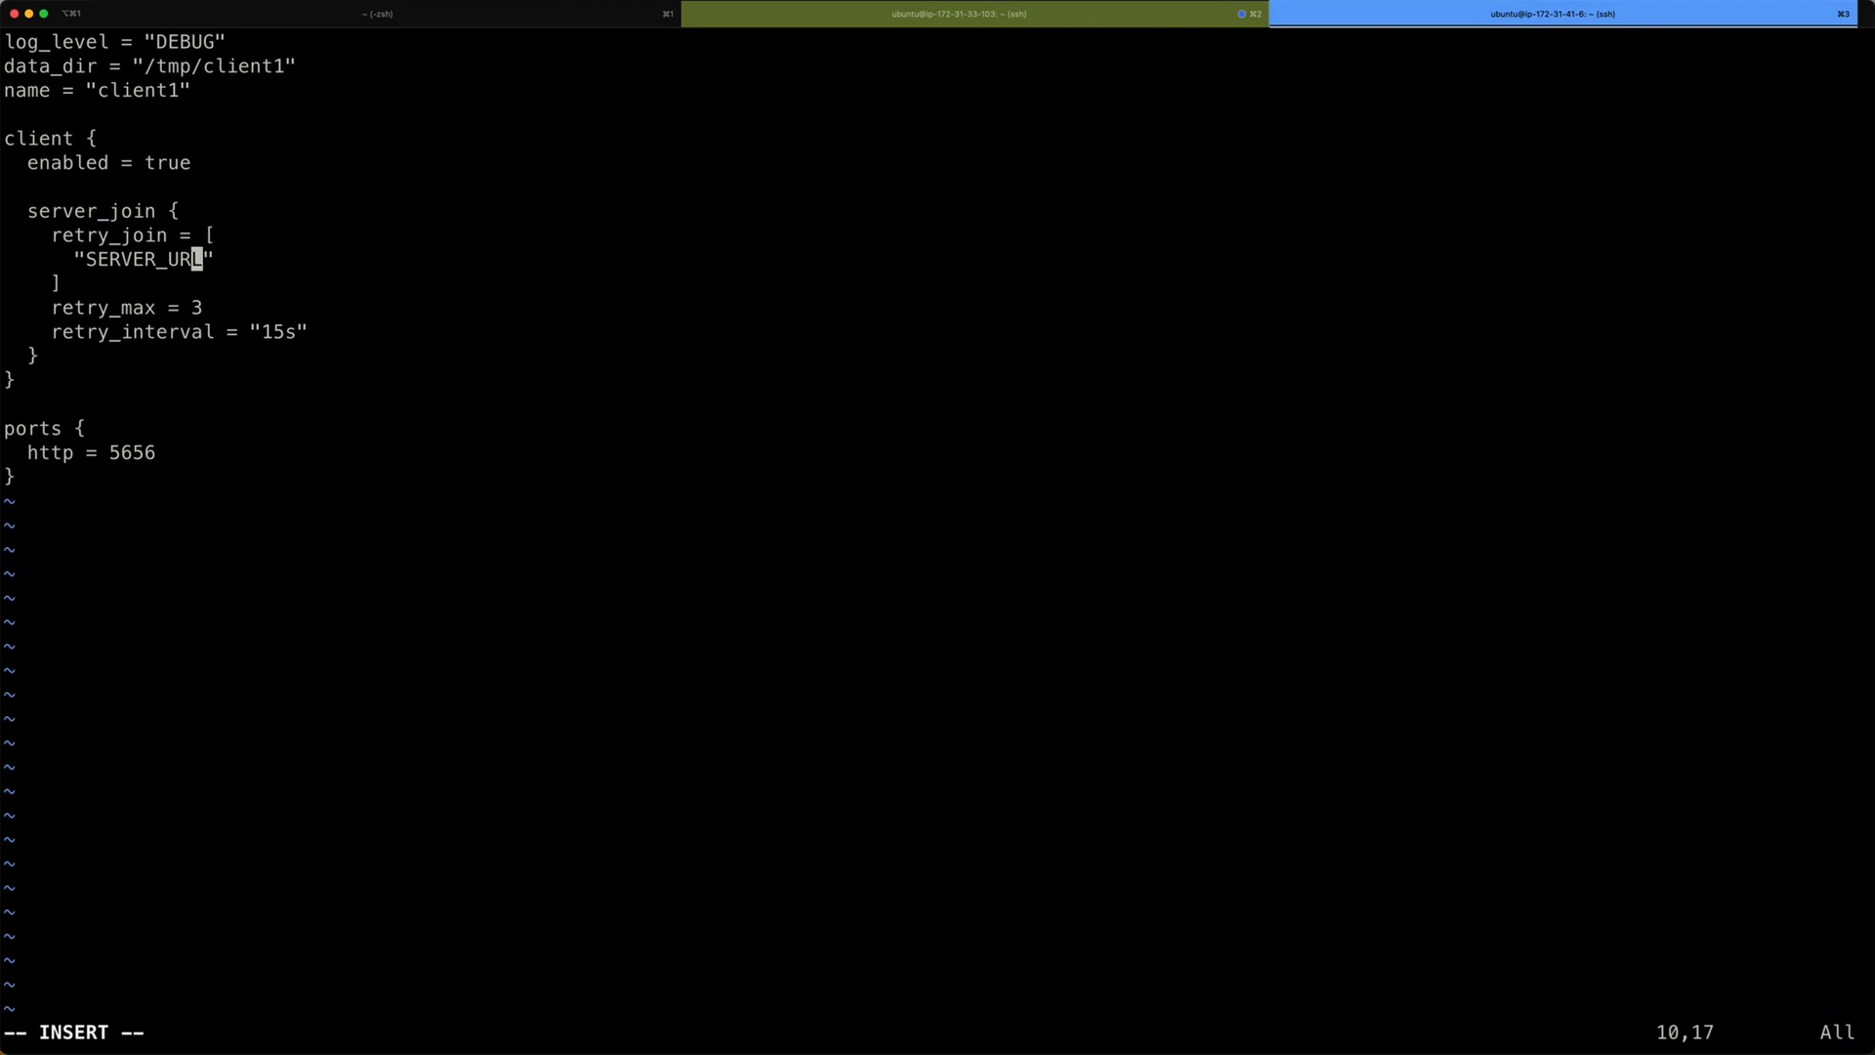
key("BackSpace")
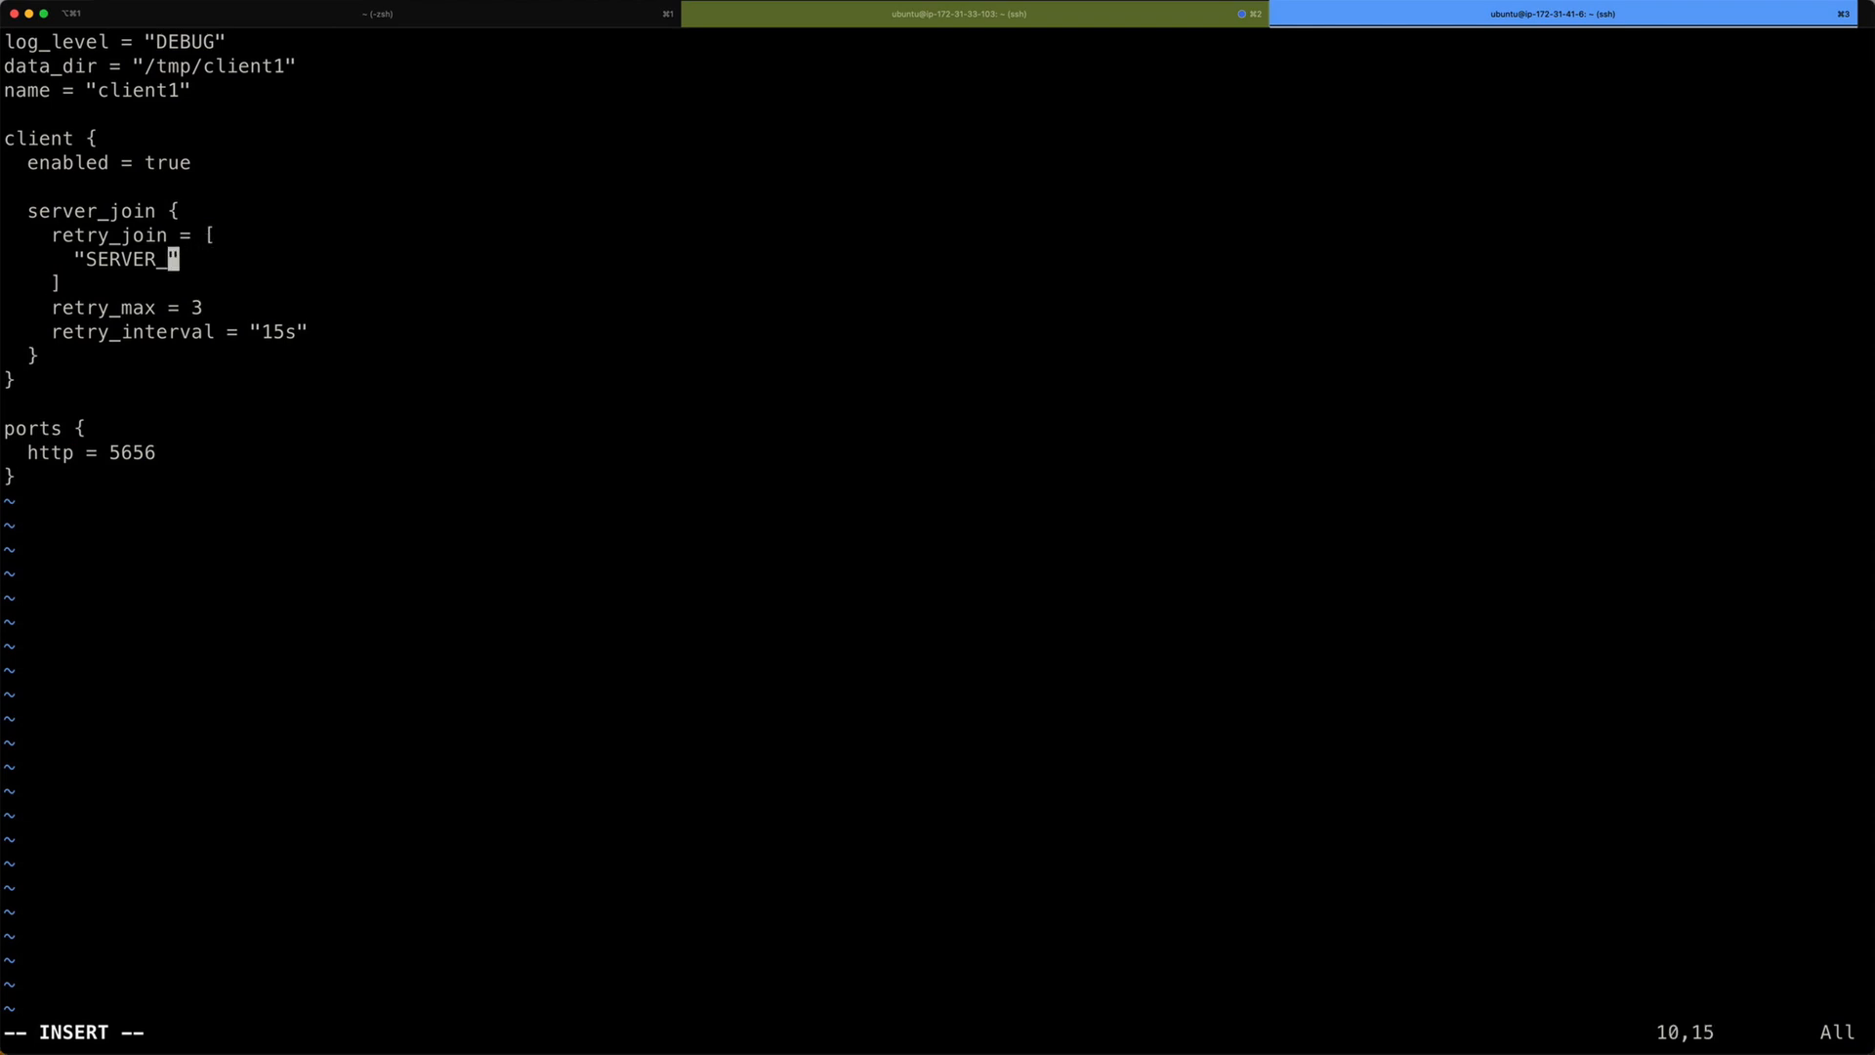
key("BackSpace")
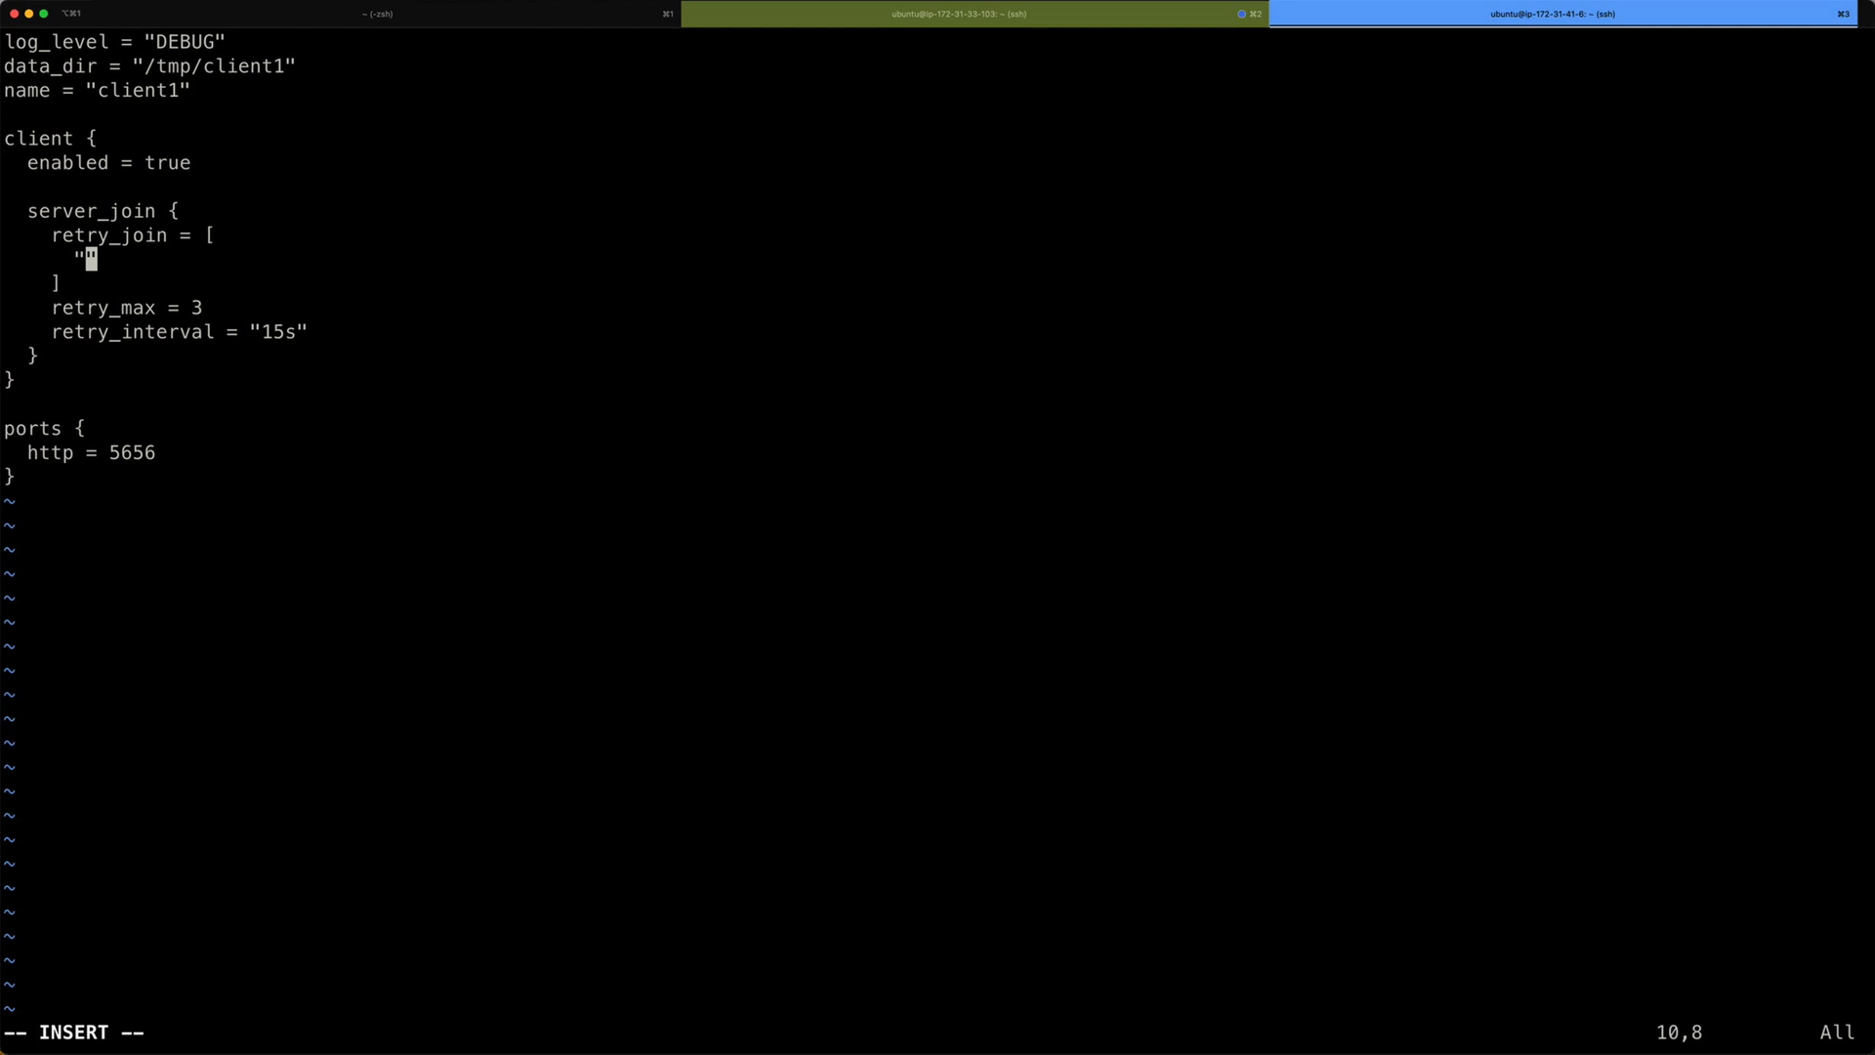
mouse_move(332, 137)
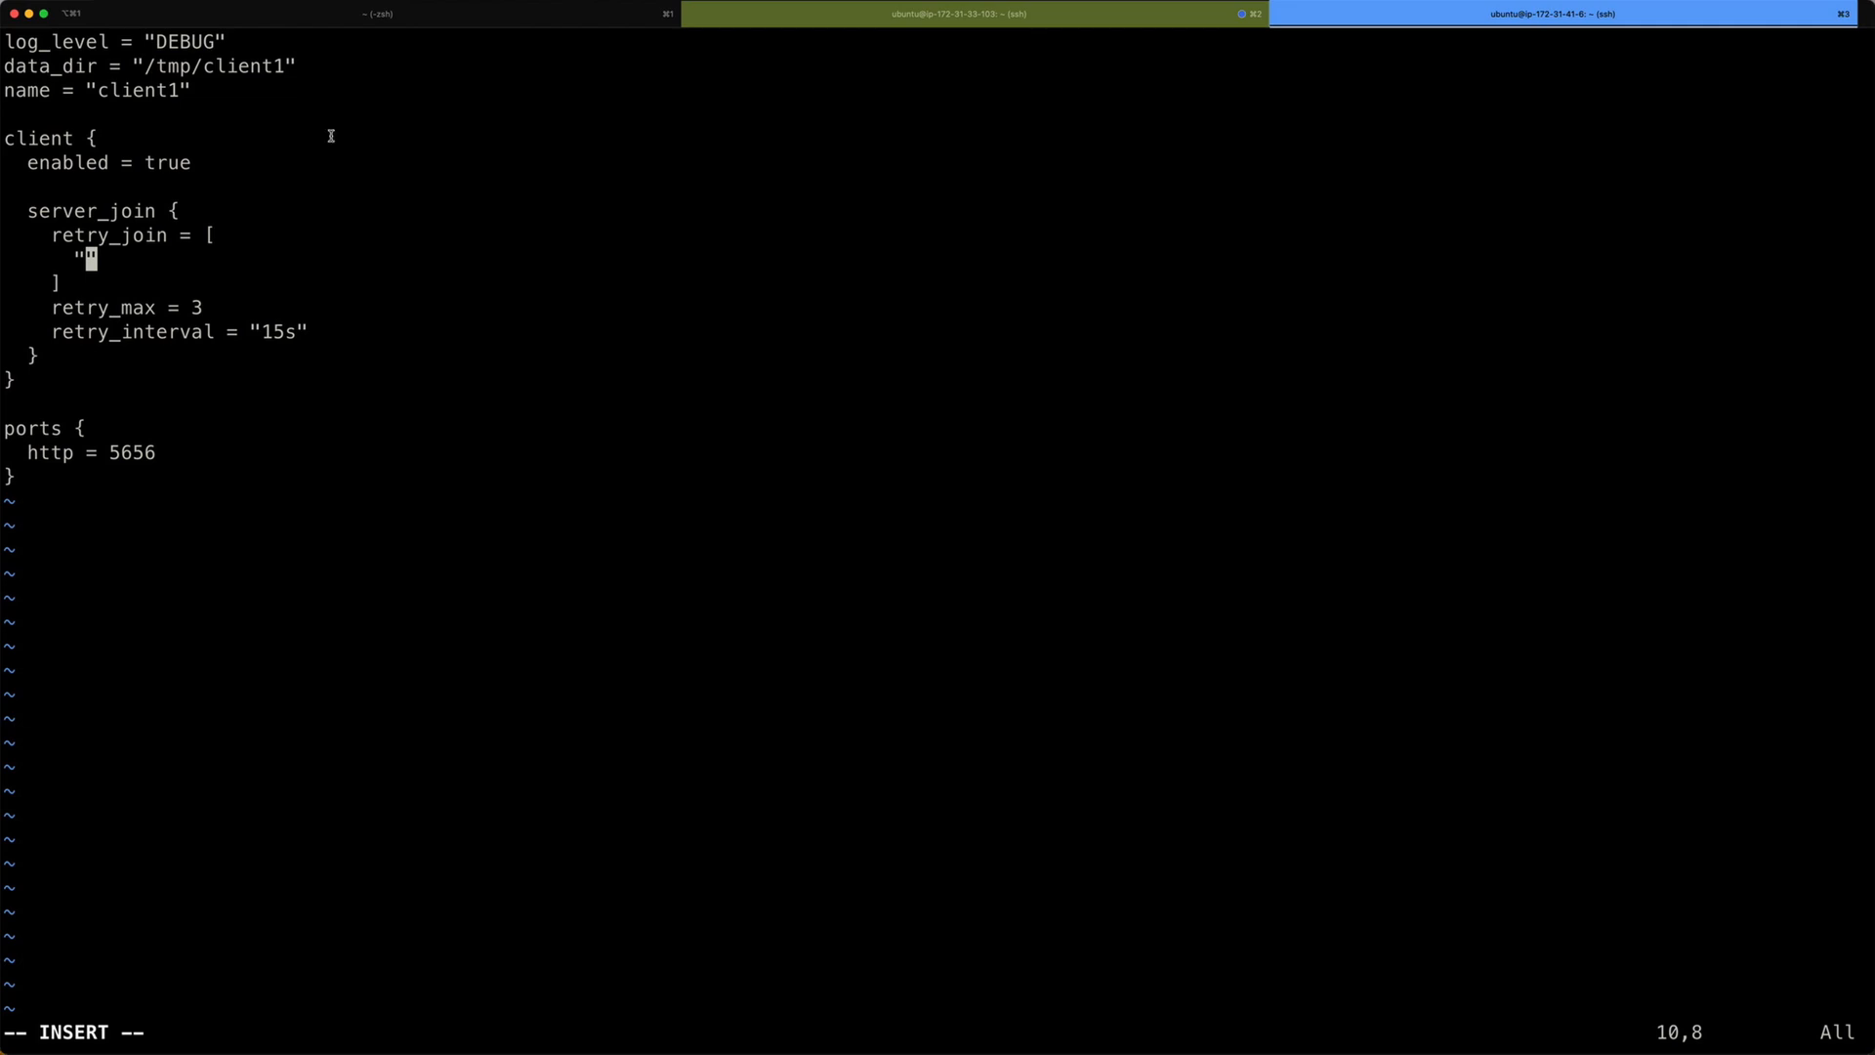
type("ec2-18-198-48-11.eu-central-1.compute.amazonaws.com")
left_click(938, 1032)
type(":wq!")
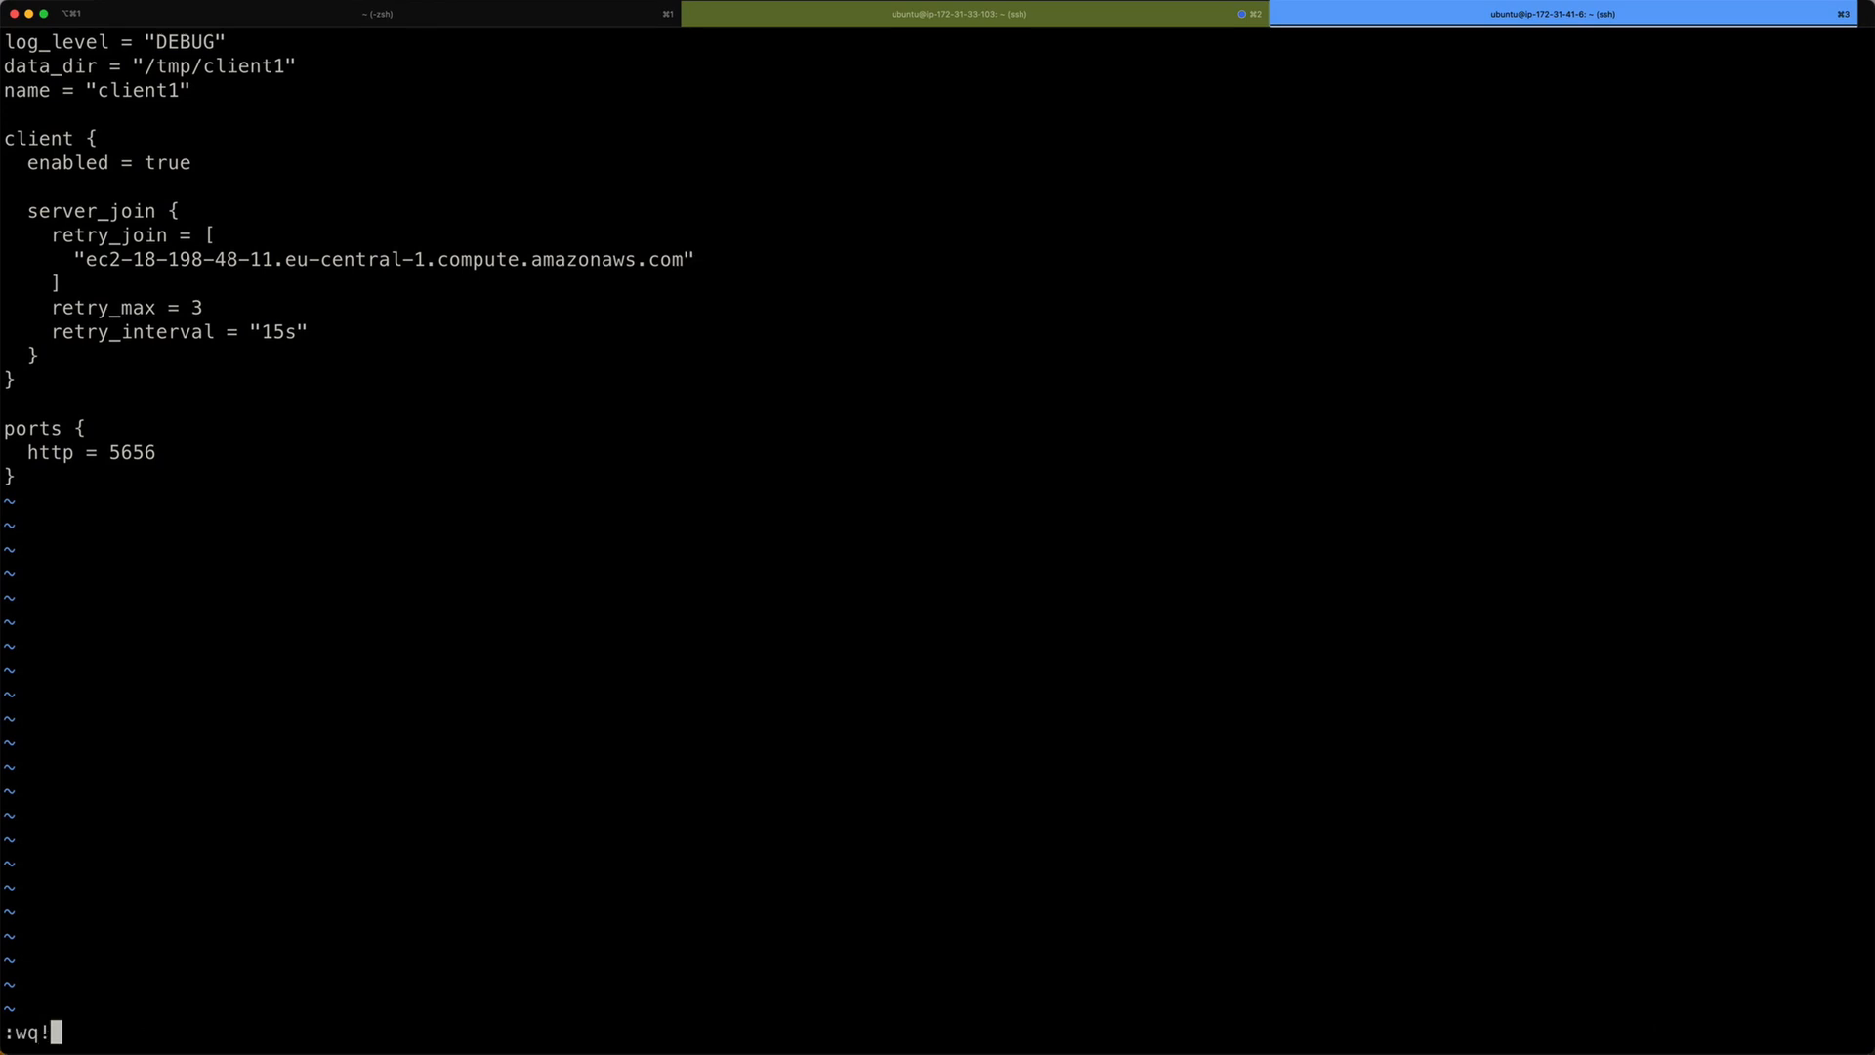
key("Return")
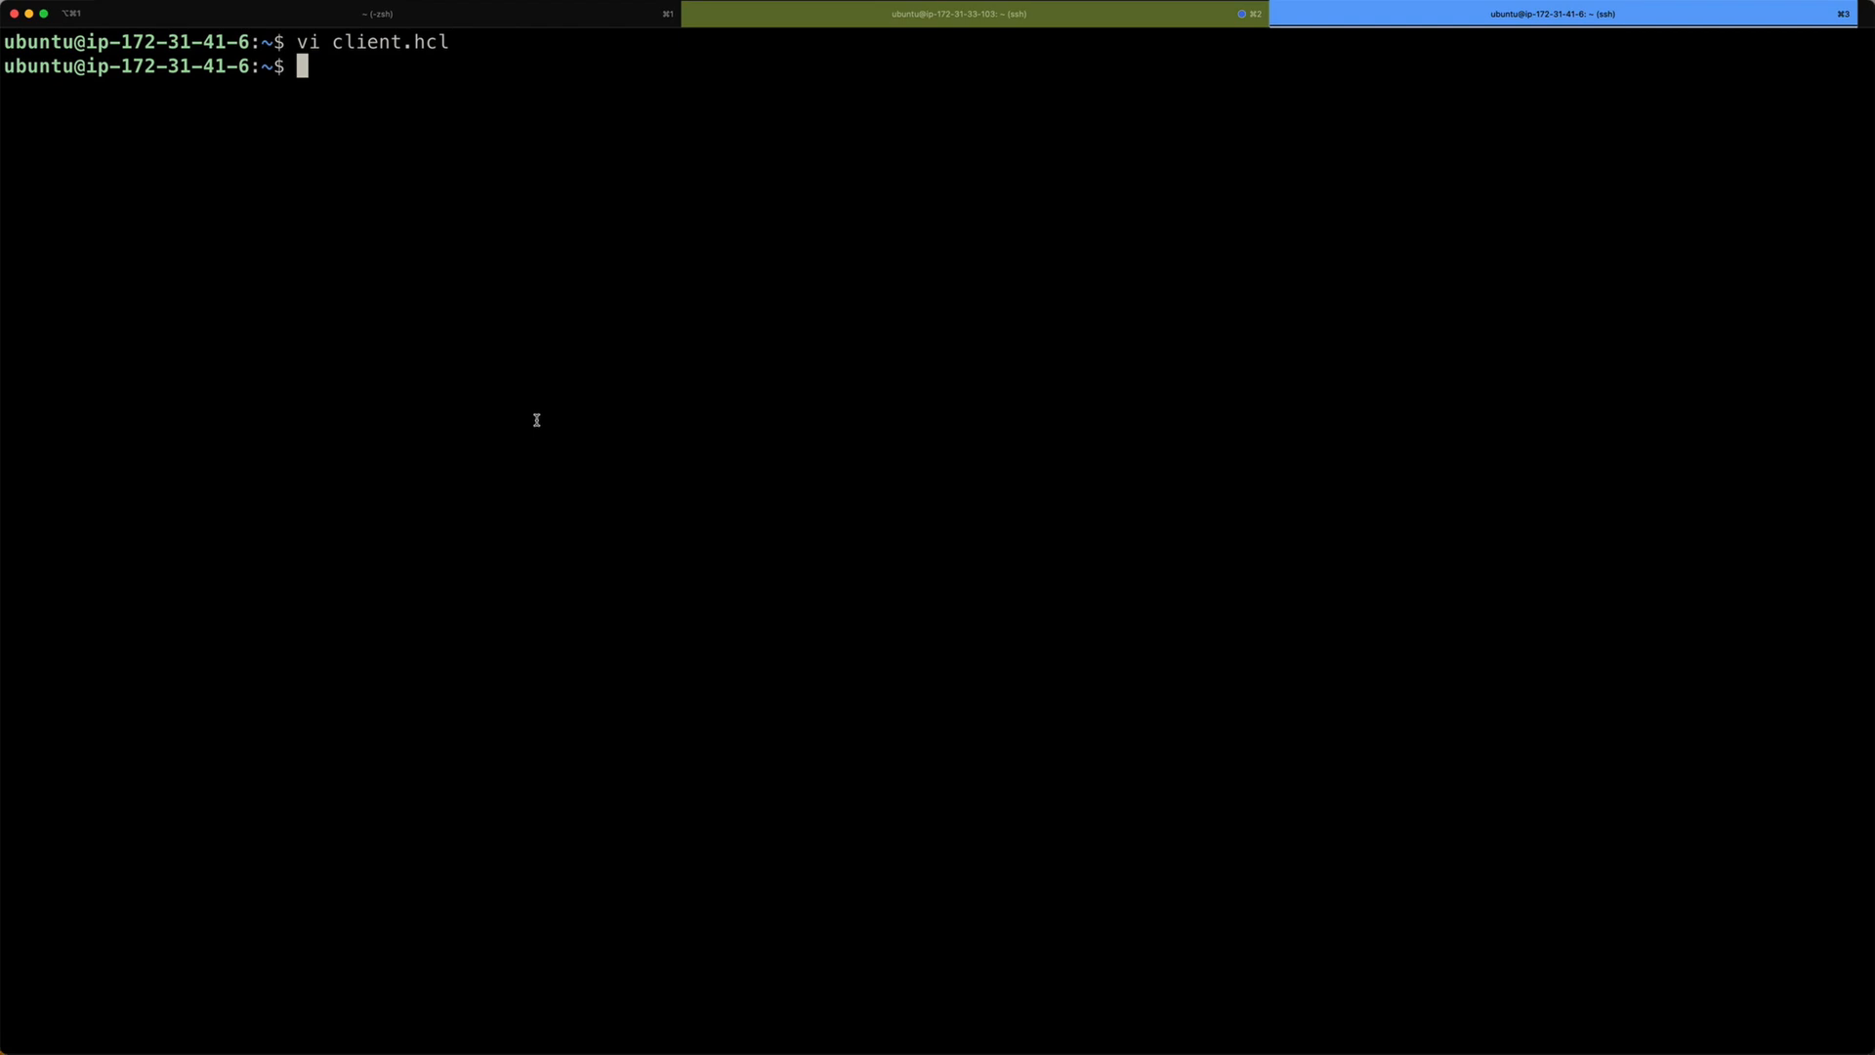
Run nomad agent -config client.hcl so client1 joins the cluster.
type("nomad agent -config client.hcl")
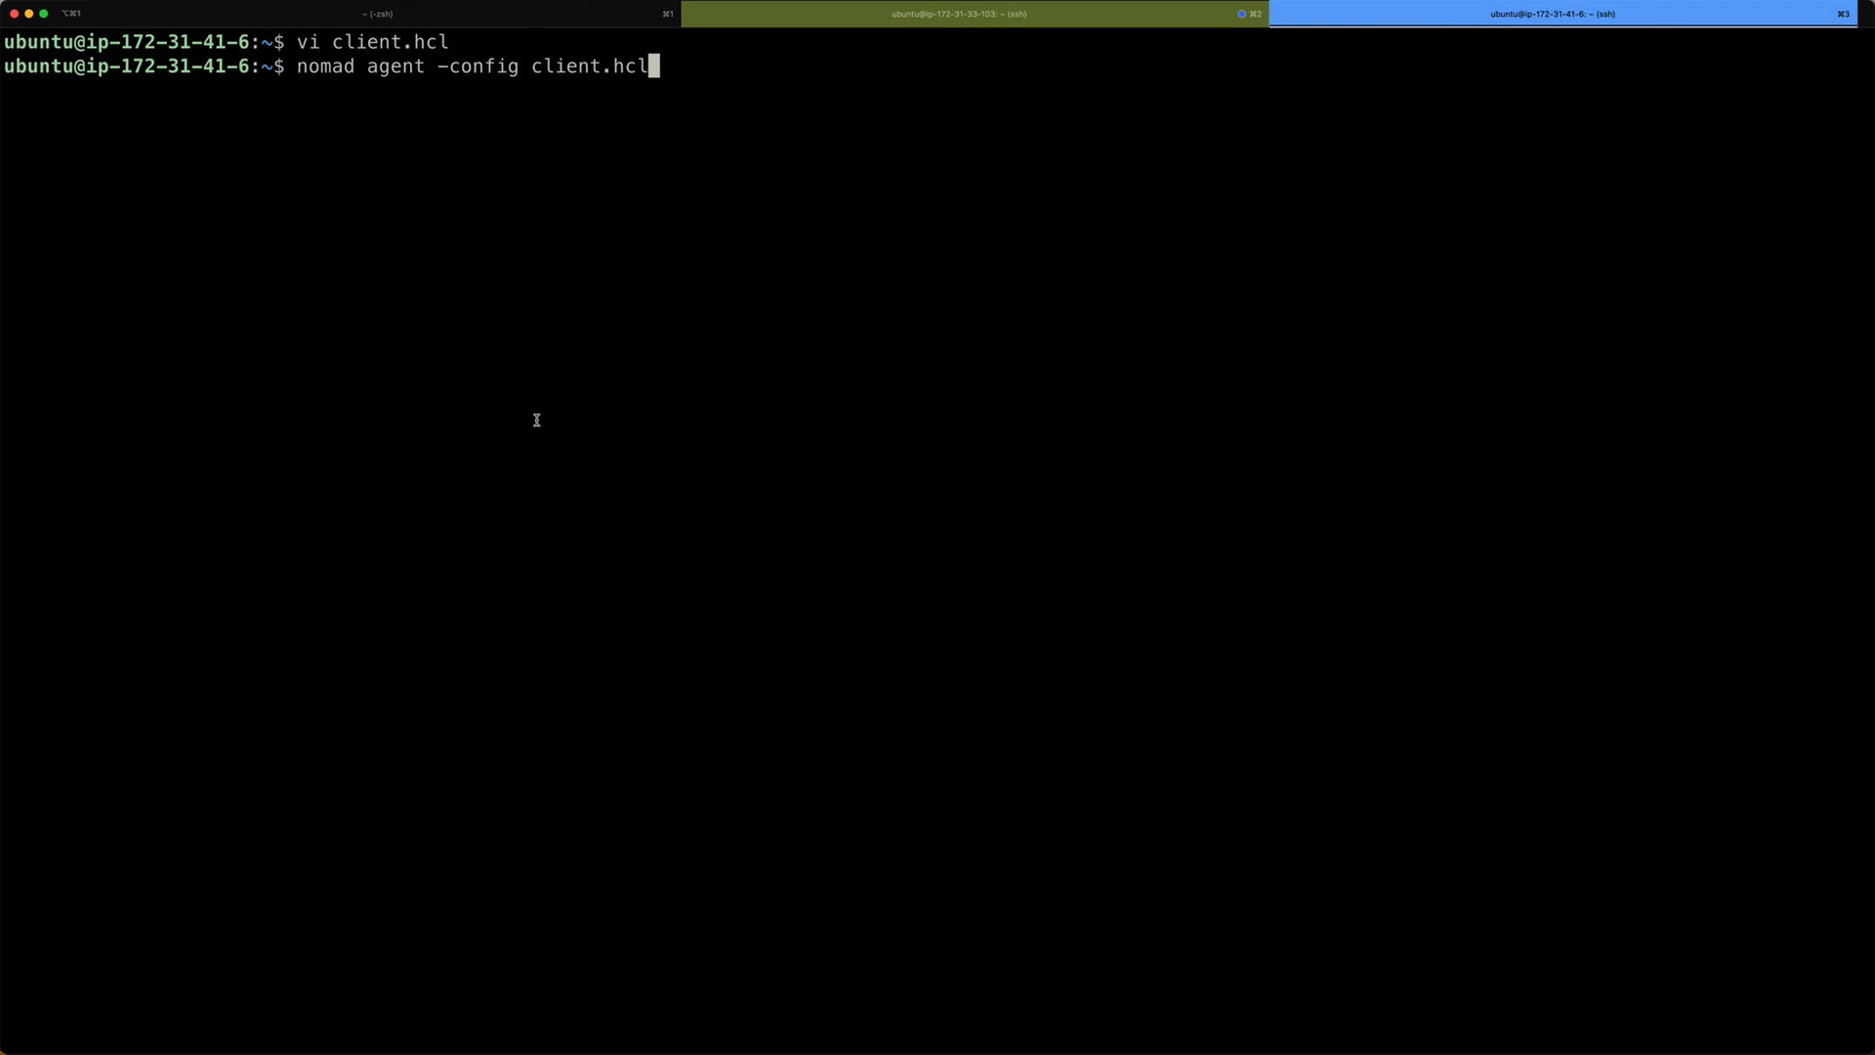
key("Return")
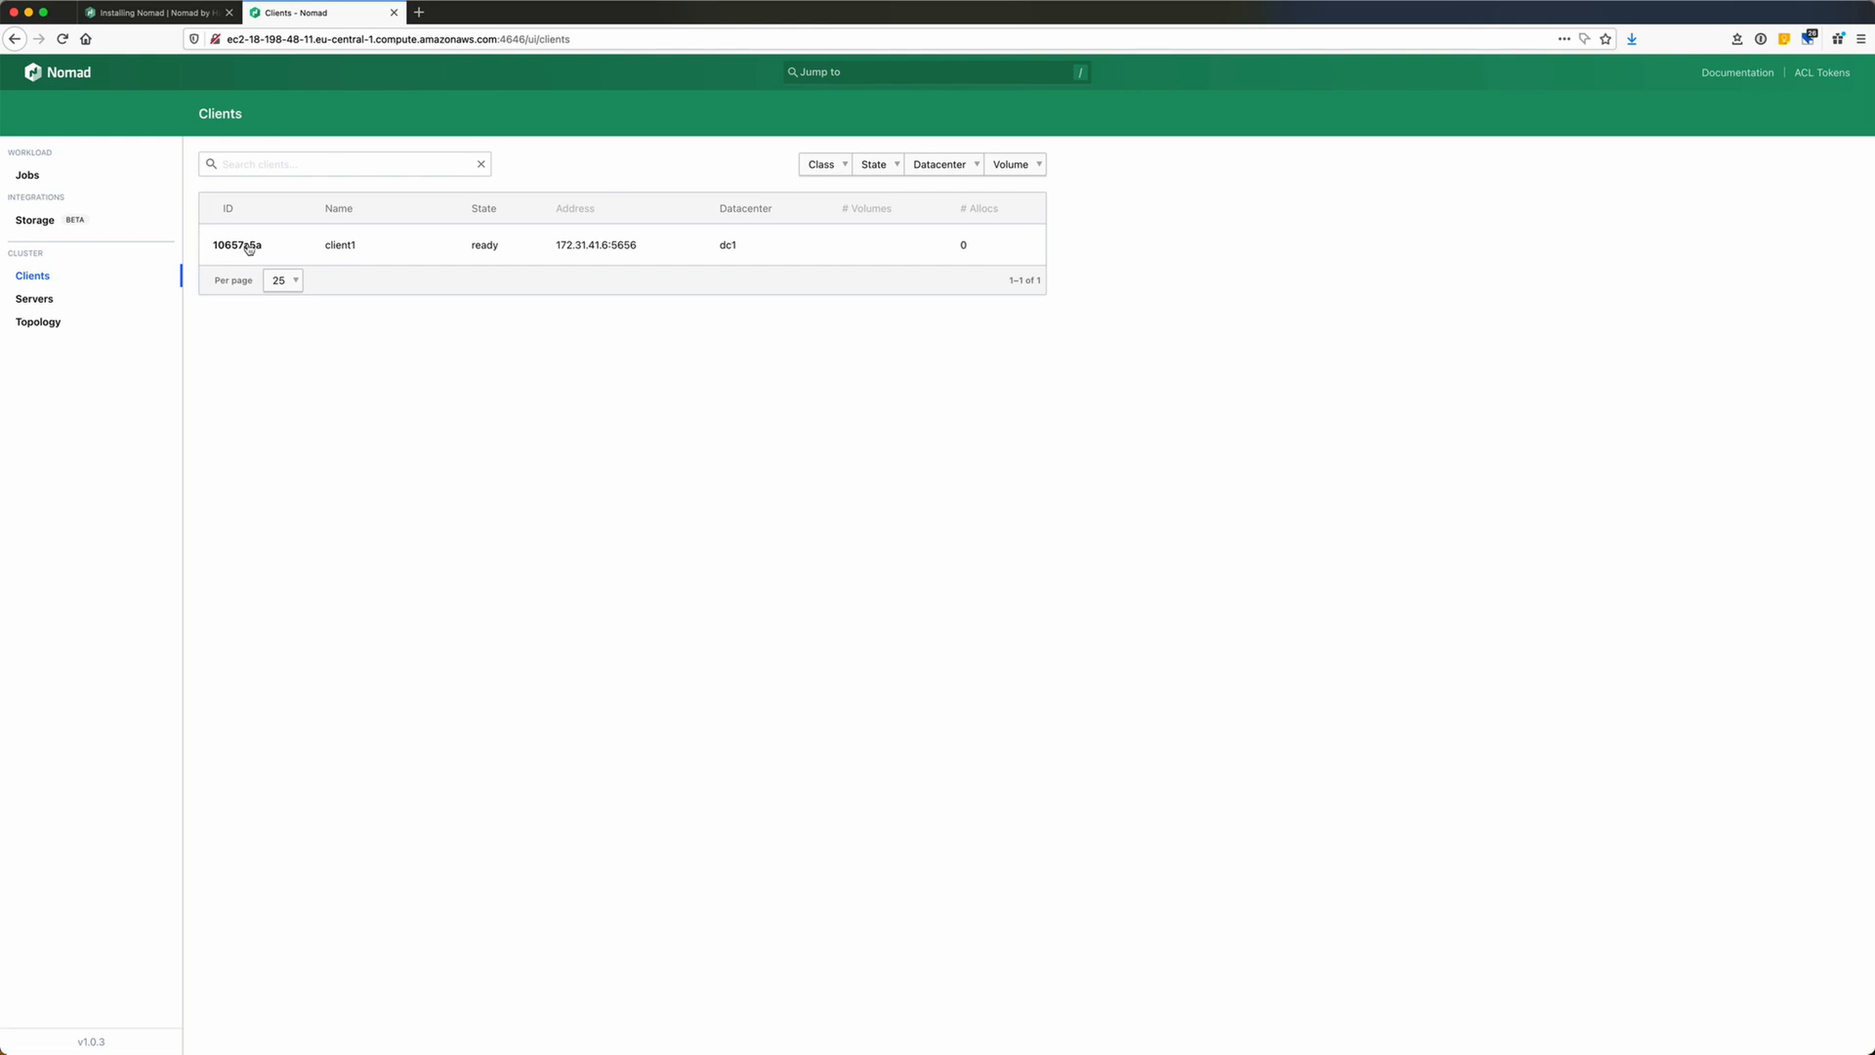
mouse_move(343, 255)
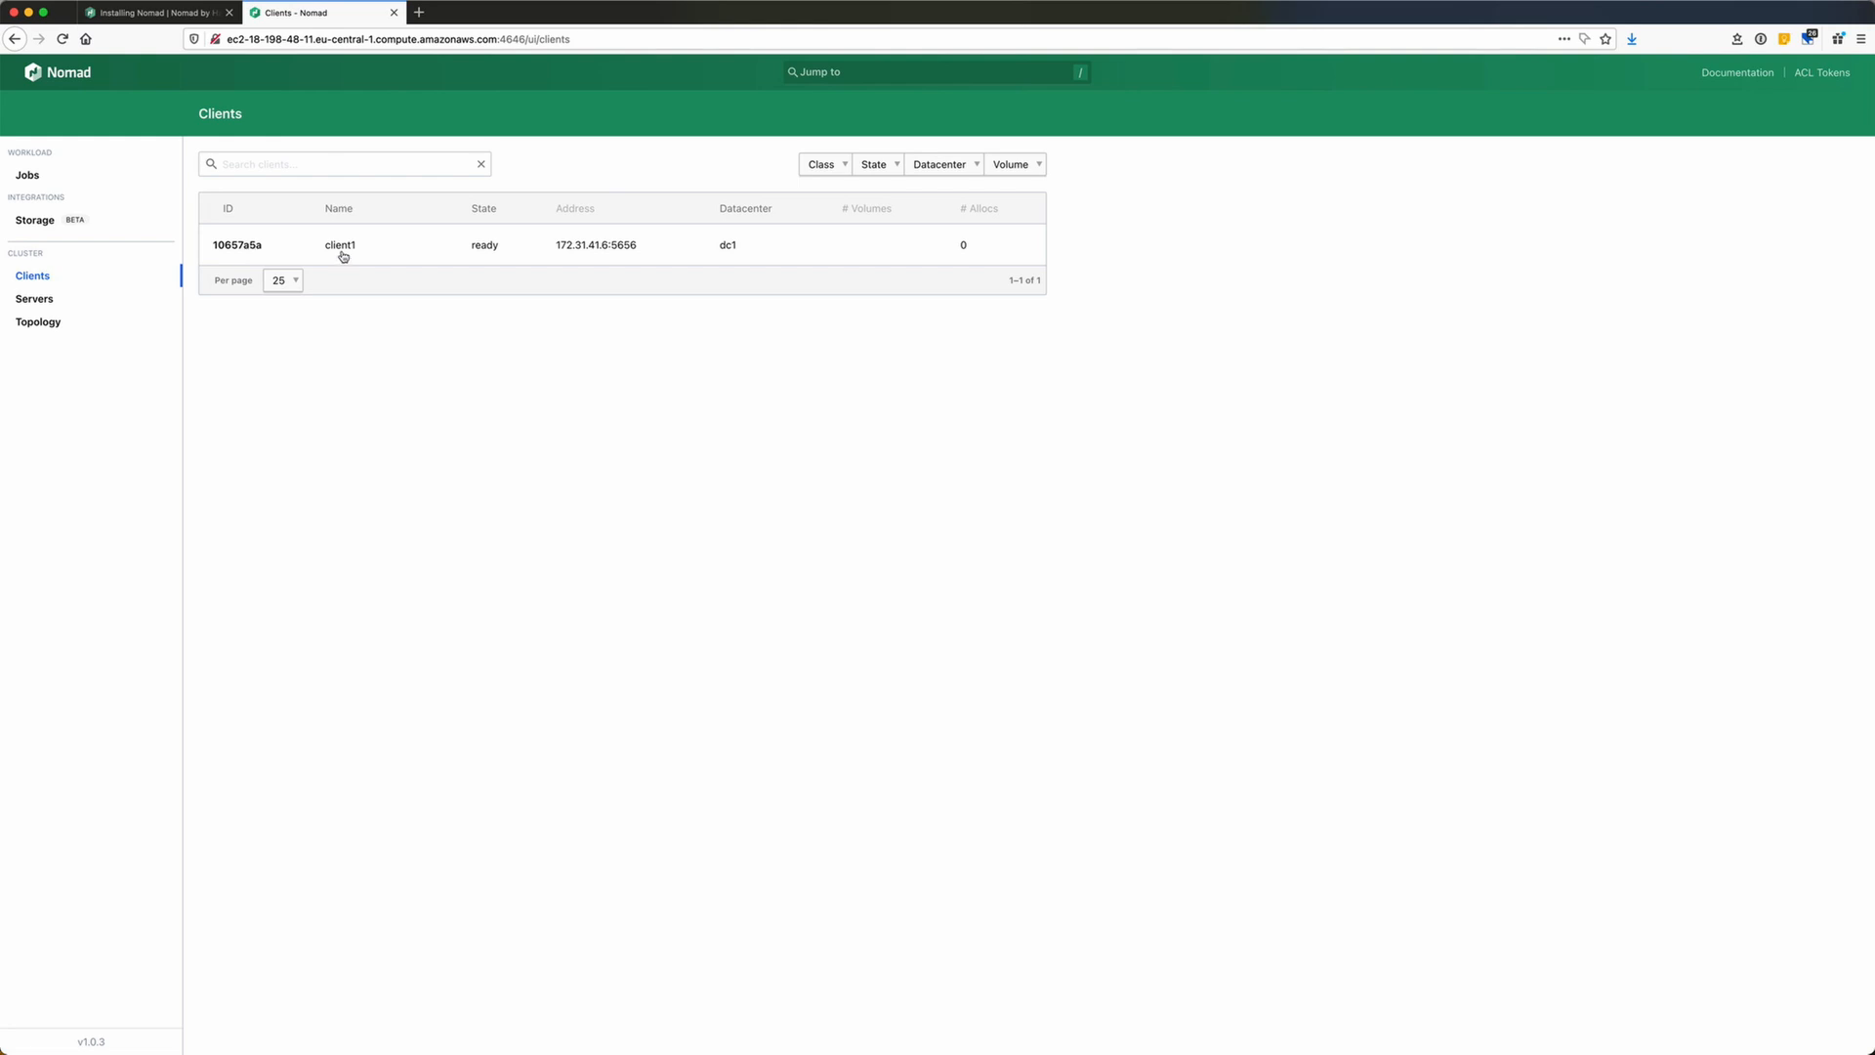
mouse_move(469, 255)
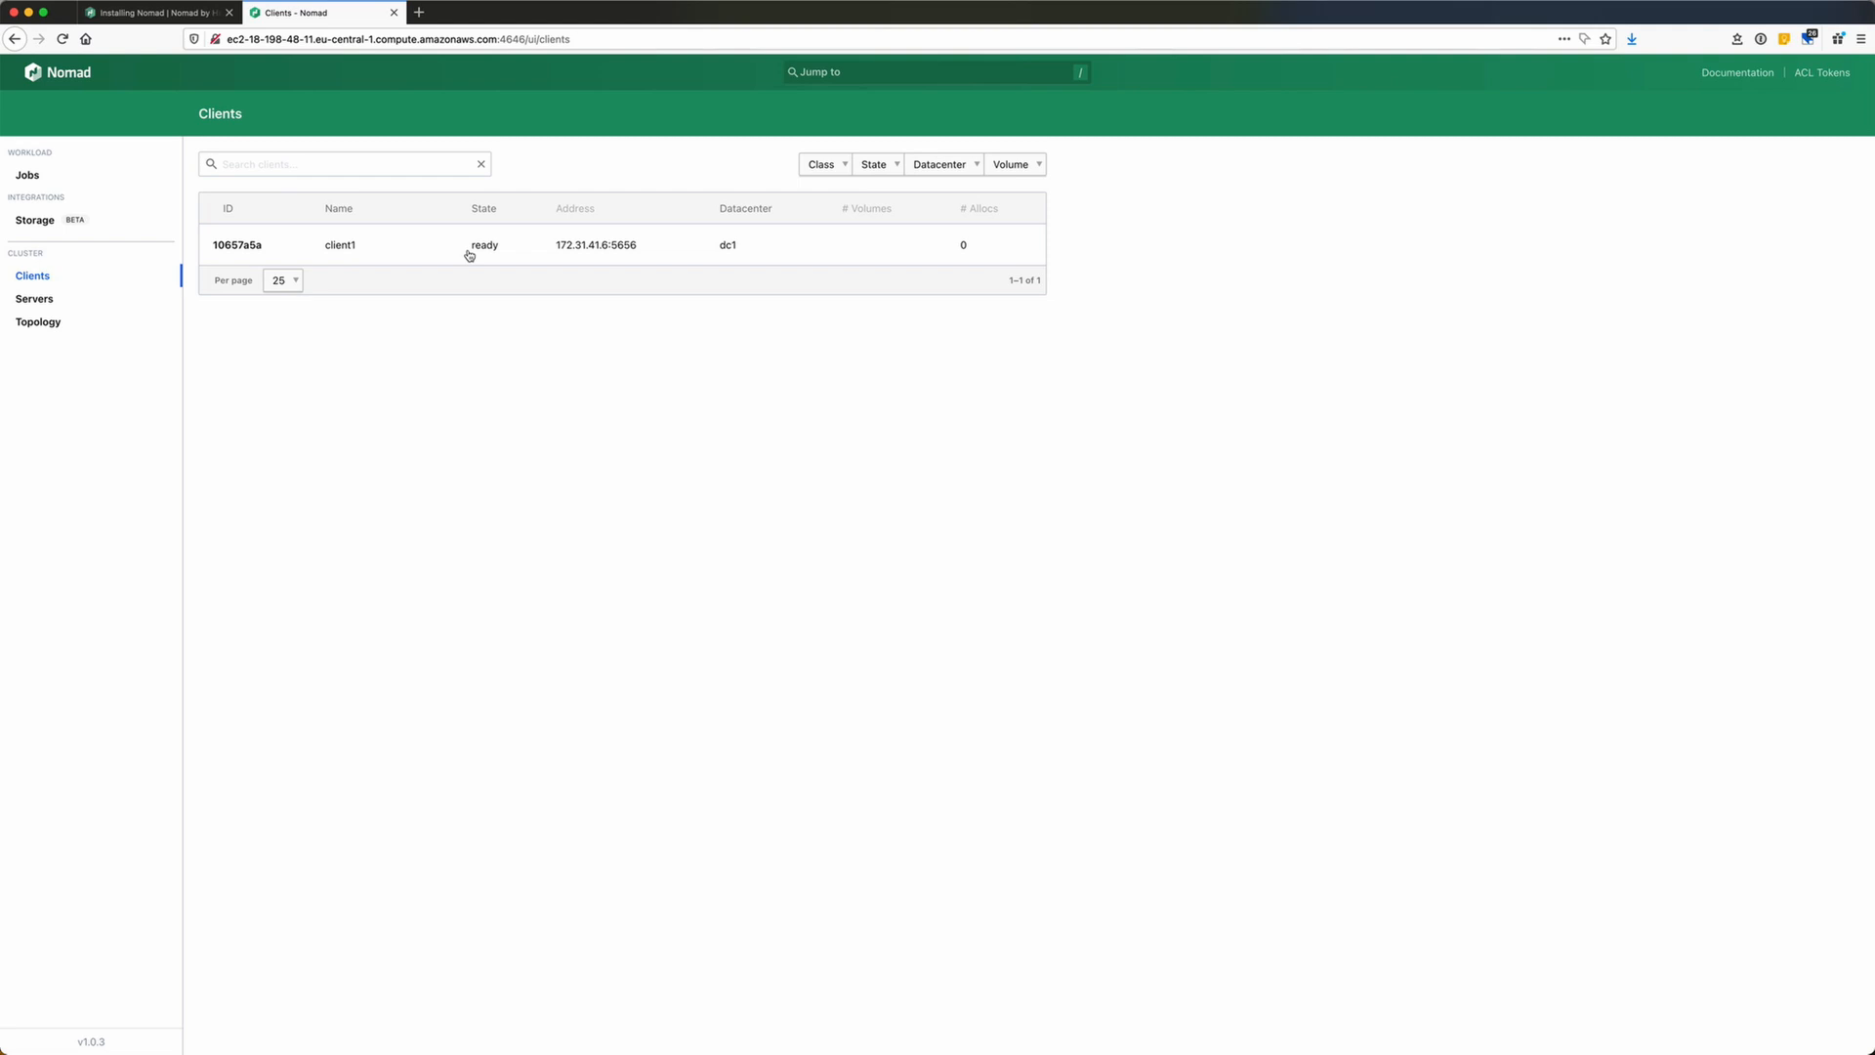
mouse_move(730, 258)
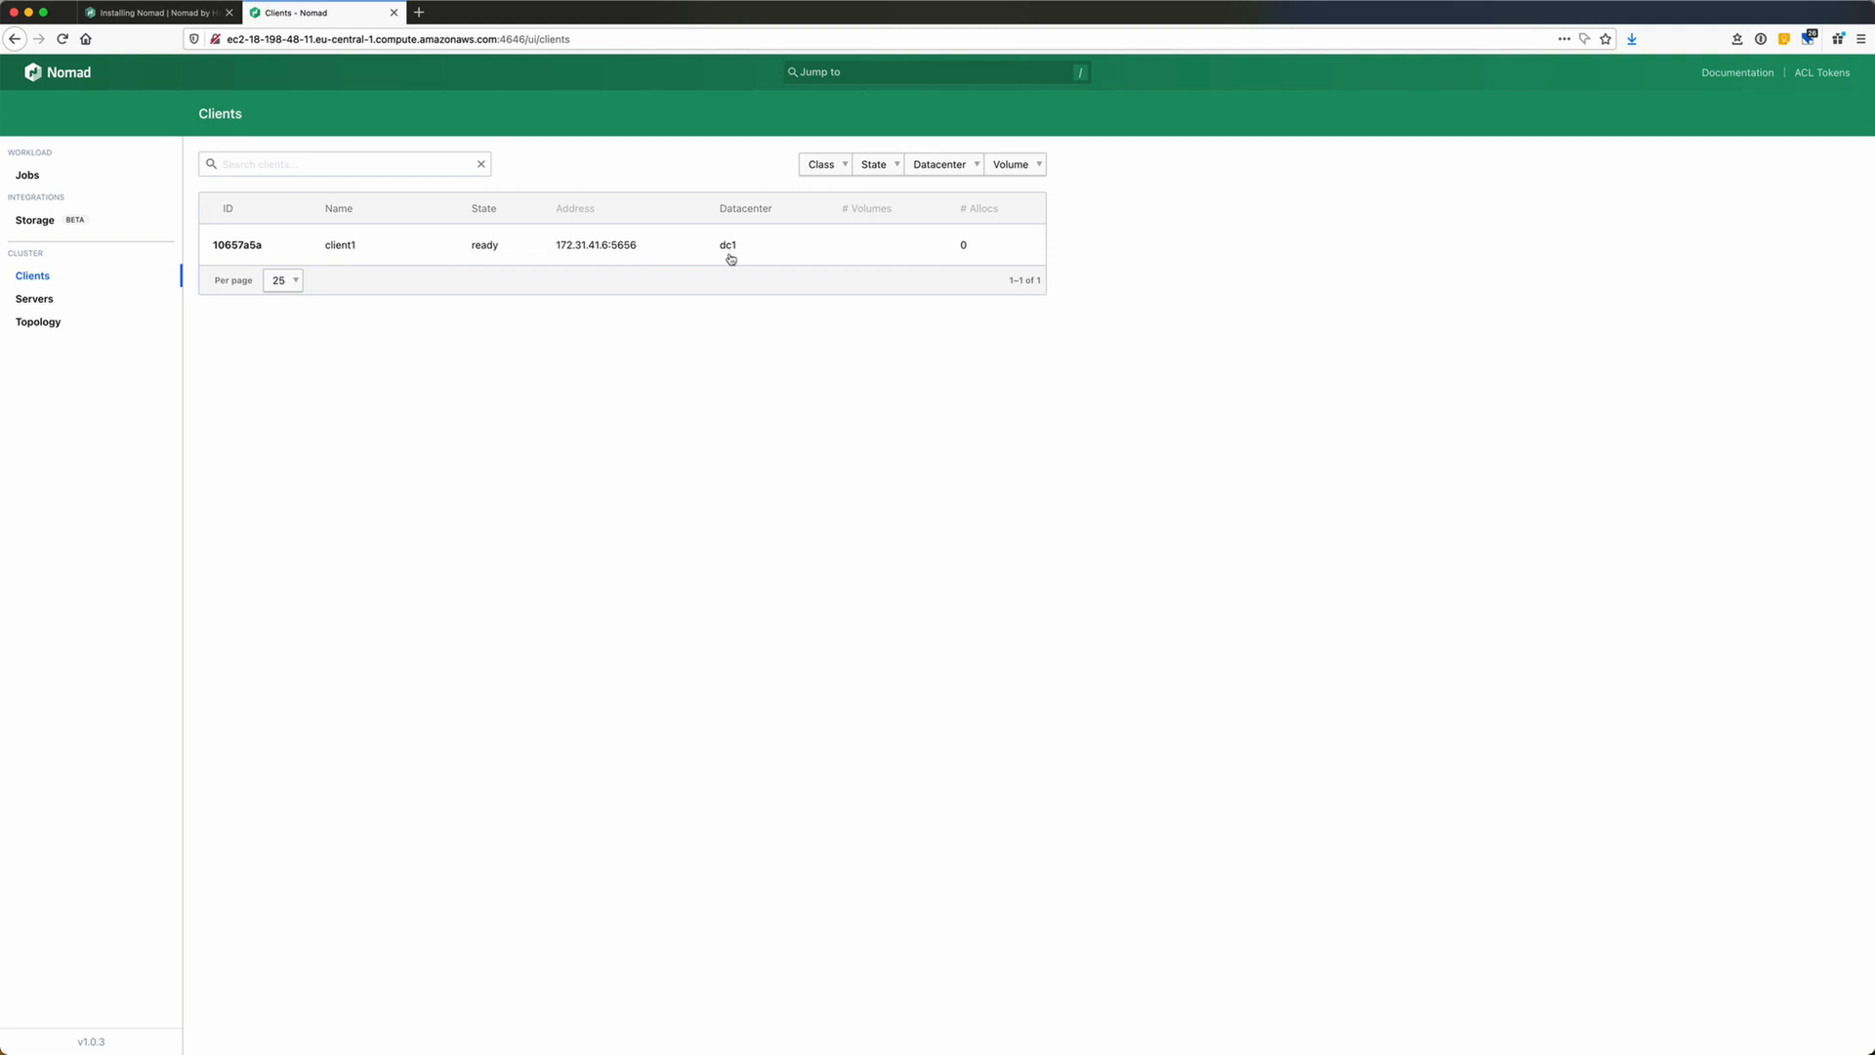
Open client1's overview page and scroll through its ready, eligible details.
left_click(238, 244)
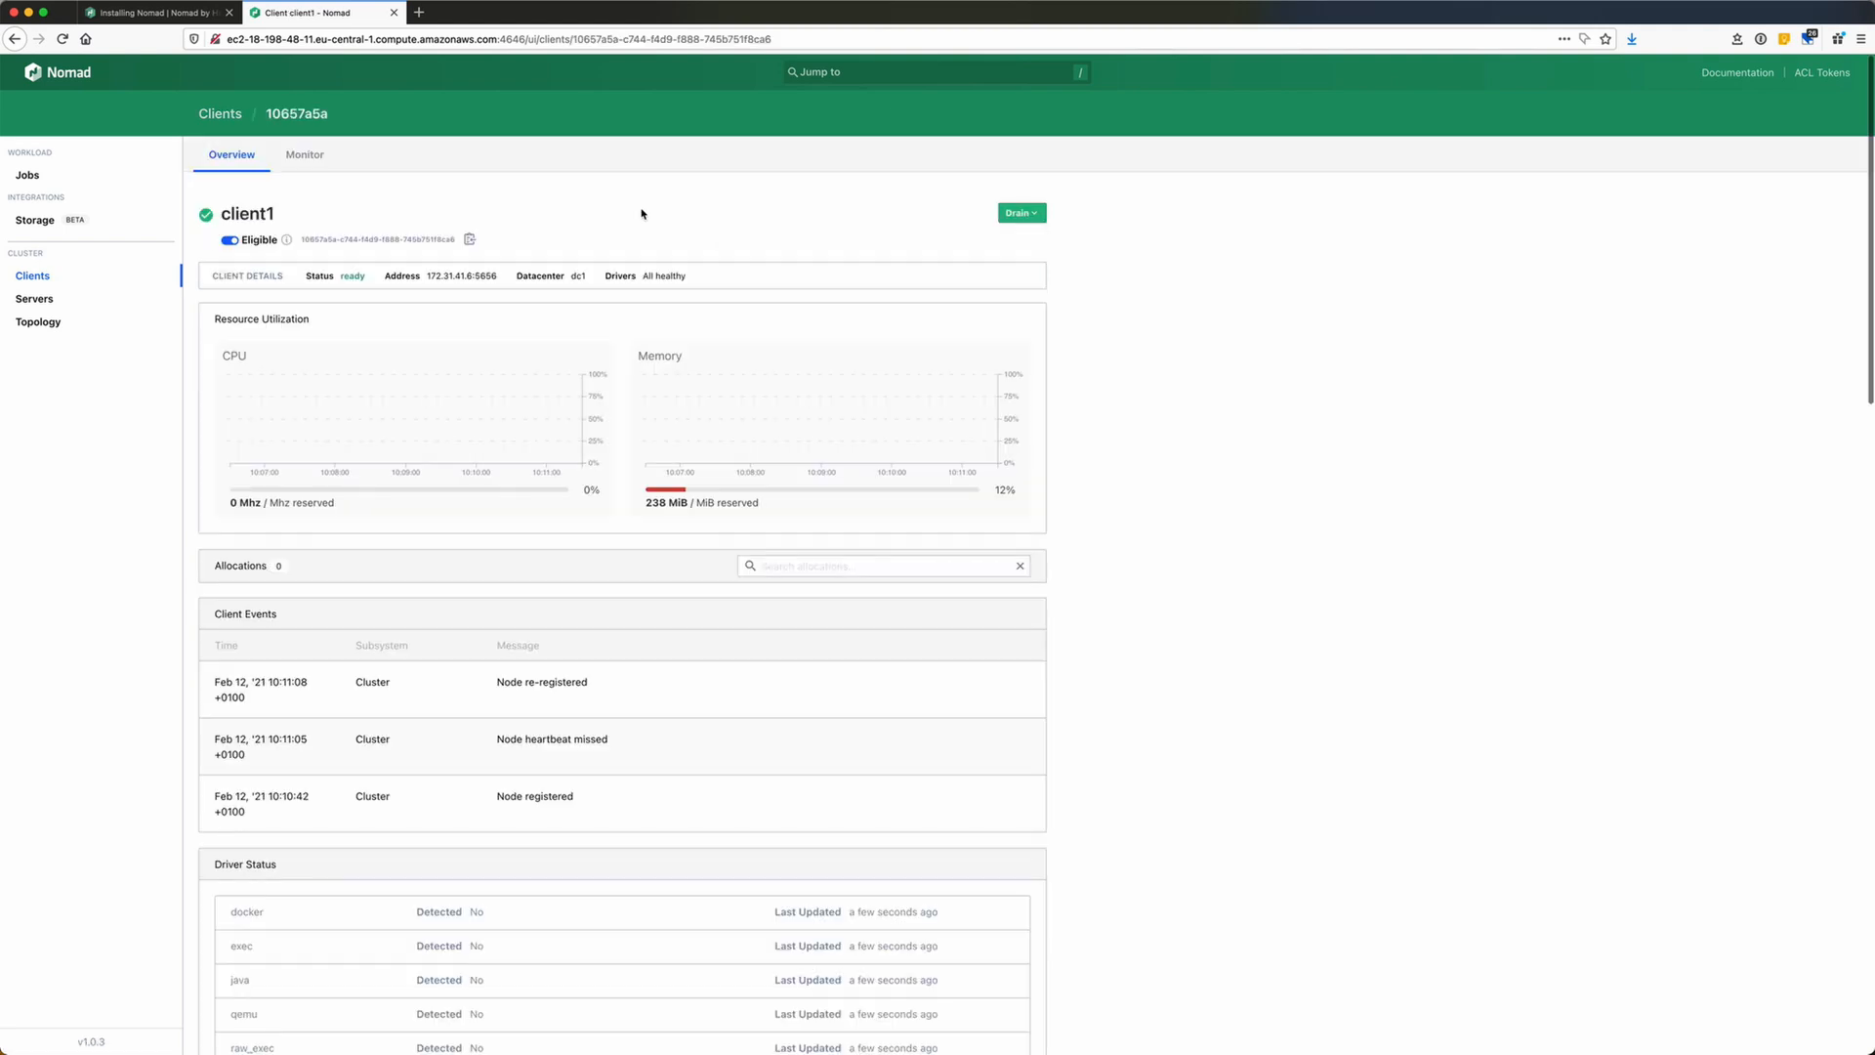
scroll("down", 3)
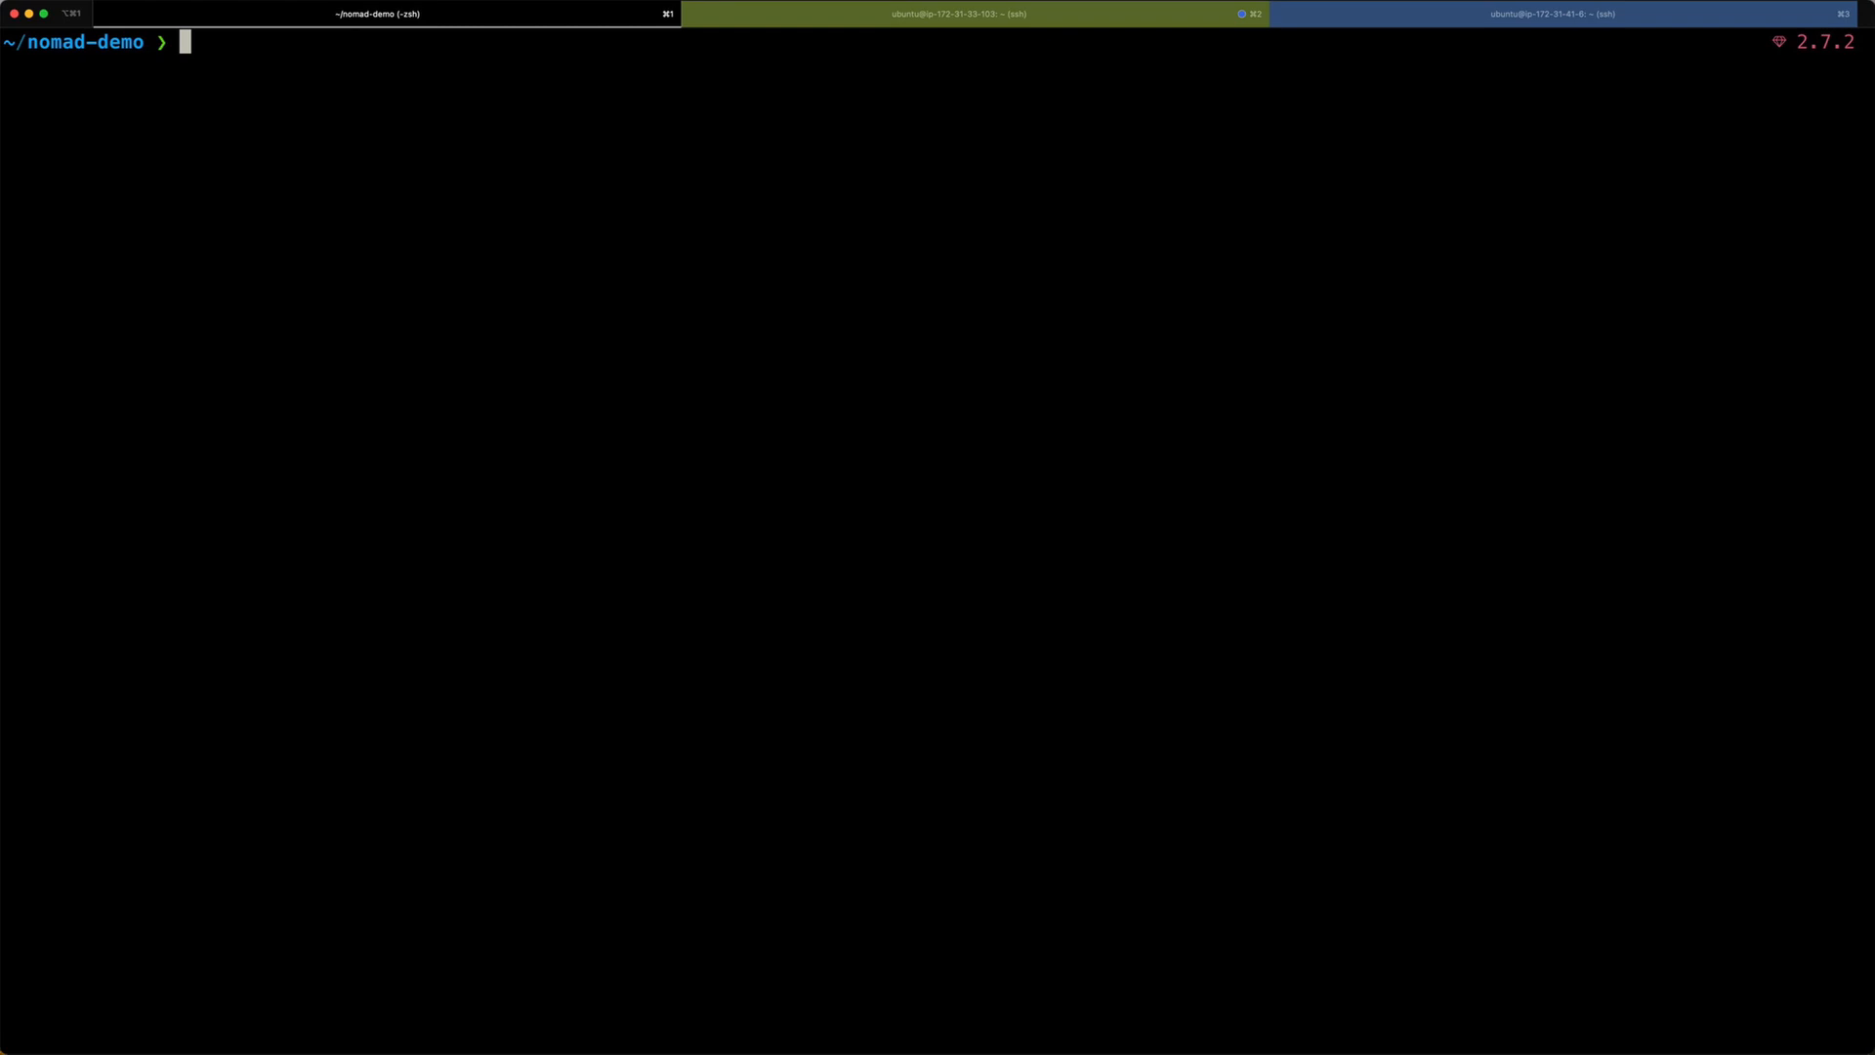
Set NOMAD_ADDR to the EC2 server on port 4646 and list server members.
type("nomad --")
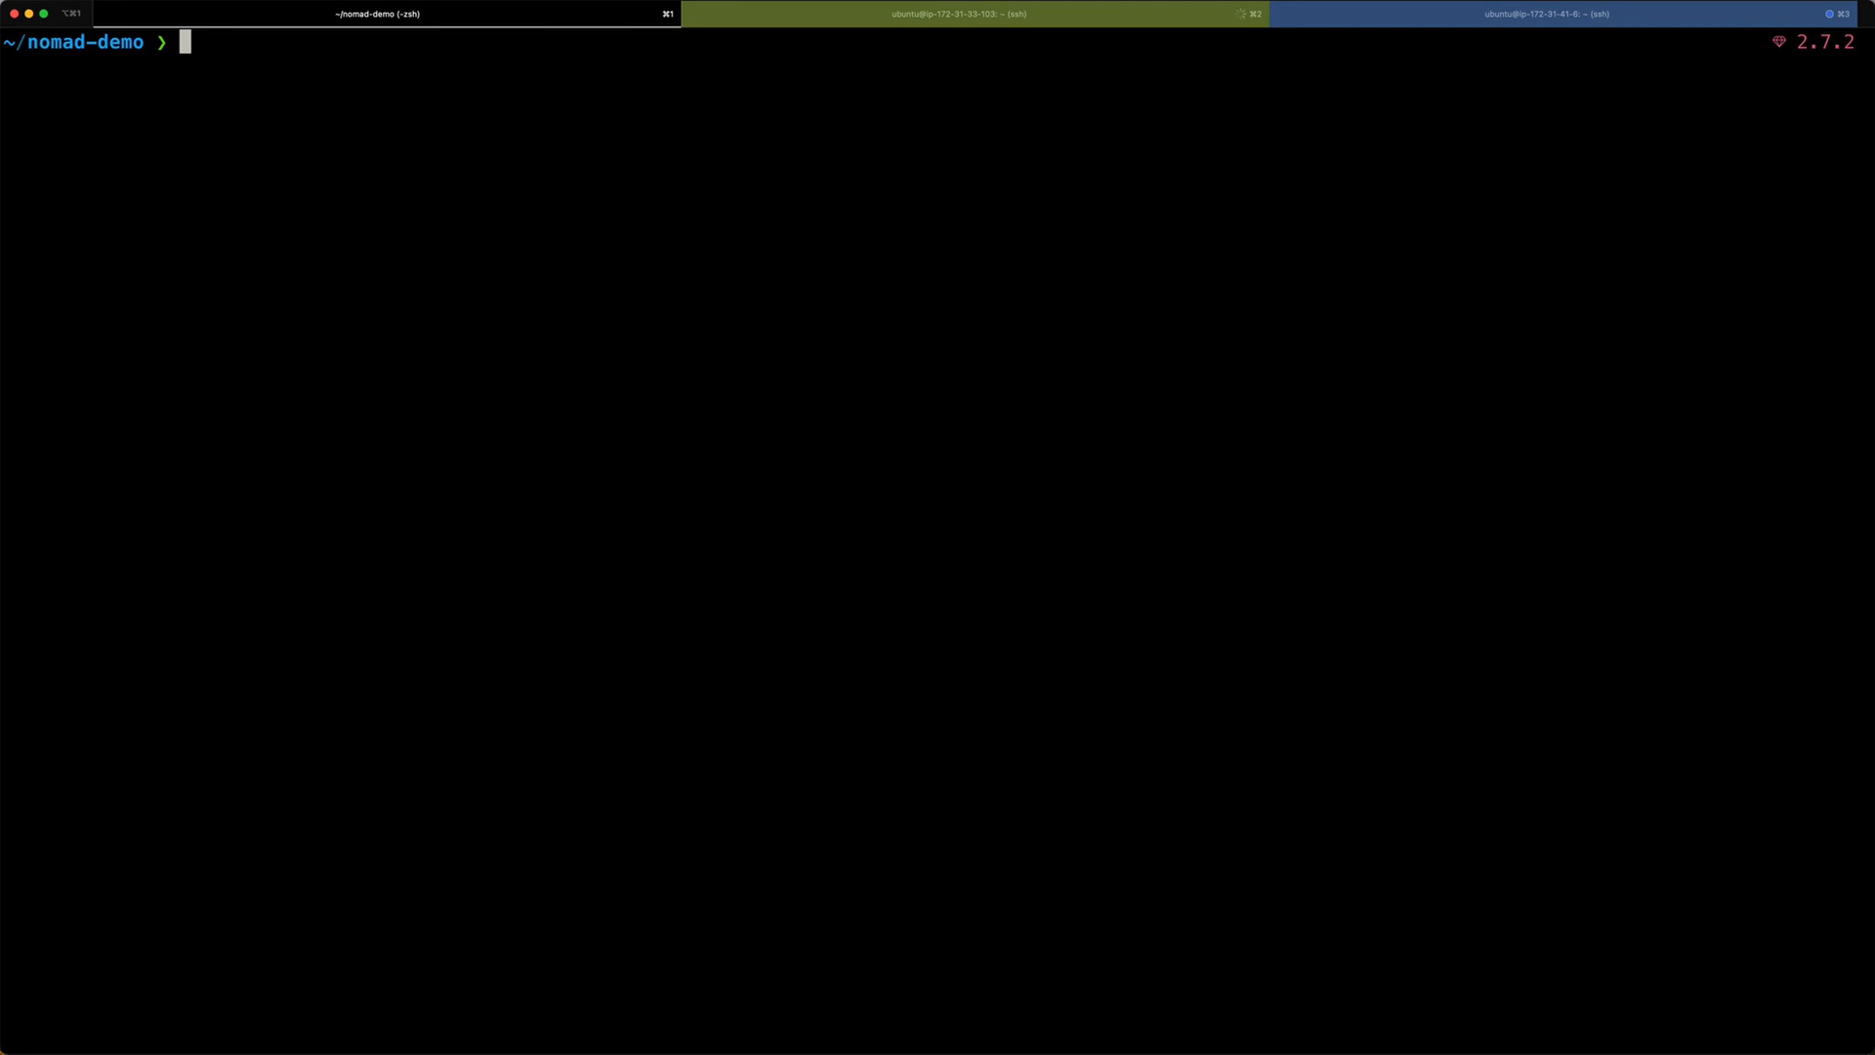
type("export NOMAD_ADDR=http://ec2-18-198-48-11.eu-central-1.compute.amazonaws.com:4646")
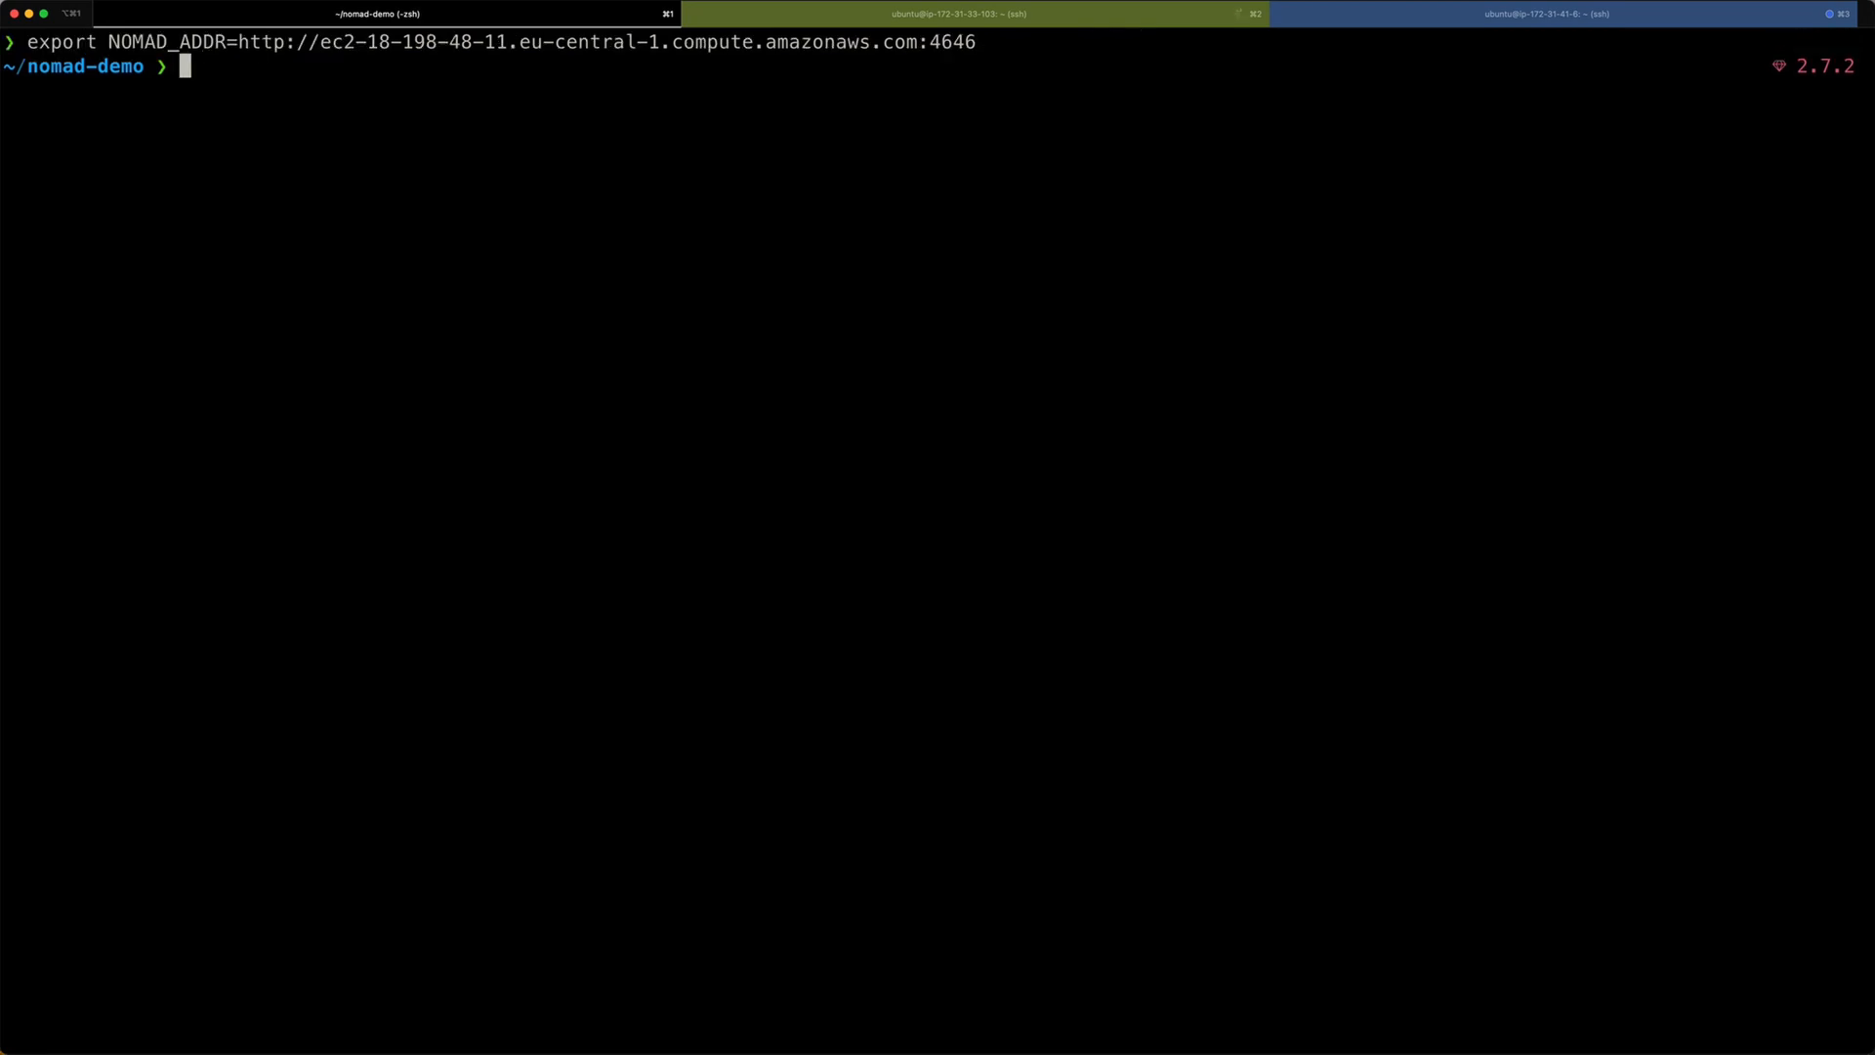
type("nomad")
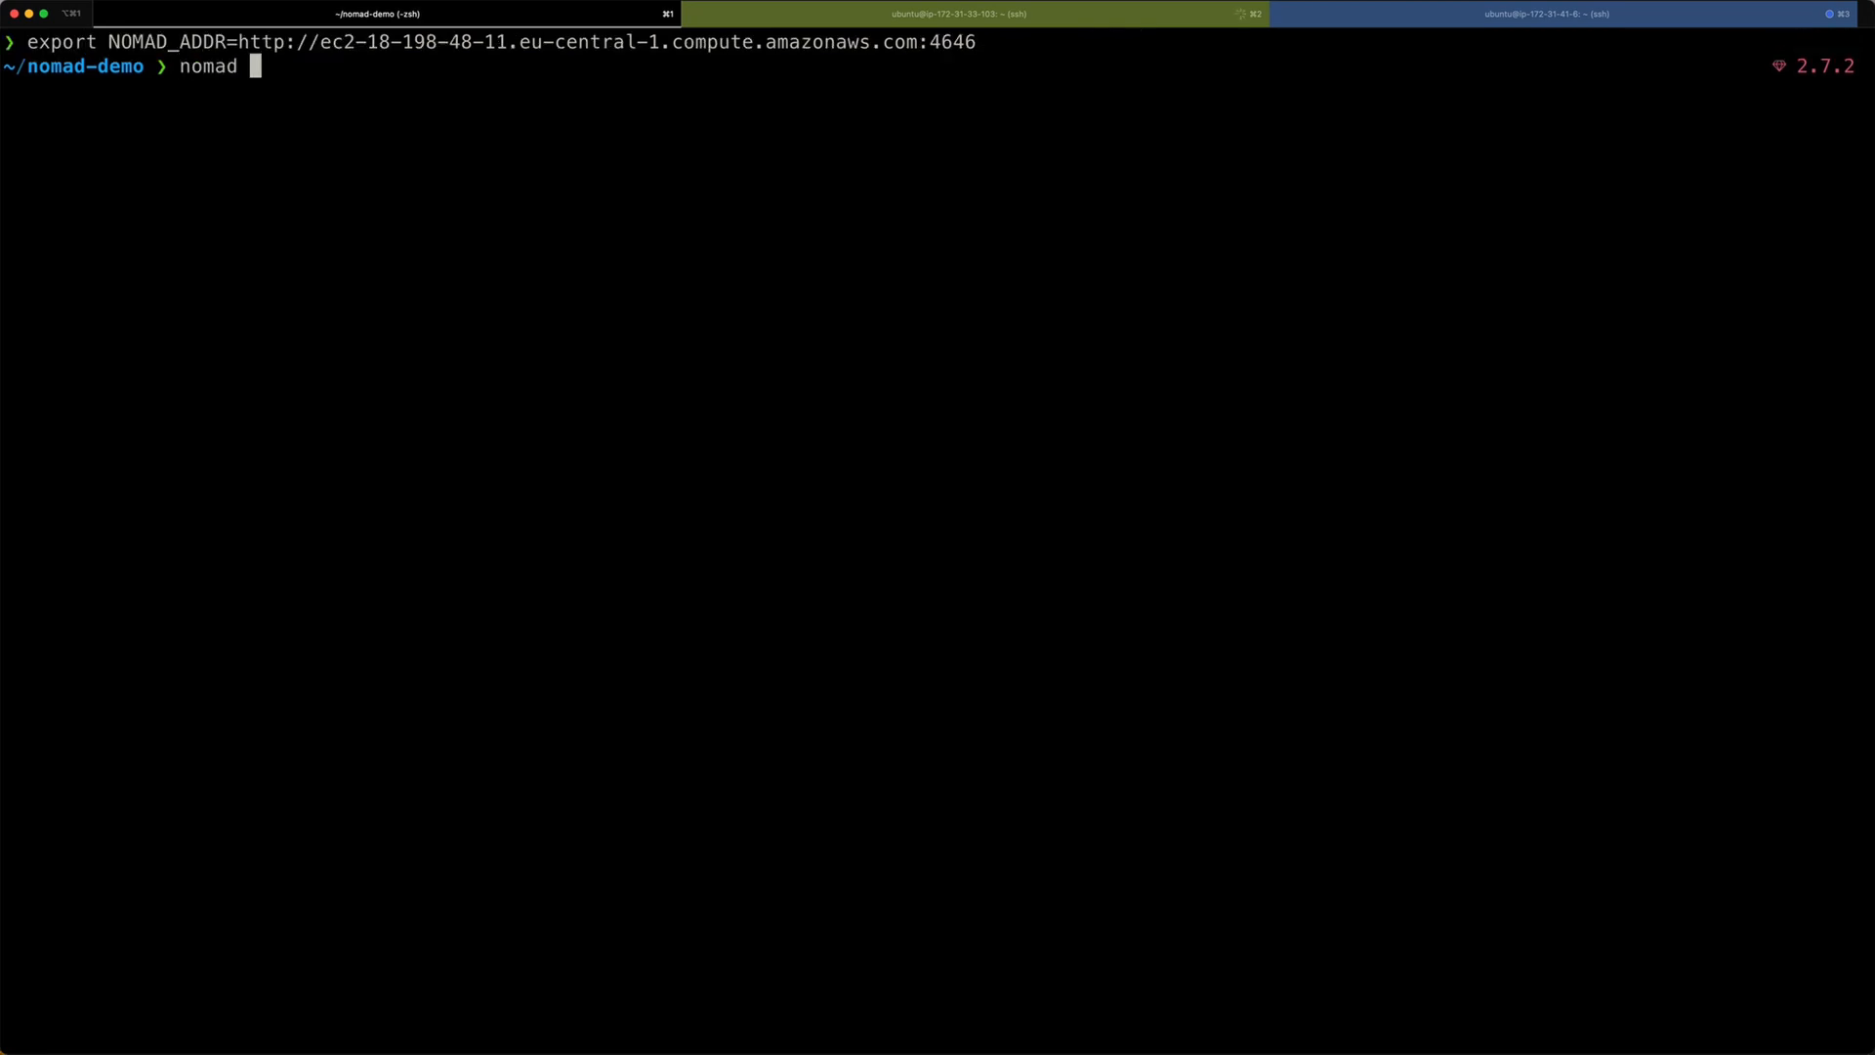
type("server members")
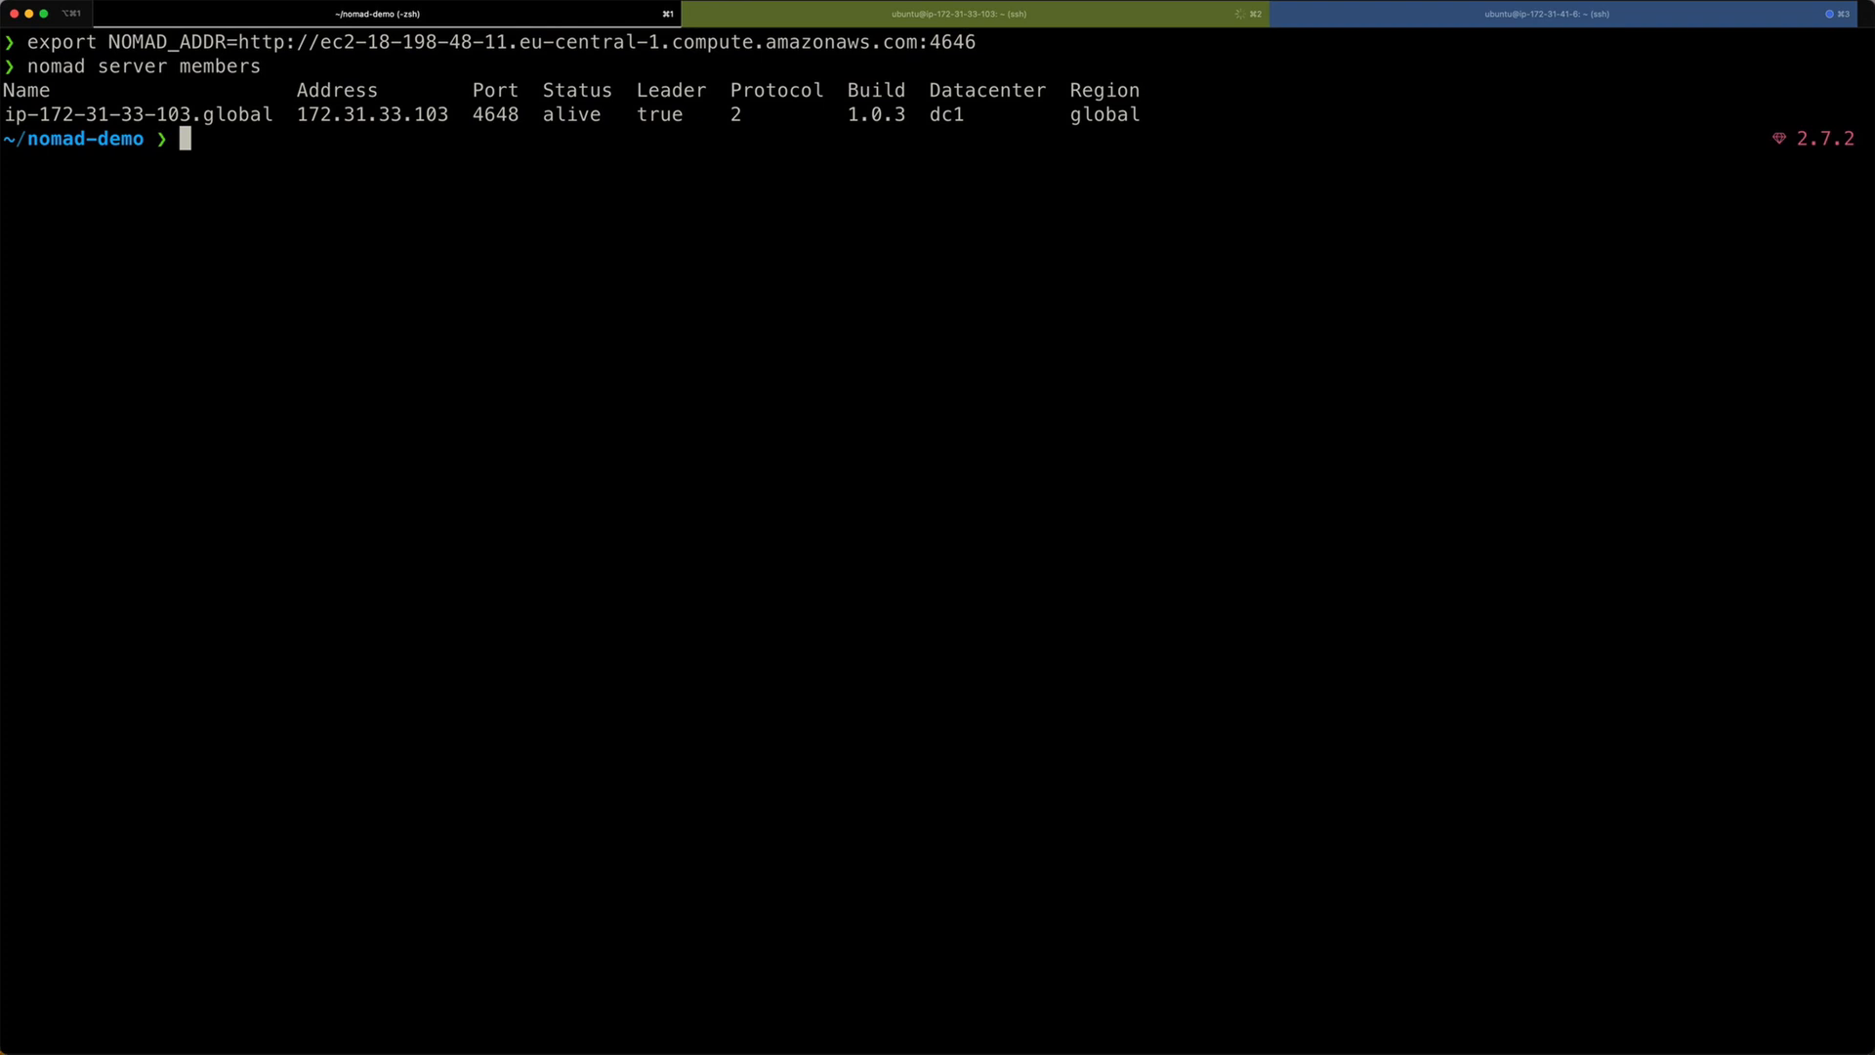
Run nomad status to confirm no running jobs, then clear the screen.
type("n")
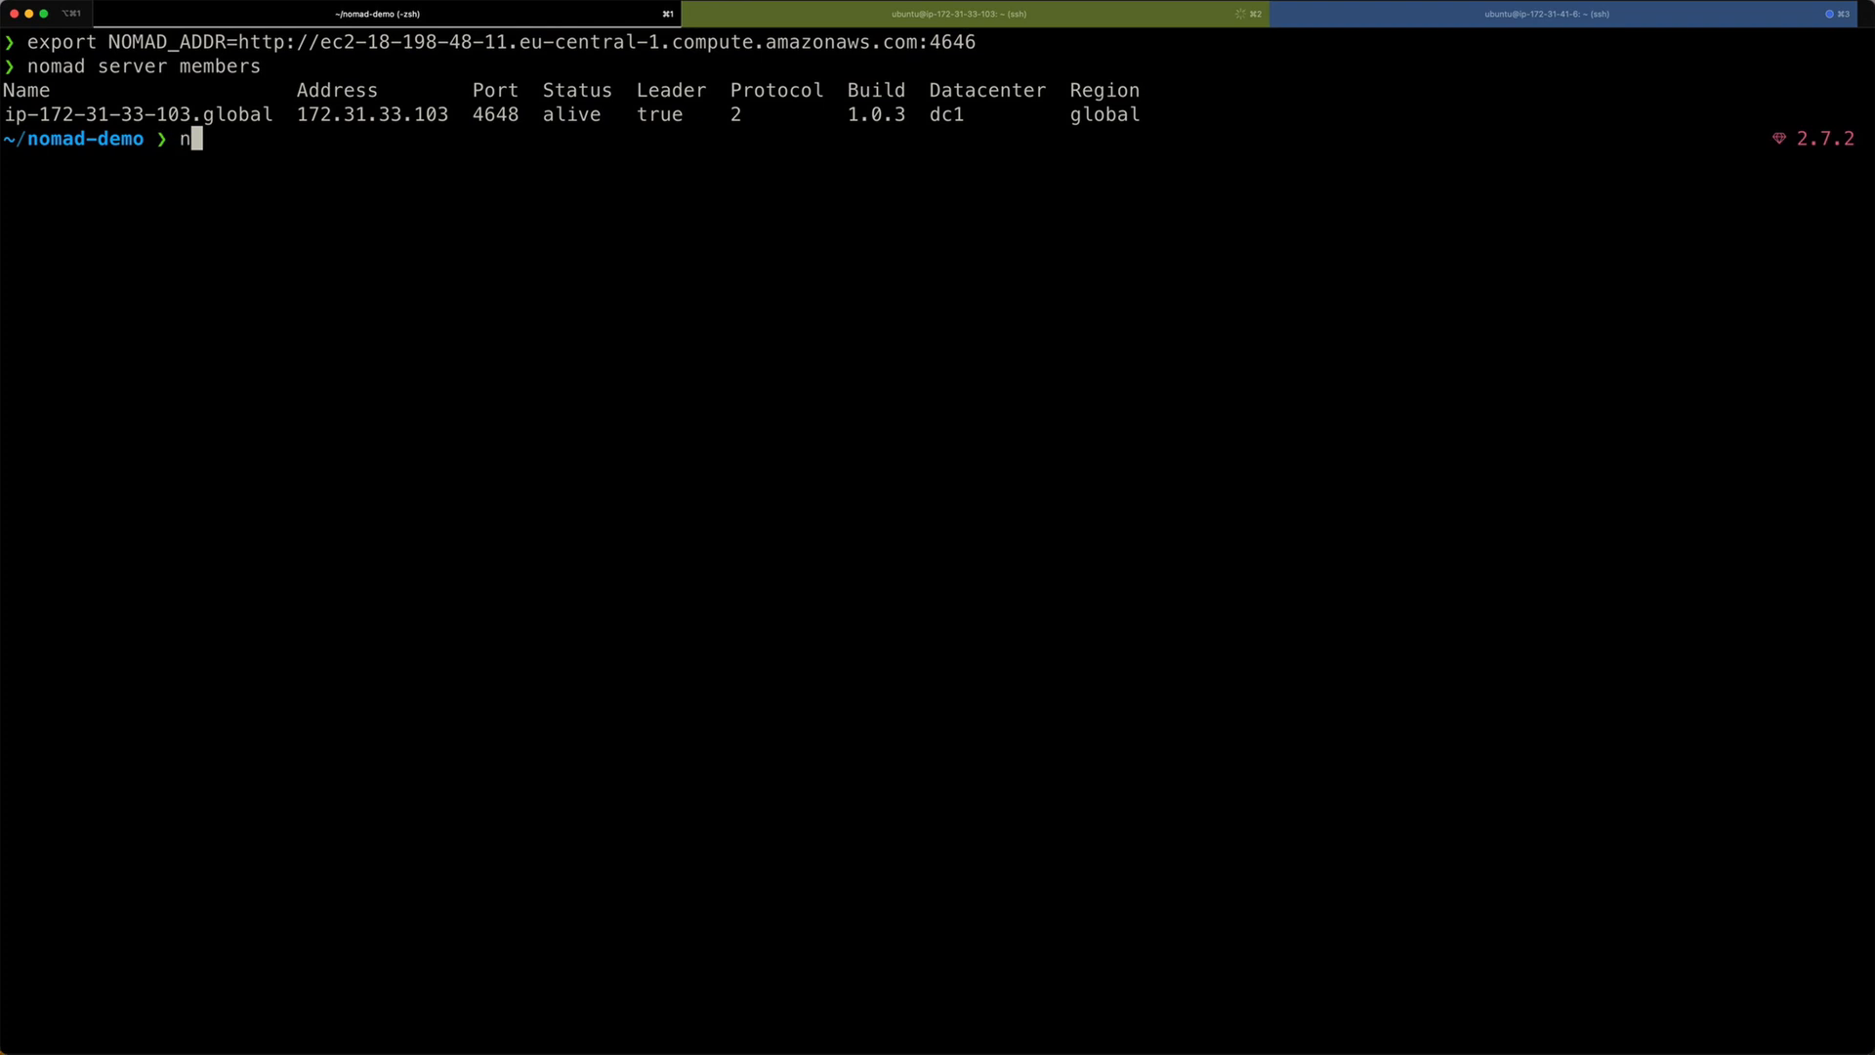
type("omad status")
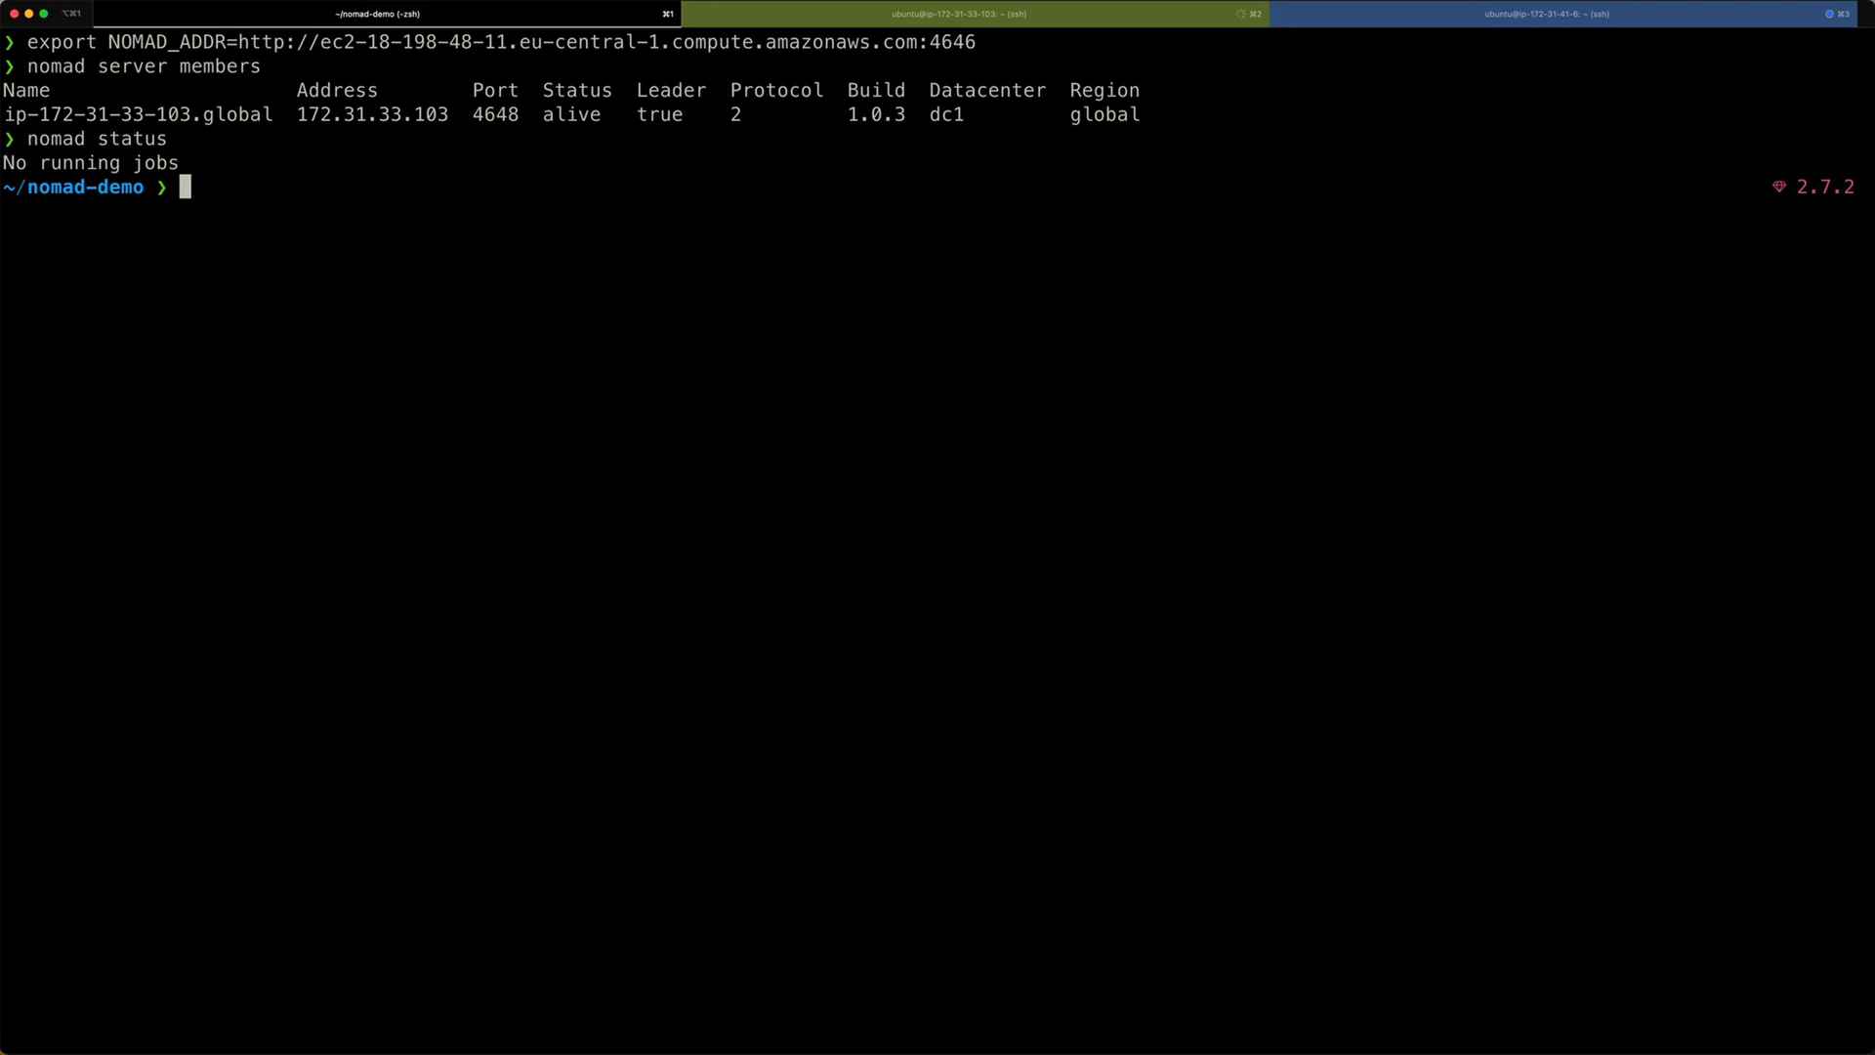
type("c")
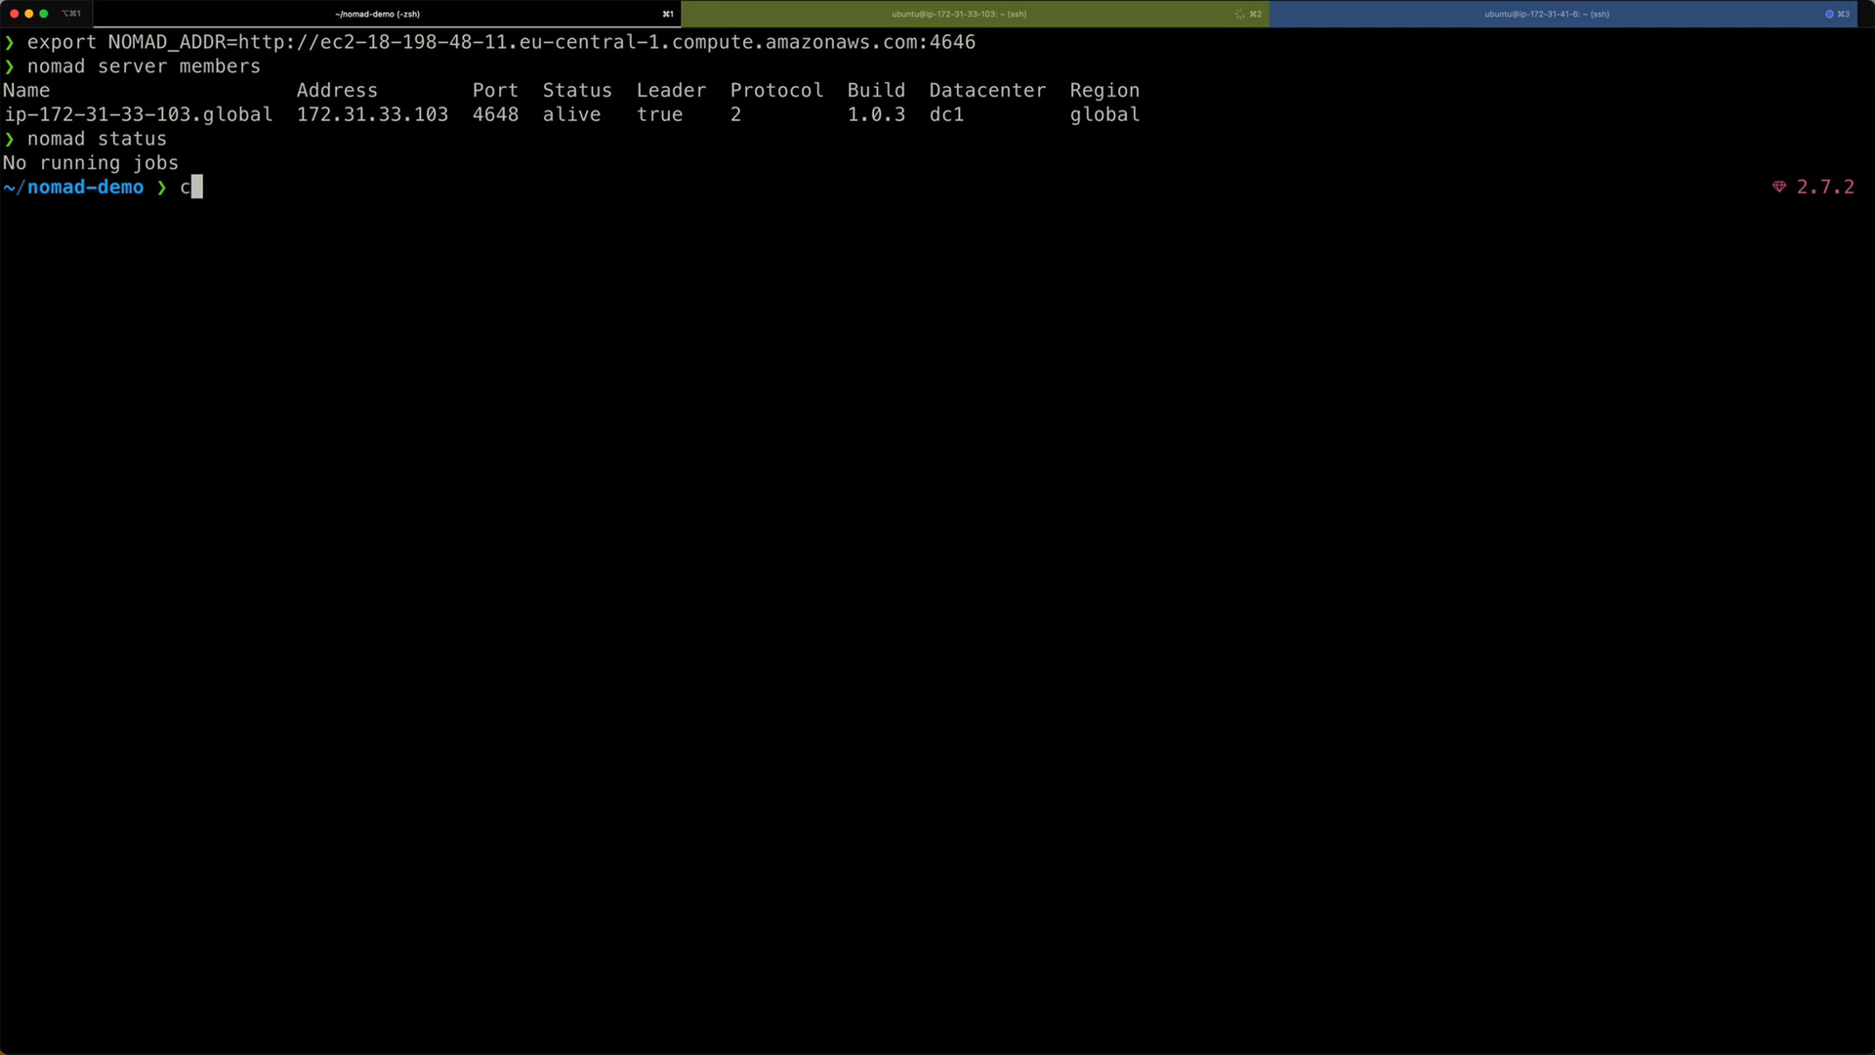
key("ctrl+l")
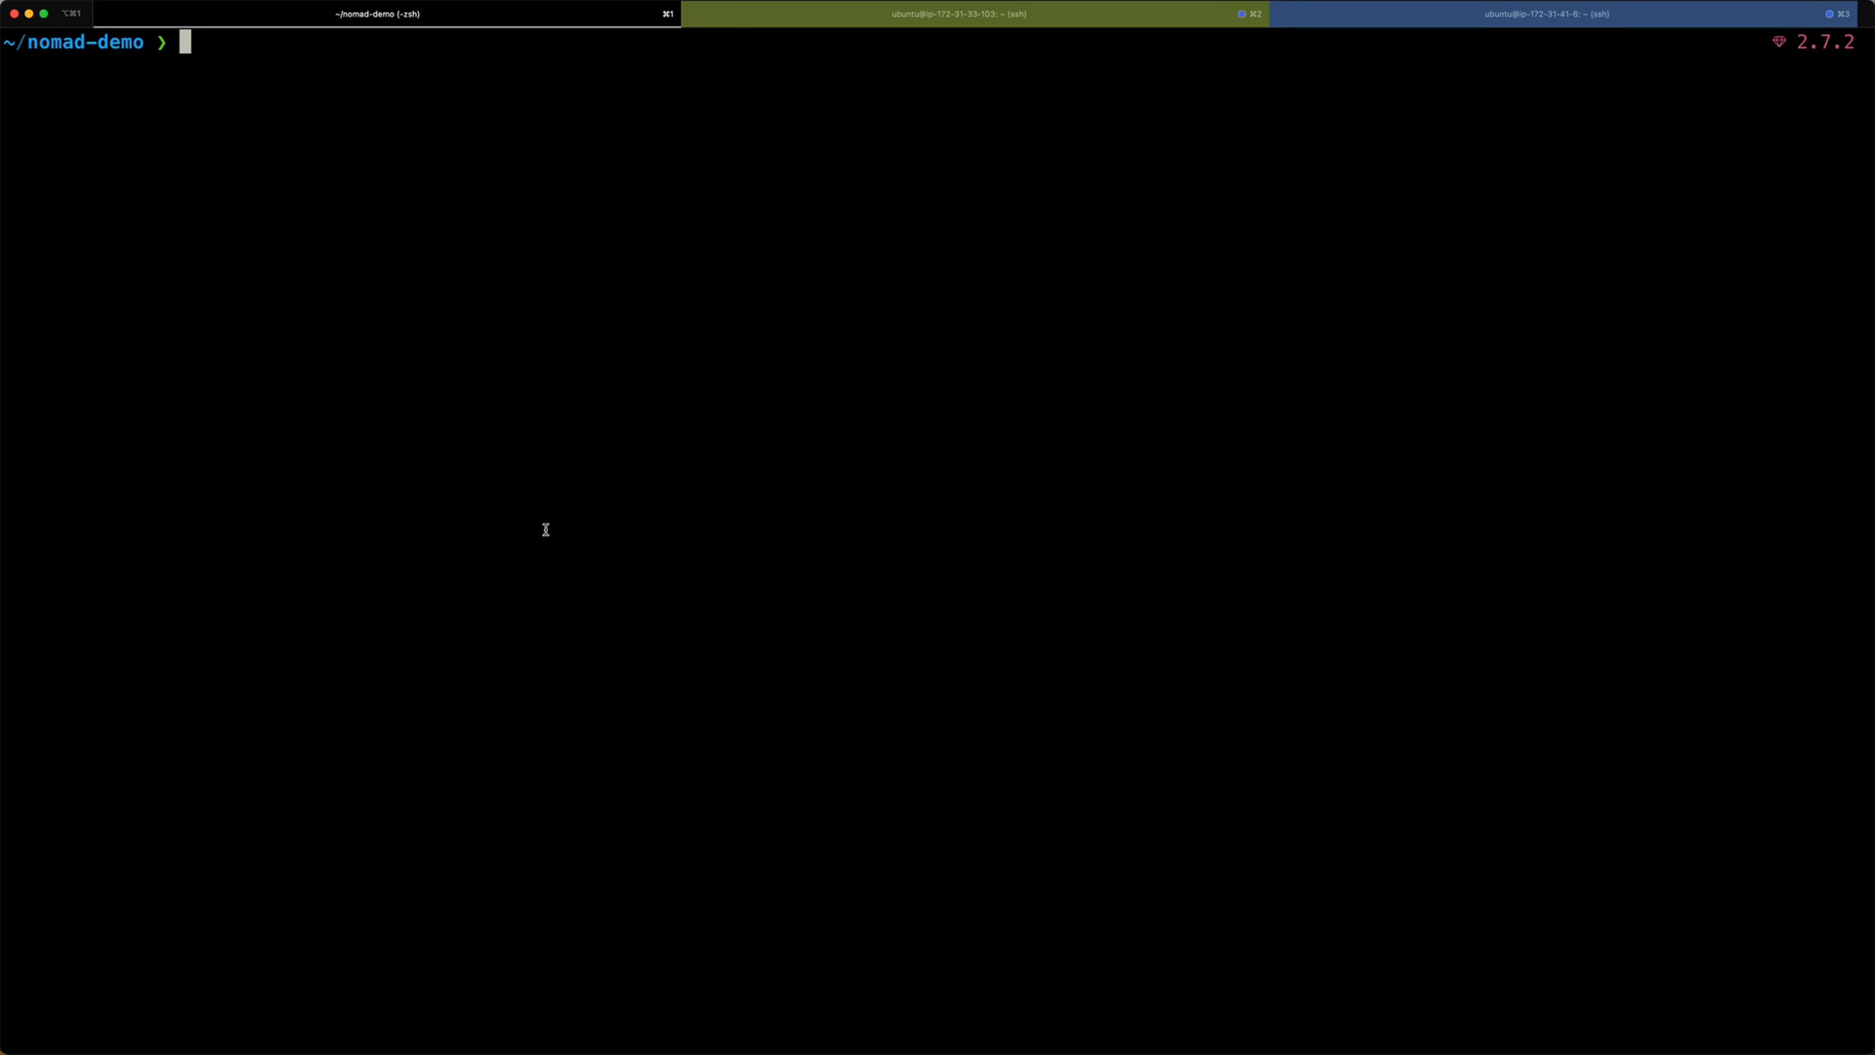
Open demo.nomad in vi to view the nginx service job definition.
type("vi dem")
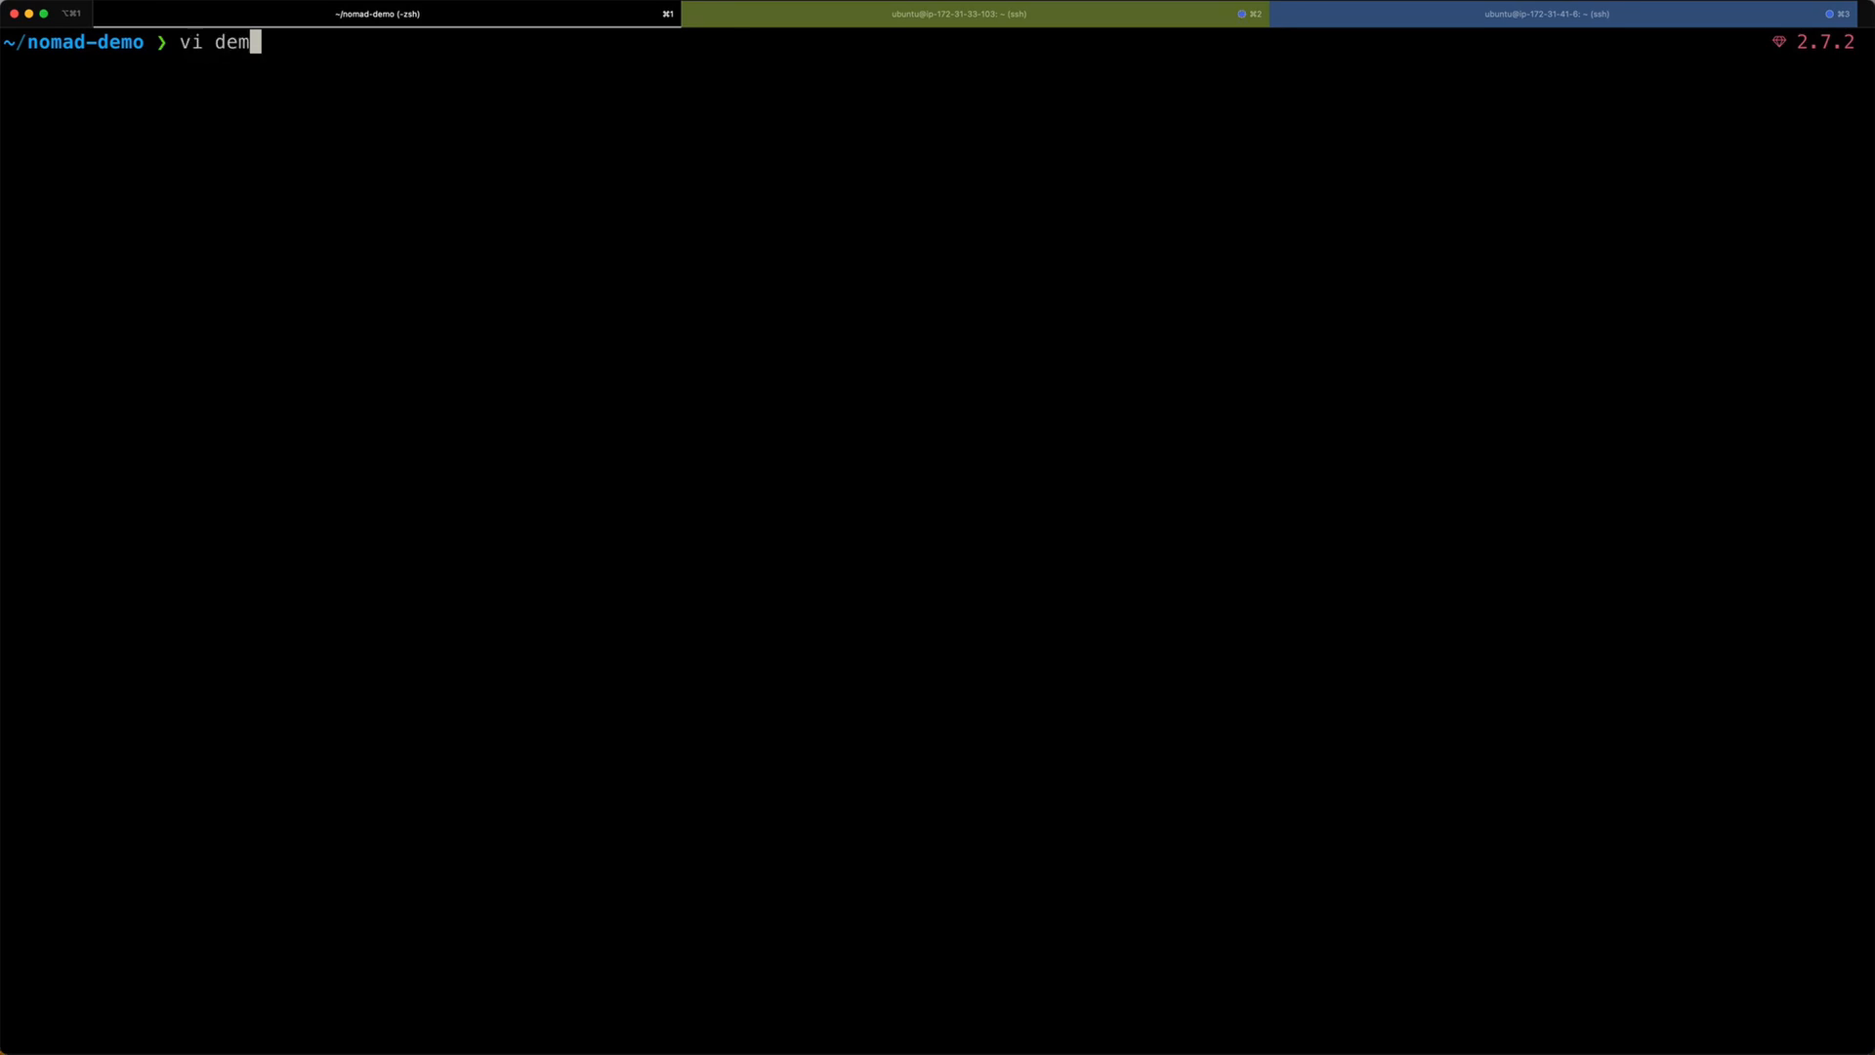
type("o.no")
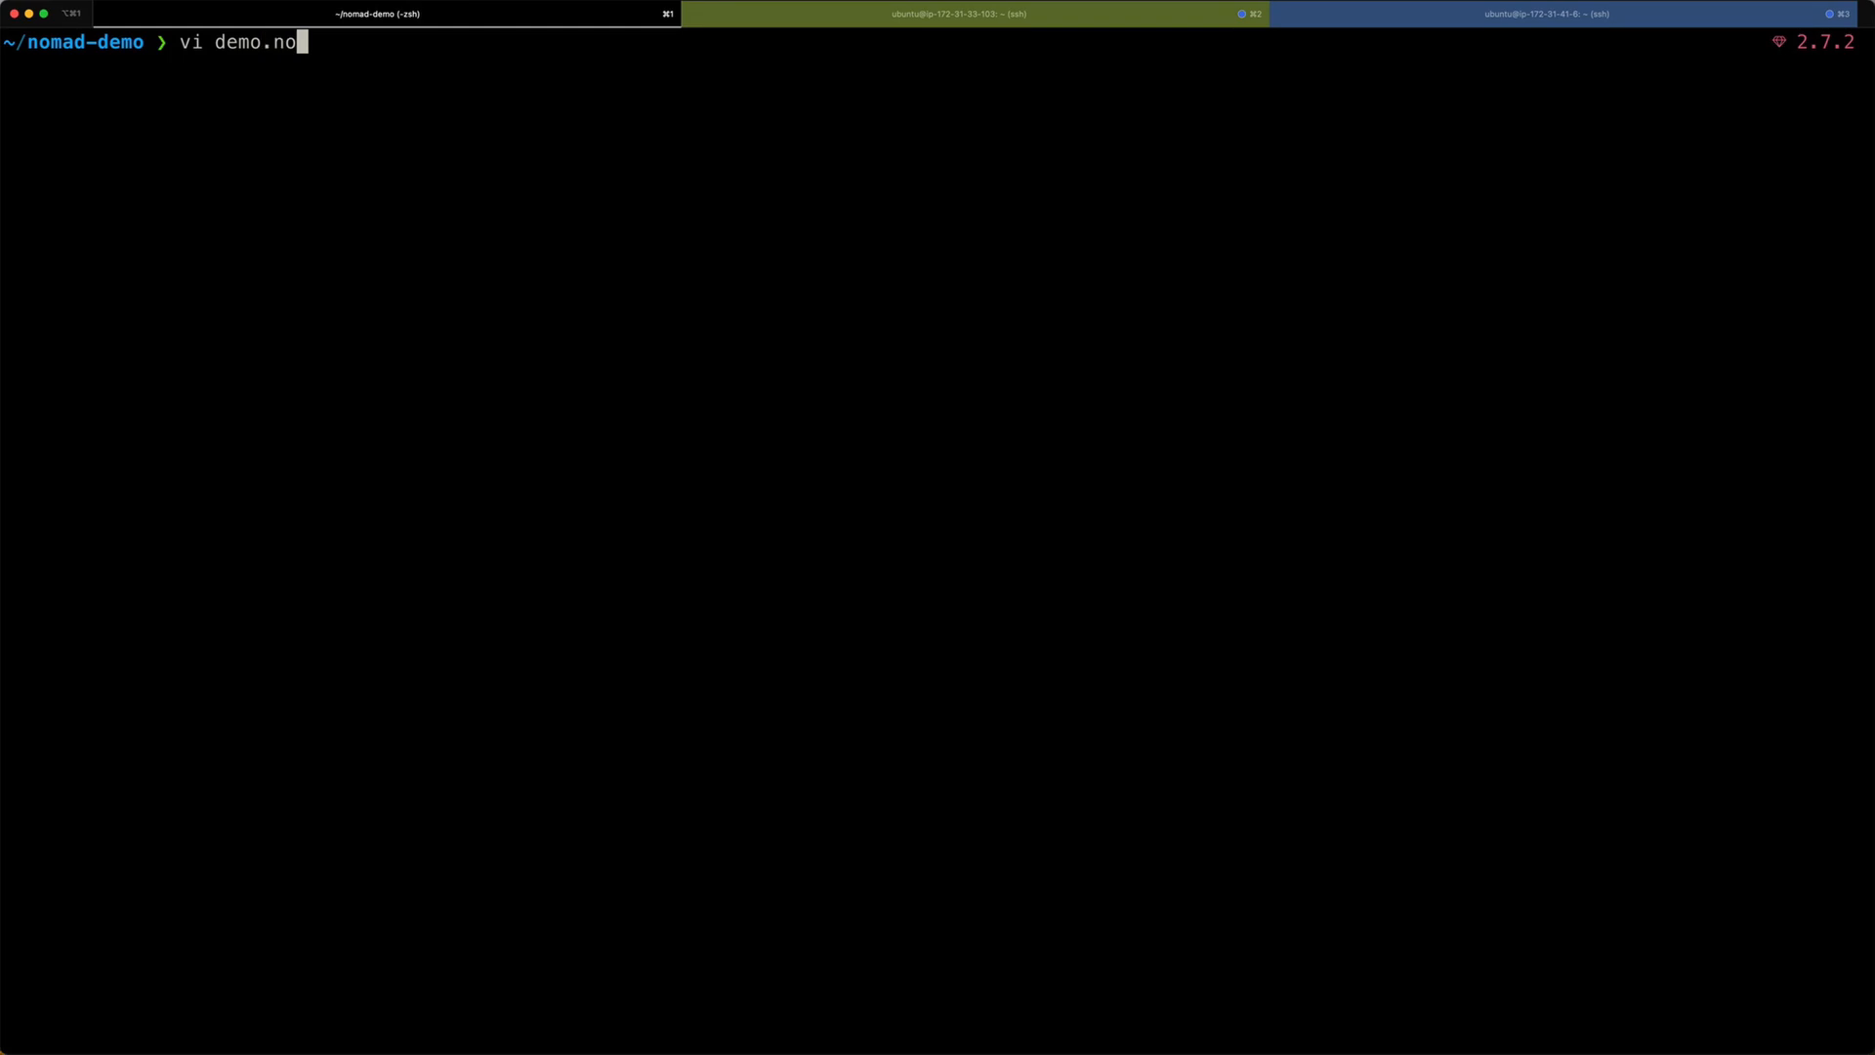
type("ma")
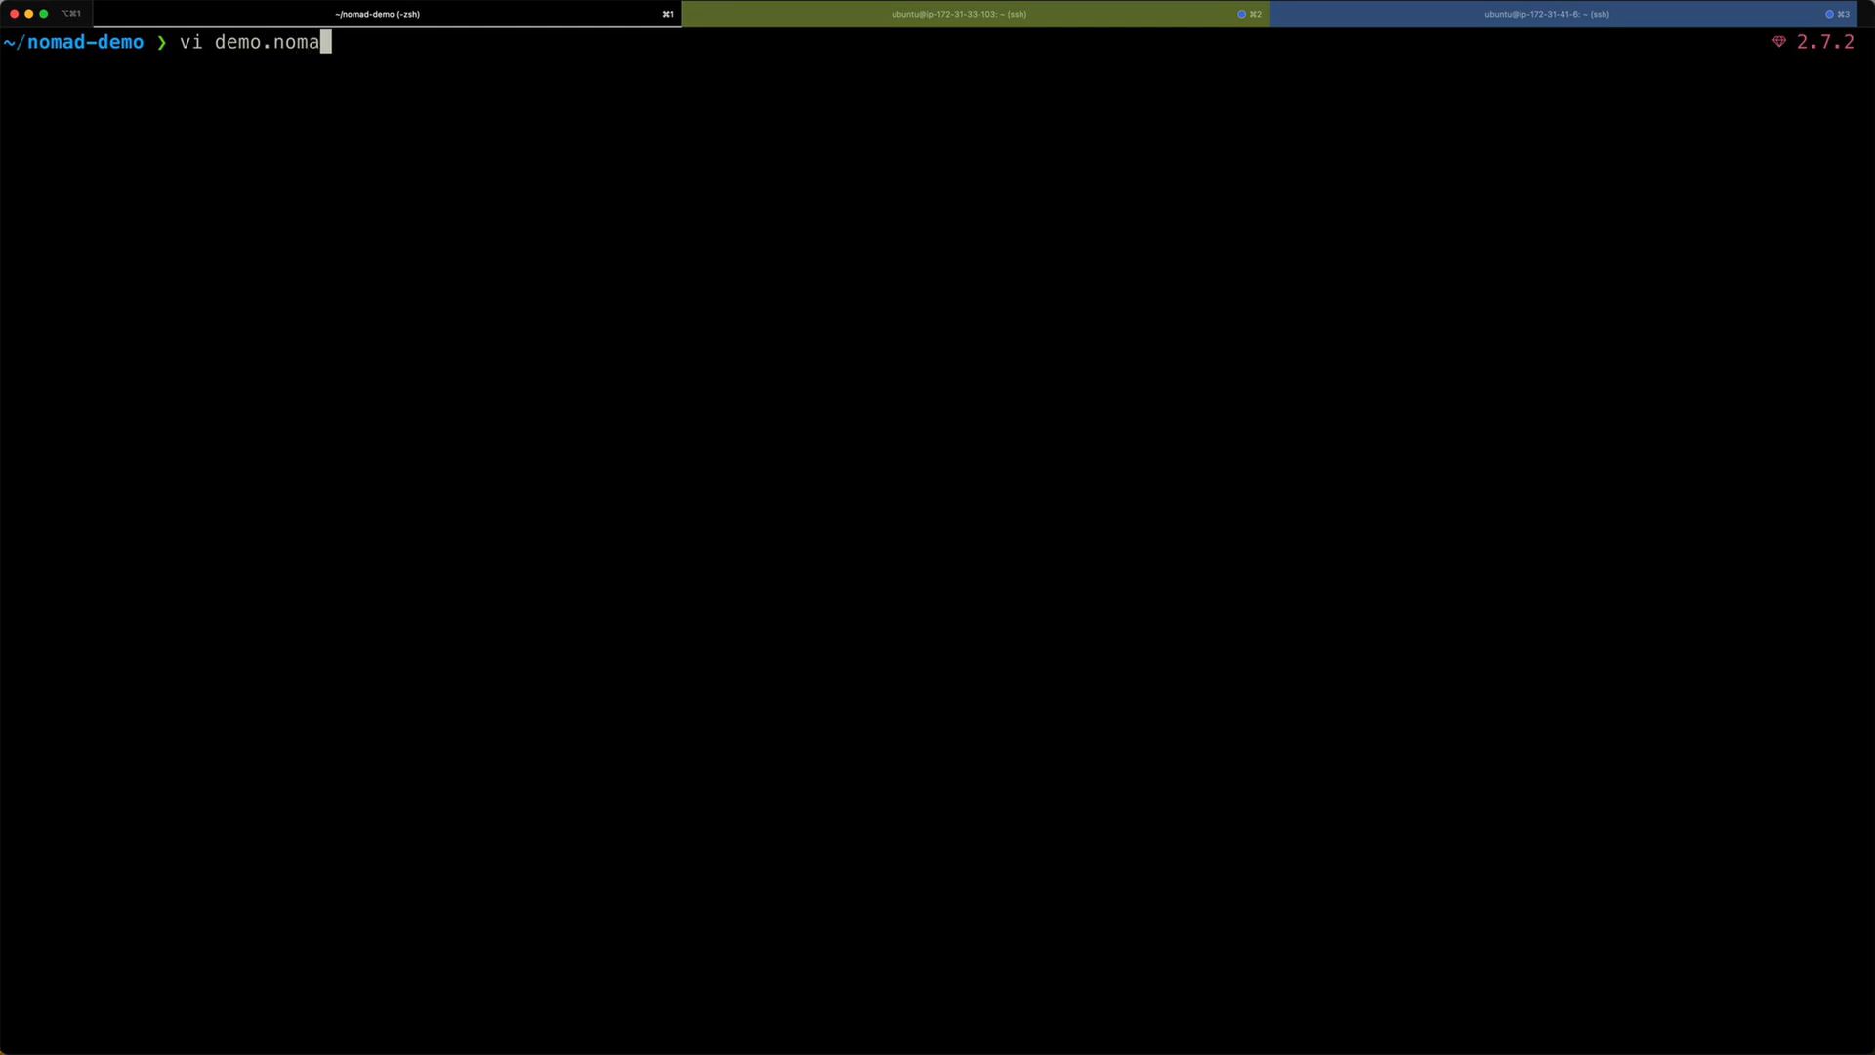
type("d")
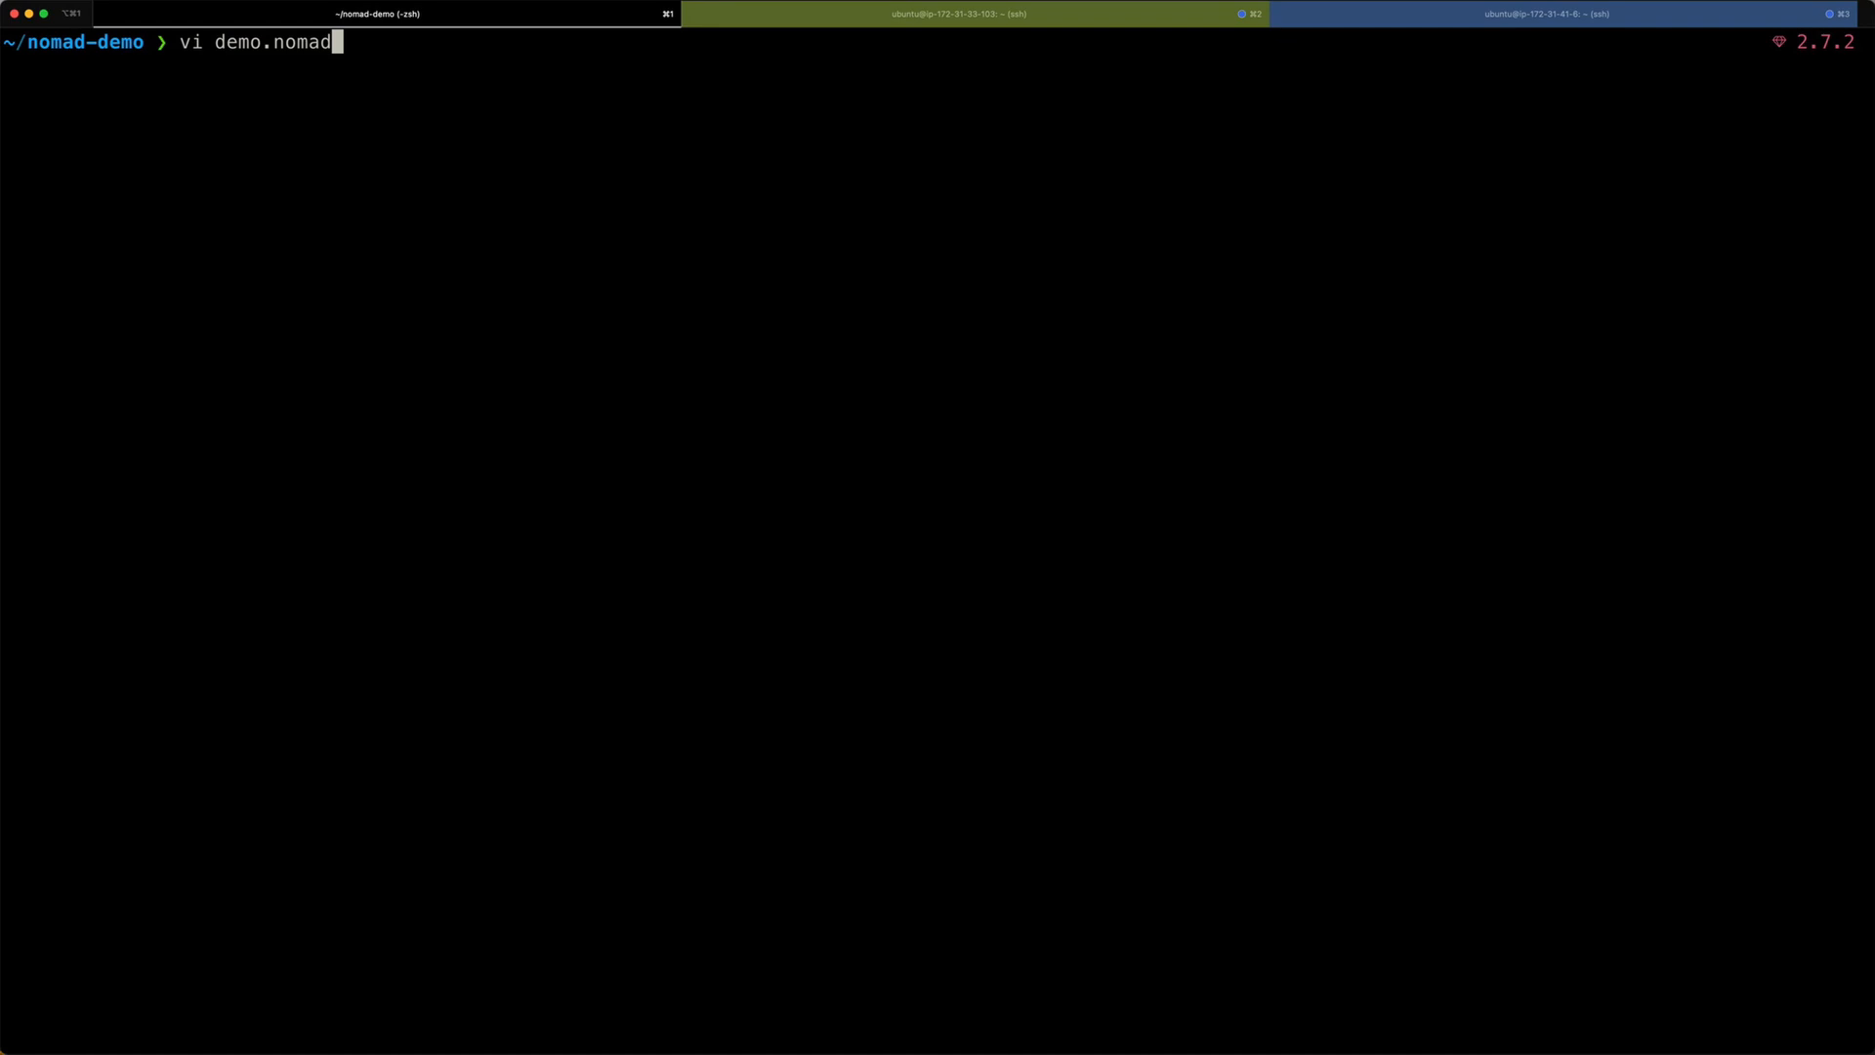
key("Return")
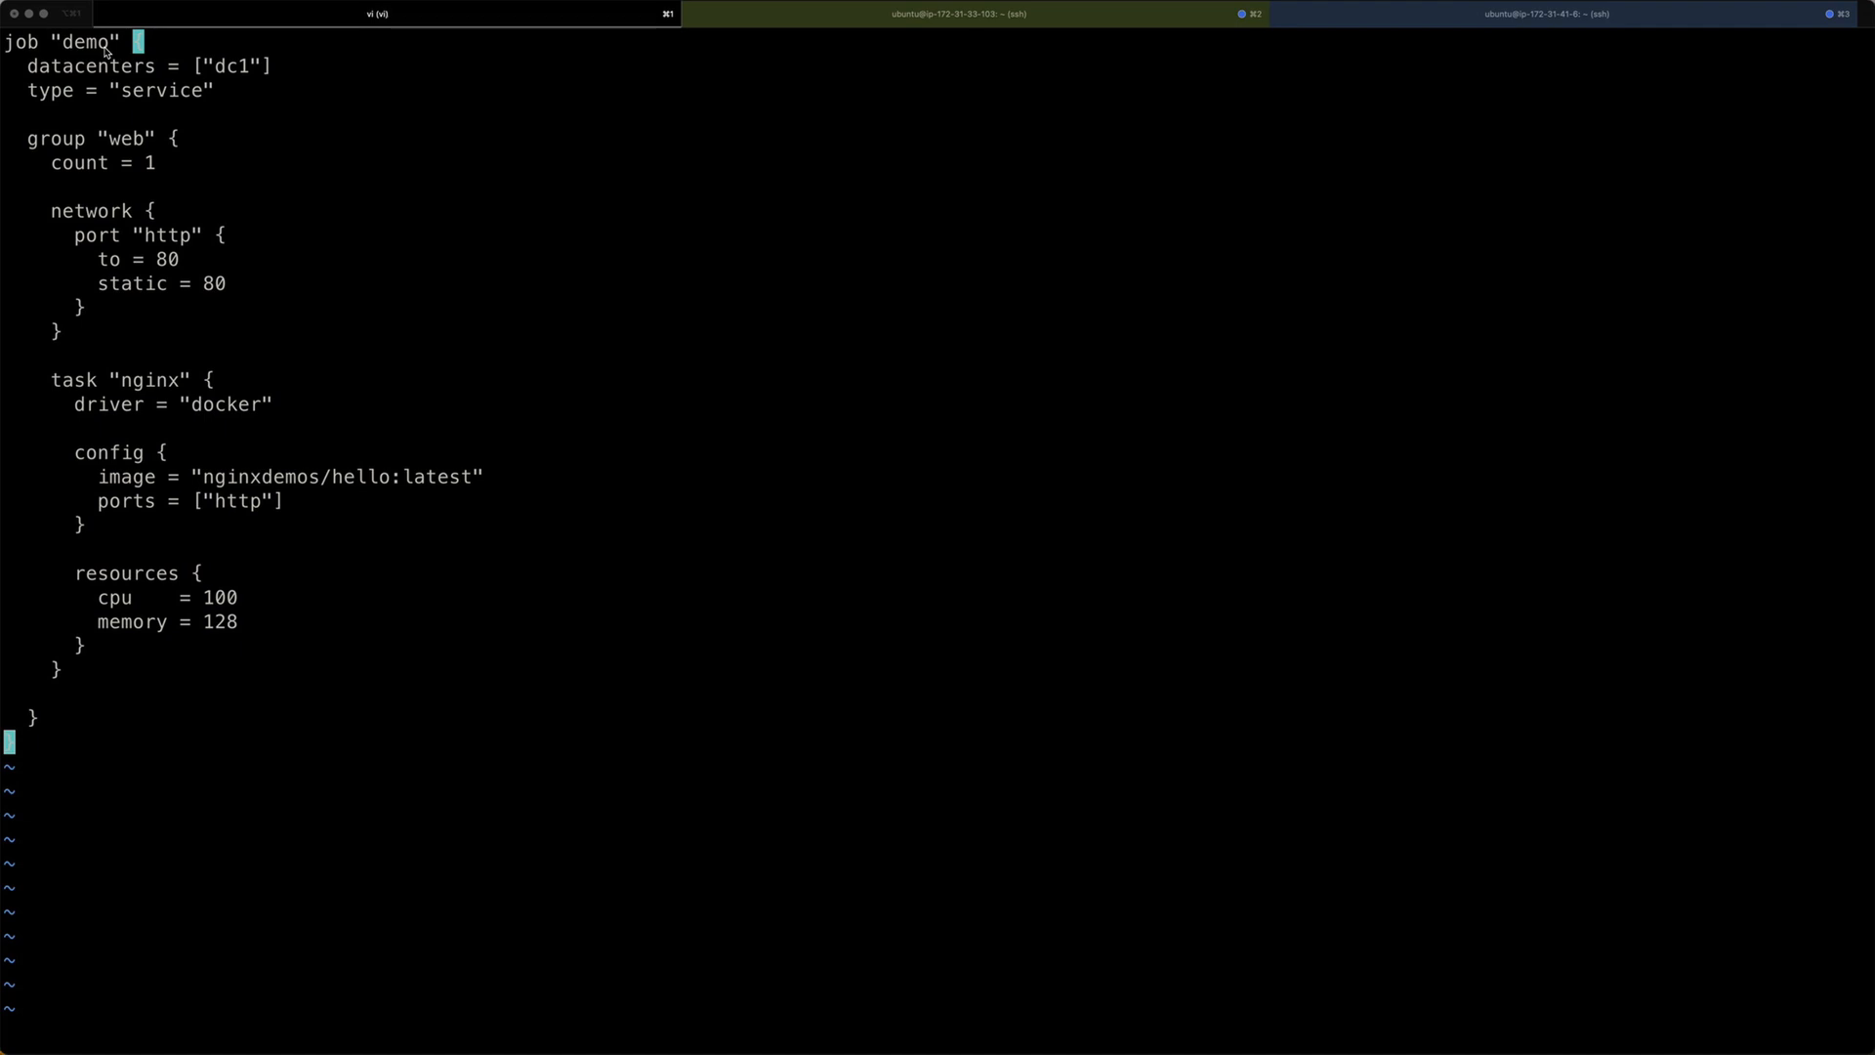
mouse_move(33, 44)
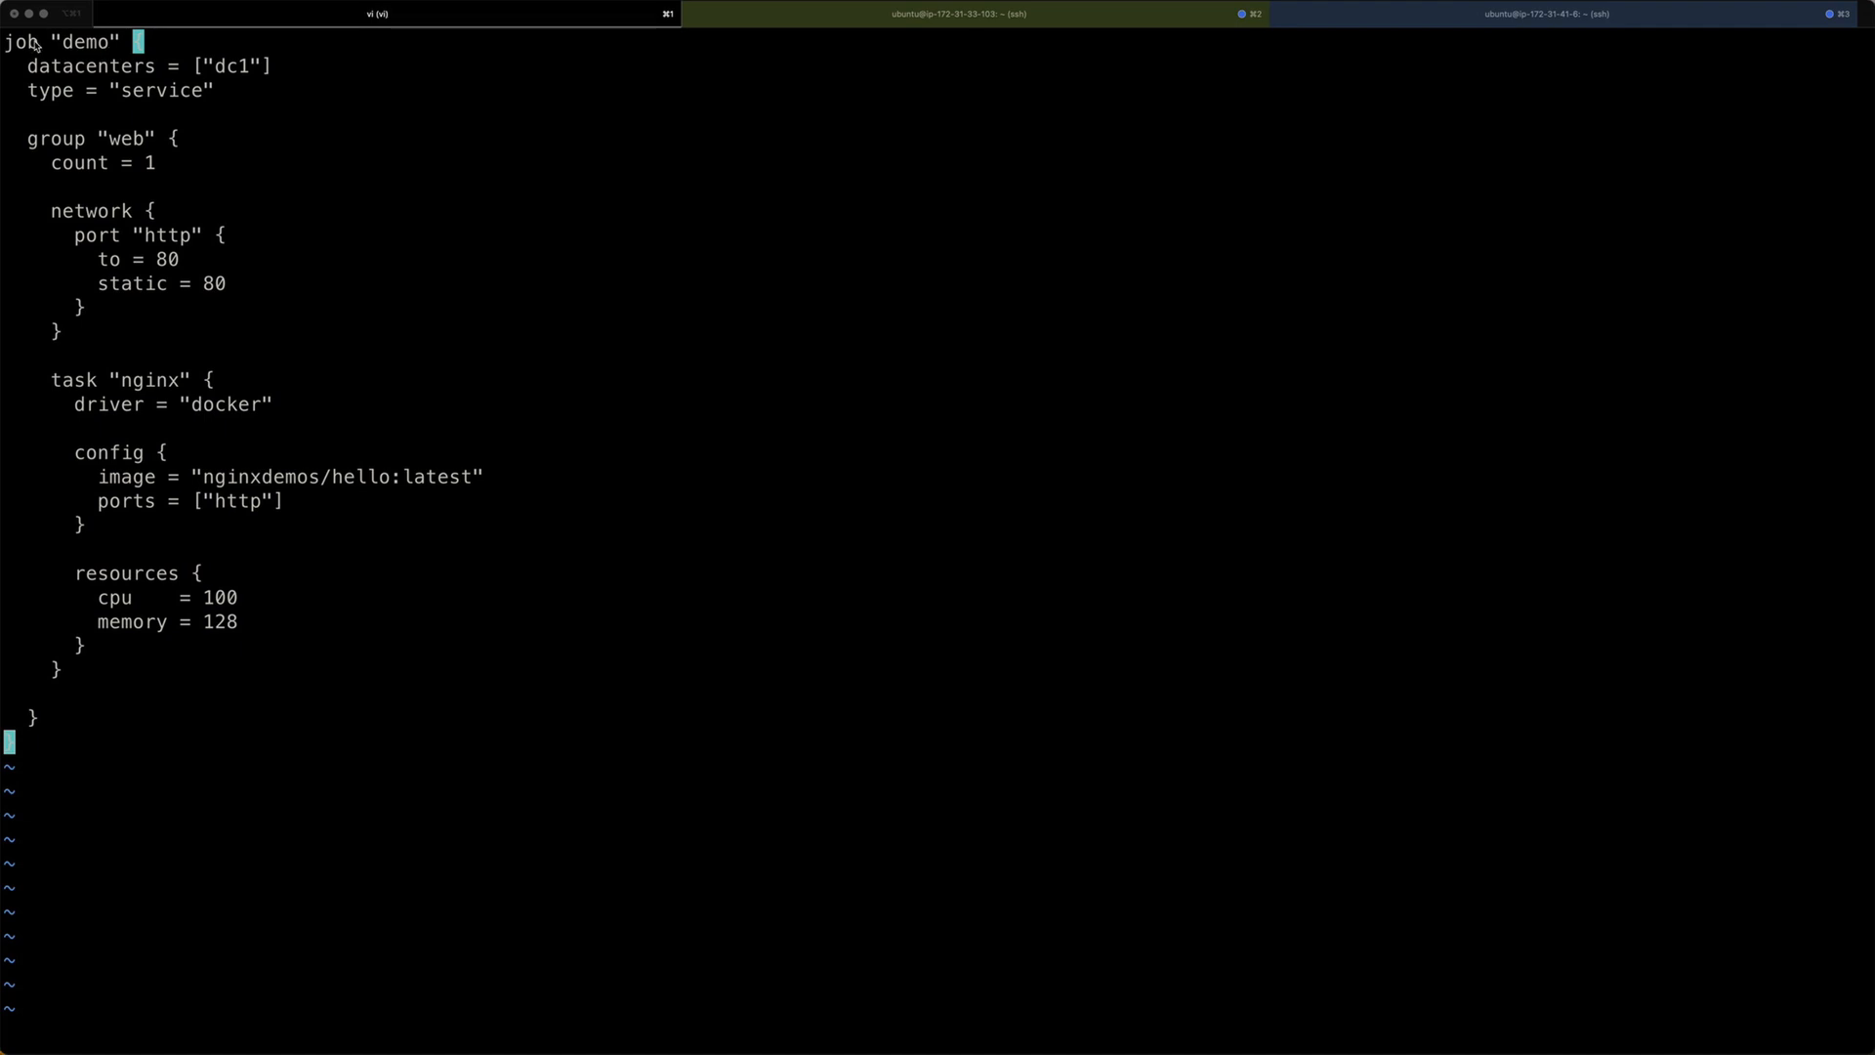
mouse_move(126, 578)
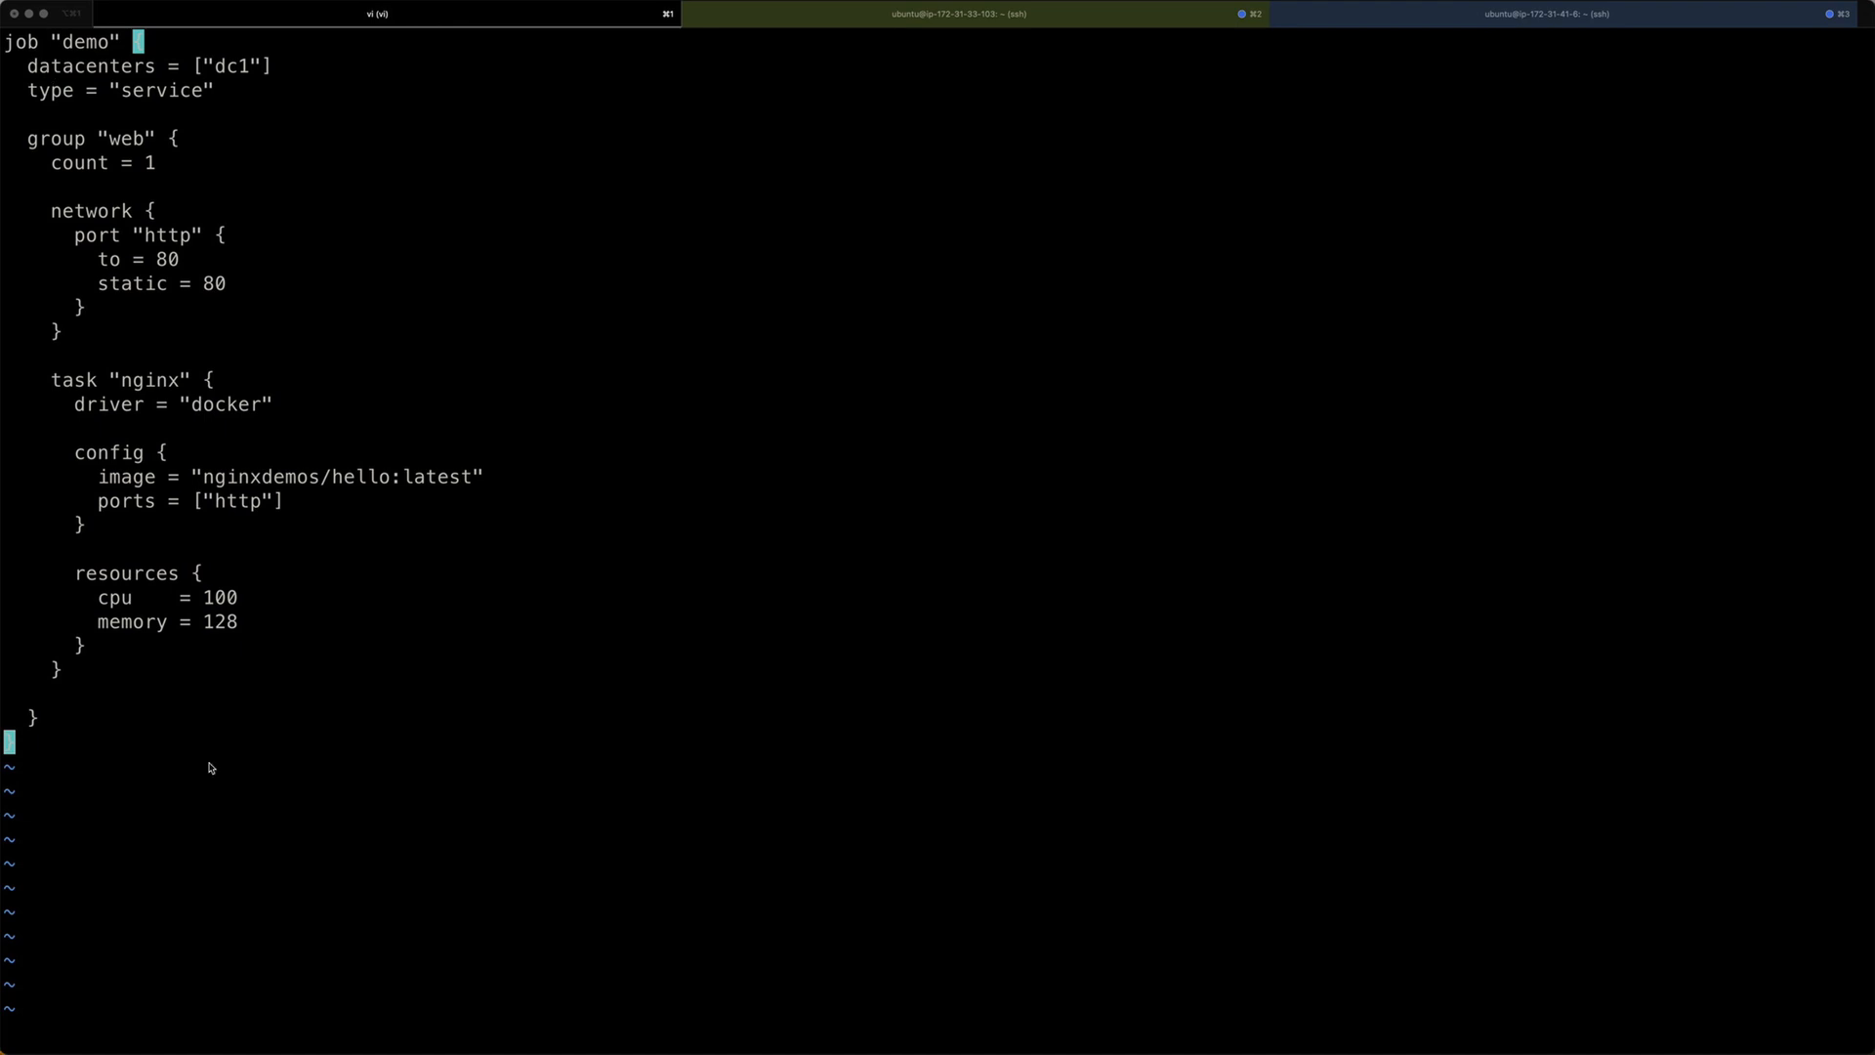
mouse_move(80, 52)
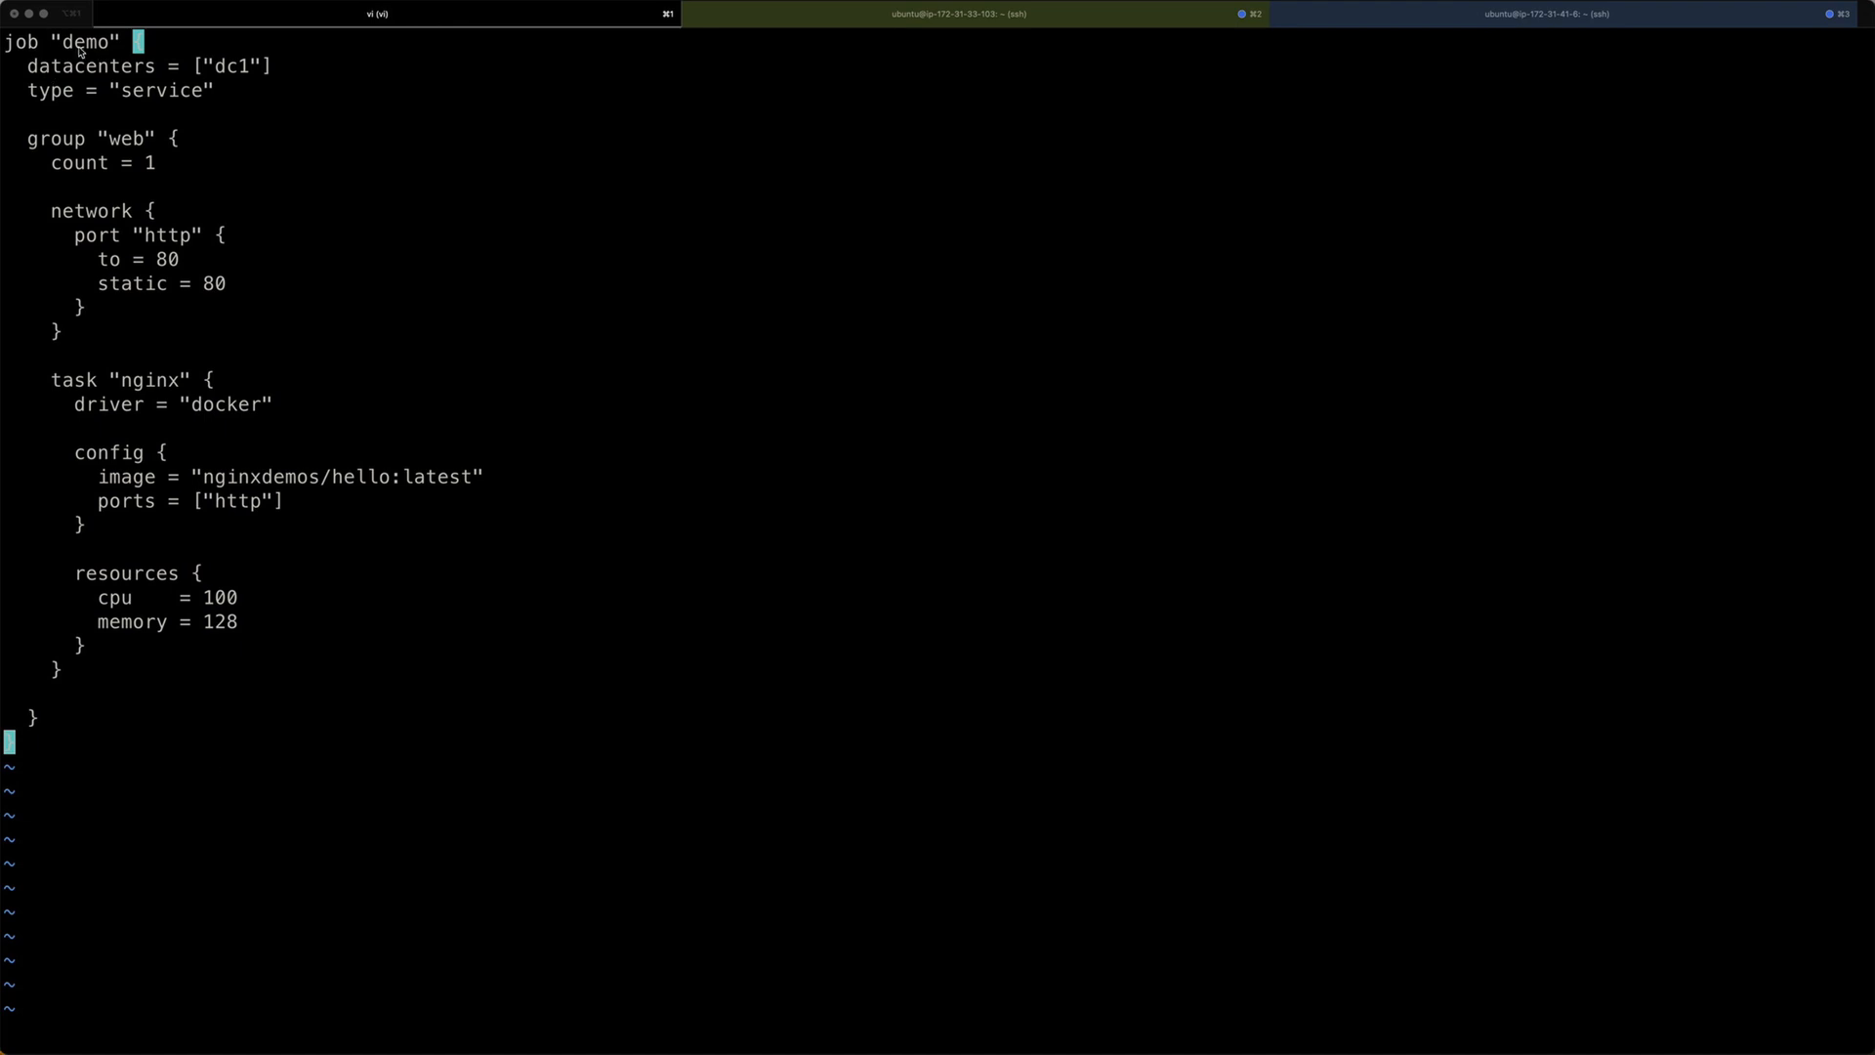
mouse_move(134, 526)
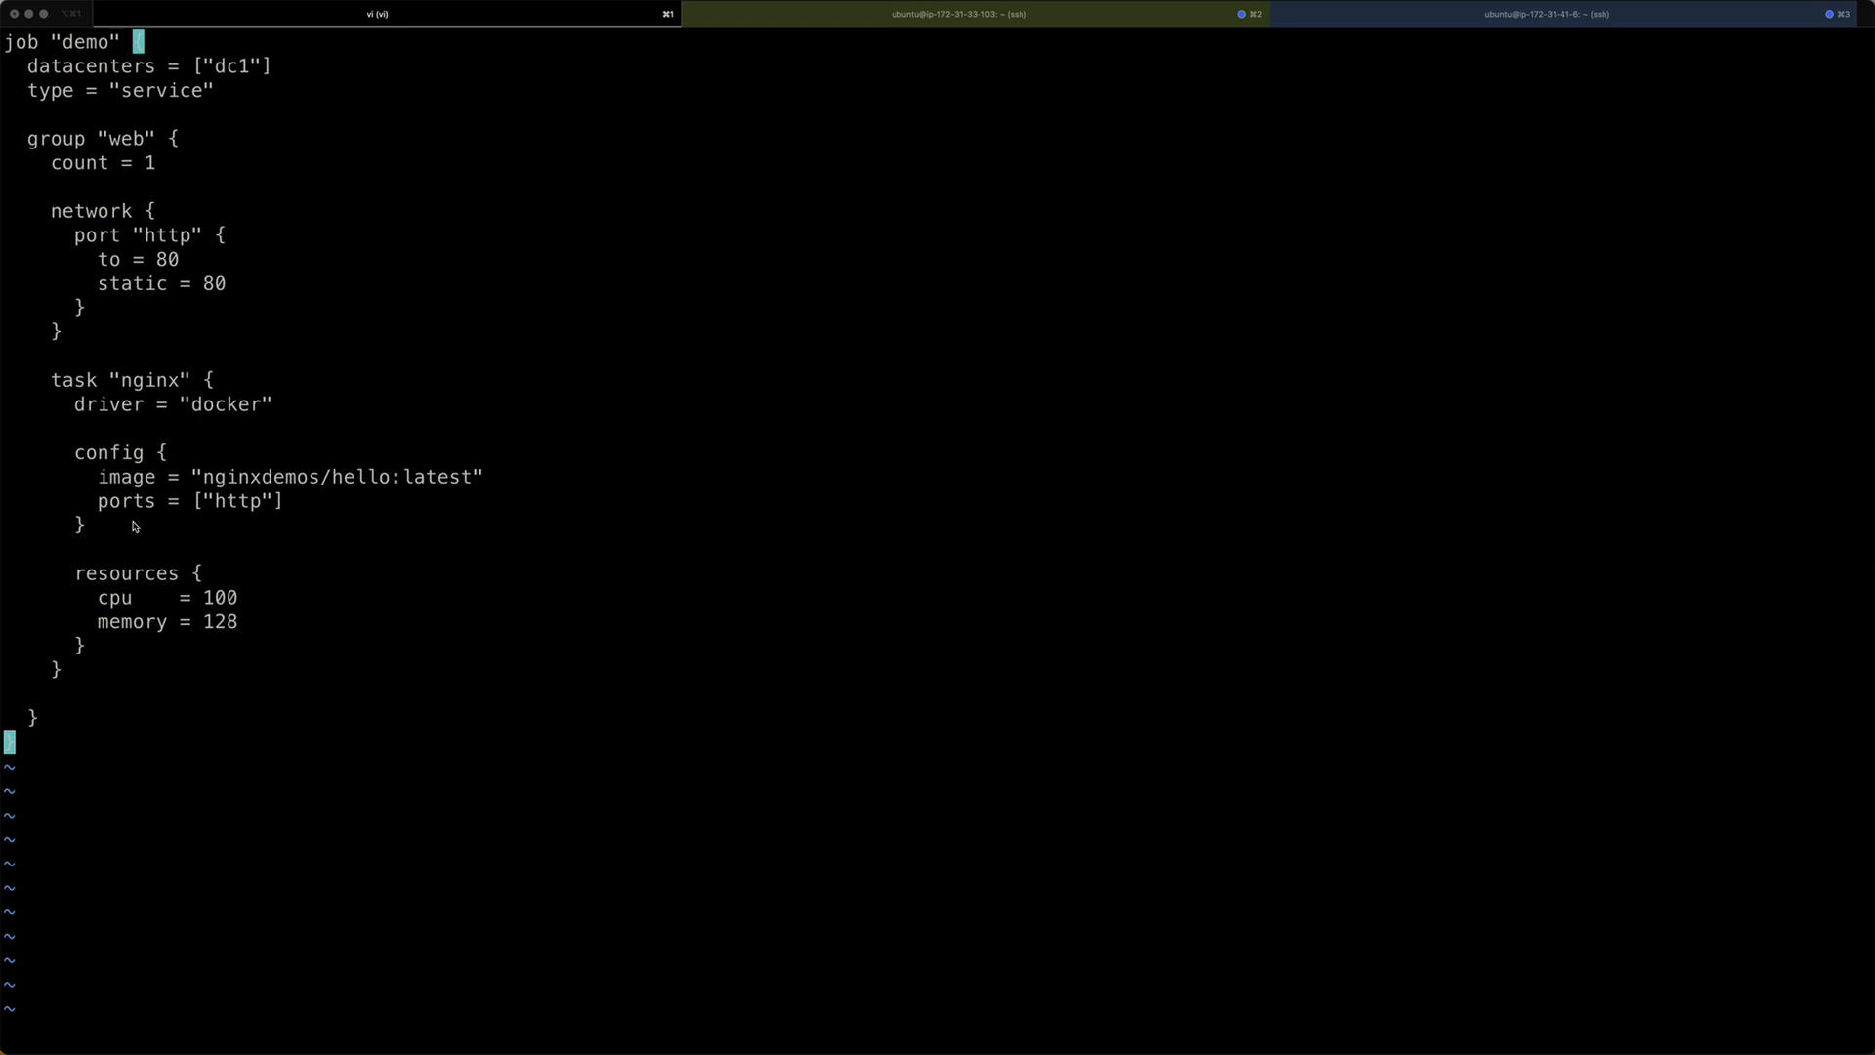
mouse_move(277, 469)
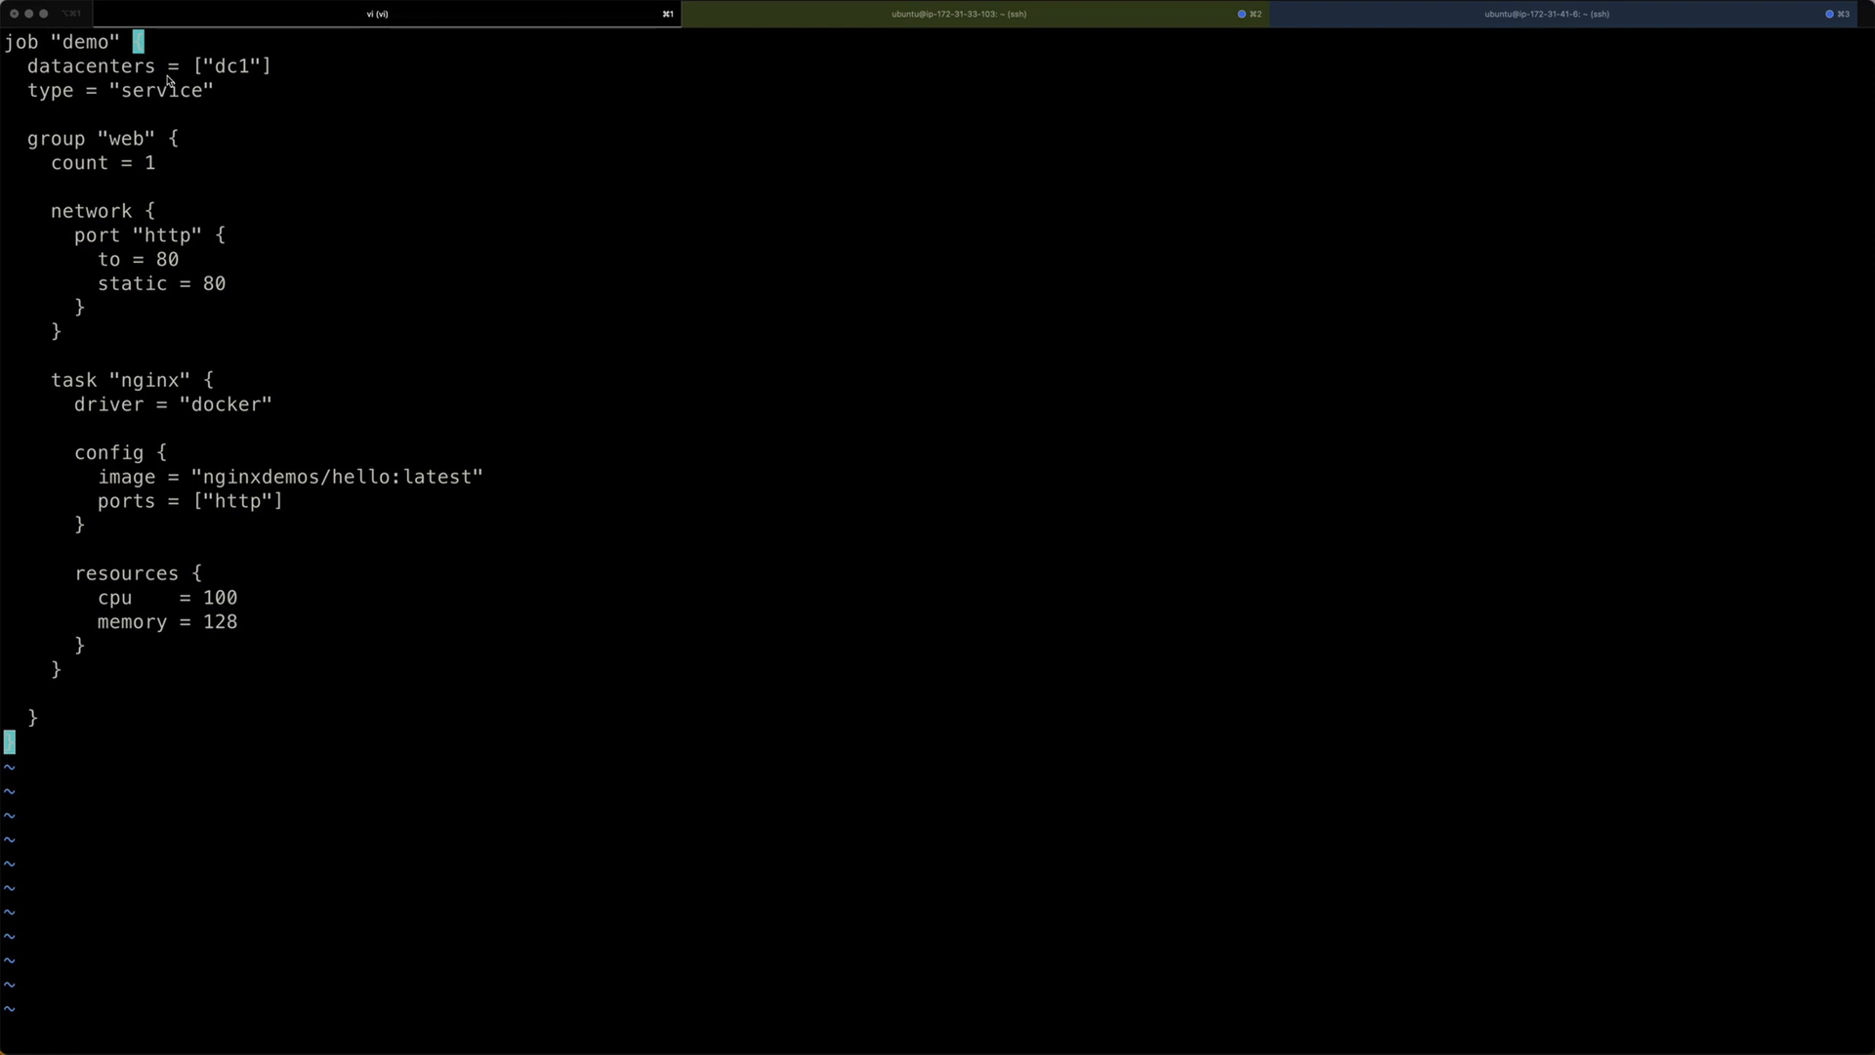
mouse_move(133, 76)
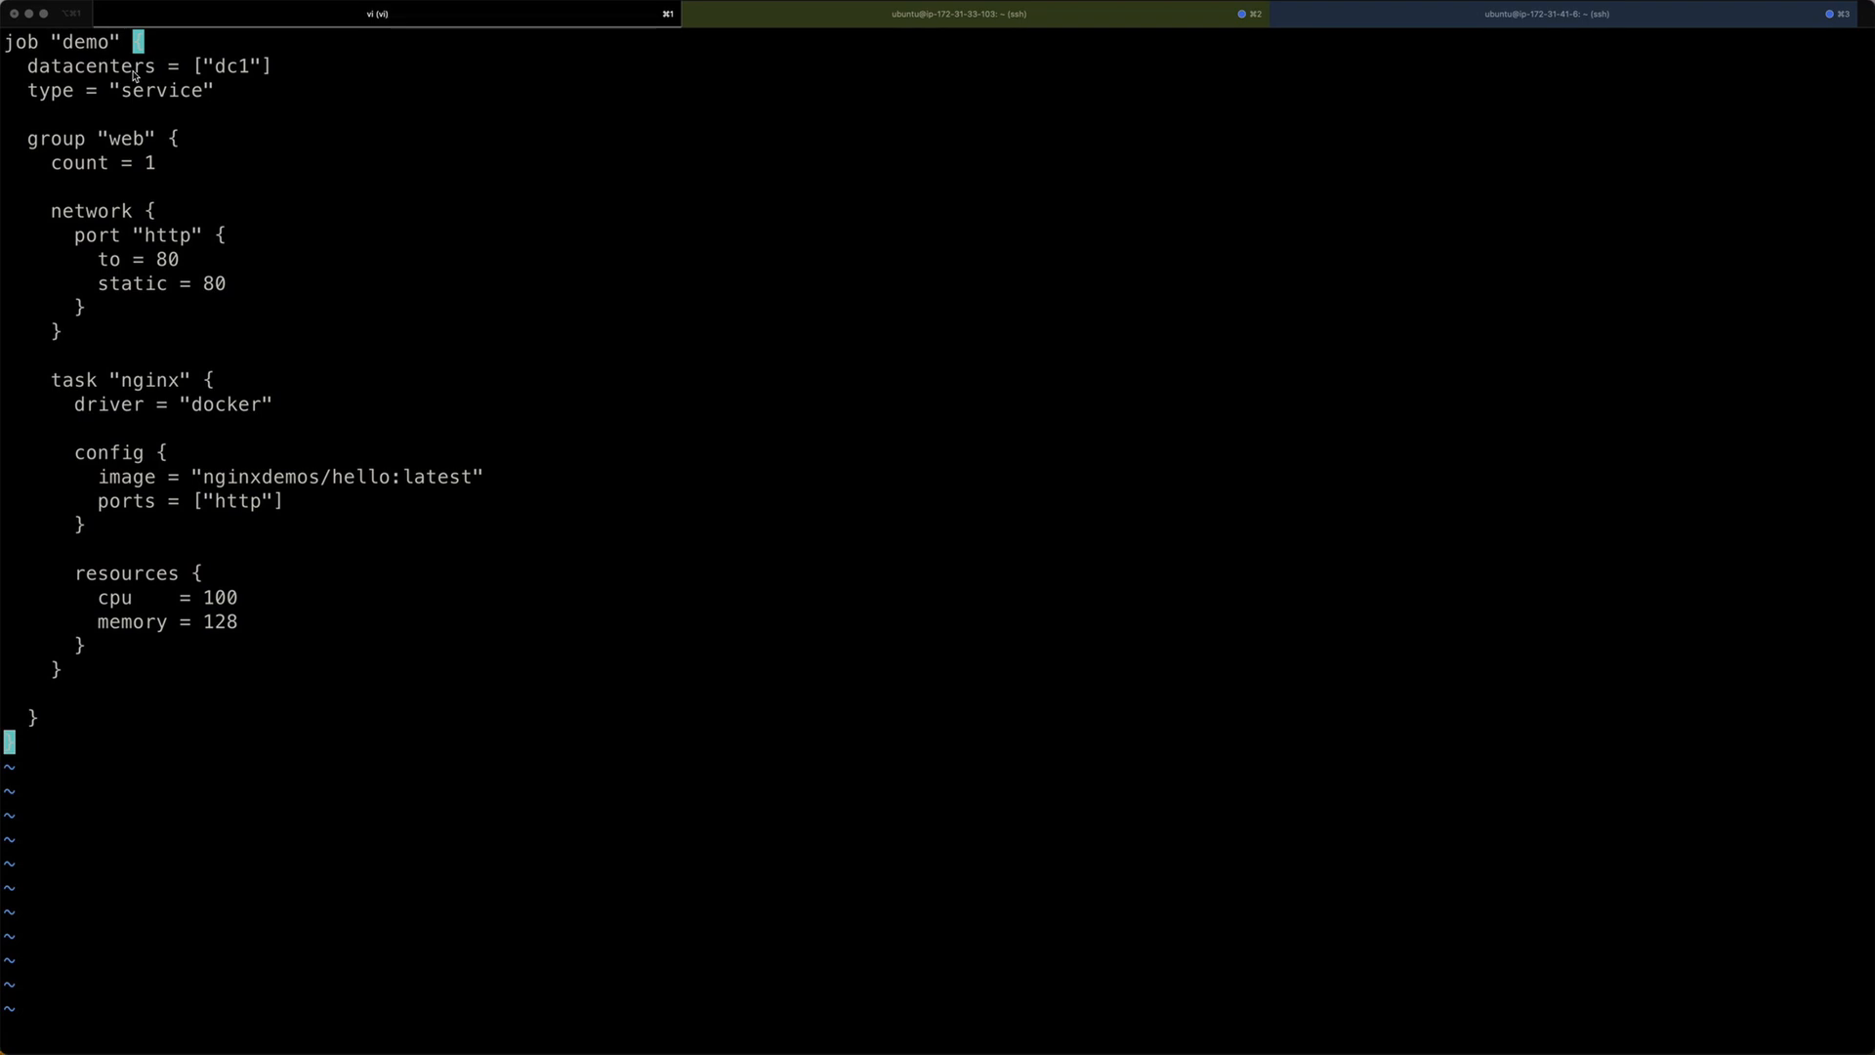
mouse_move(118, 101)
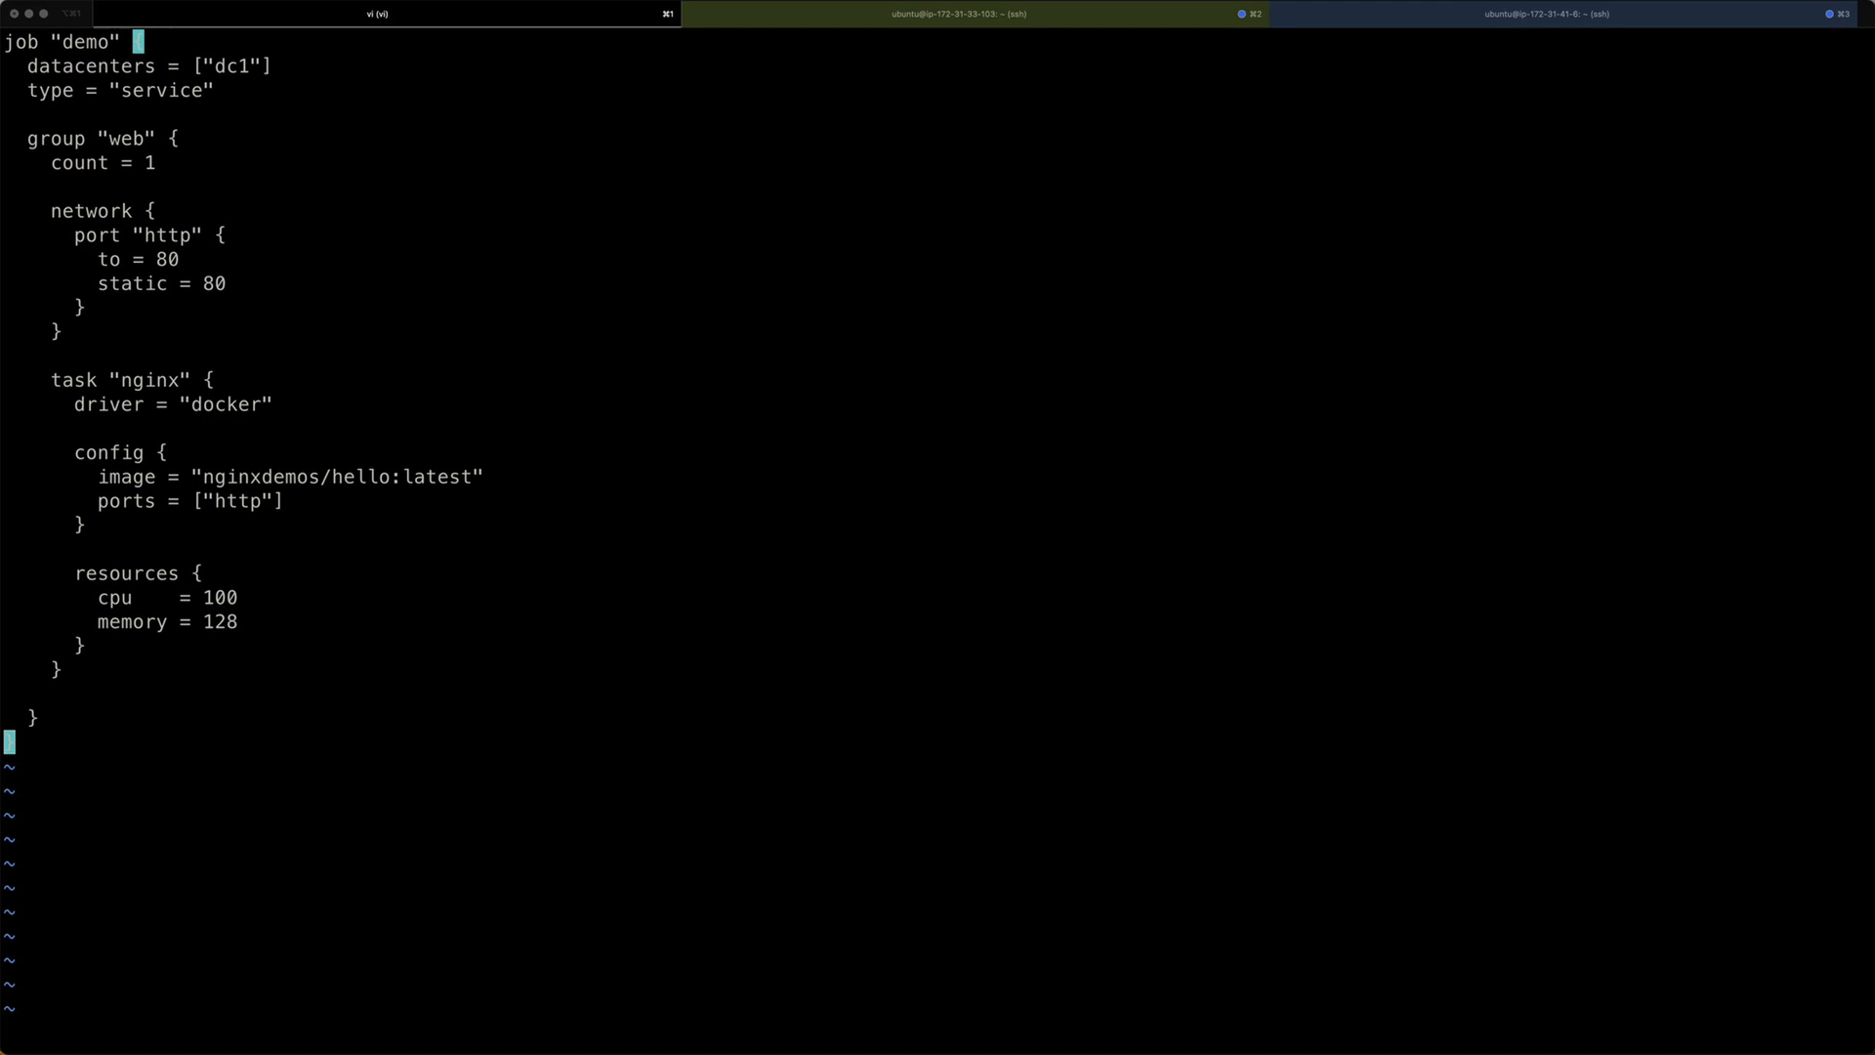
mouse_move(236, 409)
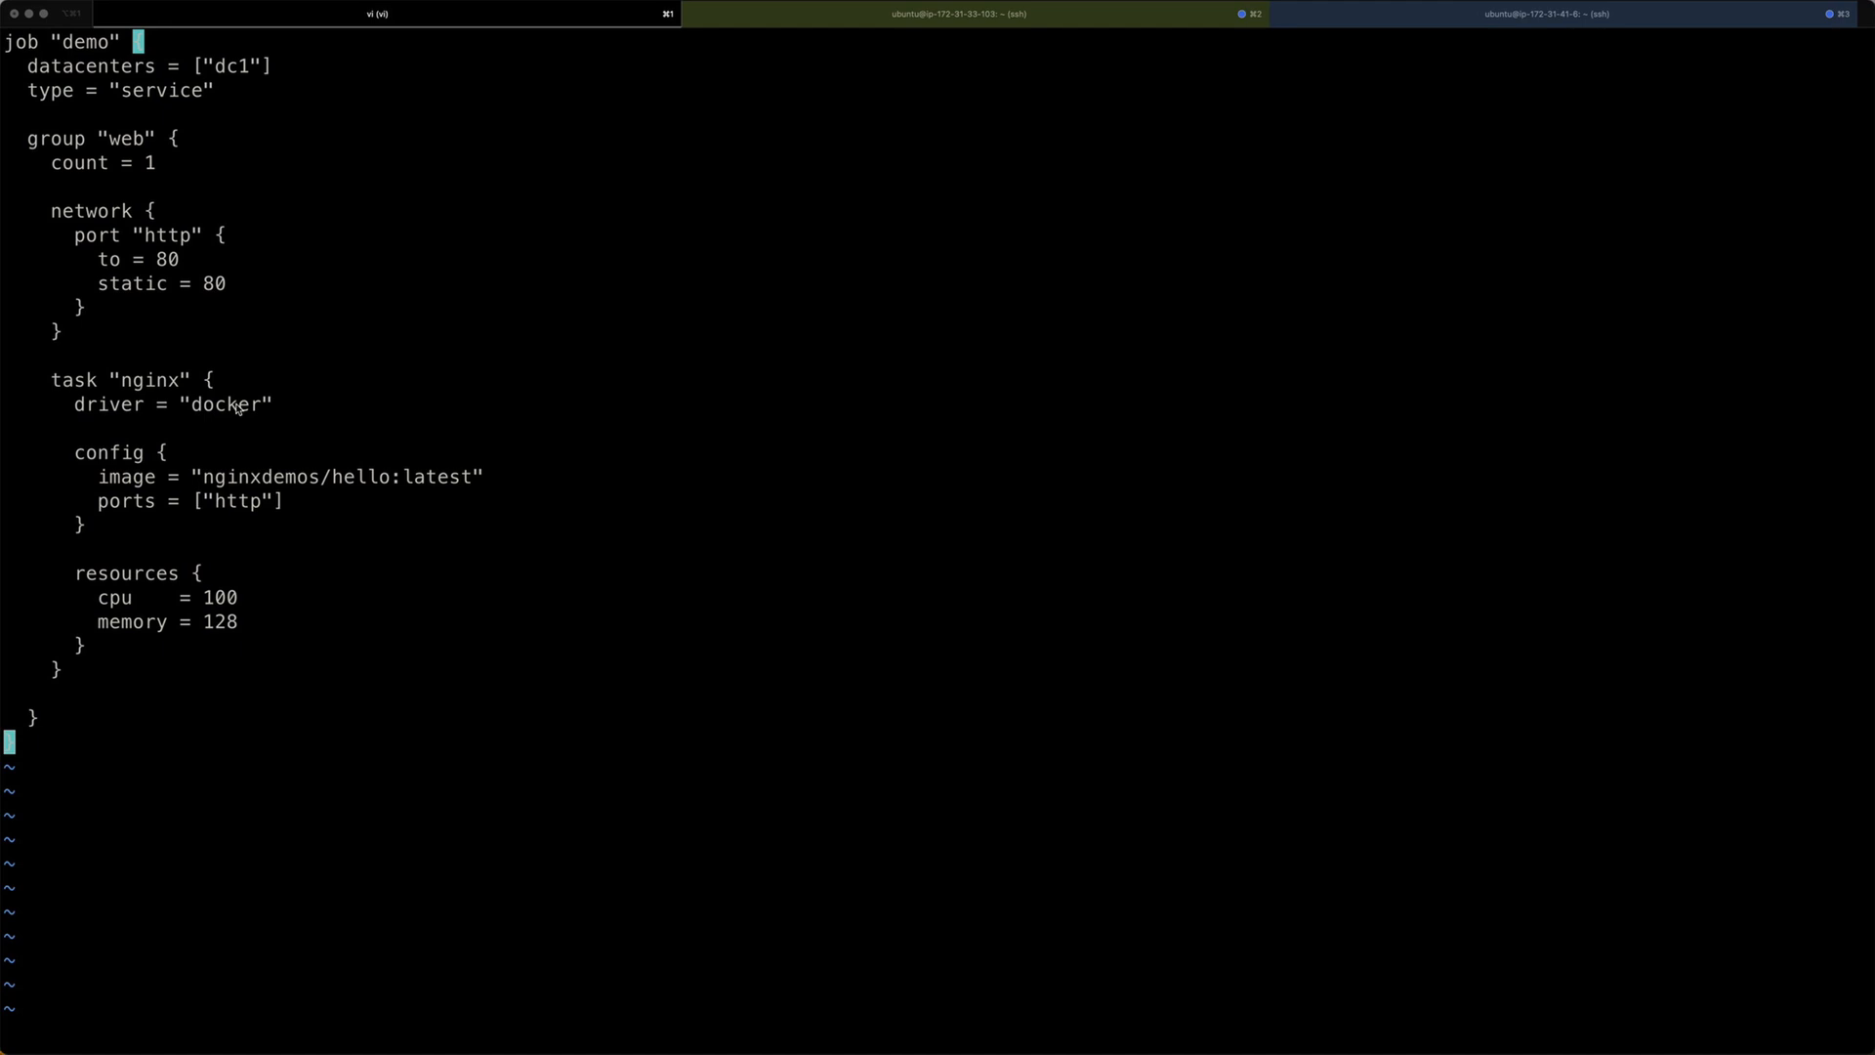
mouse_move(138, 341)
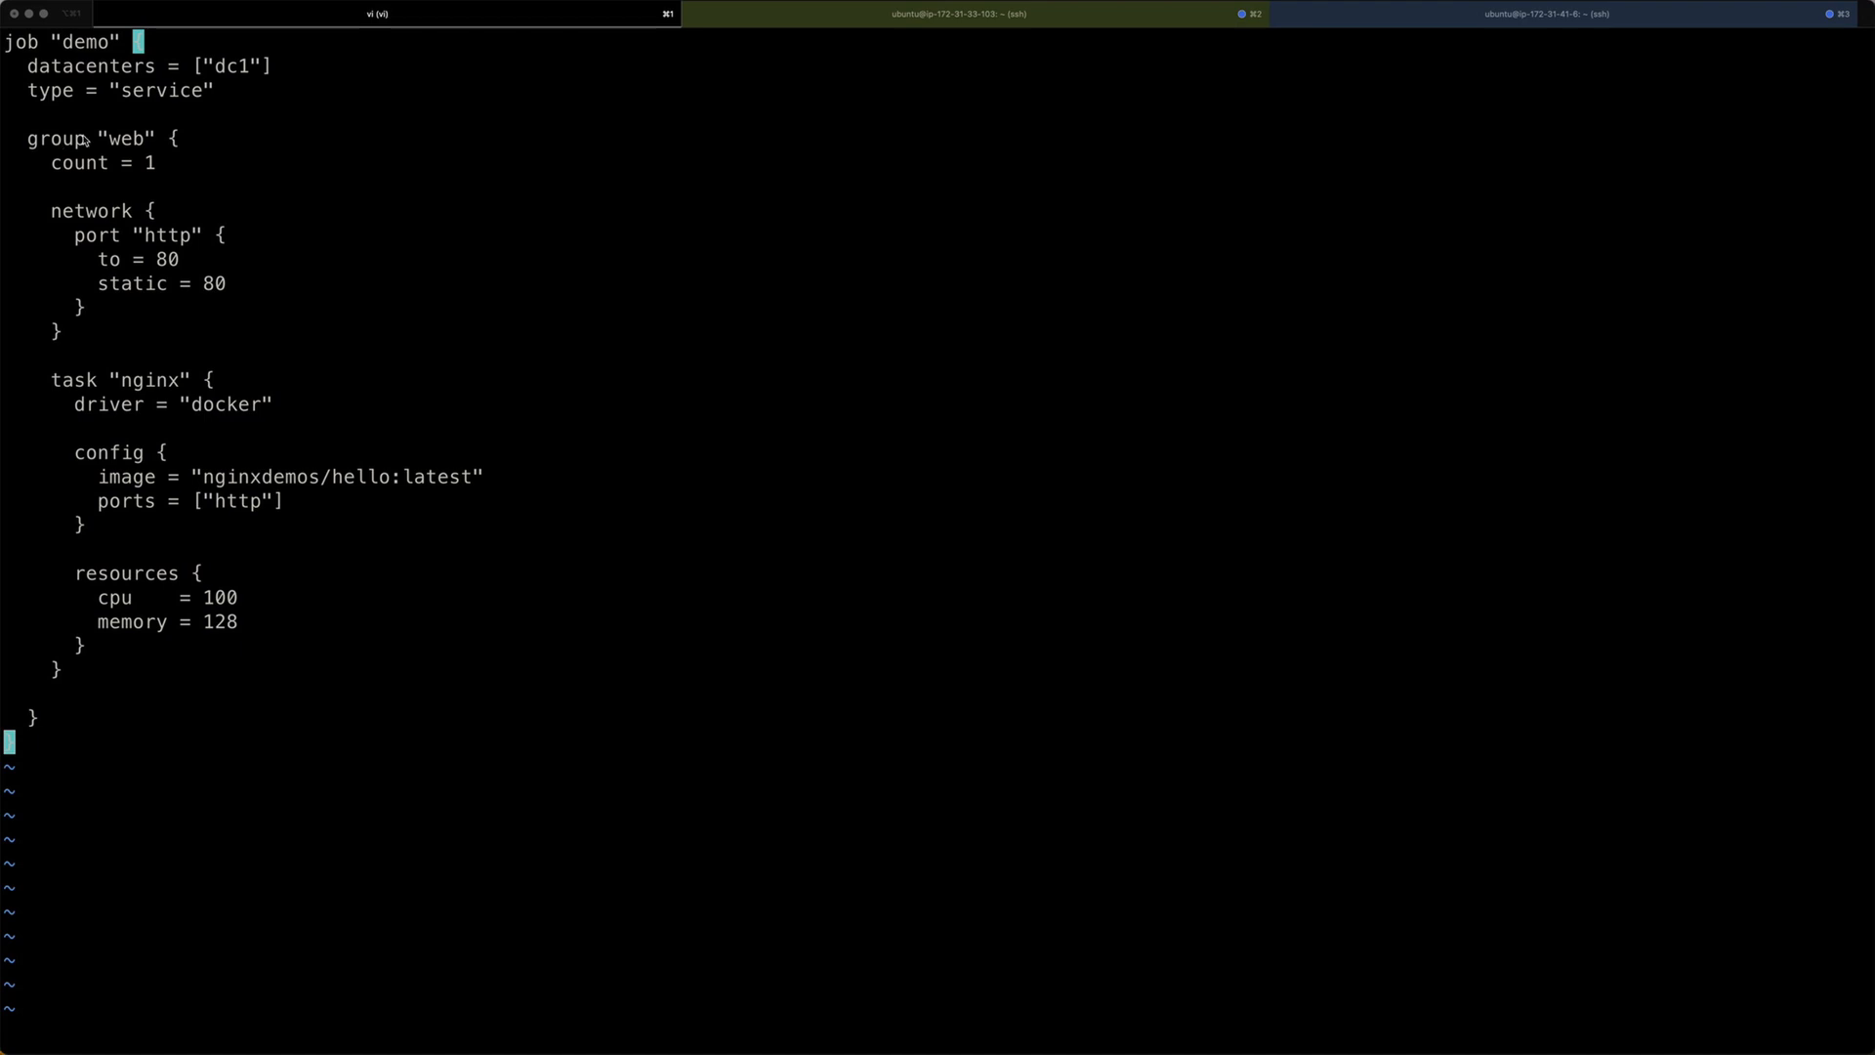
mouse_move(137, 141)
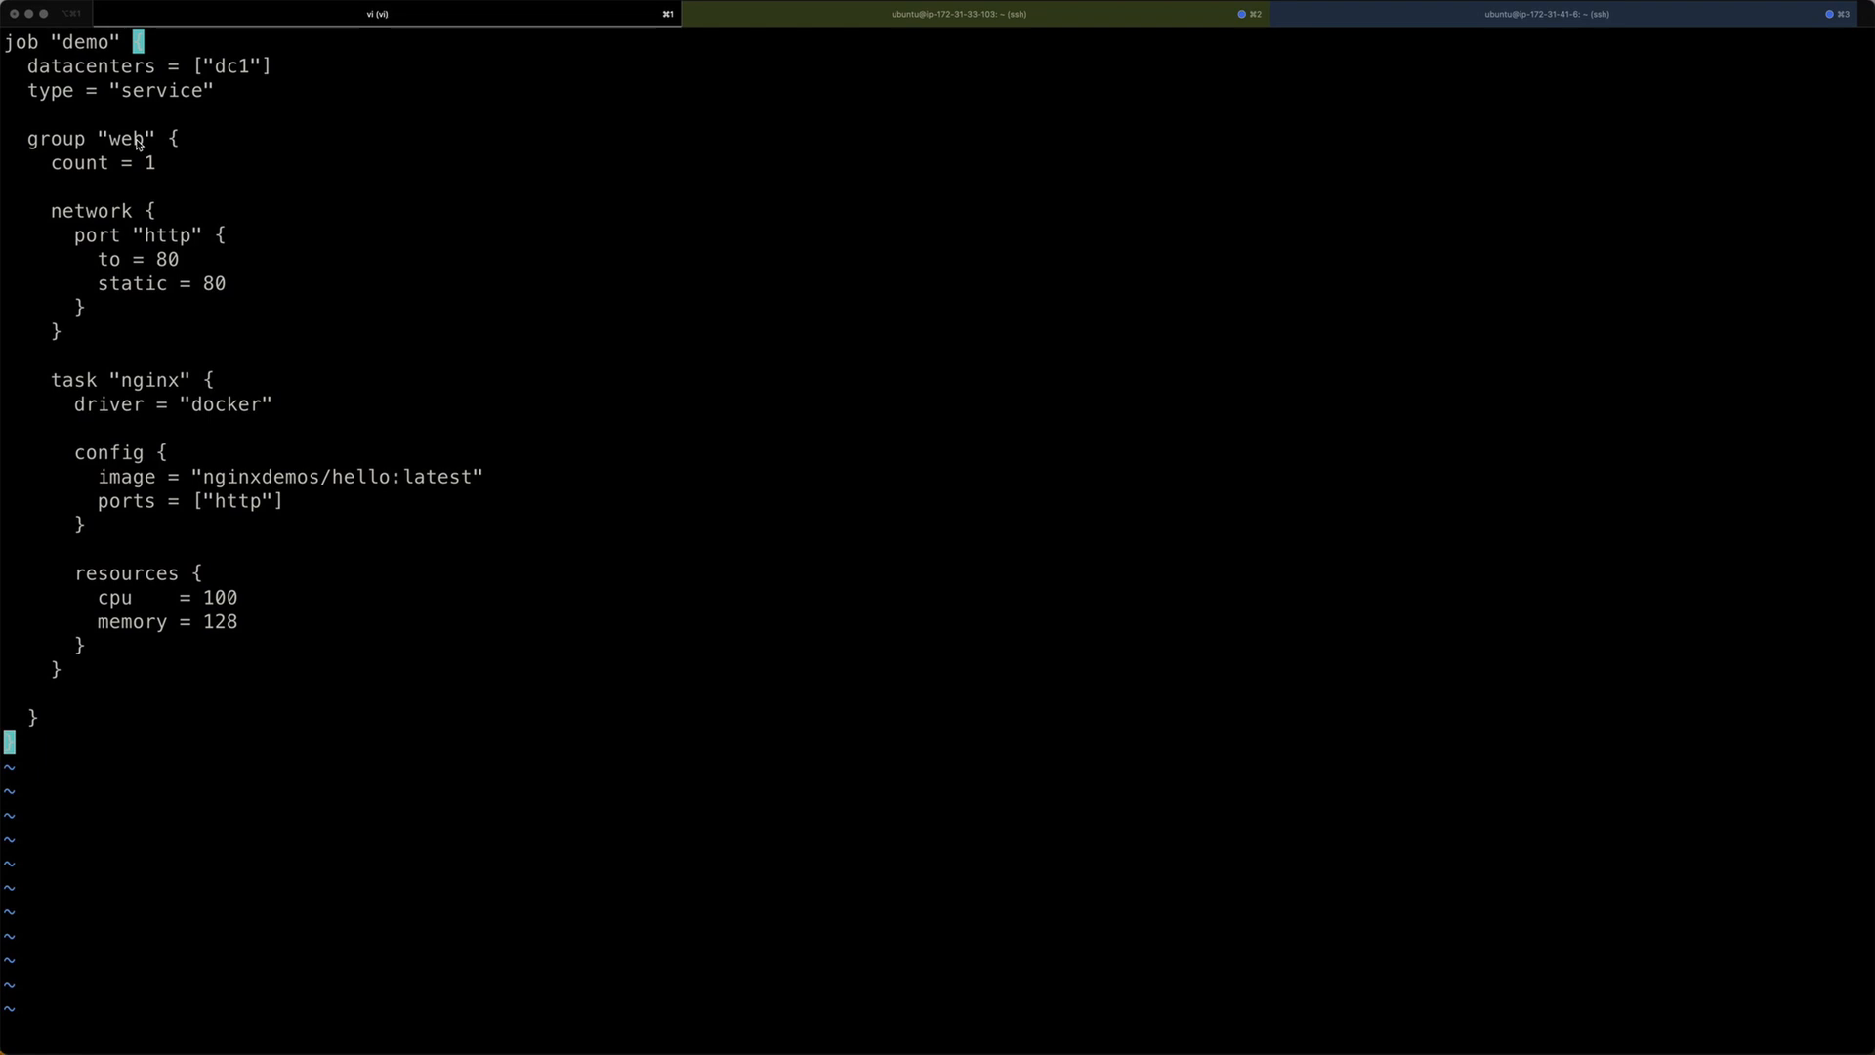
mouse_move(13, 598)
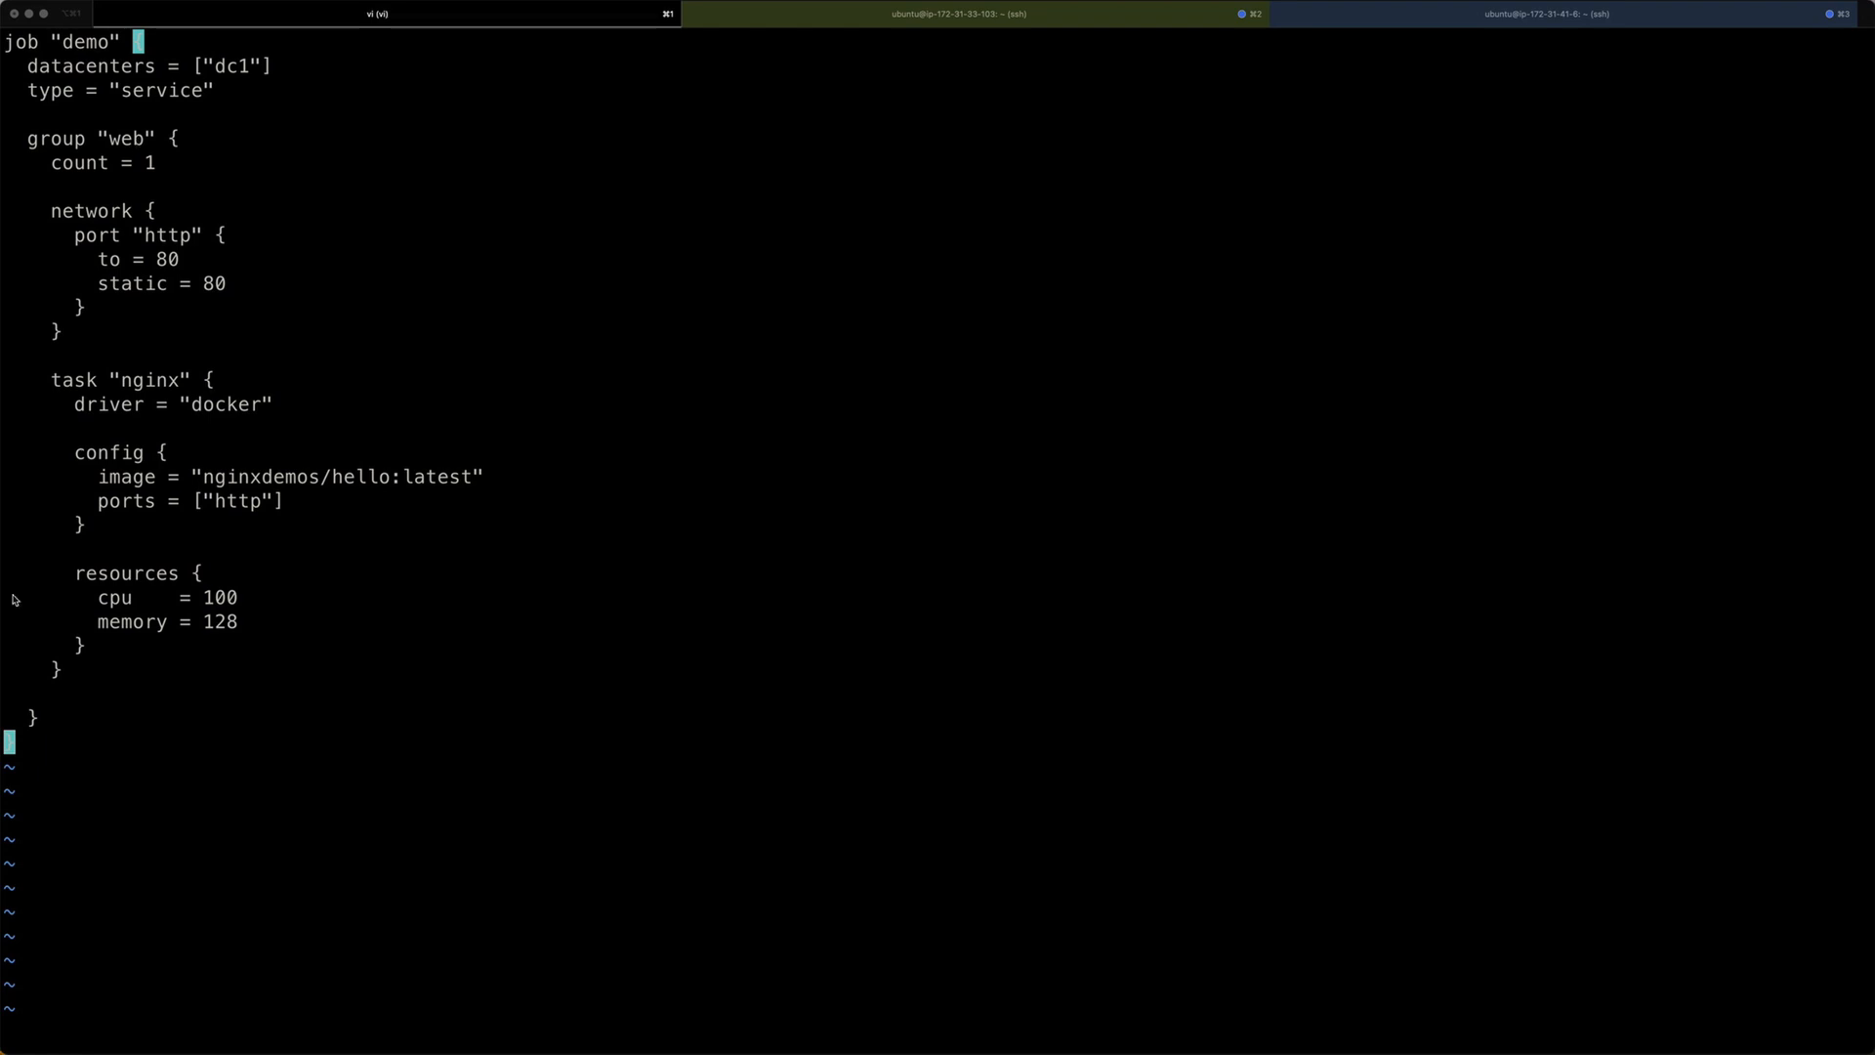
mouse_move(112, 687)
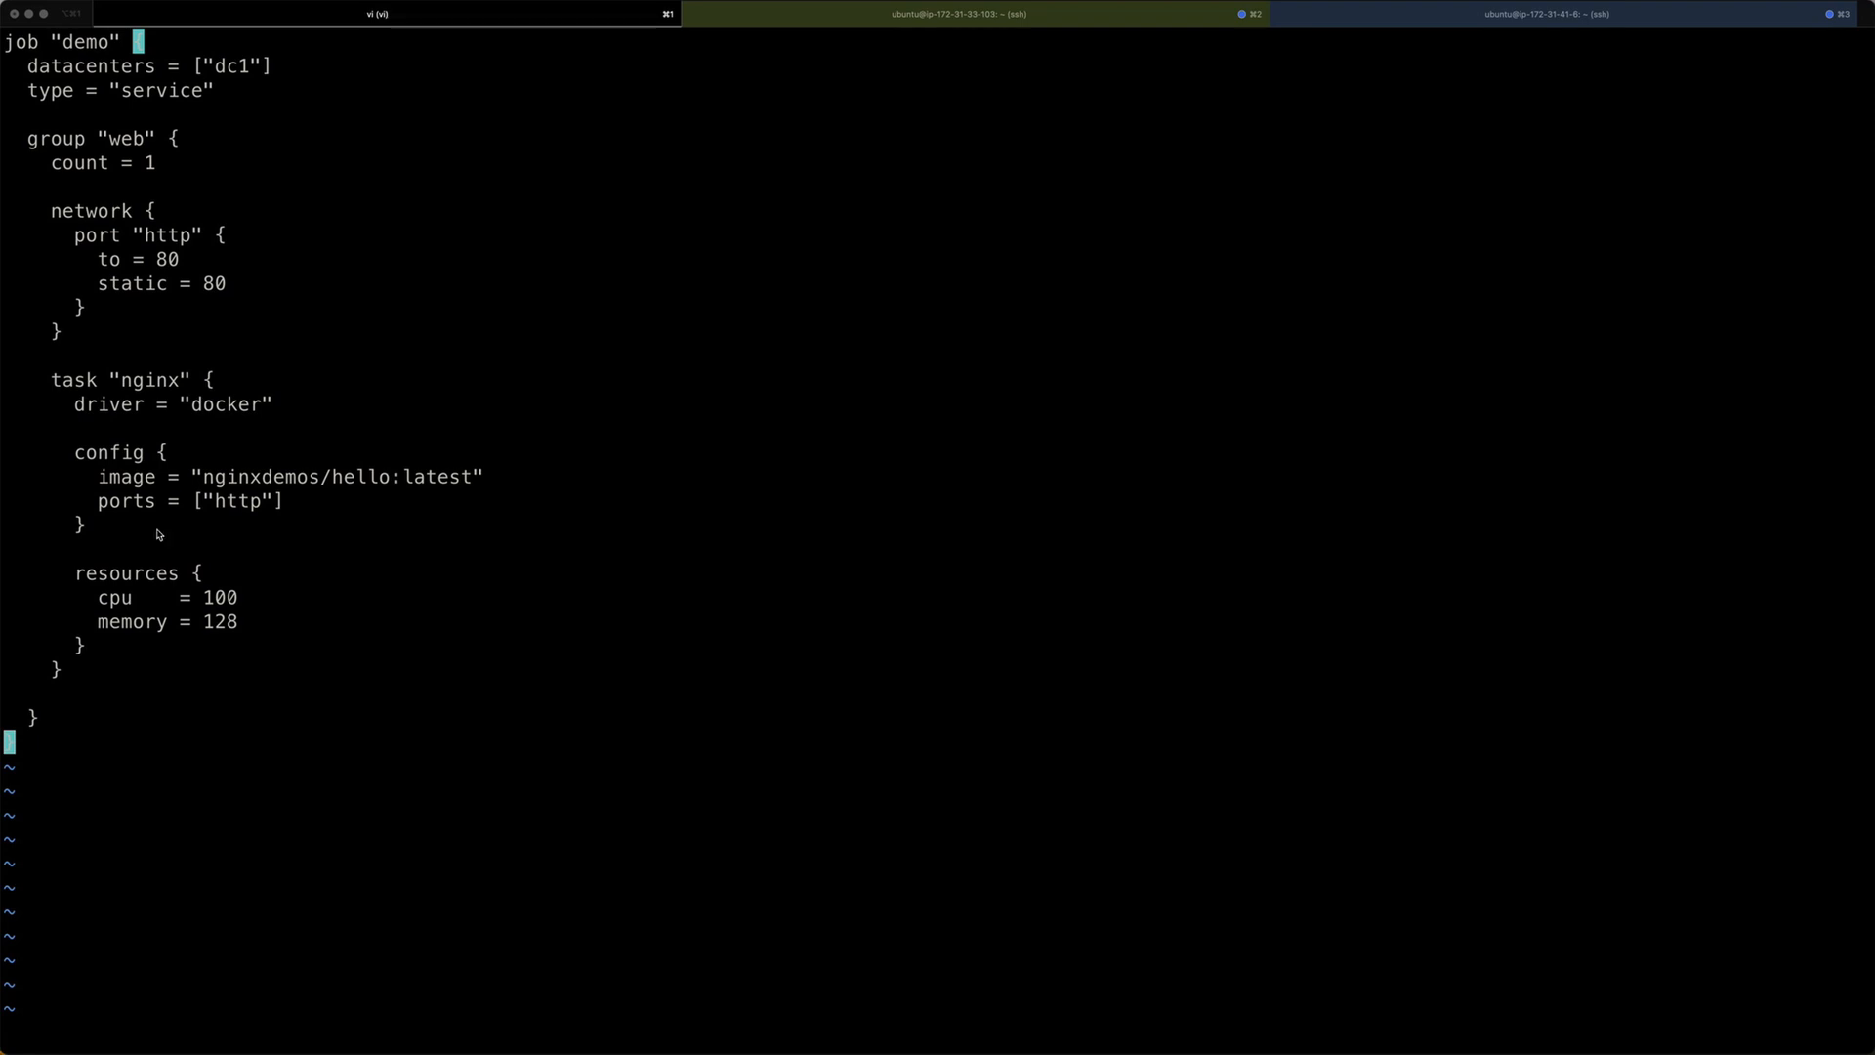
mouse_move(55, 164)
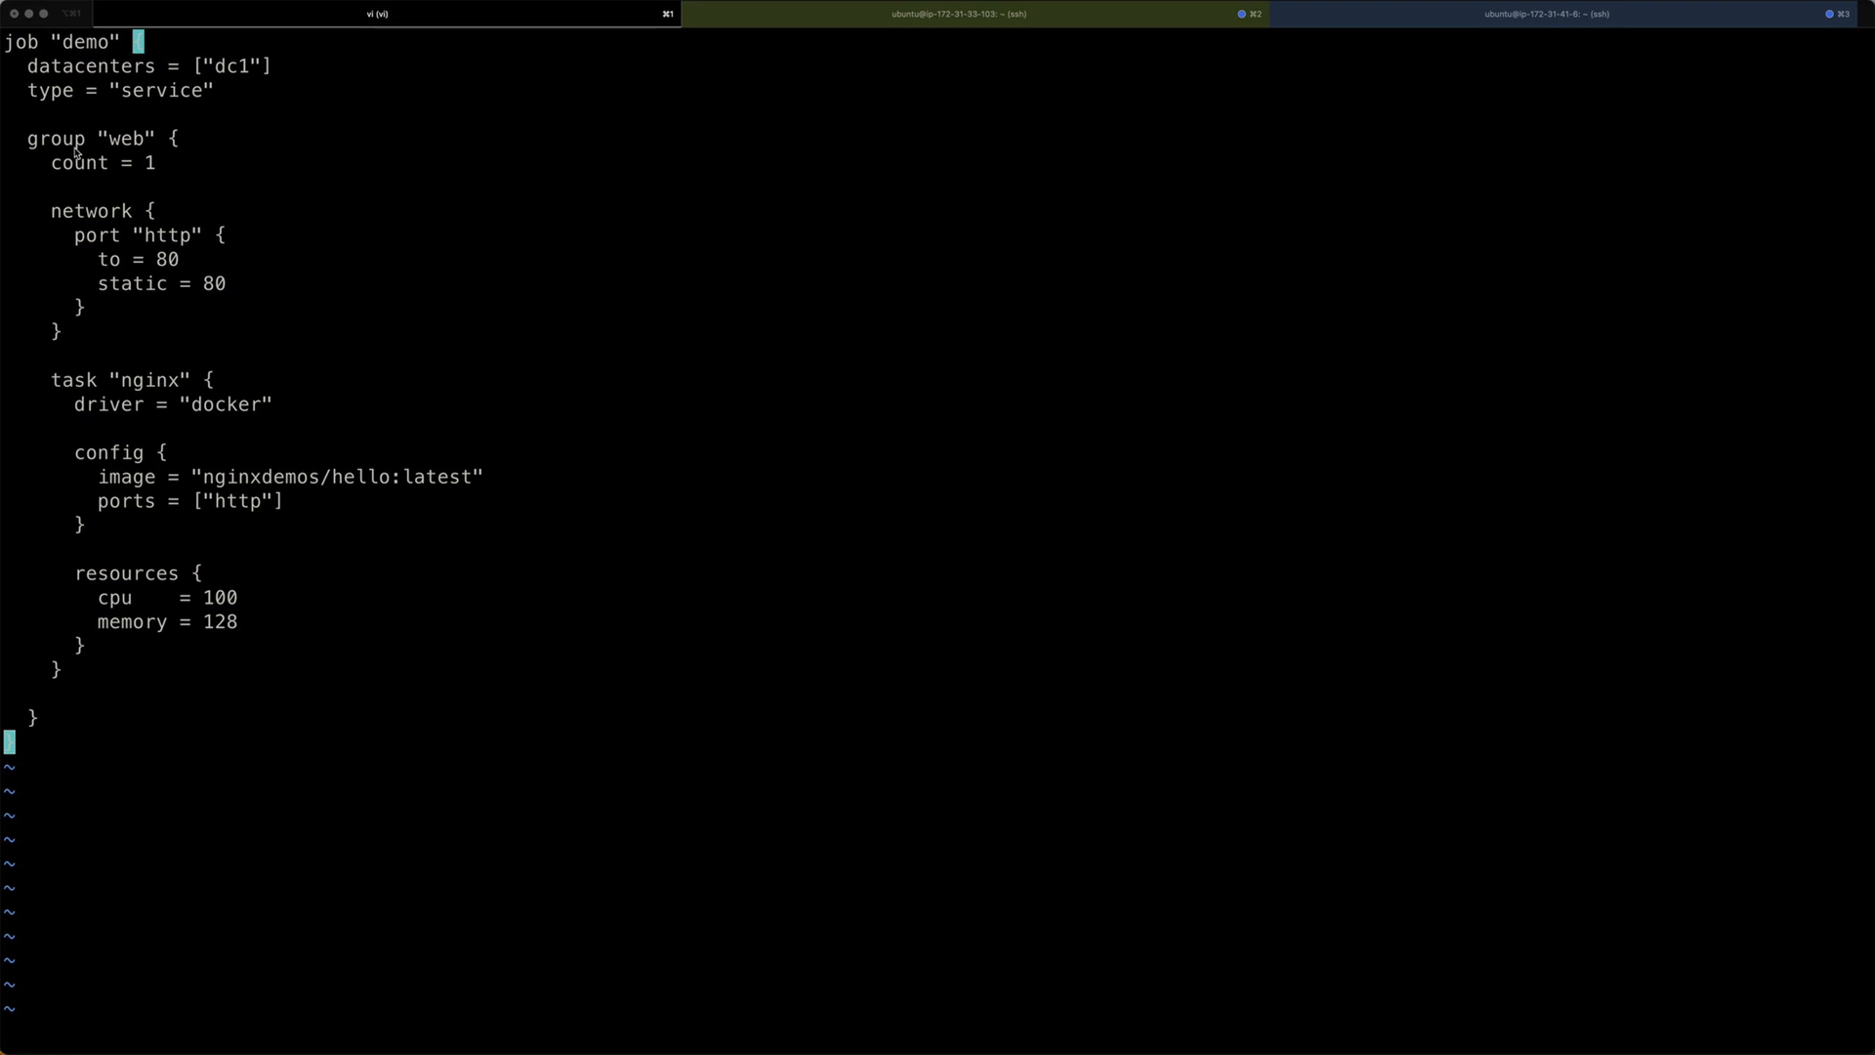
mouse_move(239, 78)
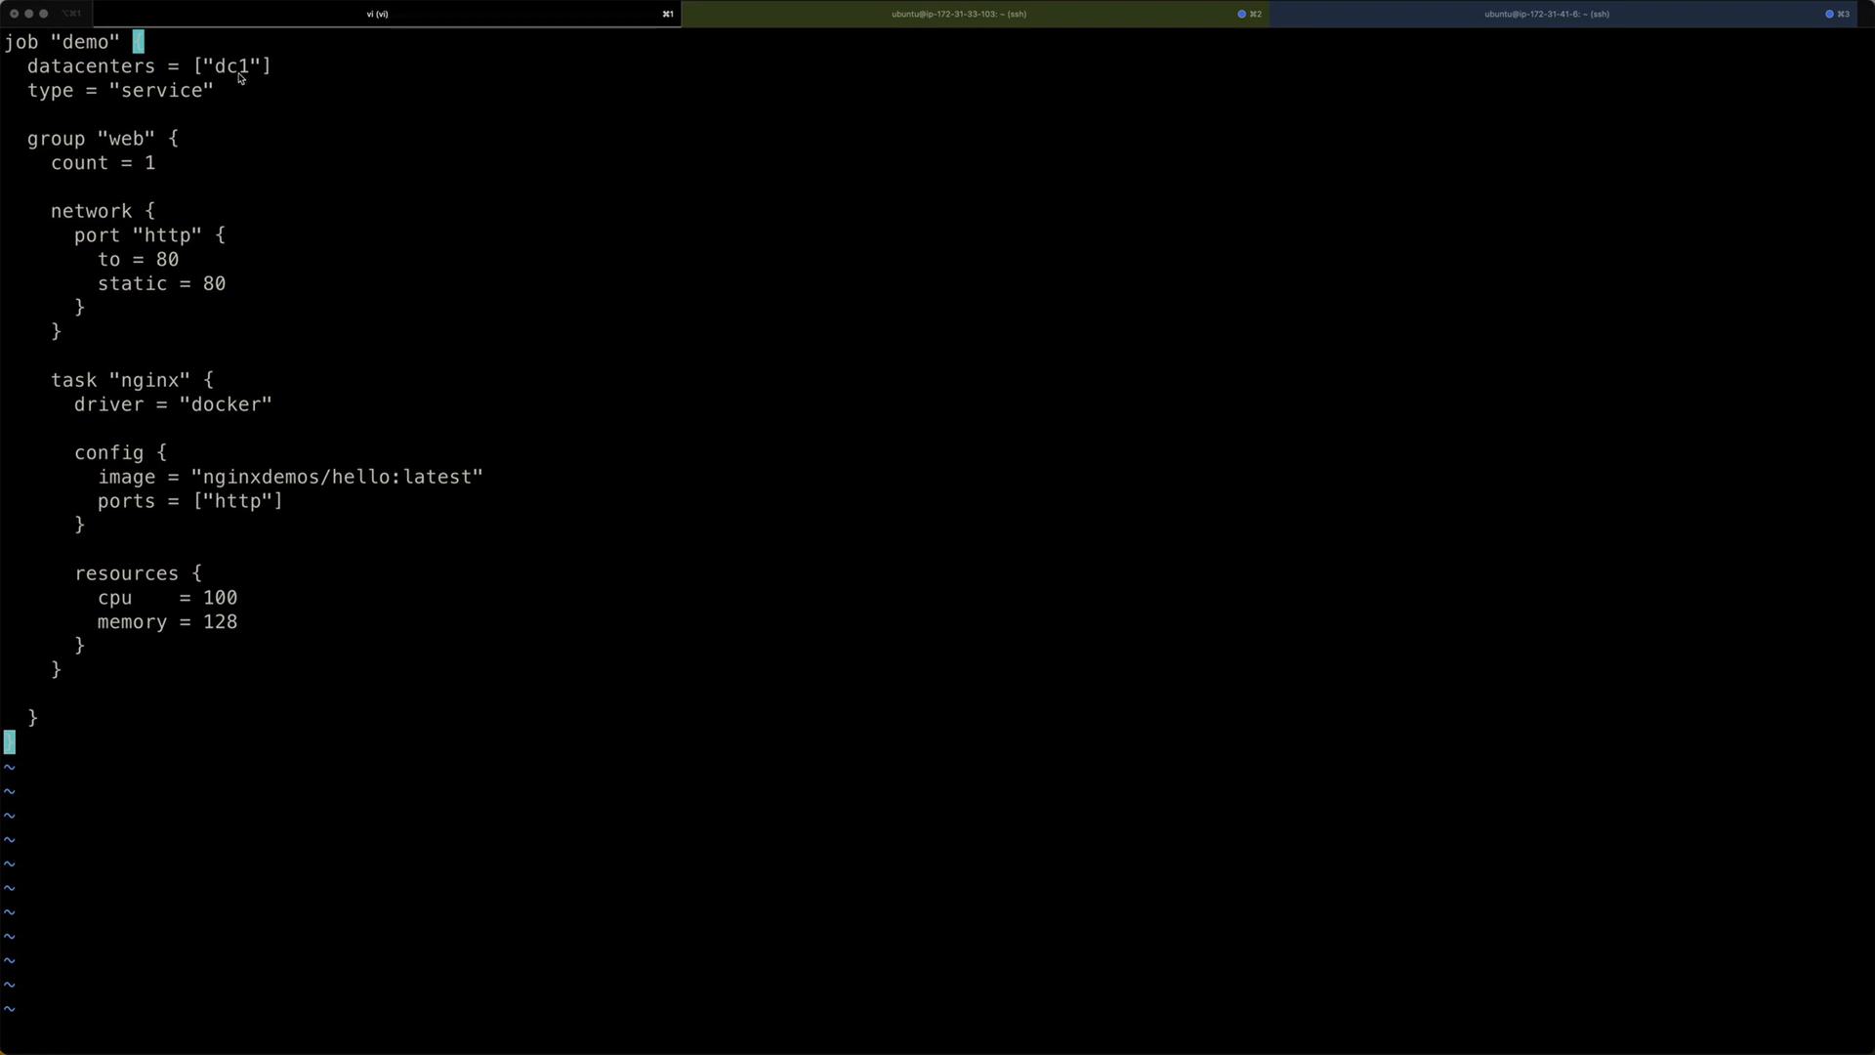
mouse_move(228, 177)
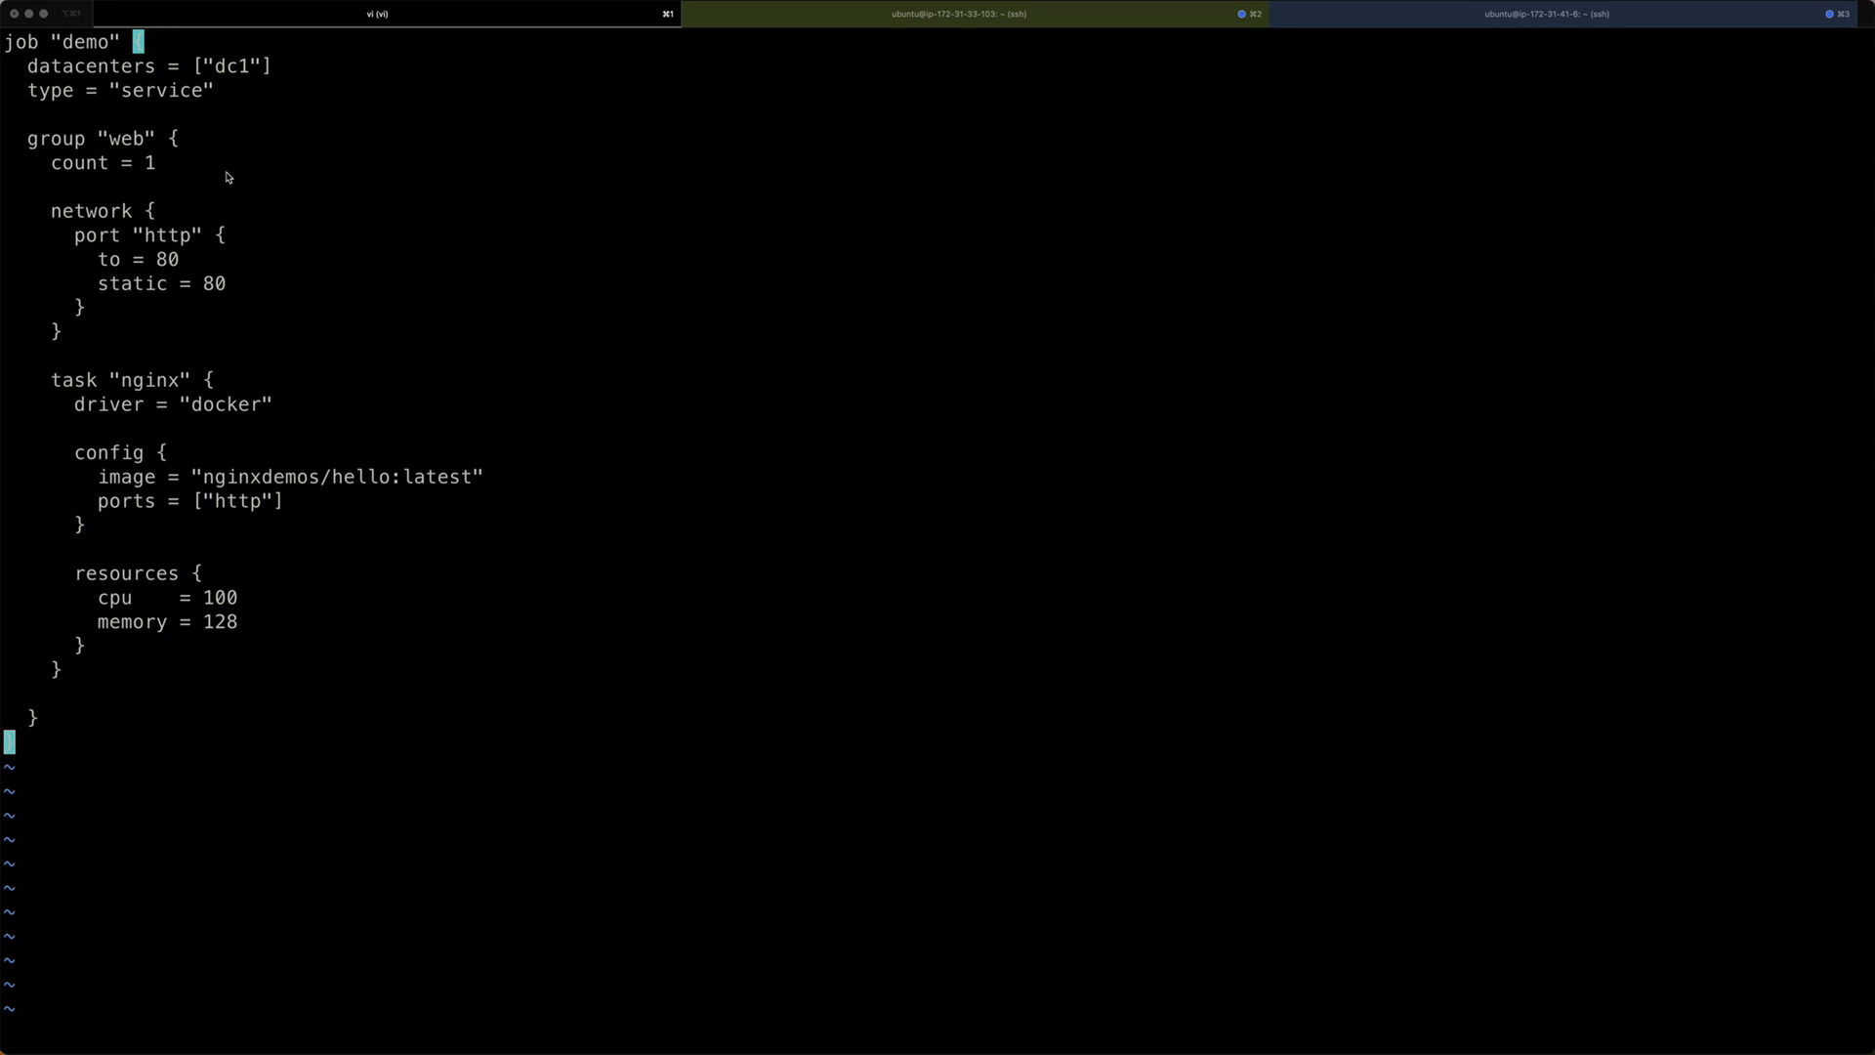
mouse_move(147, 673)
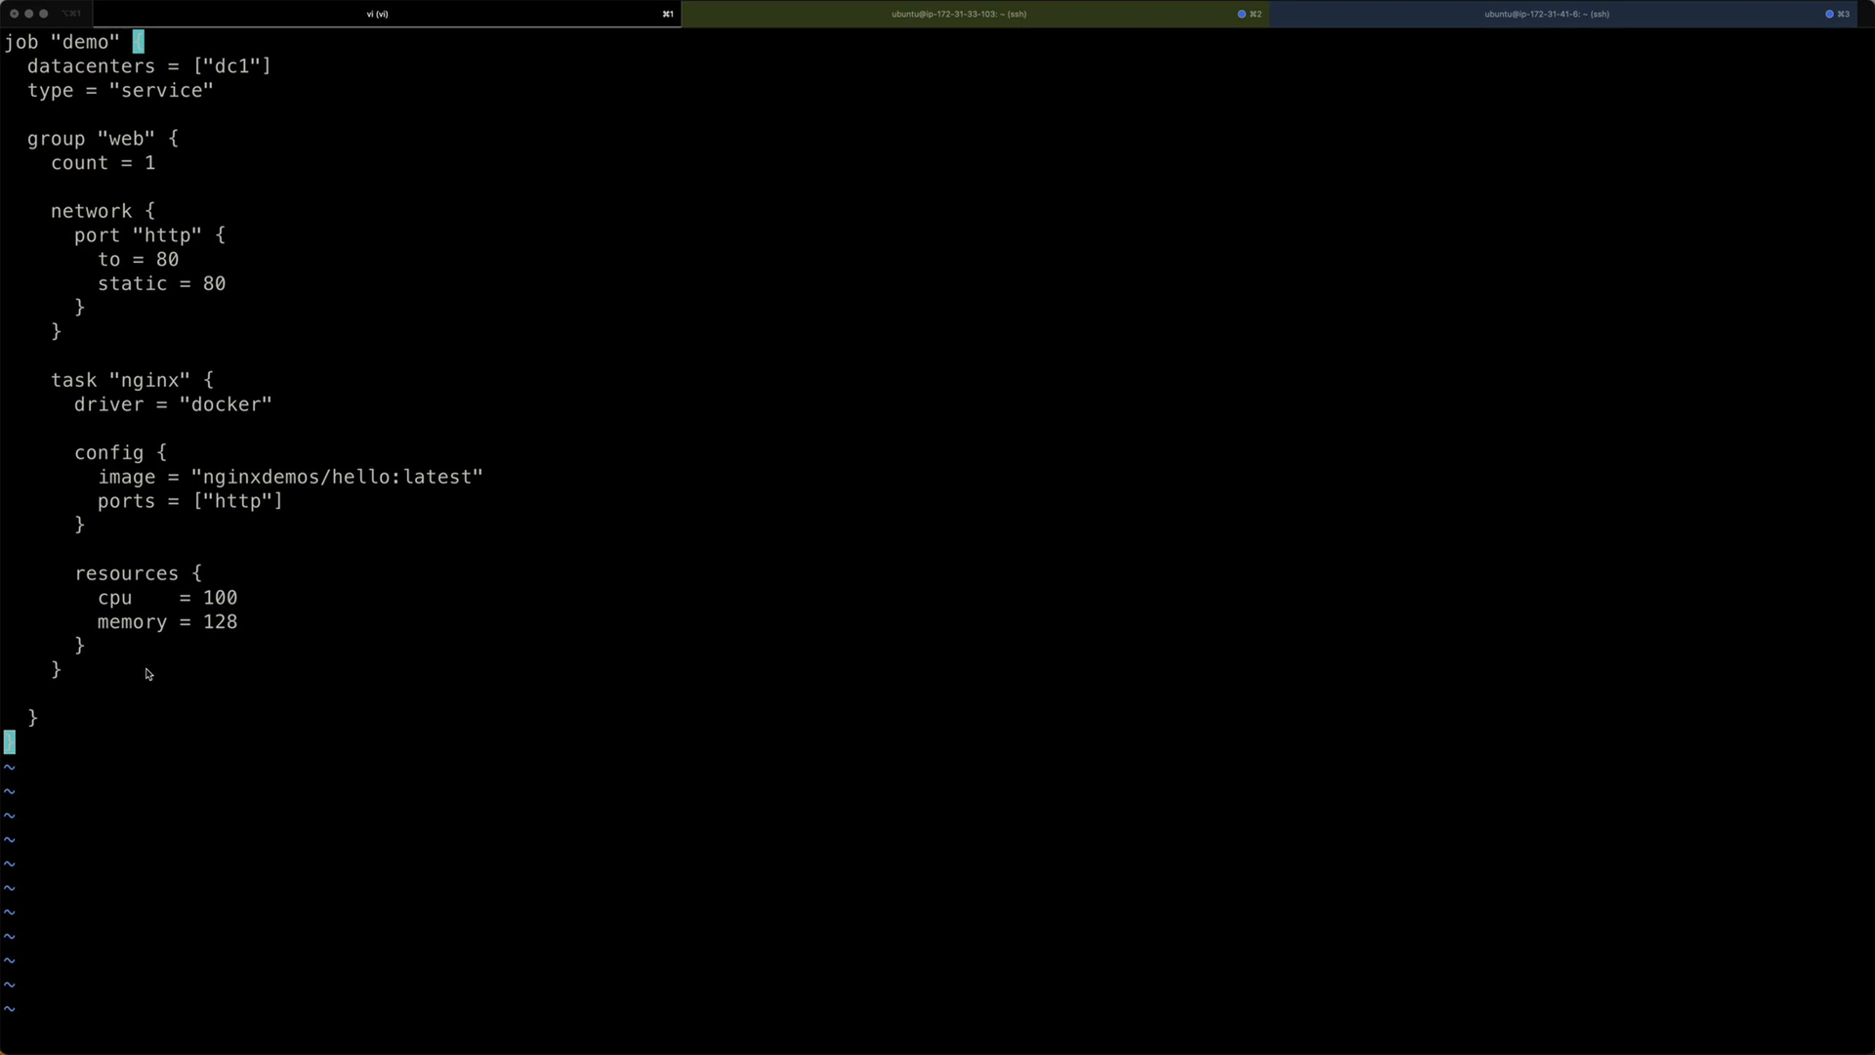
mouse_move(245, 515)
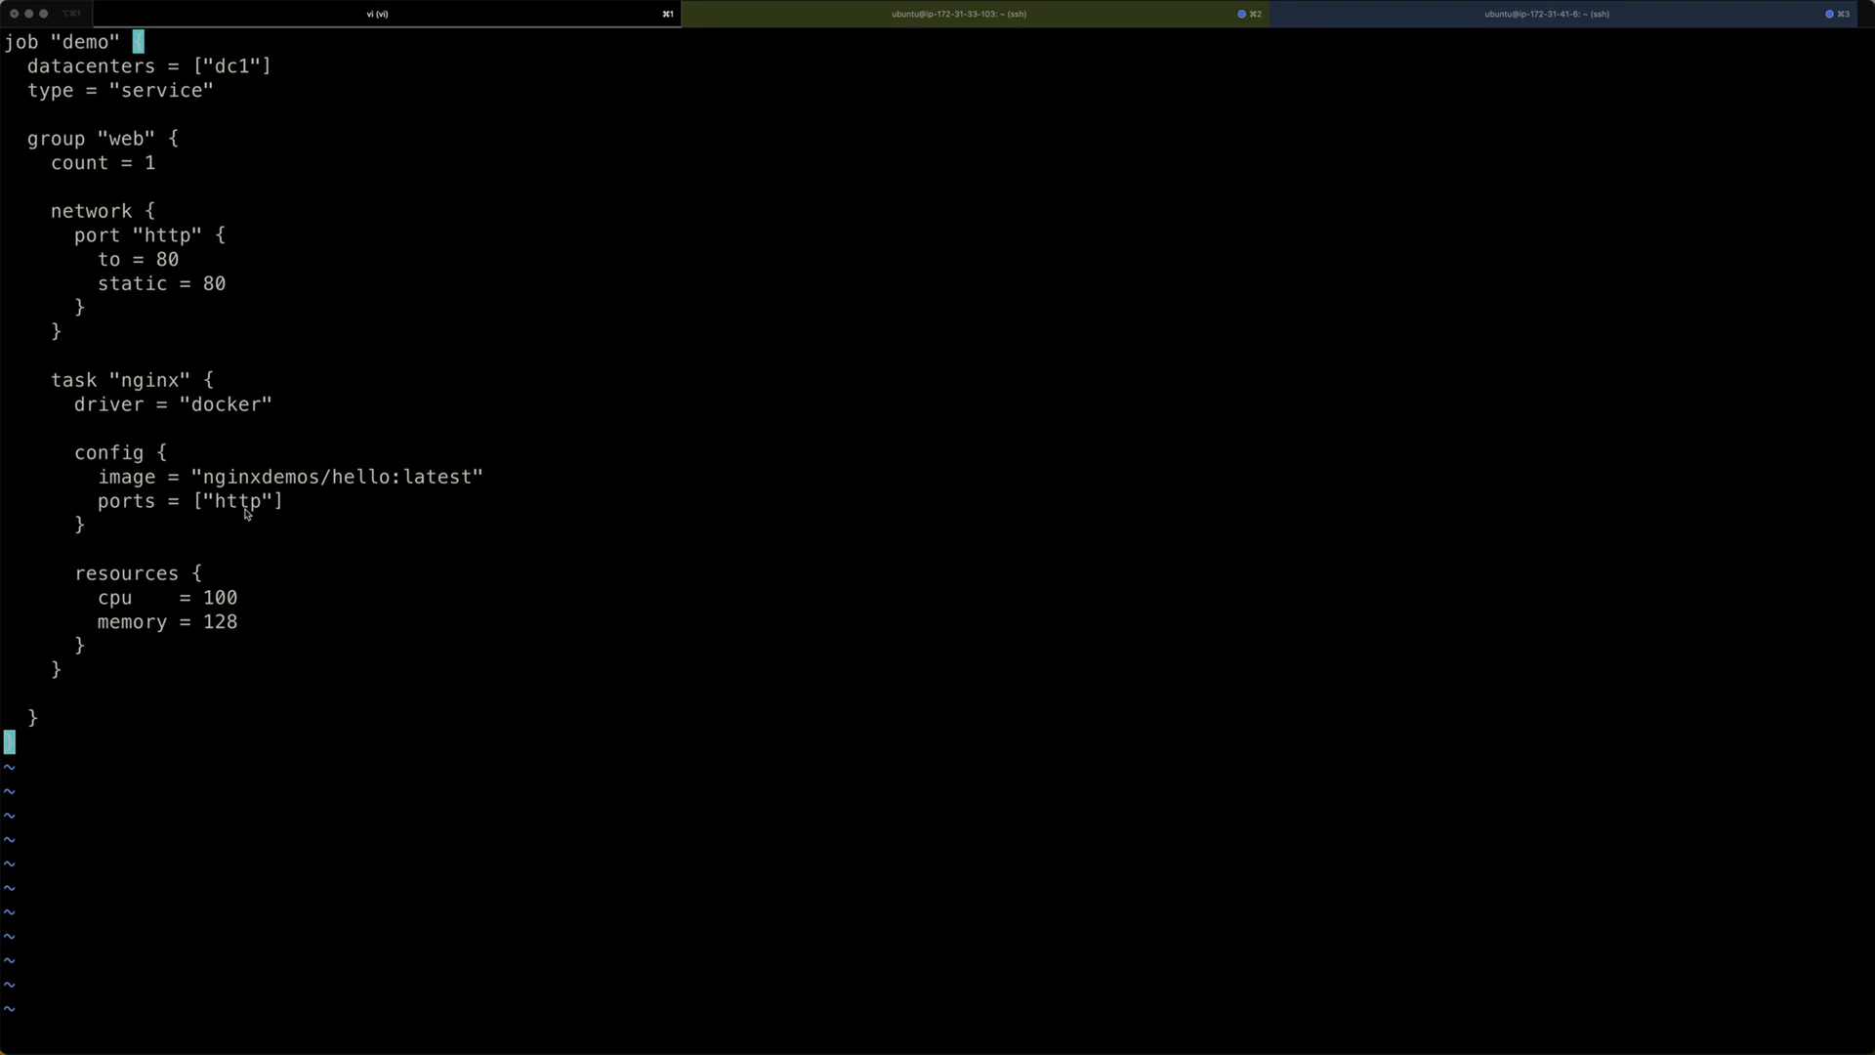
mouse_move(107, 186)
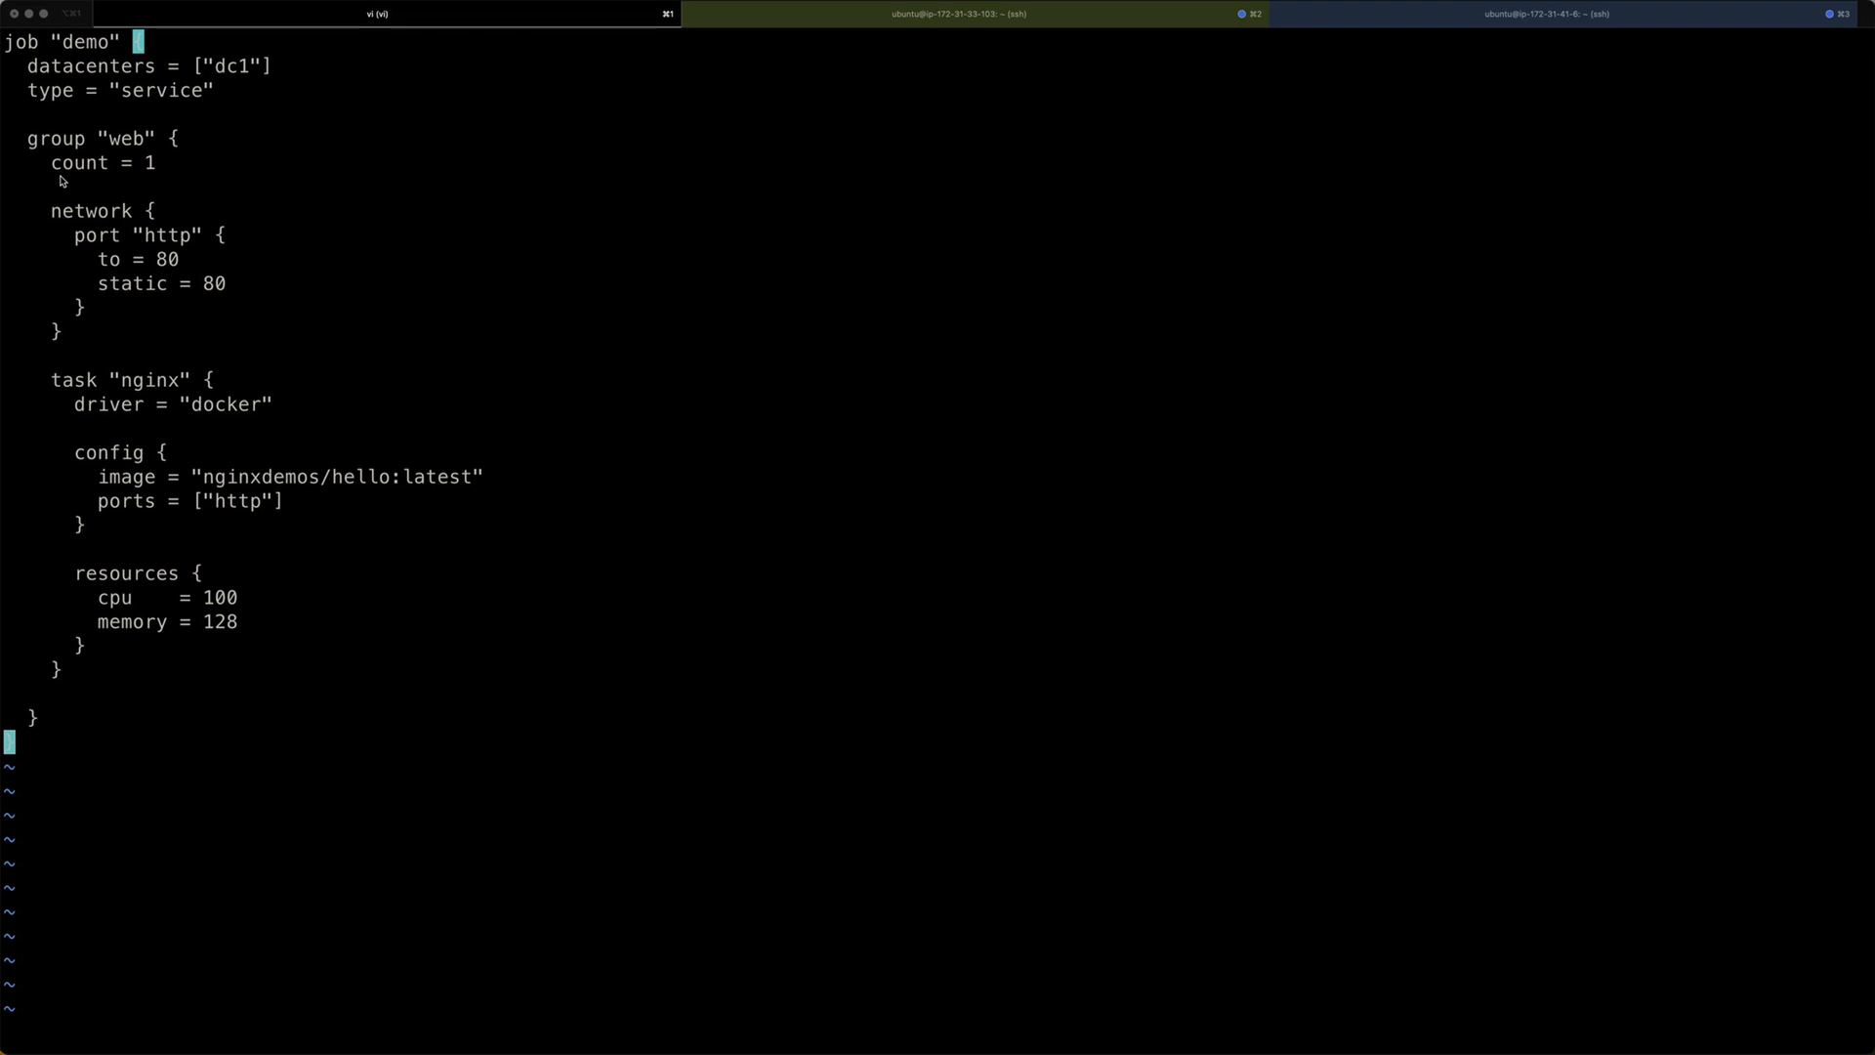
mouse_move(148, 176)
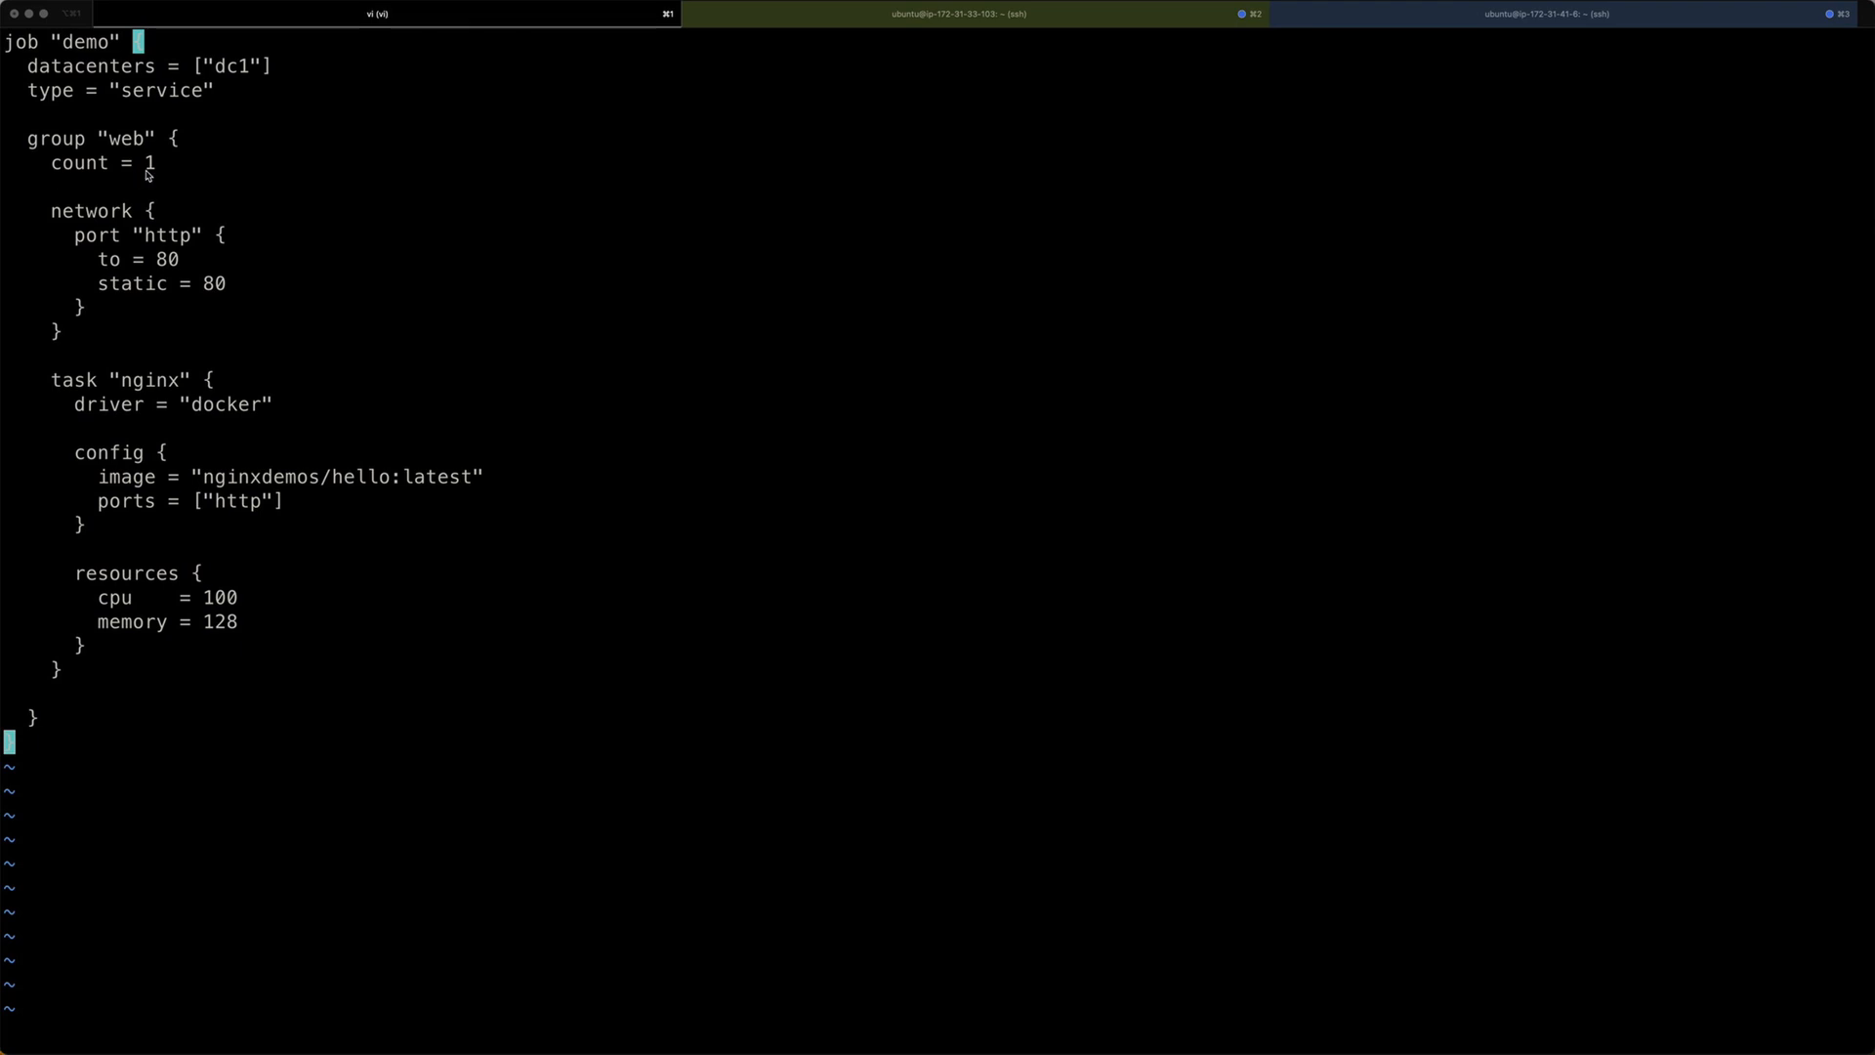
mouse_move(152, 176)
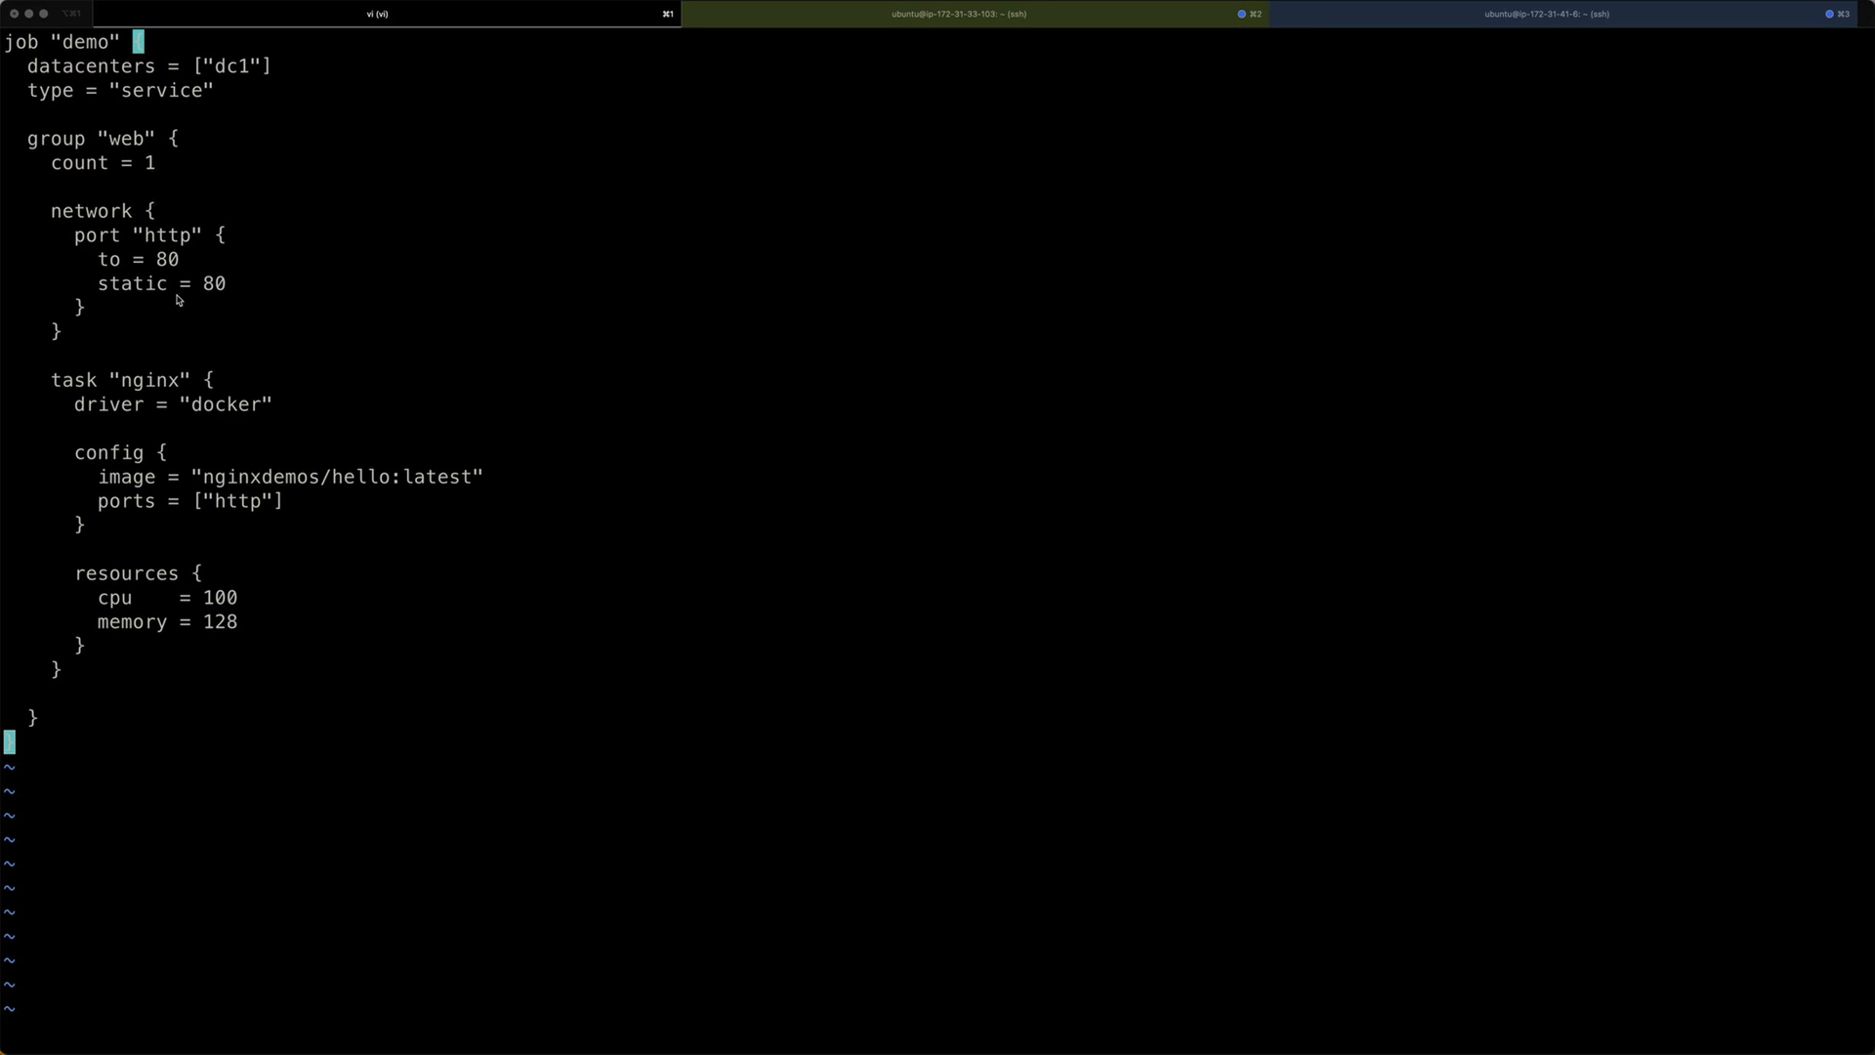
mouse_move(130, 212)
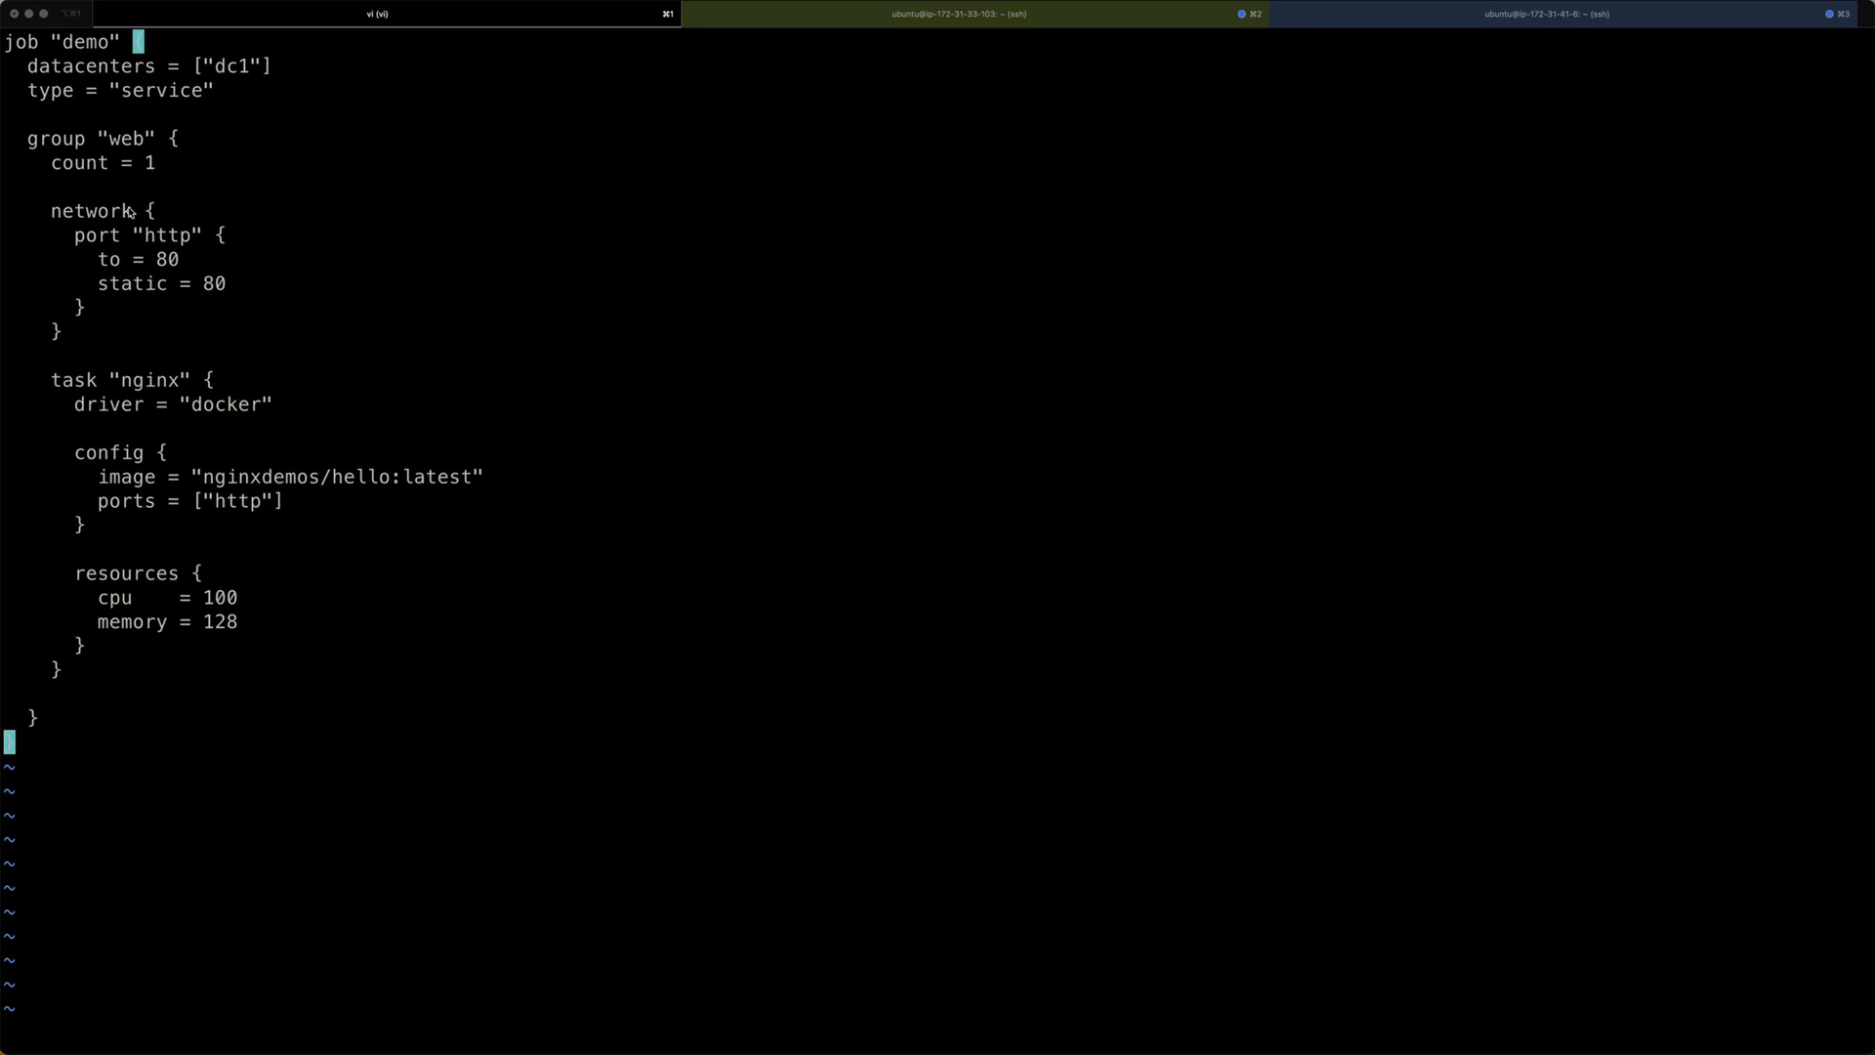
mouse_move(127, 273)
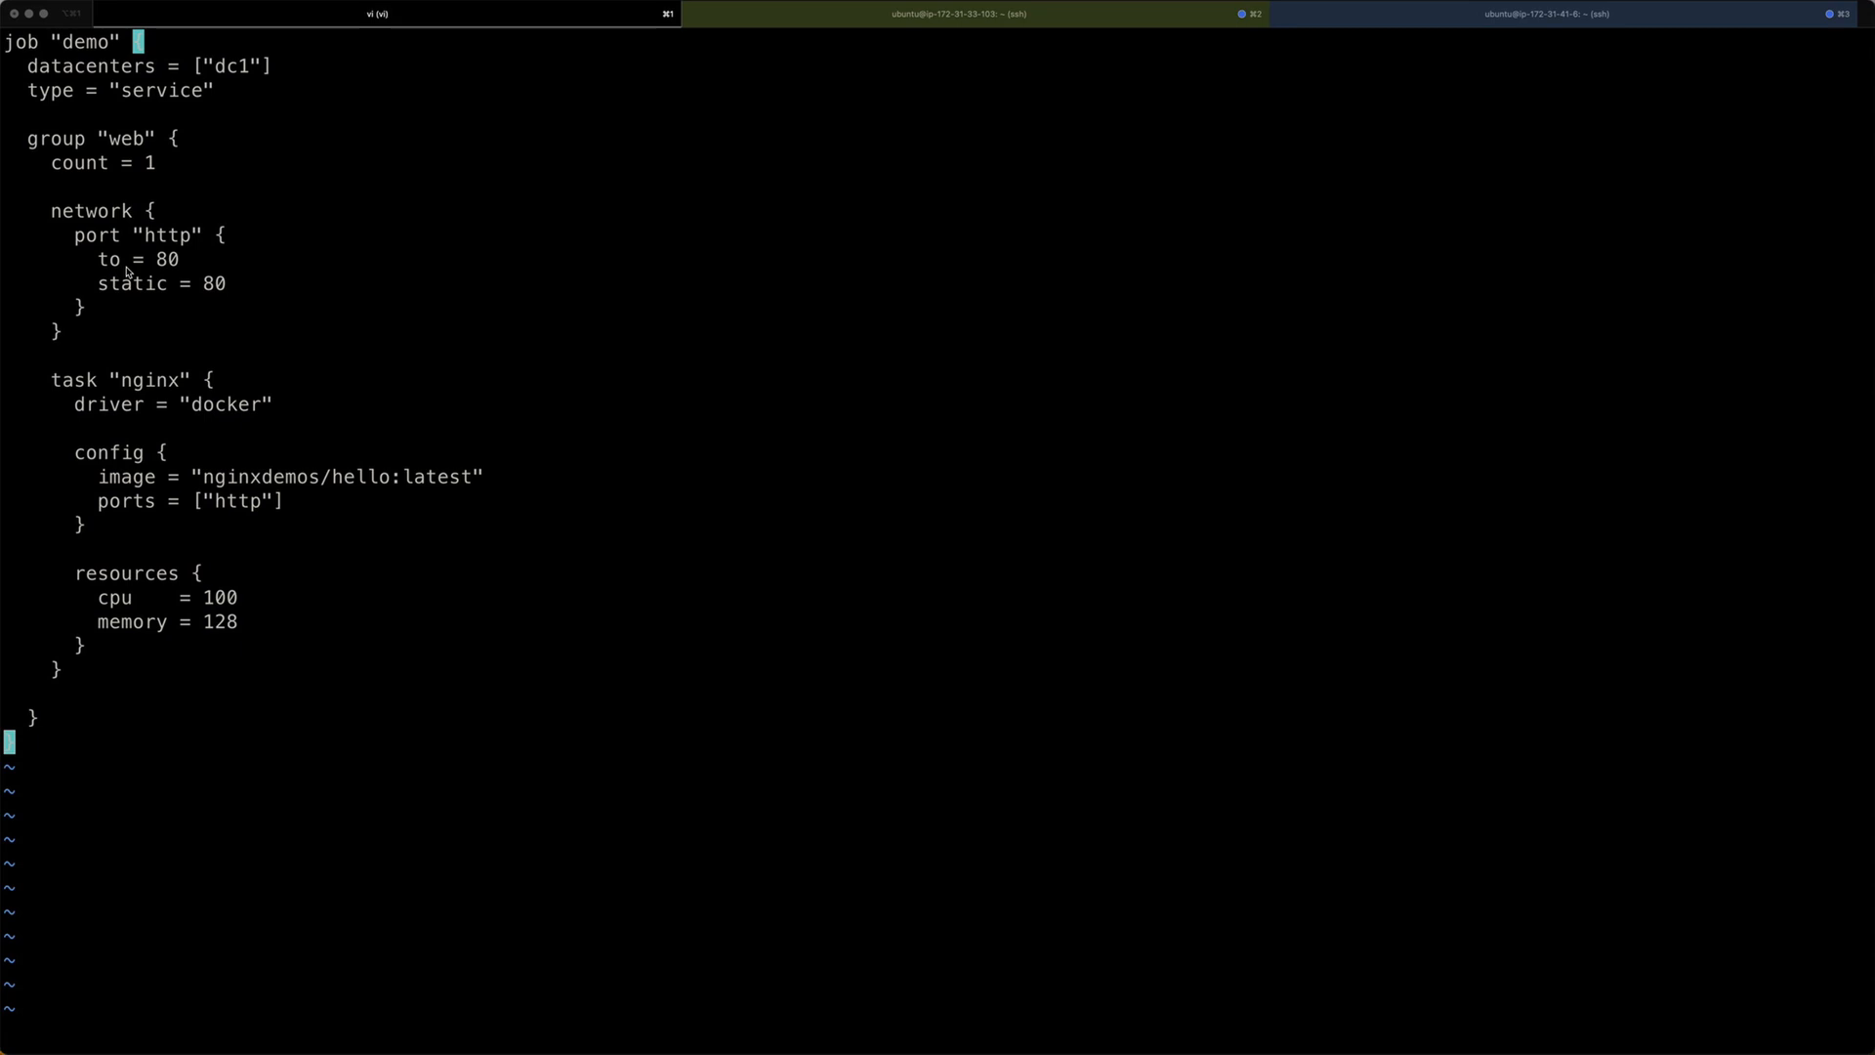
mouse_move(158, 244)
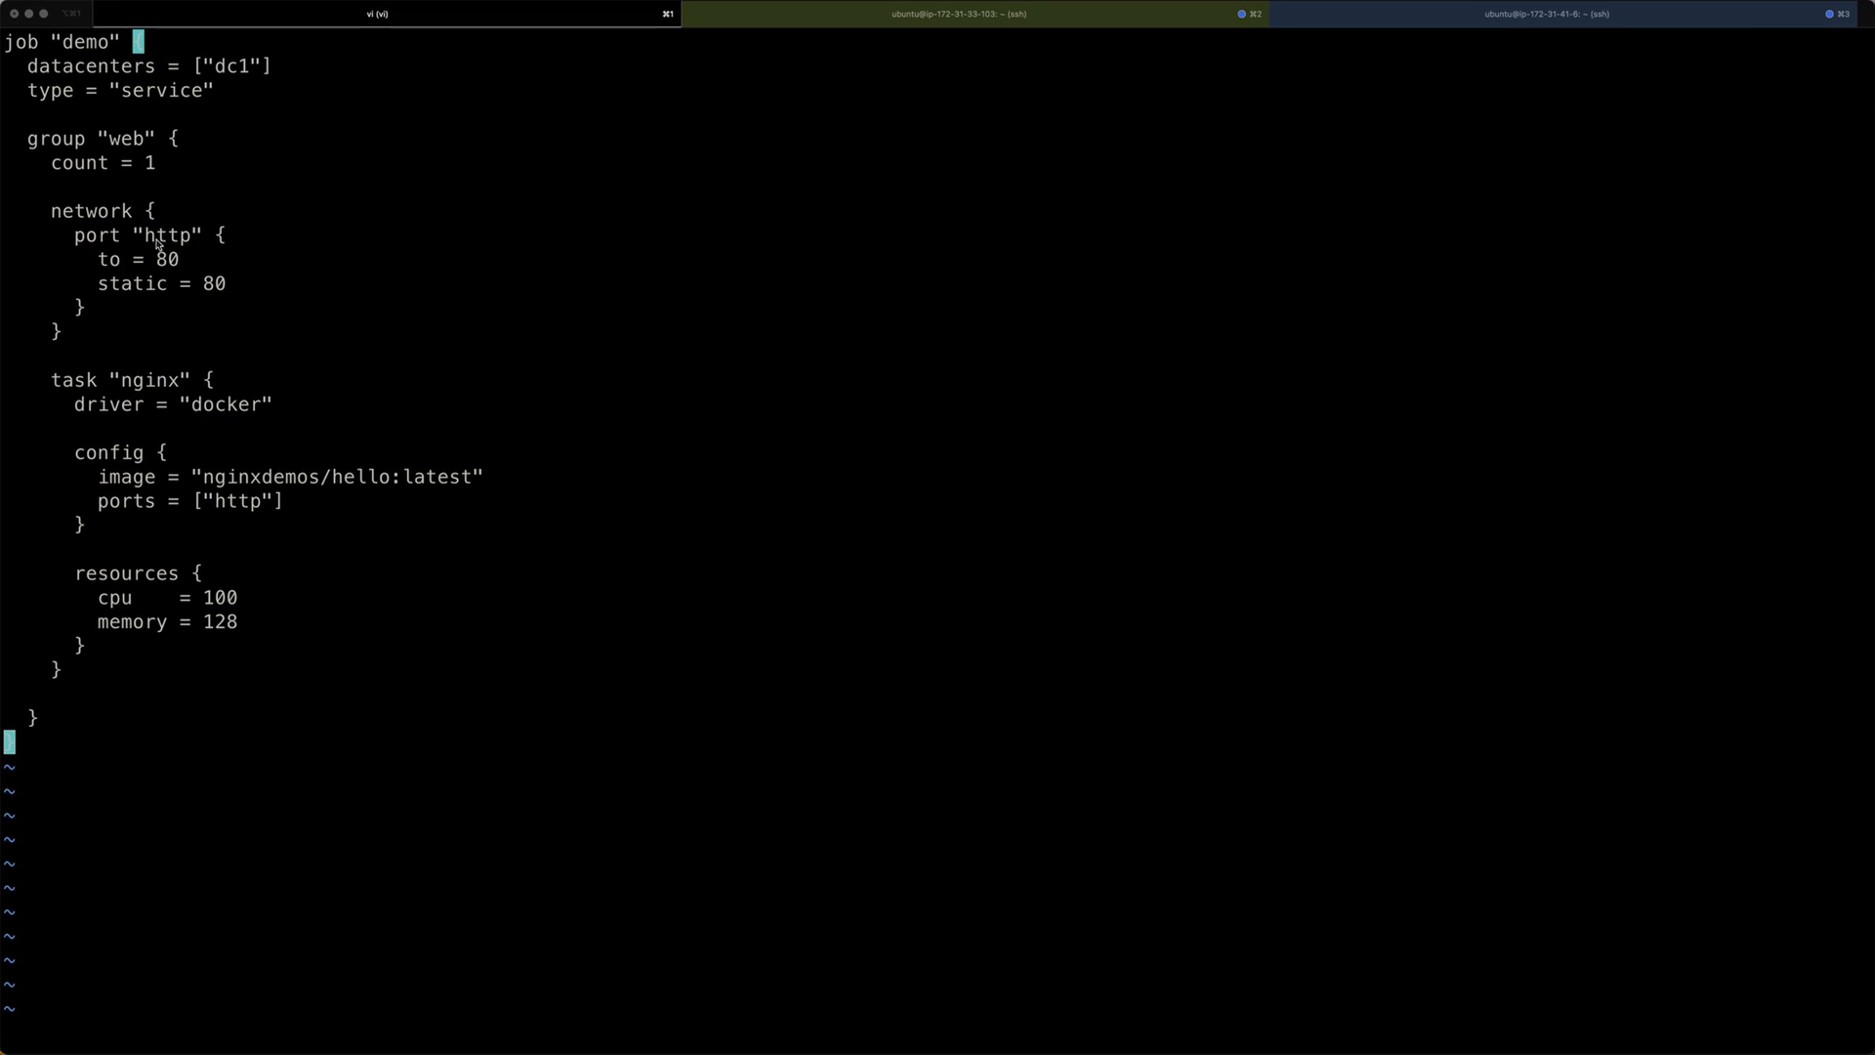
mouse_move(183, 271)
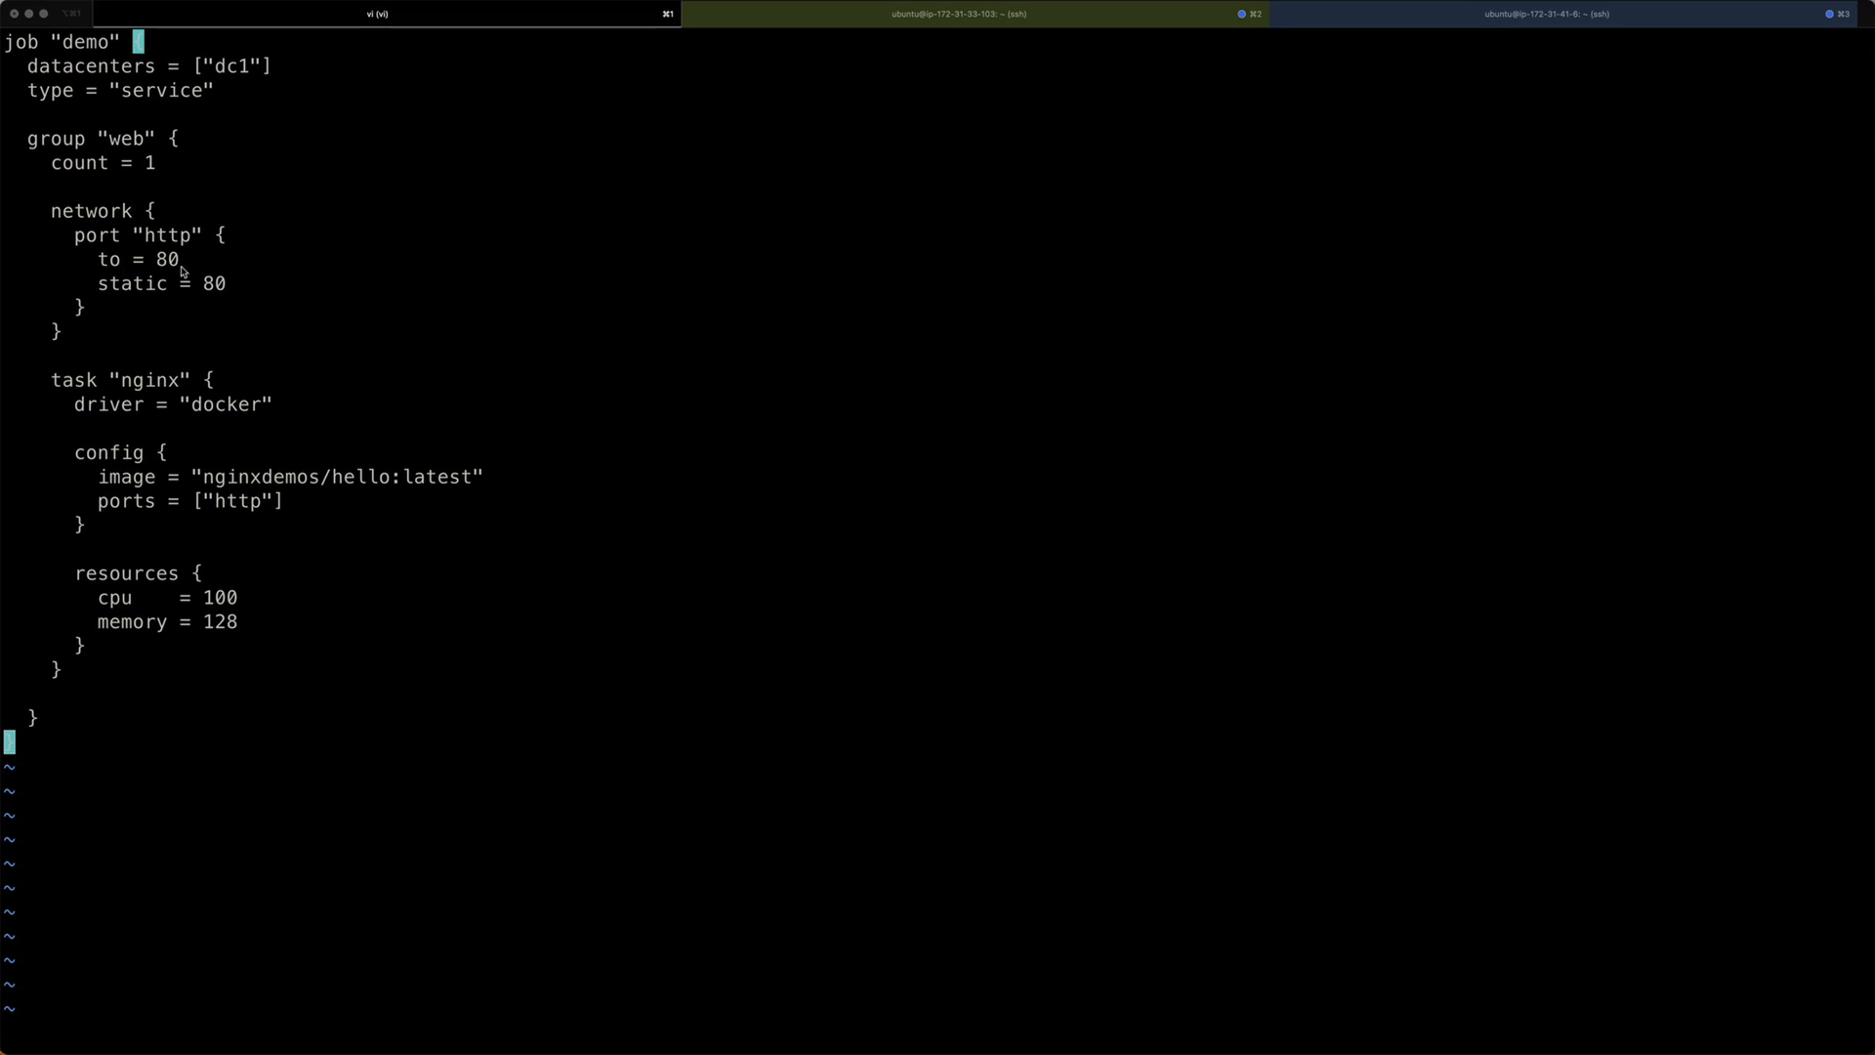
mouse_move(175, 310)
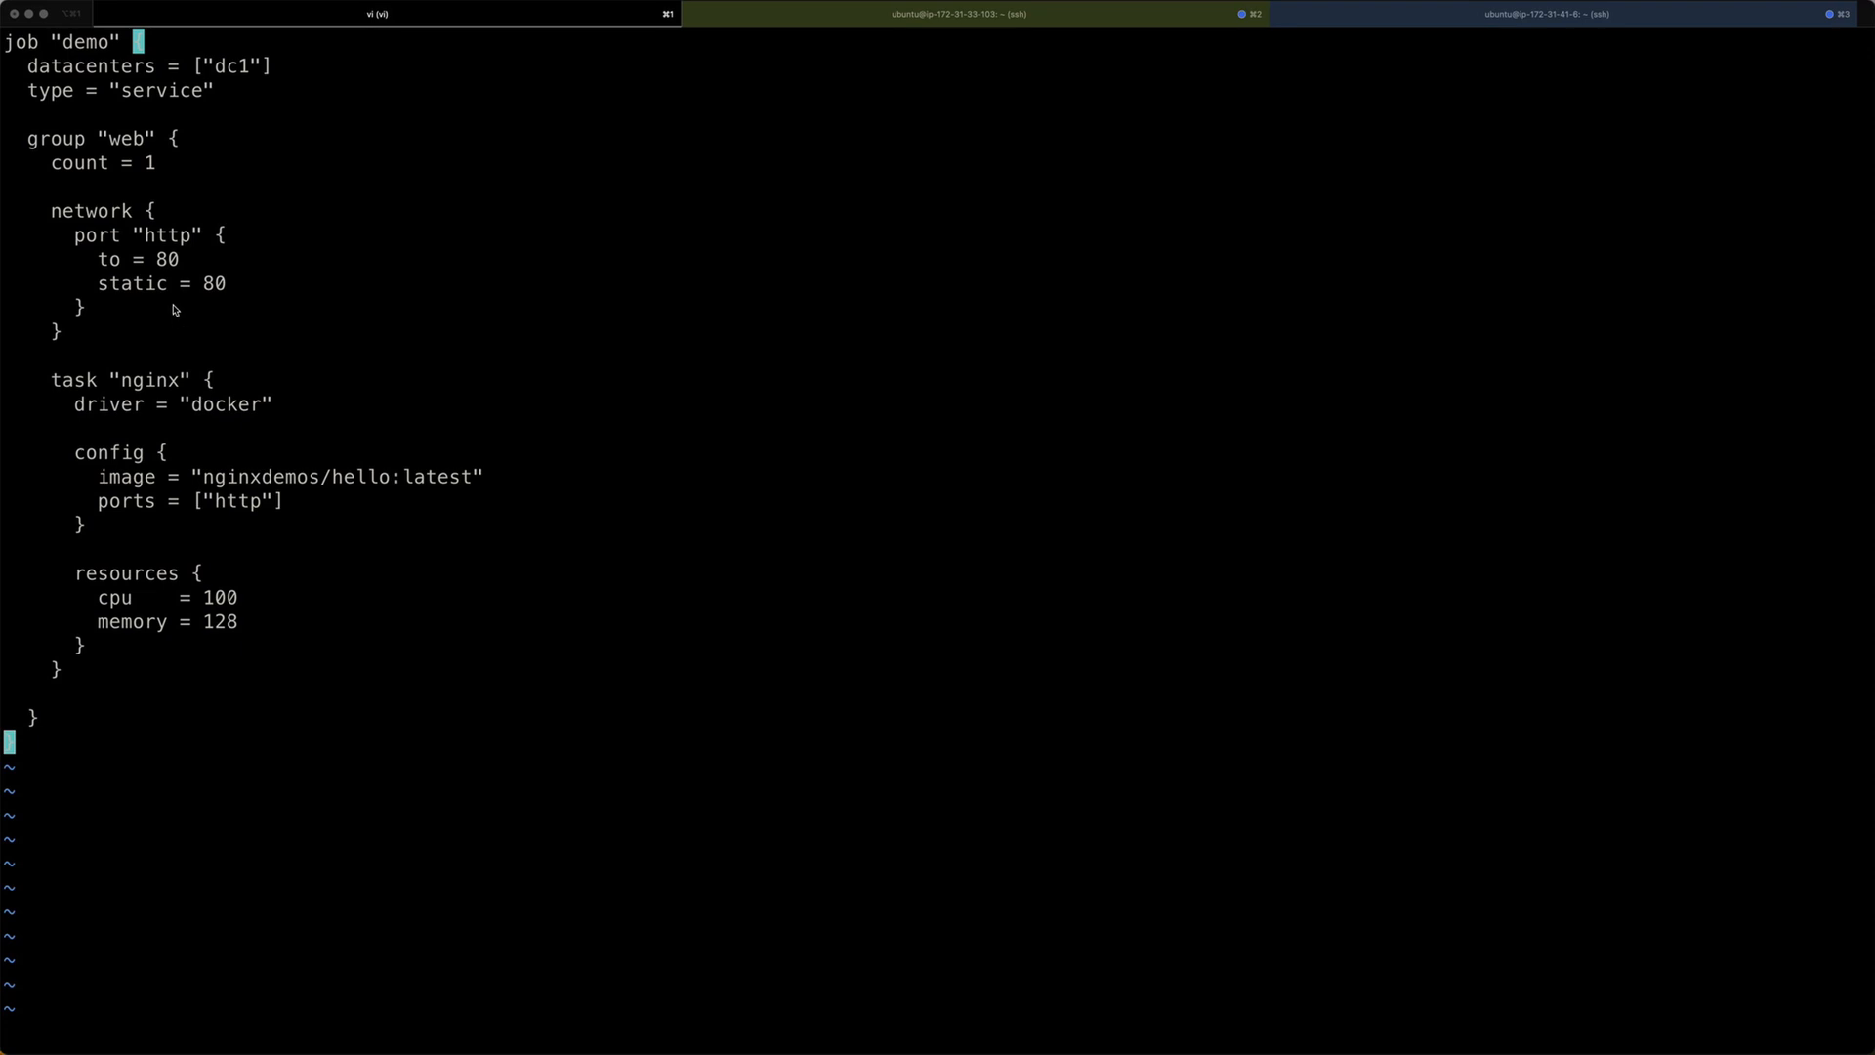
mouse_move(174, 309)
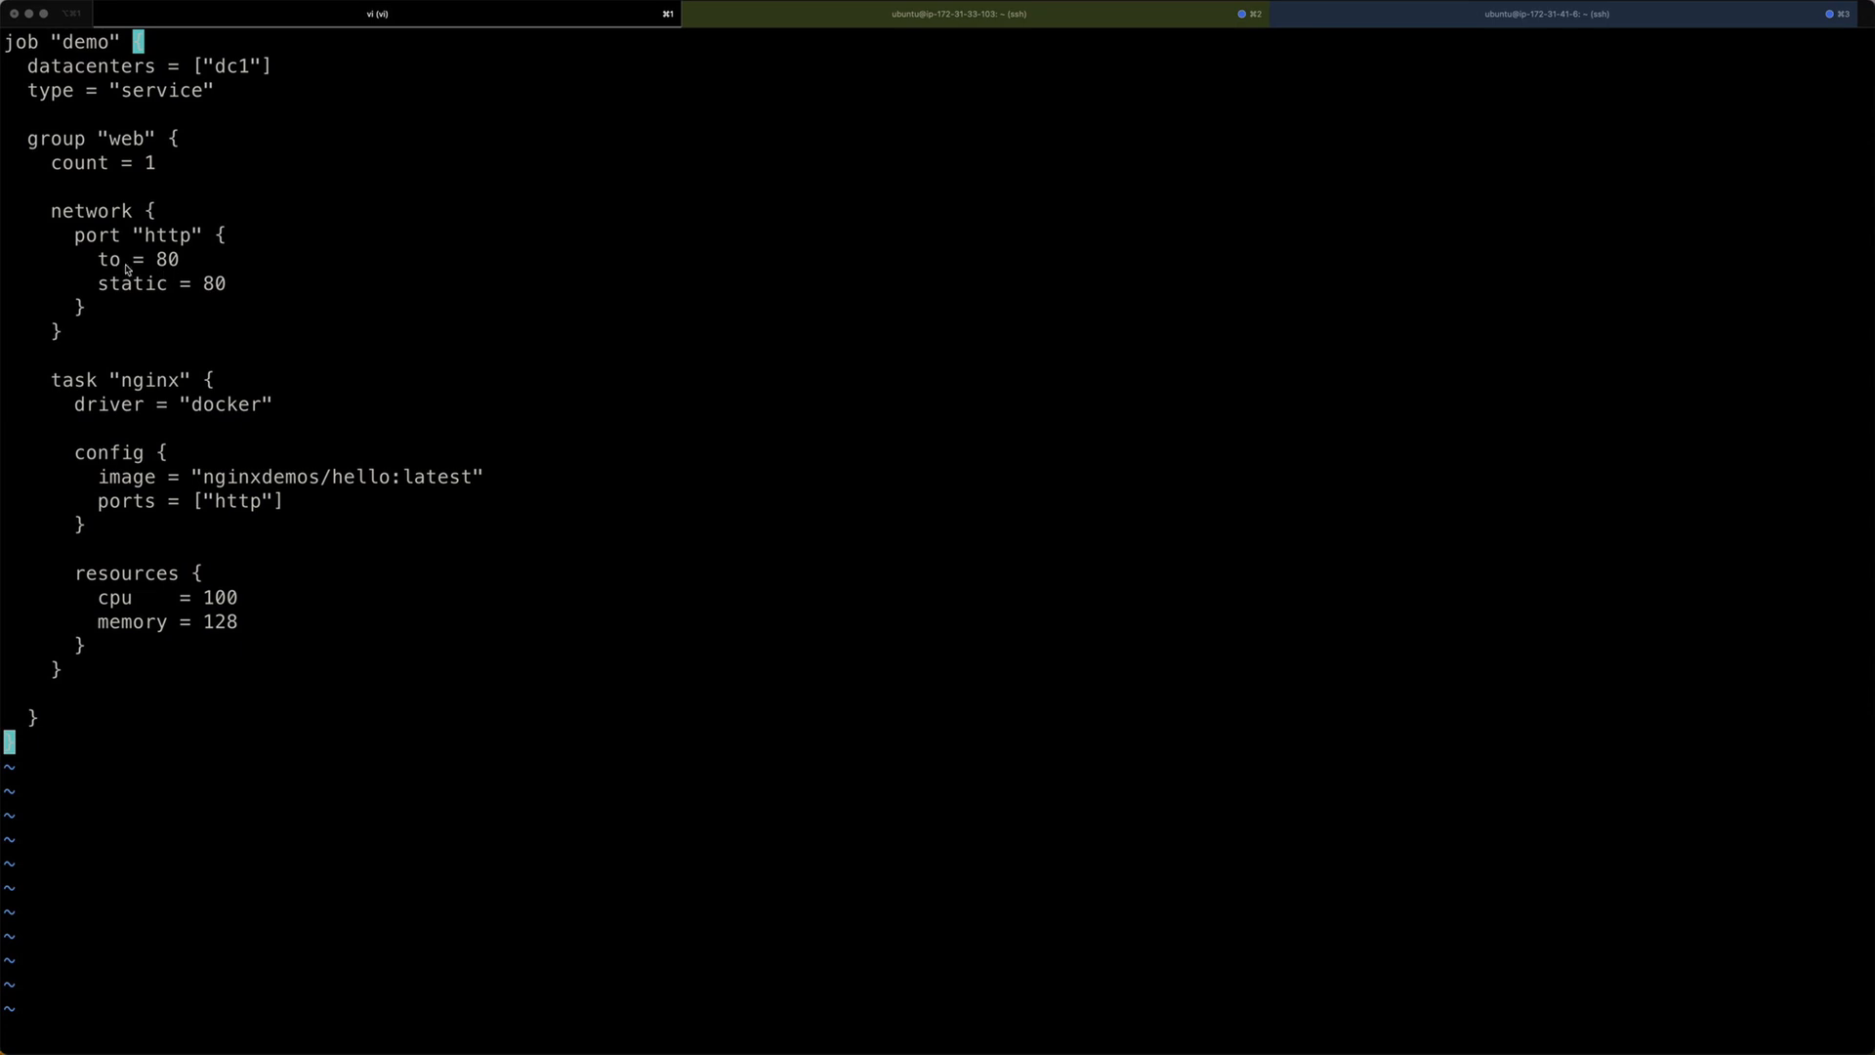
mouse_move(180, 270)
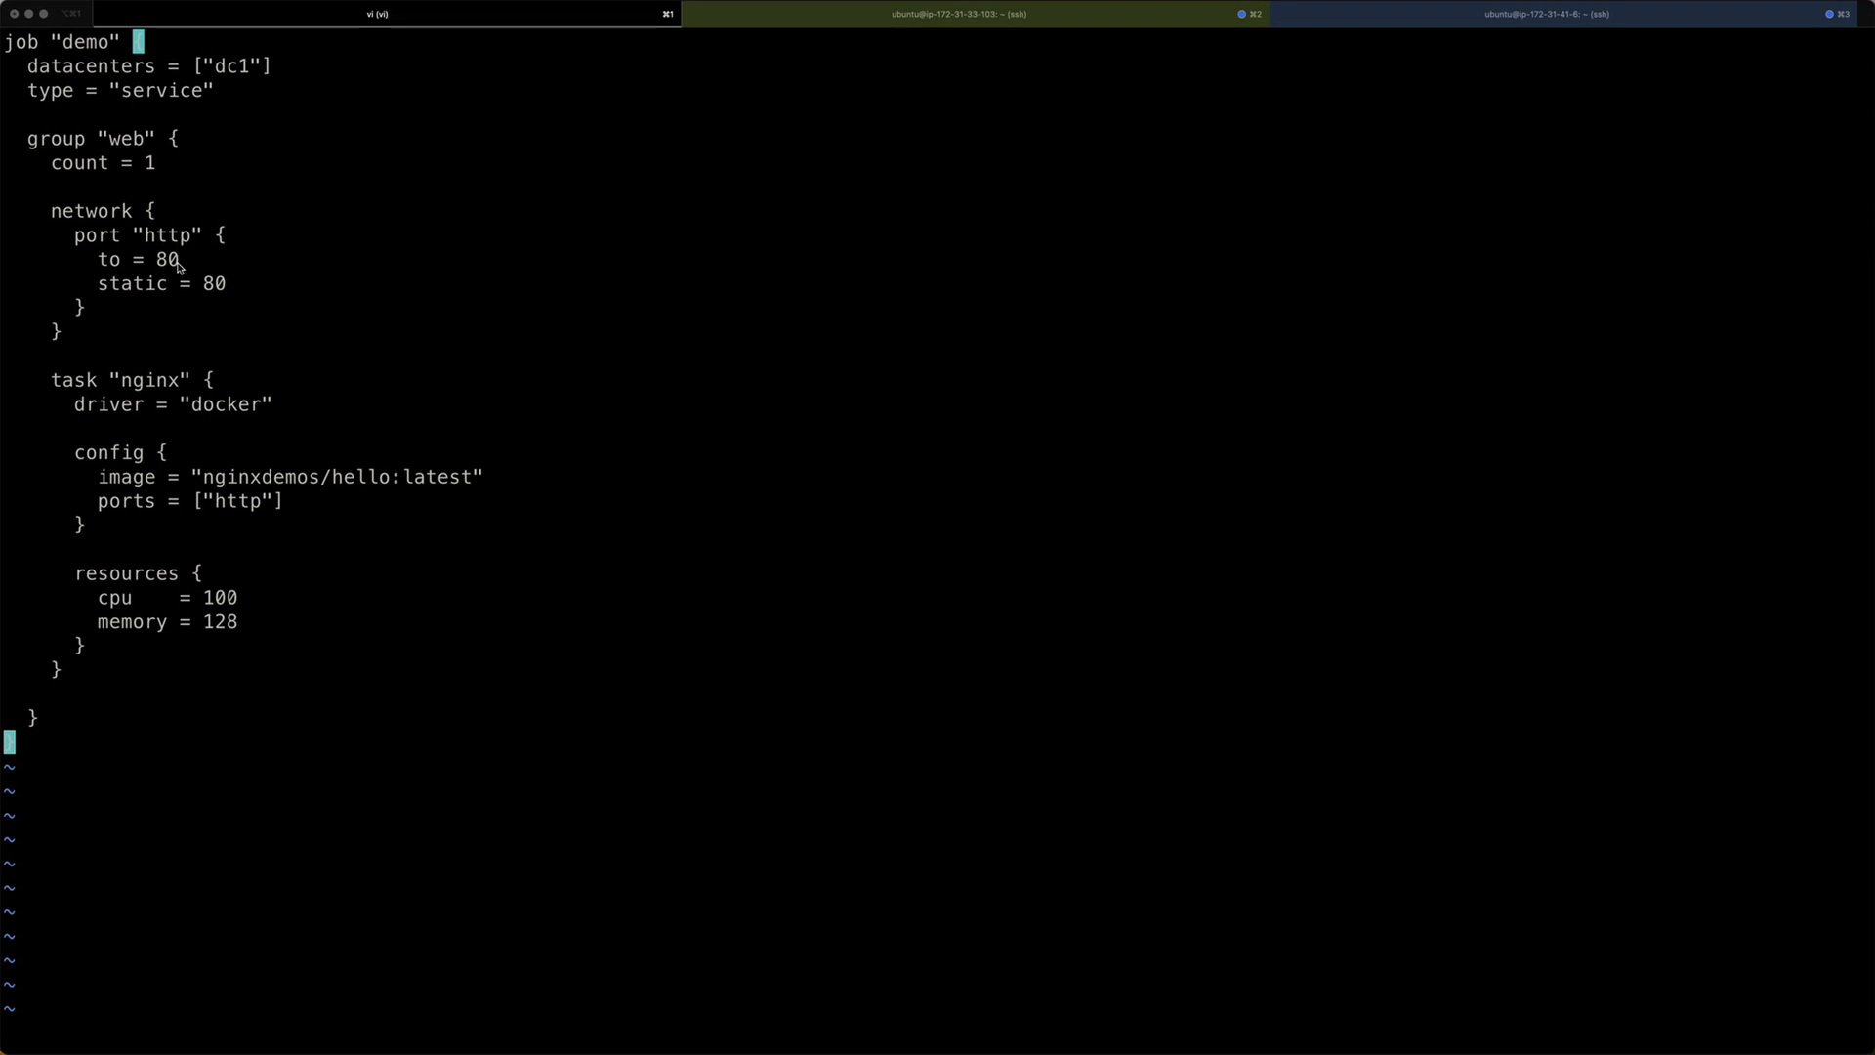
mouse_move(204, 299)
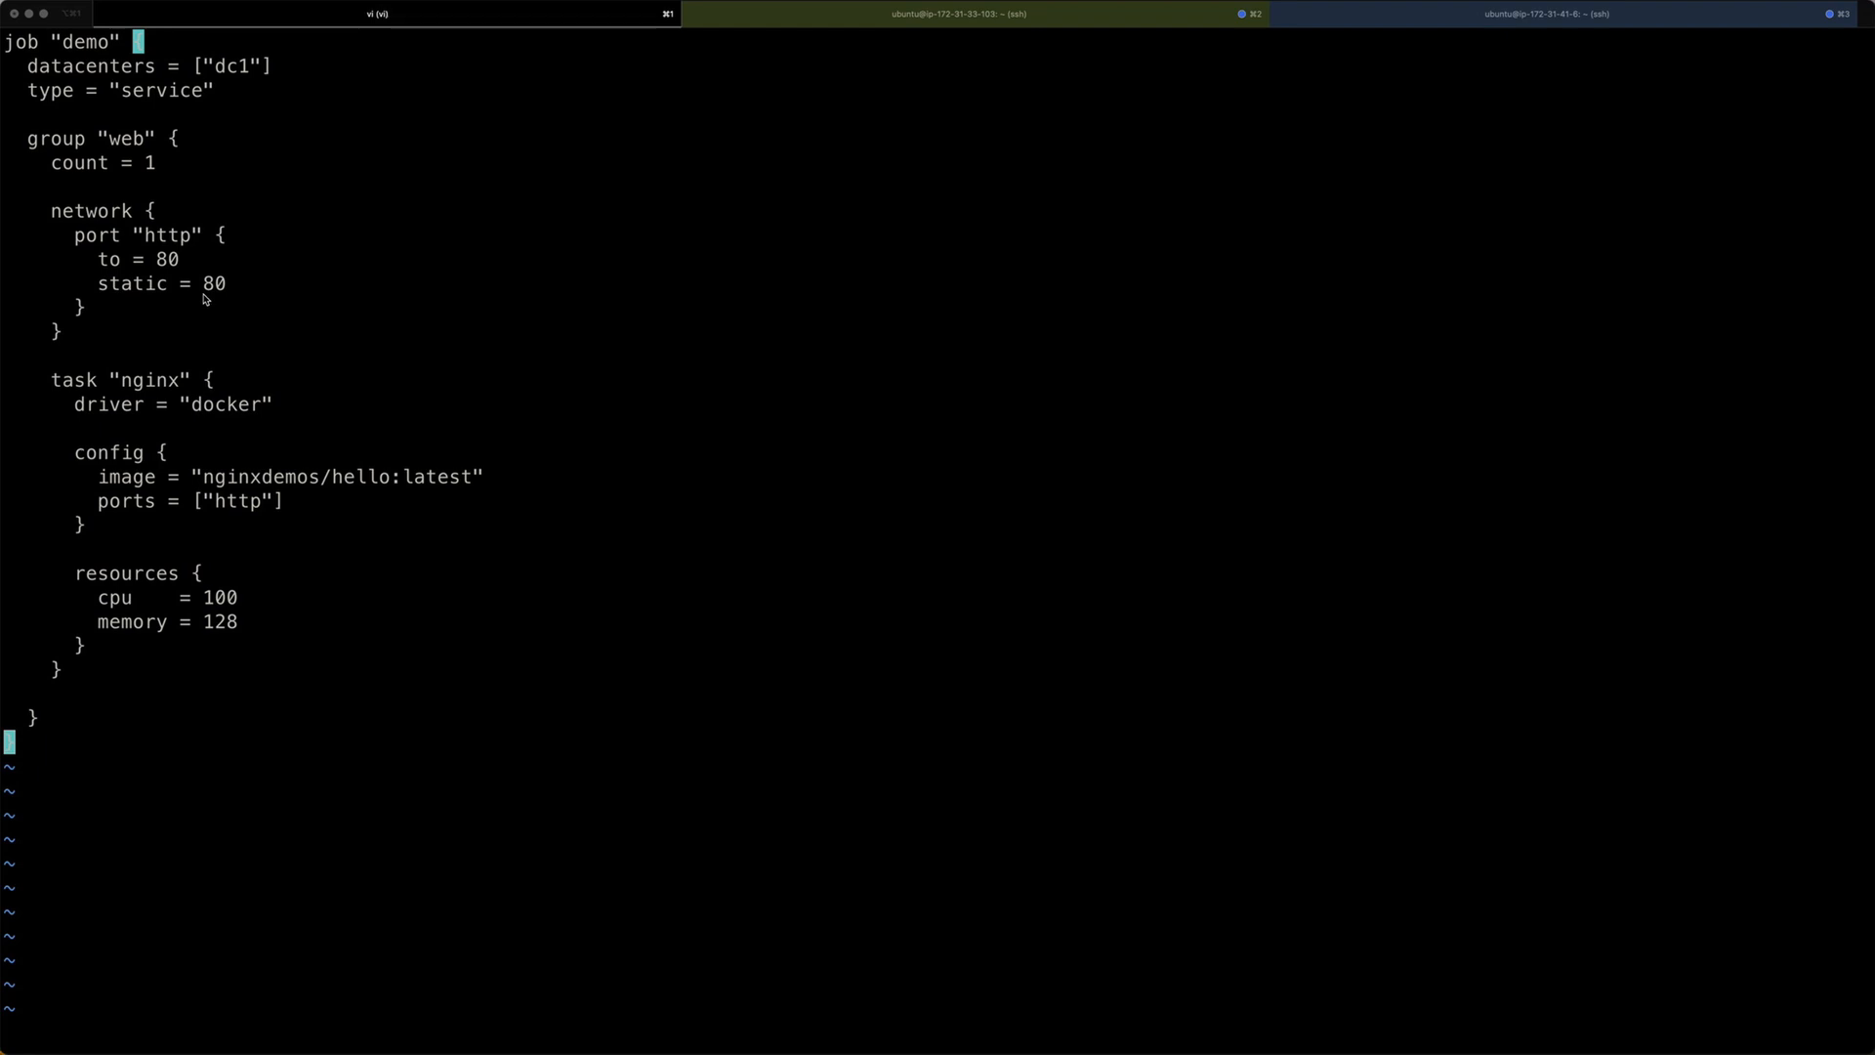
mouse_move(218, 291)
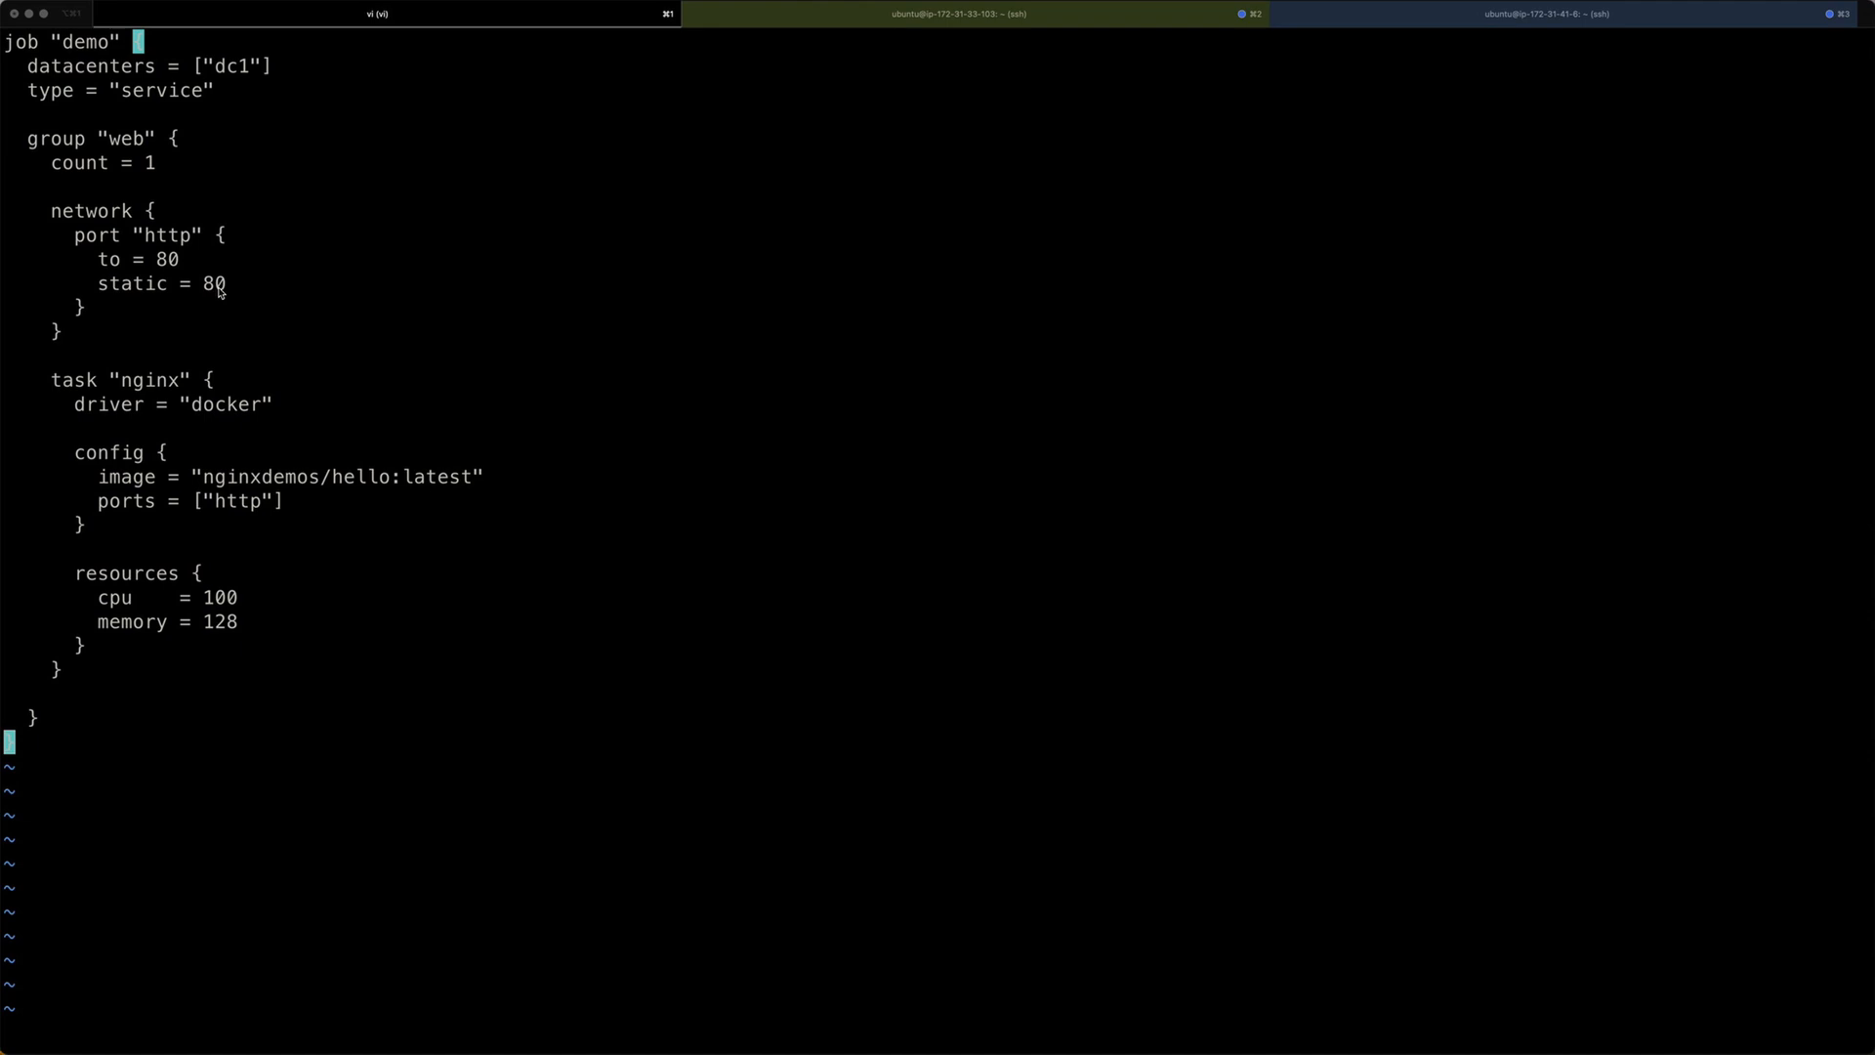
mouse_move(203, 297)
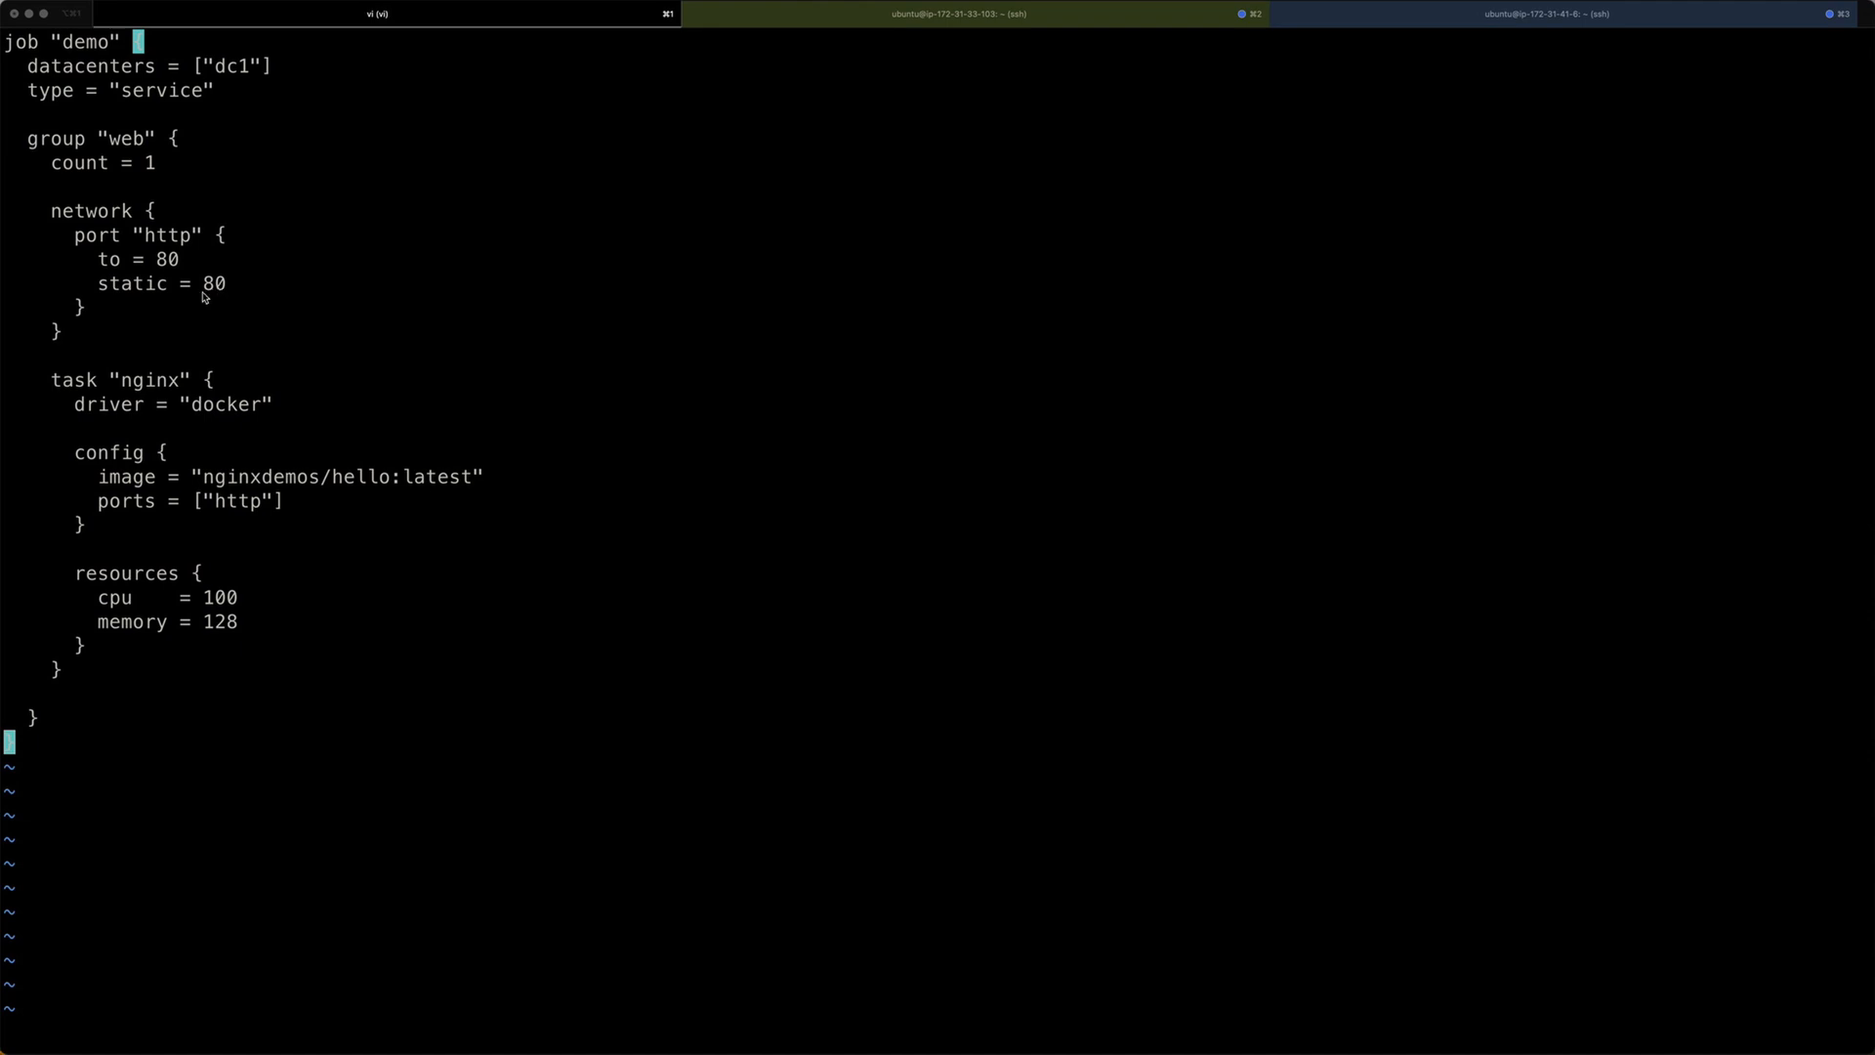
mouse_move(219, 297)
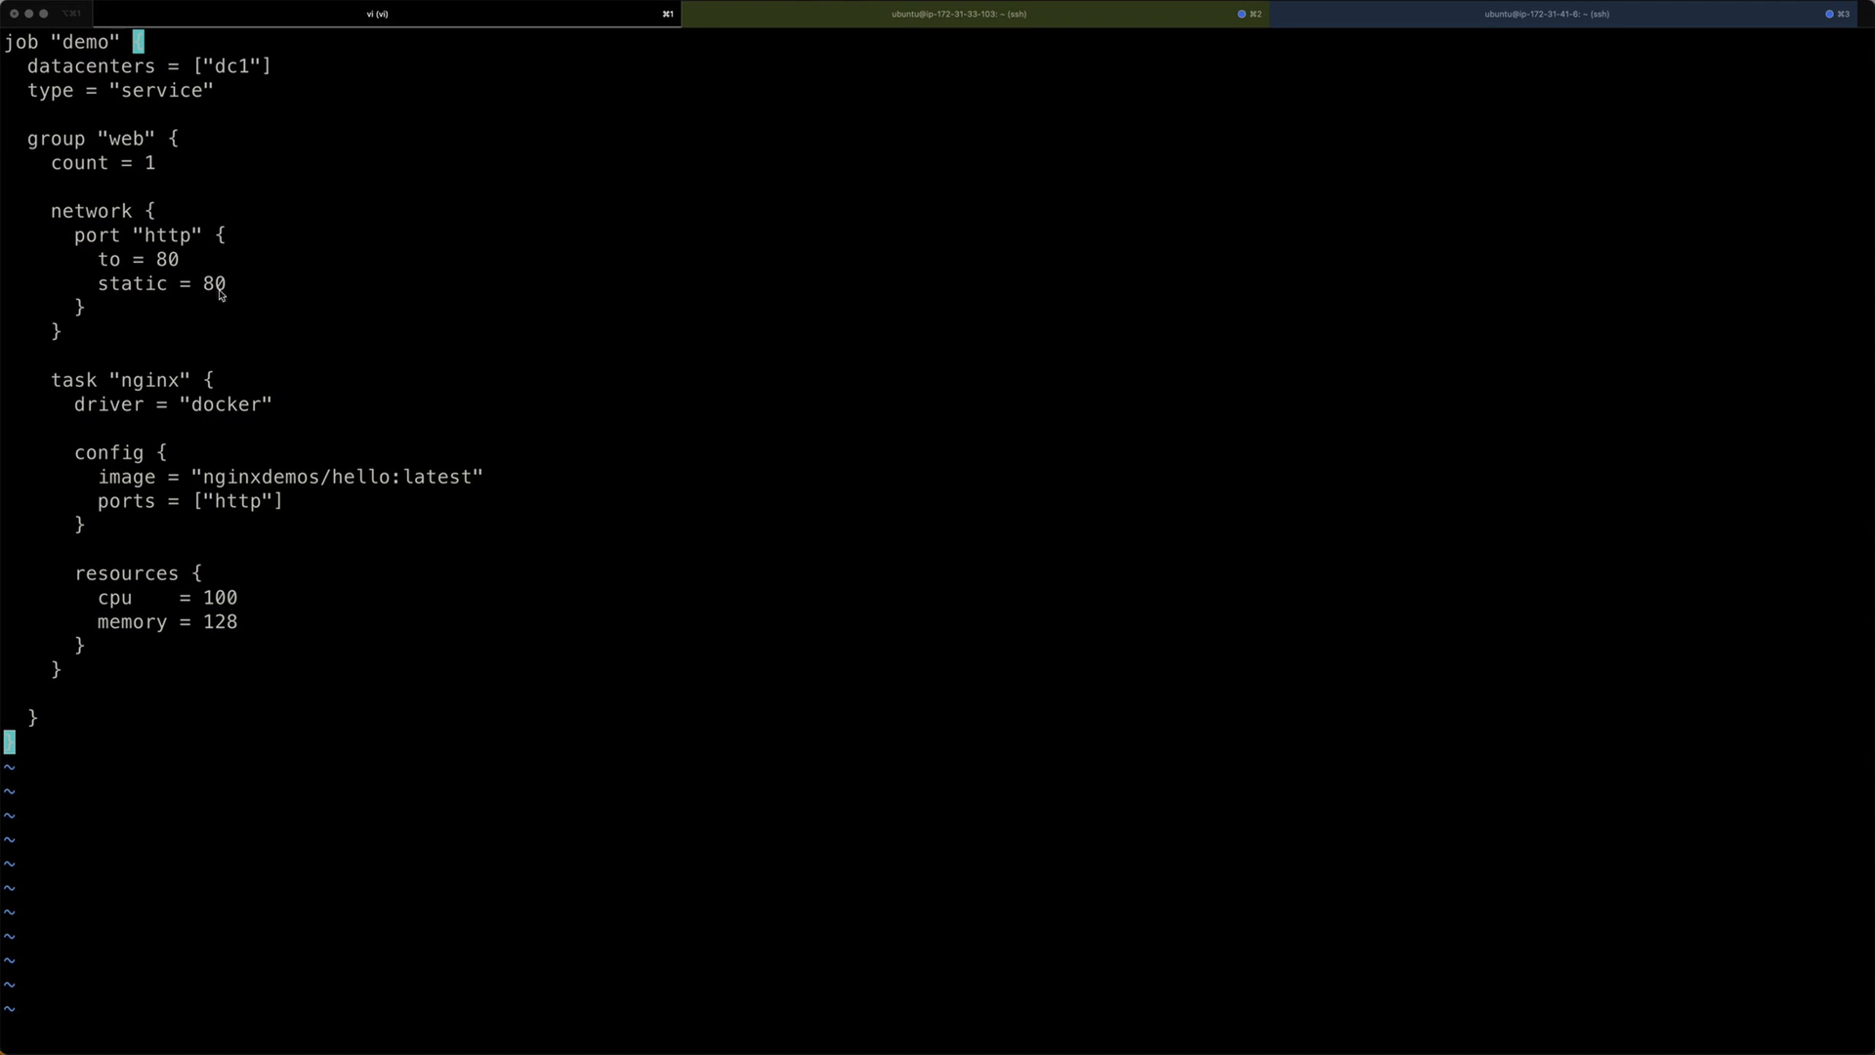
mouse_move(255, 289)
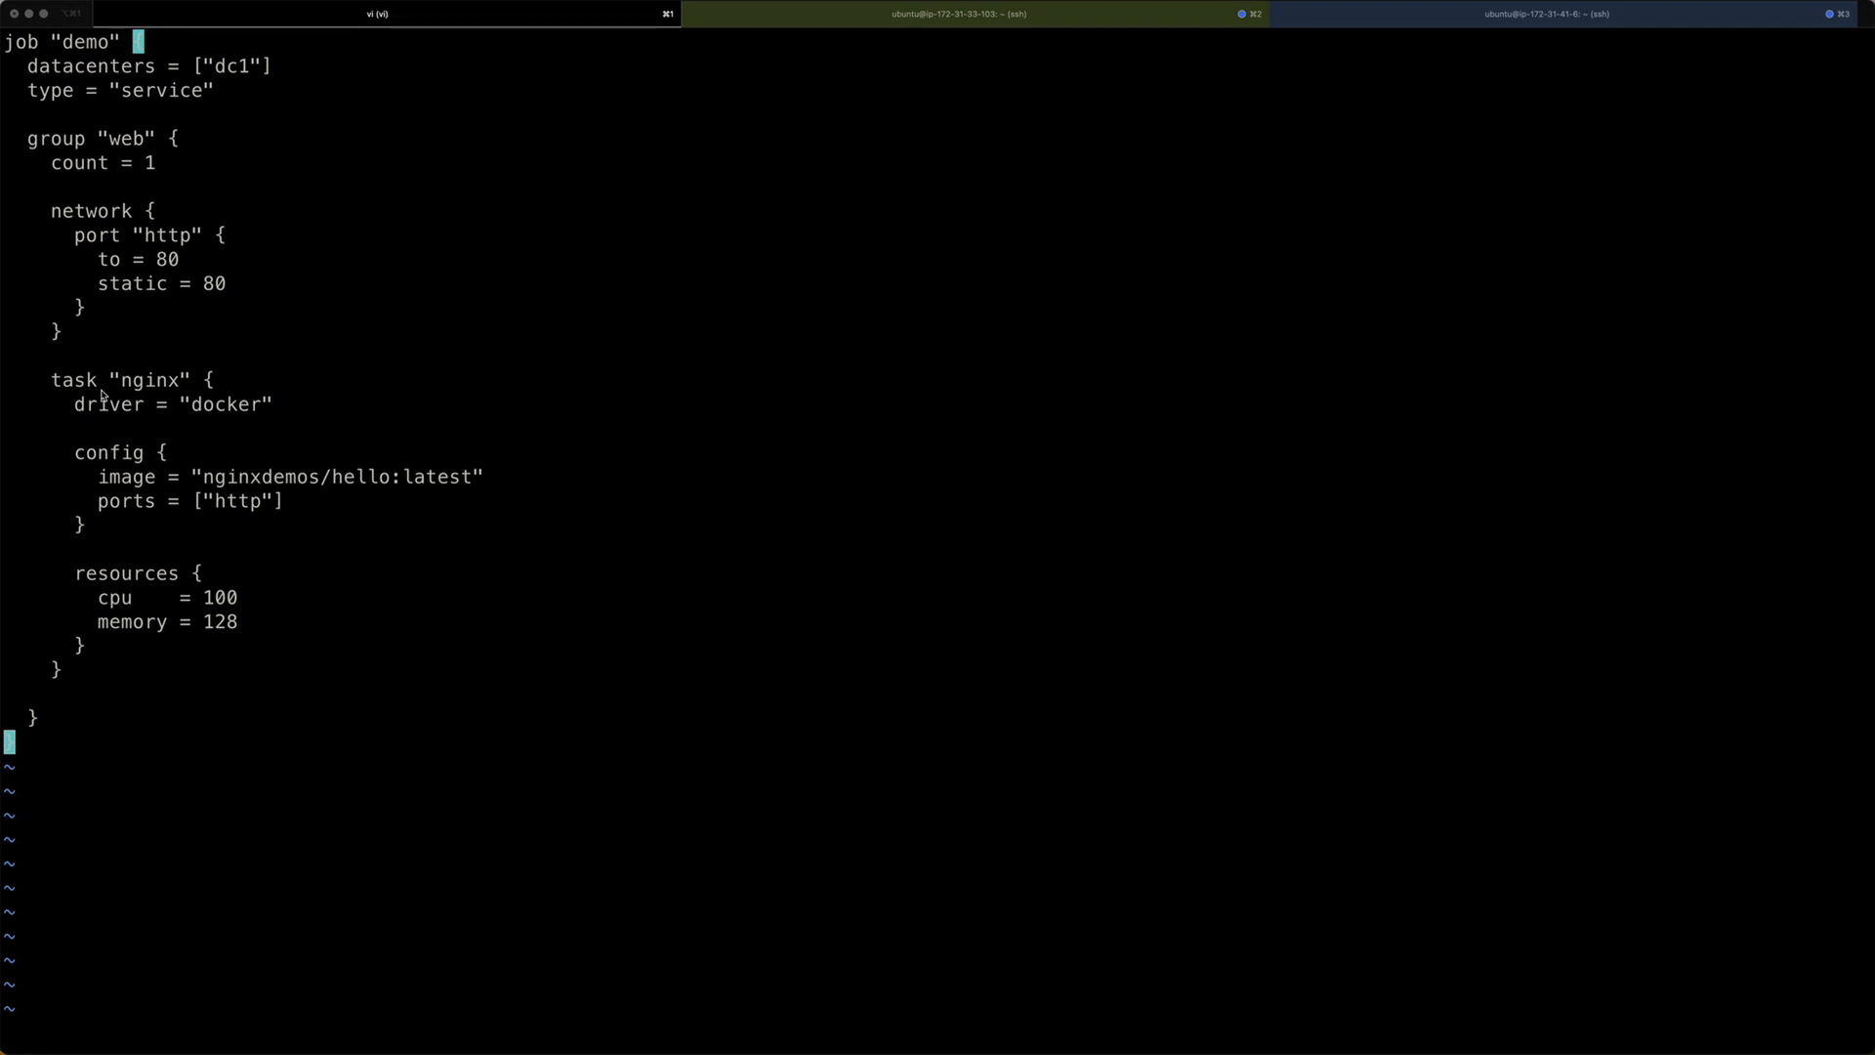
mouse_move(102, 395)
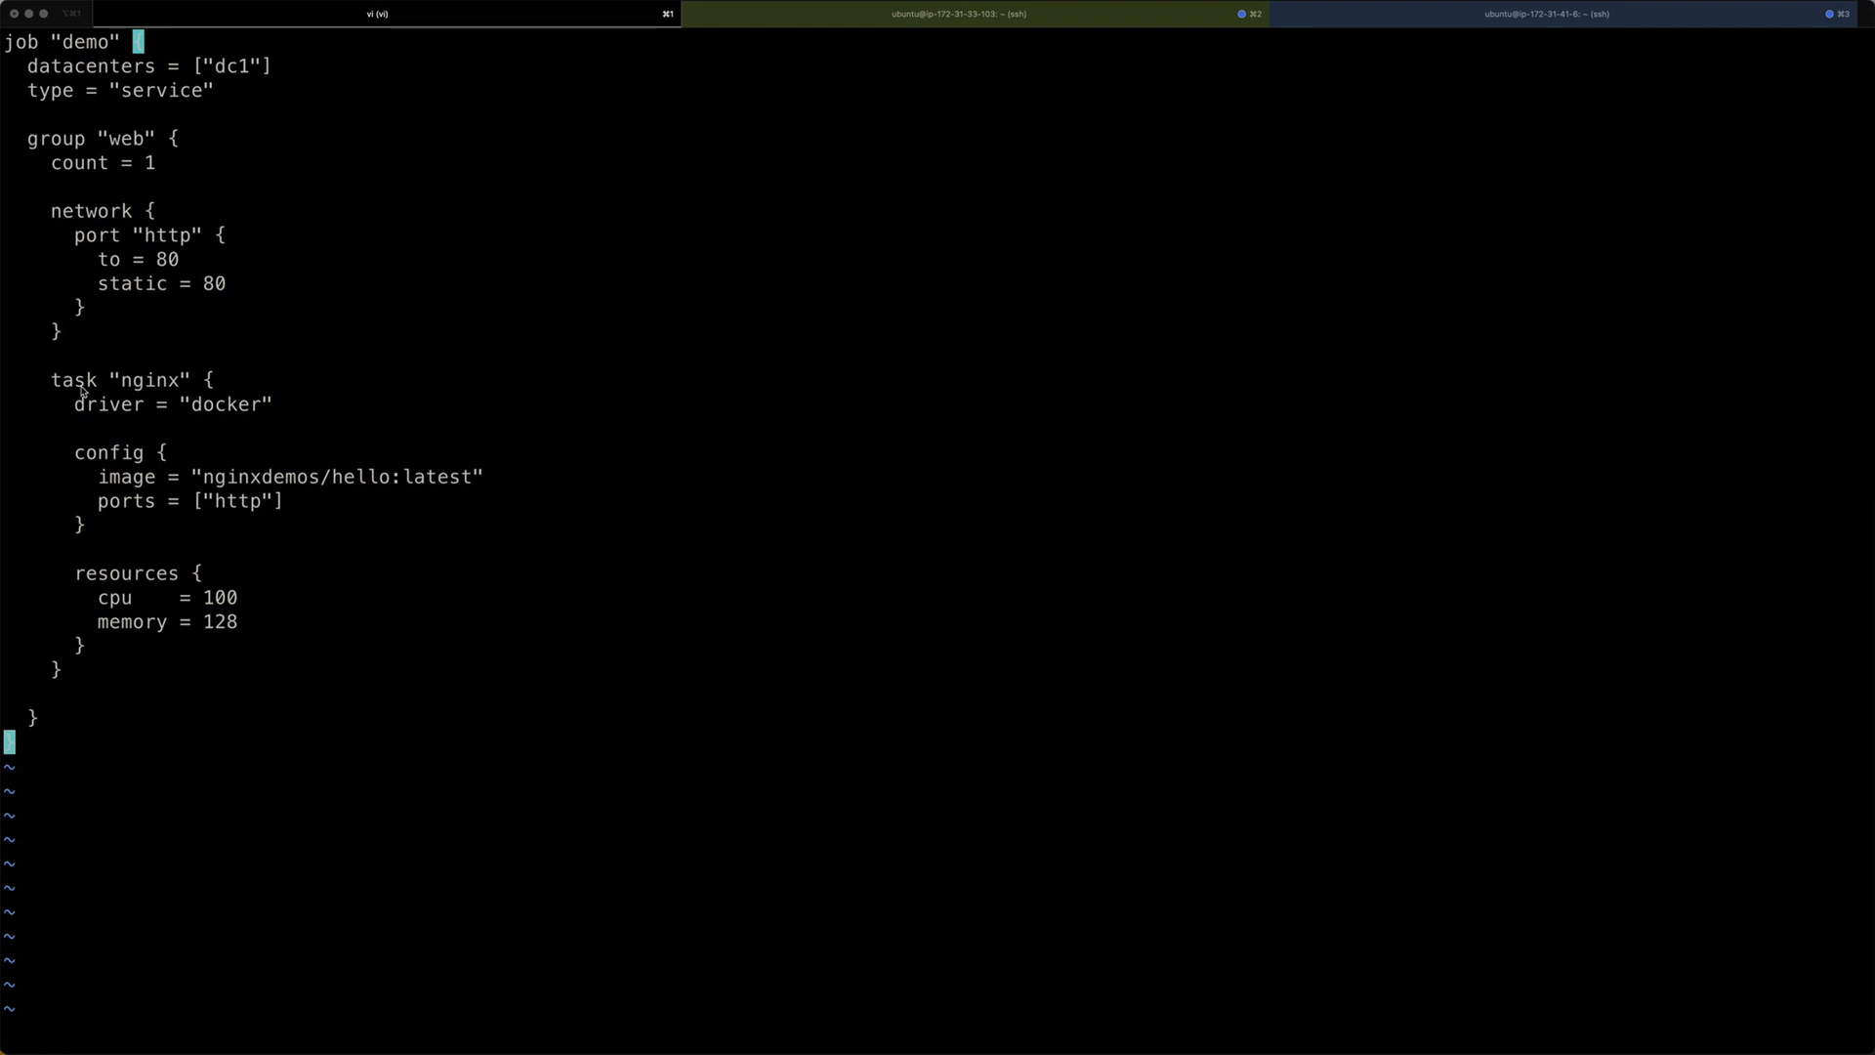
mouse_move(159, 394)
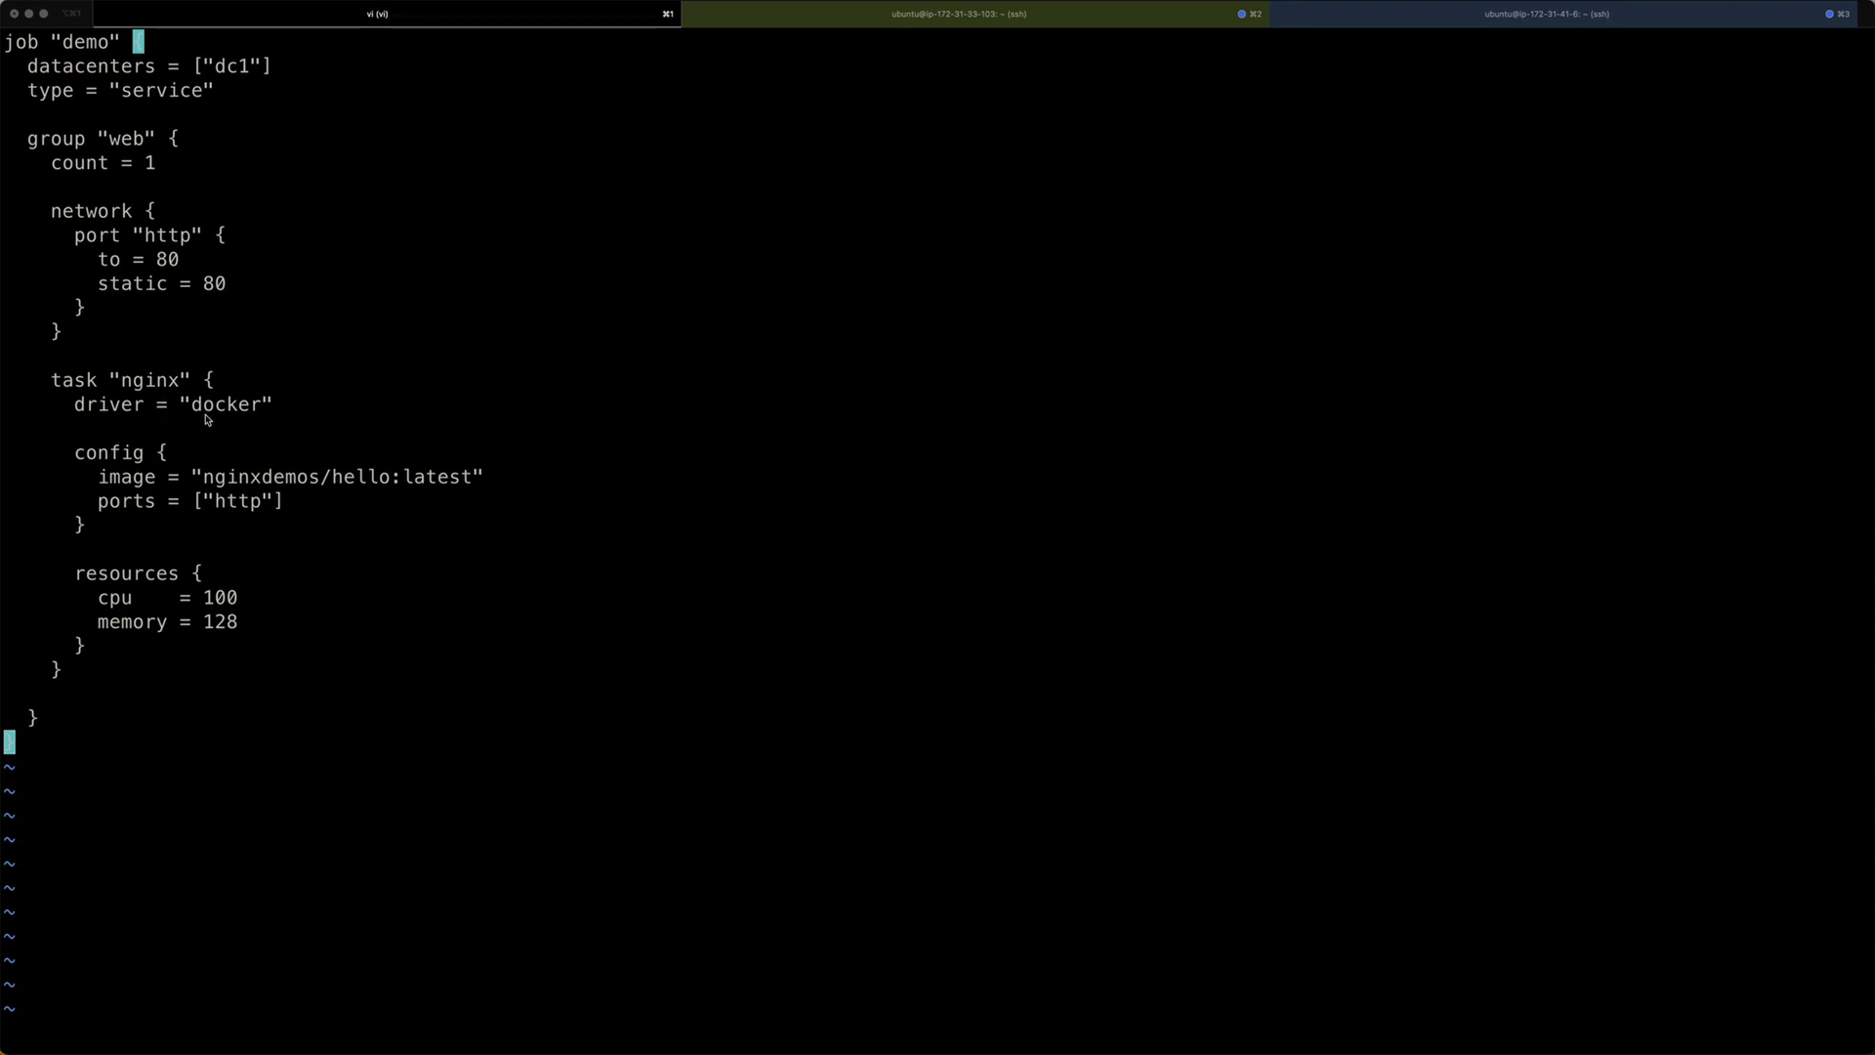
mouse_move(185, 416)
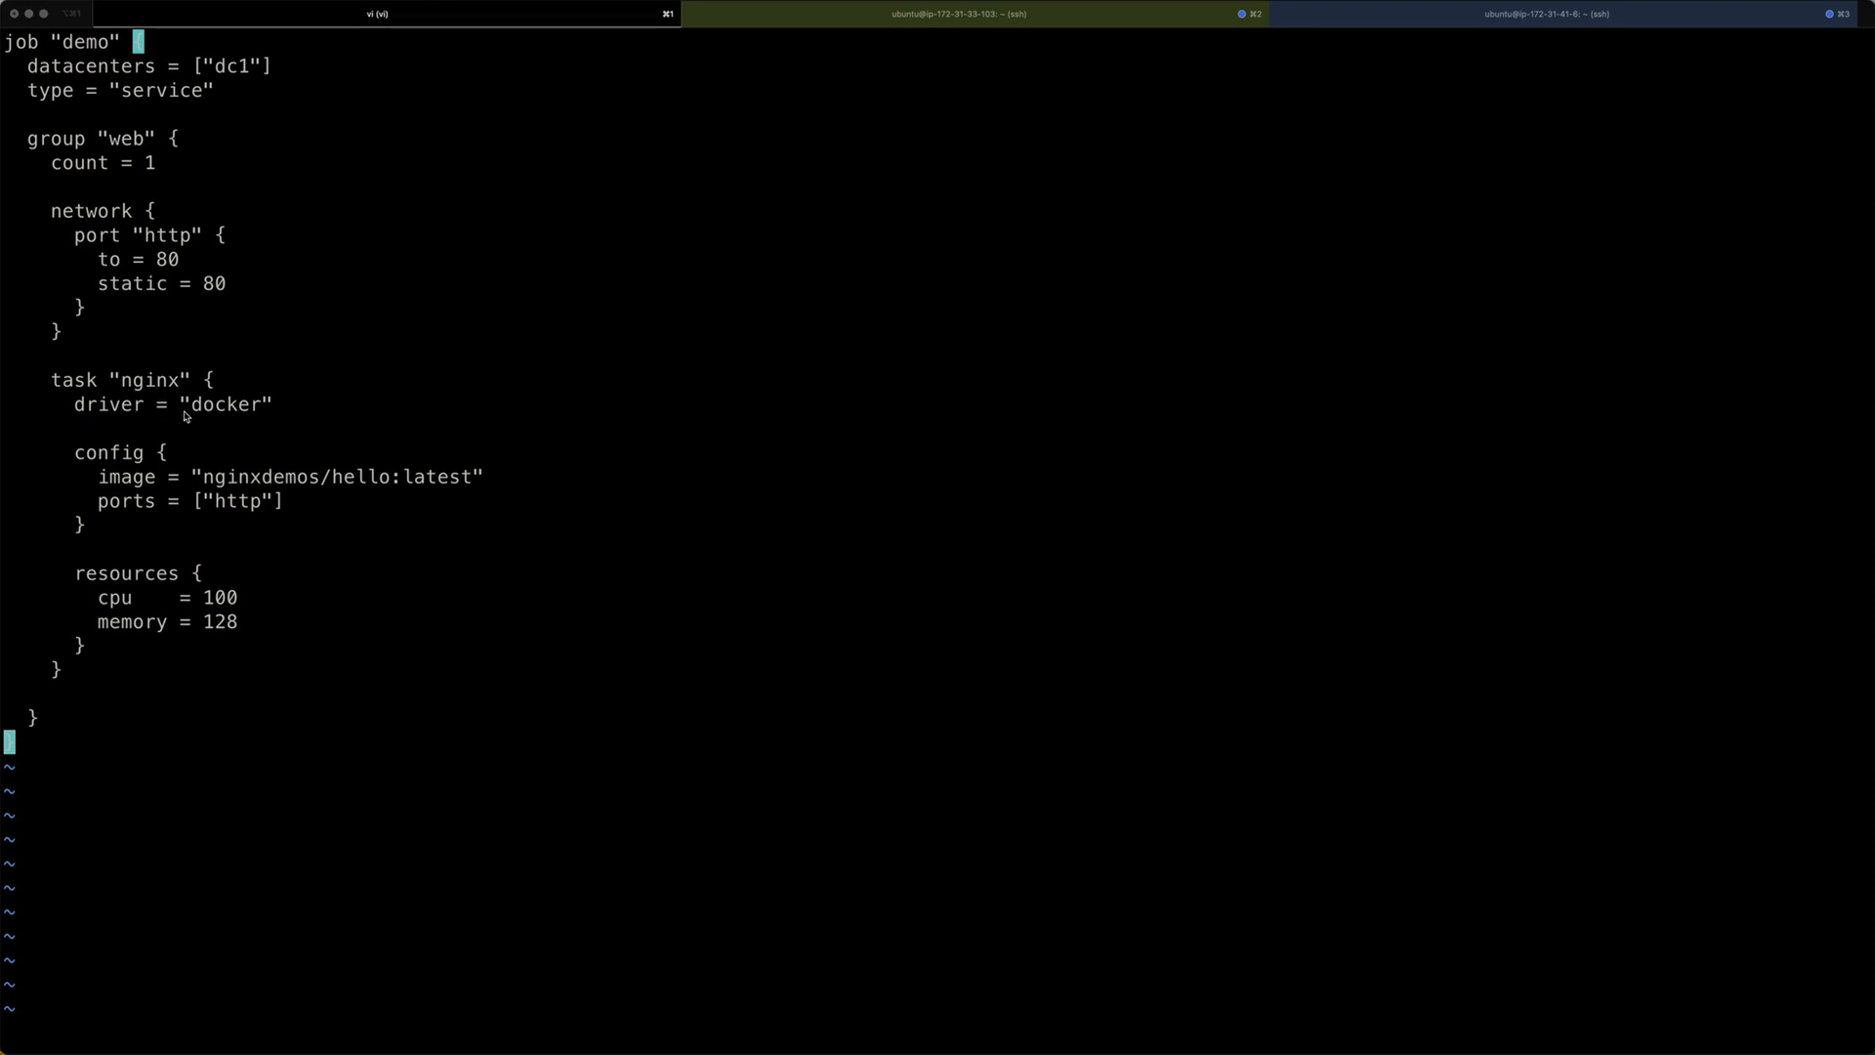
mouse_move(197, 421)
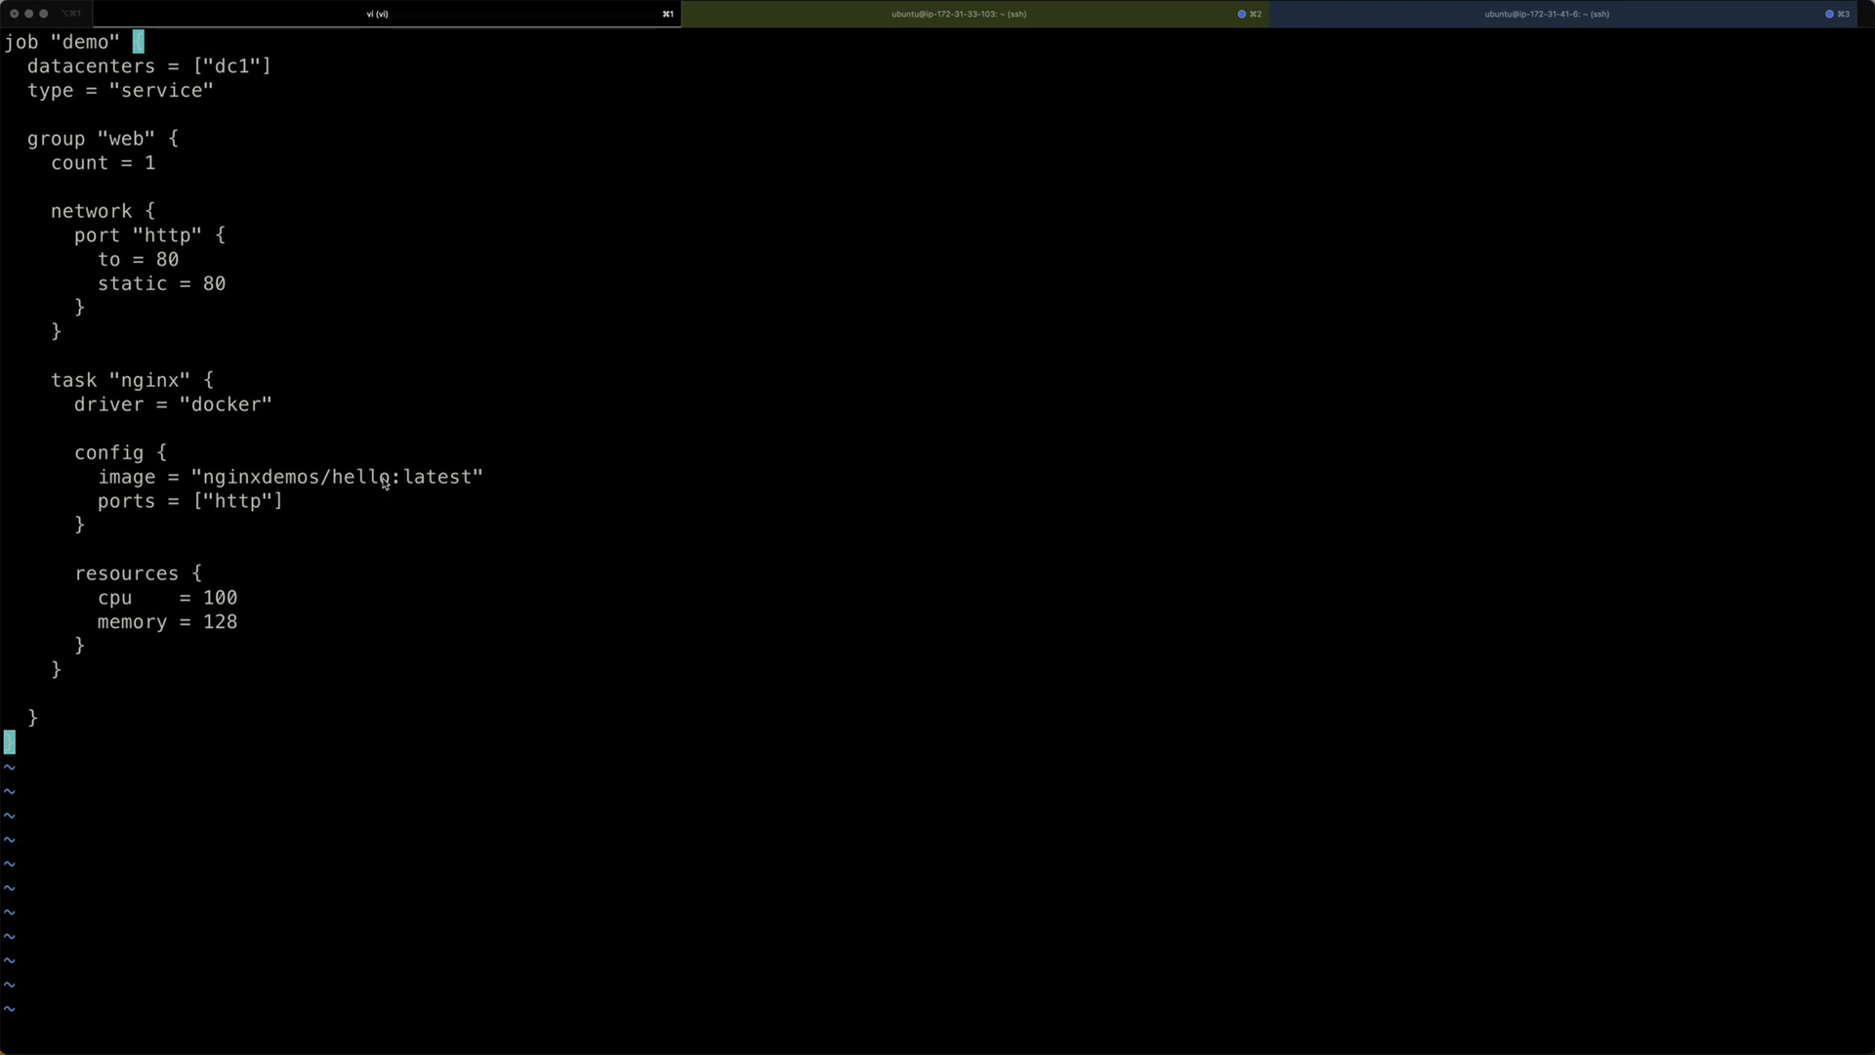
mouse_move(261, 489)
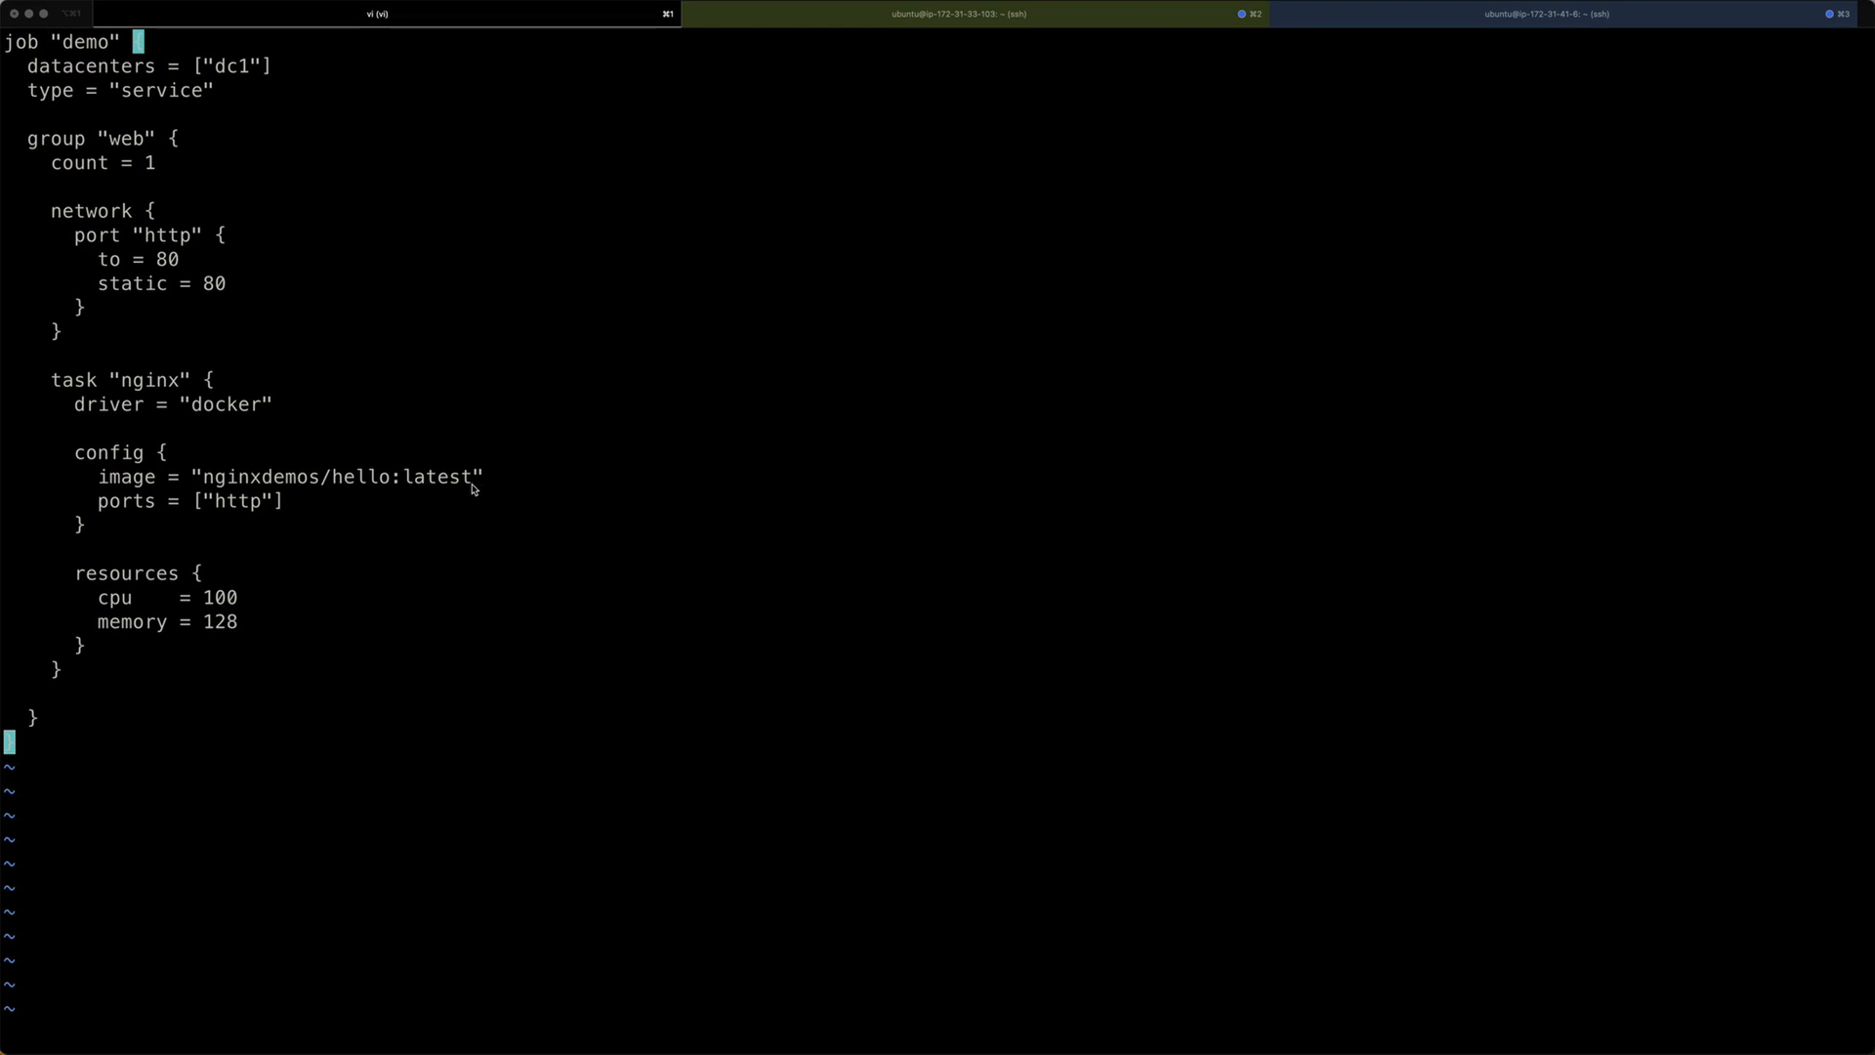
mouse_move(245, 516)
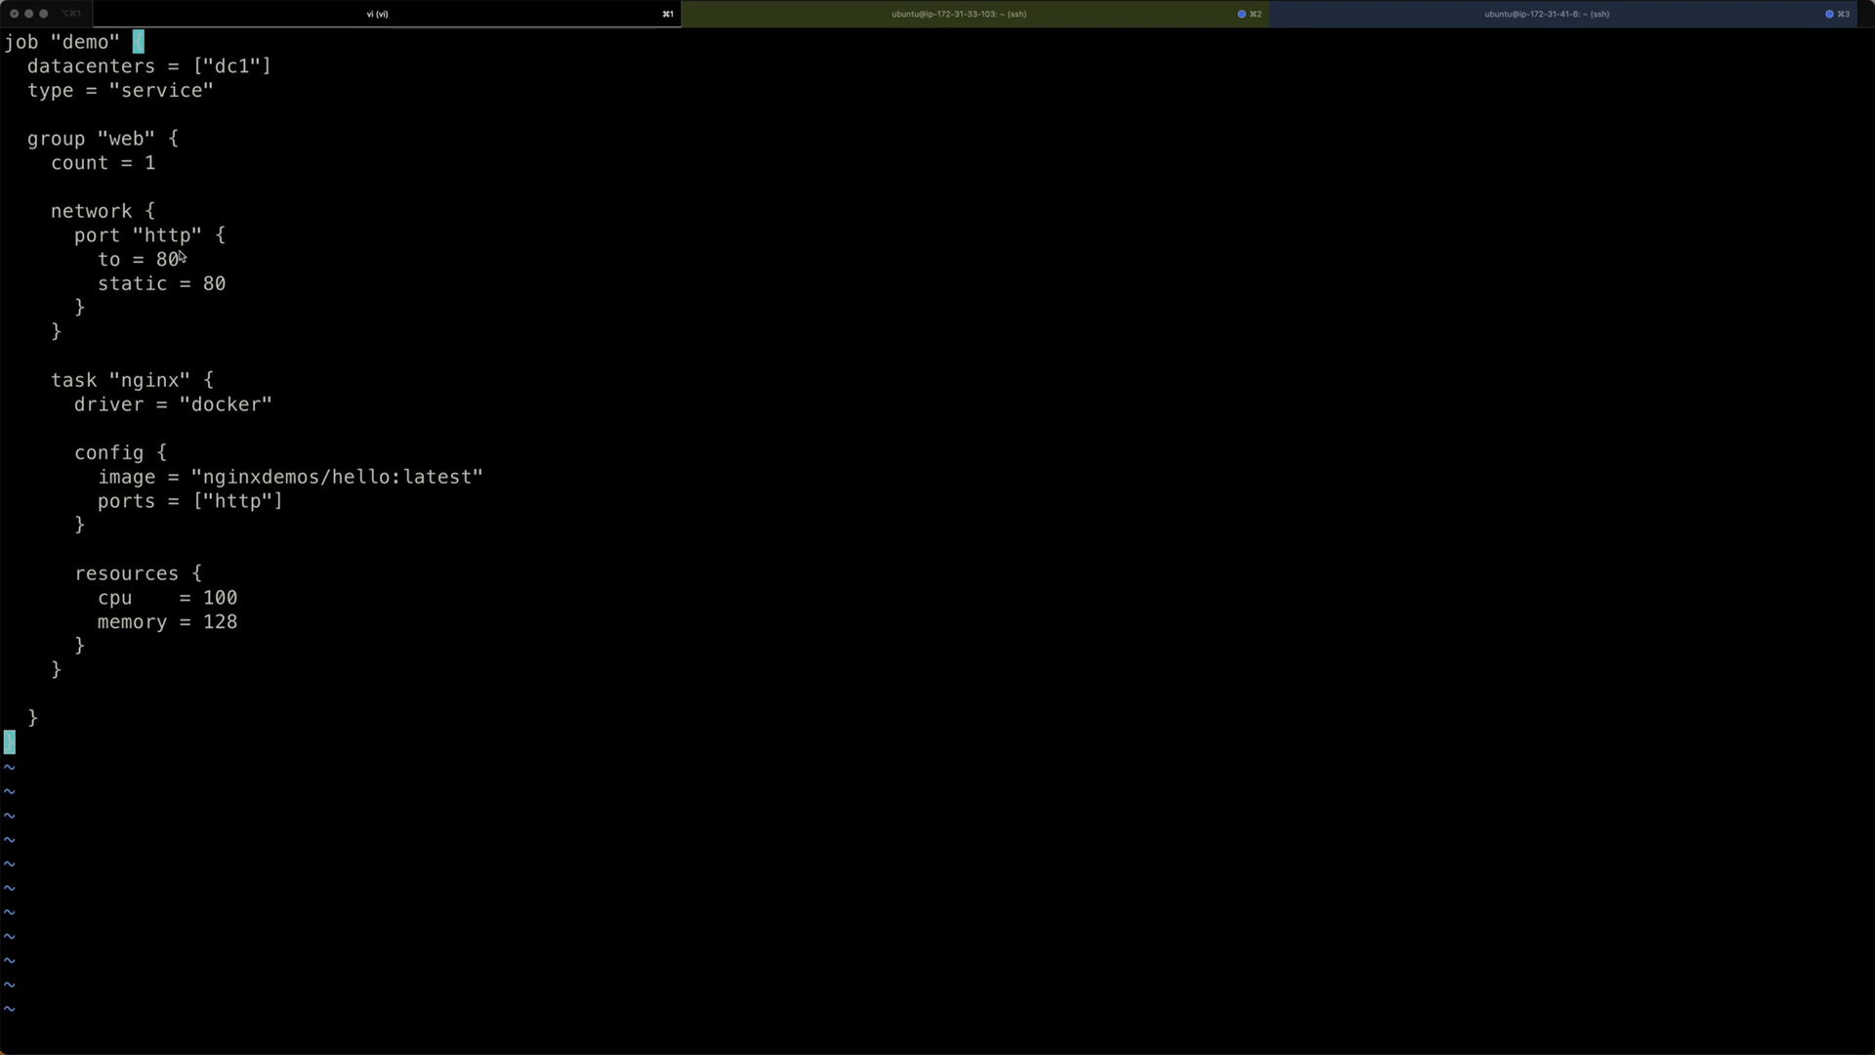
mouse_move(118, 592)
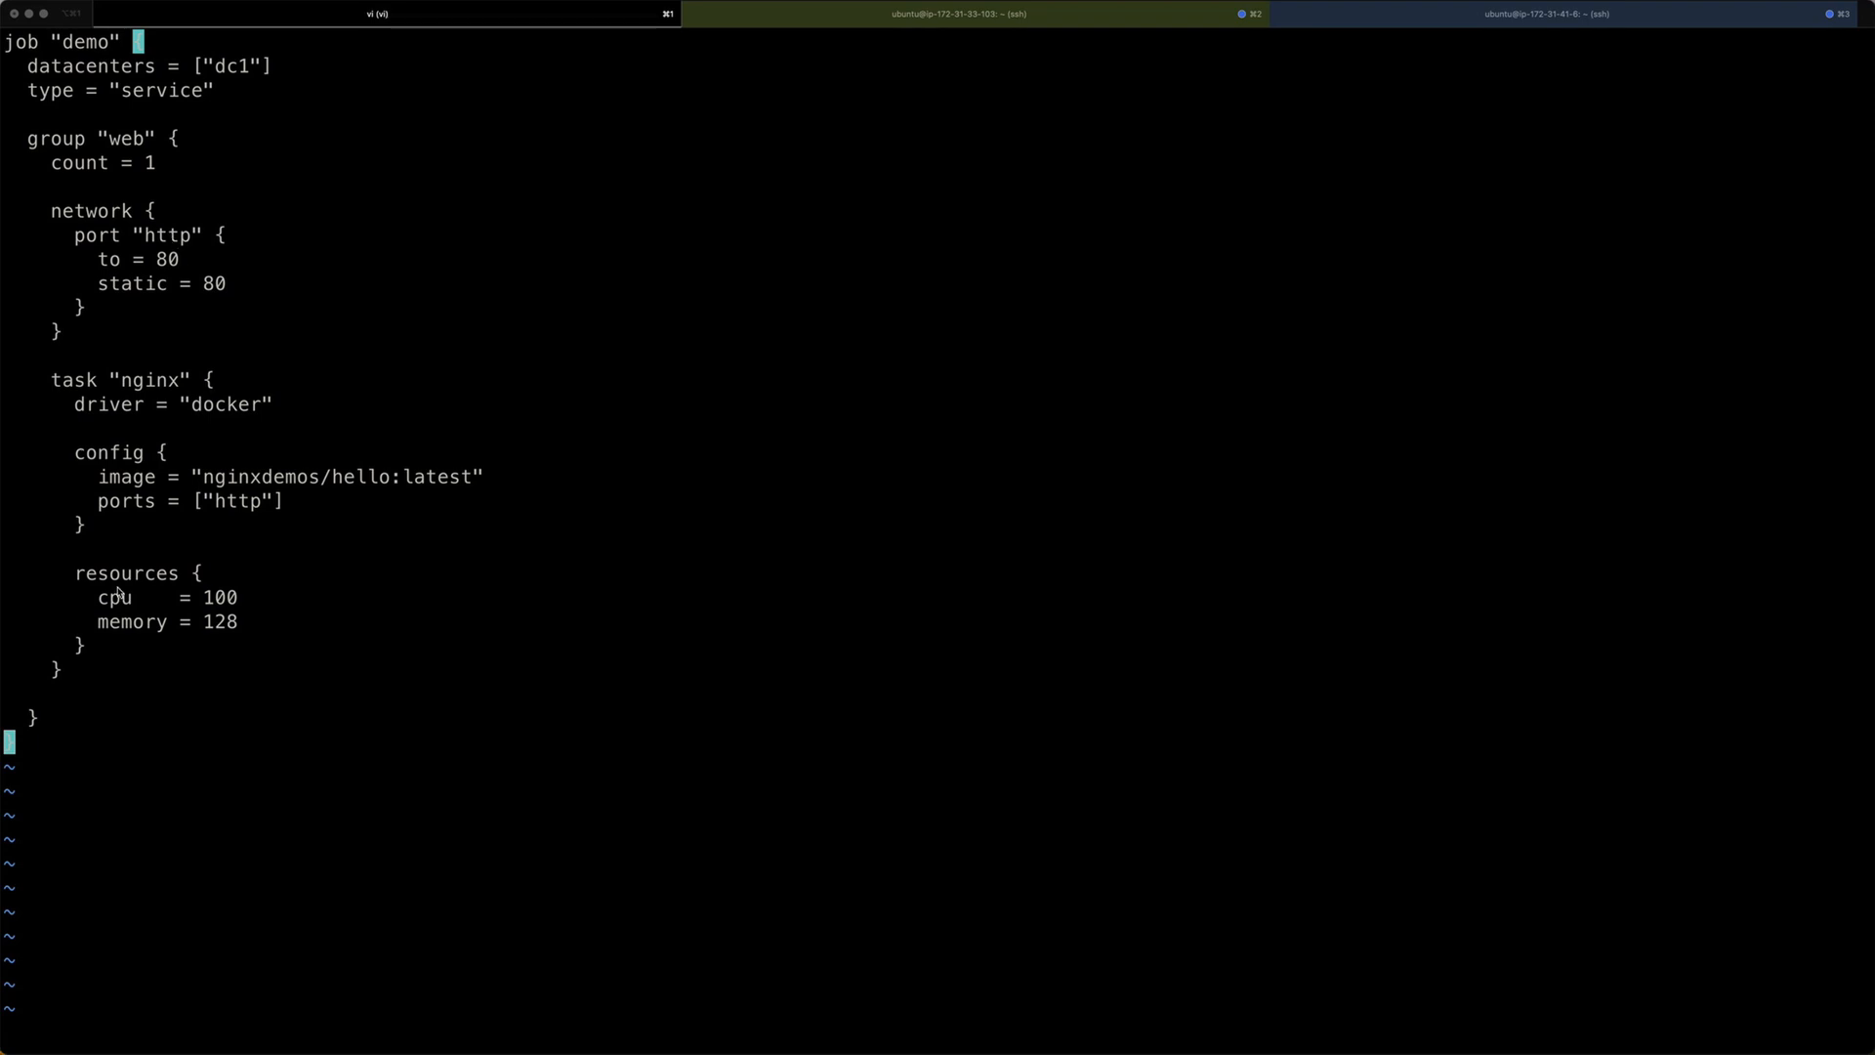
mouse_move(135, 616)
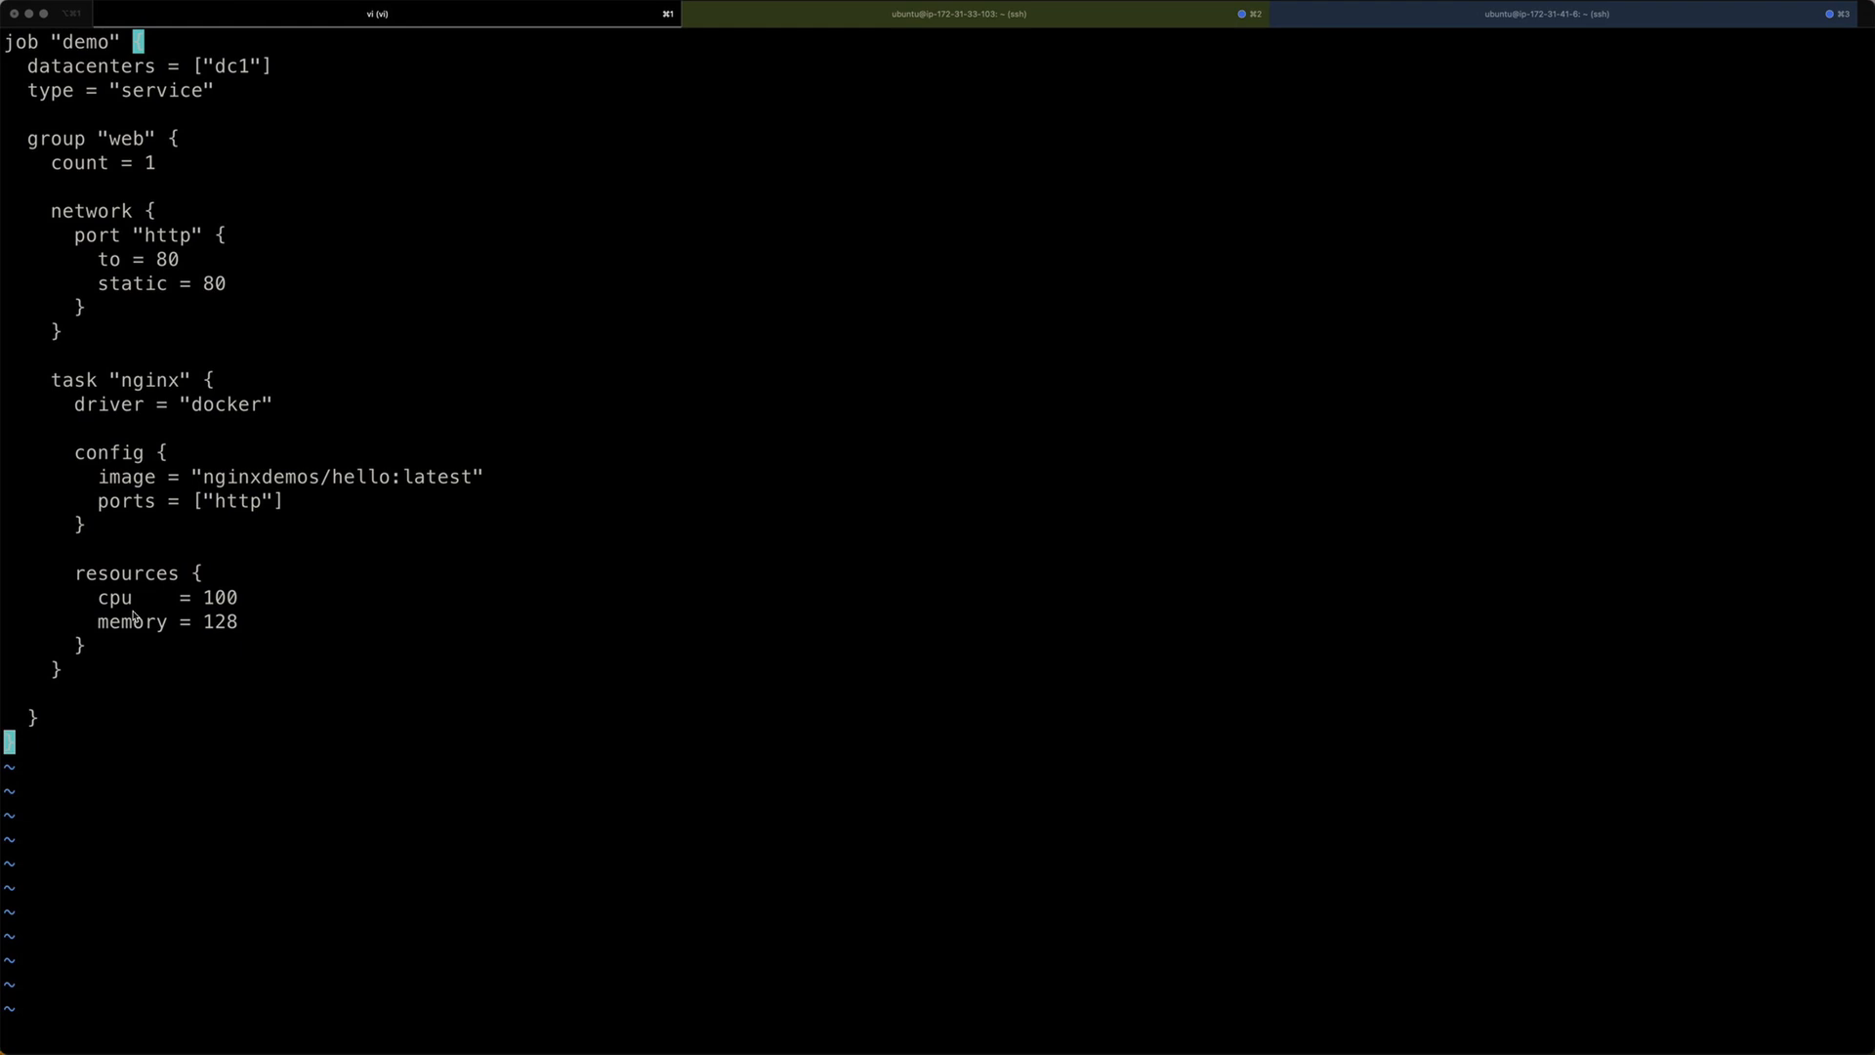
mouse_move(192, 618)
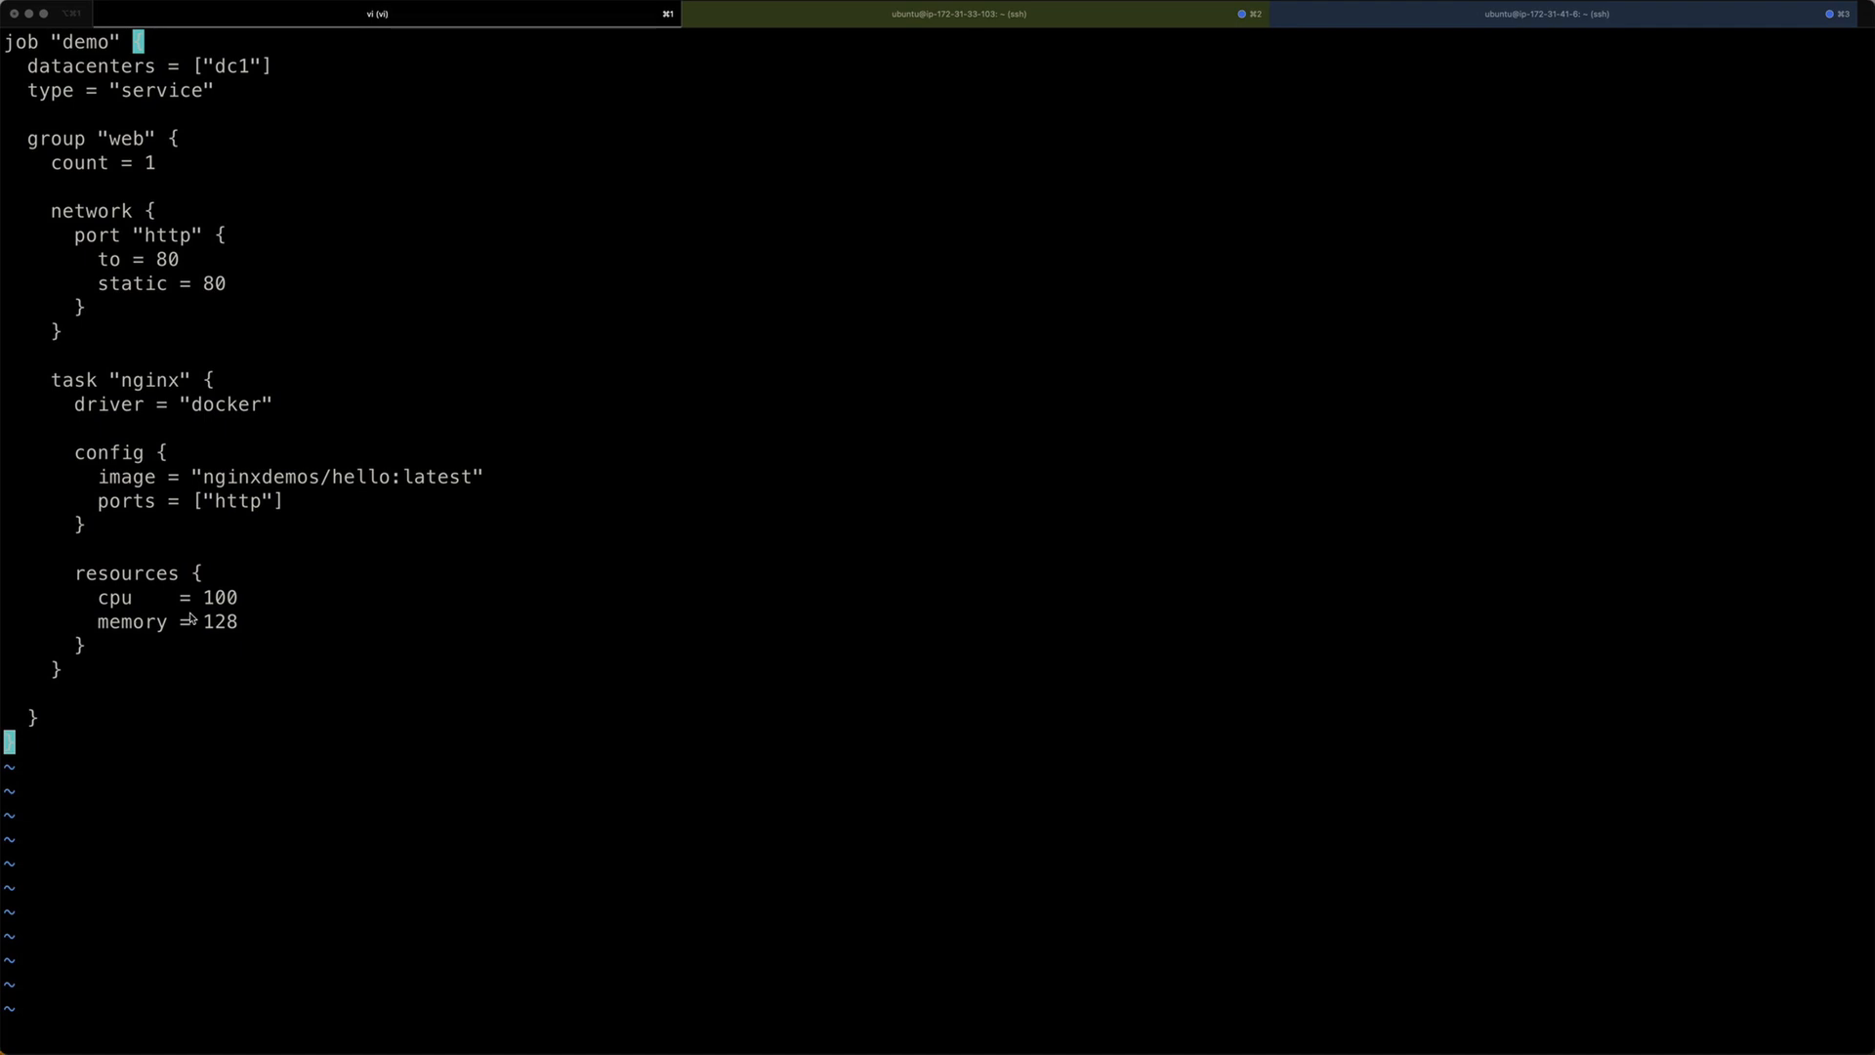
mouse_move(243, 614)
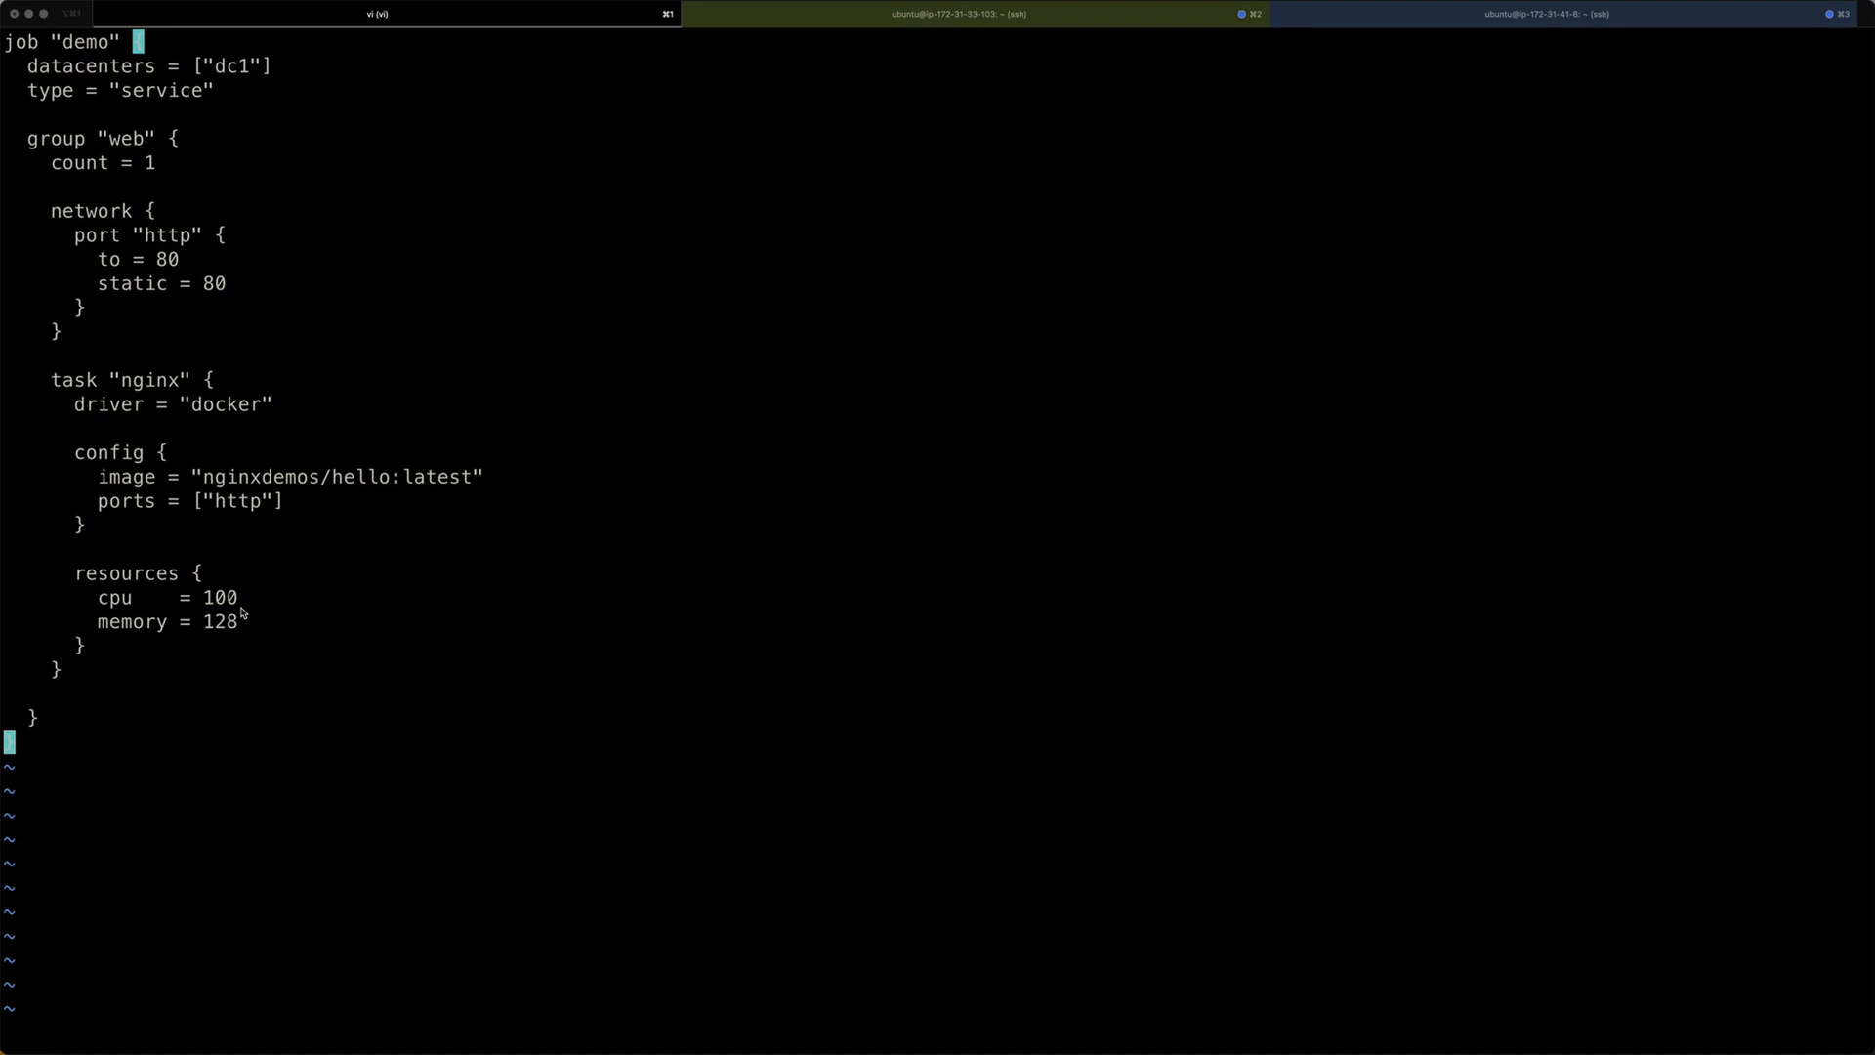
mouse_move(350, 656)
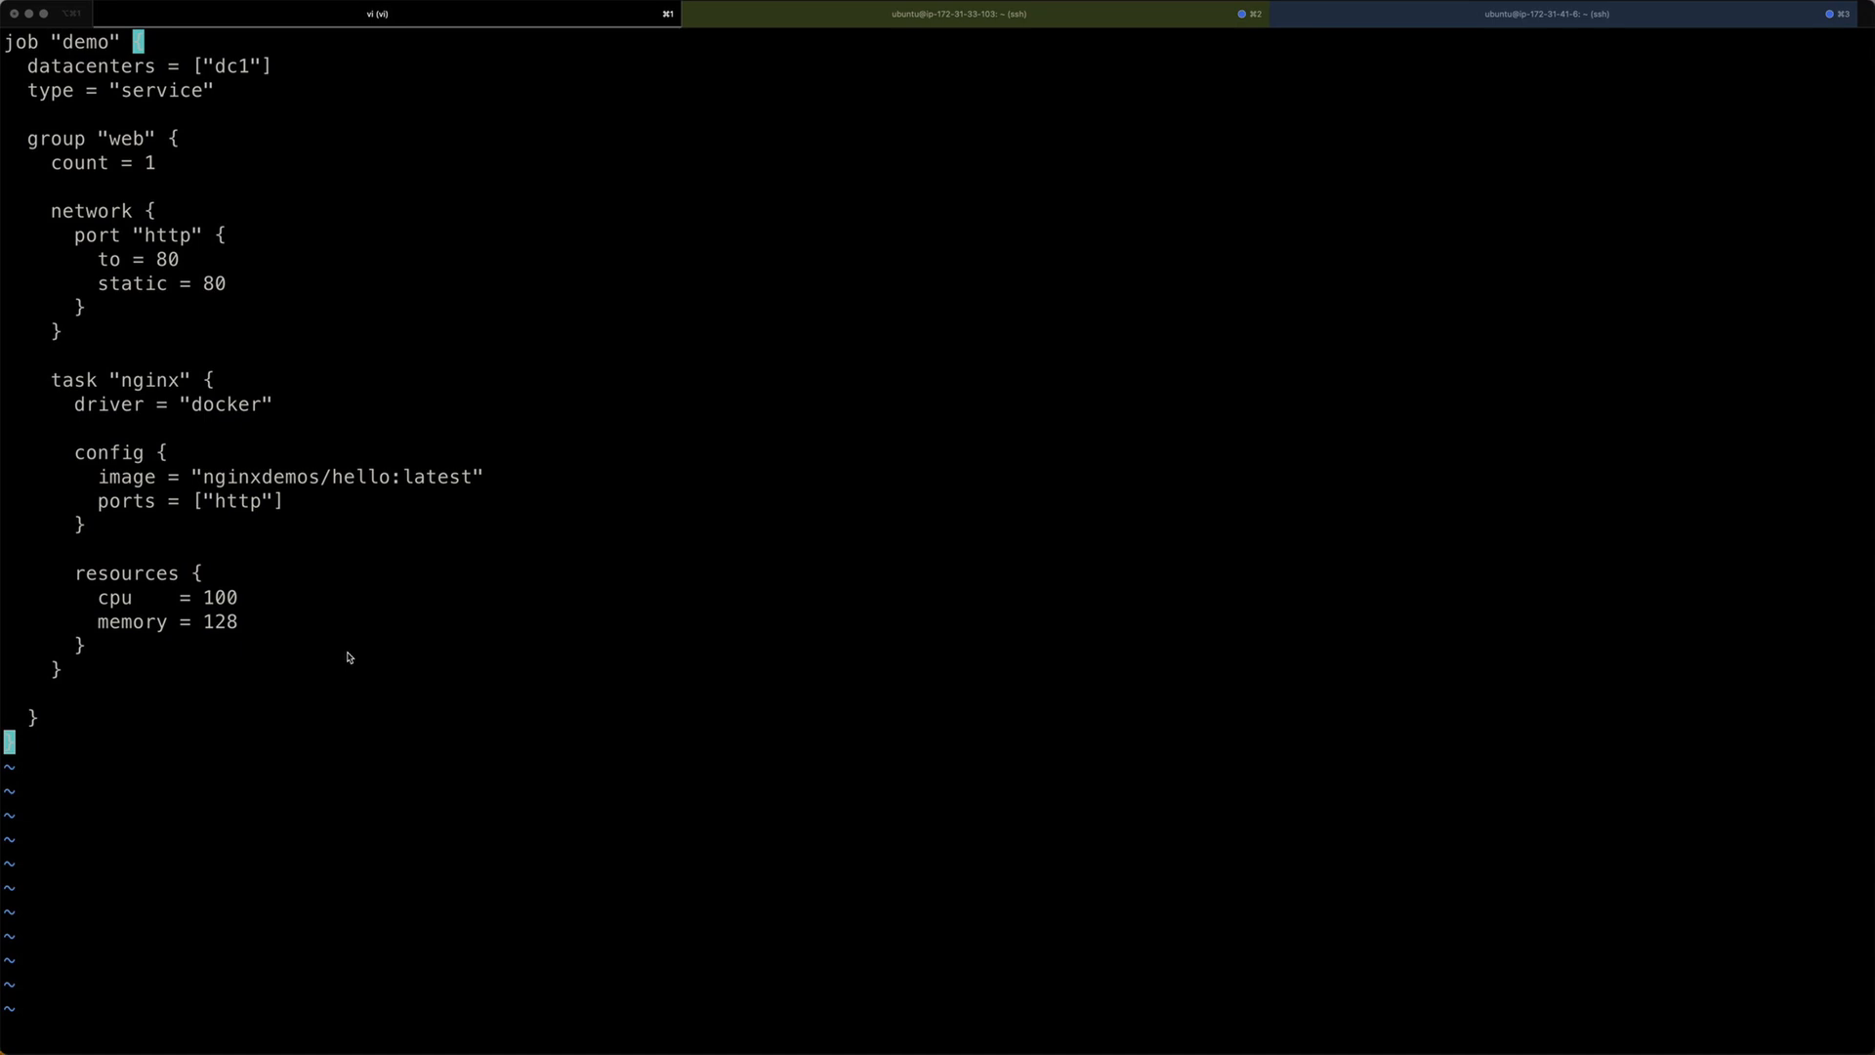
mouse_move(233, 403)
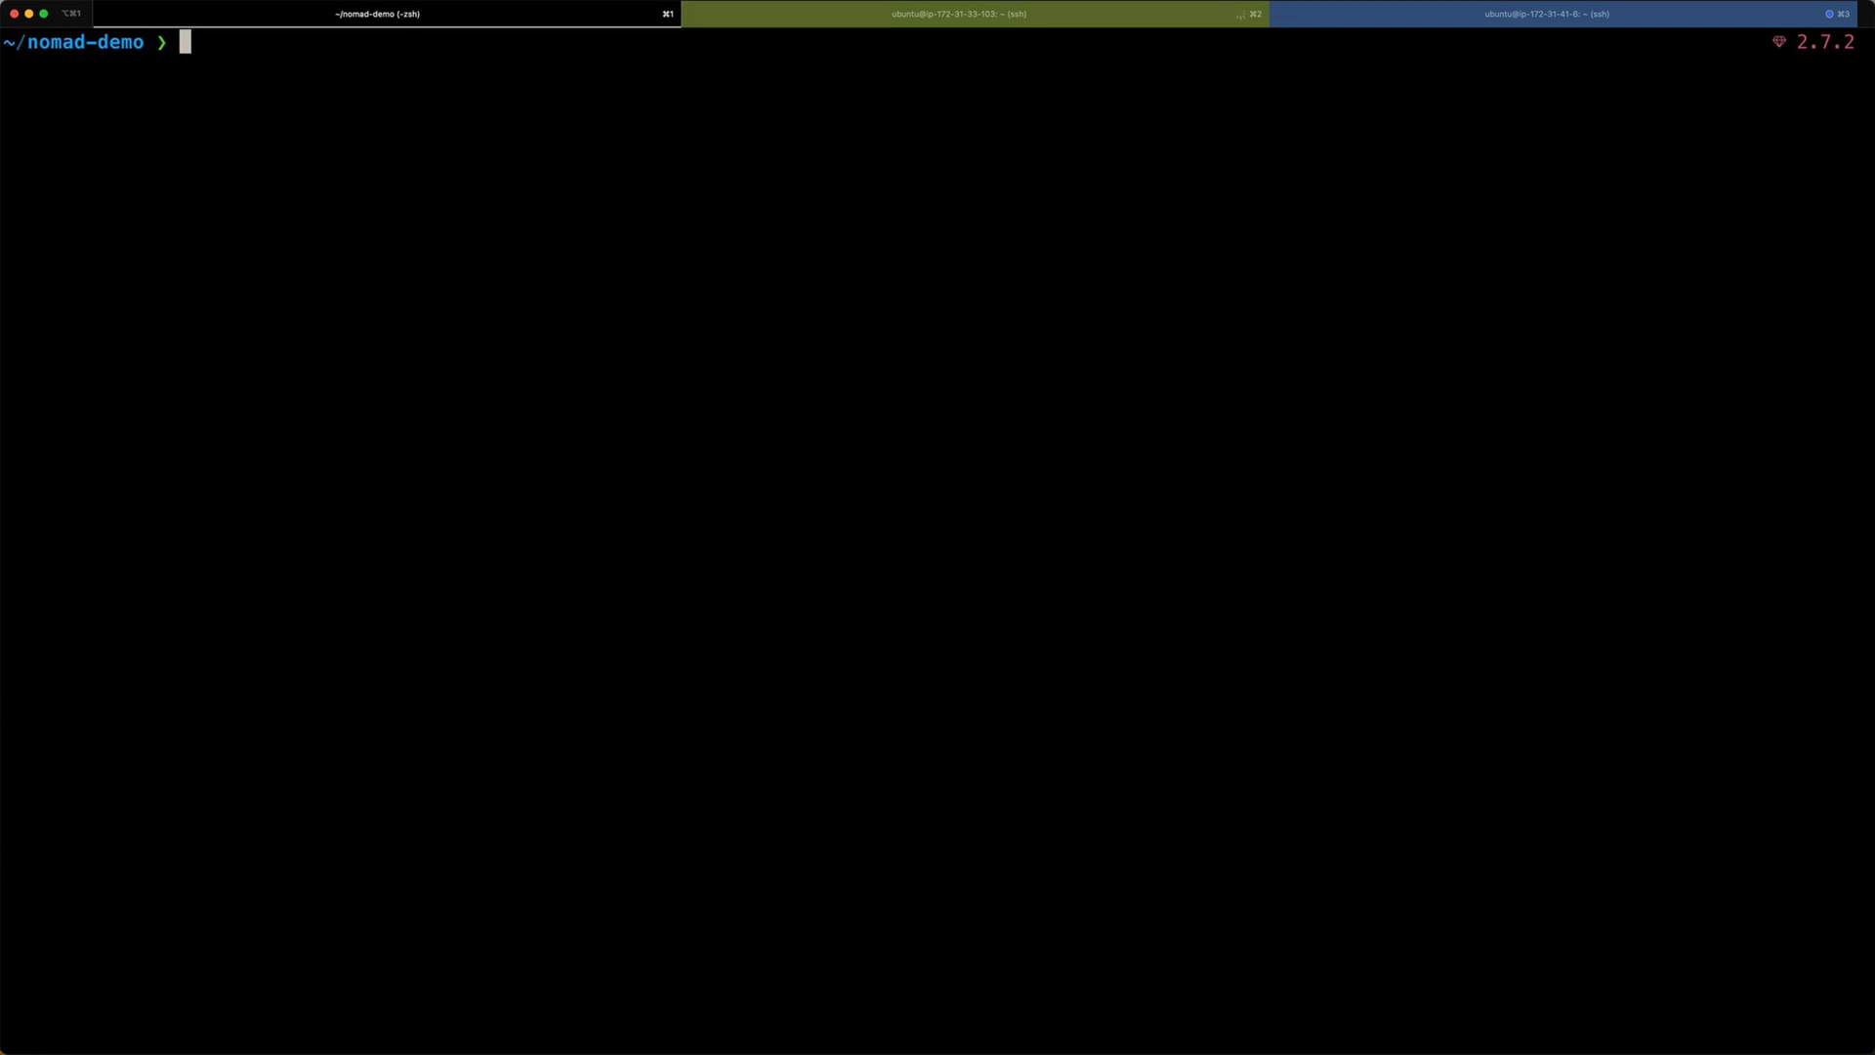
Leave vim and start a nomad job command at the nomad-demo prompt.
type("nomad j")
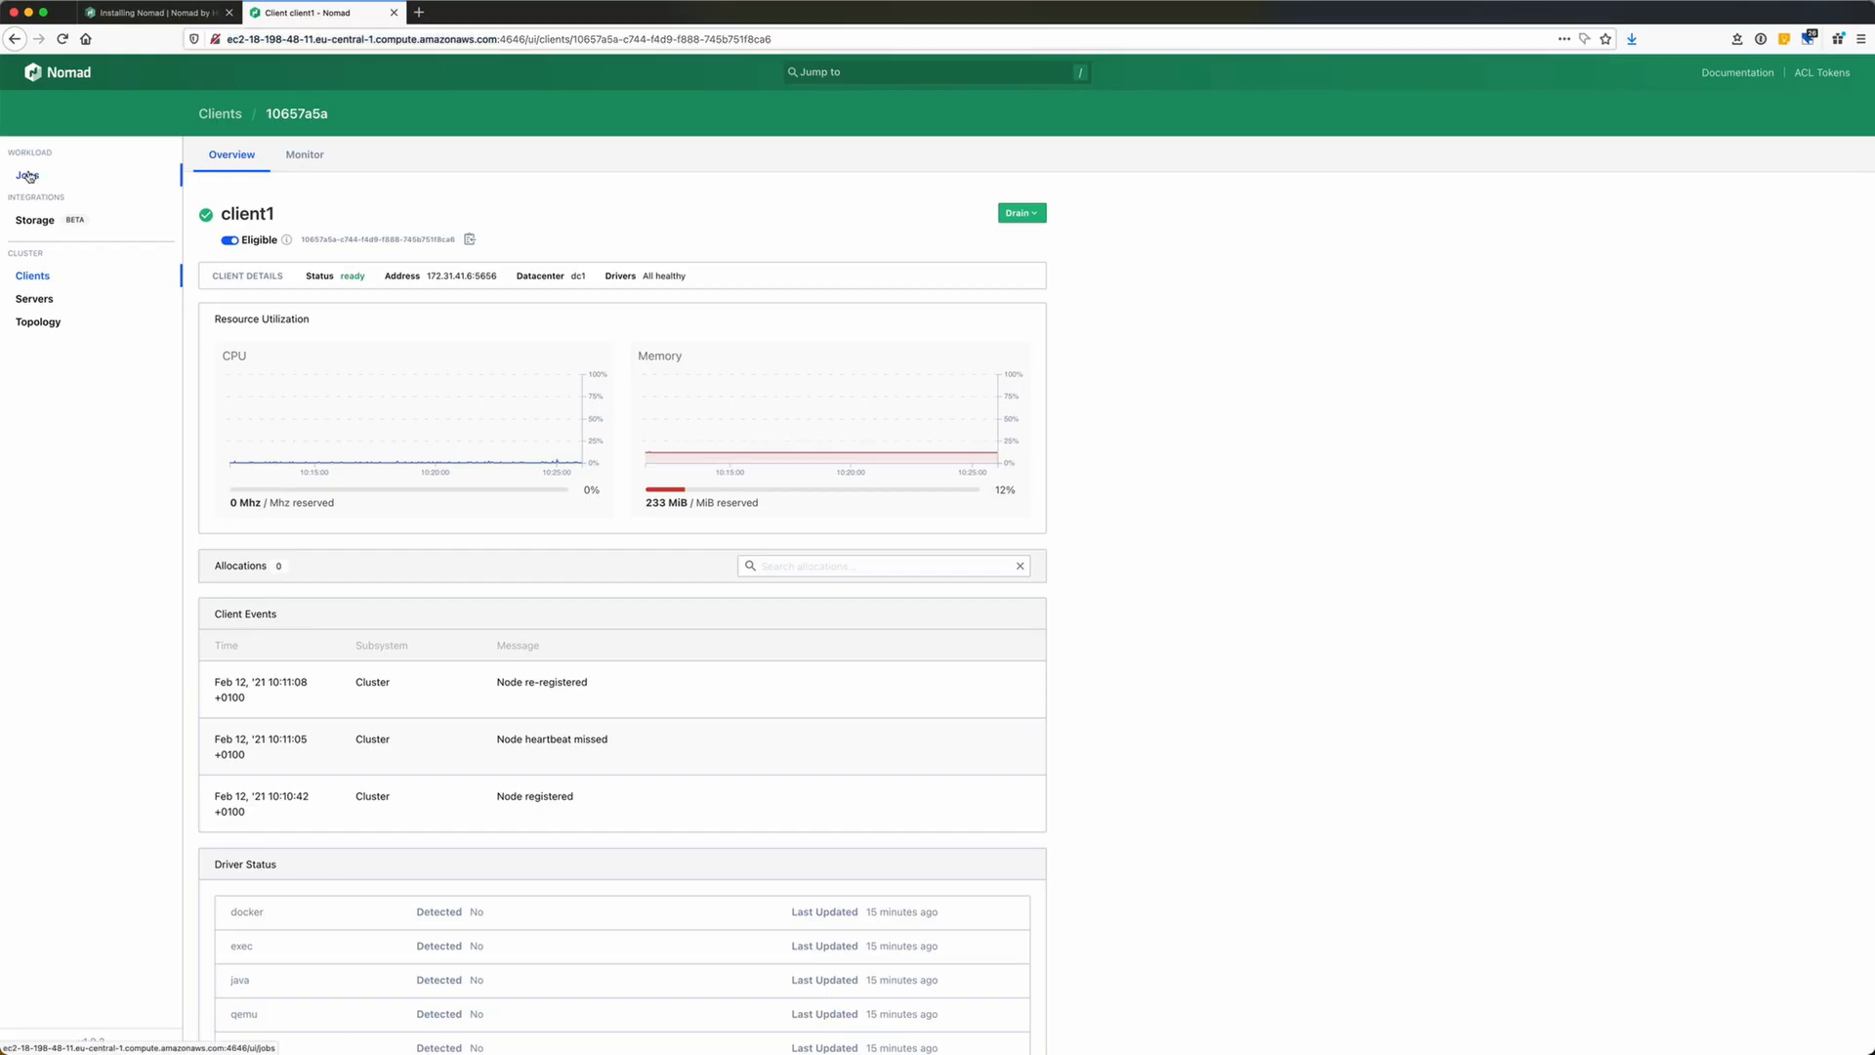
Show the Jobs list and watch the demo job change to Running.
left_click(26, 174)
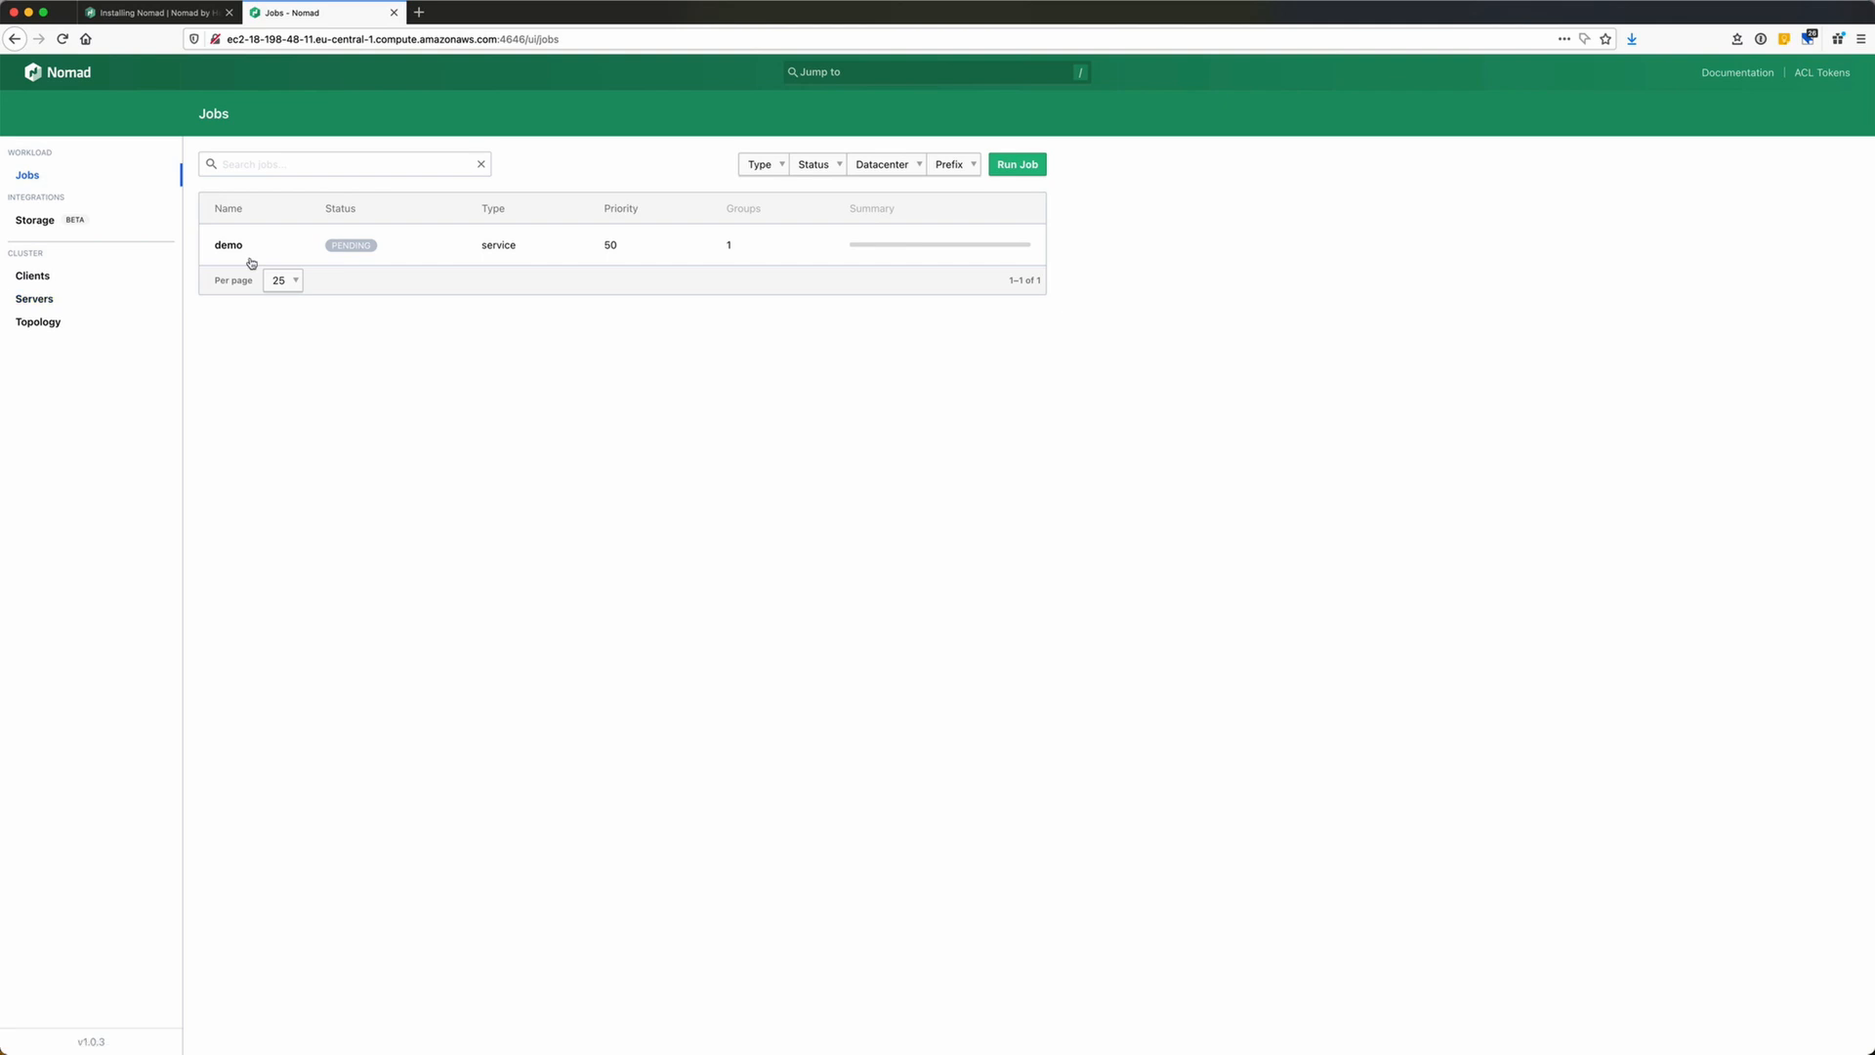
mouse_move(341, 260)
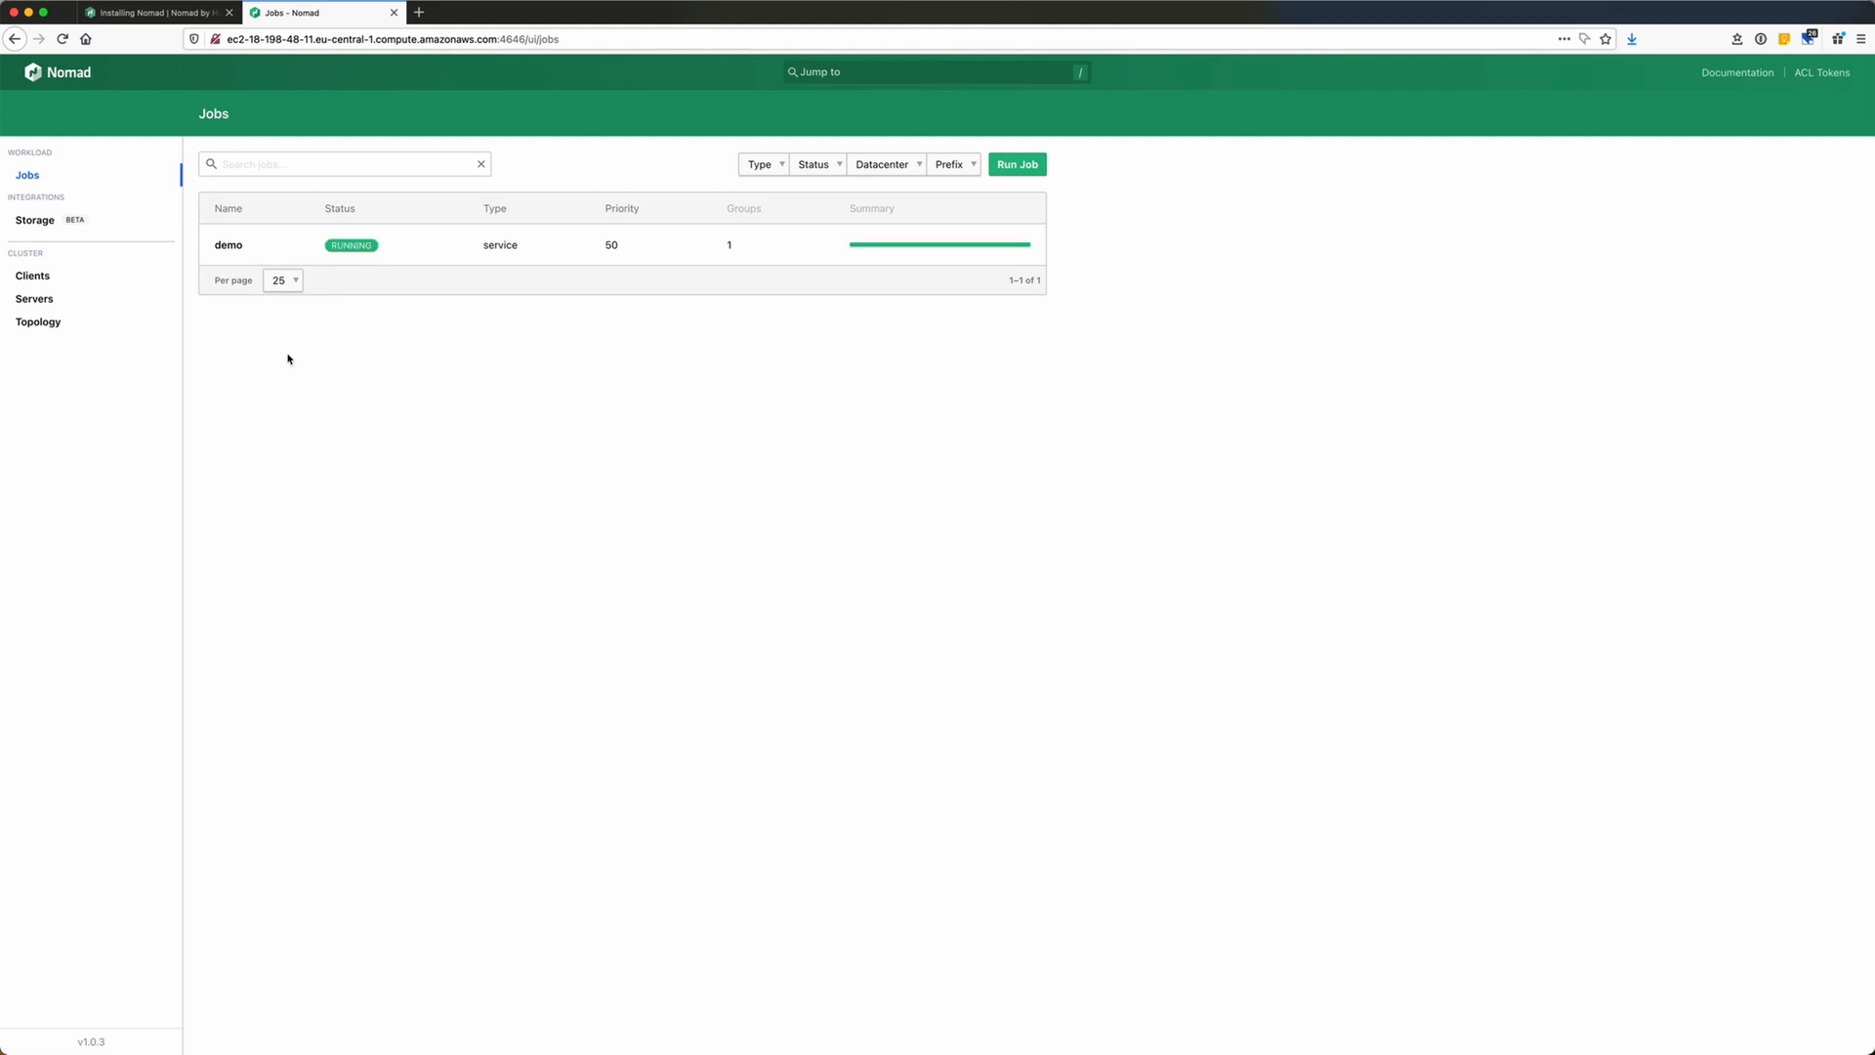
mouse_move(229, 245)
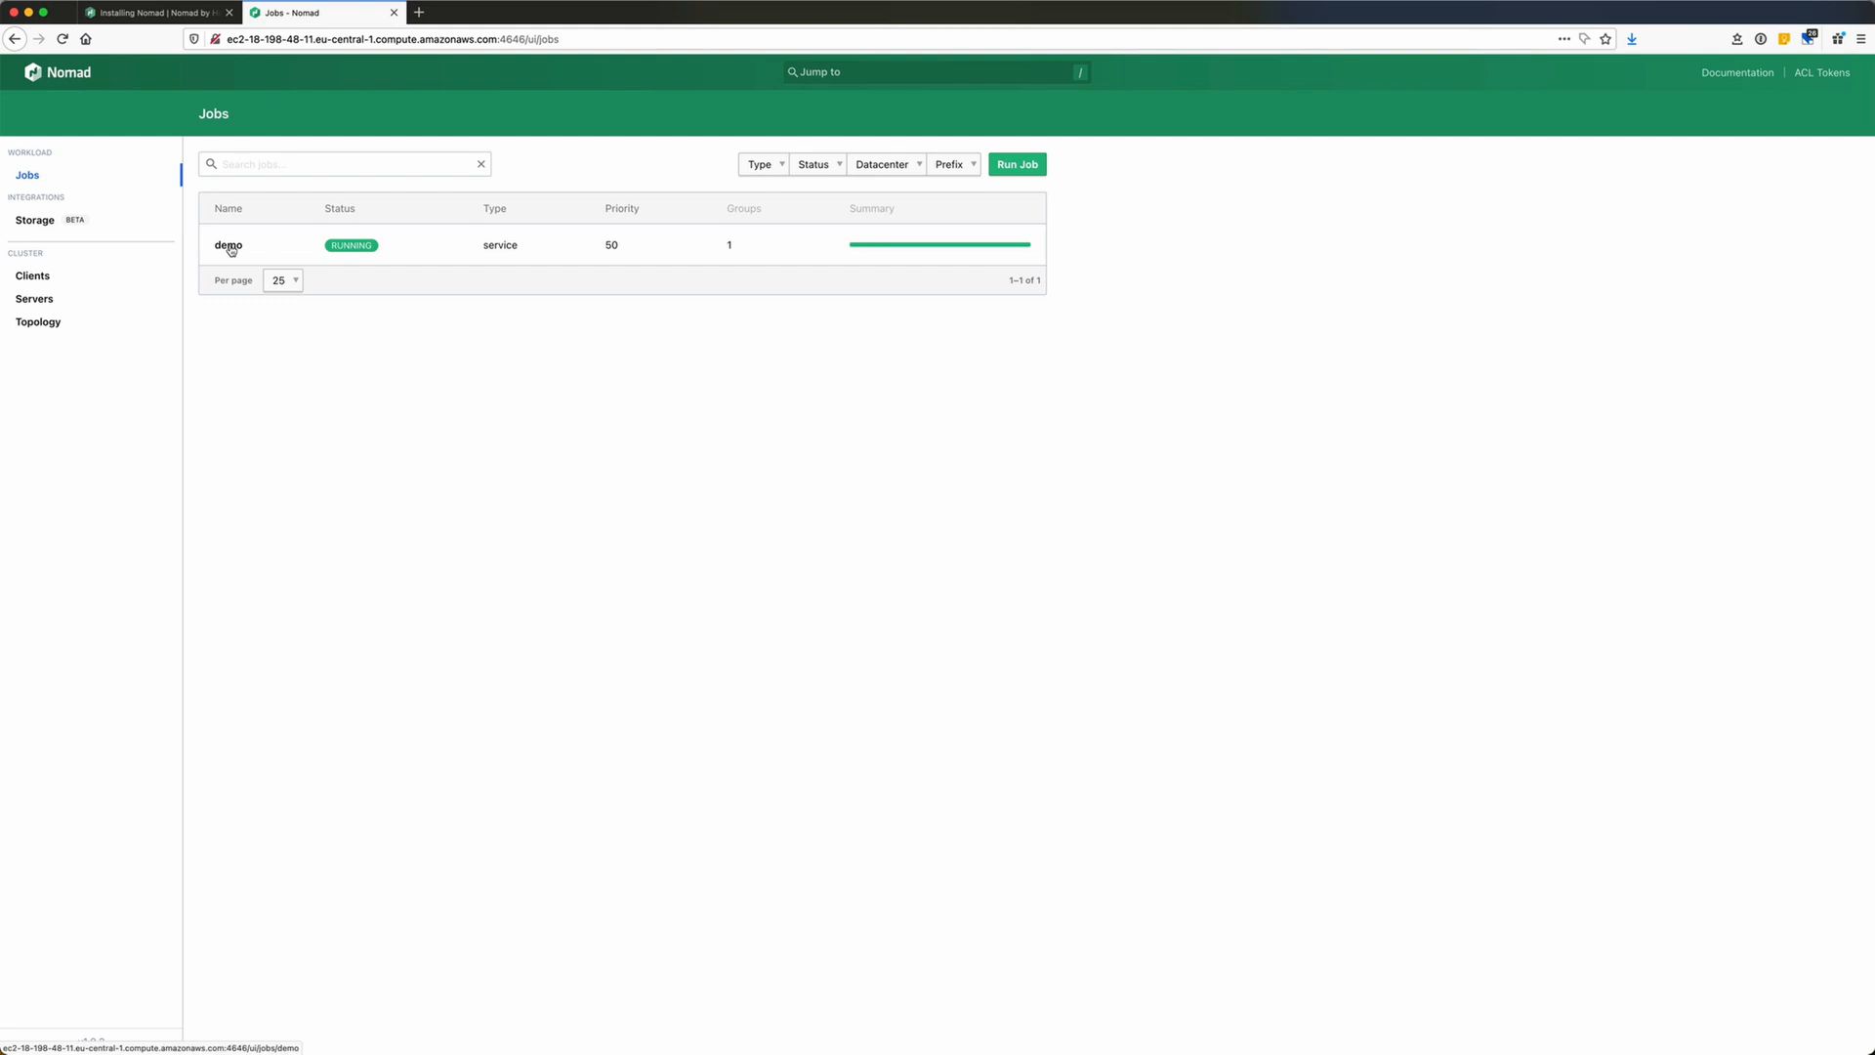
Open demo, its web task group, then allocation af1fc0d5 to view ports.
left_click(228, 245)
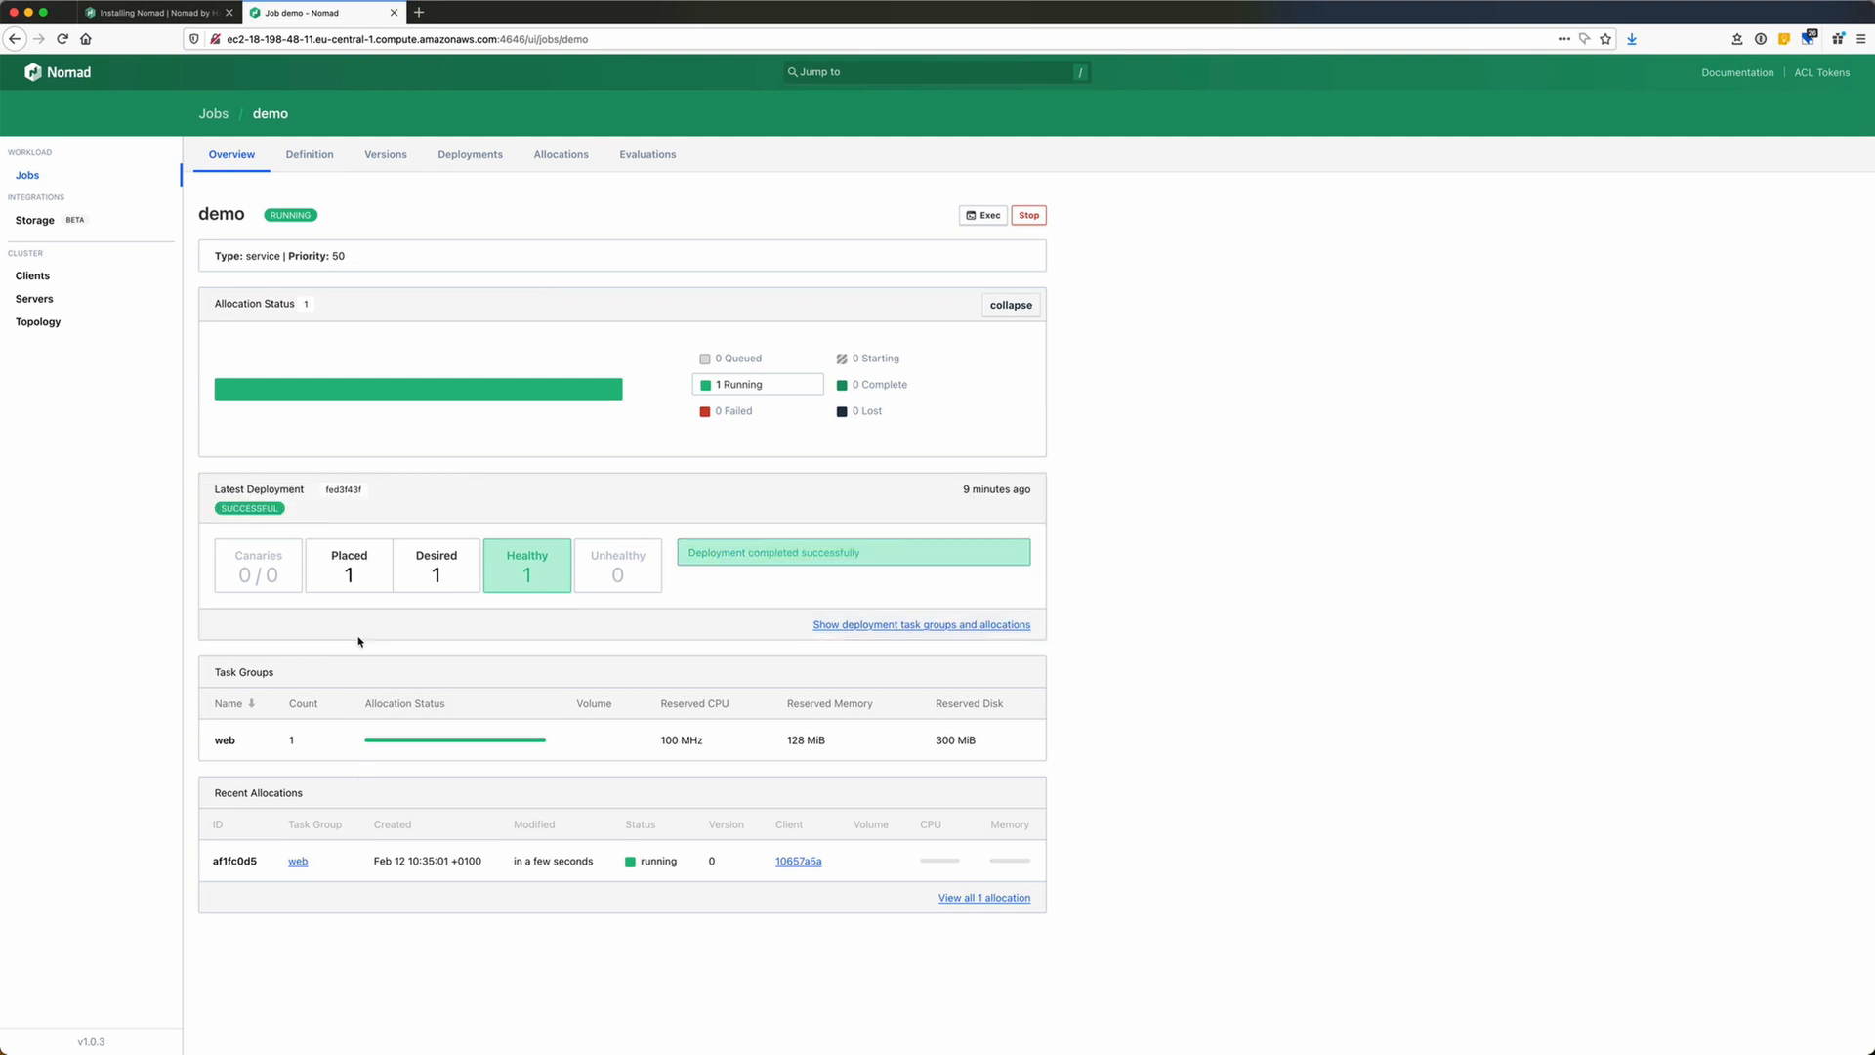
left_click(224, 739)
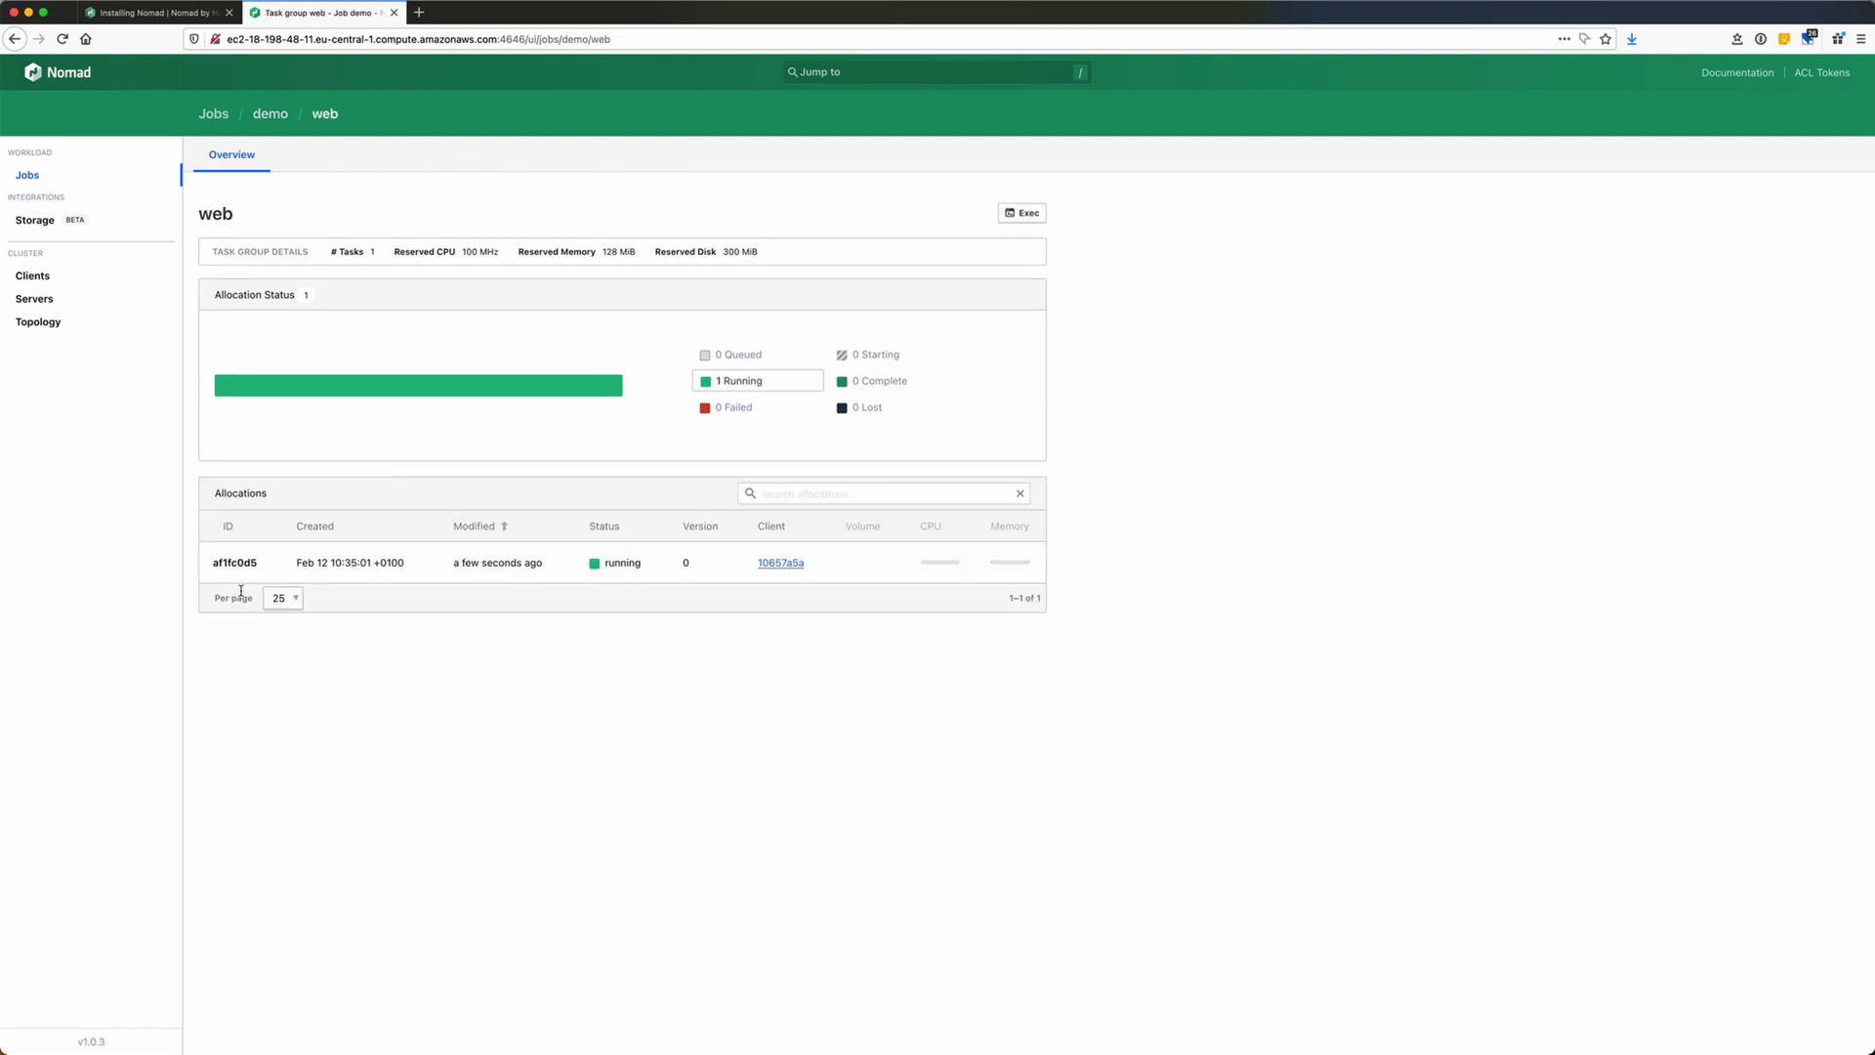
left_click(234, 563)
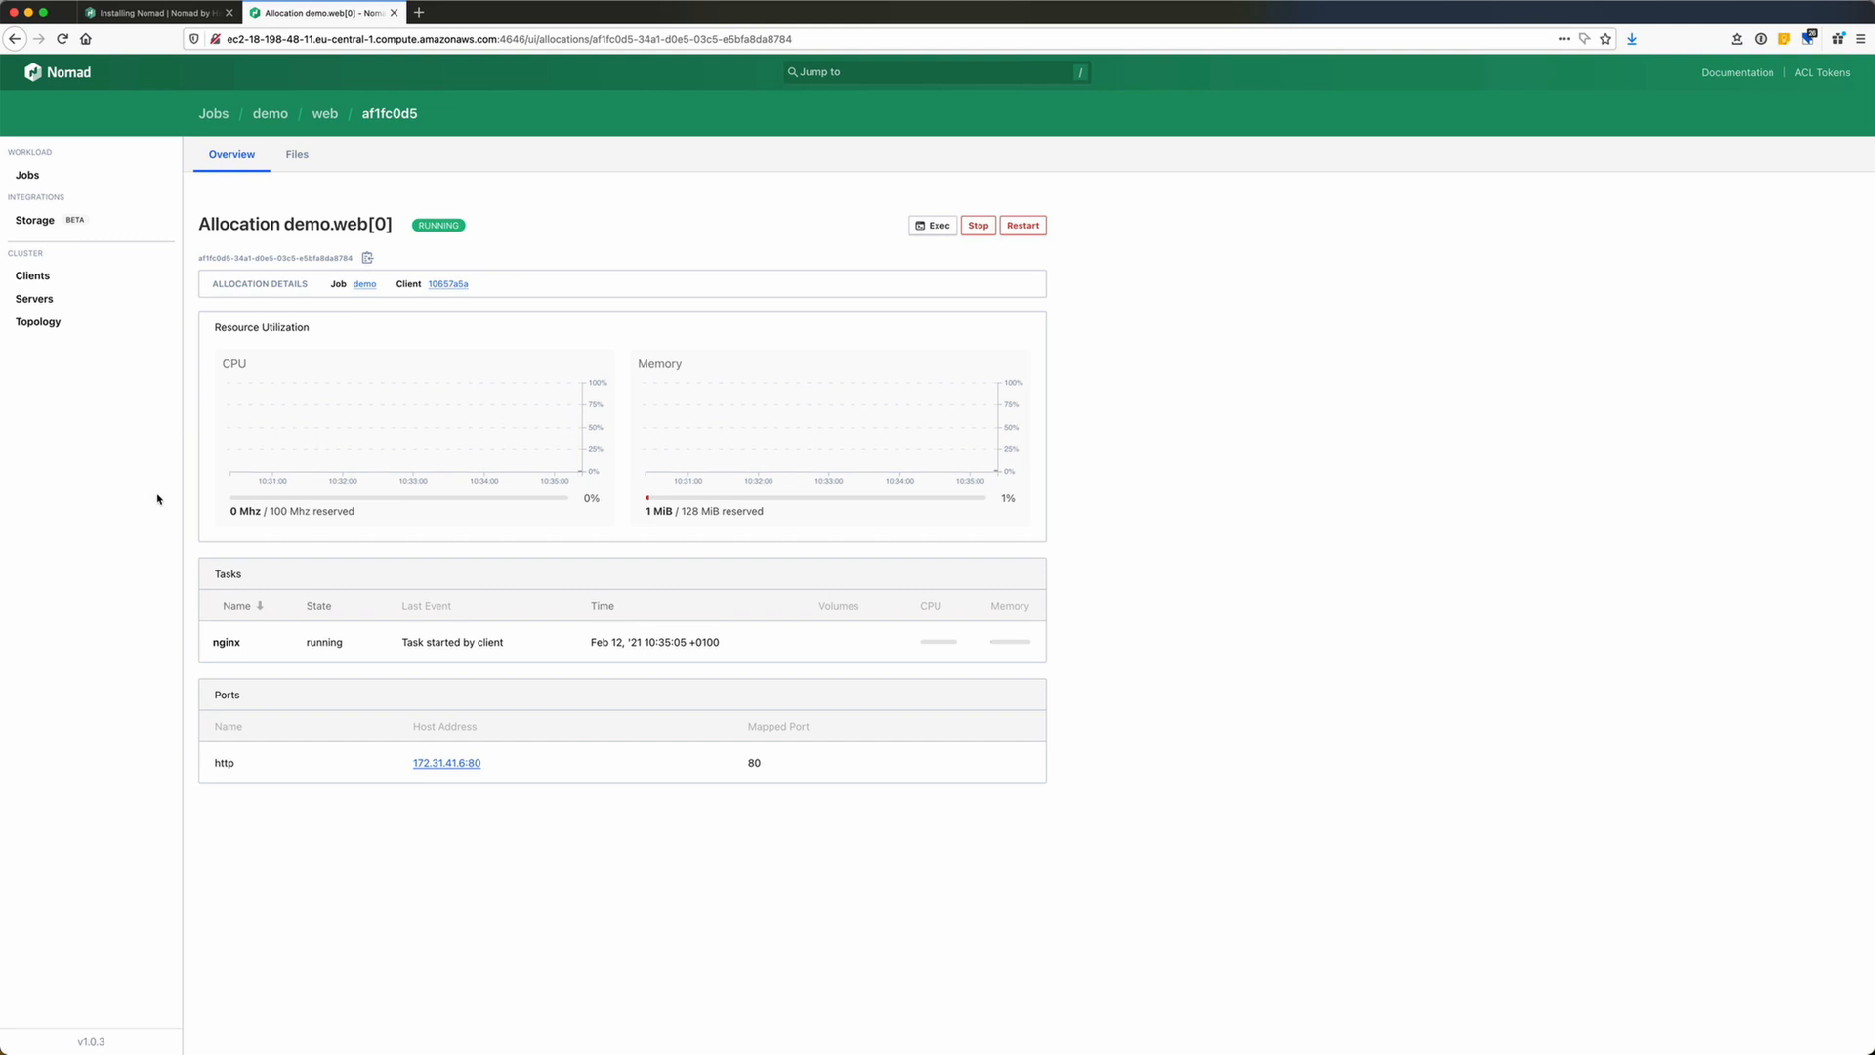
mouse_move(617, 505)
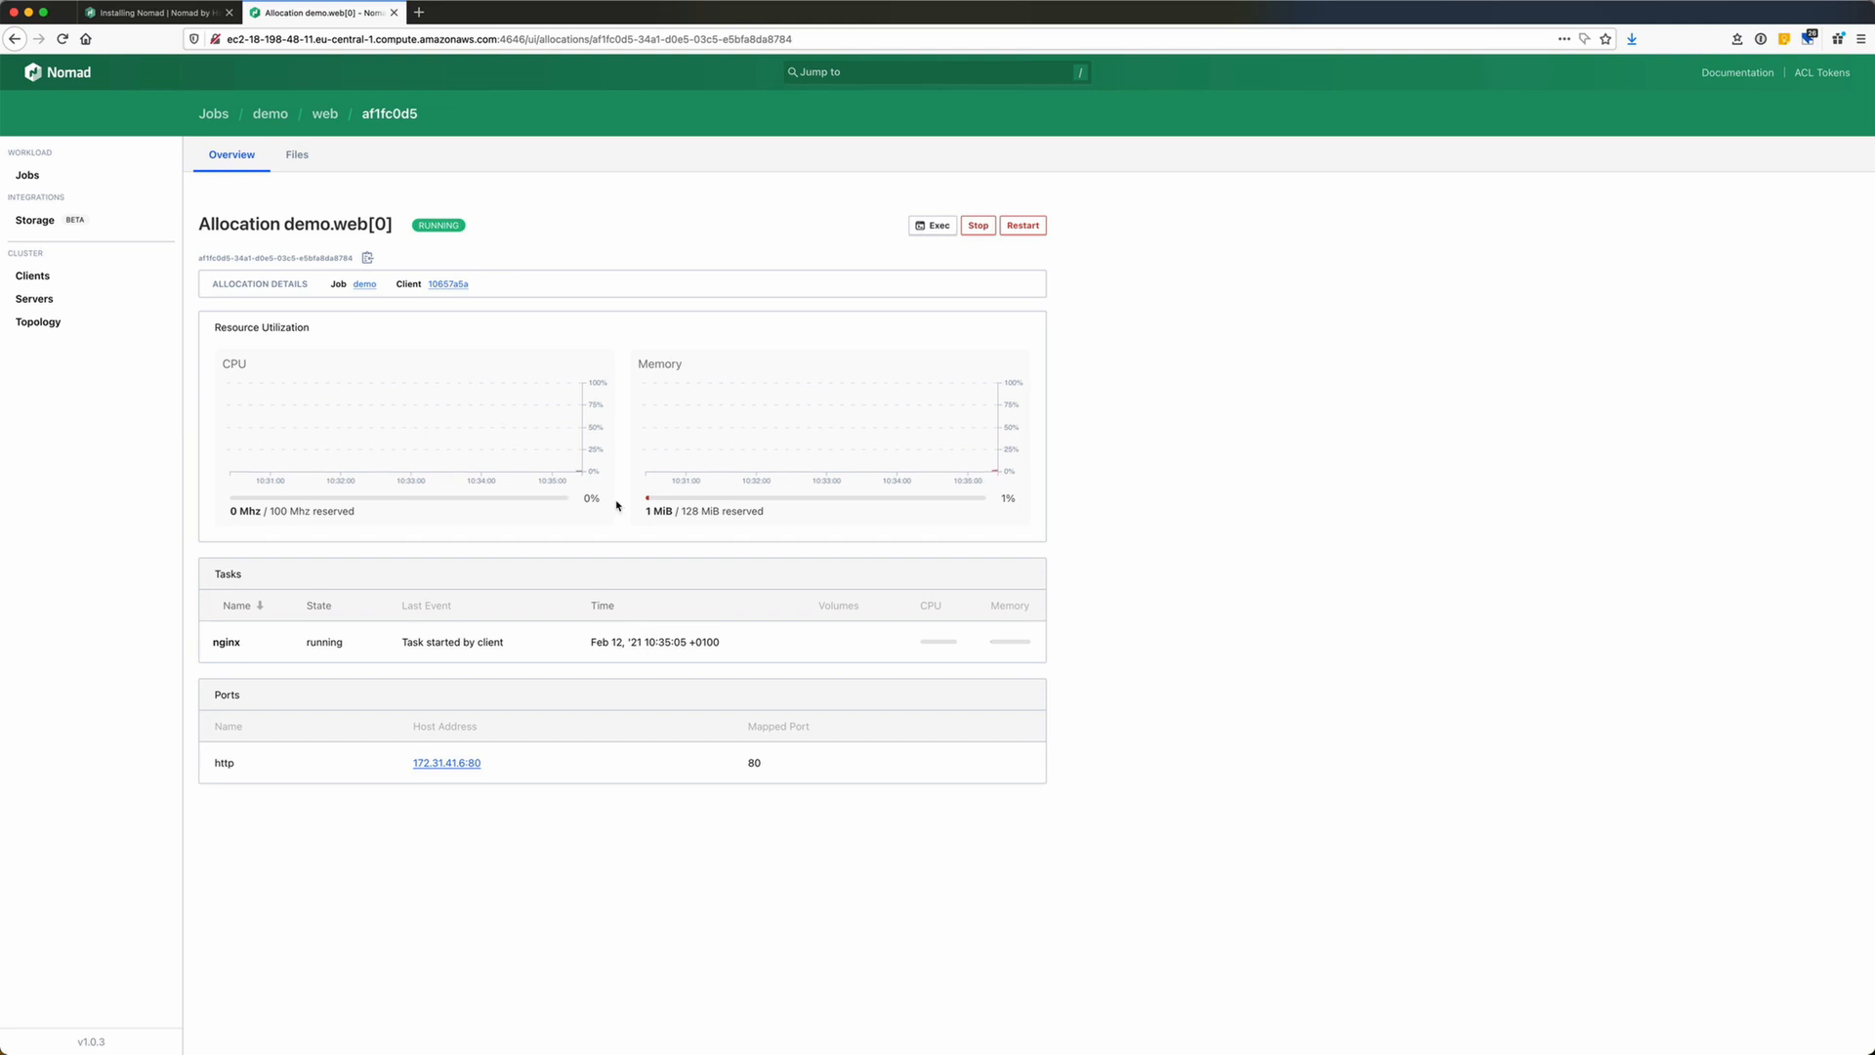
mouse_move(447, 786)
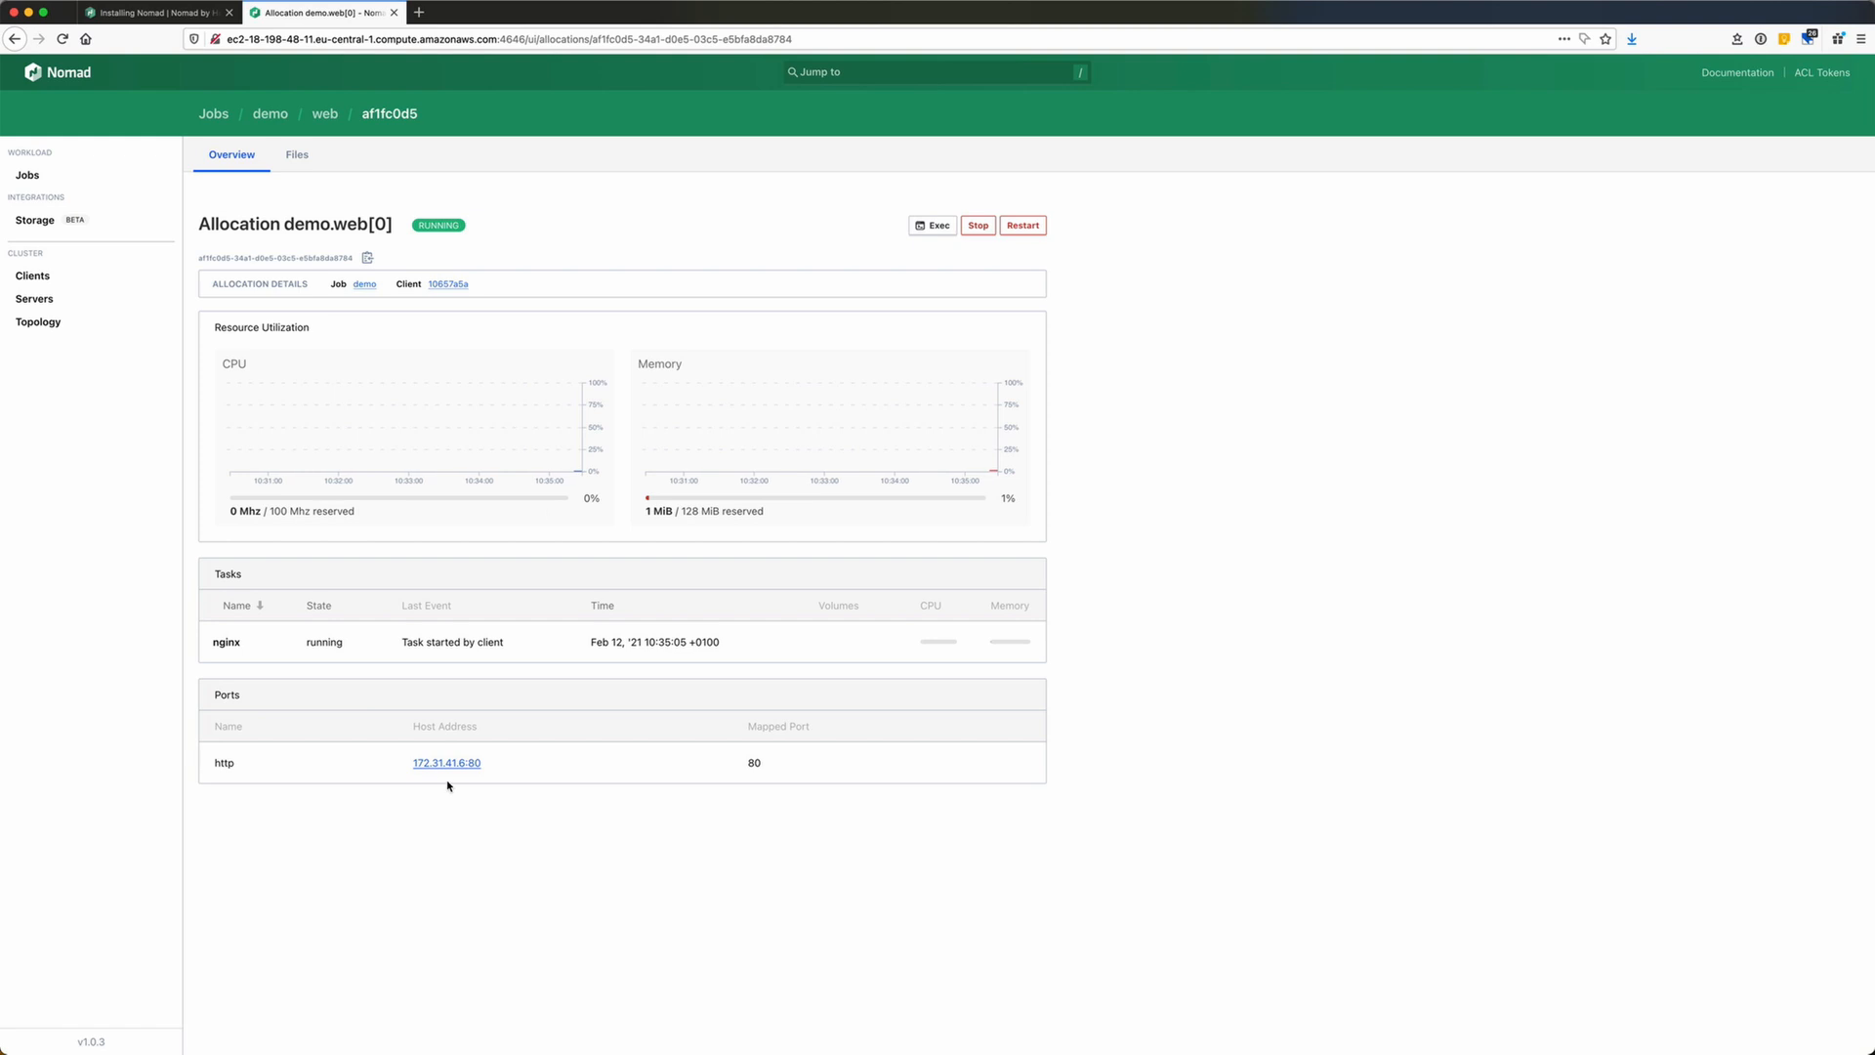
mouse_move(443, 777)
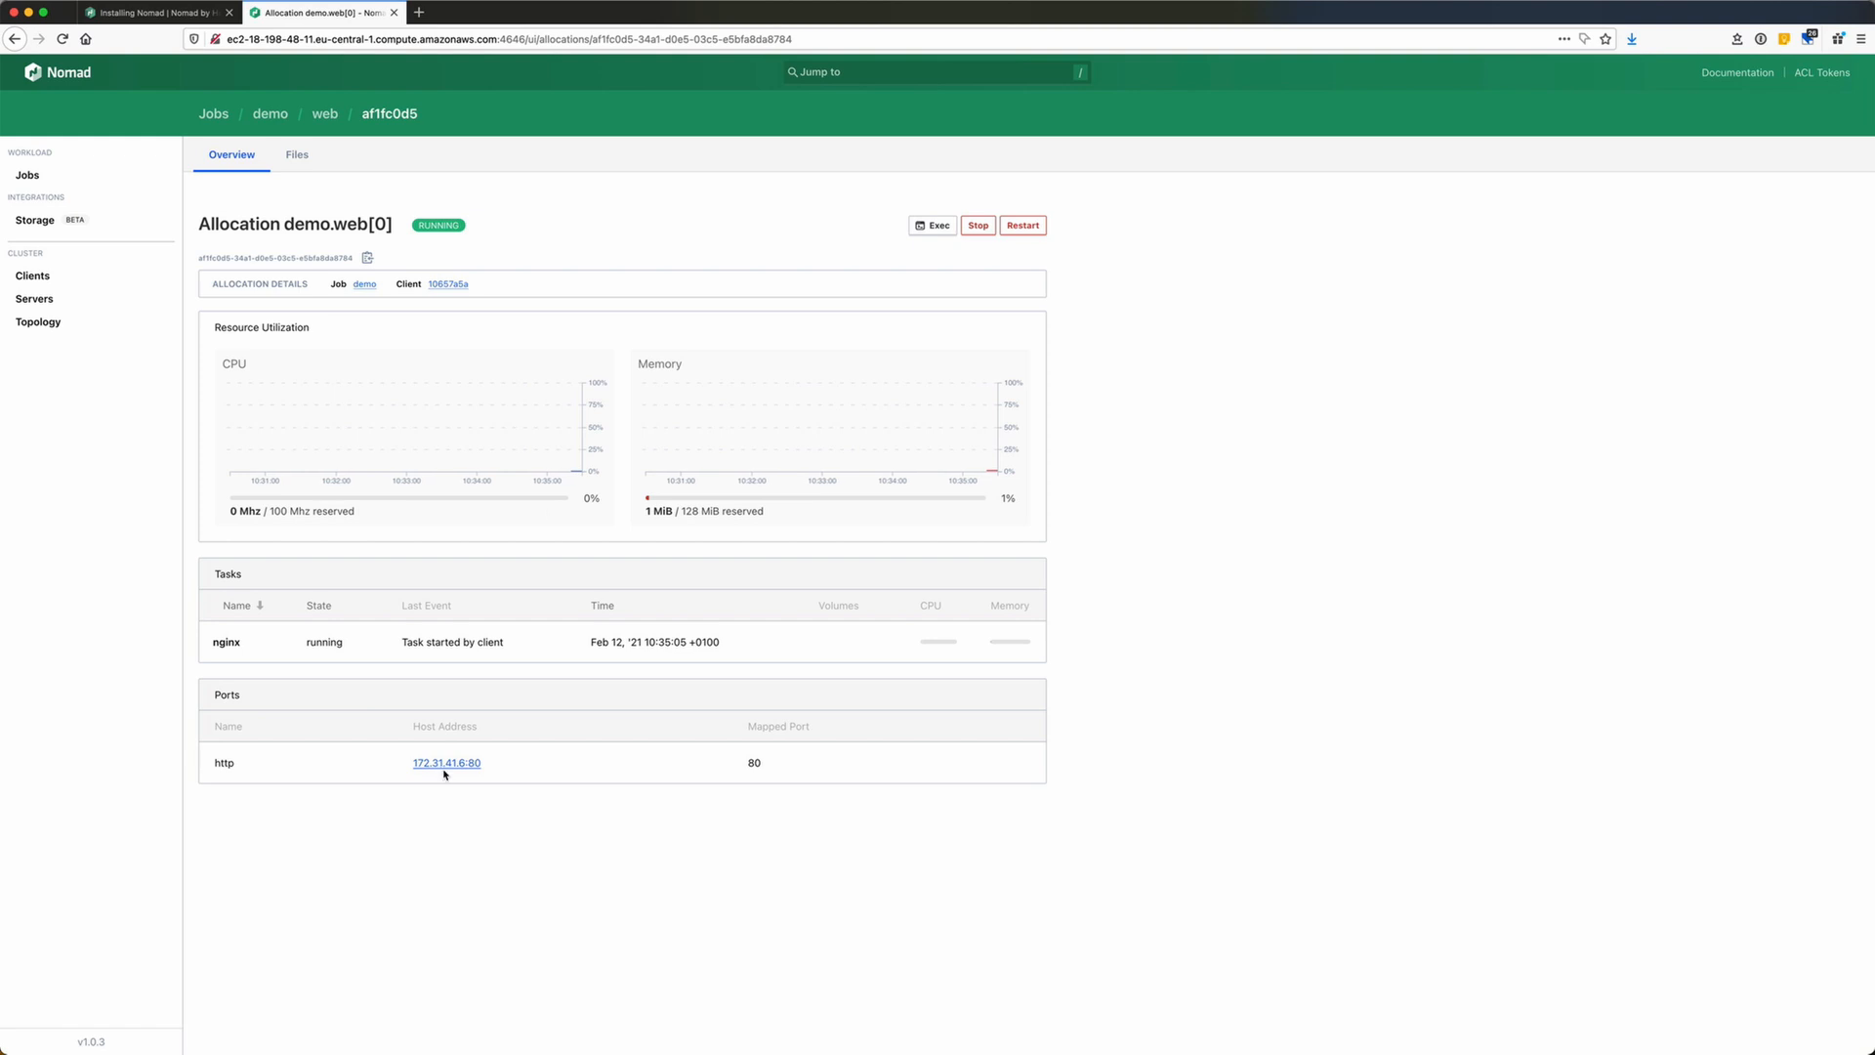
mouse_move(467, 769)
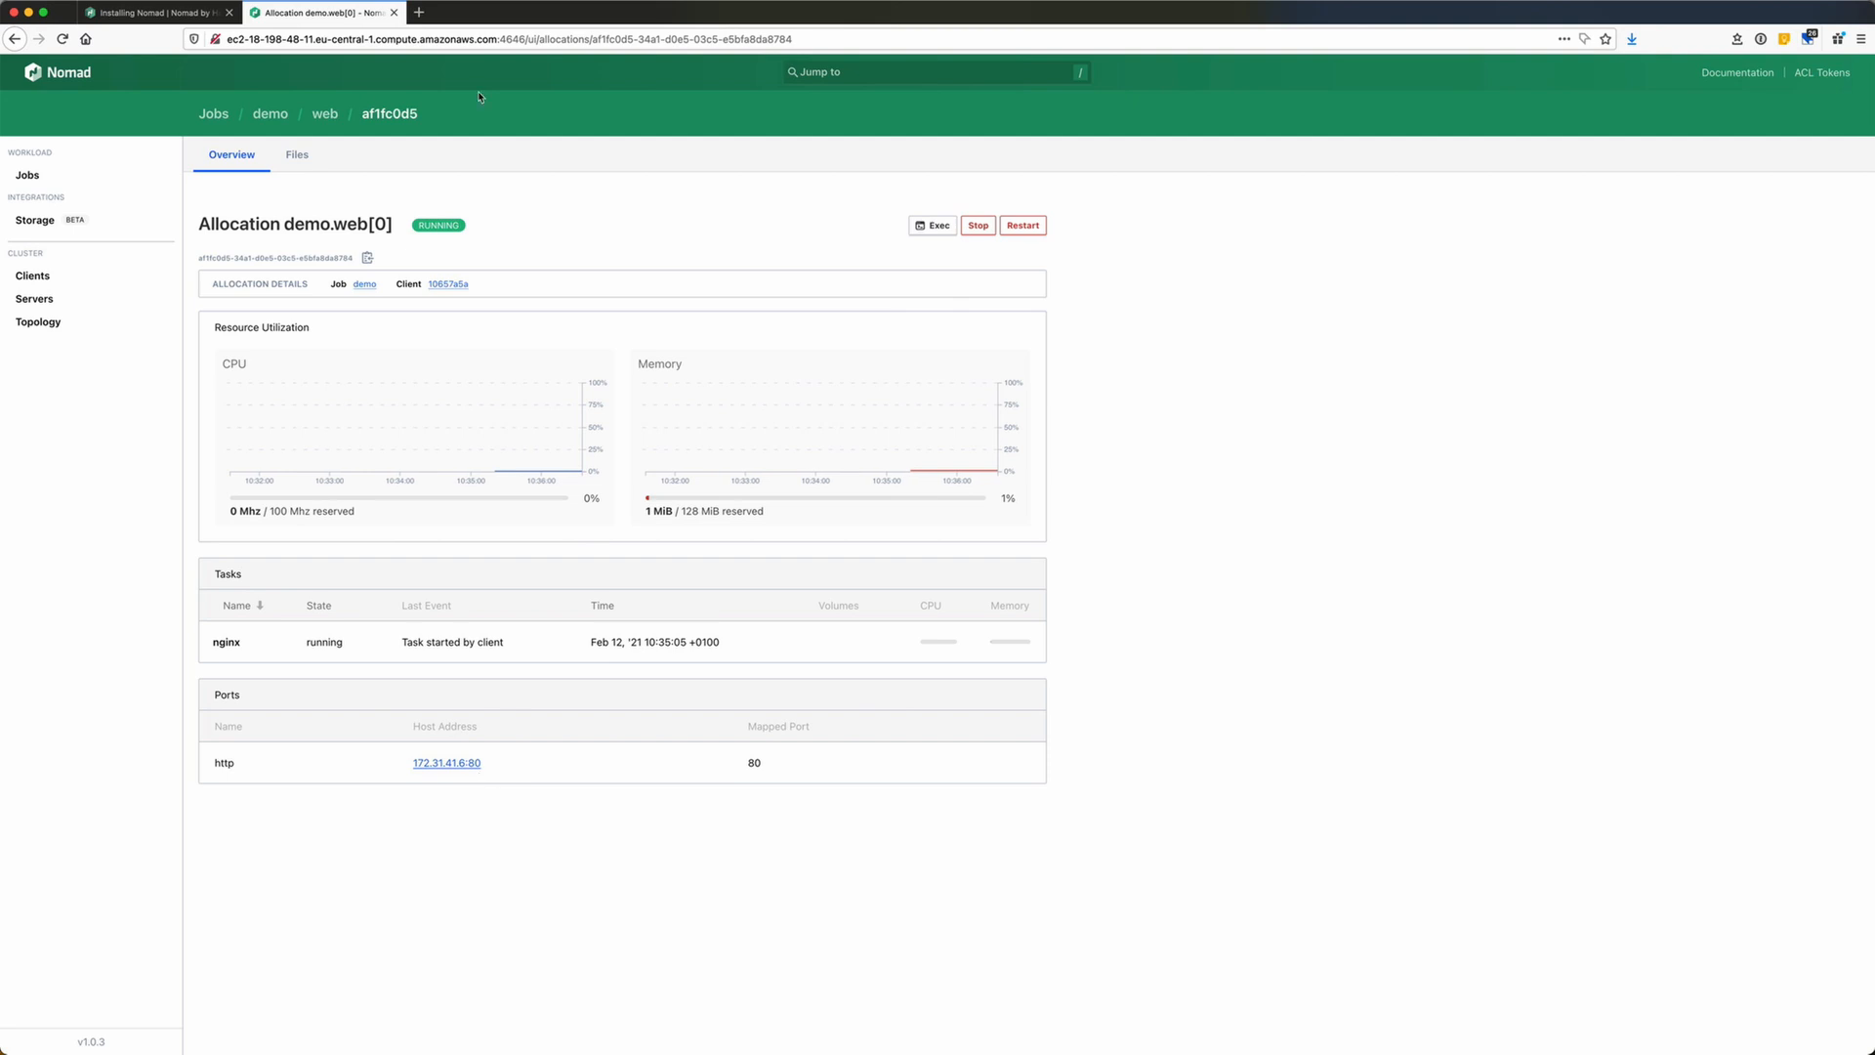
View the NGINX Hello World page, then return to the demo.web[0] allocation tab.
left_click(582, 12)
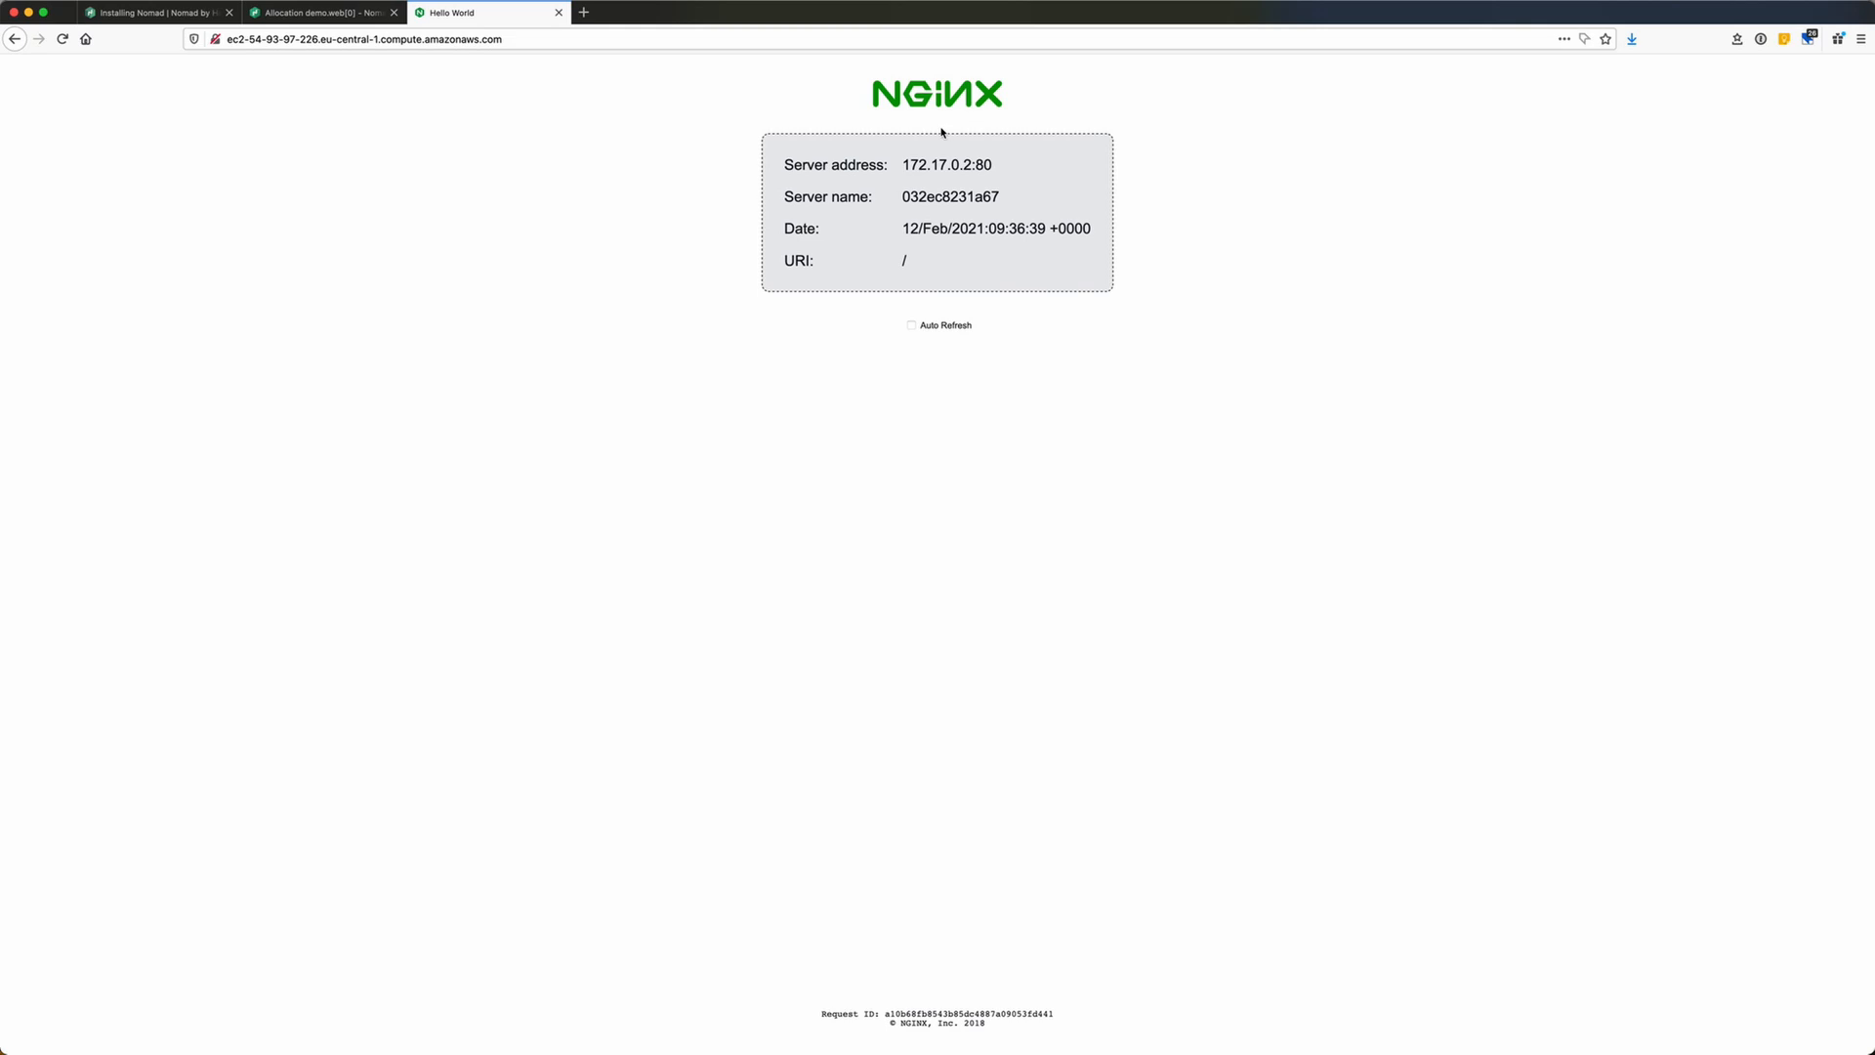
mouse_move(787, 222)
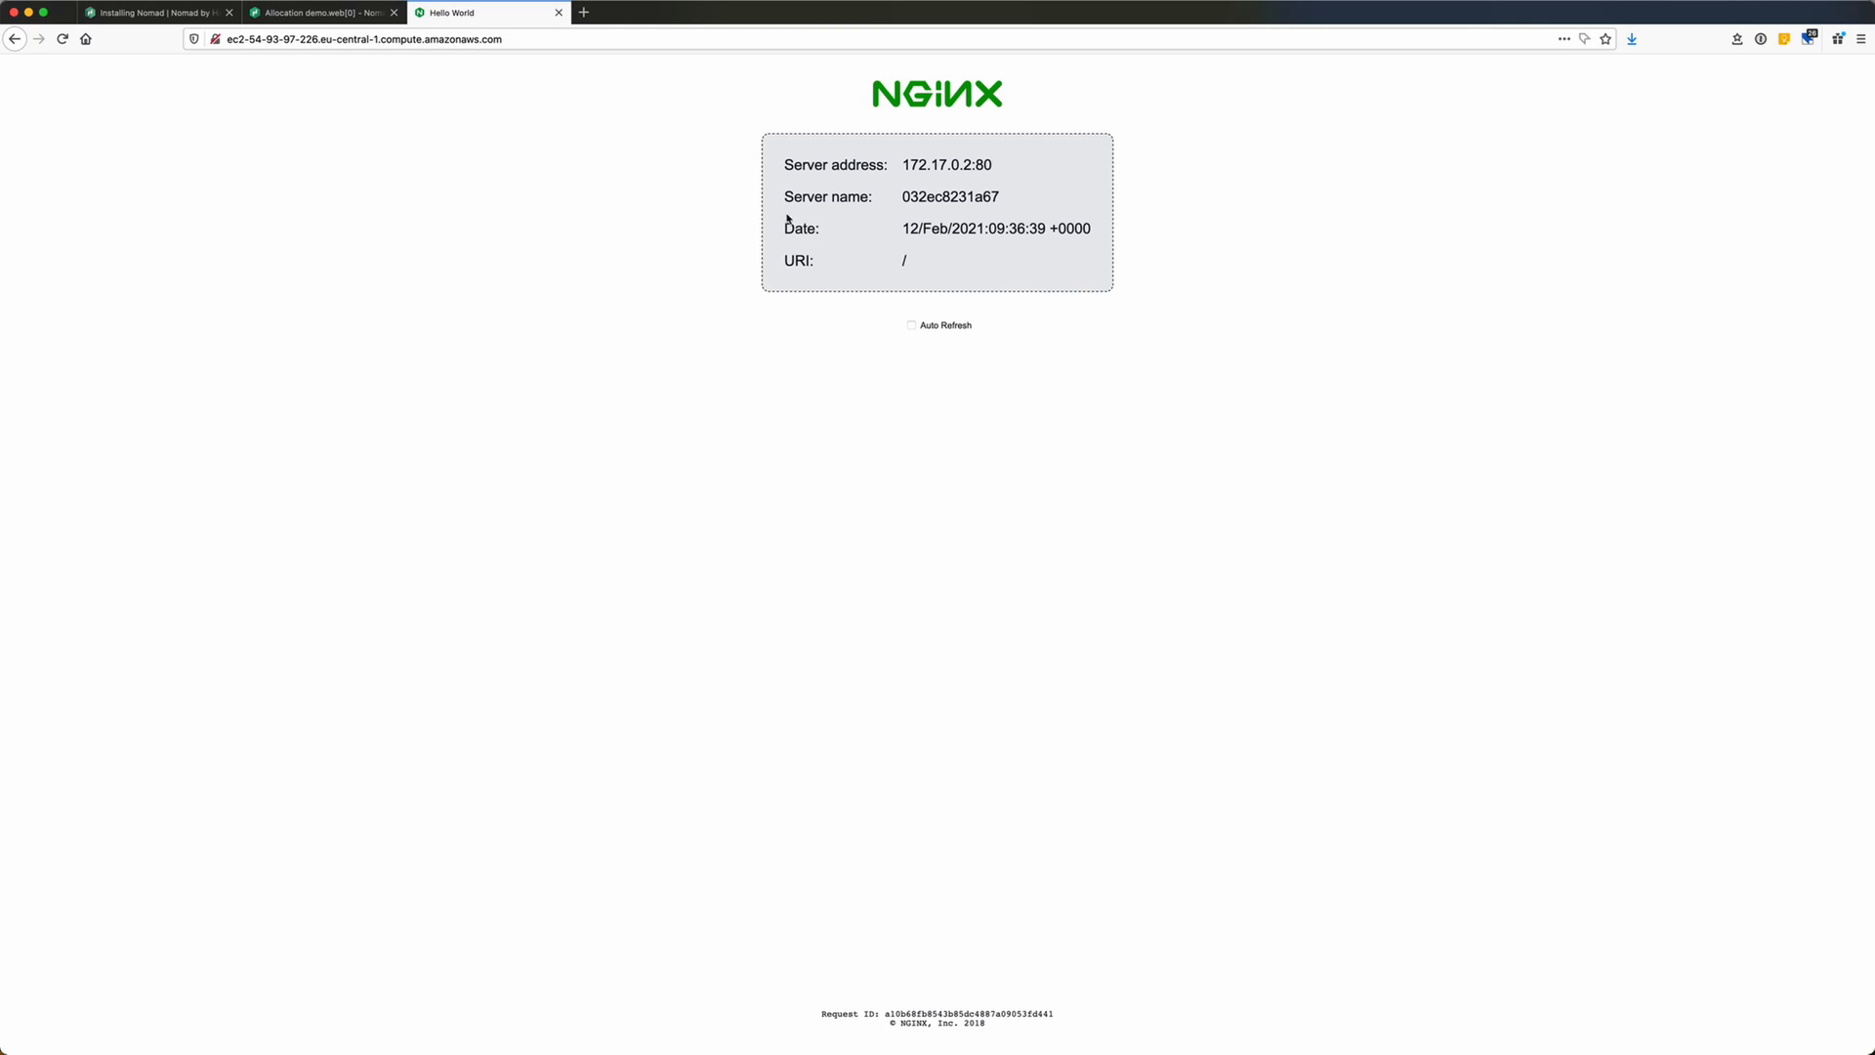
mouse_move(817, 188)
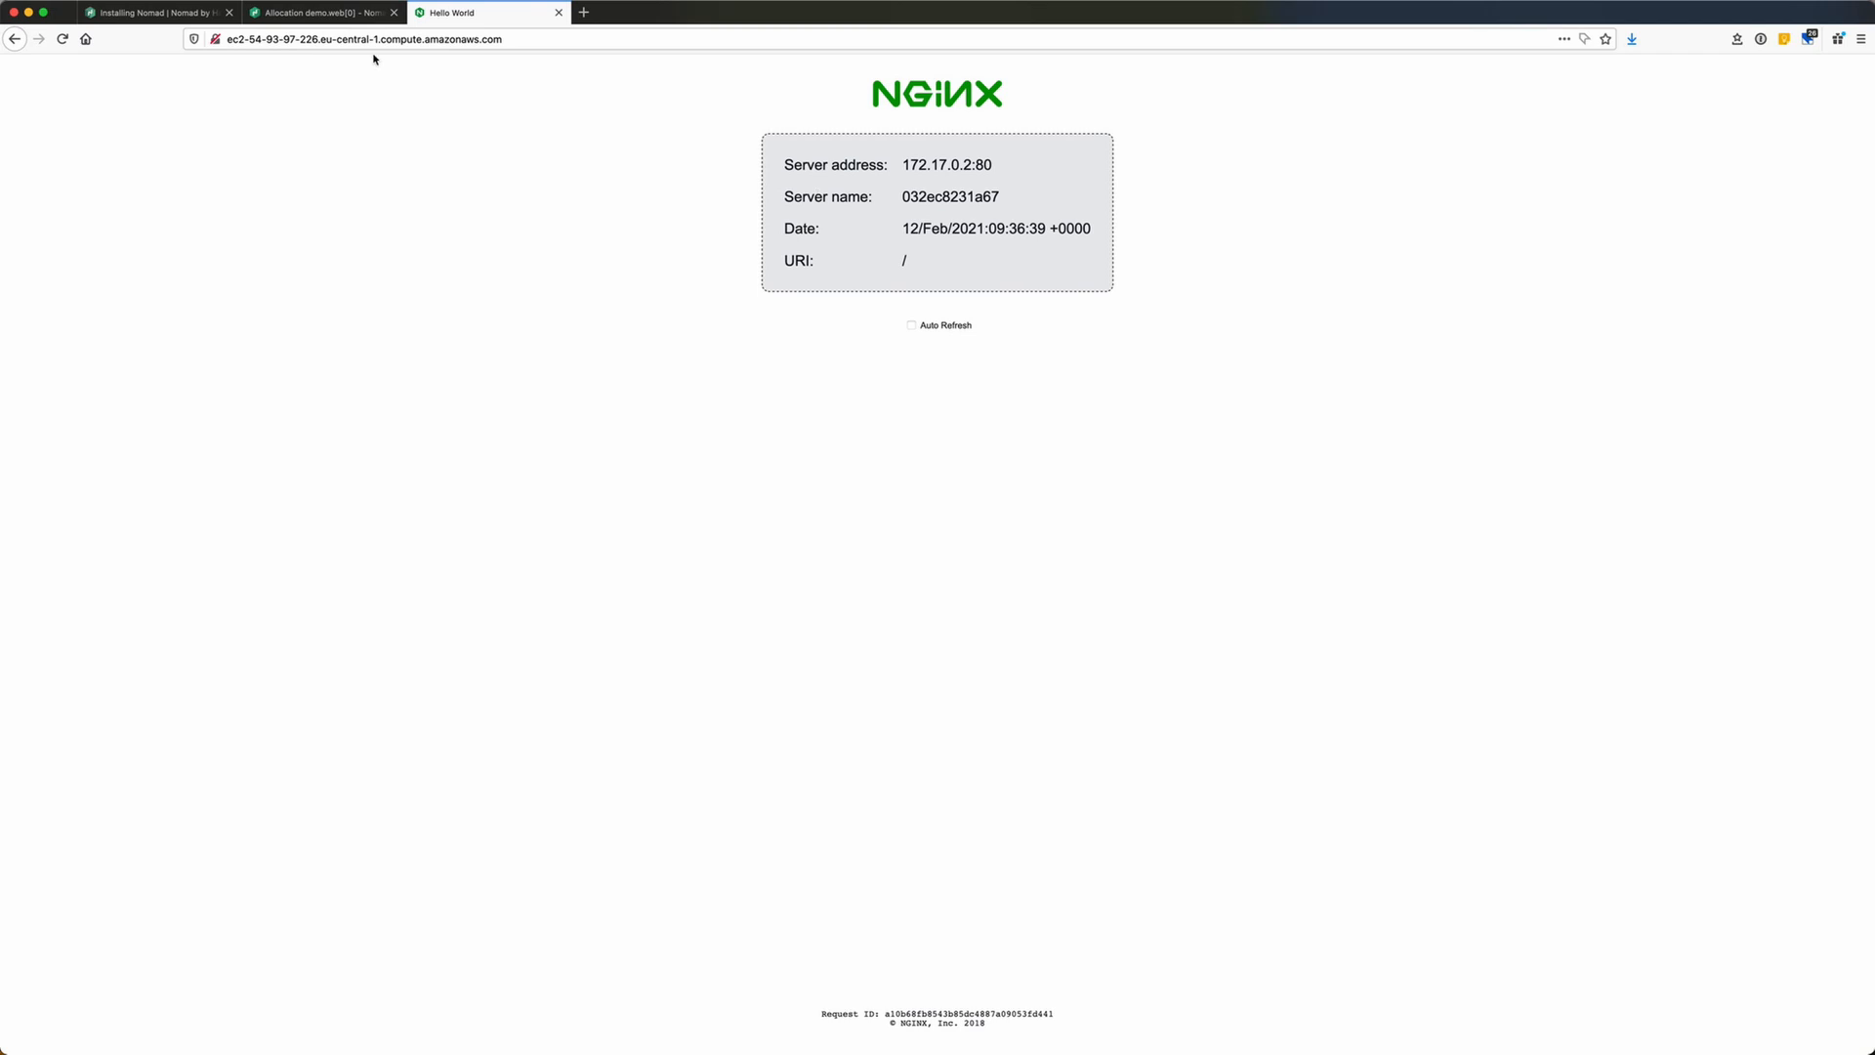
left_click(319, 11)
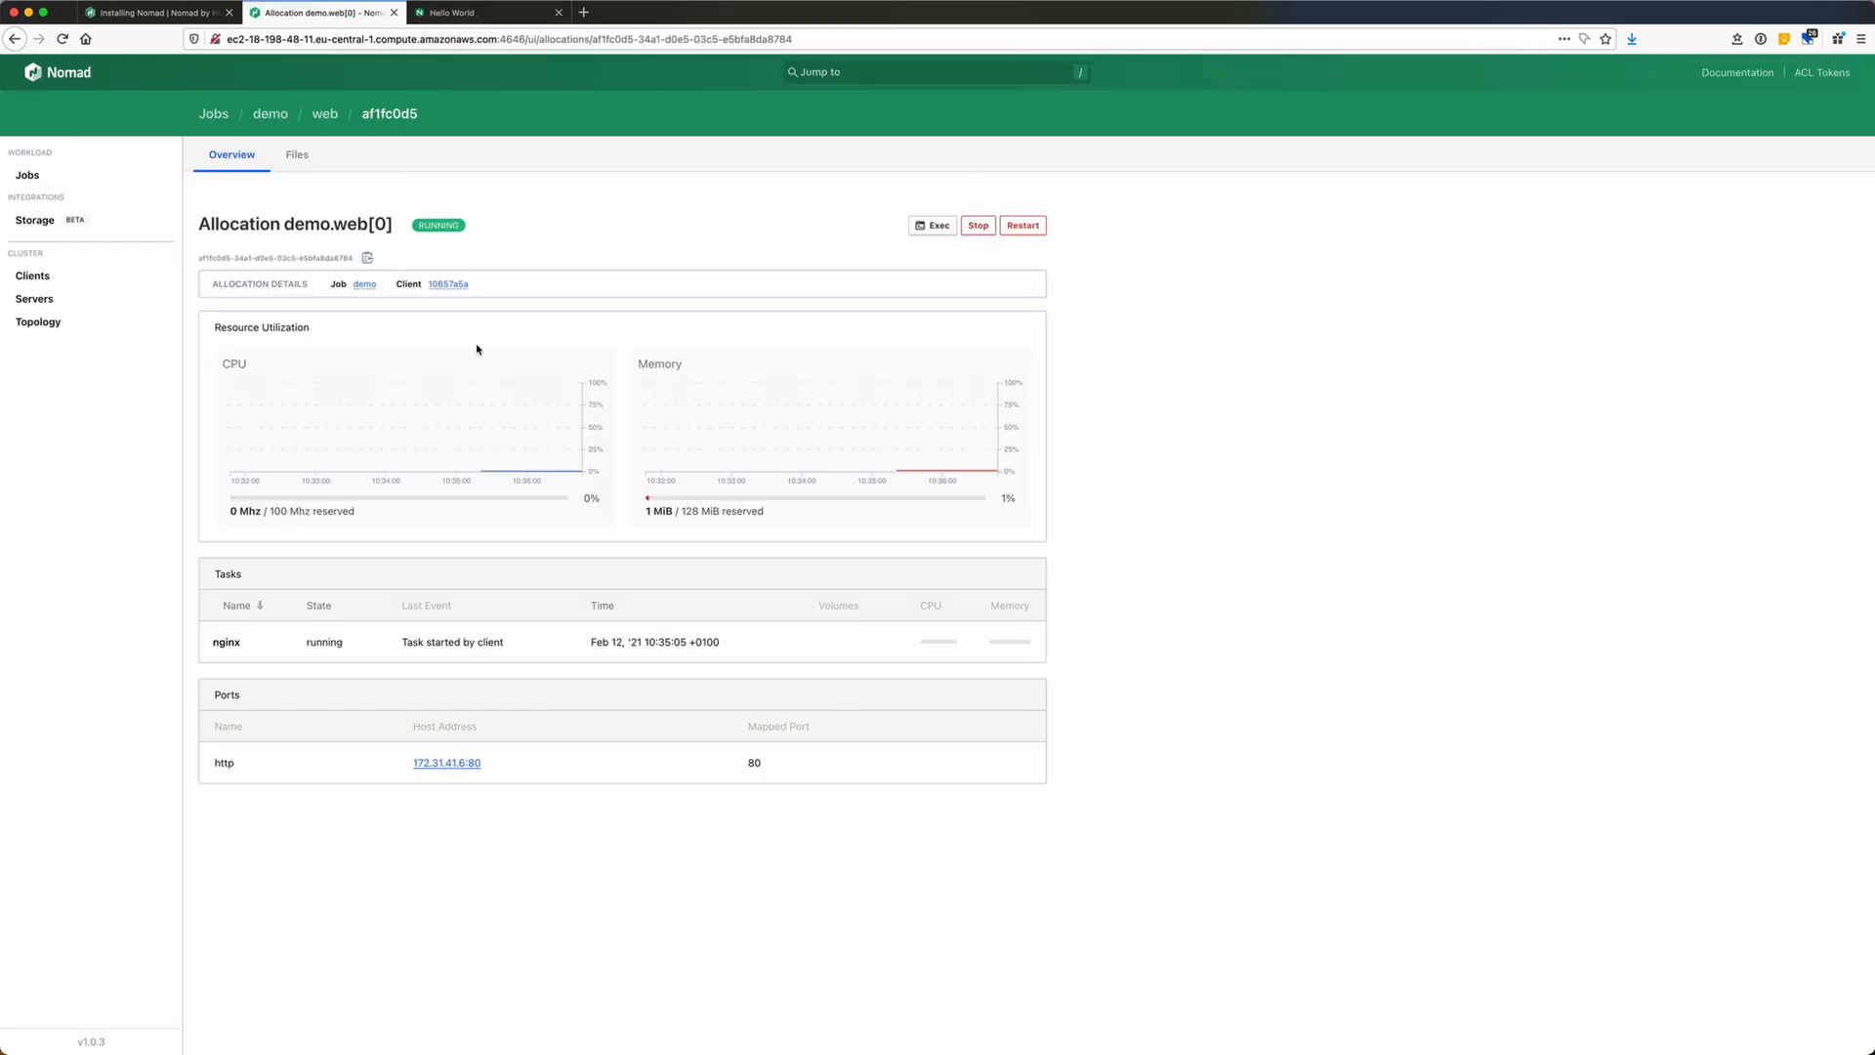
mouse_move(756, 278)
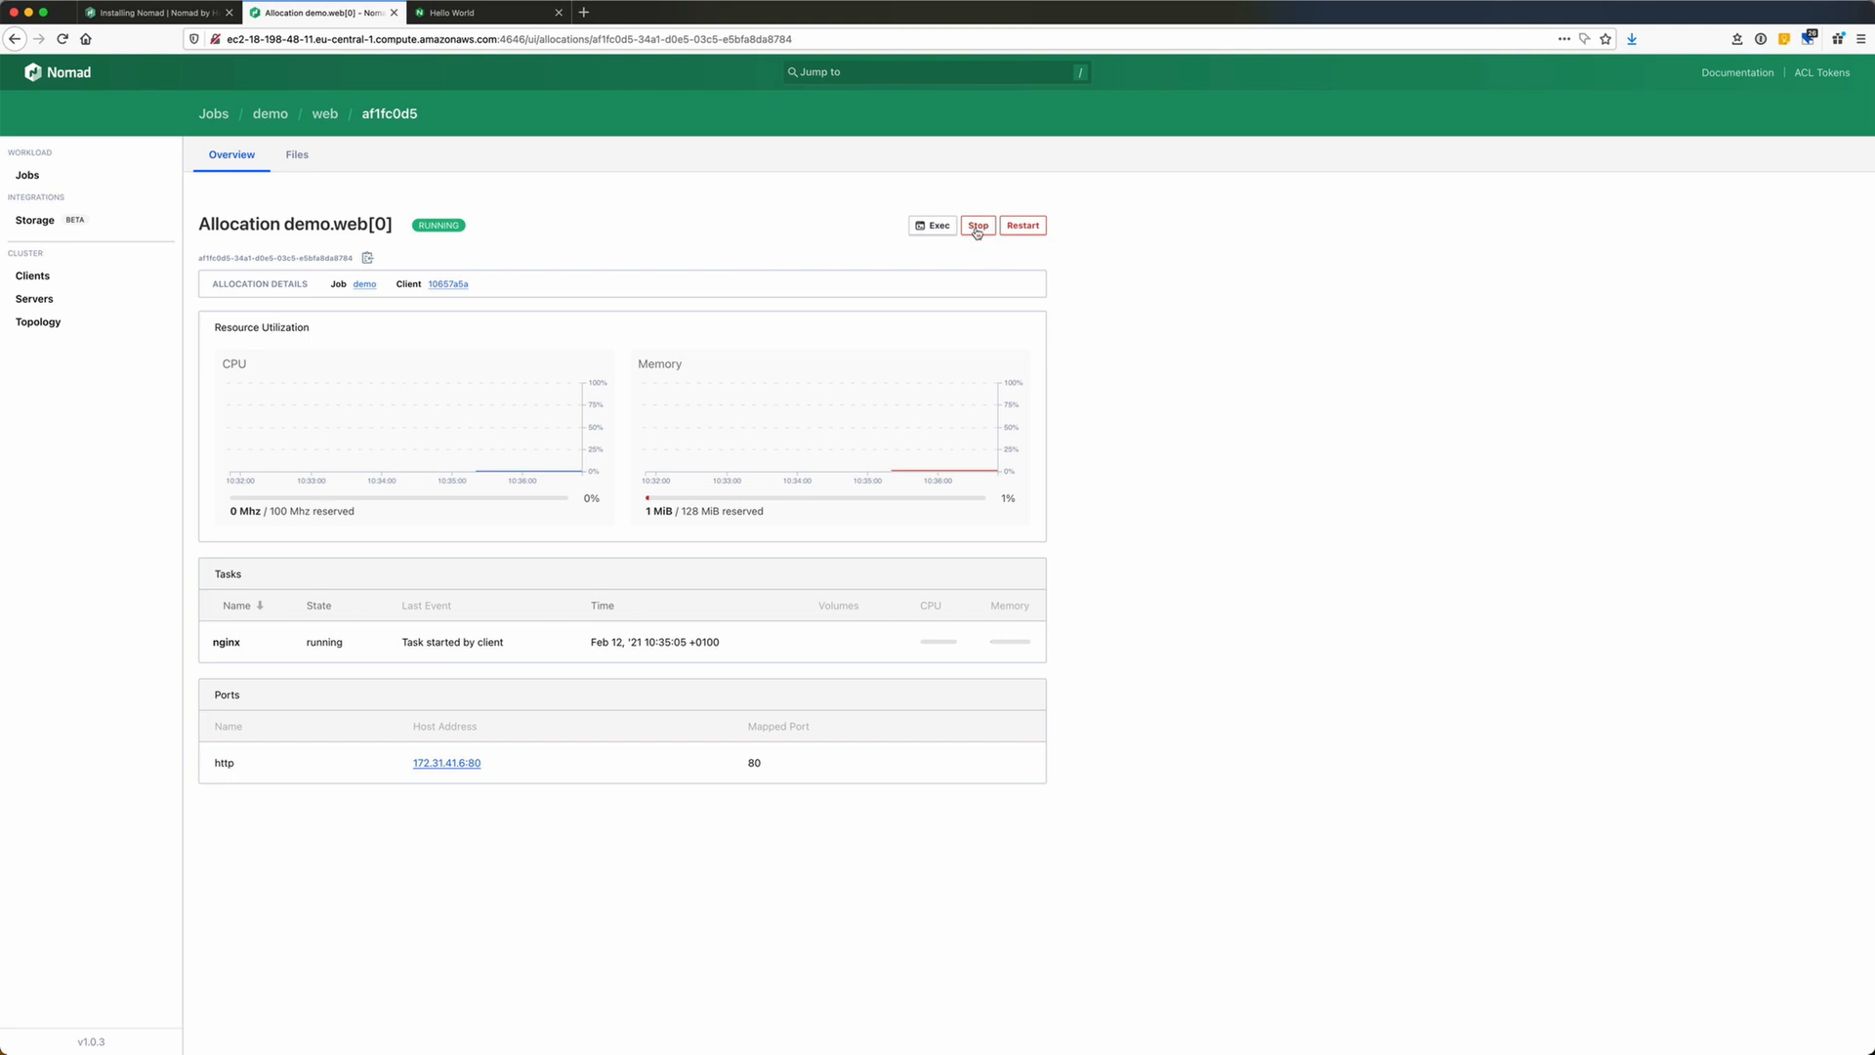
mouse_move(958, 1024)
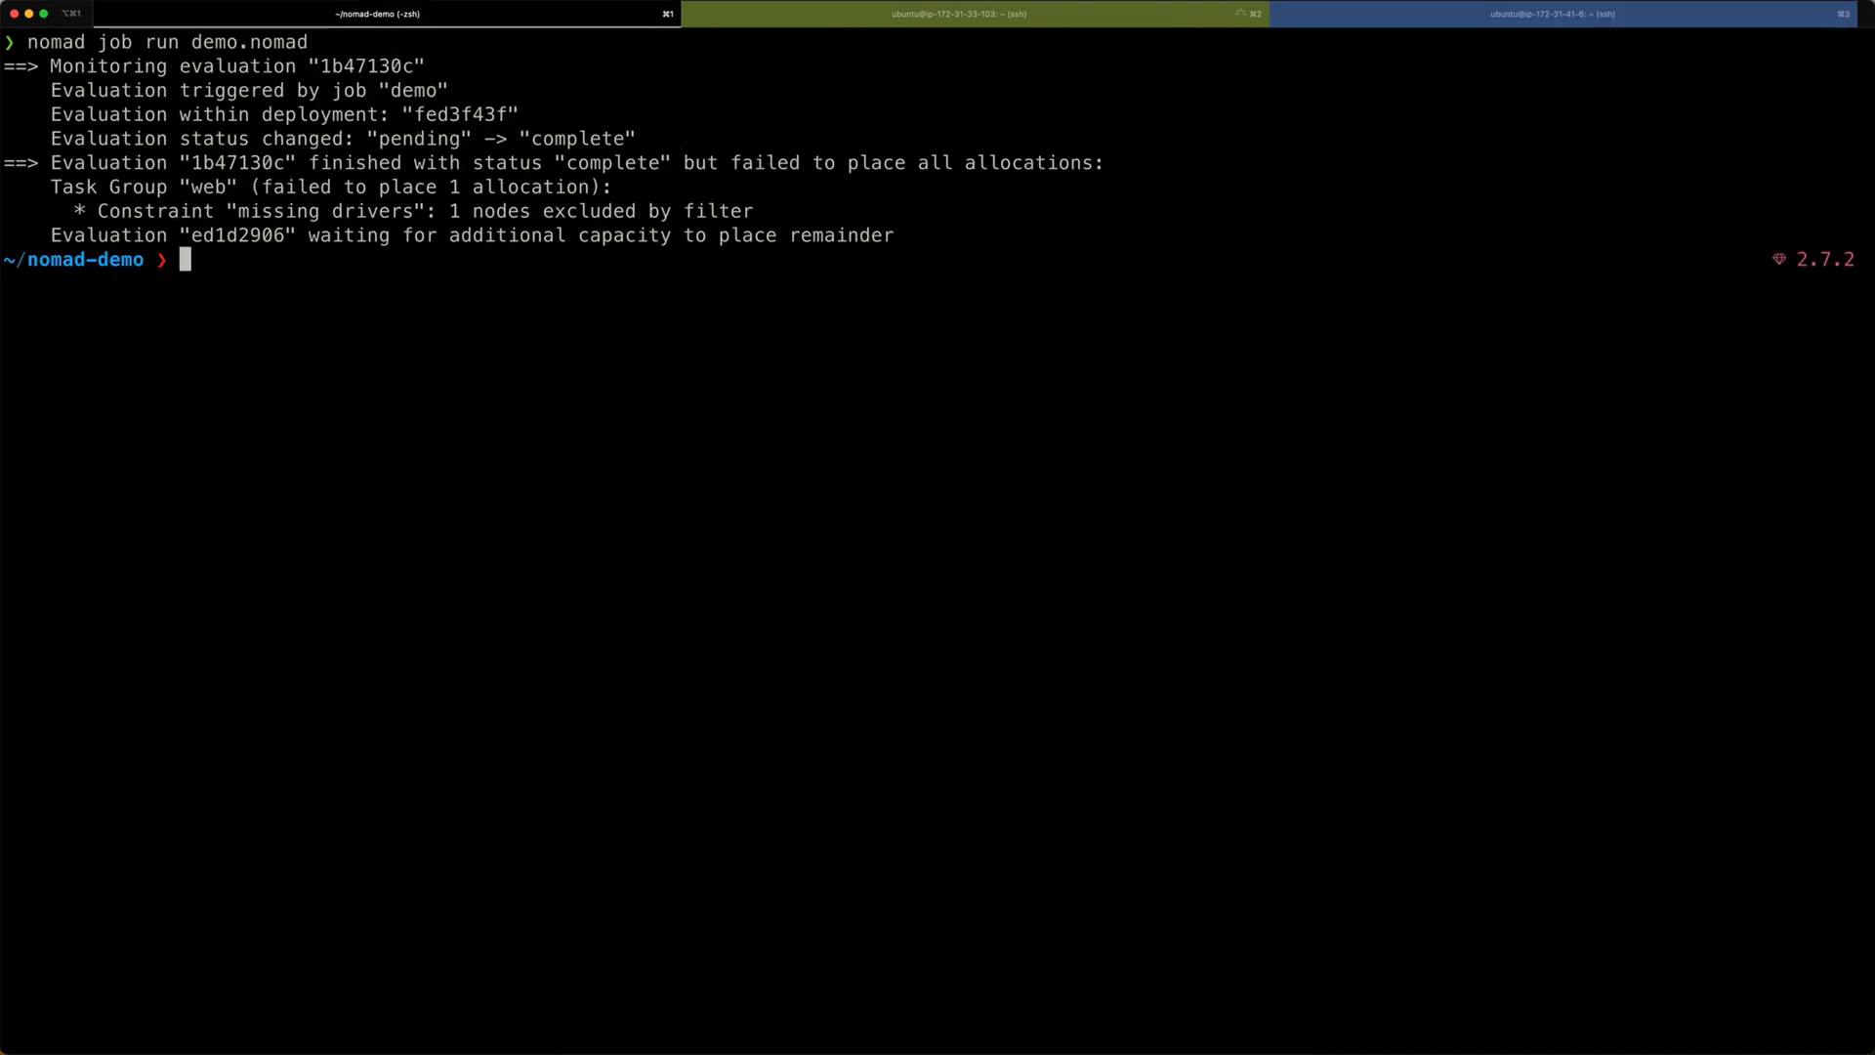
Run nomad status, then nomad status demo to show allocation af1fc0d5.
type("nomad status")
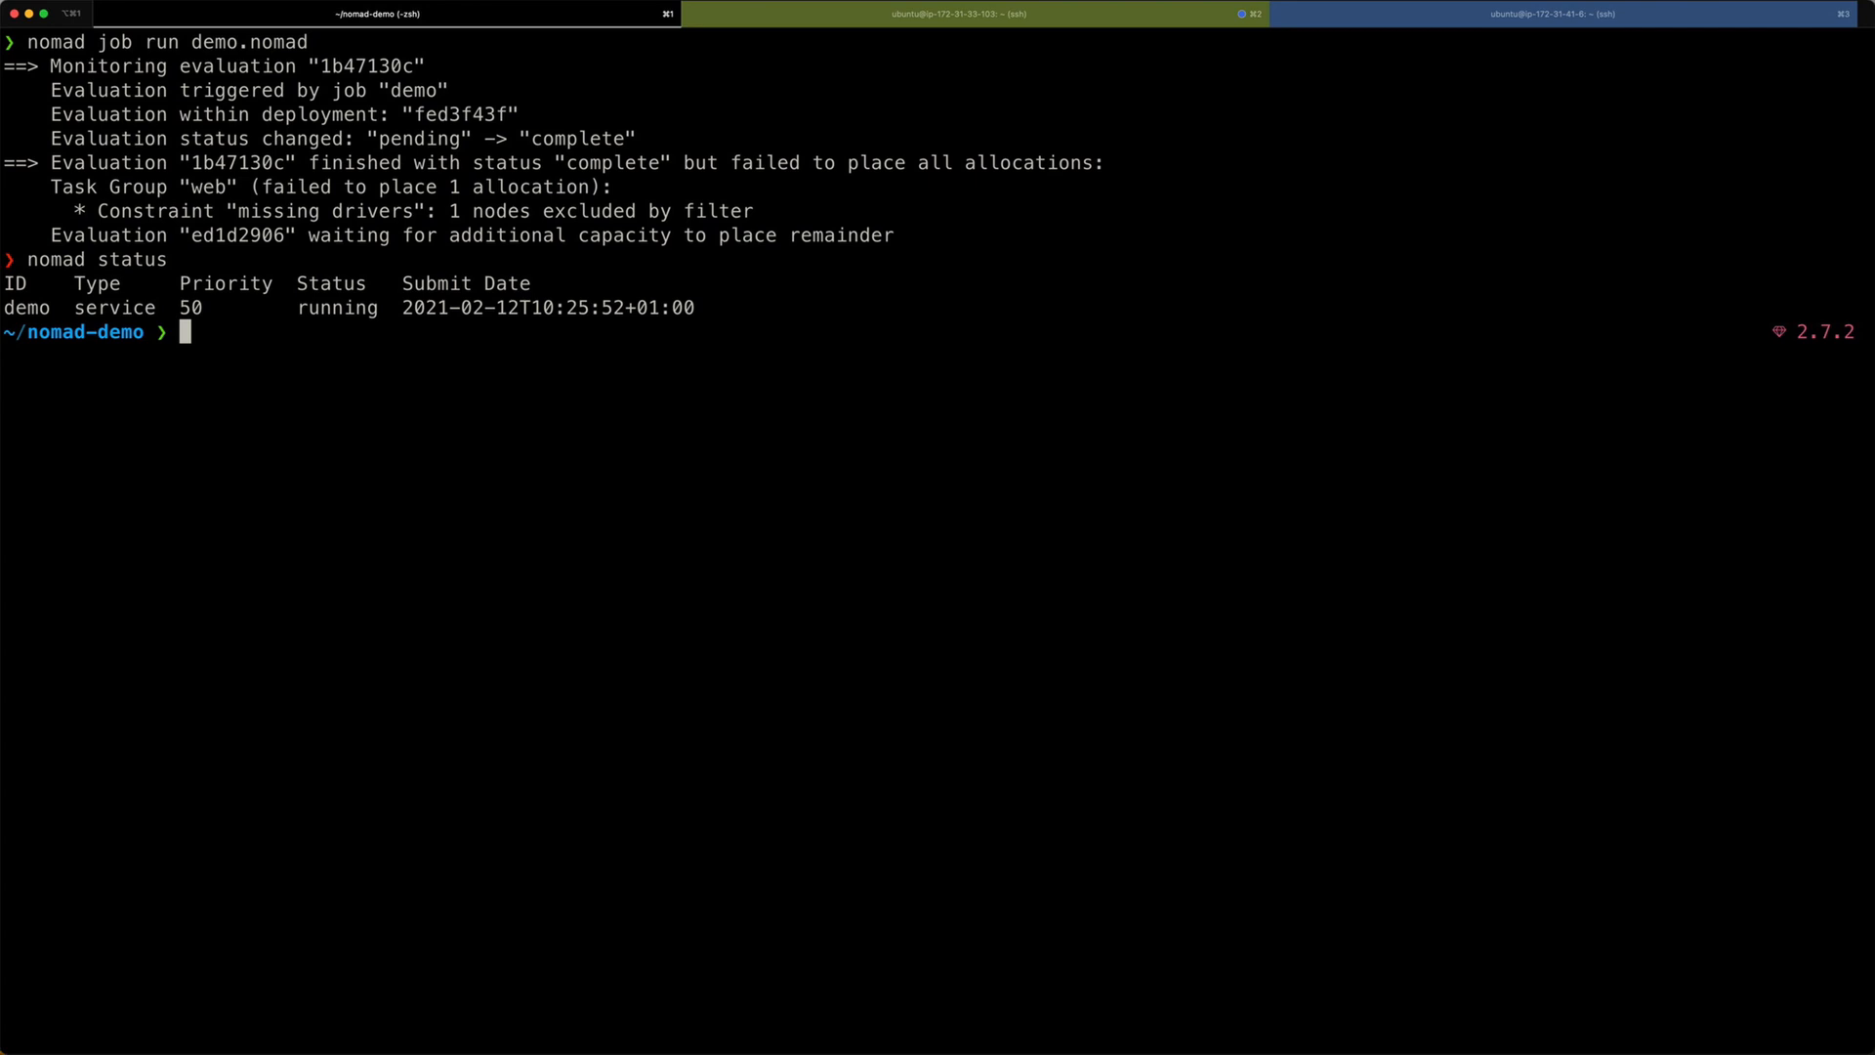
type("nomad status demo")
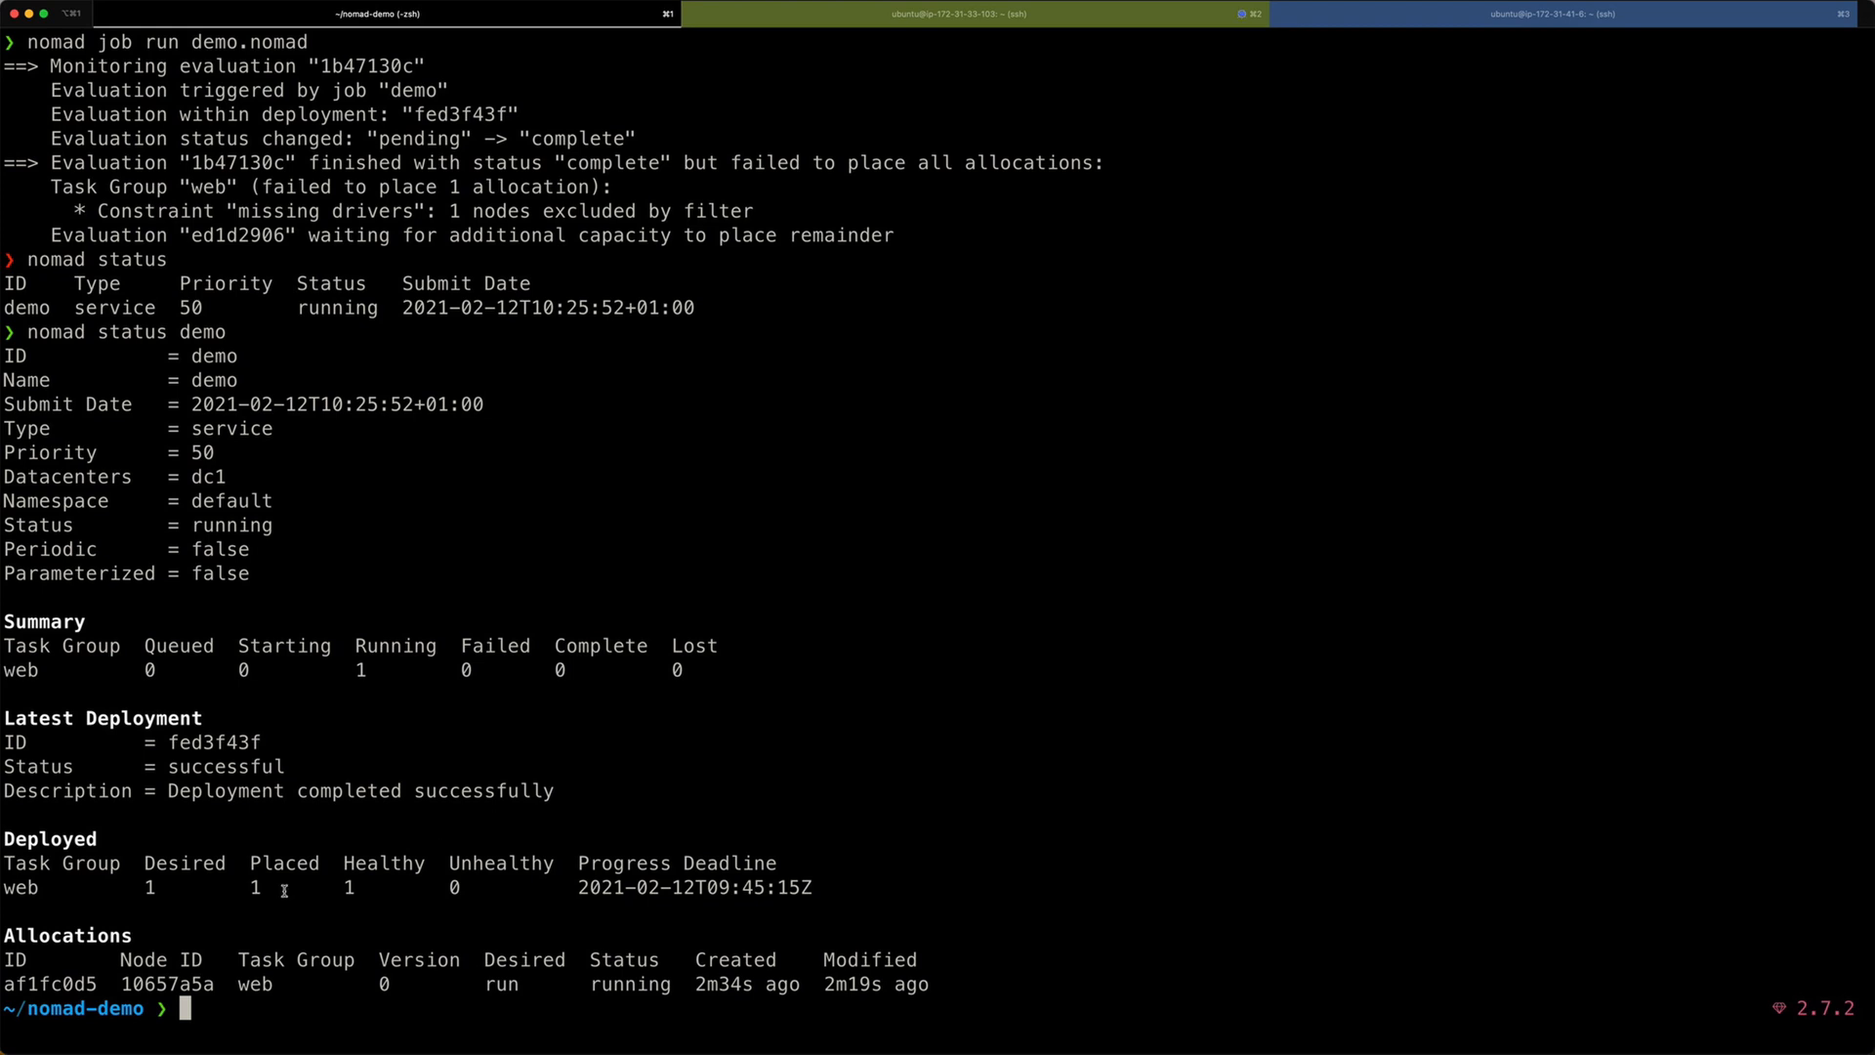
Run nomad alloc status af1fc0d5 to show its 172.31.41.6:80 port mapping.
type("nomad alloc status af1fc0d5")
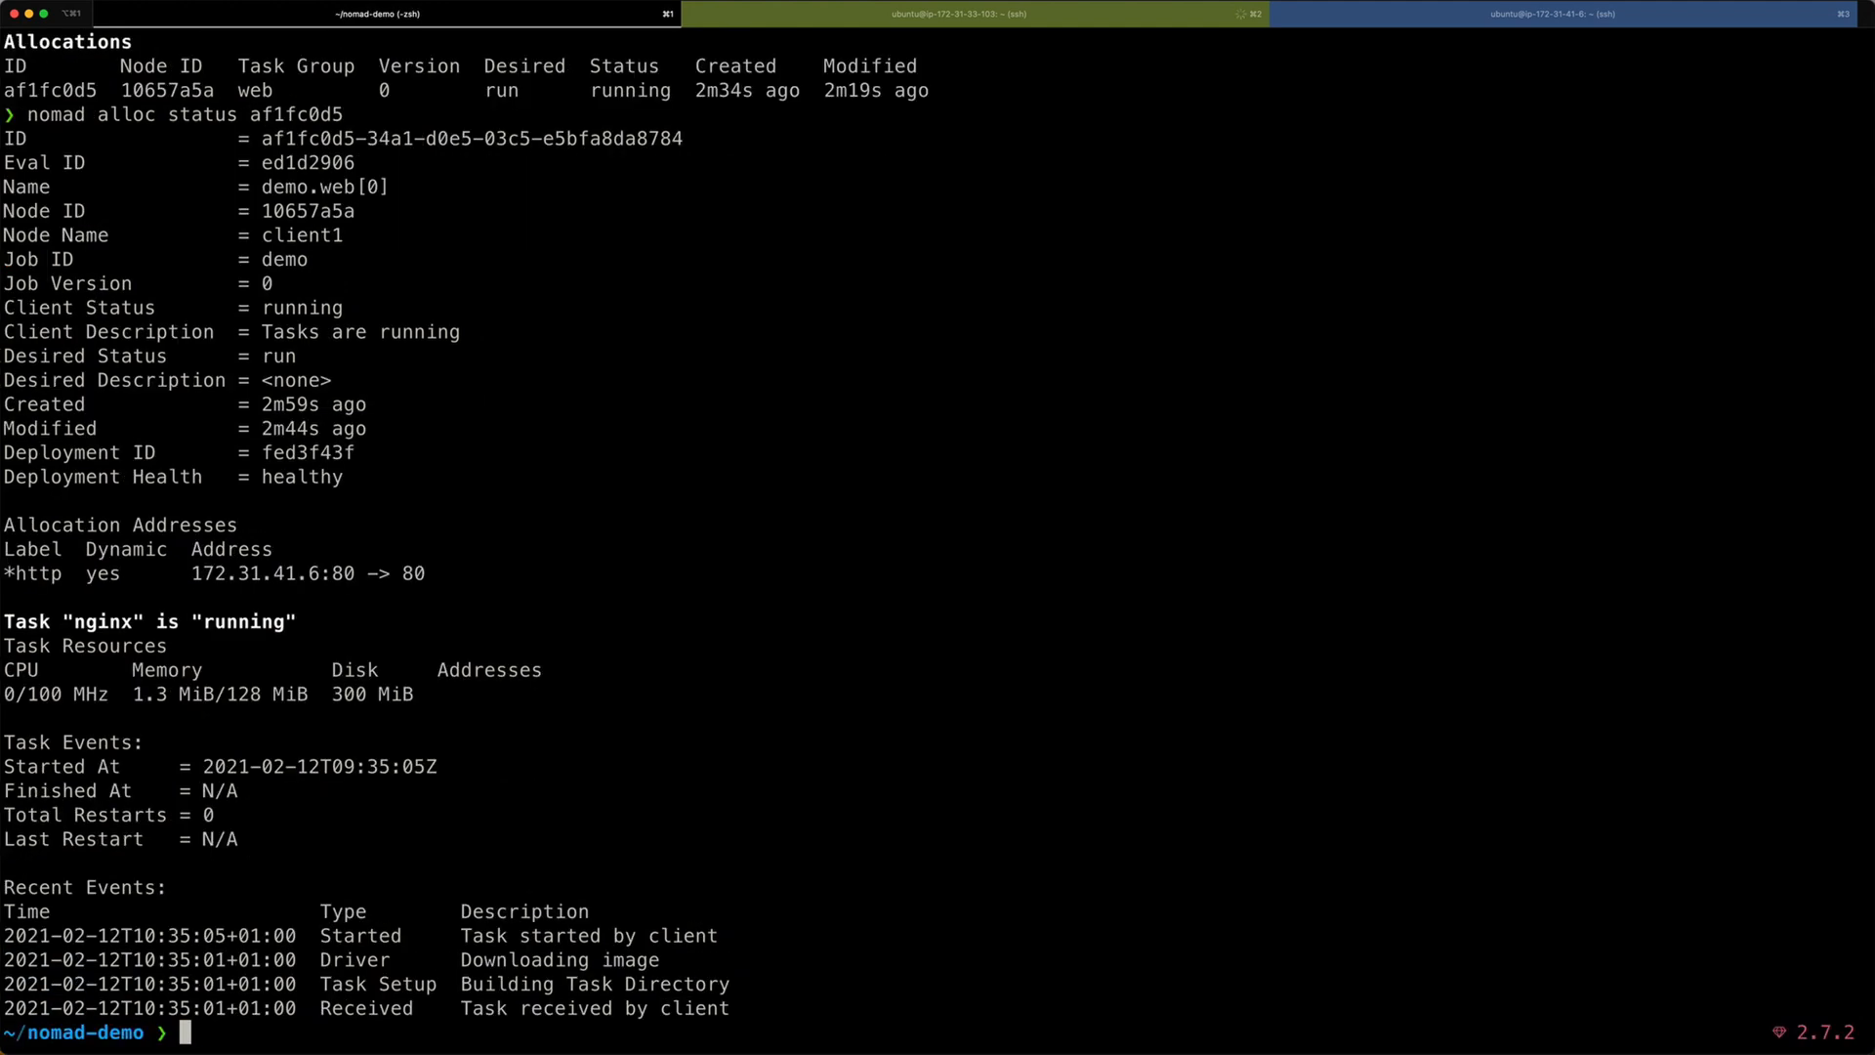
mouse_move(154, 642)
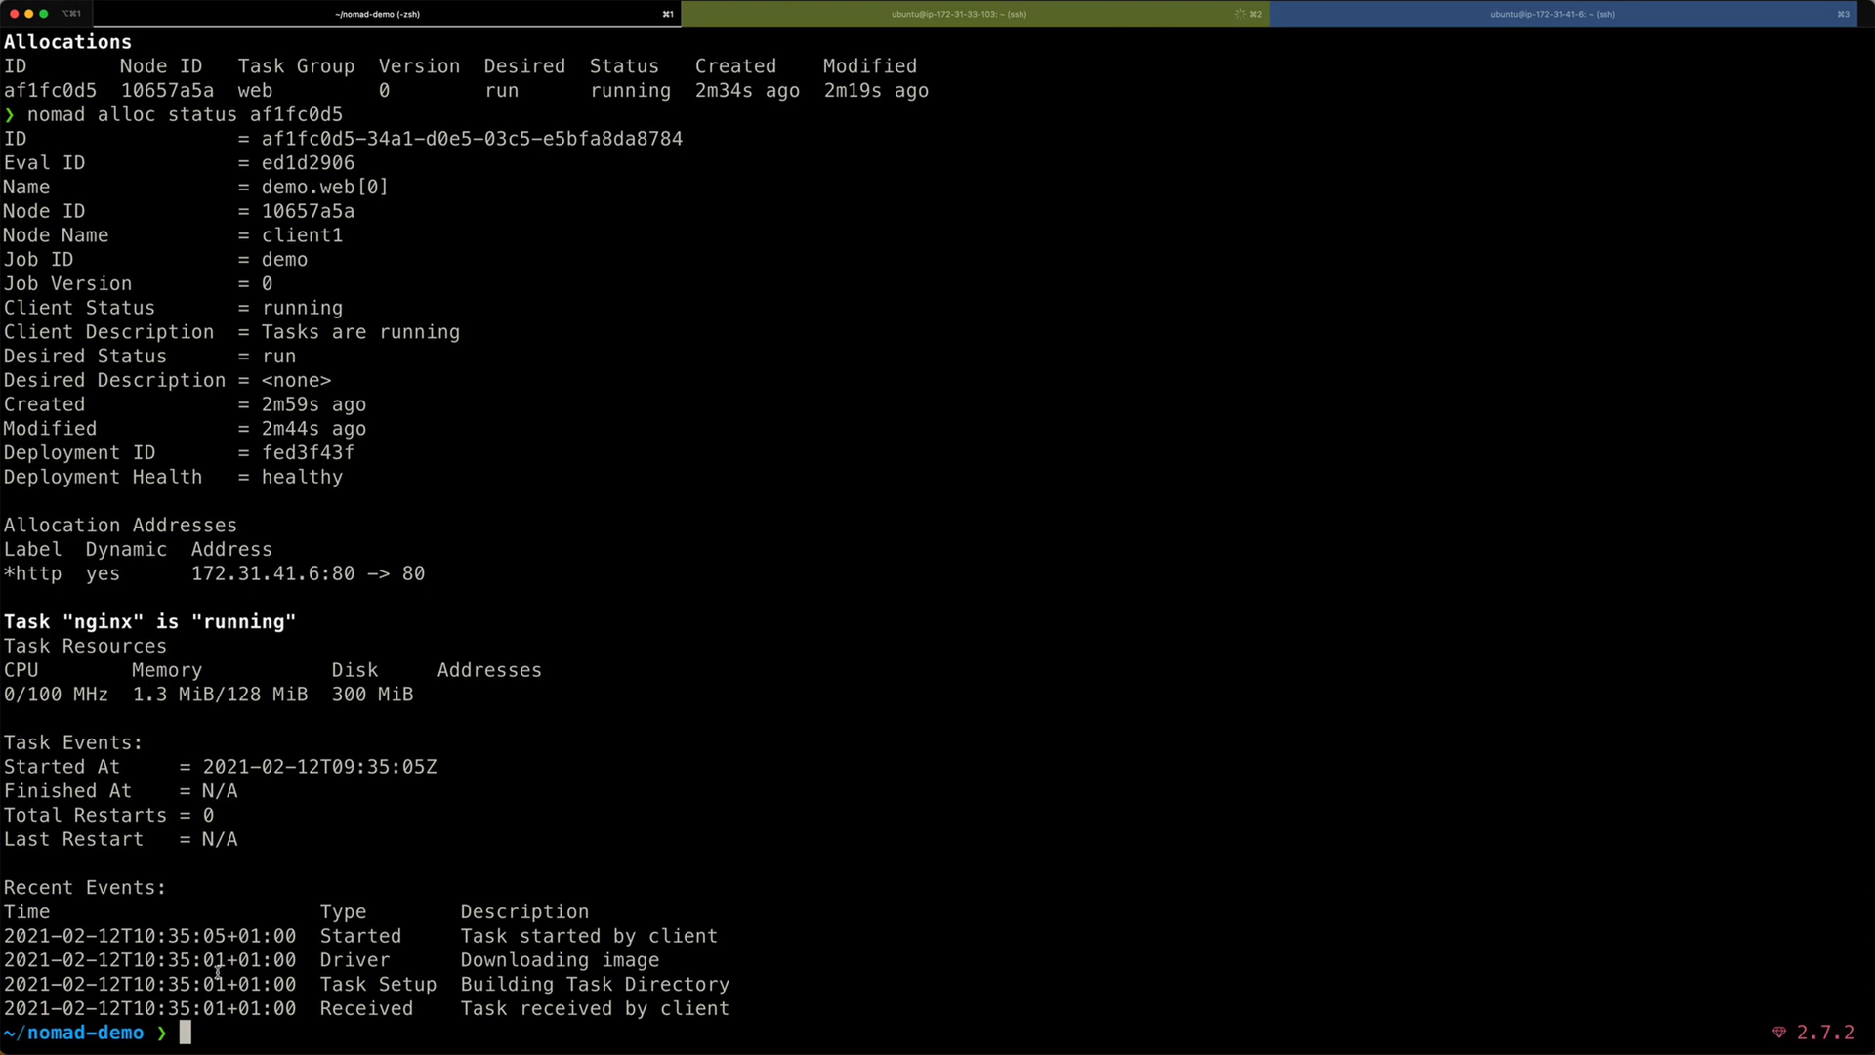
mouse_move(427, 827)
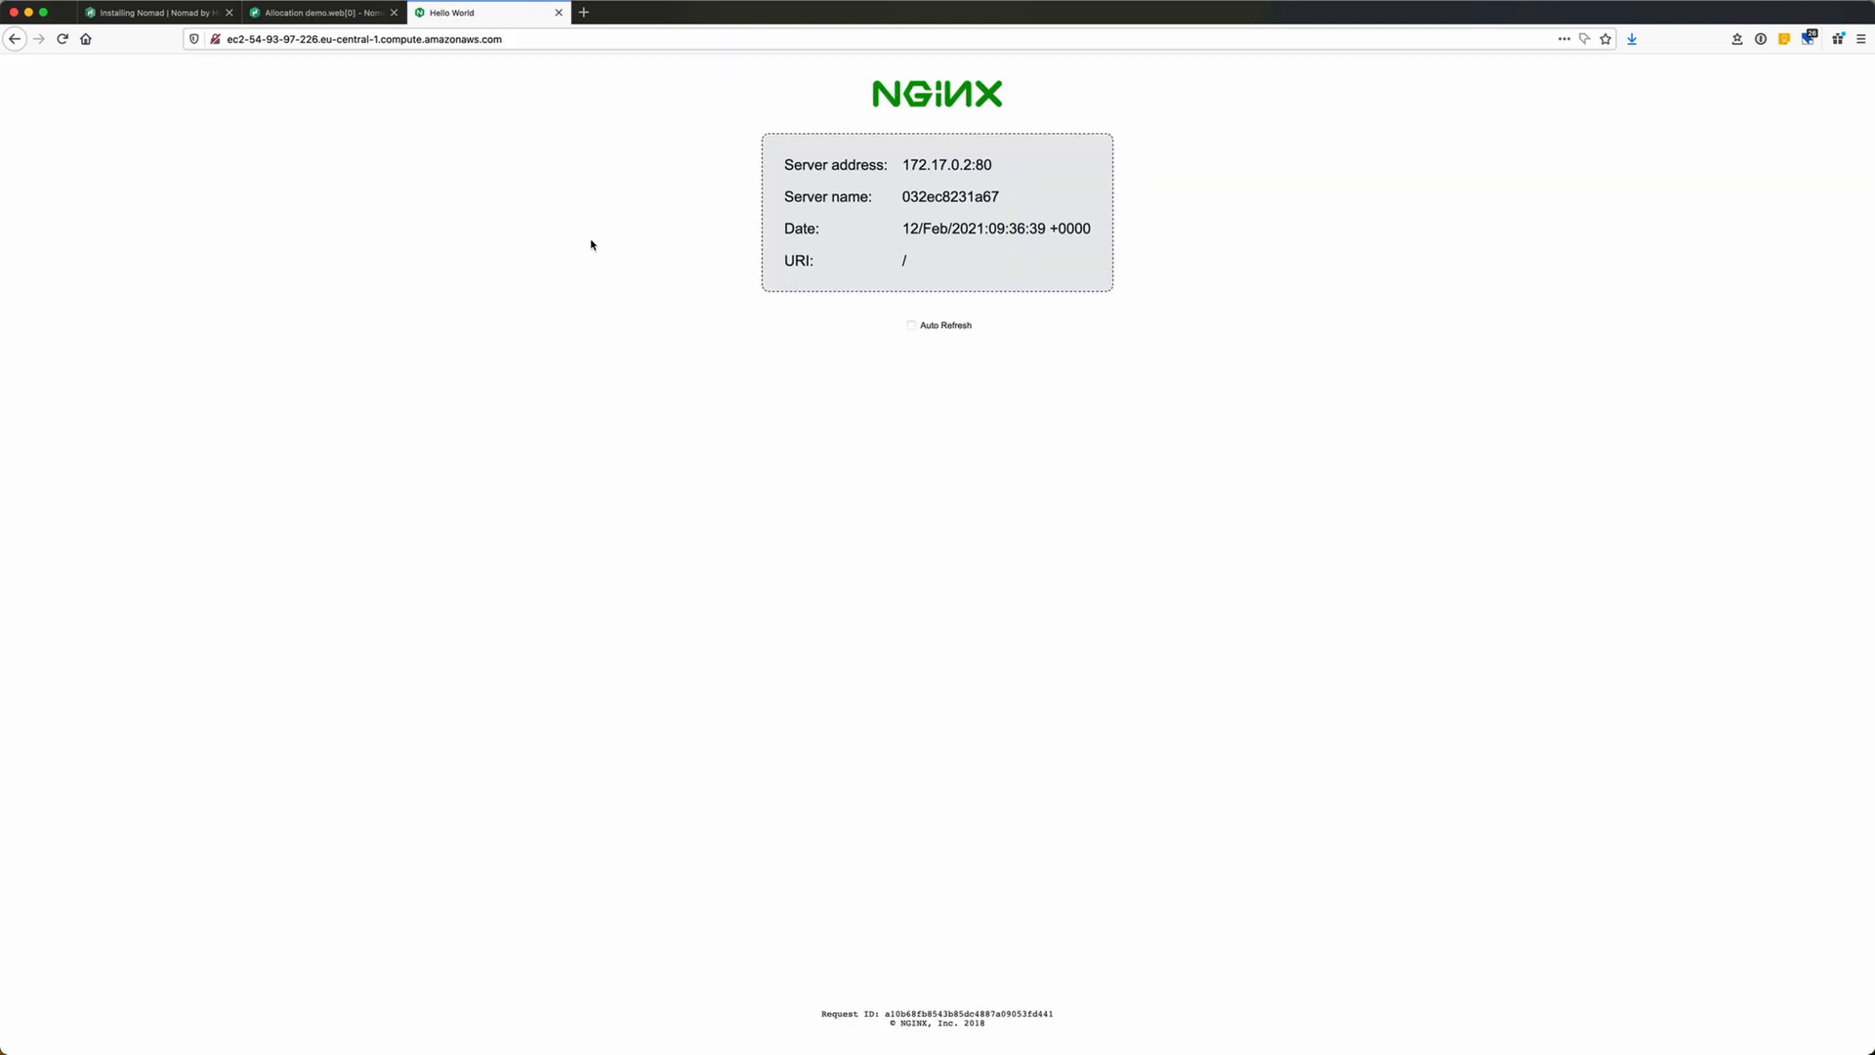
mouse_move(1062, 97)
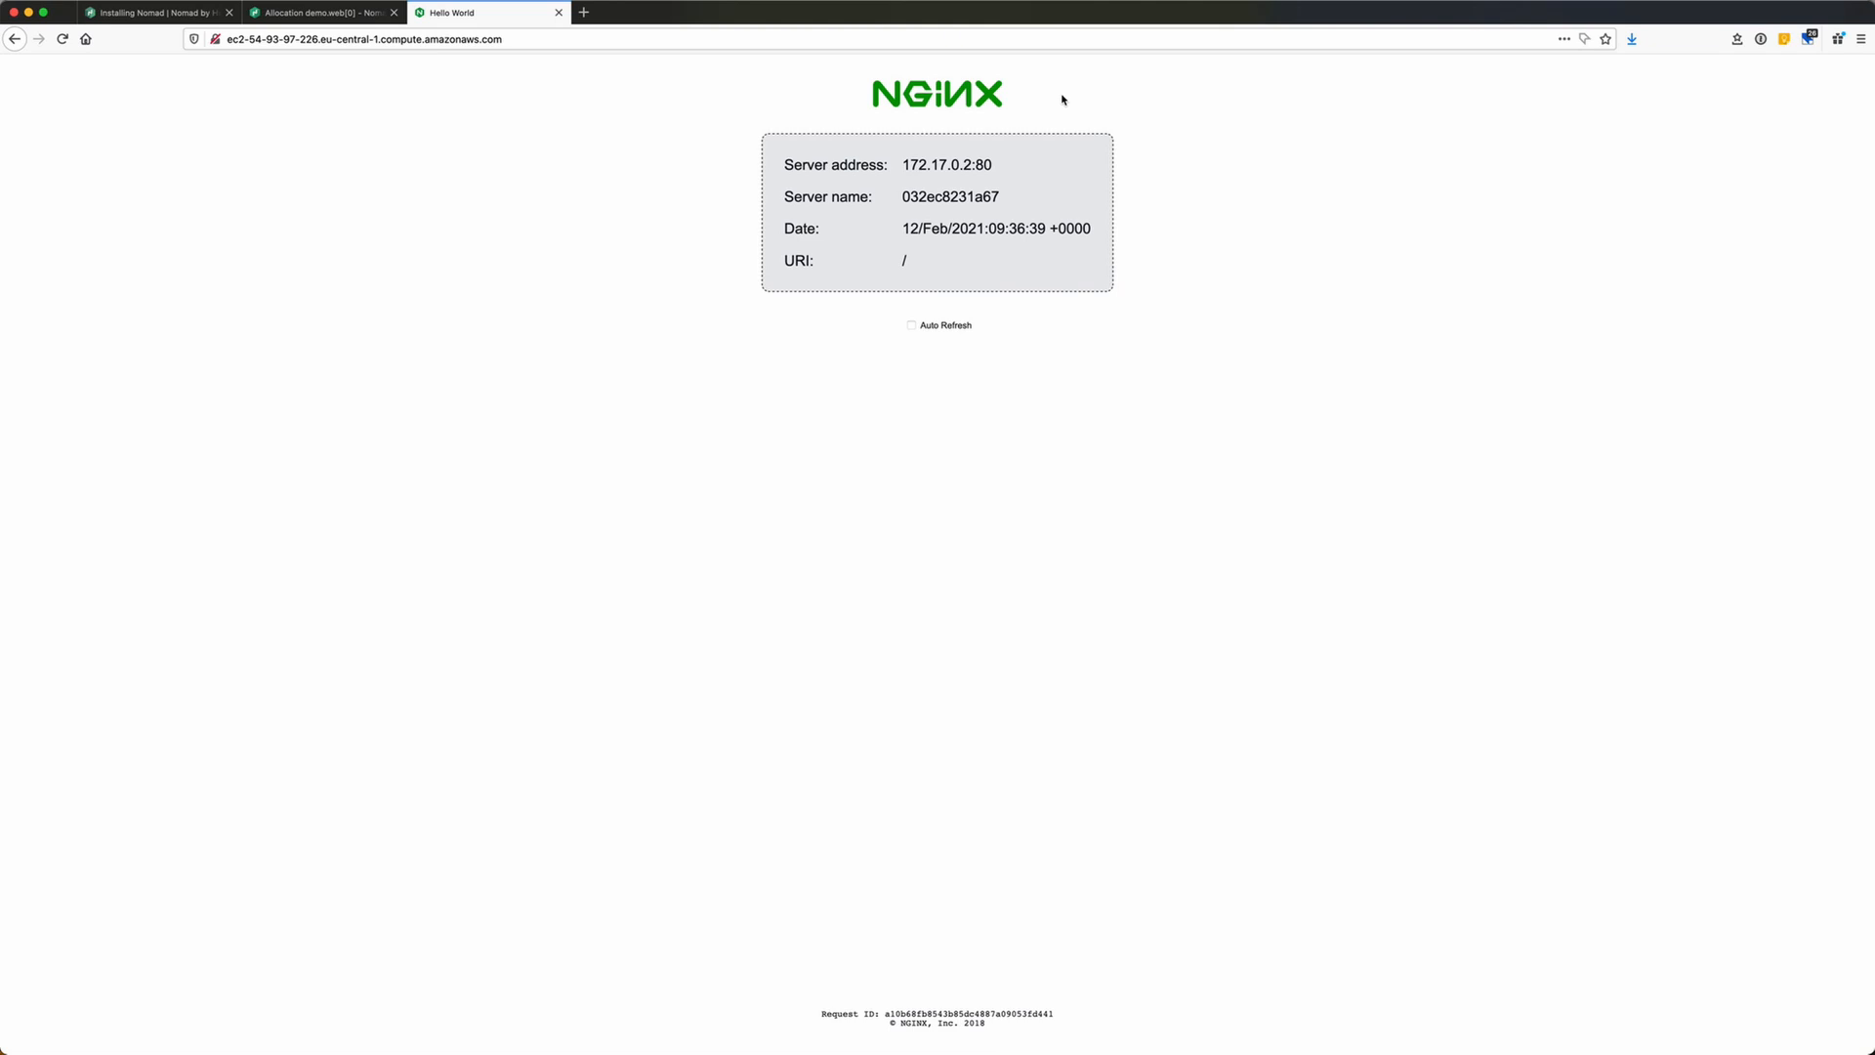
mouse_move(862, 323)
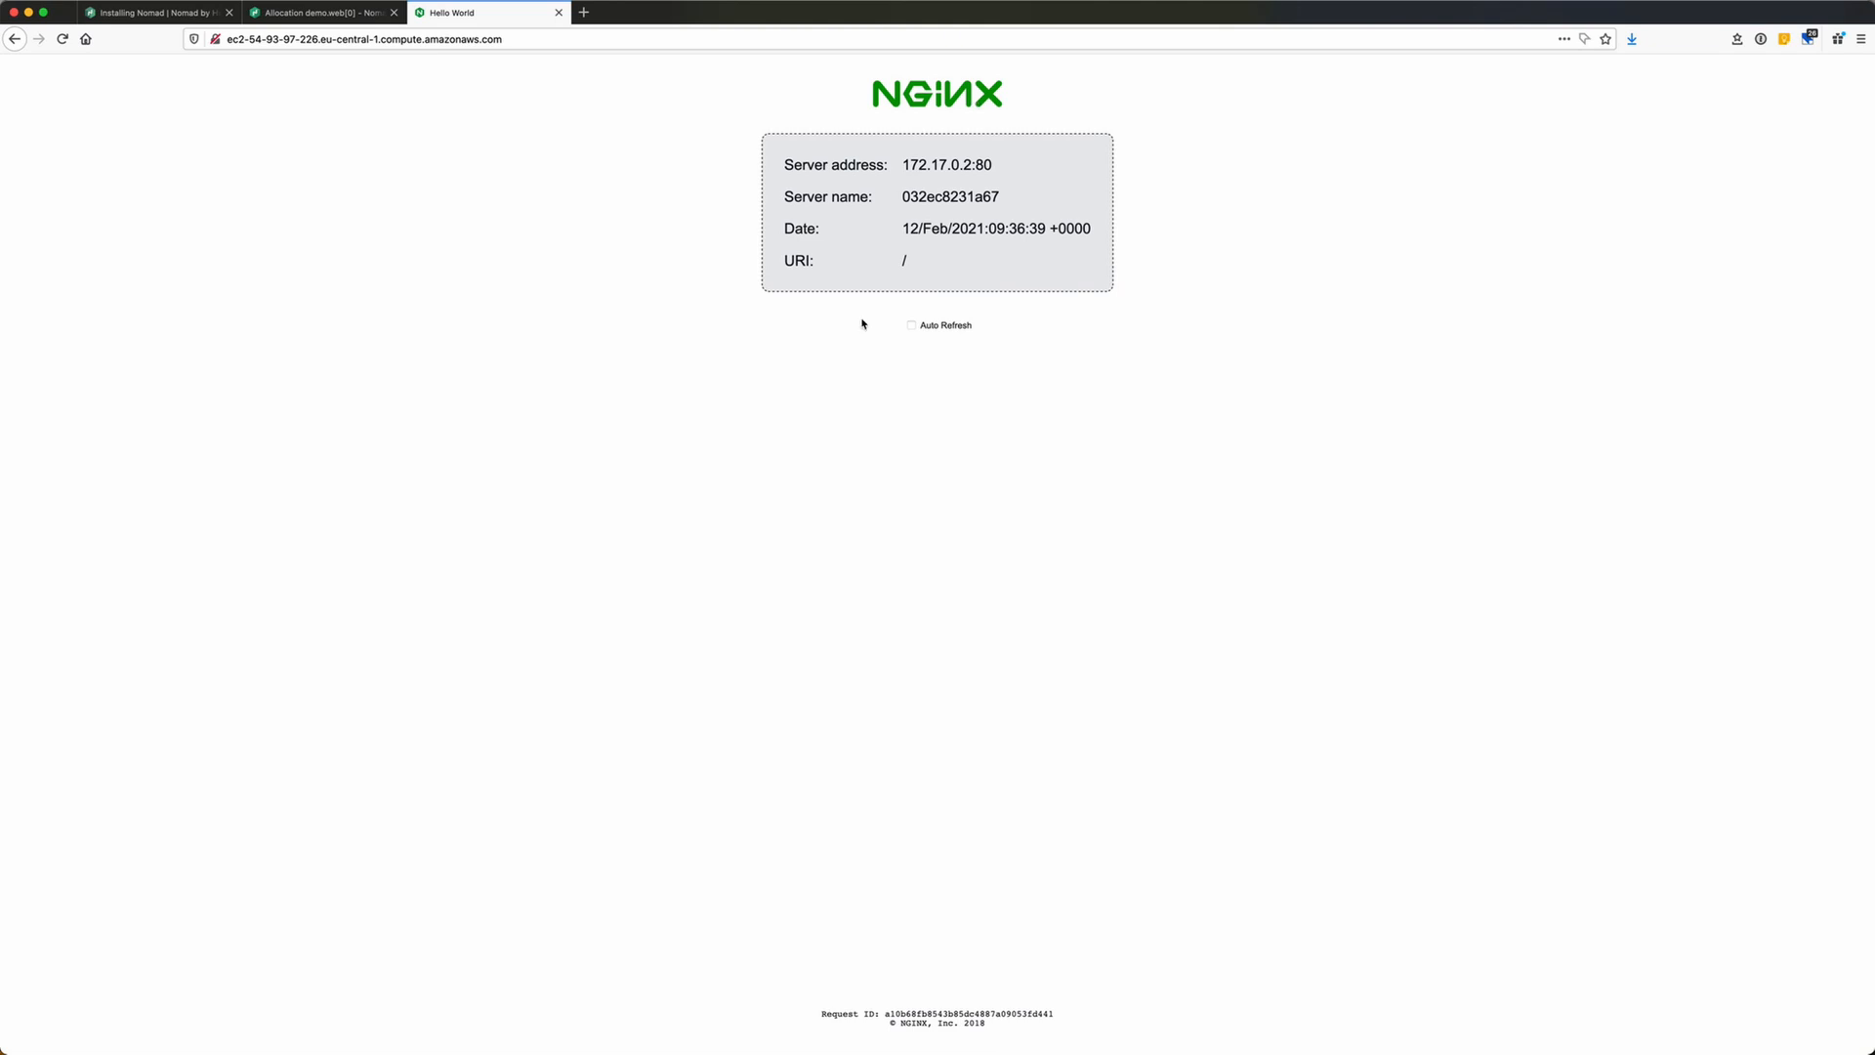
mouse_move(649, 238)
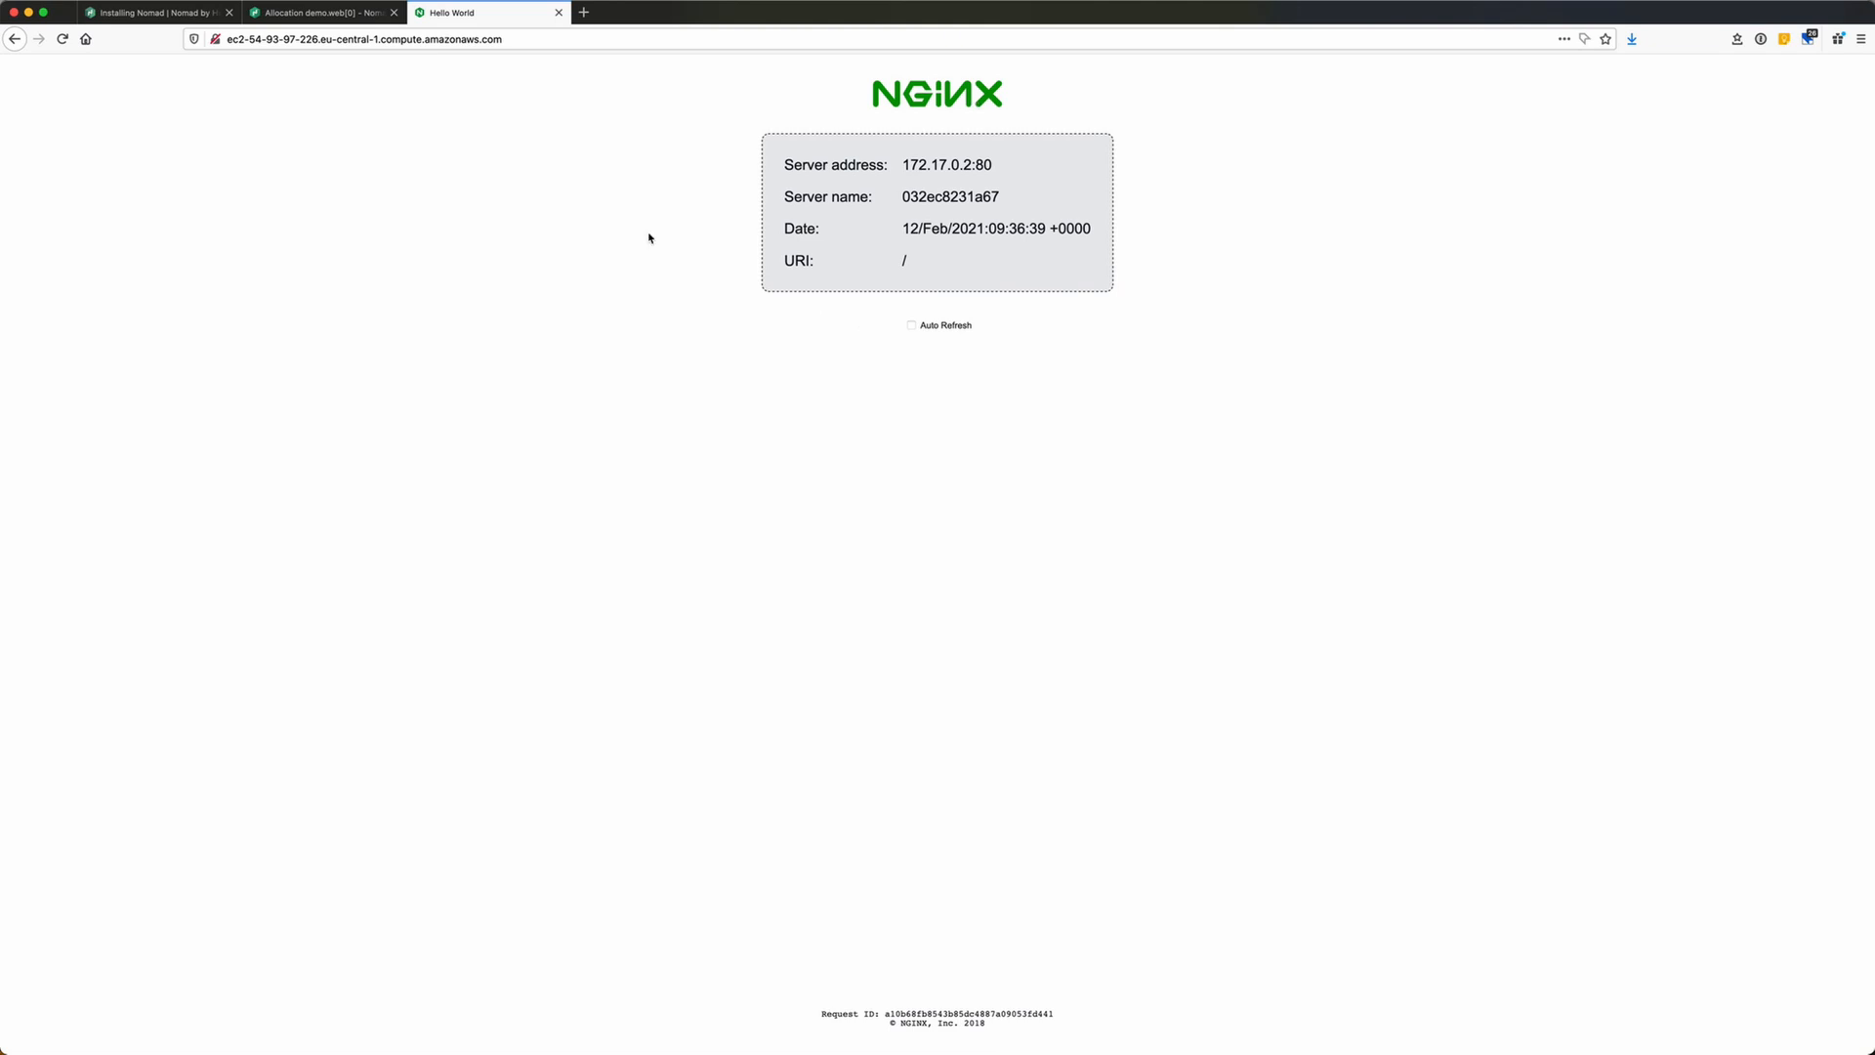
left_click(323, 12)
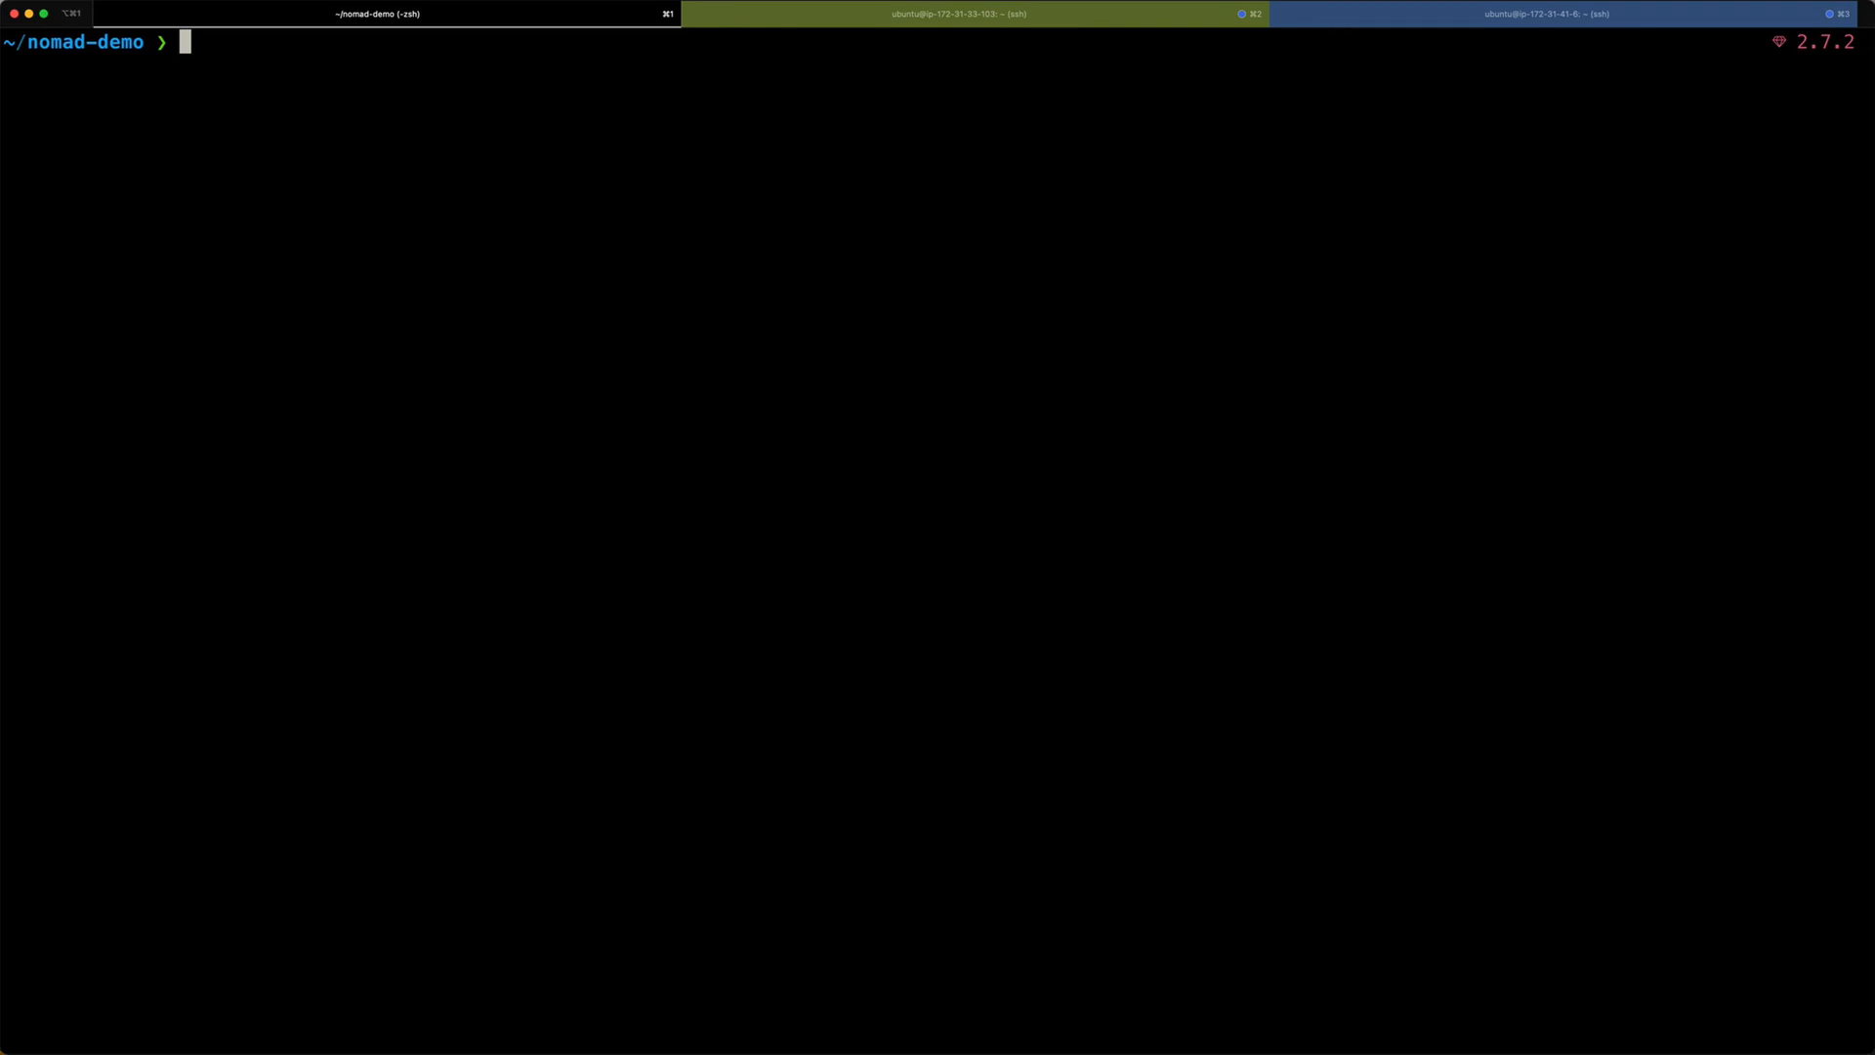
Edit demo.nomad in vi so the web group count is 3, then save.
type("vi demo.nomad")
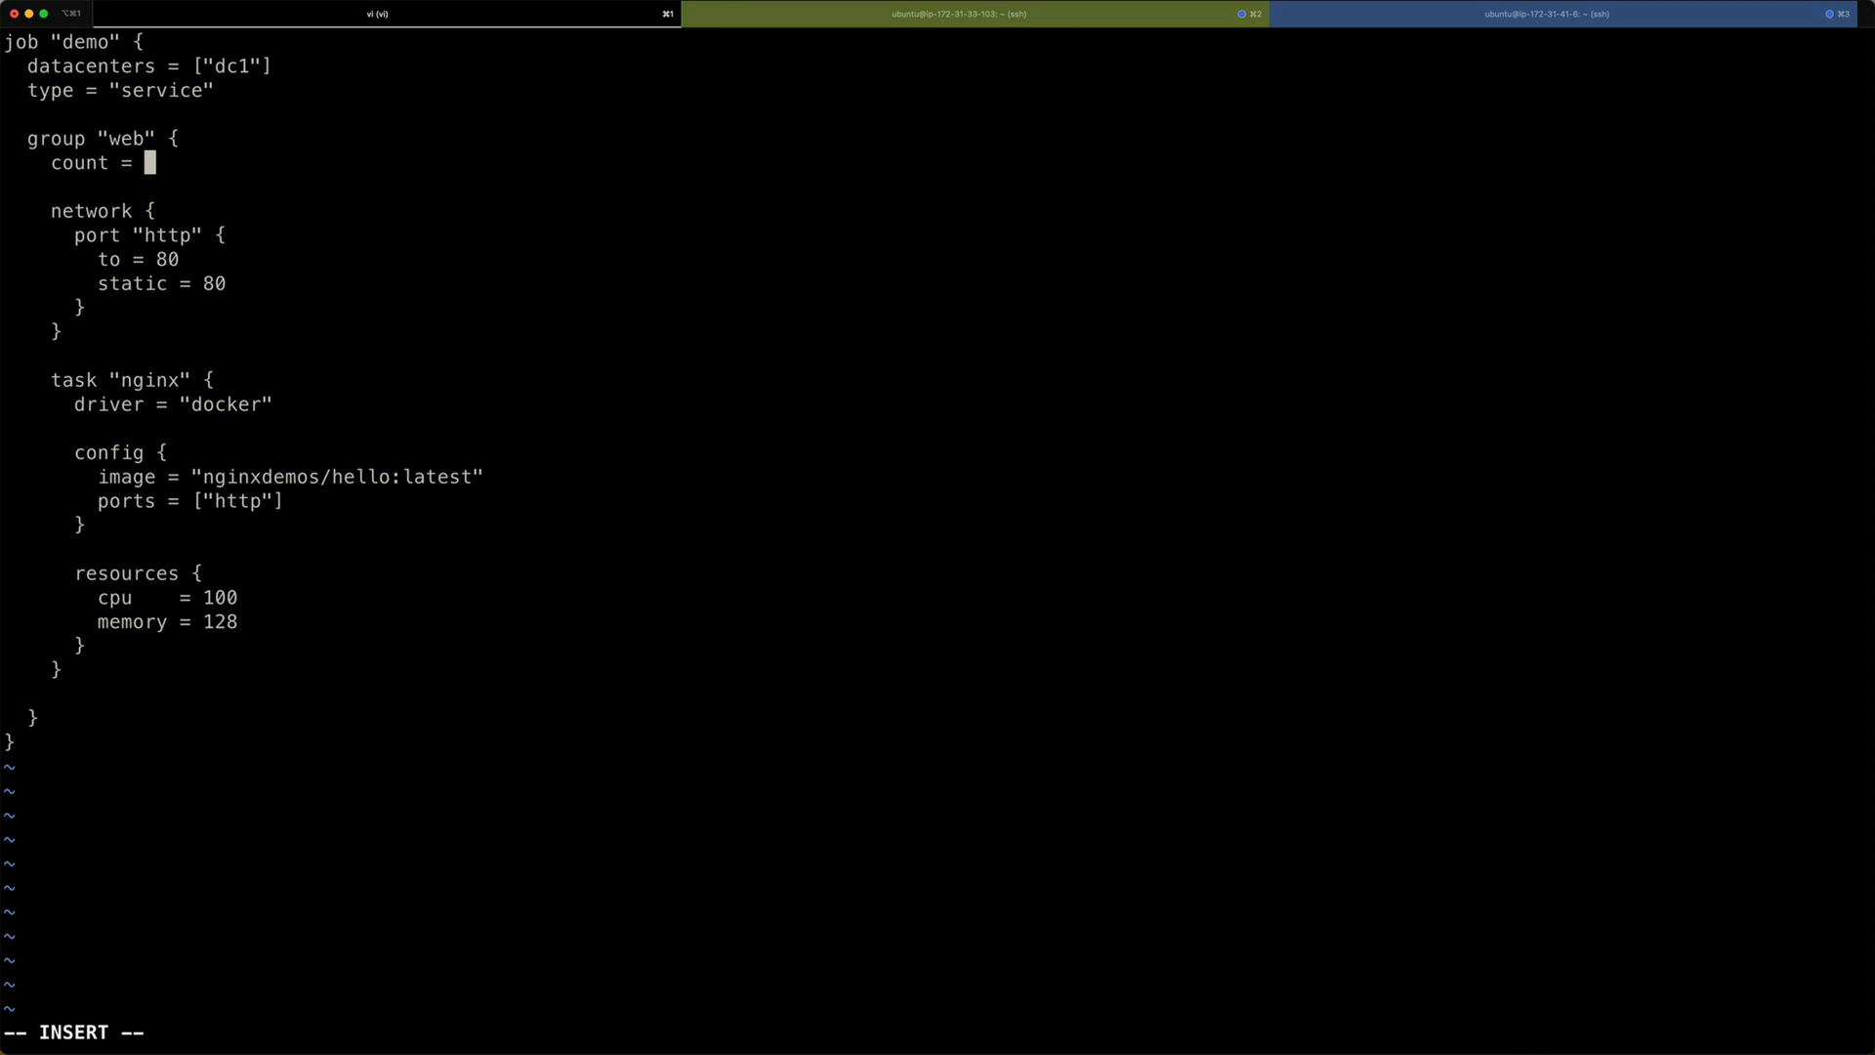
type("3")
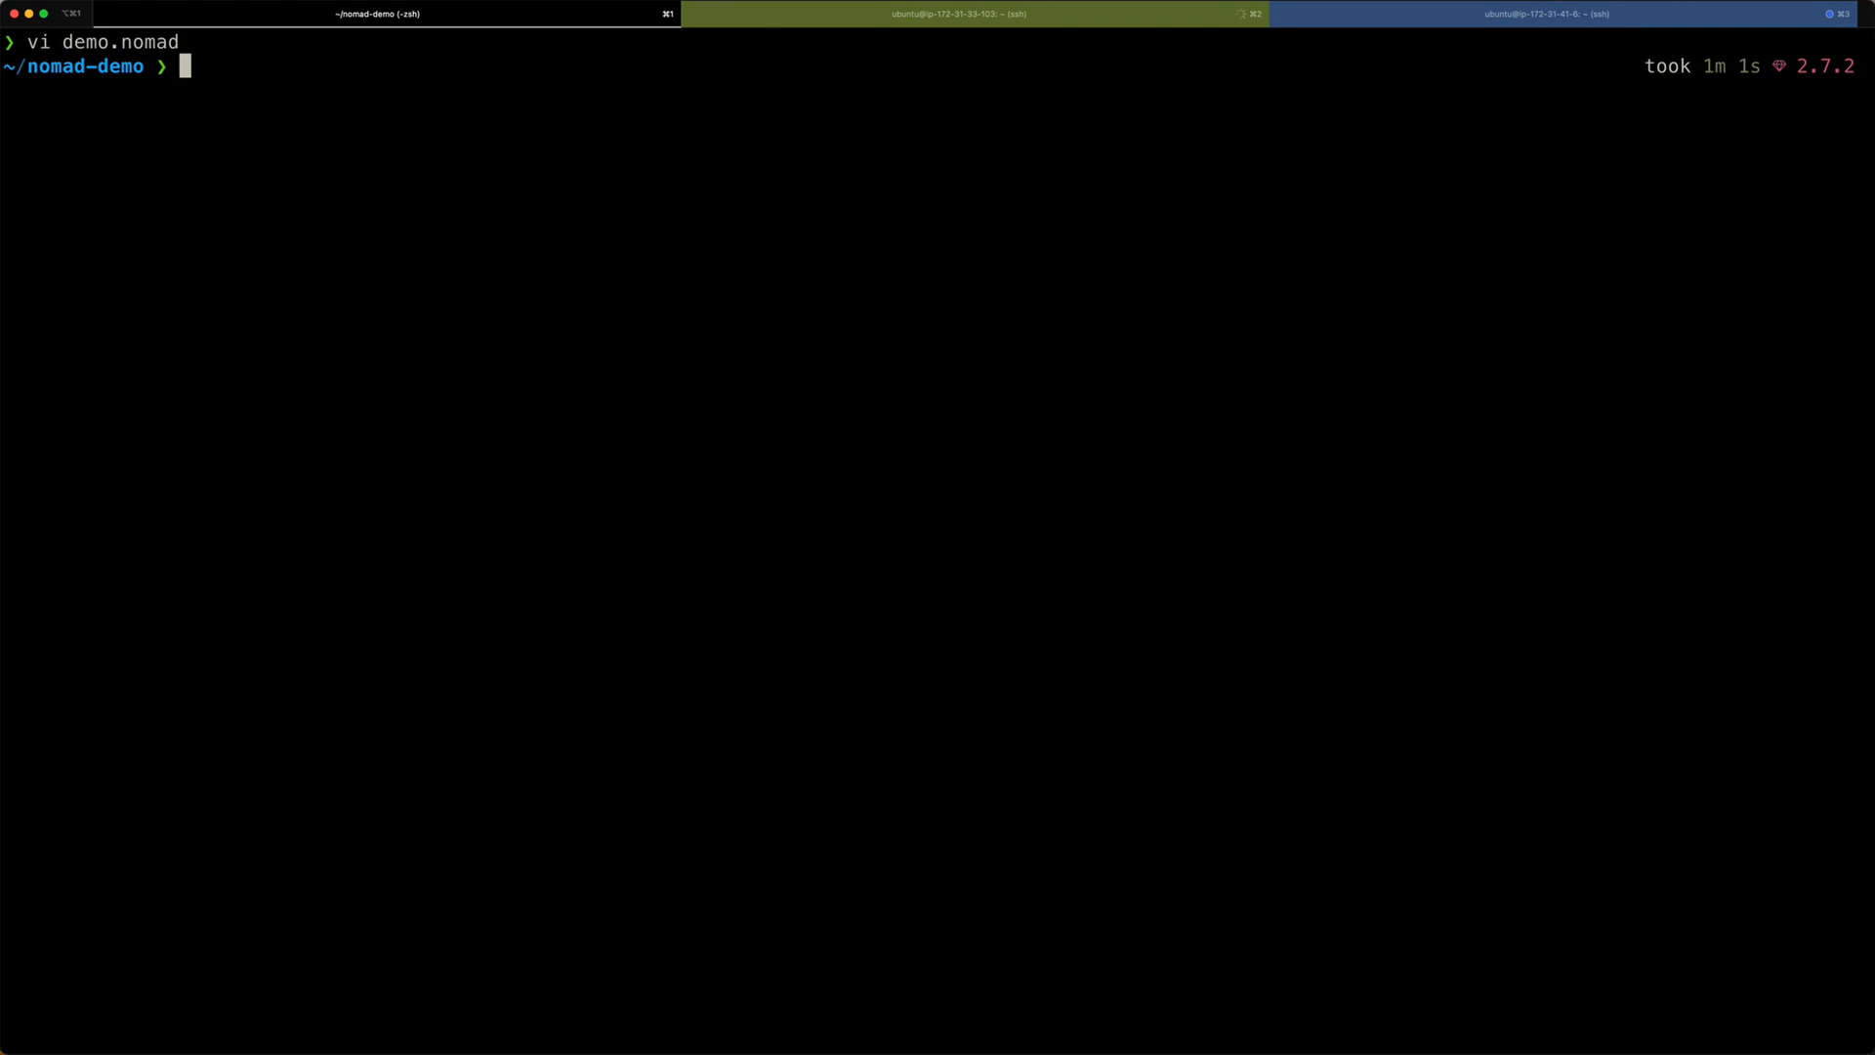
Run 'nomad job run demo.nomad' to submit the three-instance job.
type("n")
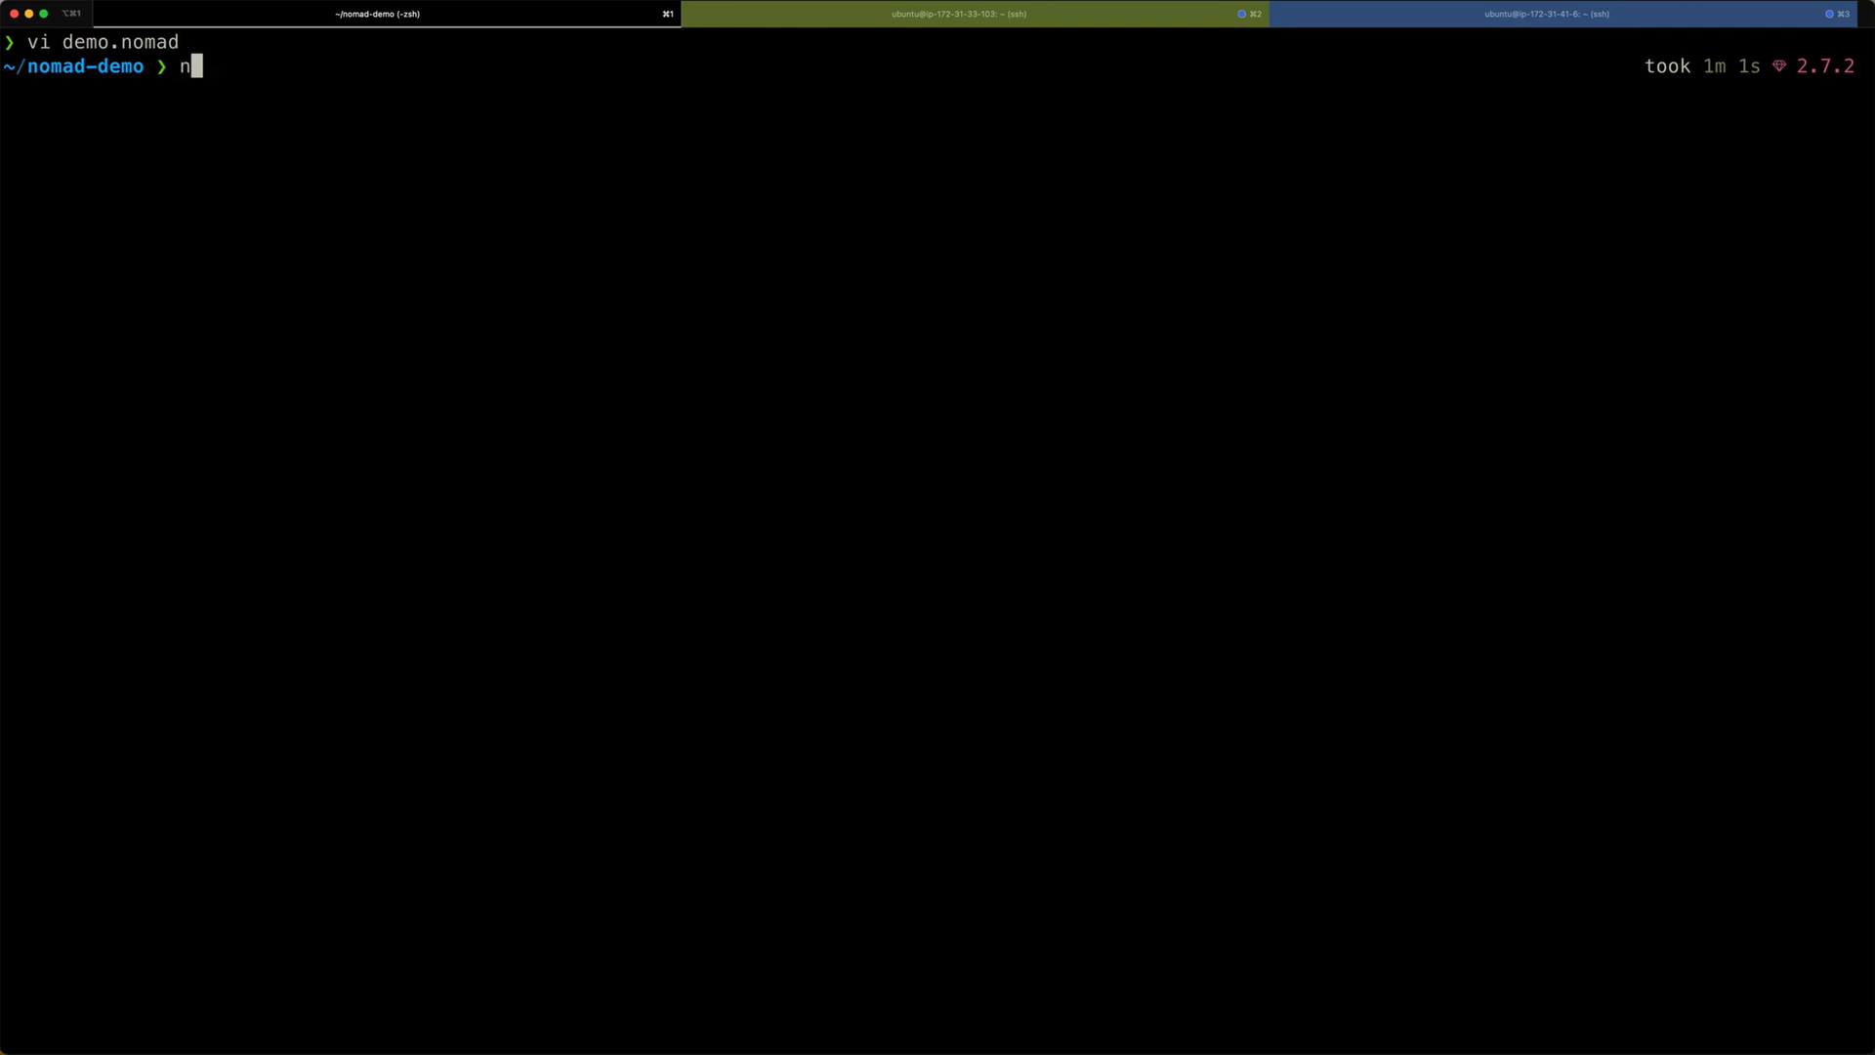
type("omad job")
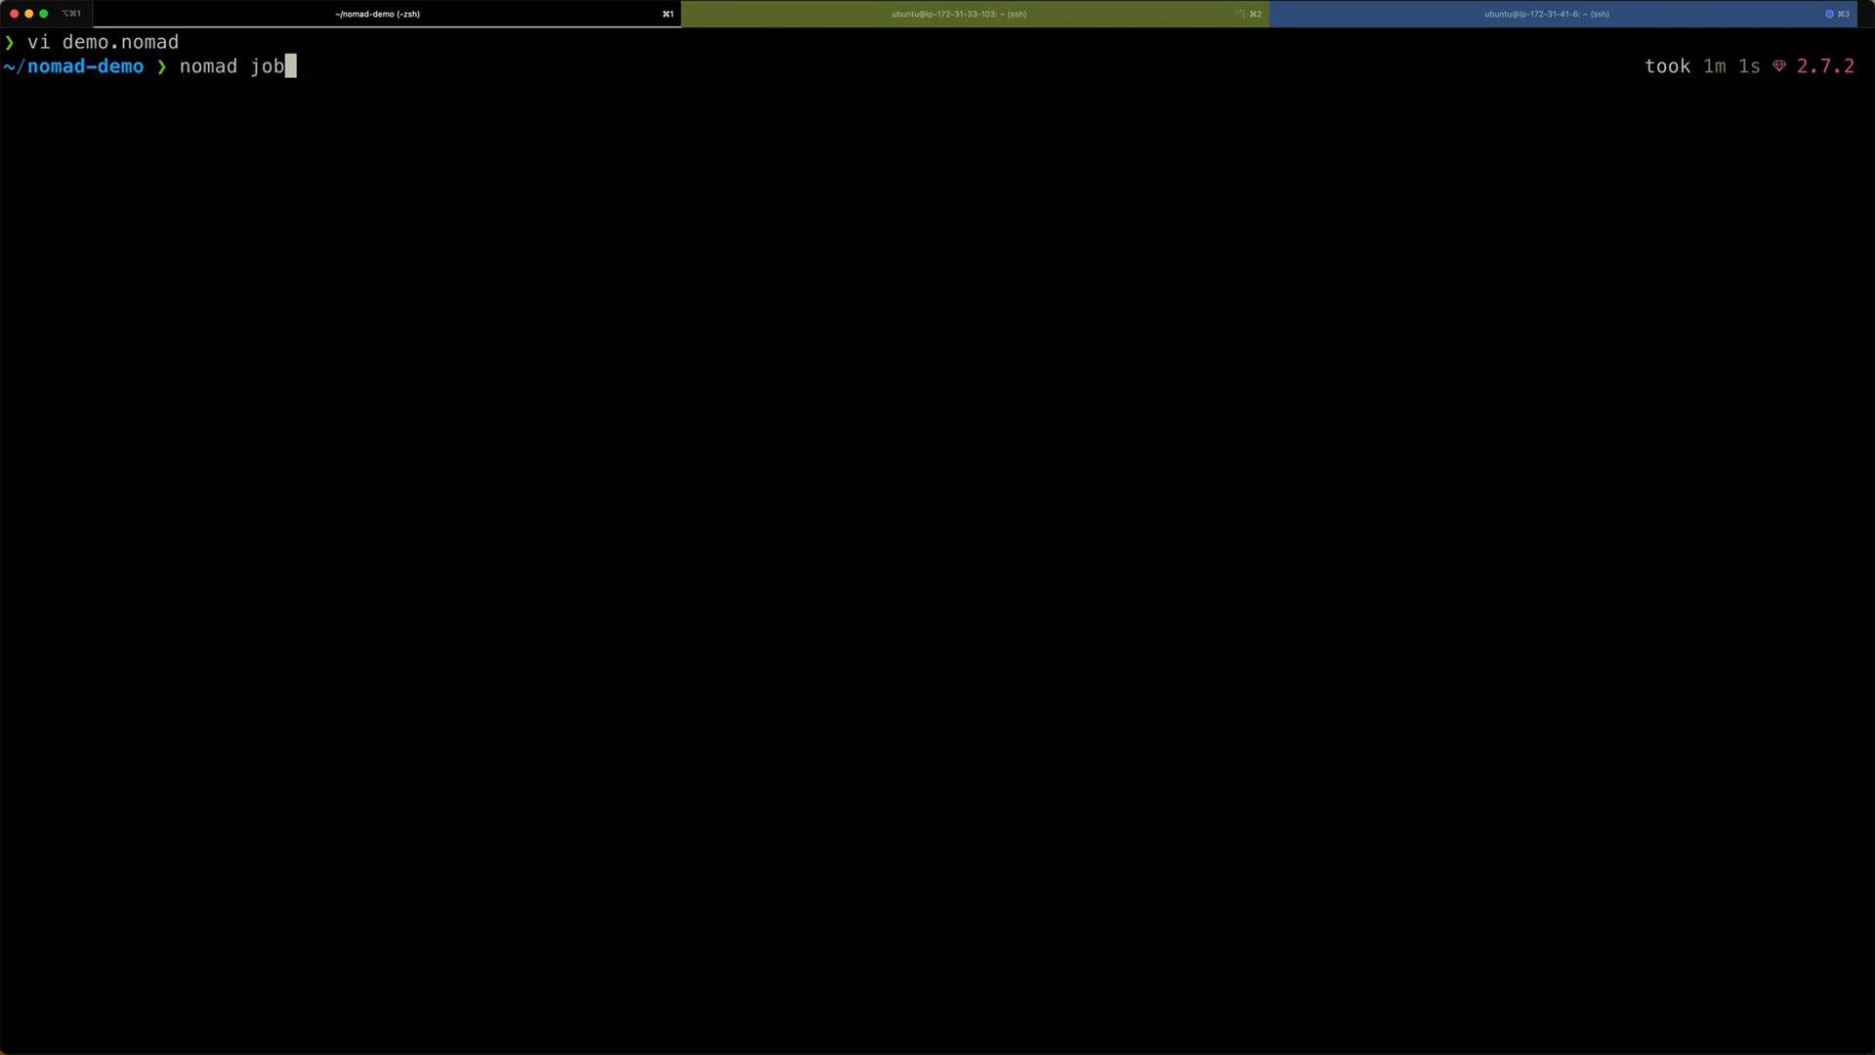
type("run demo.nomad")
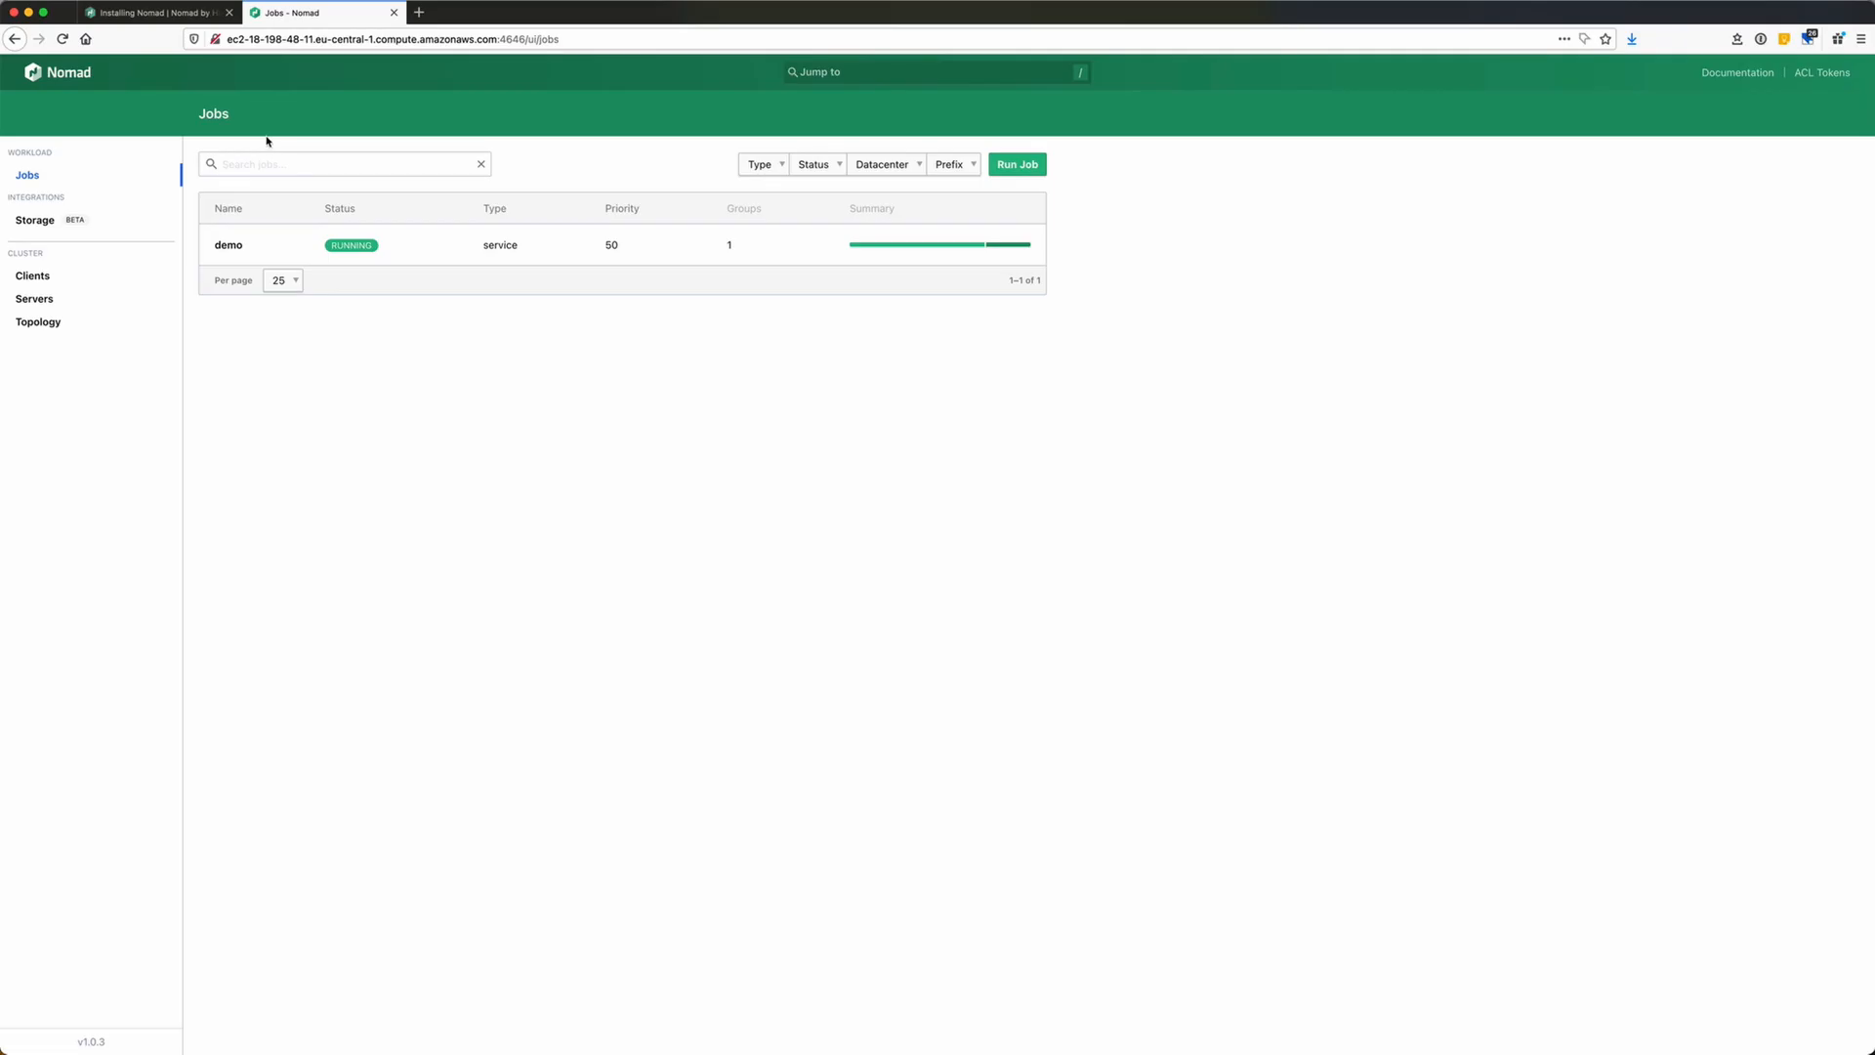
mouse_move(257, 280)
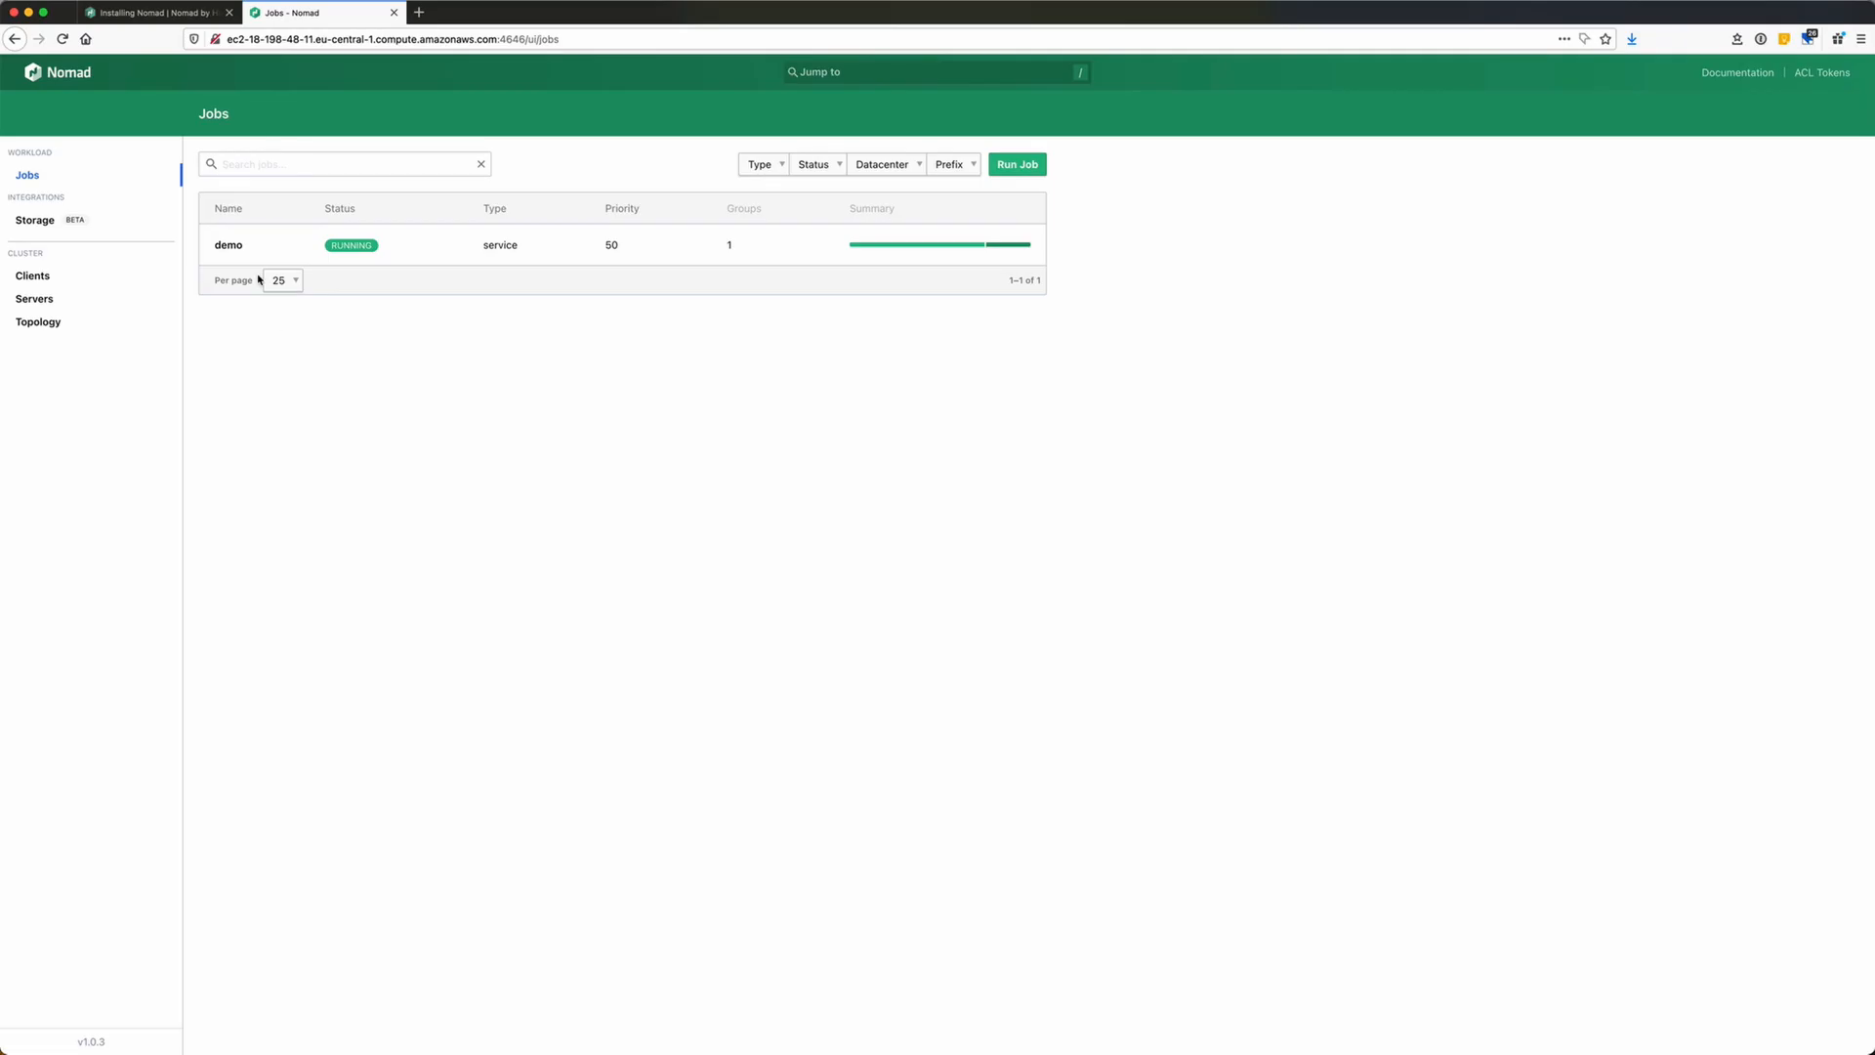
Open the demo job and scroll to its three healthy allocations and successful deployment.
left_click(227, 245)
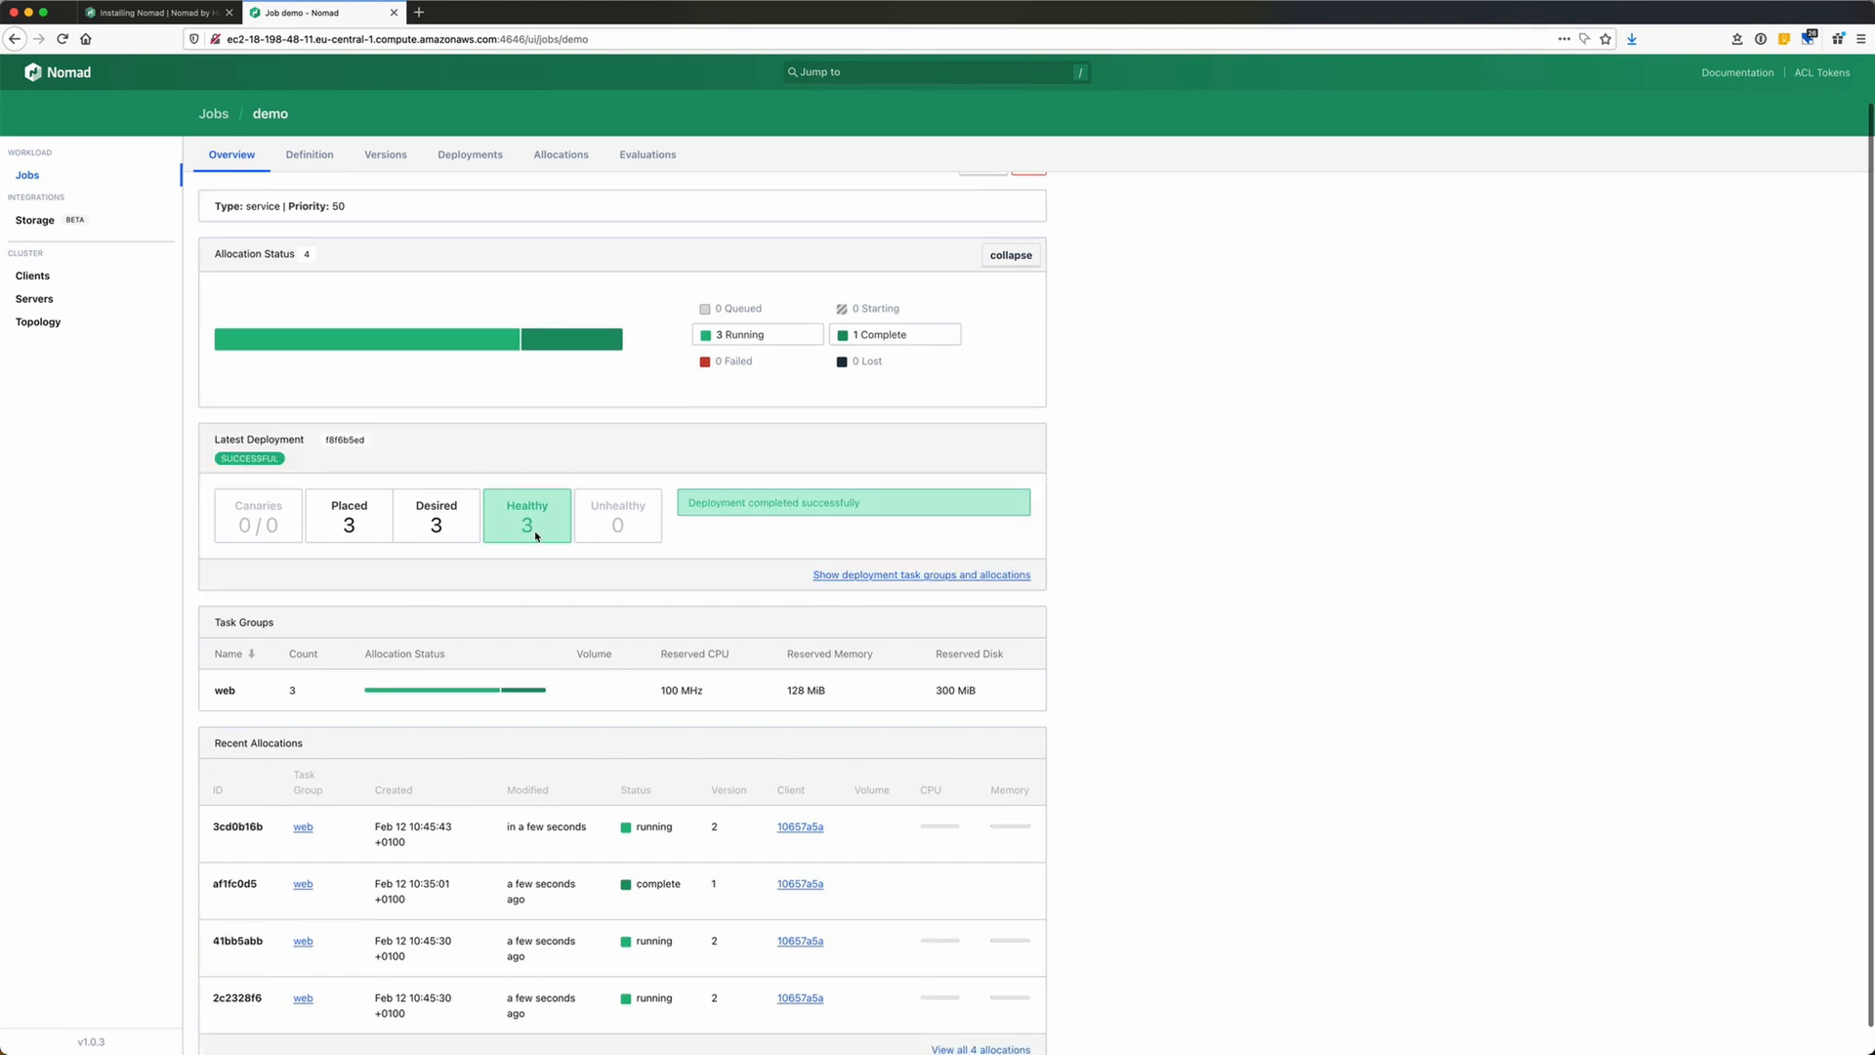
scroll("down", 3)
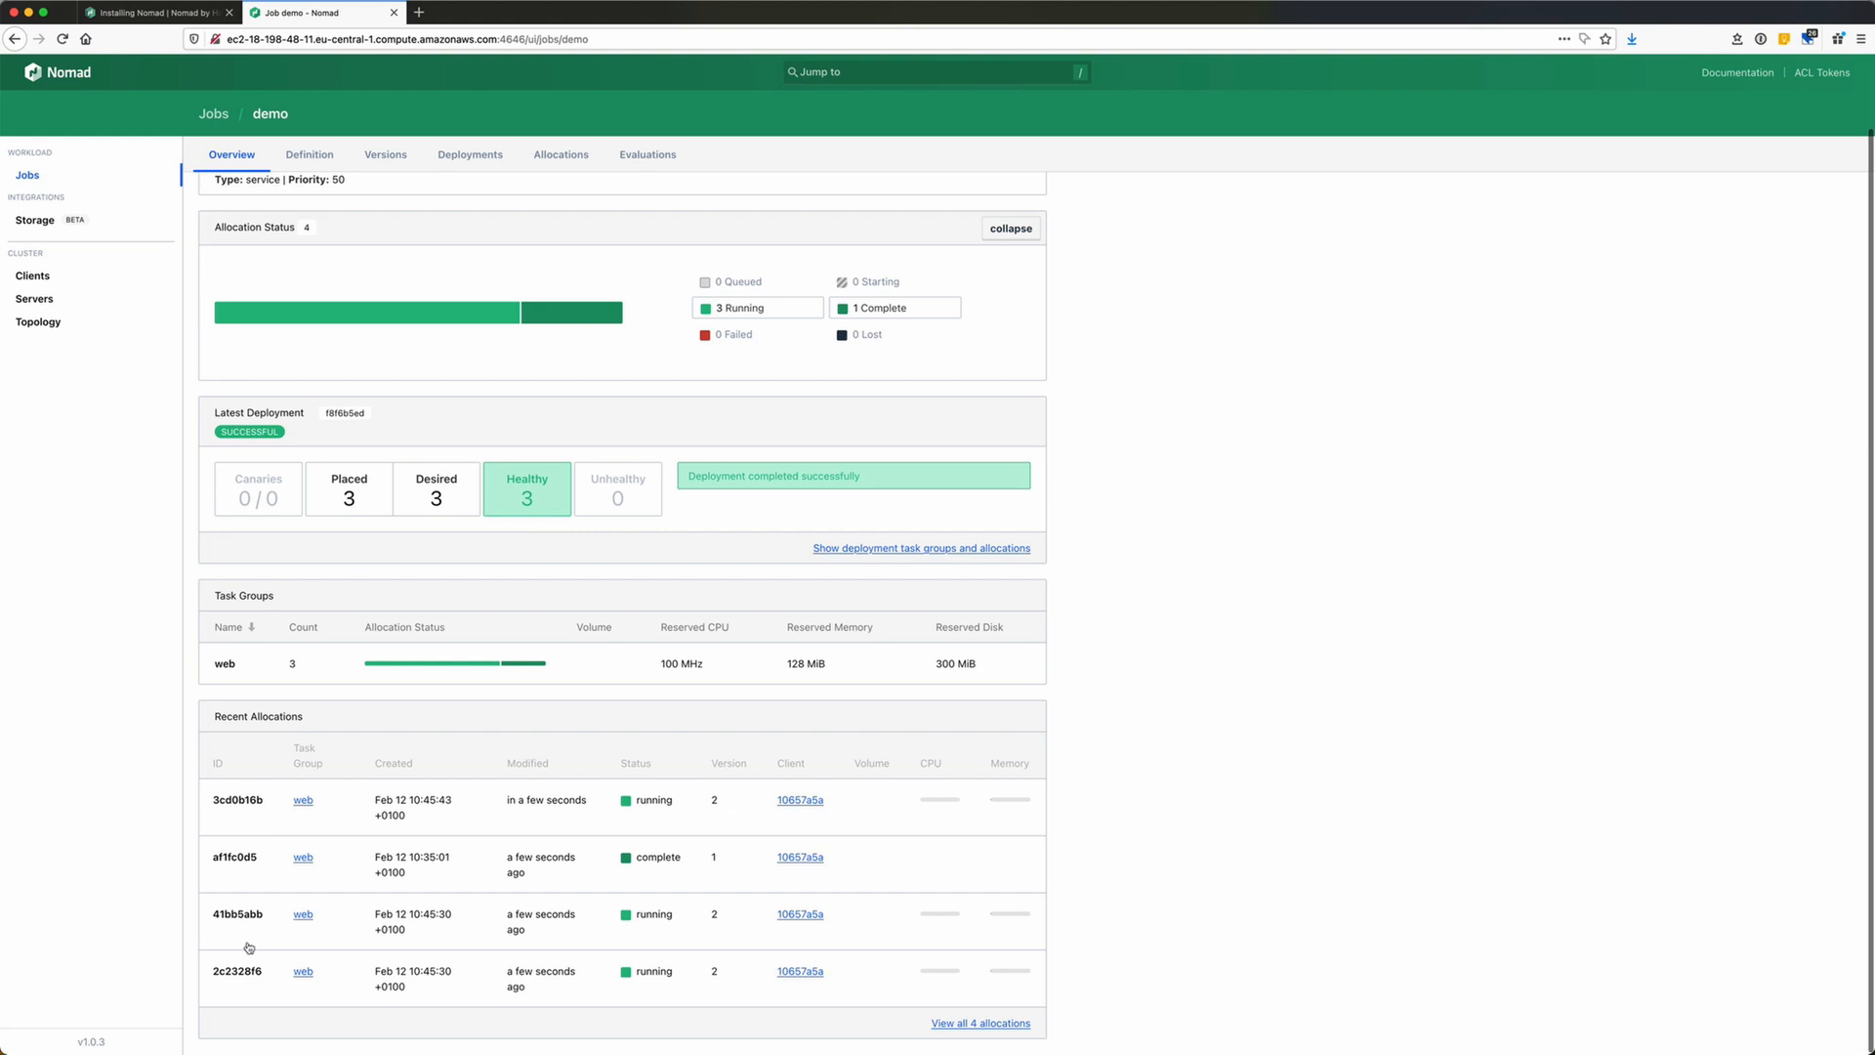
mouse_move(366, 969)
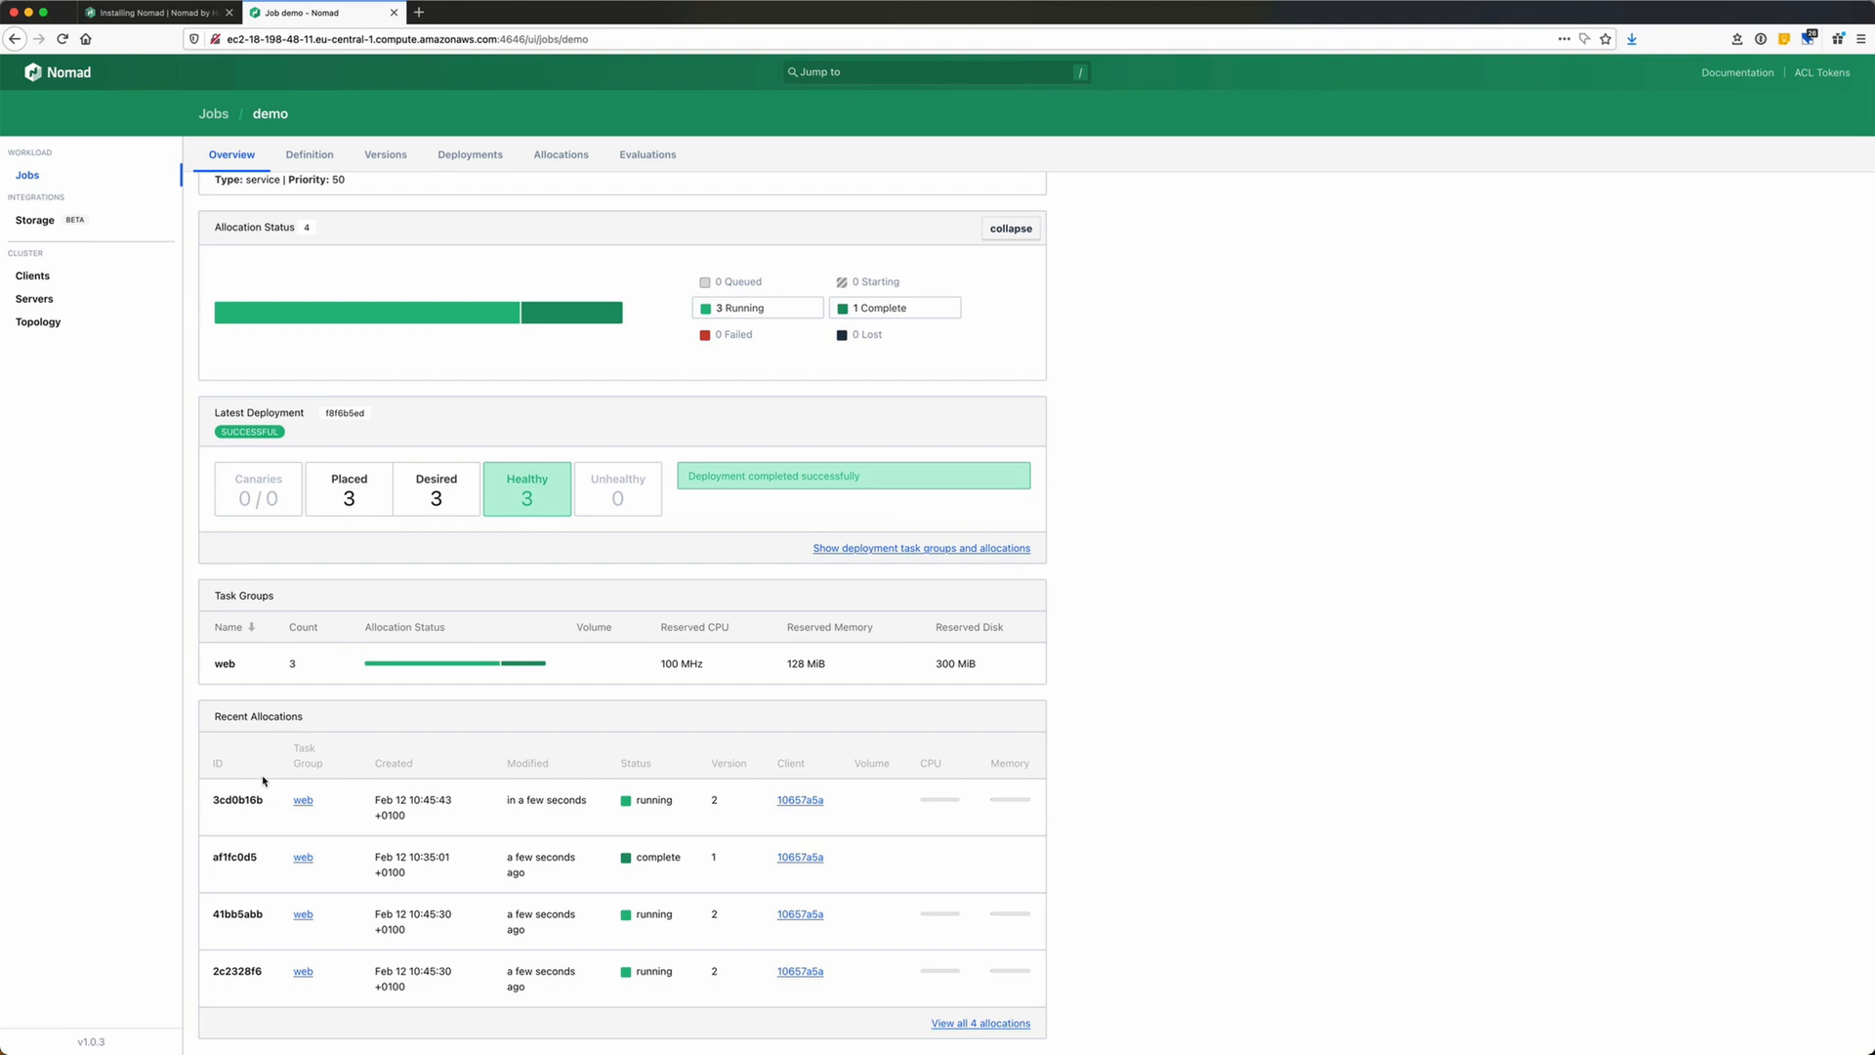
Check the dynamic http ports: 31985 for allocation 3cd0b16b and 30073 for 41bb5abb.
left_click(236, 800)
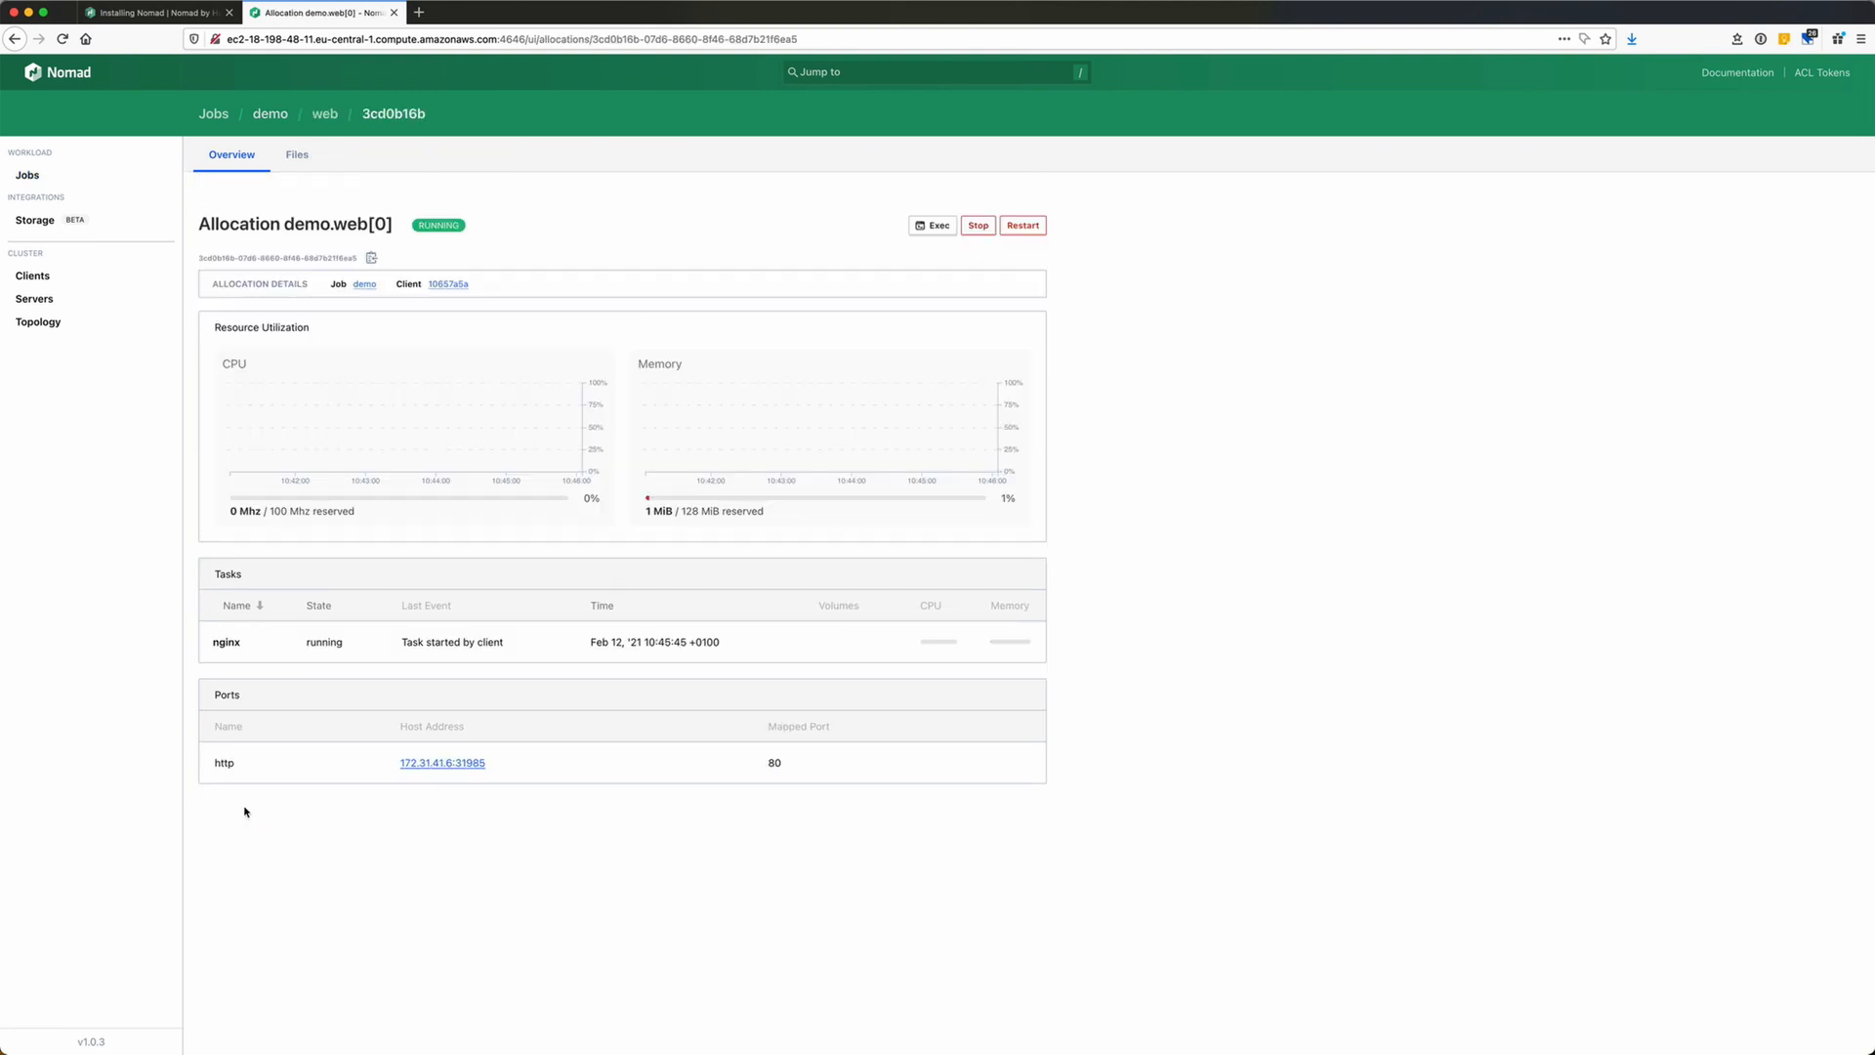
mouse_move(468, 777)
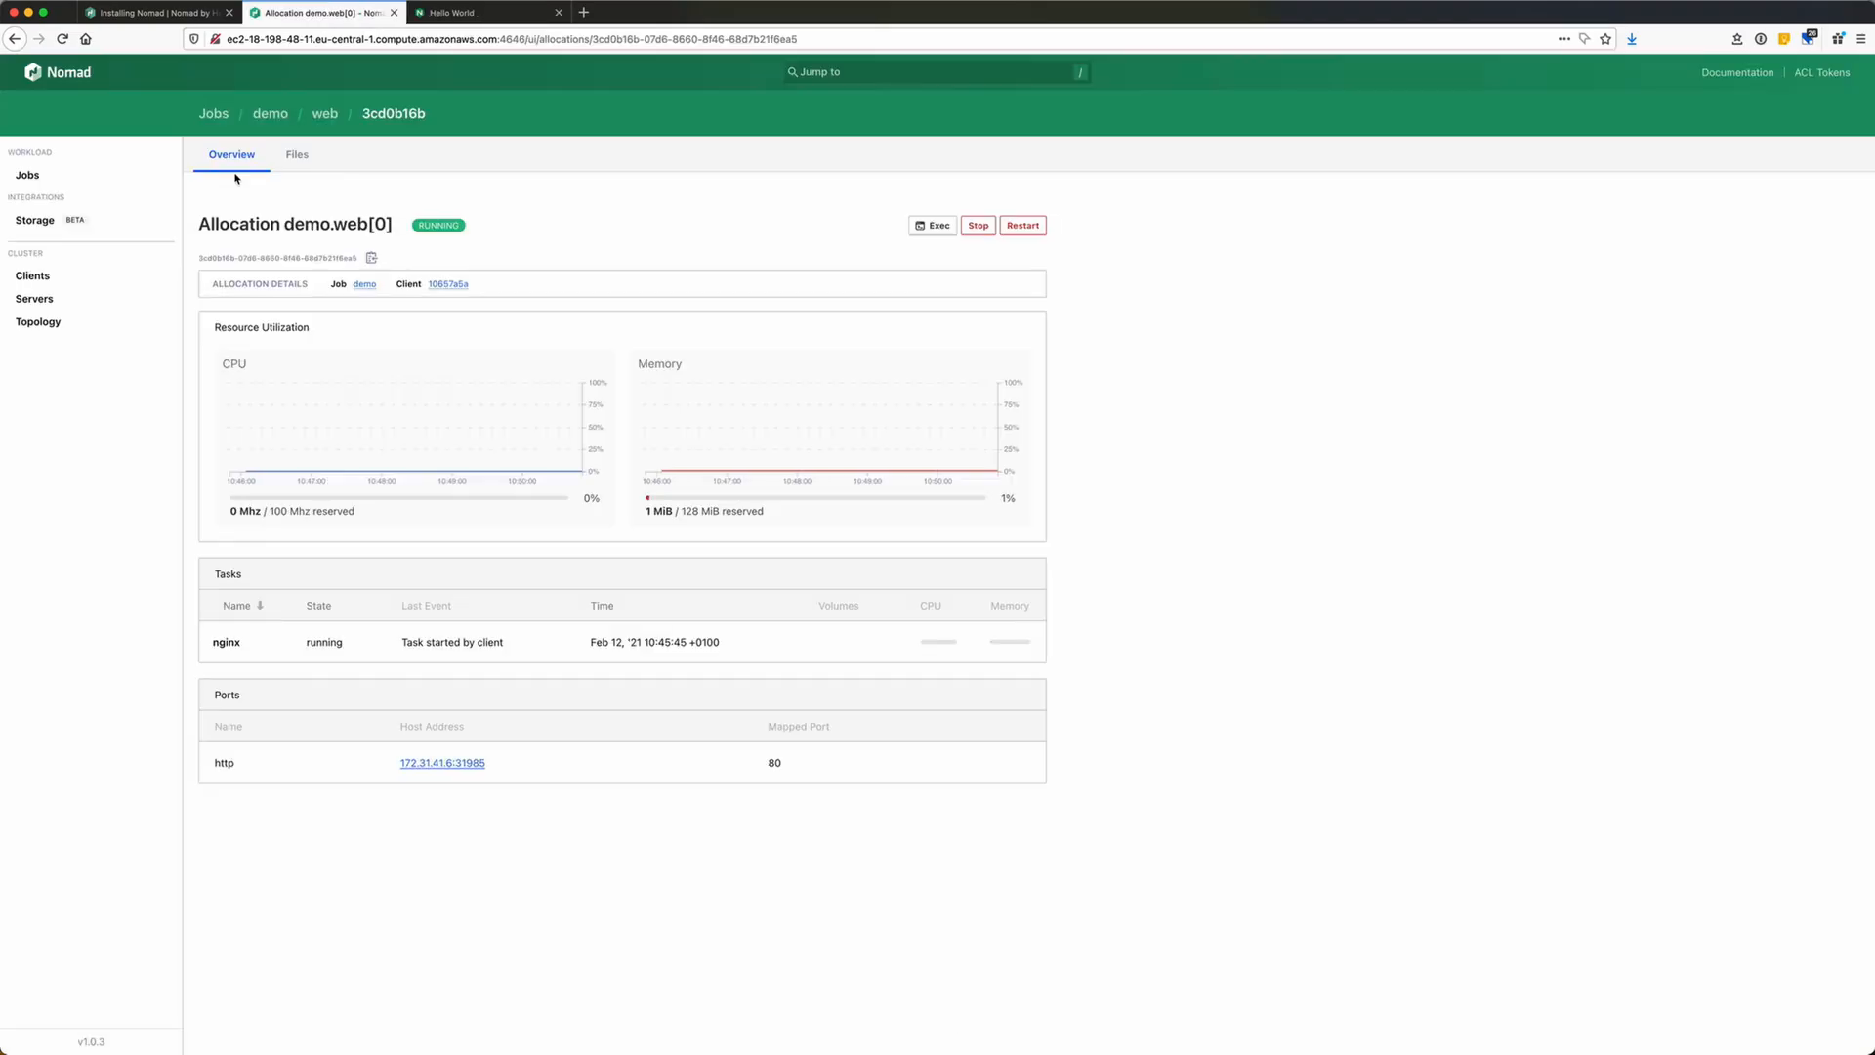
left_click(325, 112)
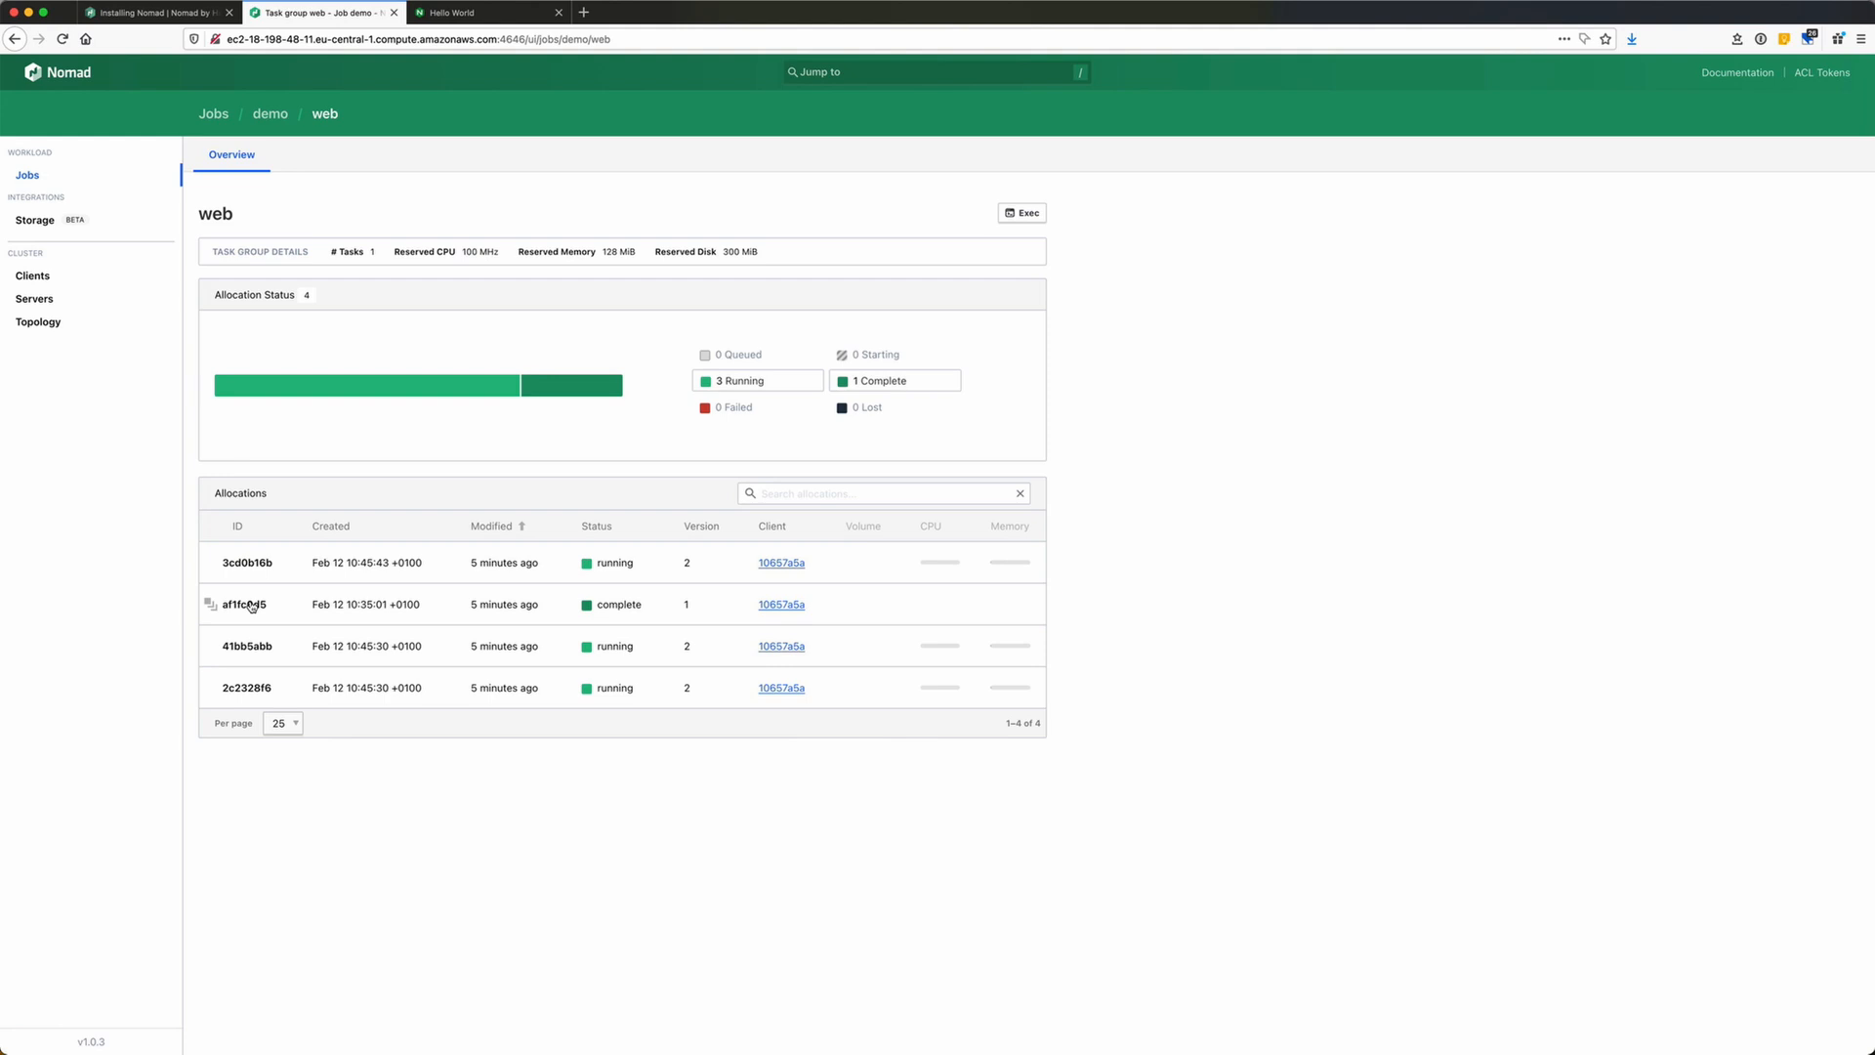
left_click(248, 645)
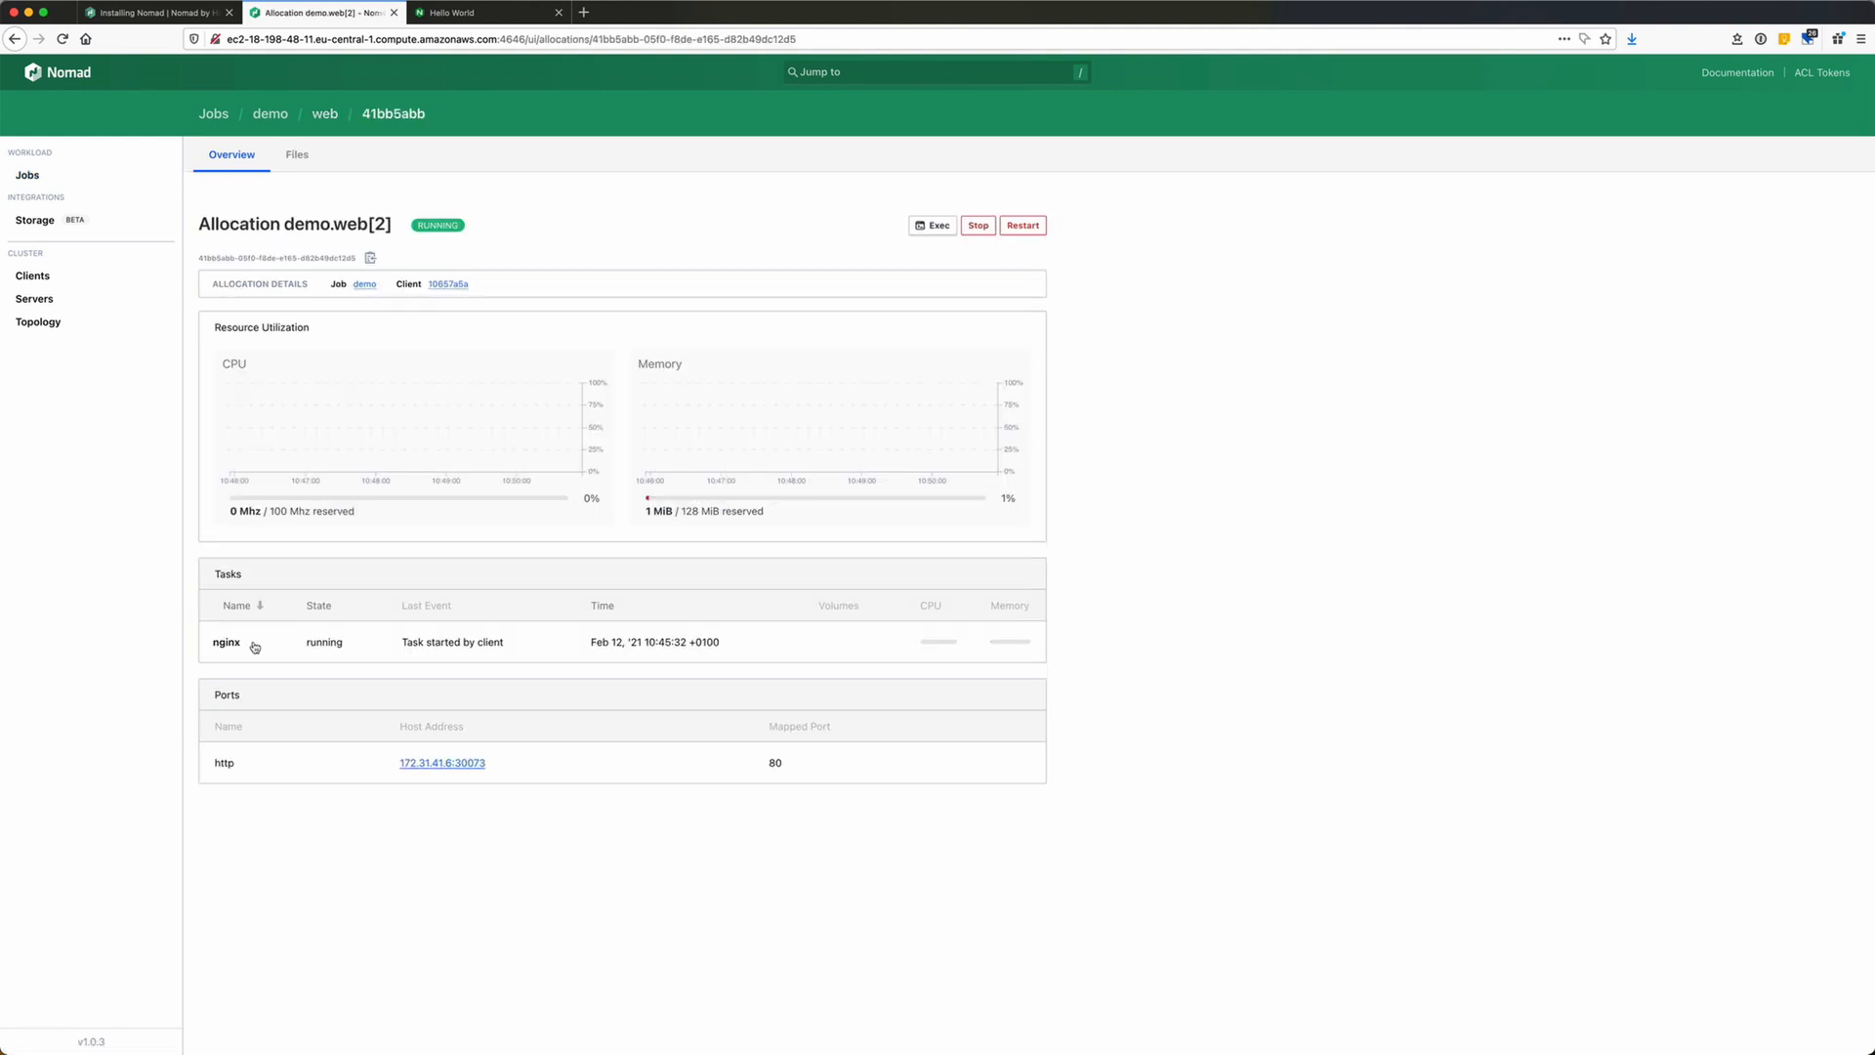
double_click(468, 763)
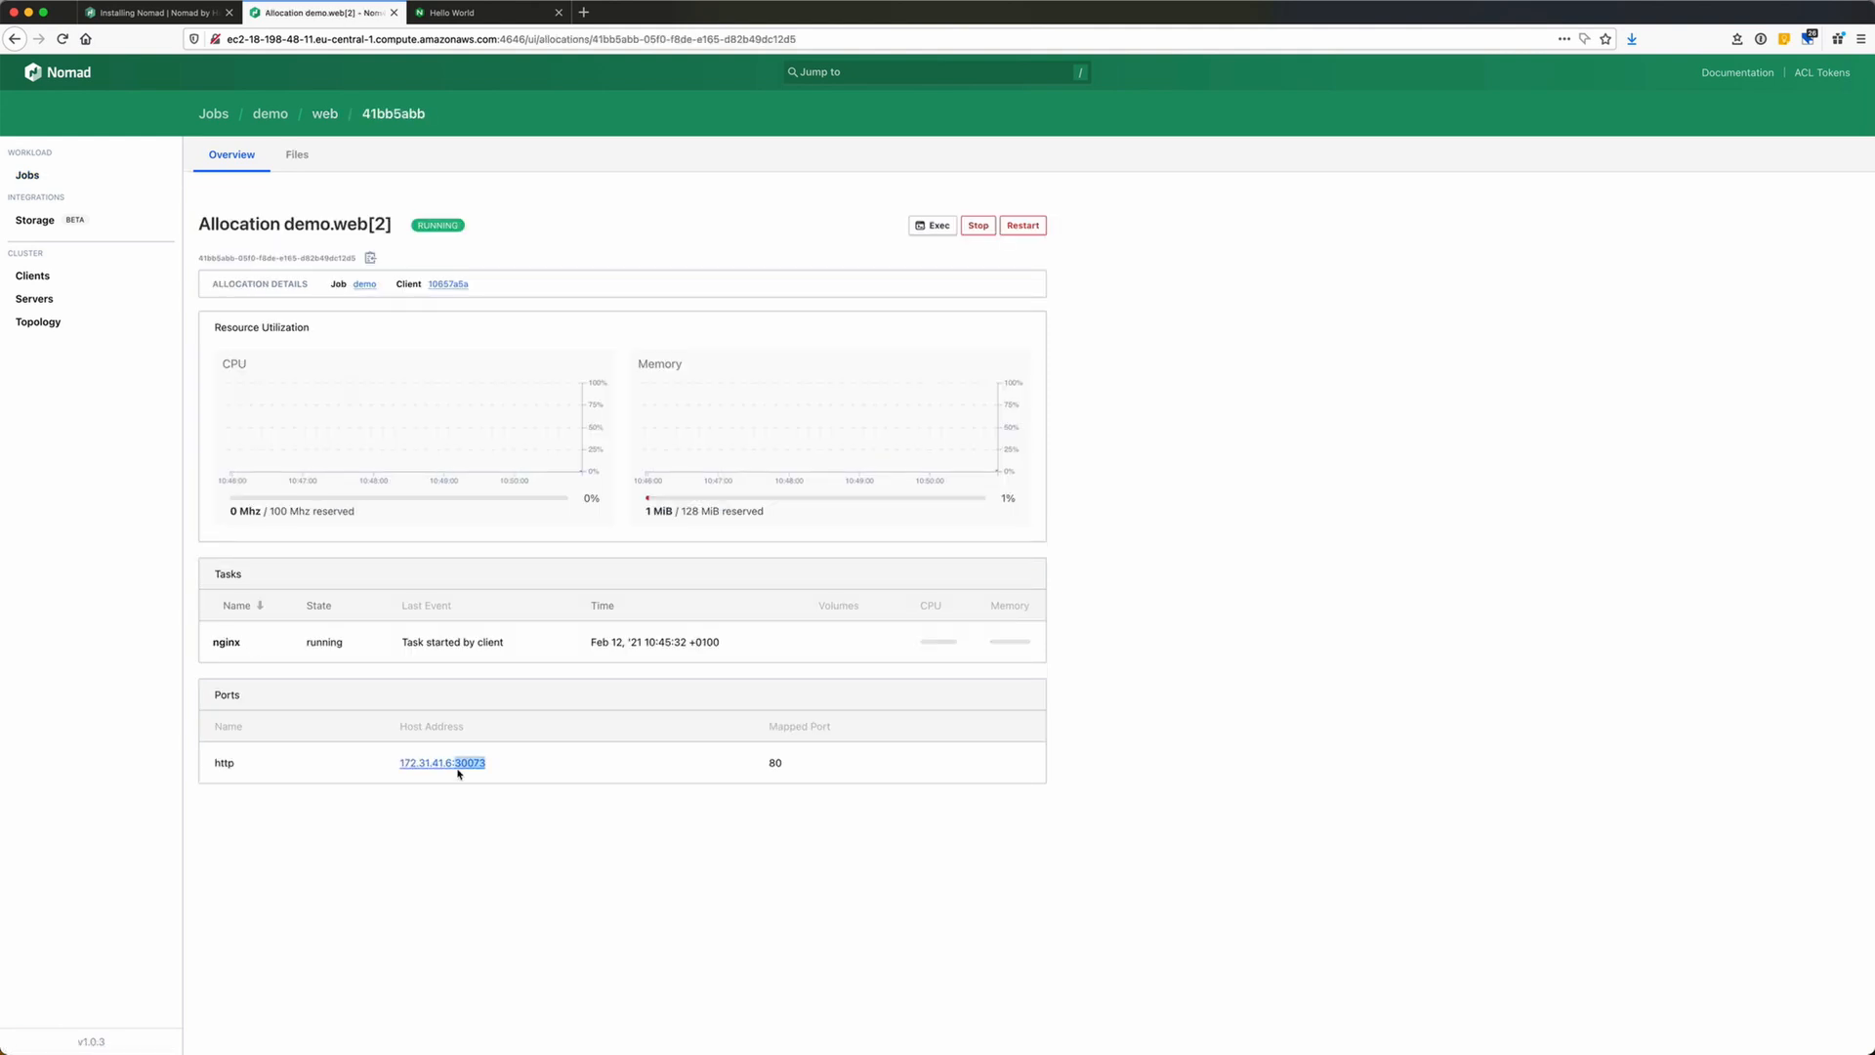
left_click(487, 12)
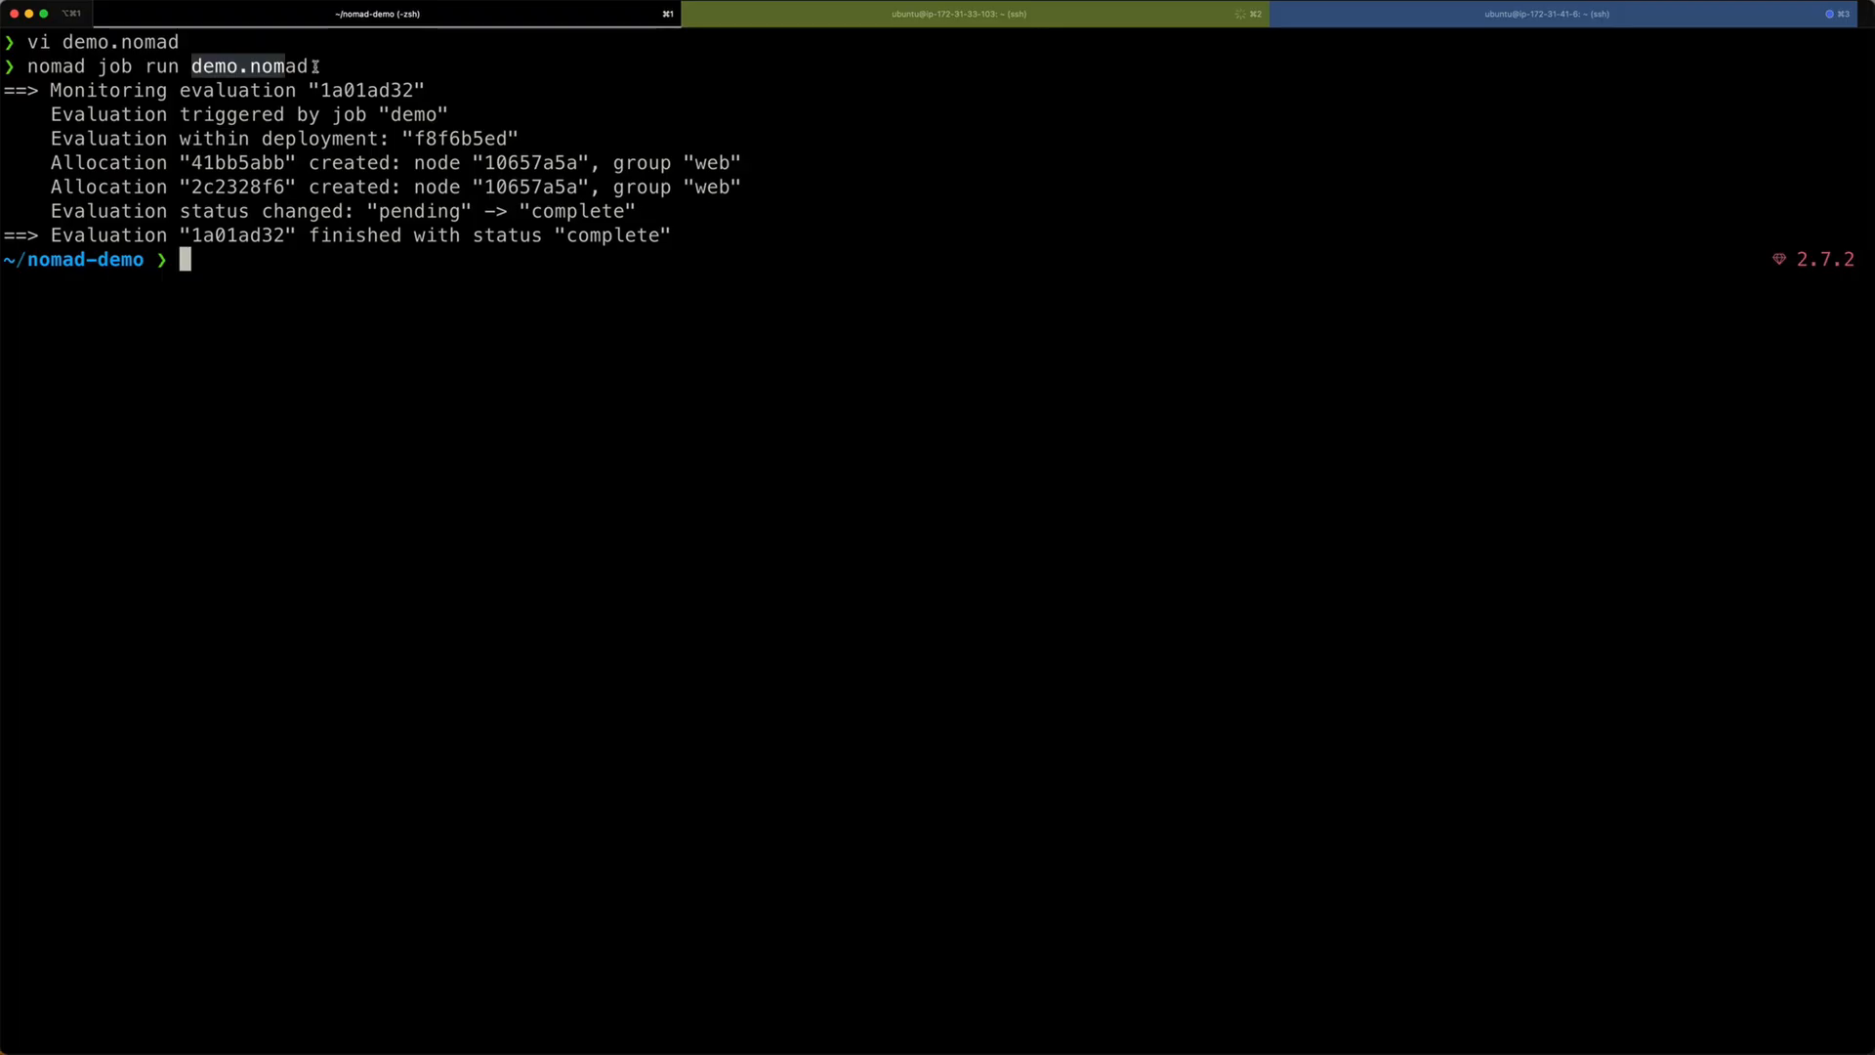
Begin typing 'cat demo.nomad' at the ~/nomad-demo prompt.
type("cat dem")
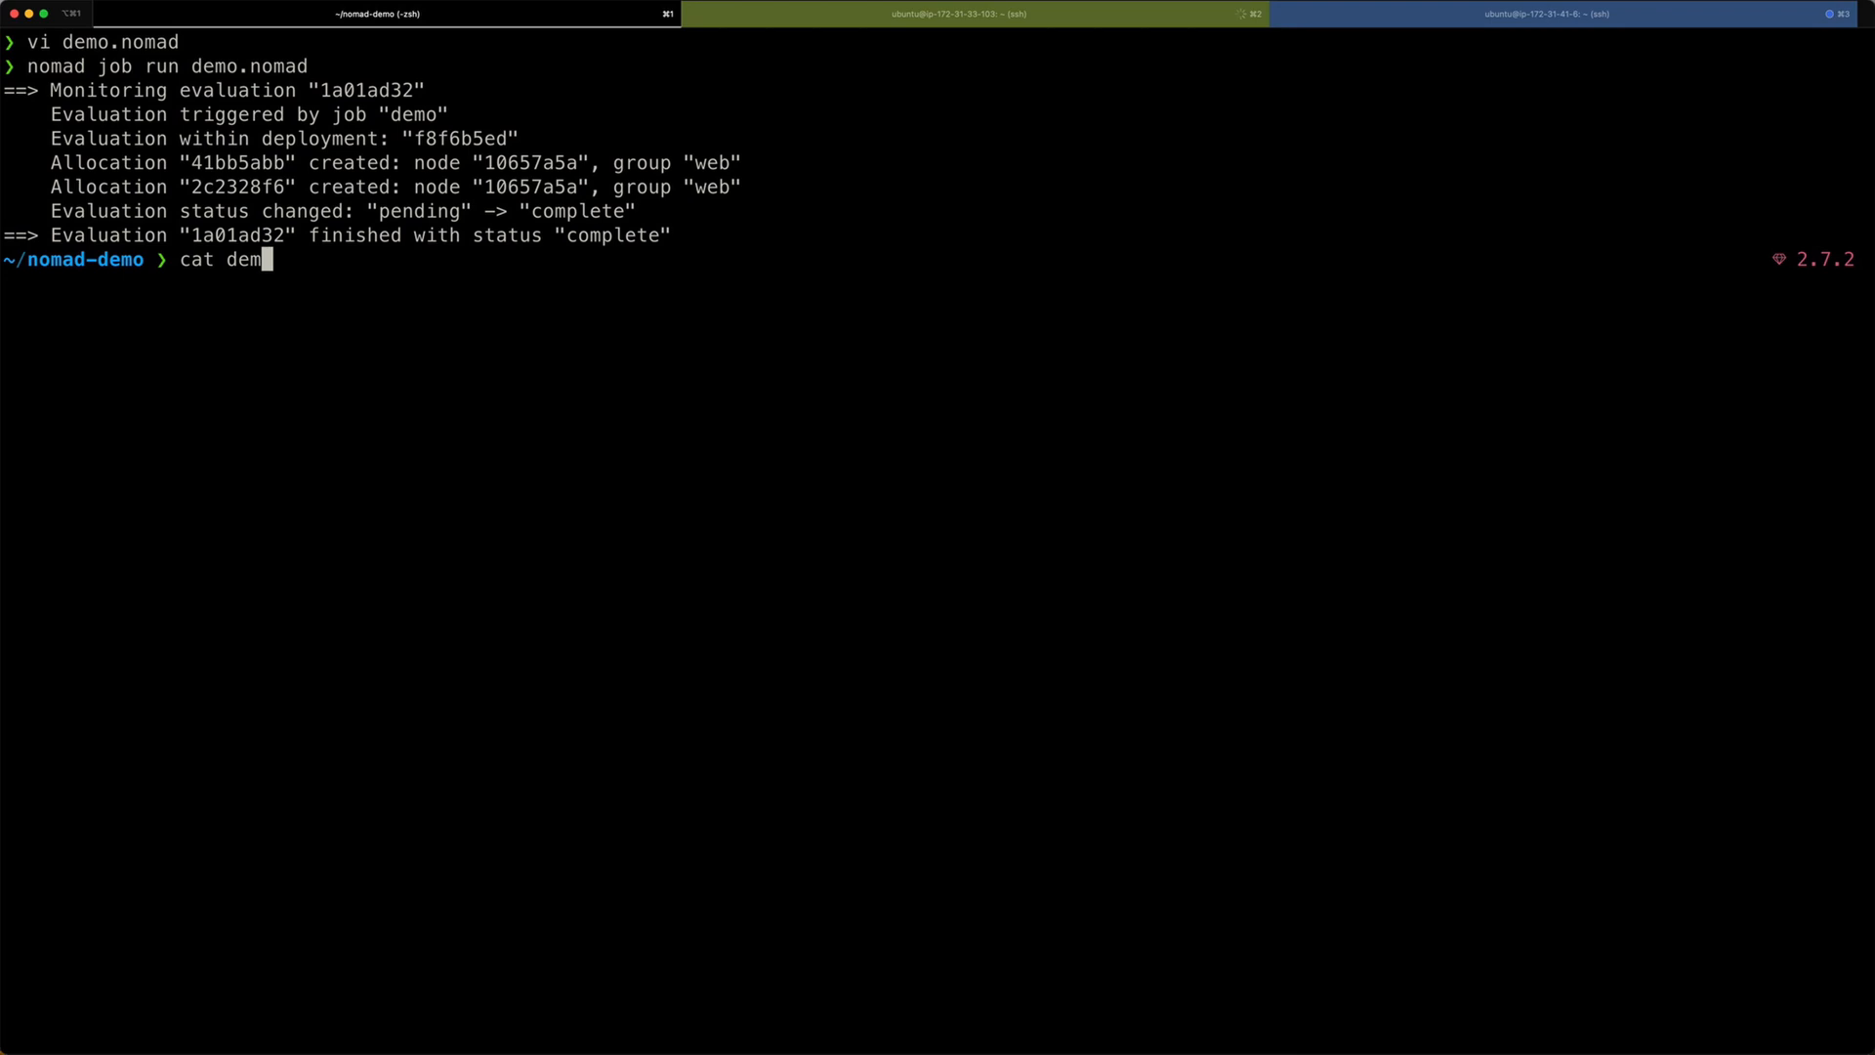